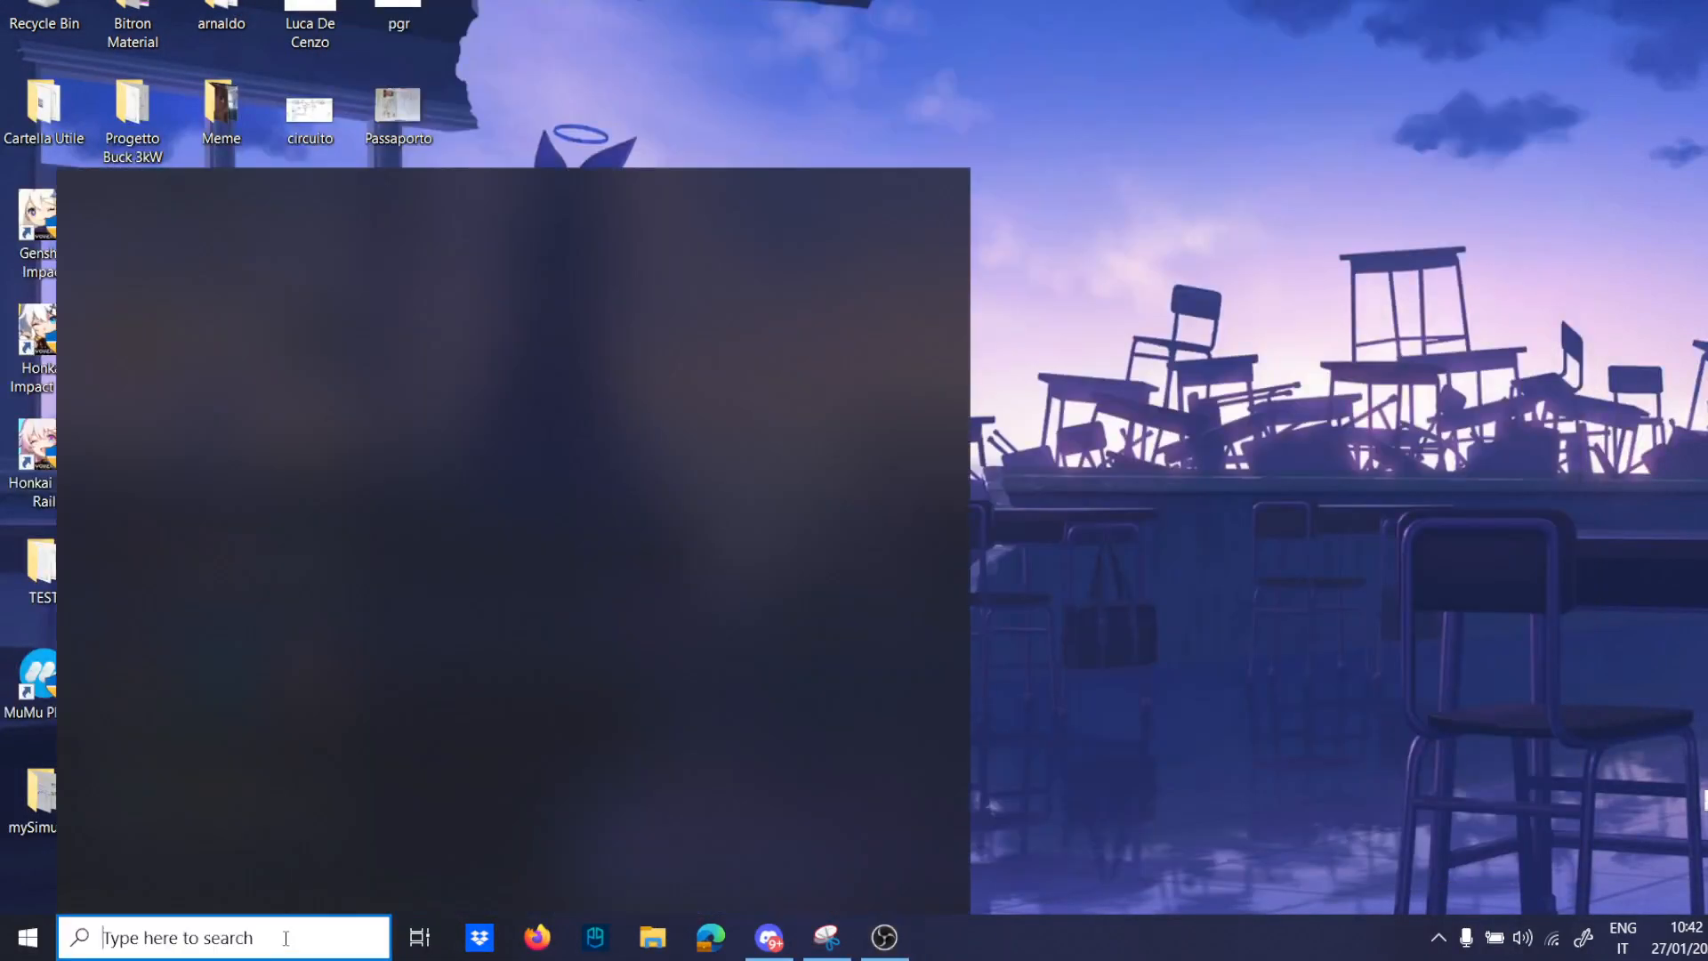
# Start a blank Paint canvas and sketch the forward converter wiring with Vin and switch-stress notes.
pyautogui.click(941, 938)
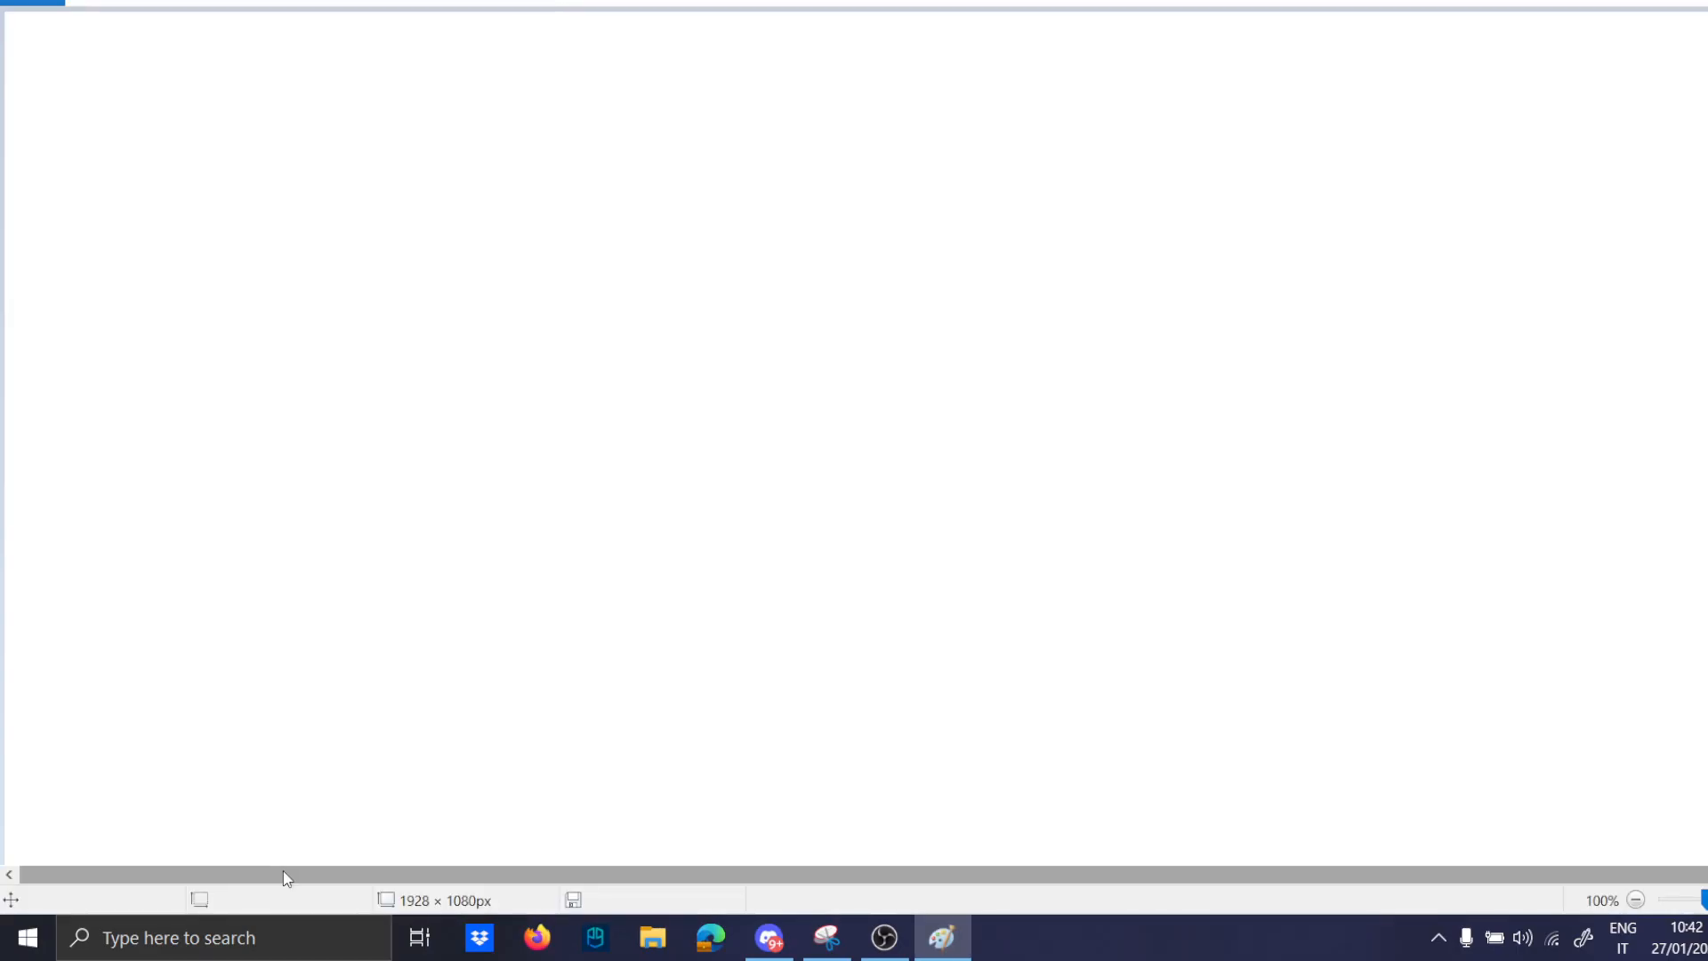
pyautogui.moveTo(827, 937)
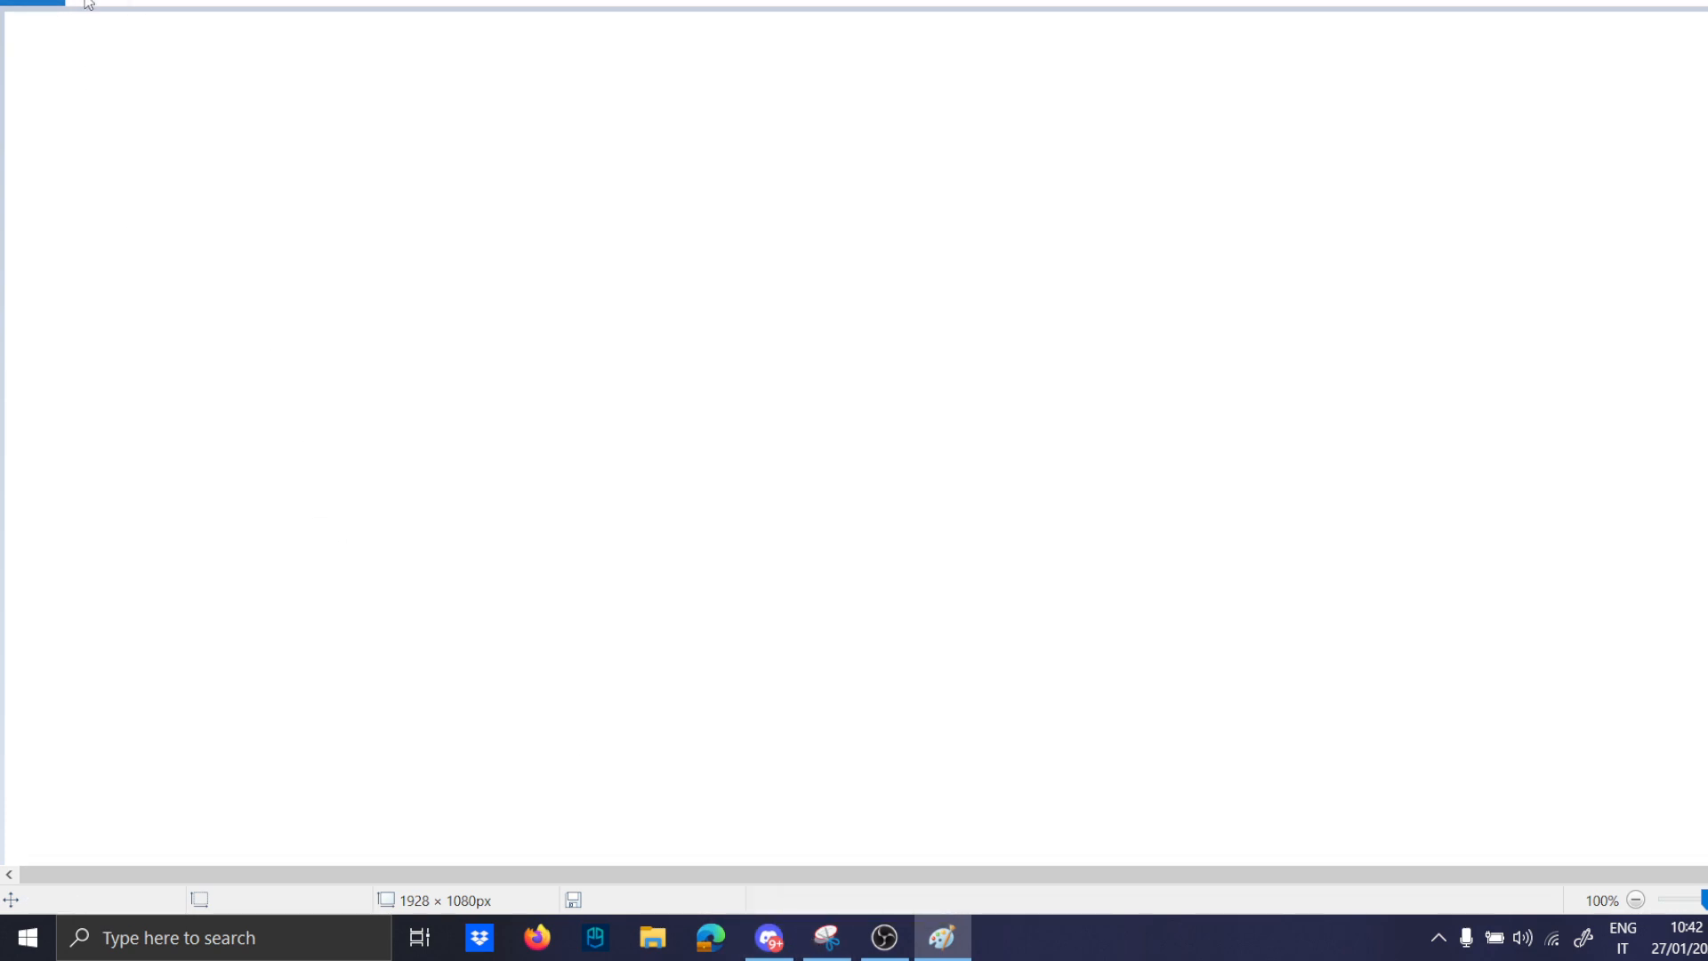
pyautogui.moveTo(244, 85); pyautogui.dragTo(244, 143)
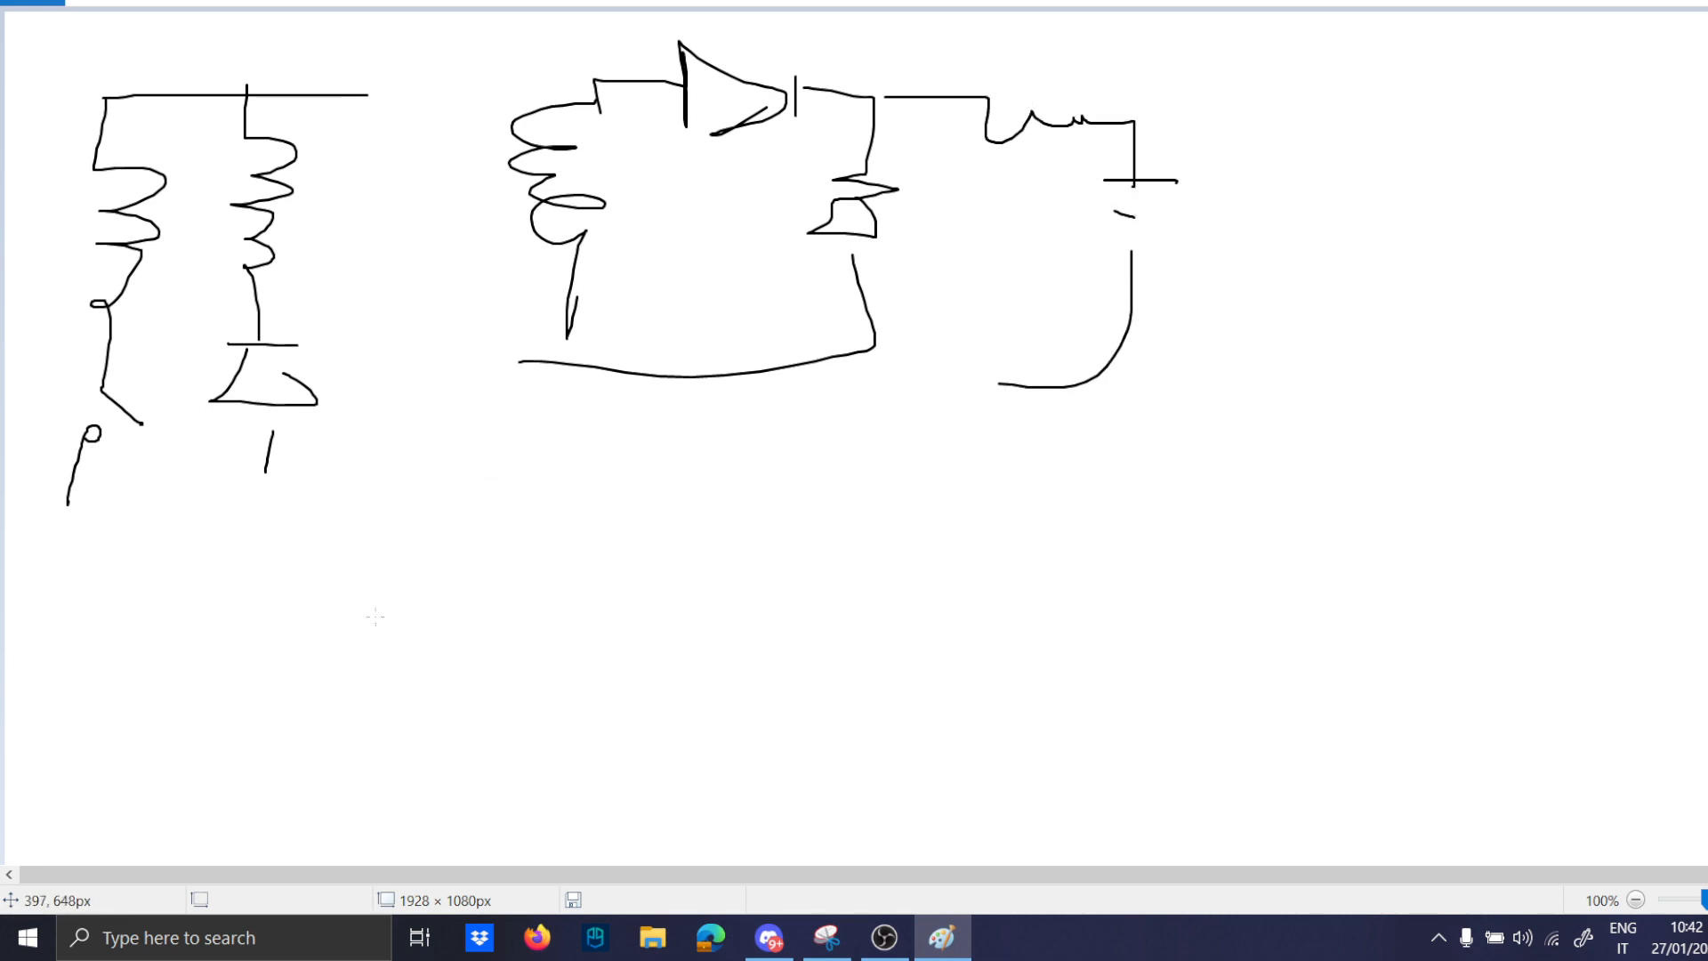
pyautogui.moveTo(217, 774)
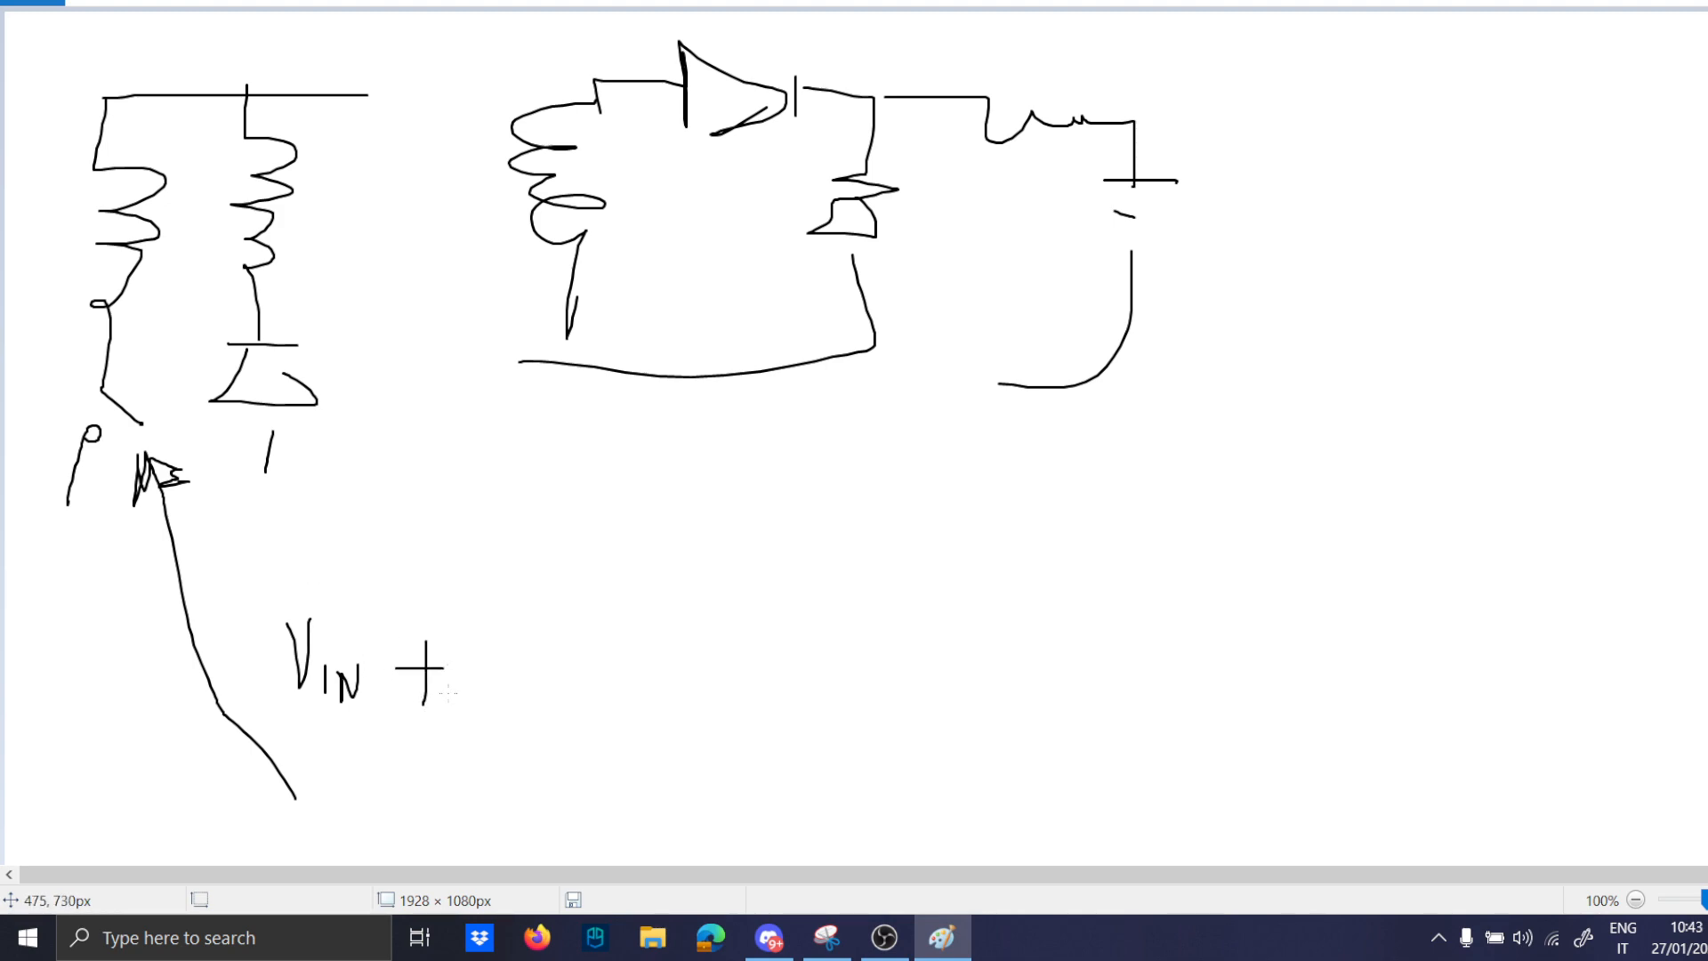
pyautogui.moveTo(561, 71)
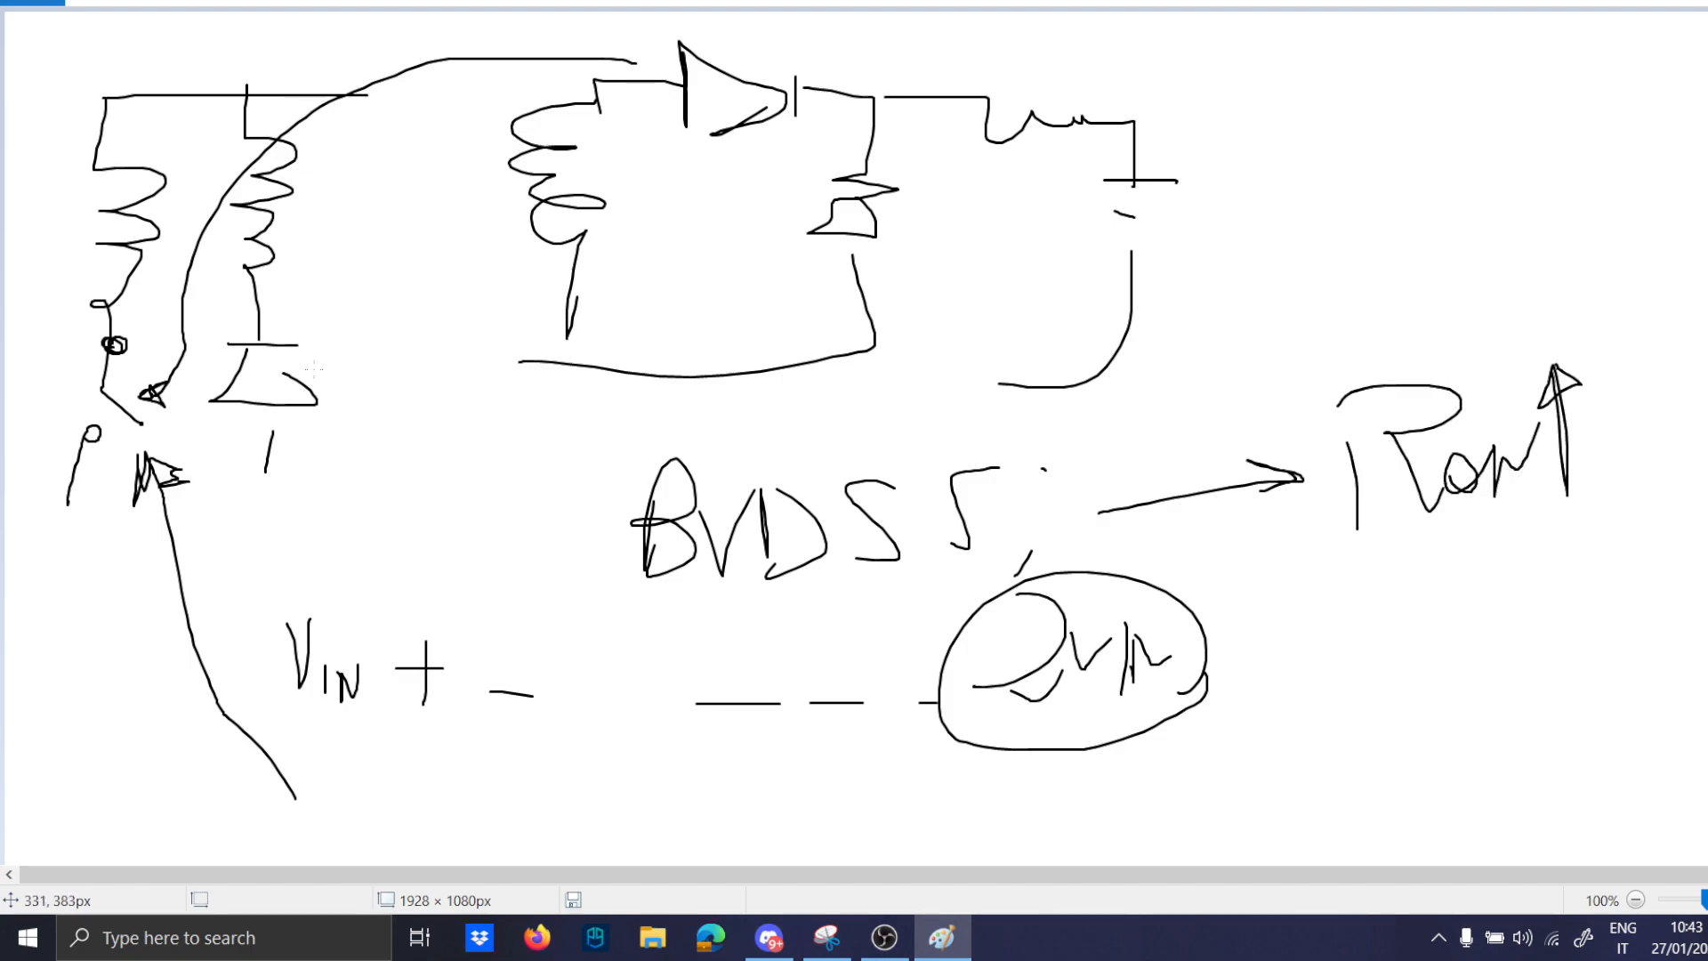
# Start a new Paint picture for the two-switch stage with the red ON current path.
pyautogui.click(32, 10)
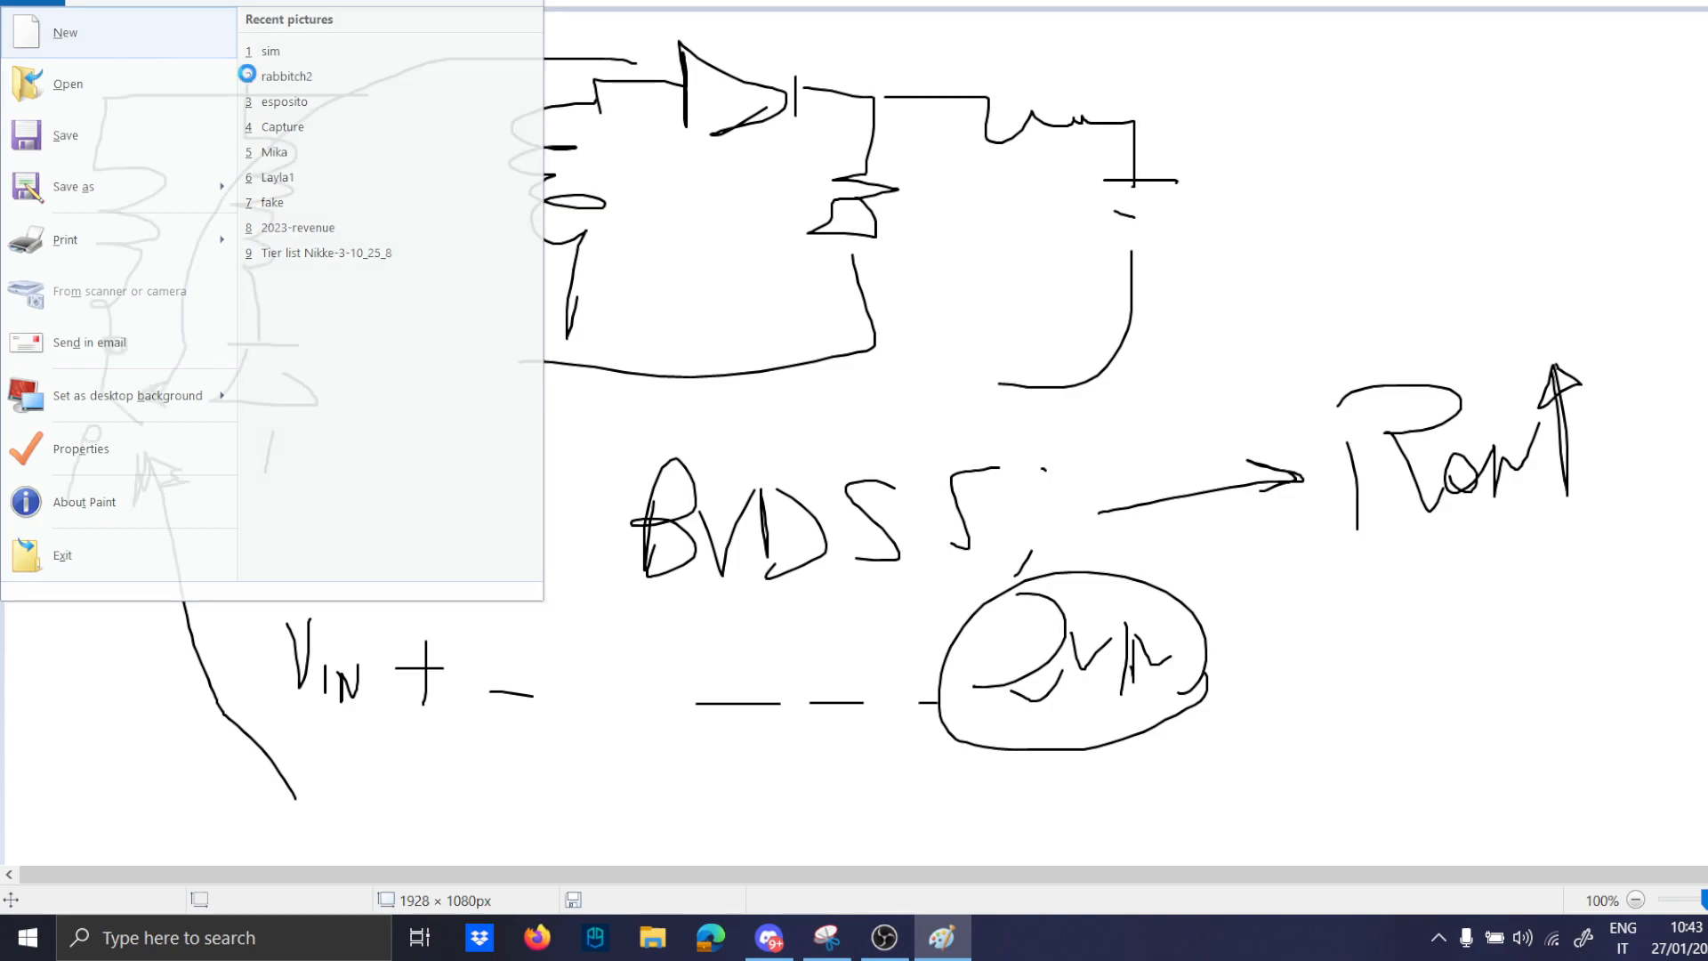
pyautogui.click(65, 32)
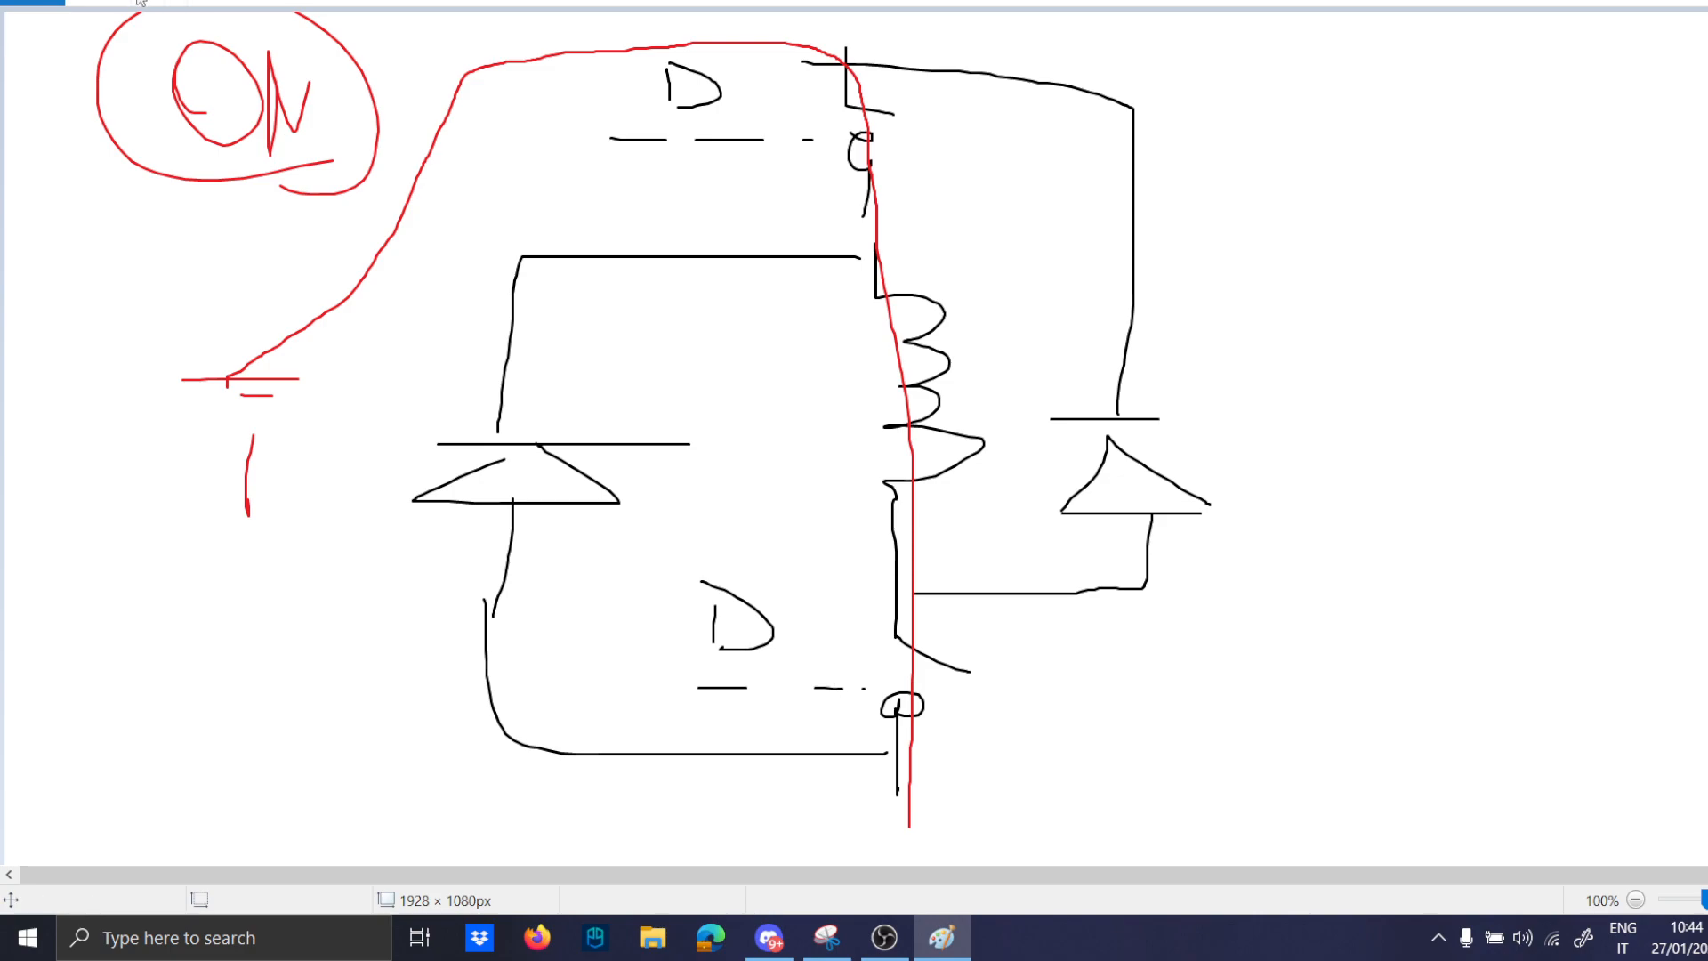
pyautogui.moveTo(948, 21)
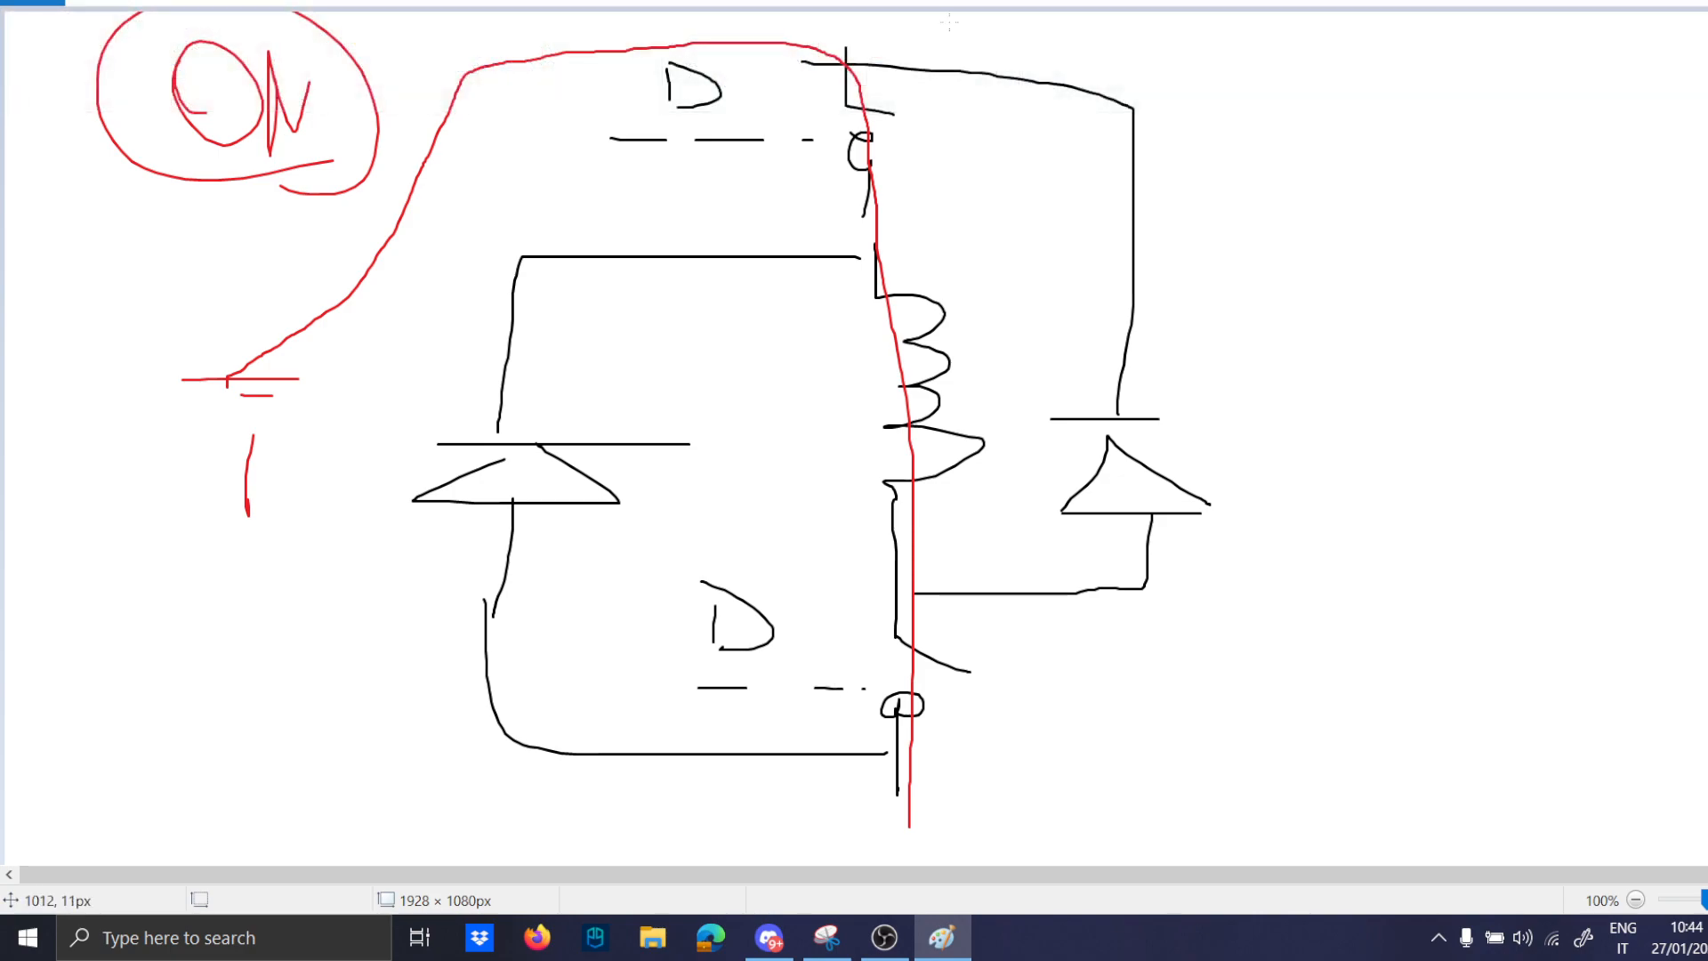
pyautogui.moveTo(237, 601)
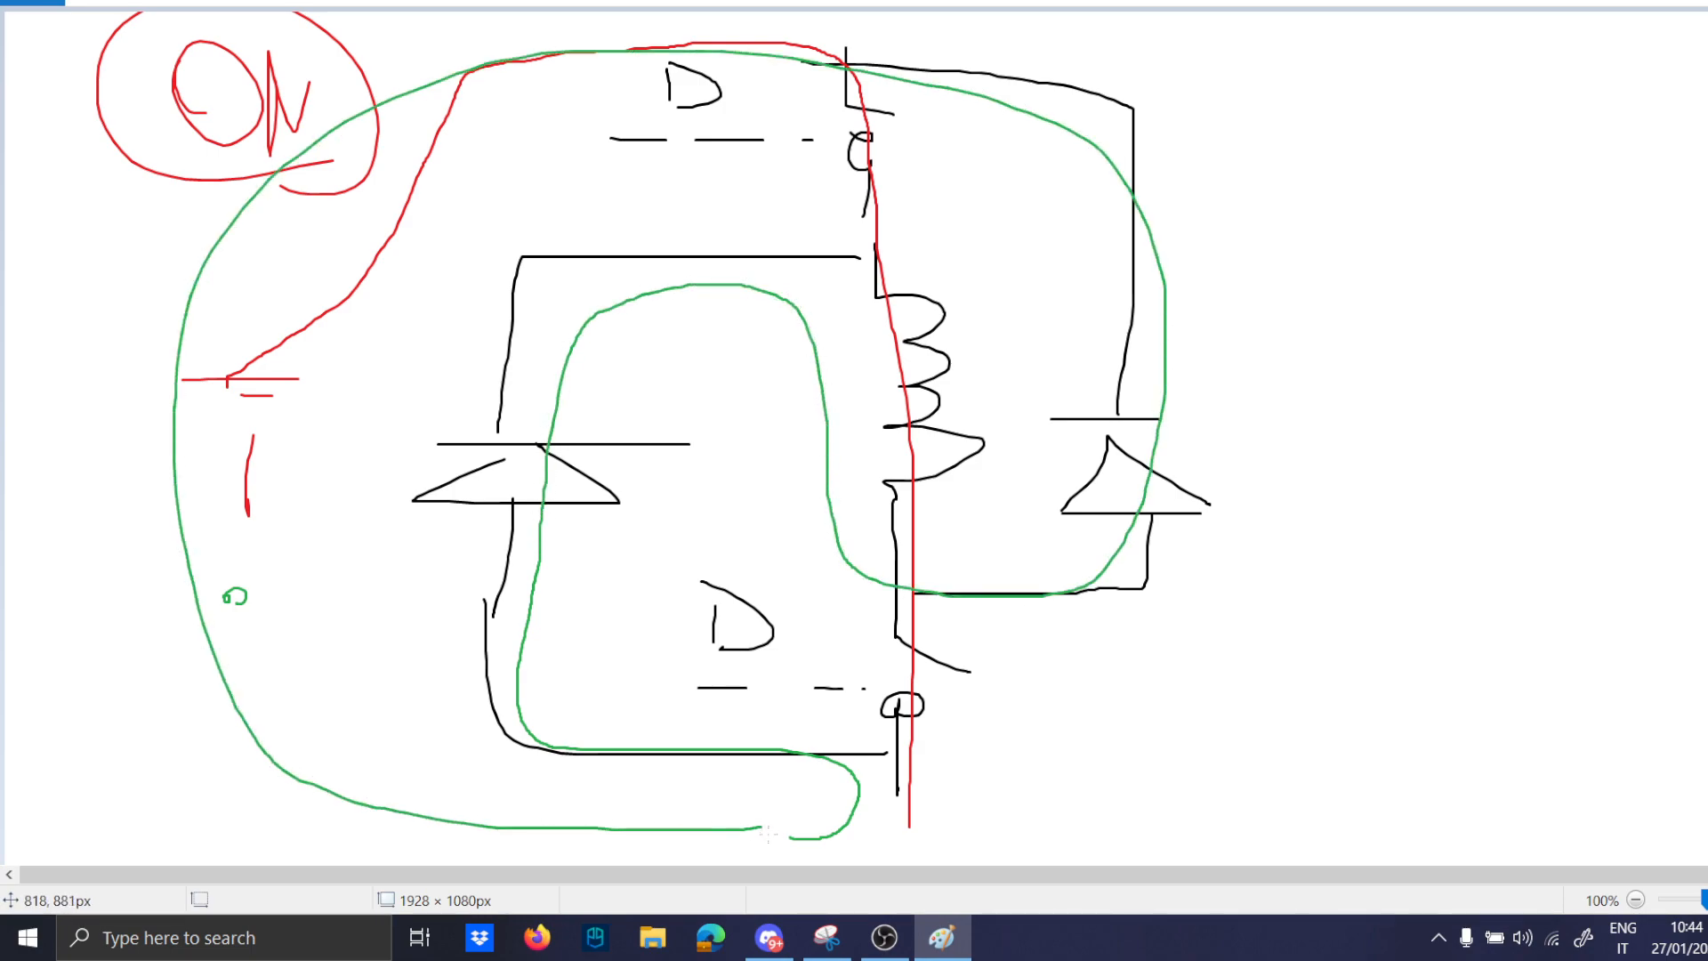
pyautogui.moveTo(647, 128)
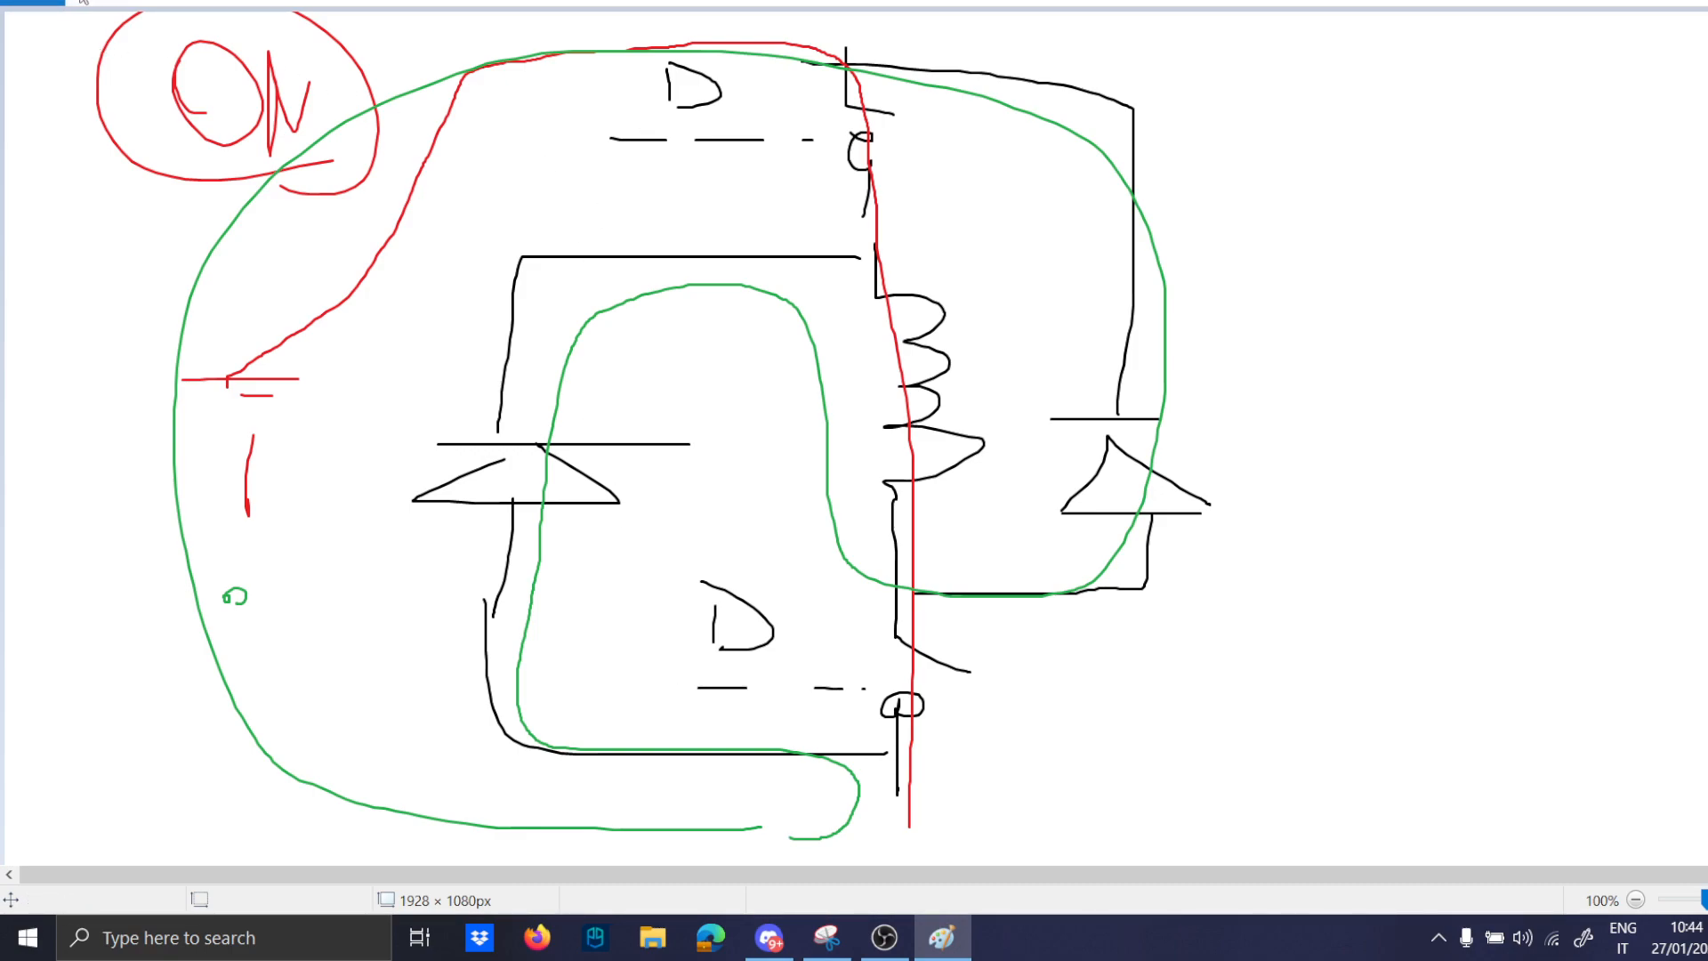
pyautogui.moveTo(1181, 395)
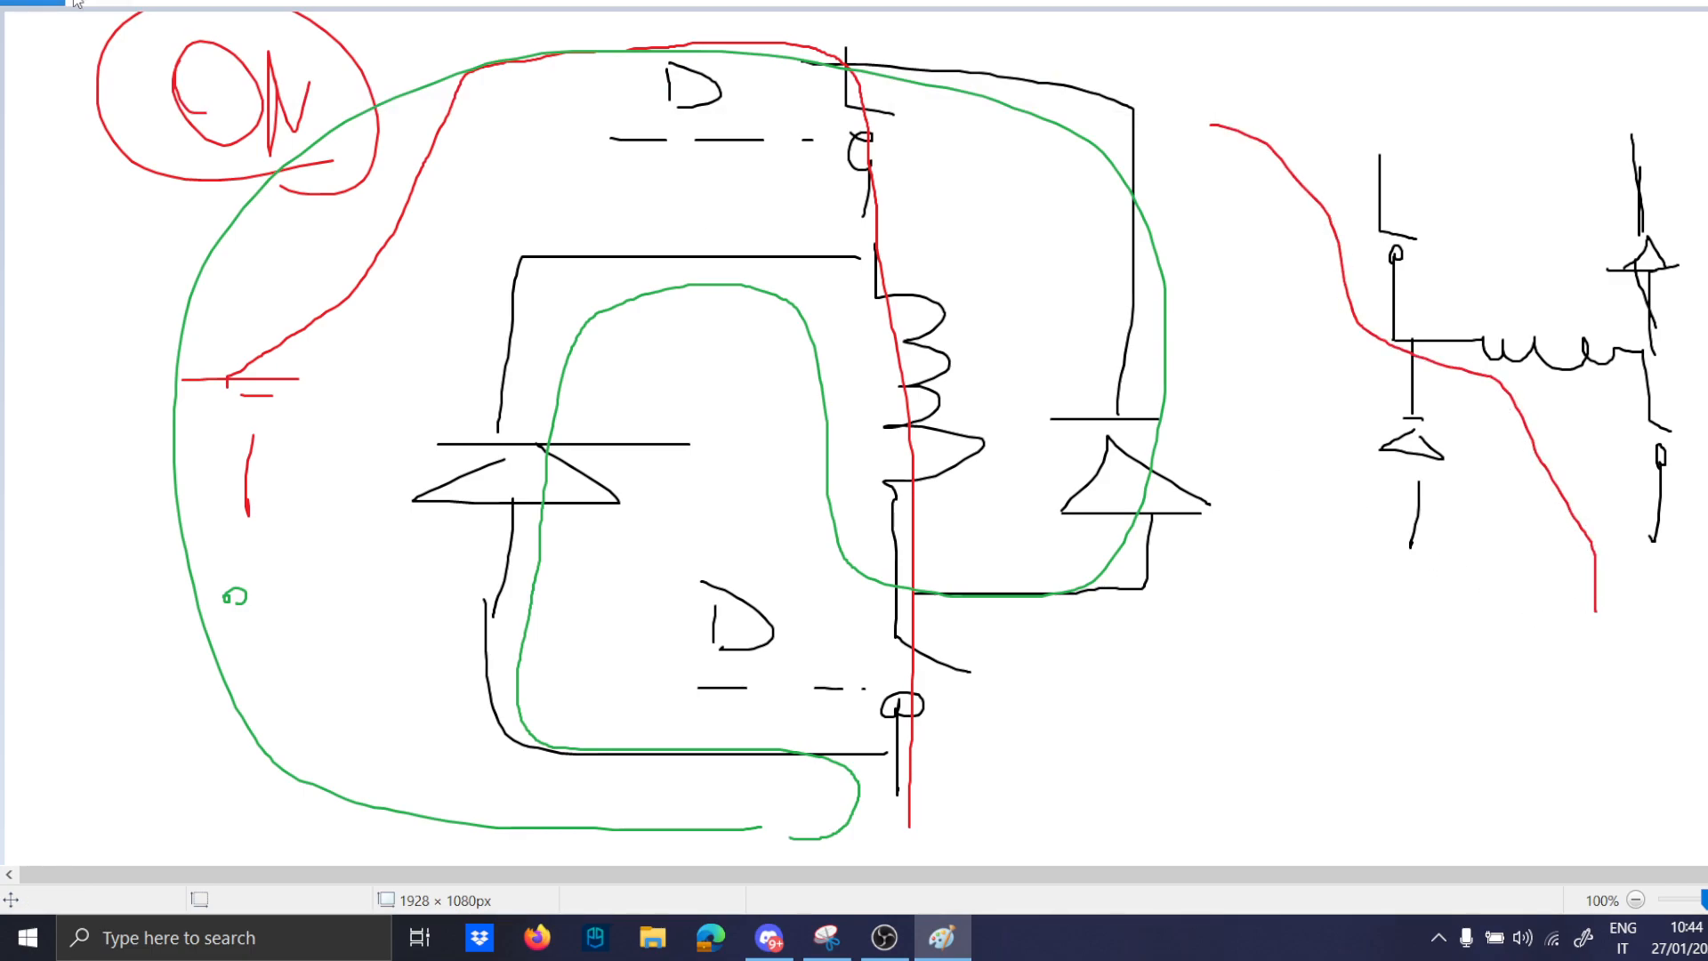
pyautogui.moveTo(1294, 655)
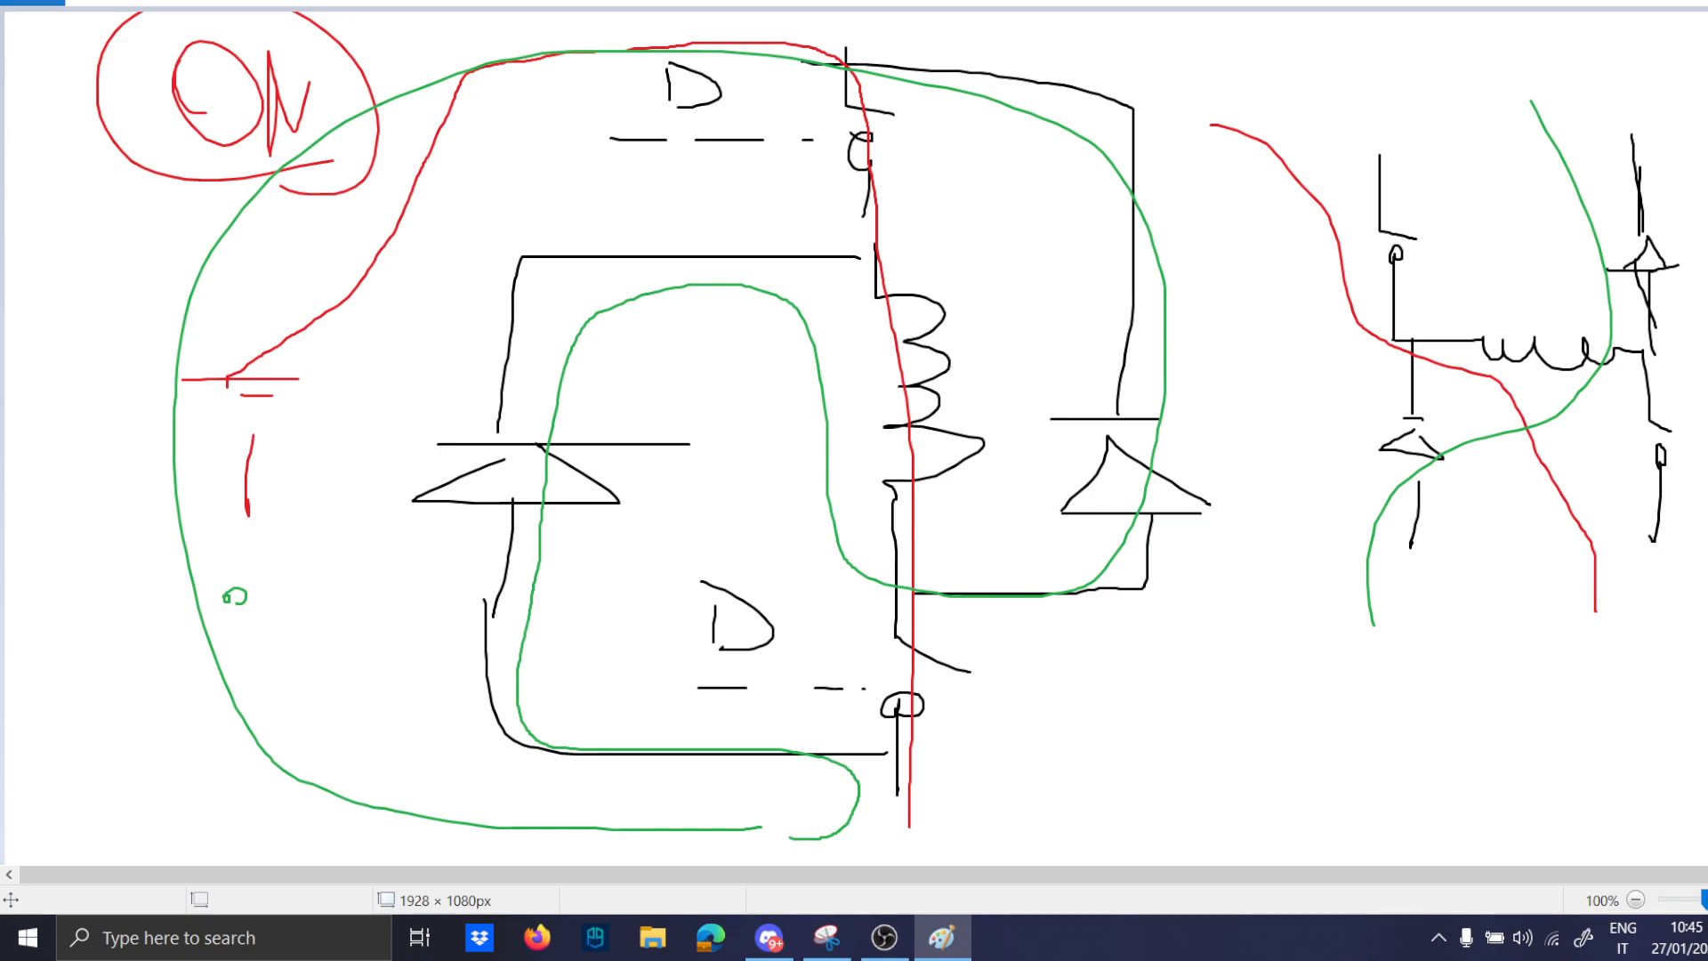
# Place source V1 through R1 to a node labelled IN and wire it onward.
pyautogui.click(217, 937)
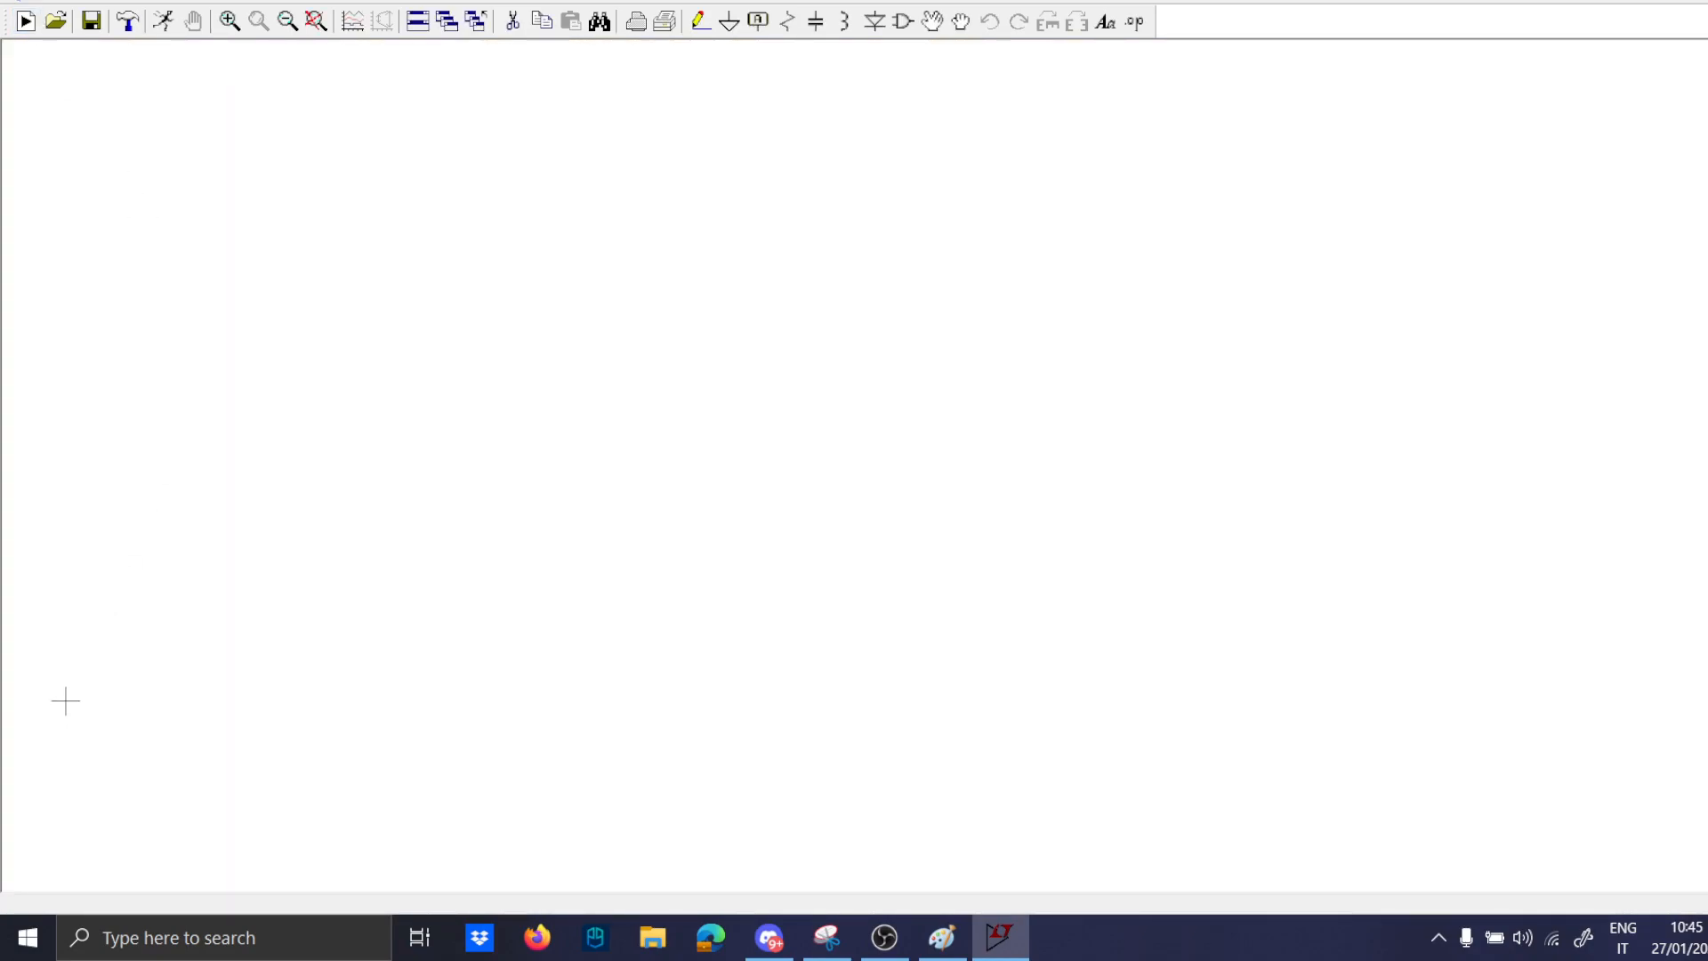
pyautogui.click(66, 701)
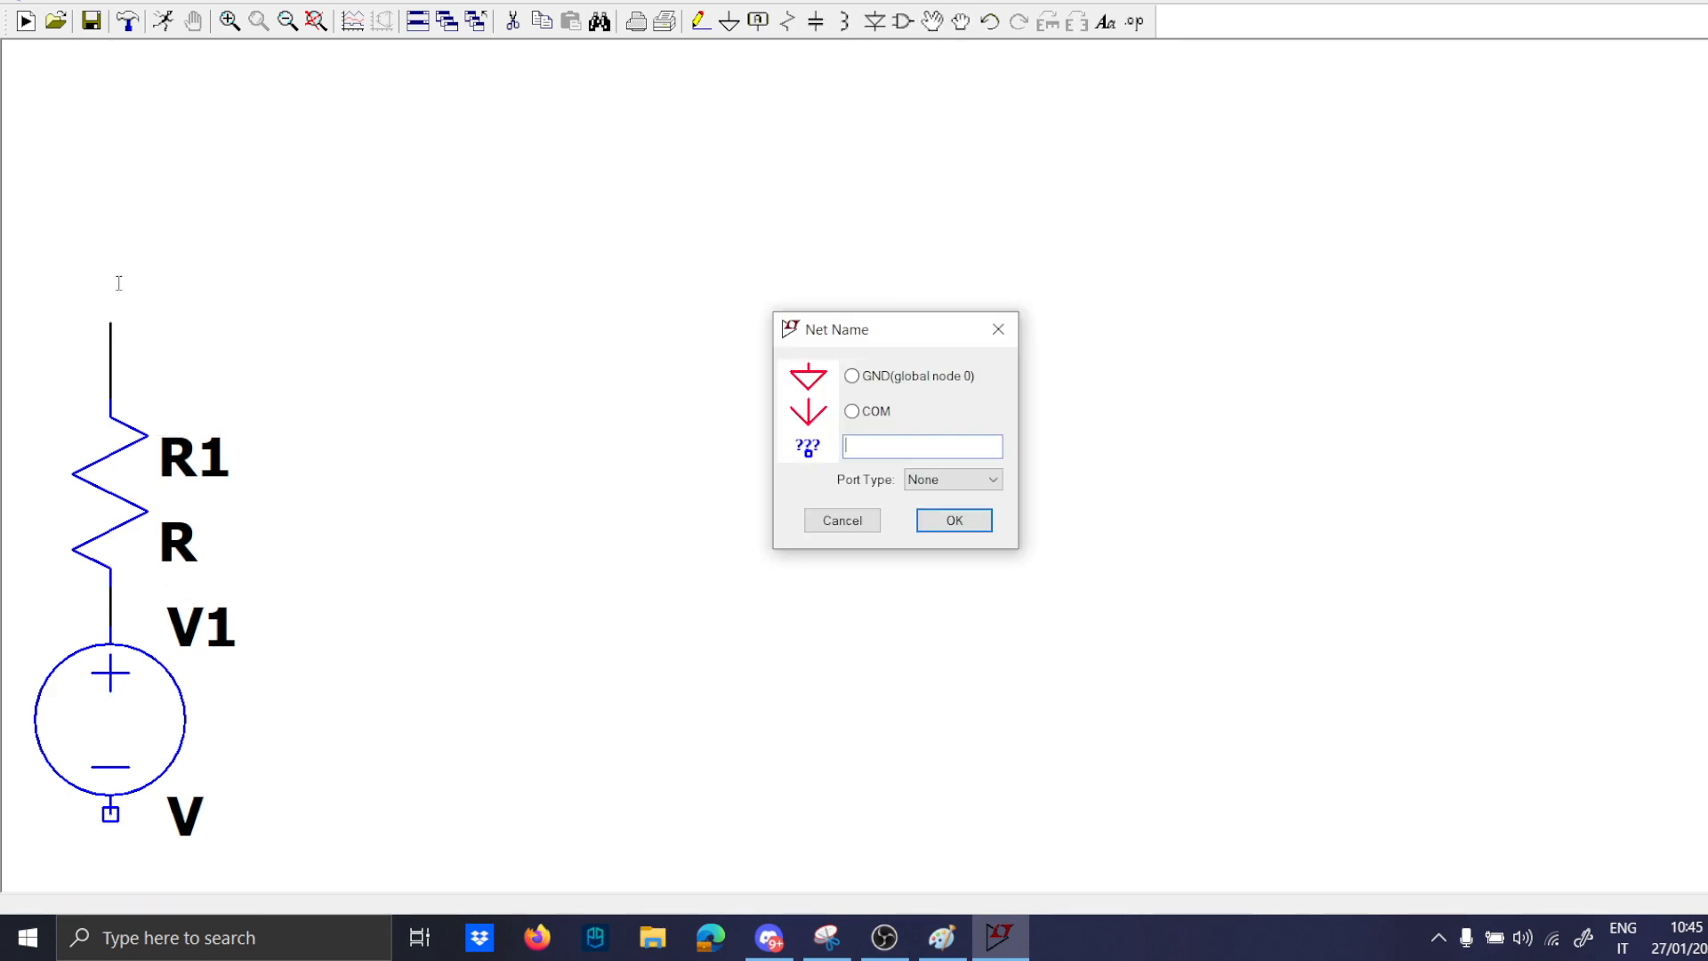
pyautogui.click(950, 520)
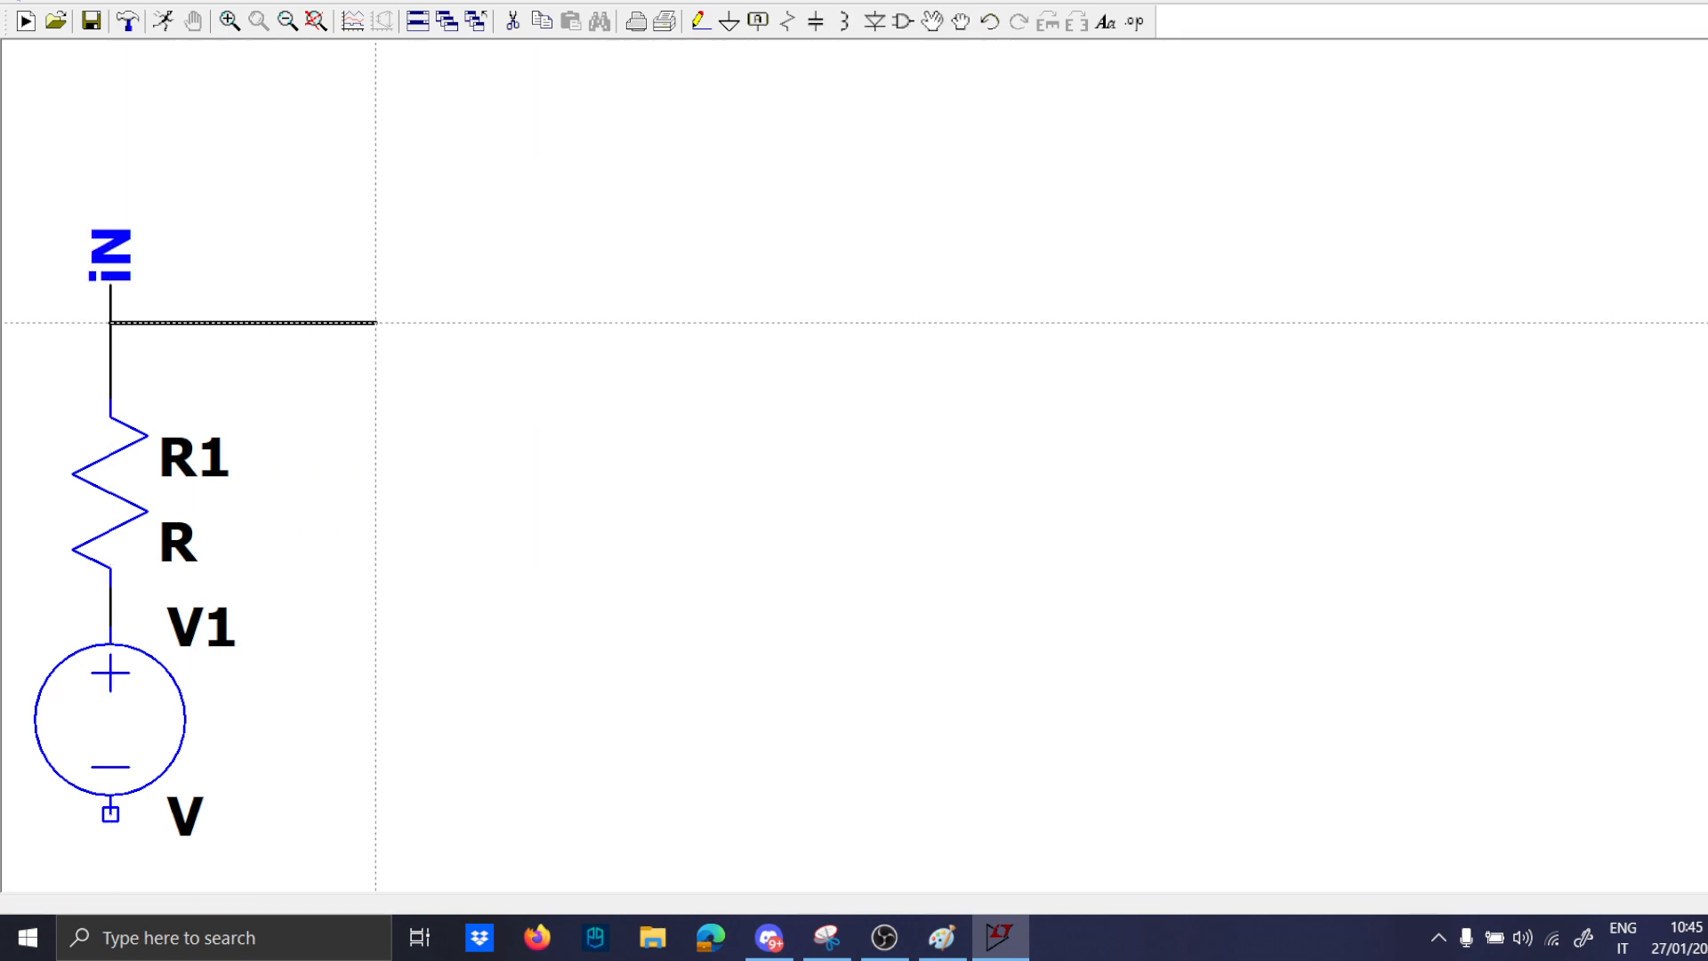
pyautogui.click(375, 625)
pyautogui.write('100')
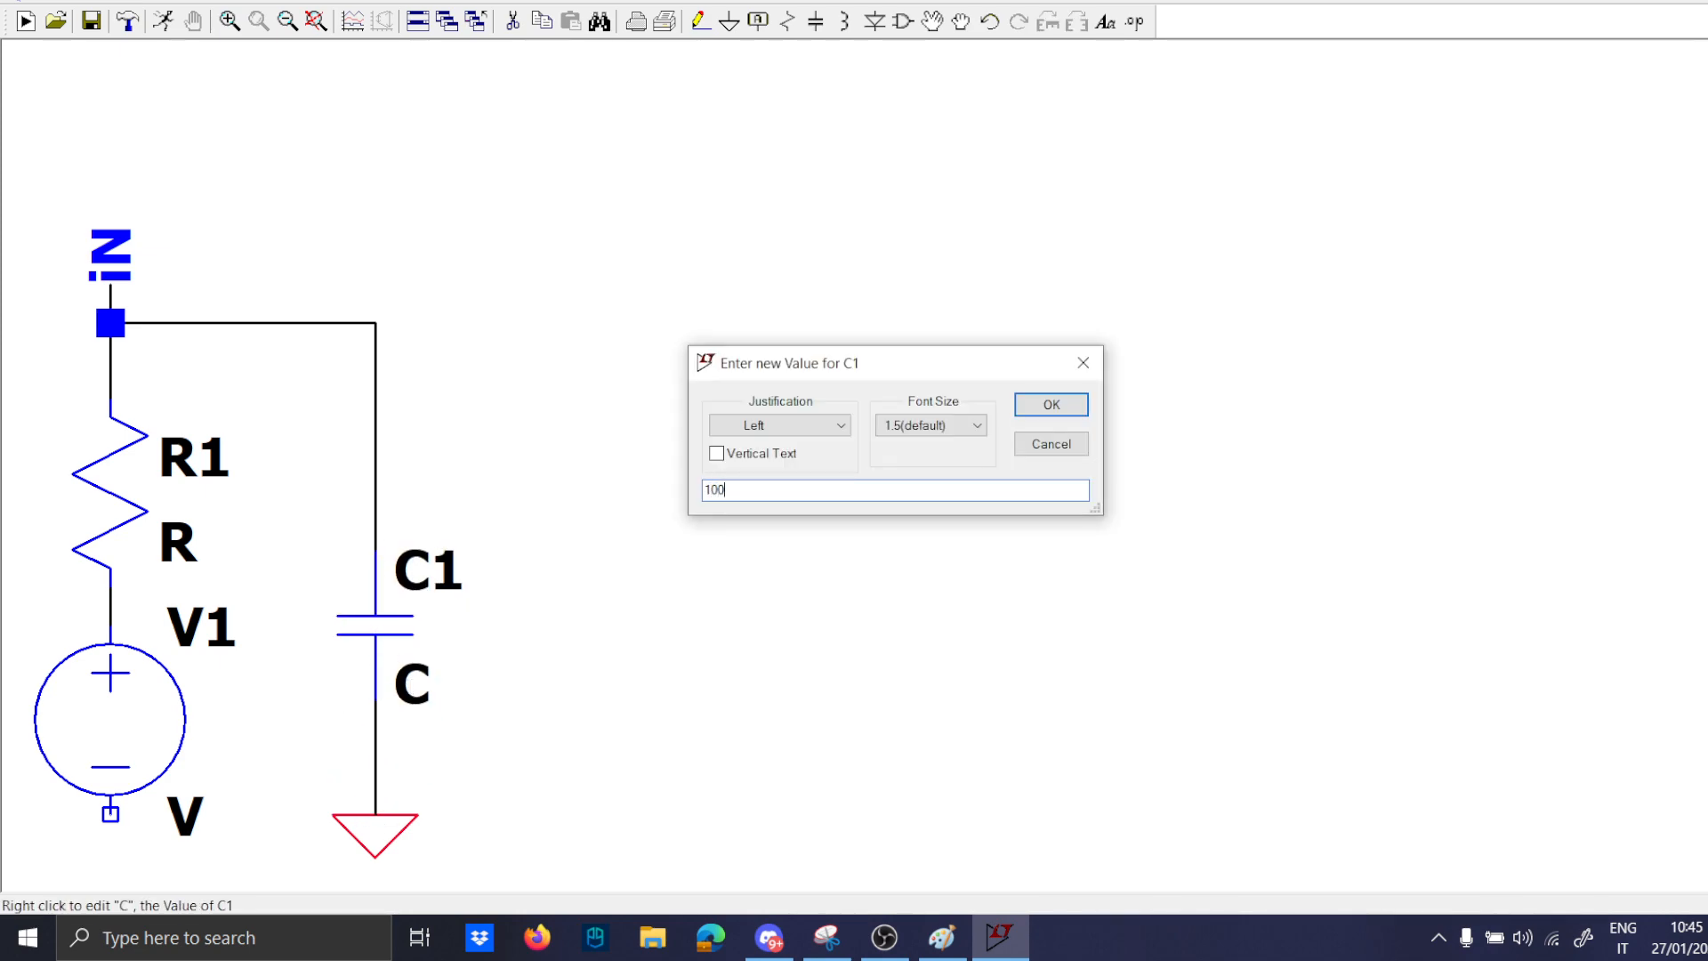
# Add the 1m R2 with 100µ C1 to ground, ground V1, and place switch SW.
pyautogui.click(1048, 403)
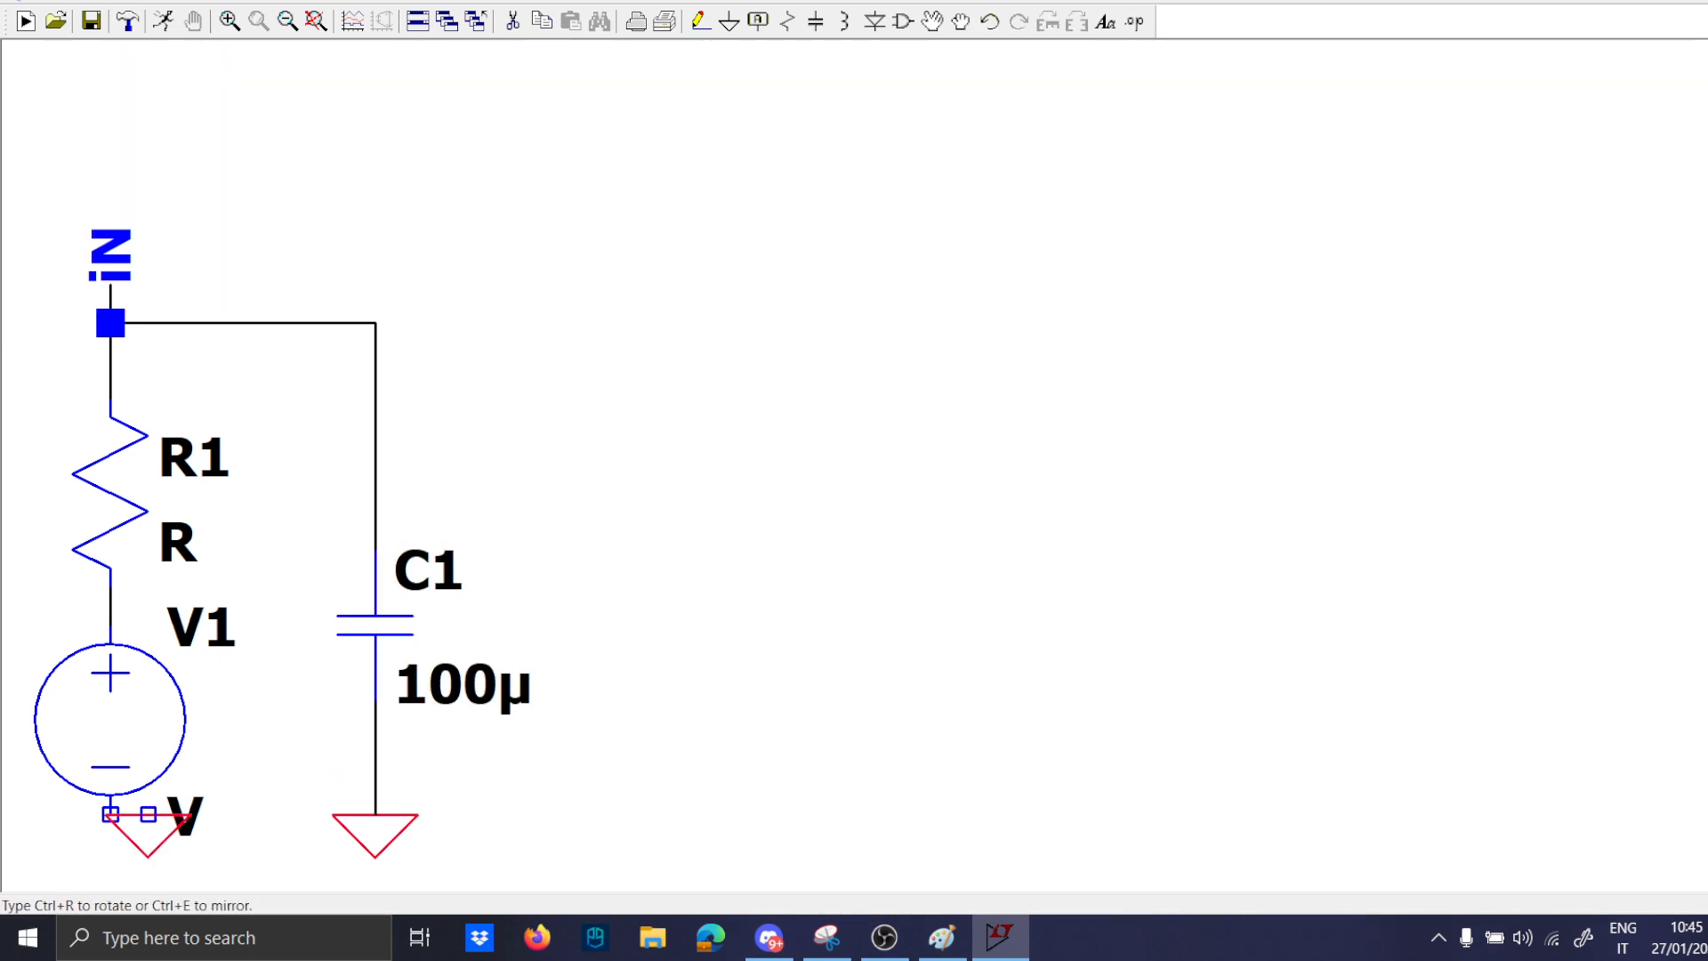
pyautogui.click(374, 425)
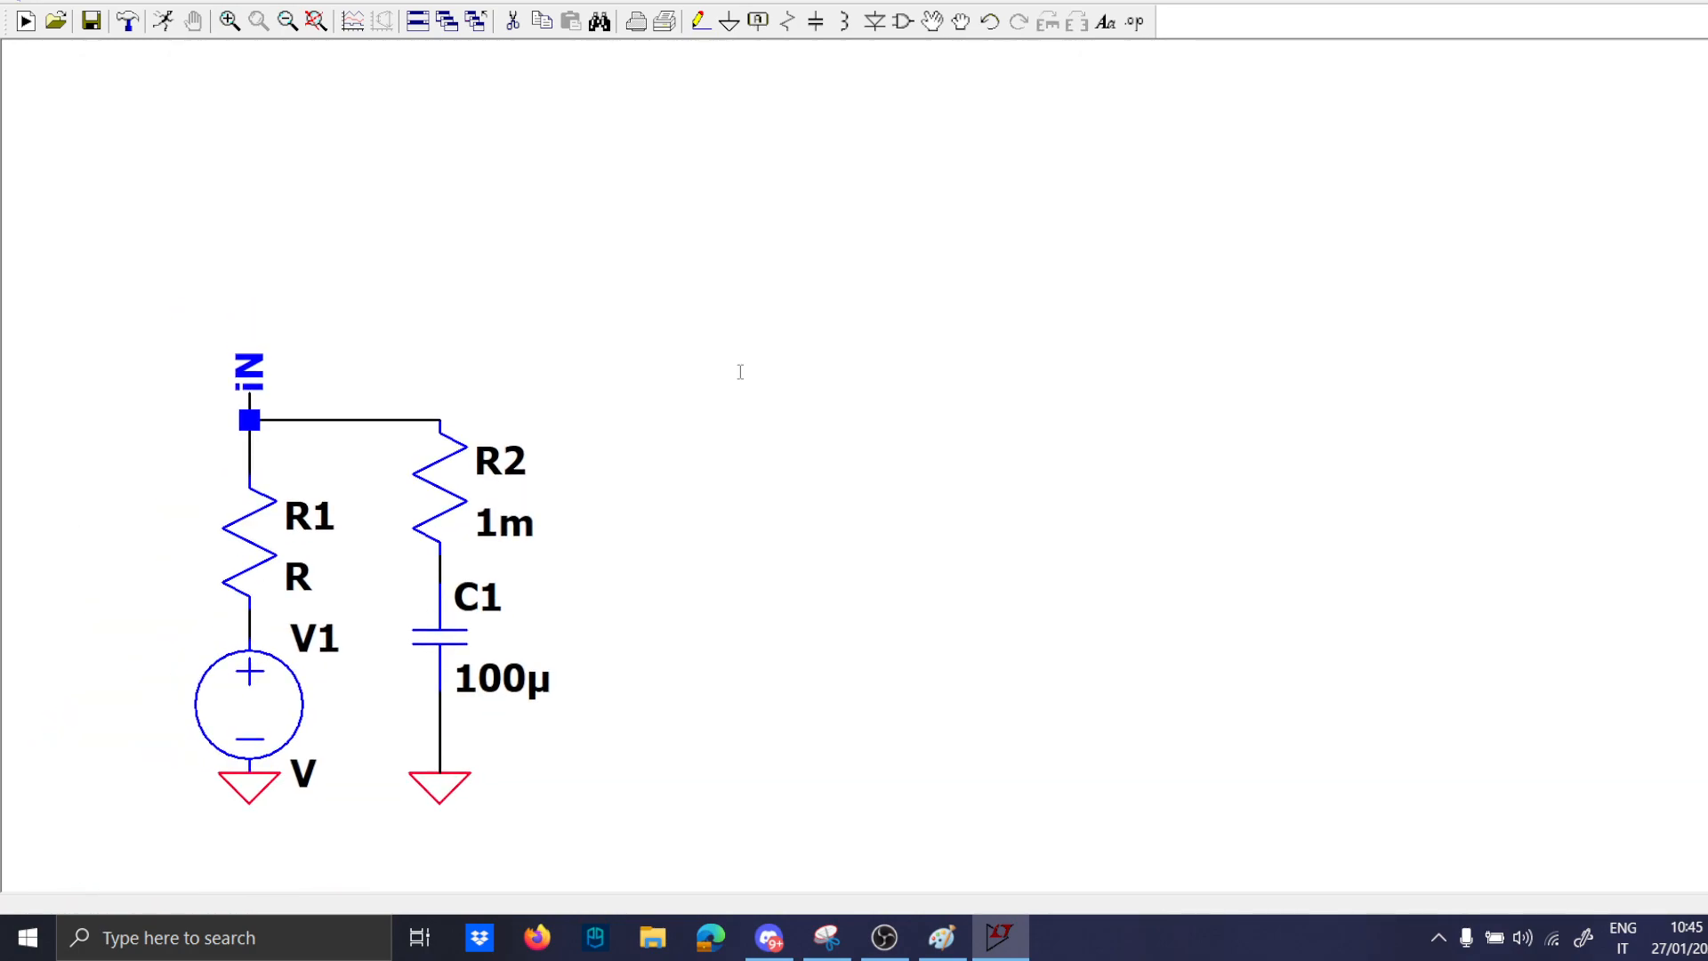
pyautogui.click(900, 19)
pyautogui.write('s')
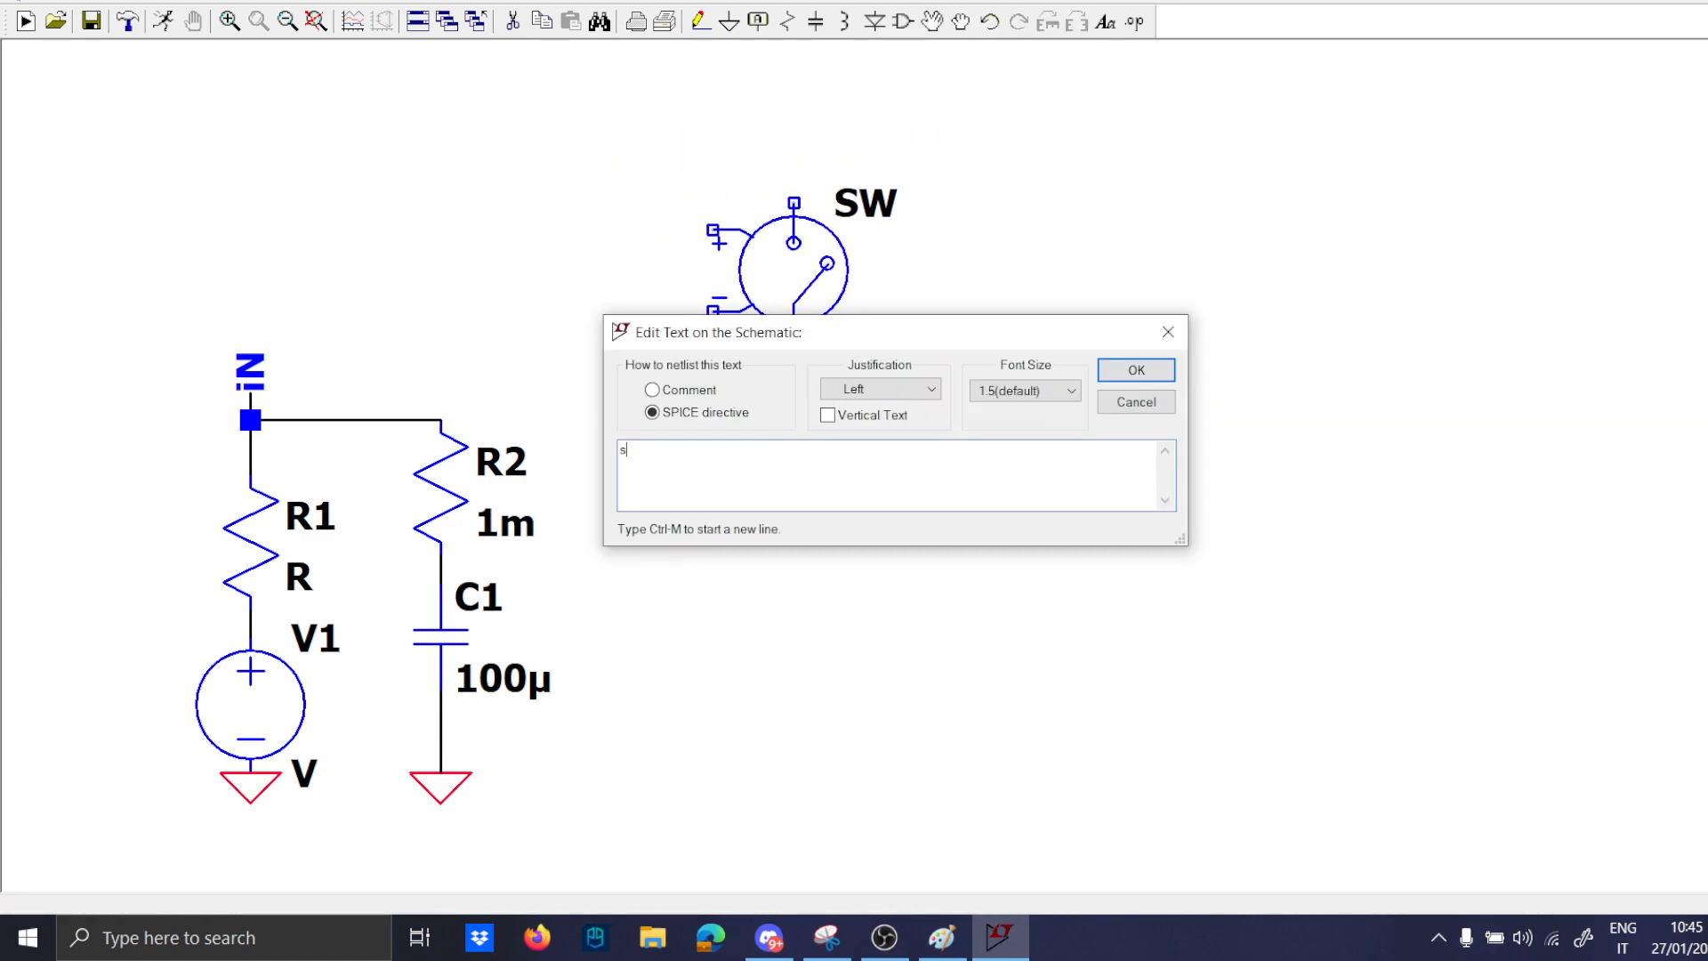
# Add the directive .model SW SW(Ron=1m Roff=1Meg Vt=0.1) to the schematic.
pyautogui.write('.m')
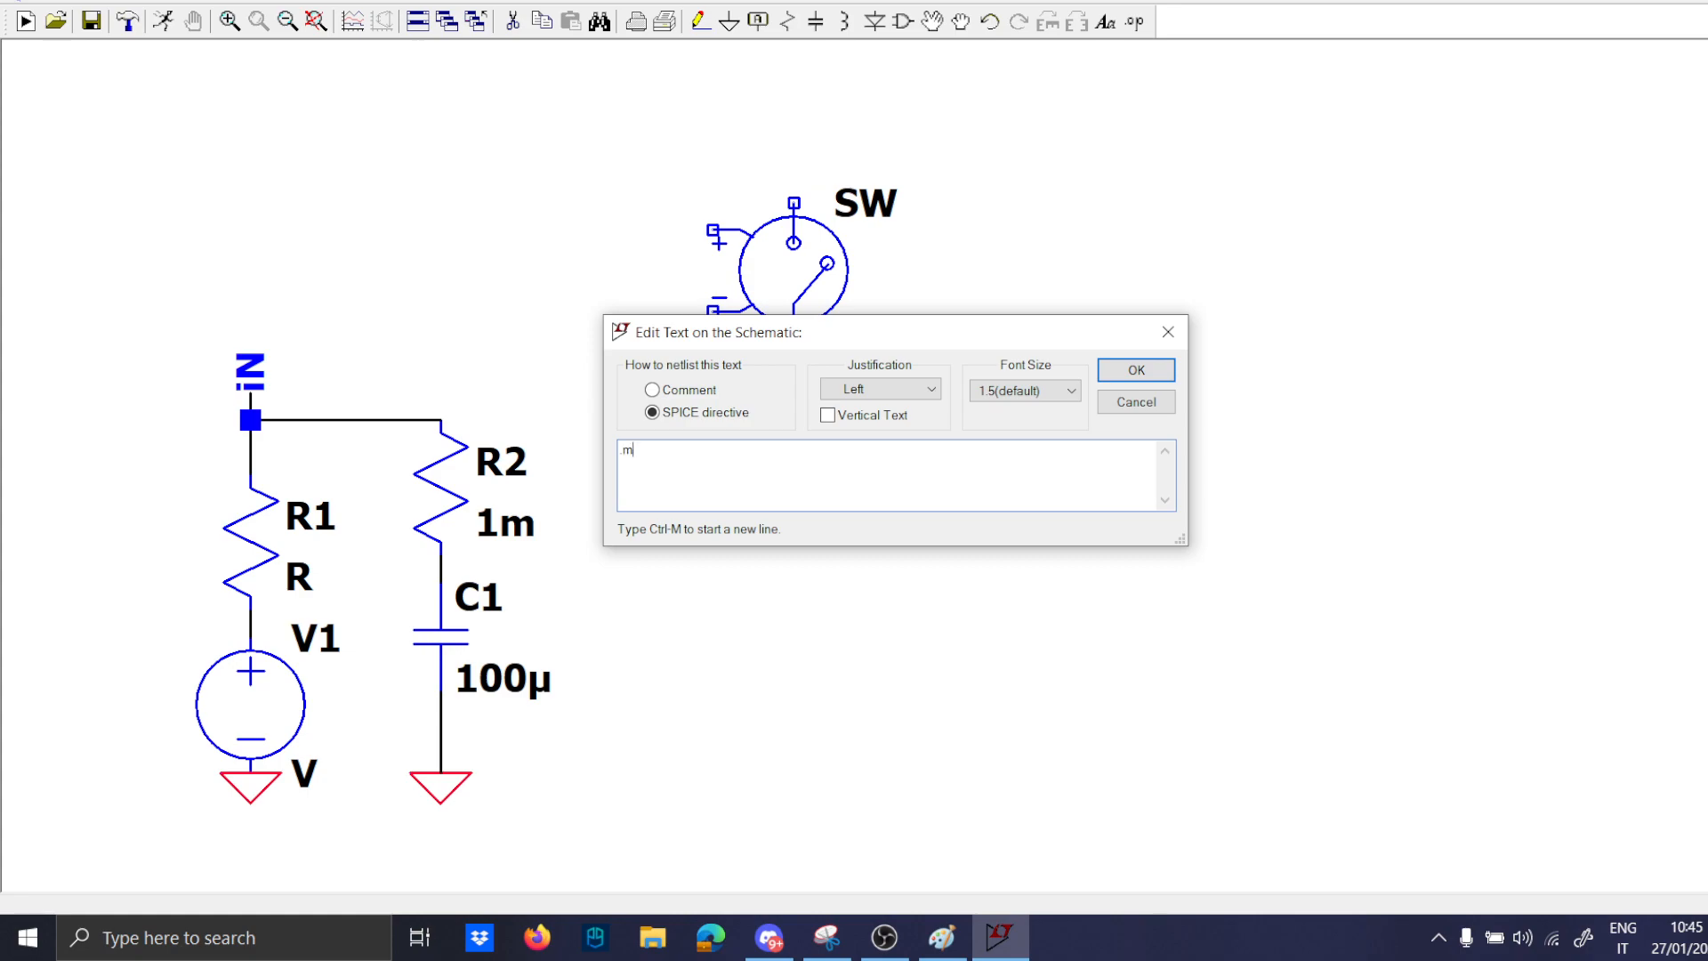
pyautogui.write('odel SW SW')
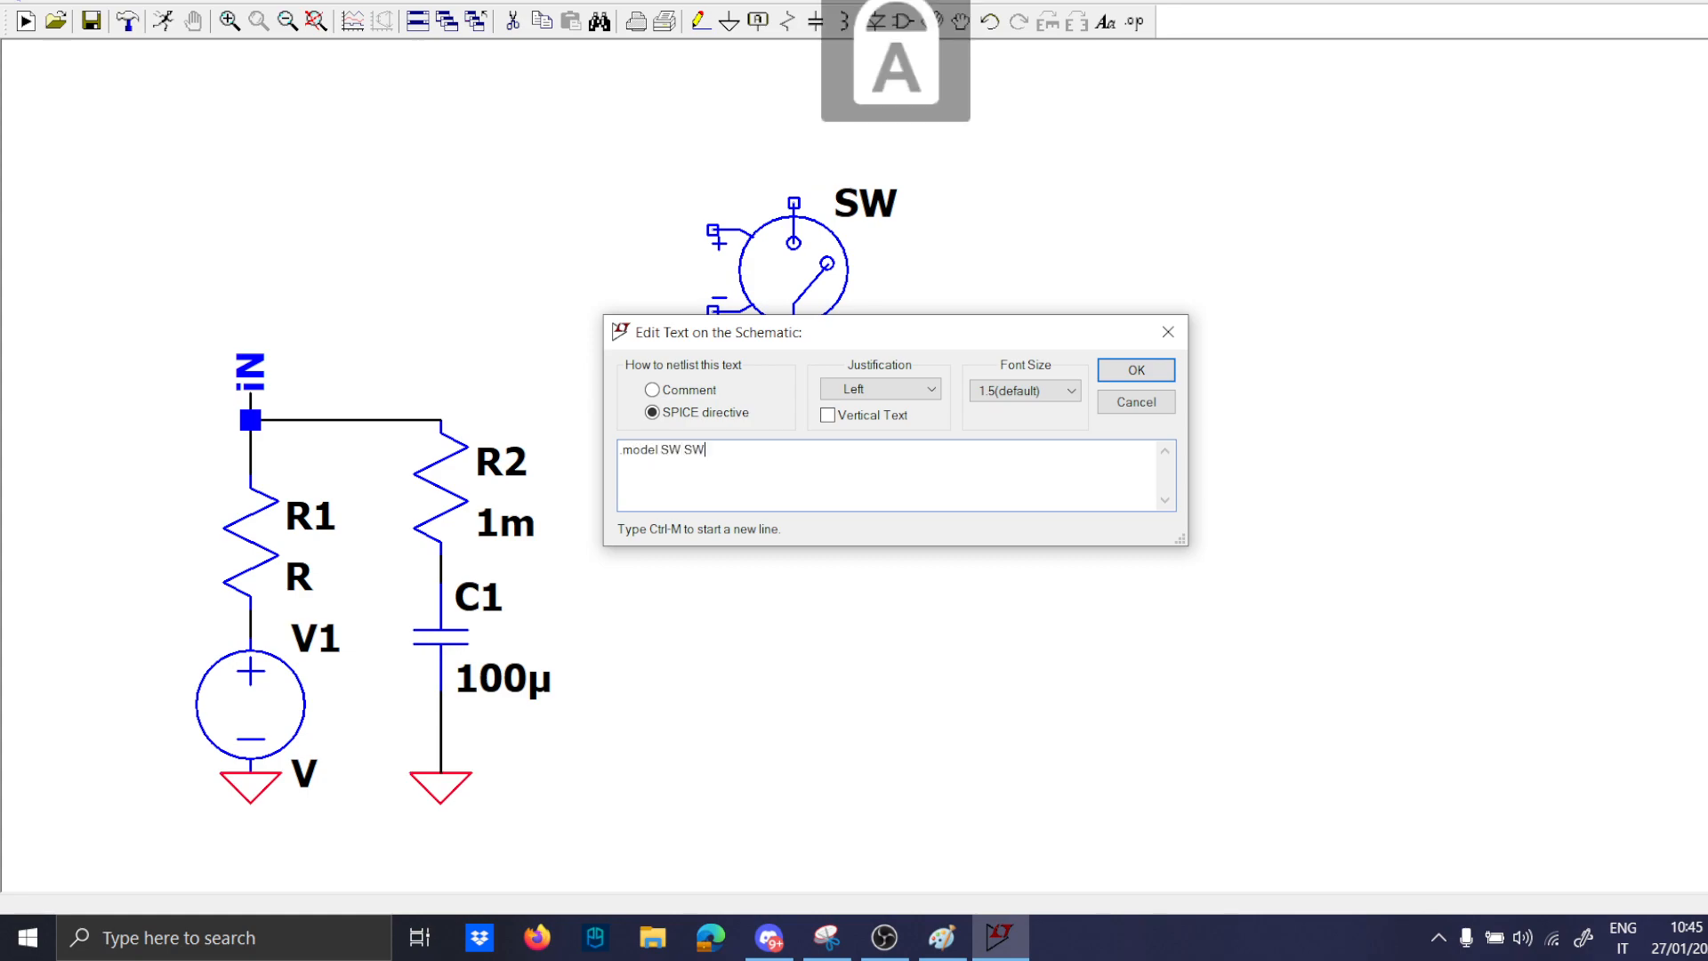
pyautogui.write('(Ron')
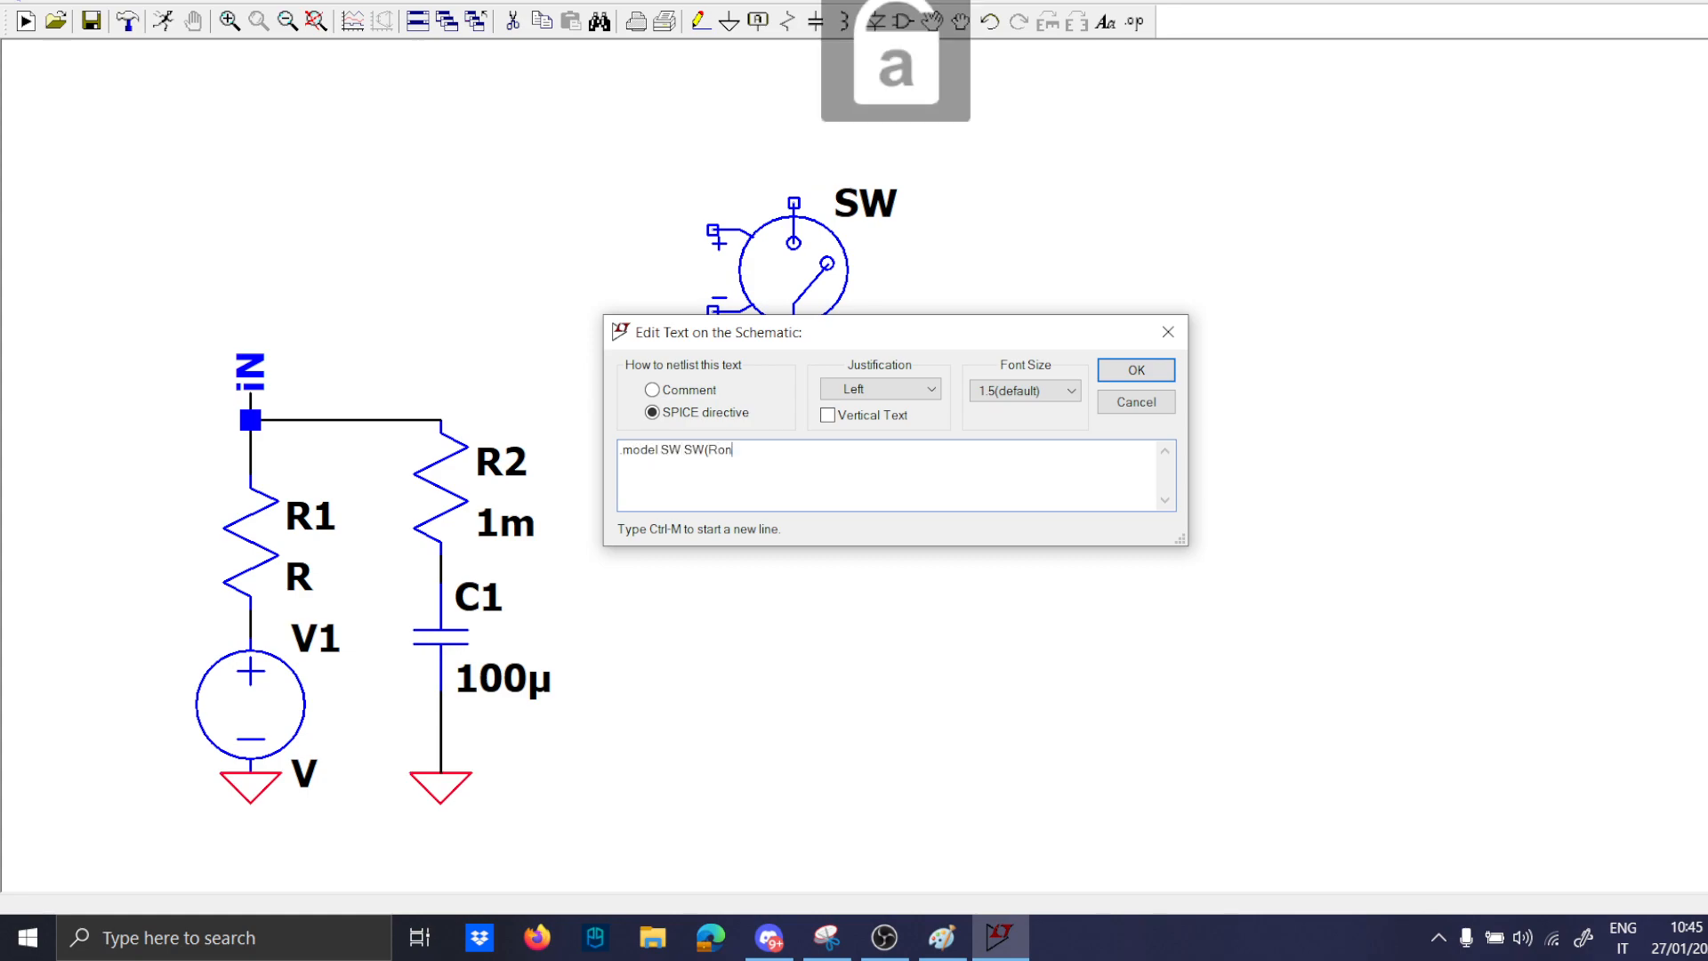
pyautogui.write('=1m Roff=1Meg Vt=')
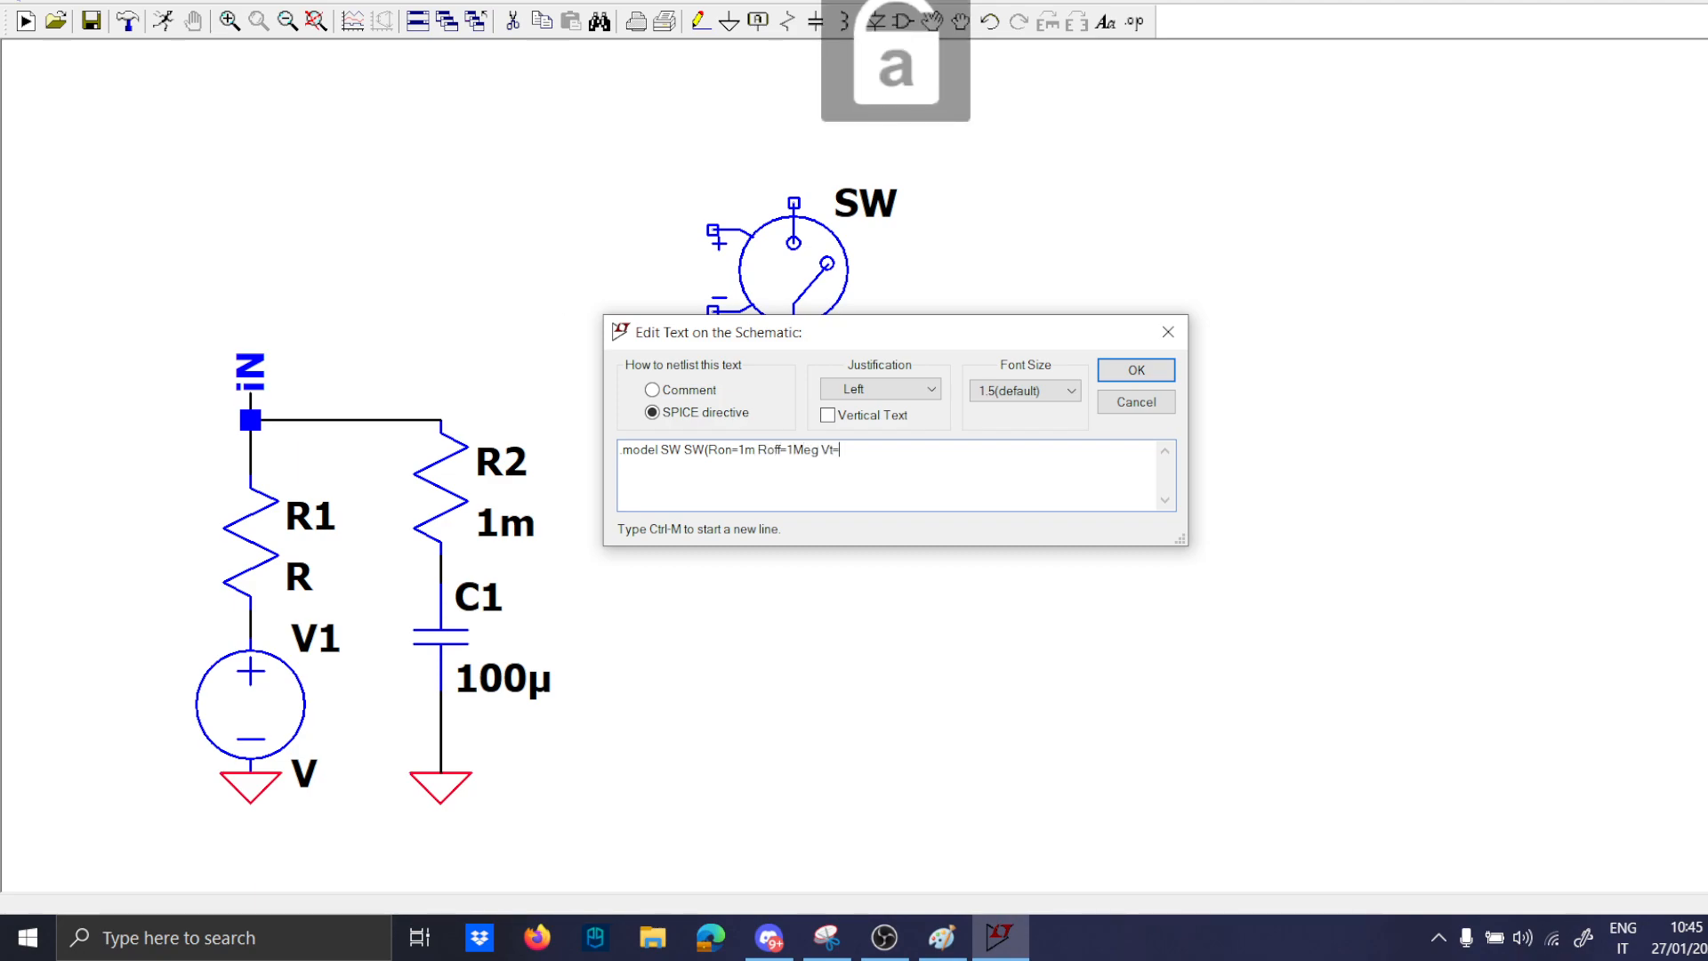
pyautogui.write('0.1')
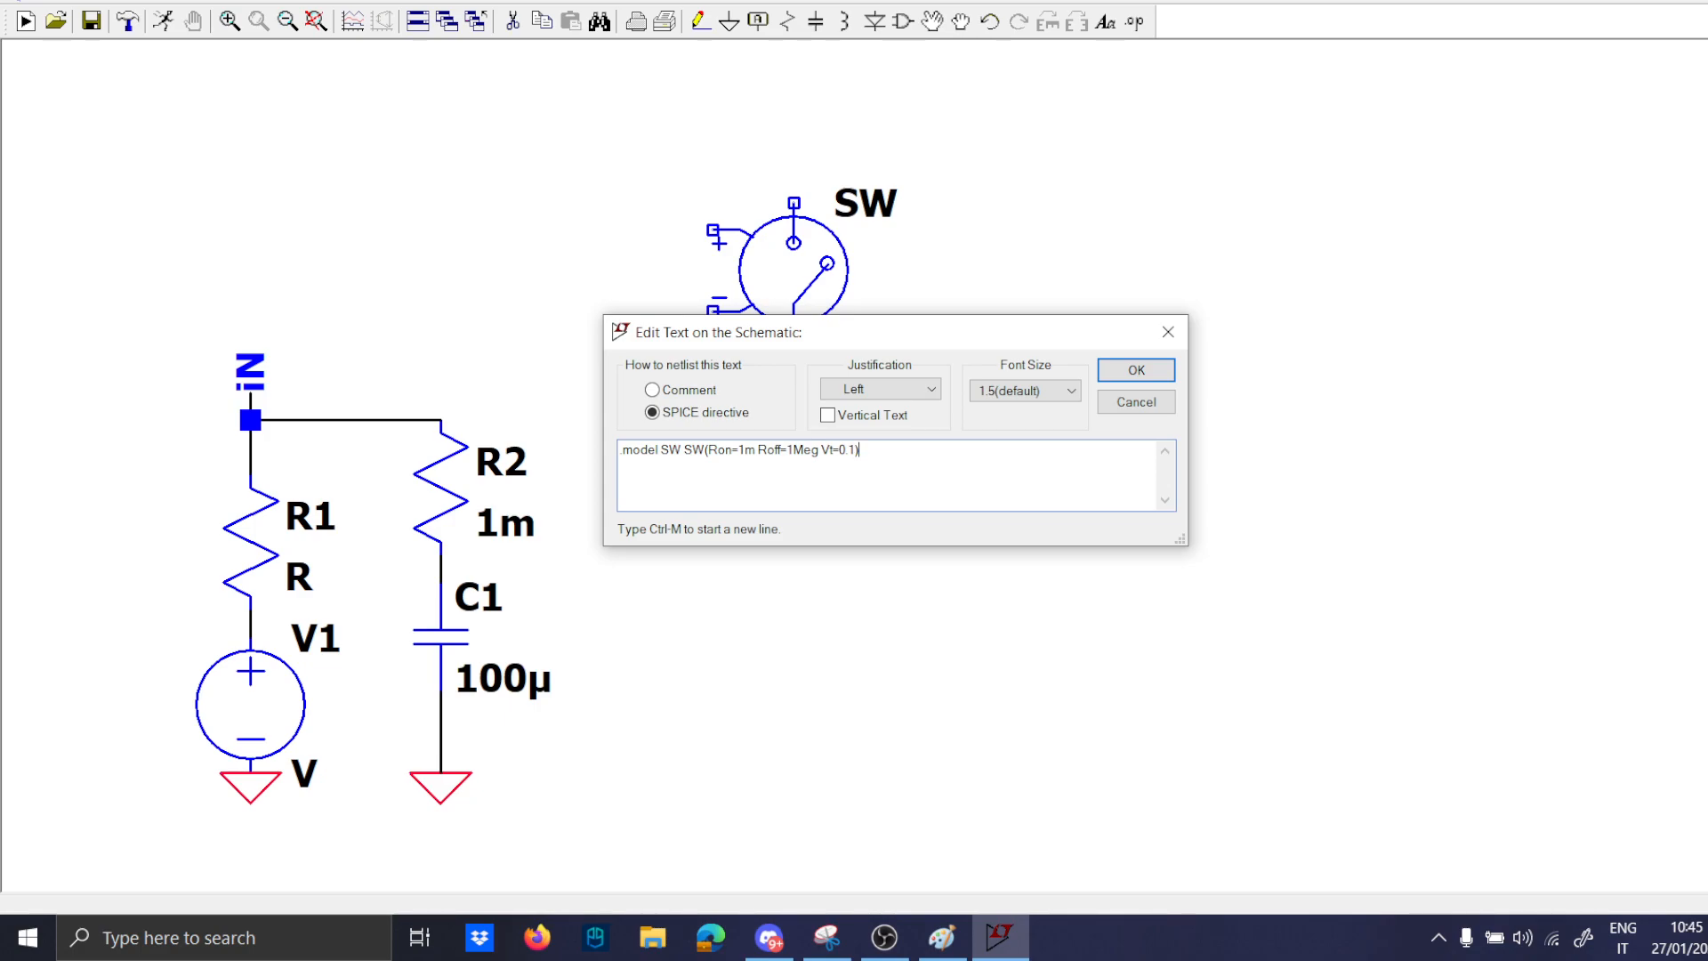
pyautogui.click(1135, 370)
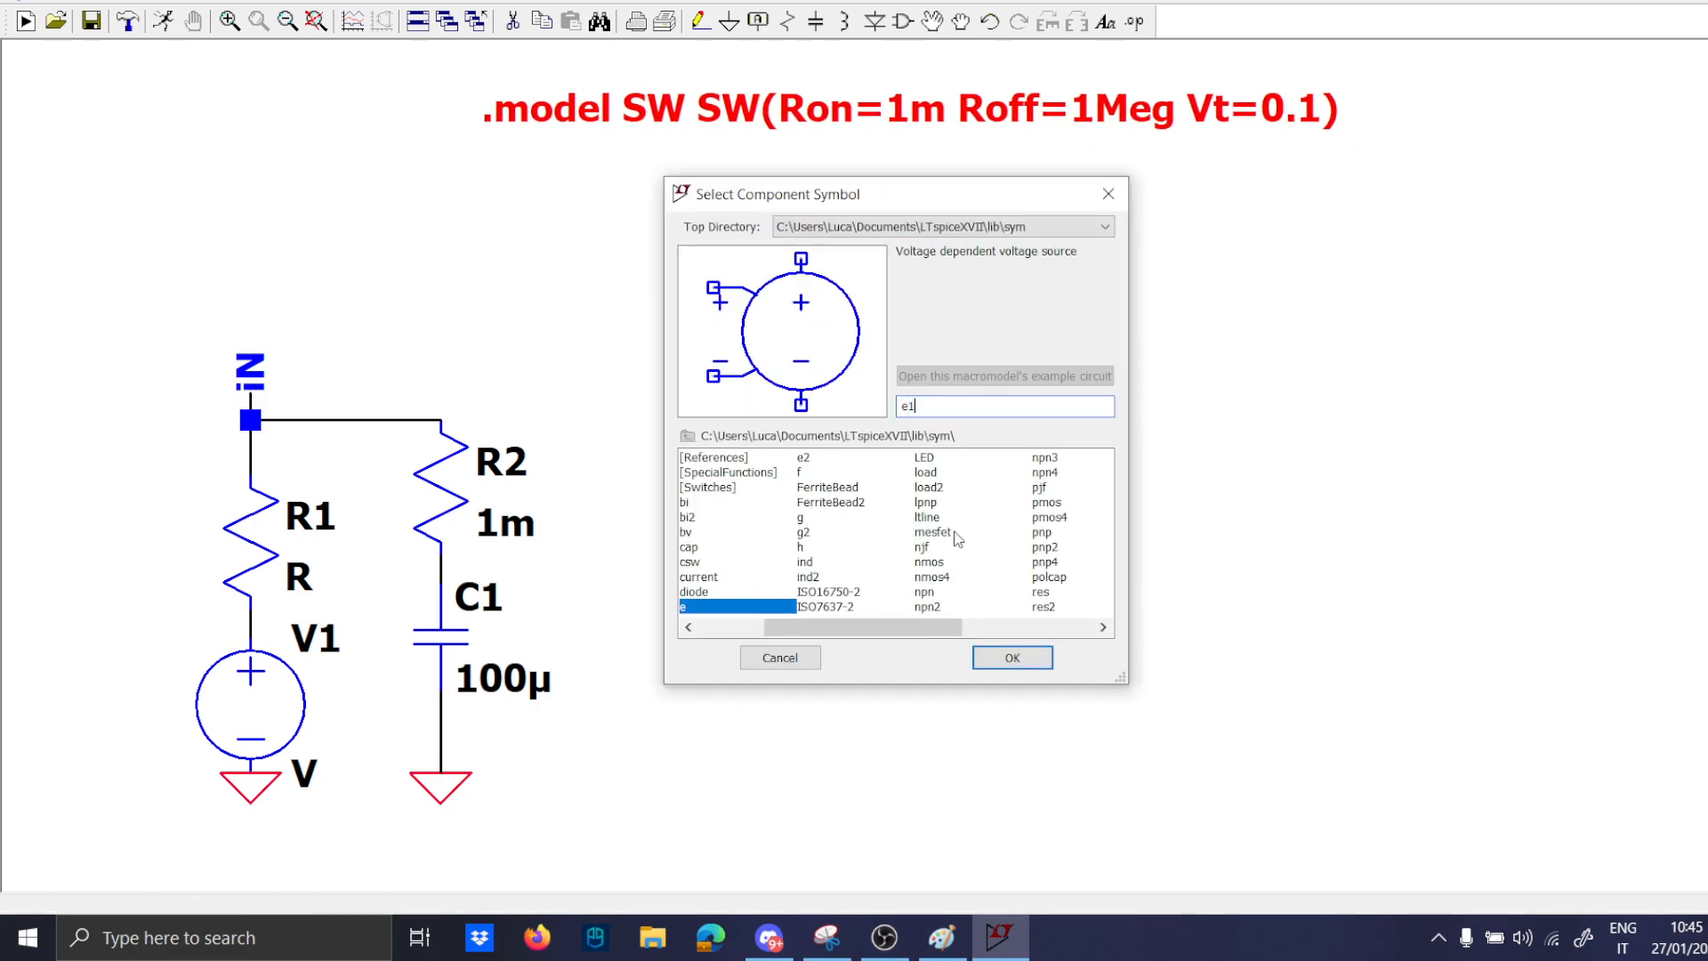
# Add controlled source E1 driving S1 and wire the 1m inductor L1 toward switch S2.
pyautogui.click(1009, 657)
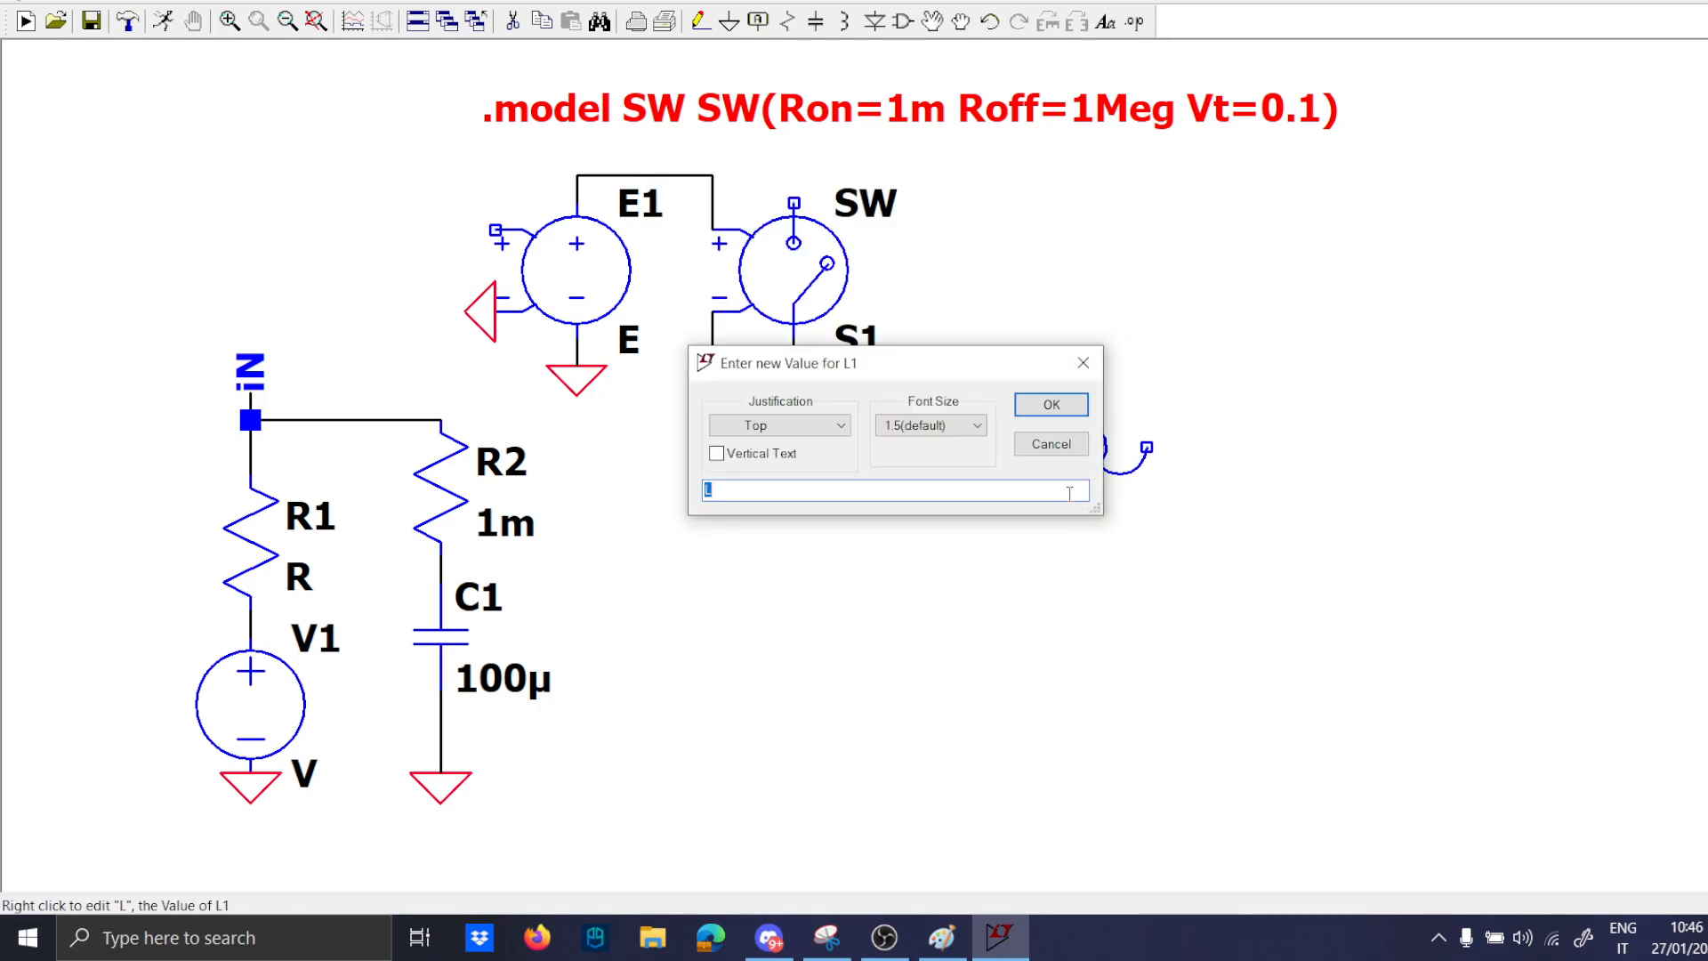
pyautogui.click(1048, 404)
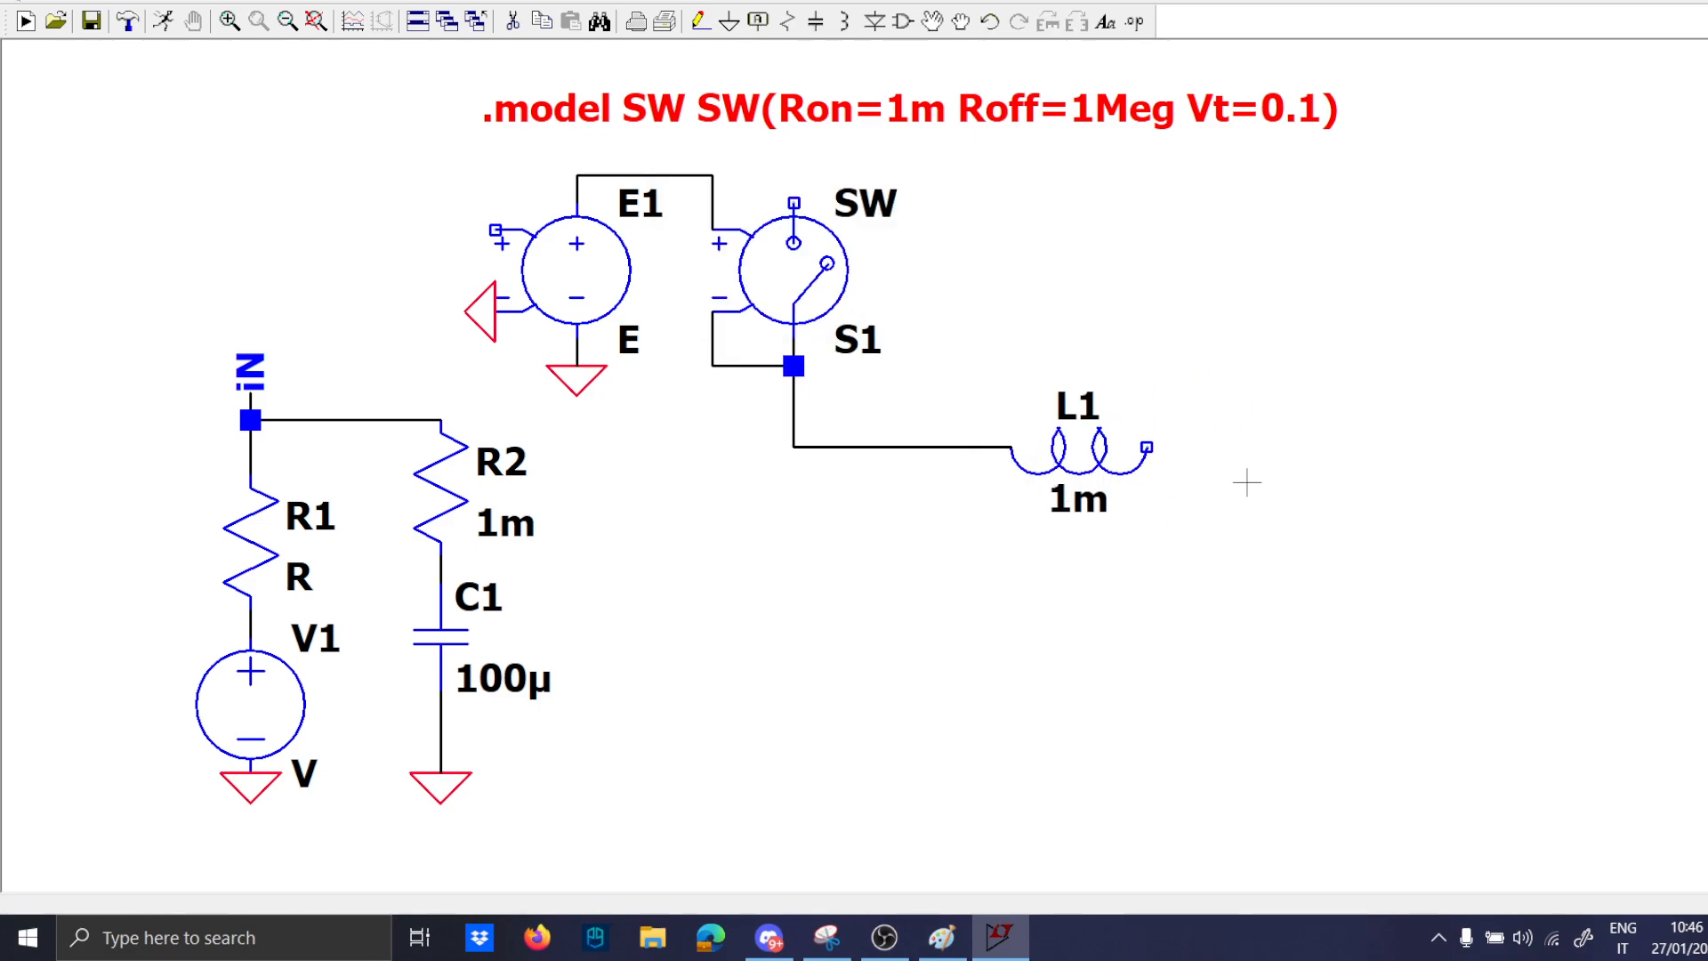
pyautogui.click(899, 317)
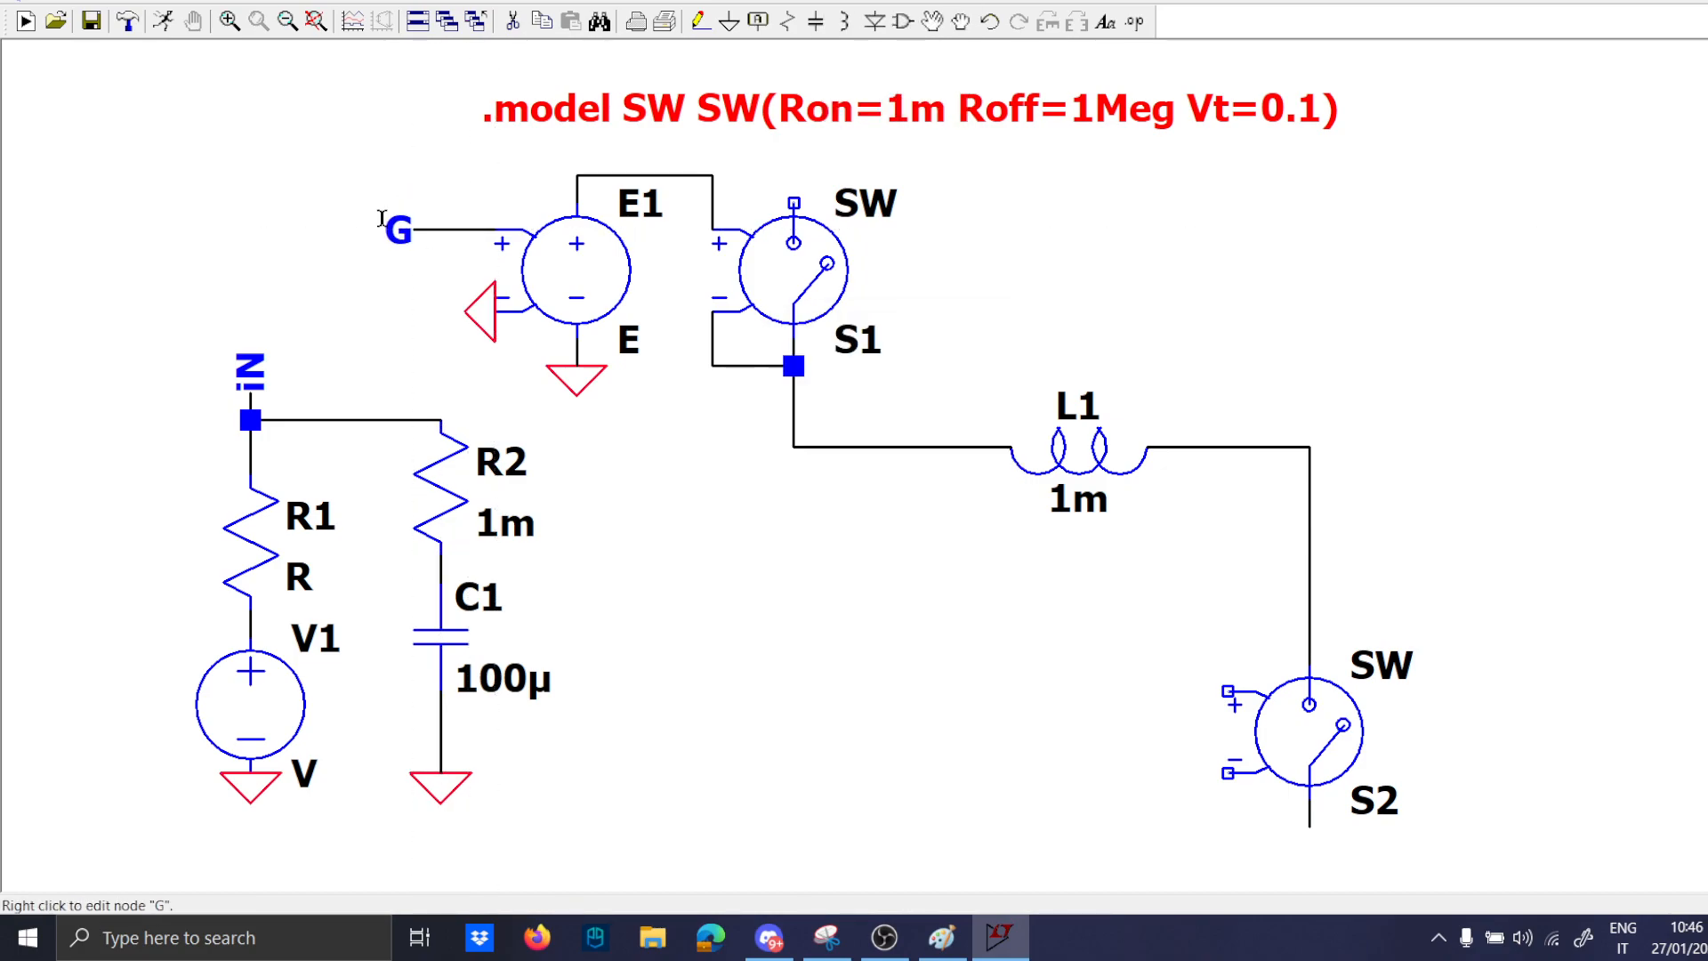
pyautogui.moveTo(446, 230)
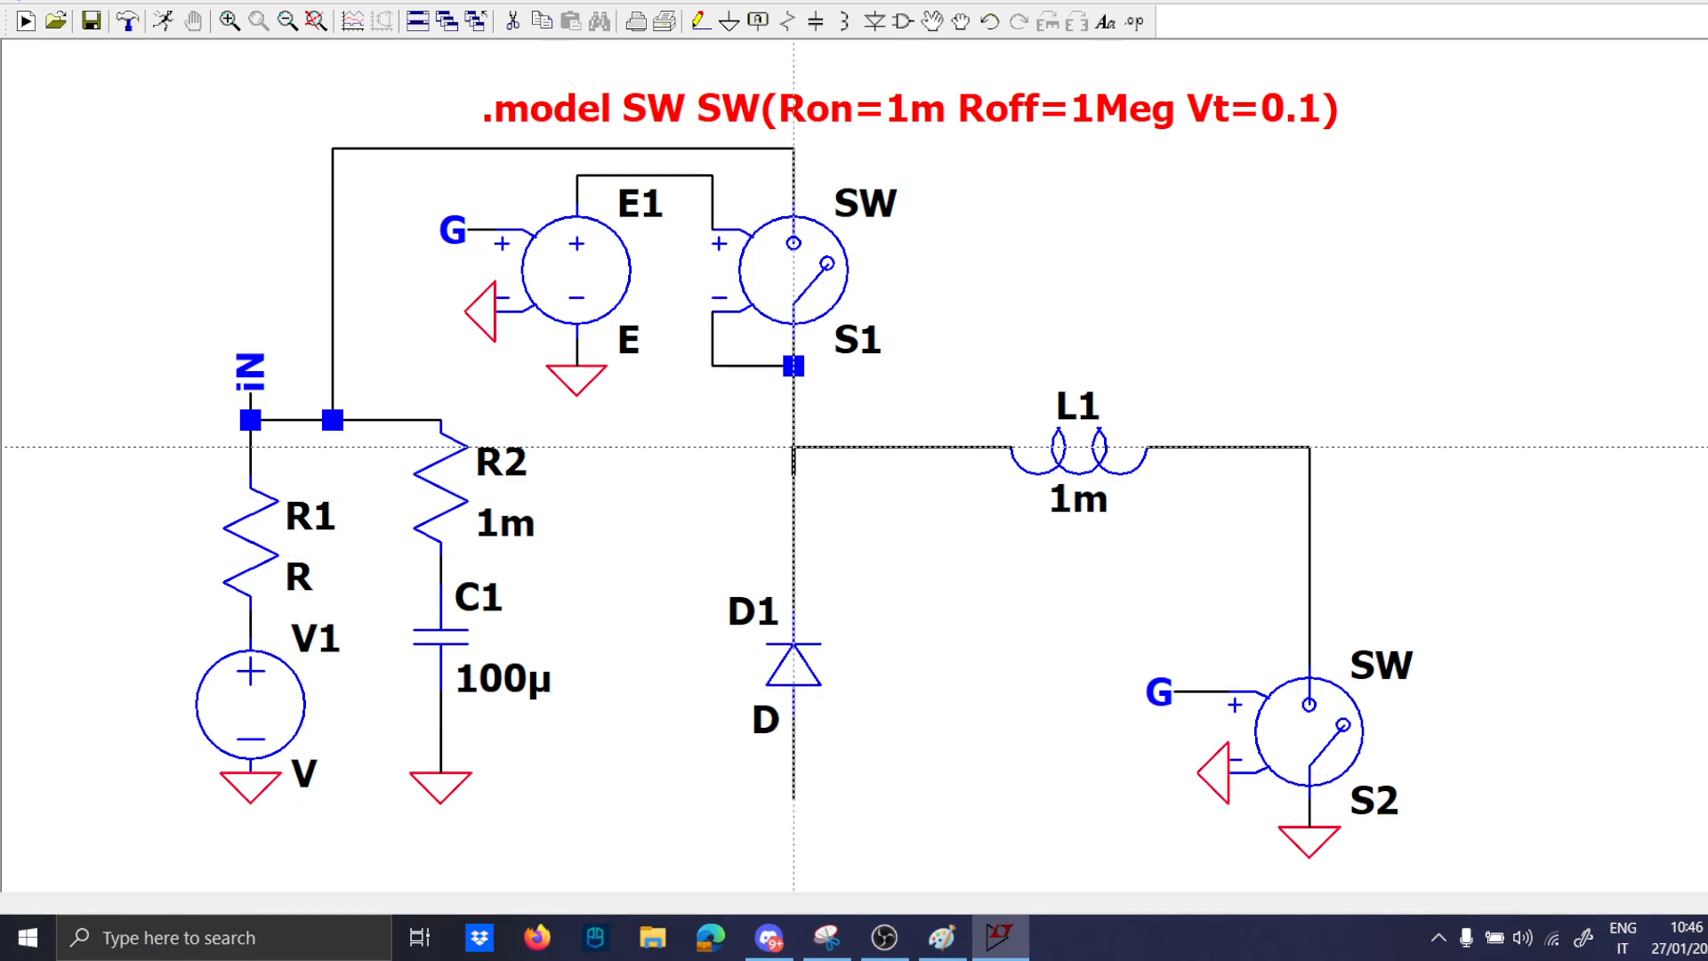
# Place D2 and L2, couple the windings with directive K L1 L2 1, and reorient L1 in the circuit.
pyautogui.click(1303, 310)
pyautogui.write('K L')
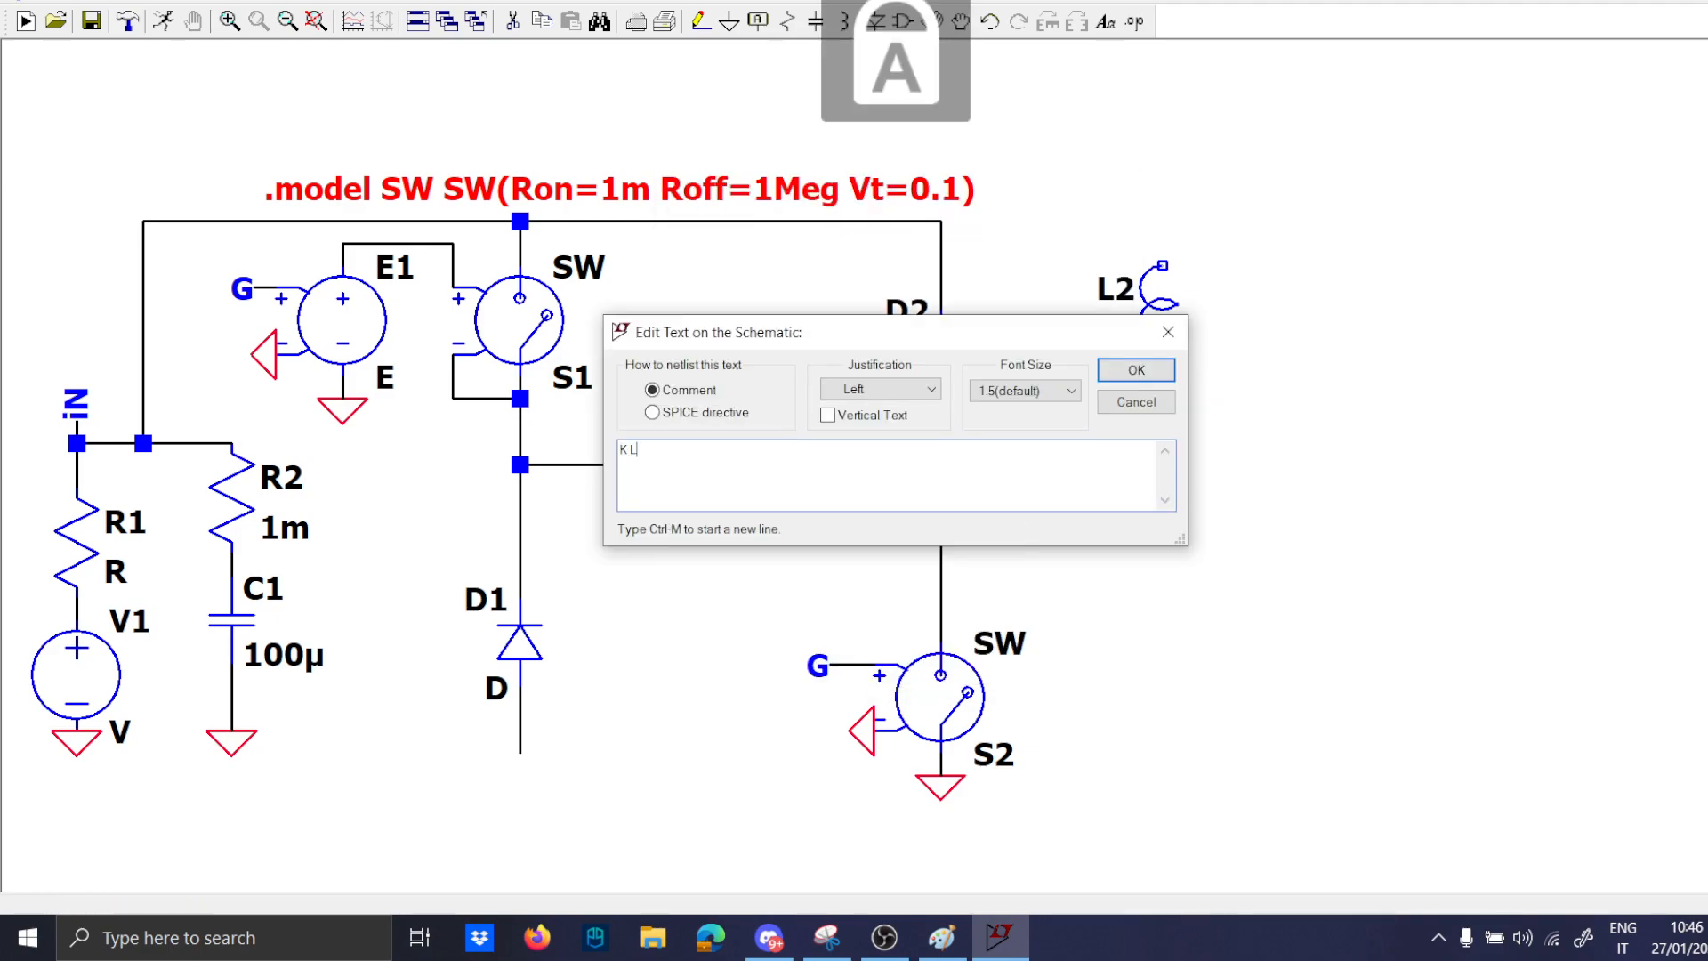
pyautogui.click(1135, 370)
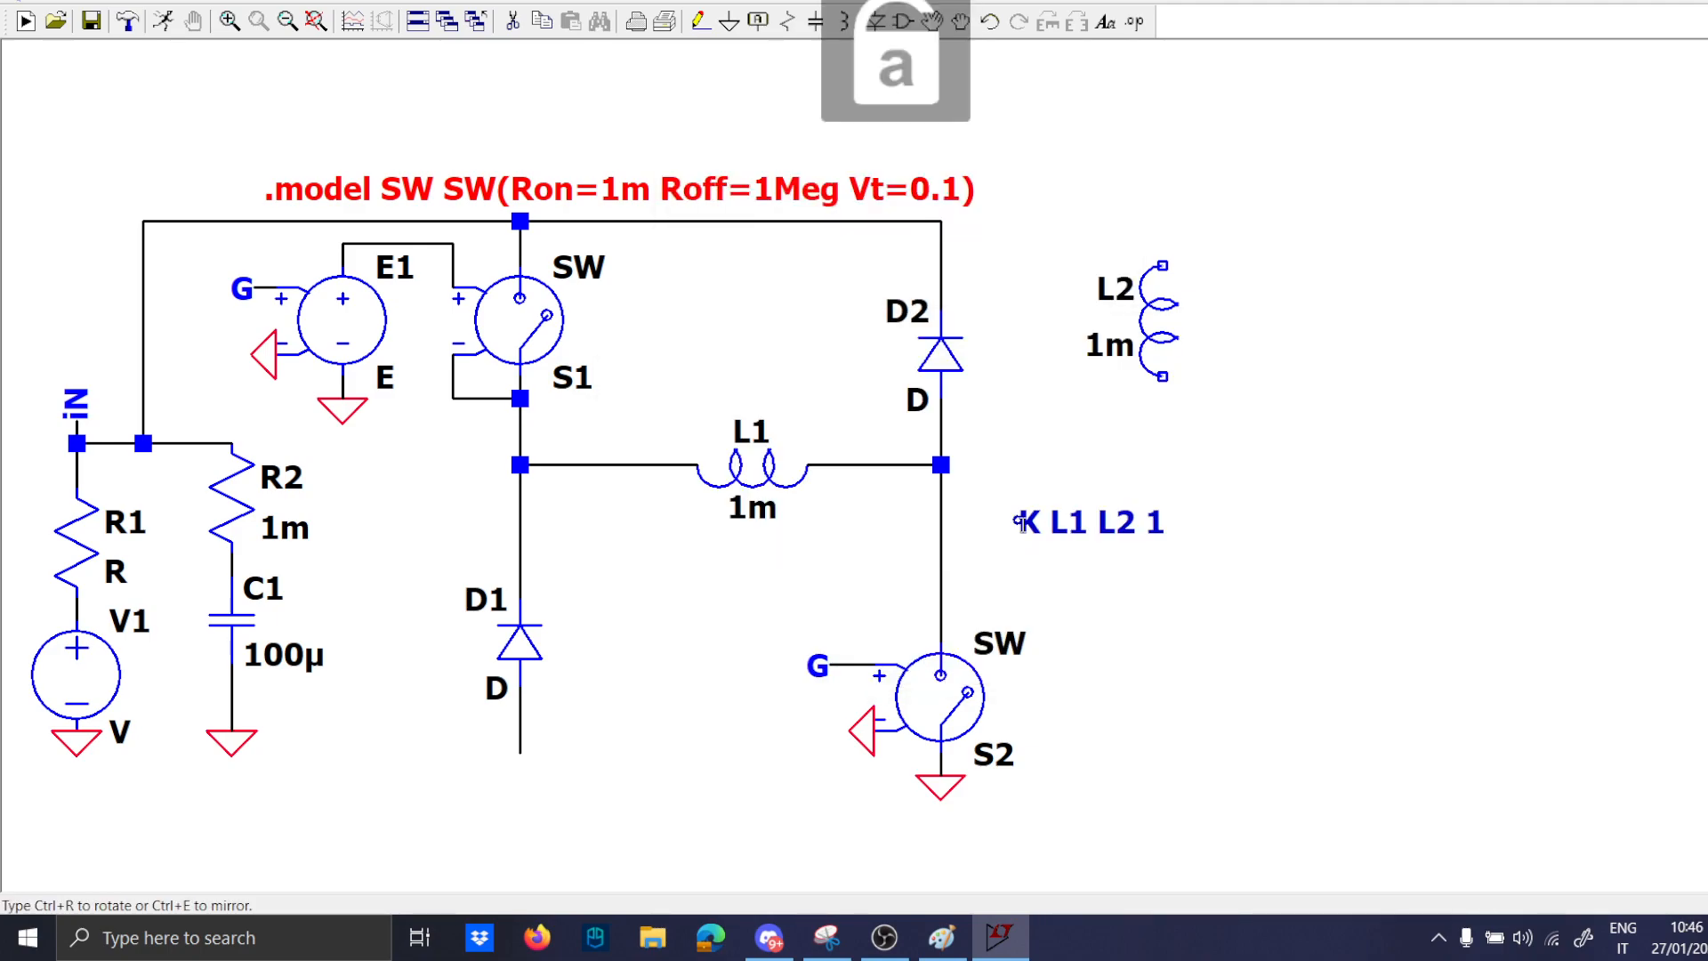
pyautogui.doubleClick(1083, 521)
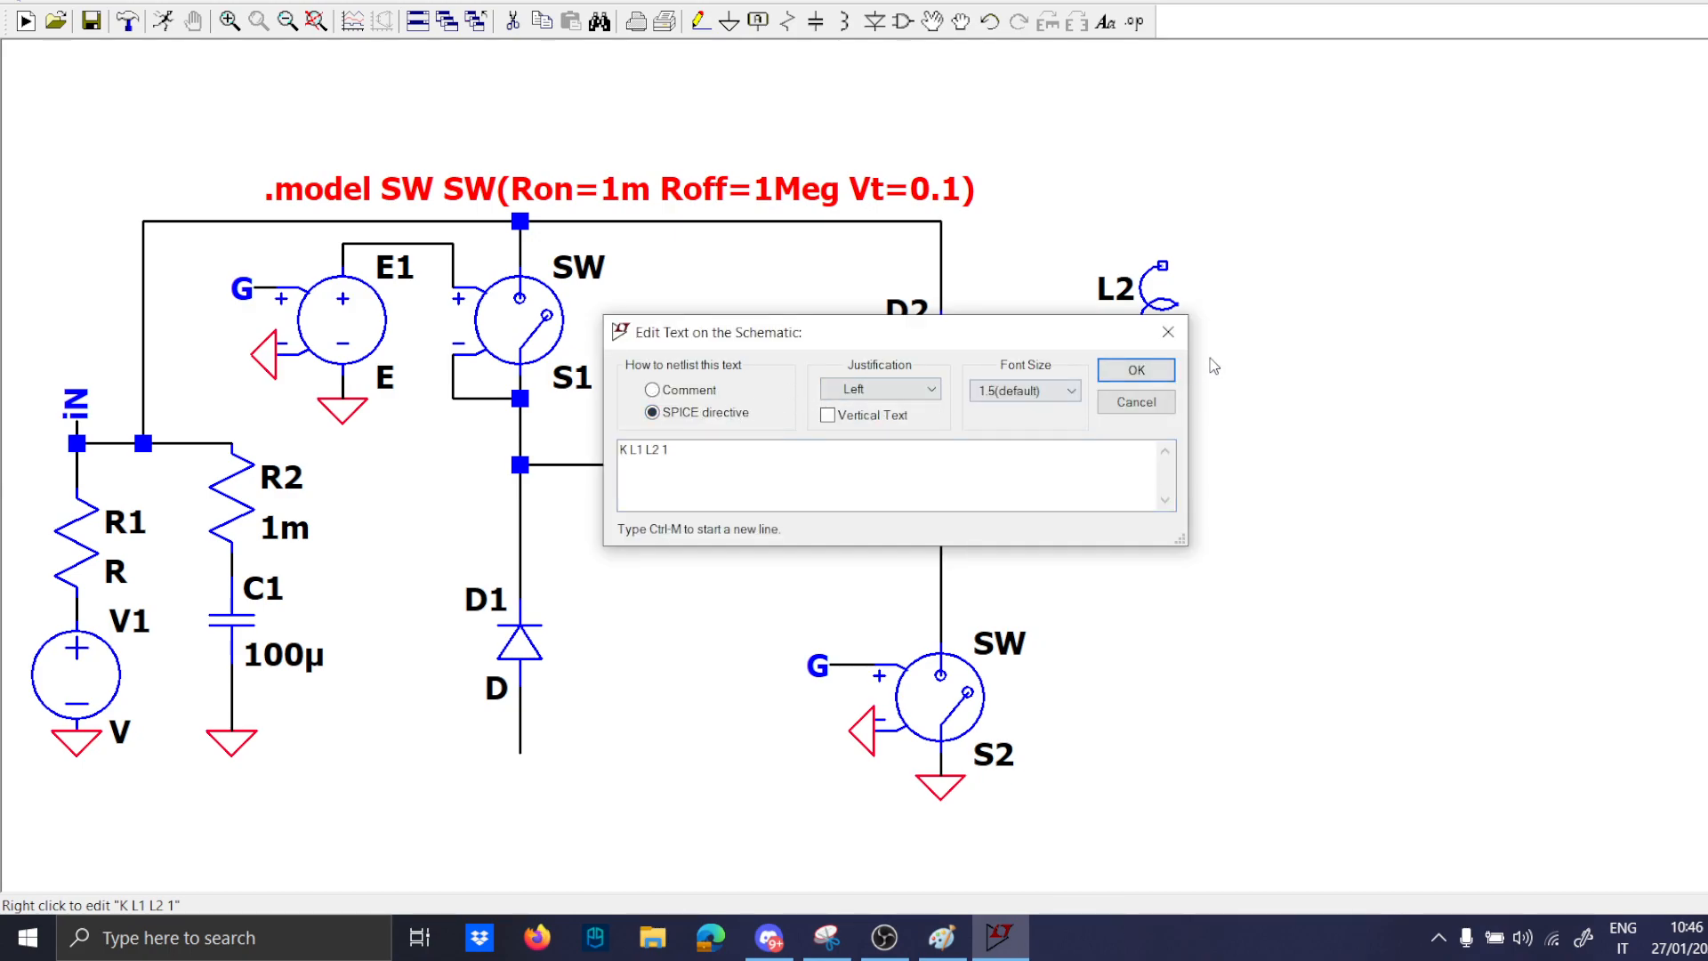
pyautogui.click(1133, 370)
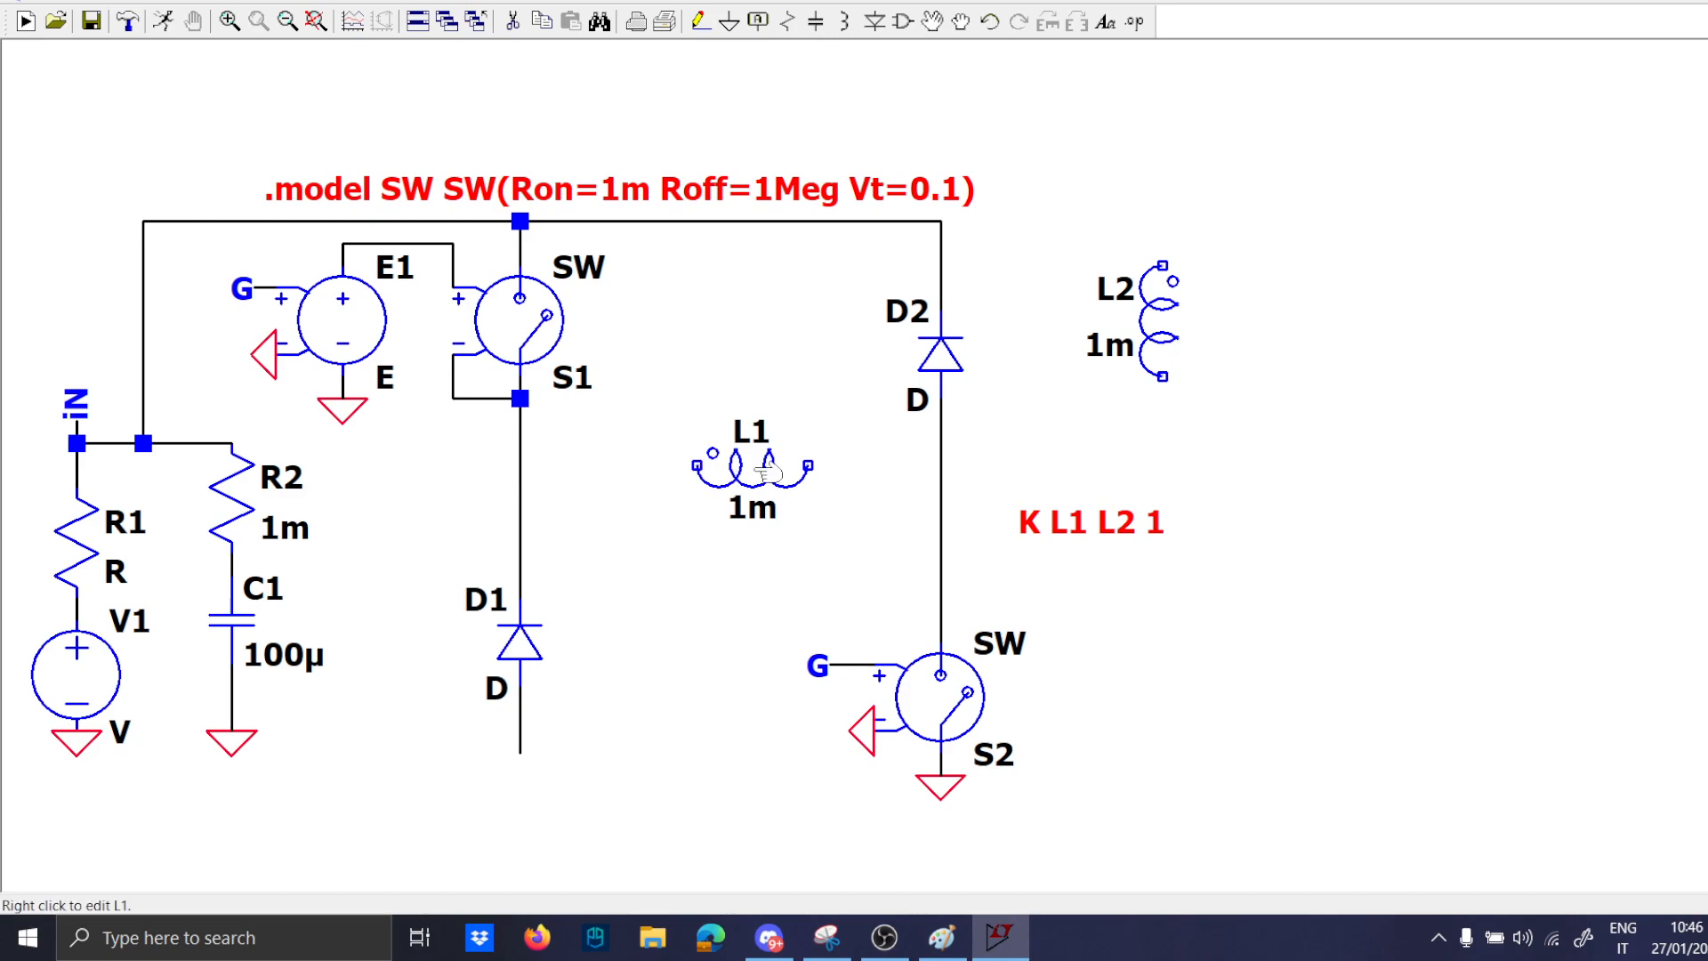
pyautogui.click(750, 466)
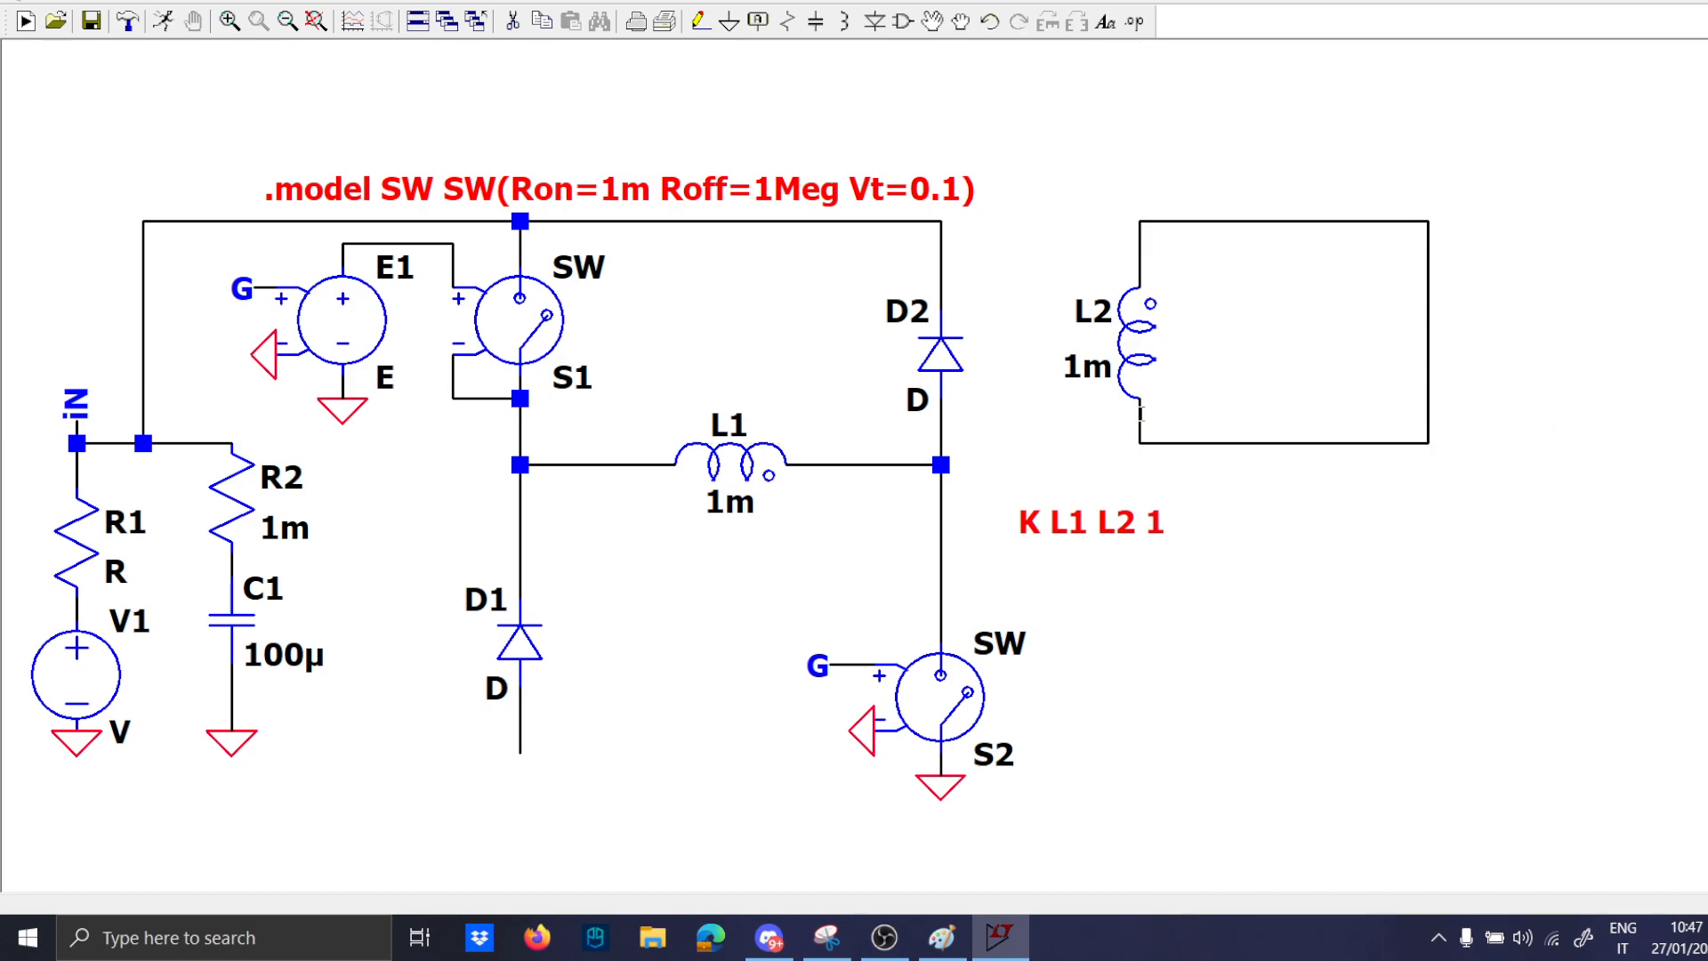
# Close the L2 wire loop, connect D3 and D4 to the return line, and place output inductor L3.
pyautogui.click(1226, 220)
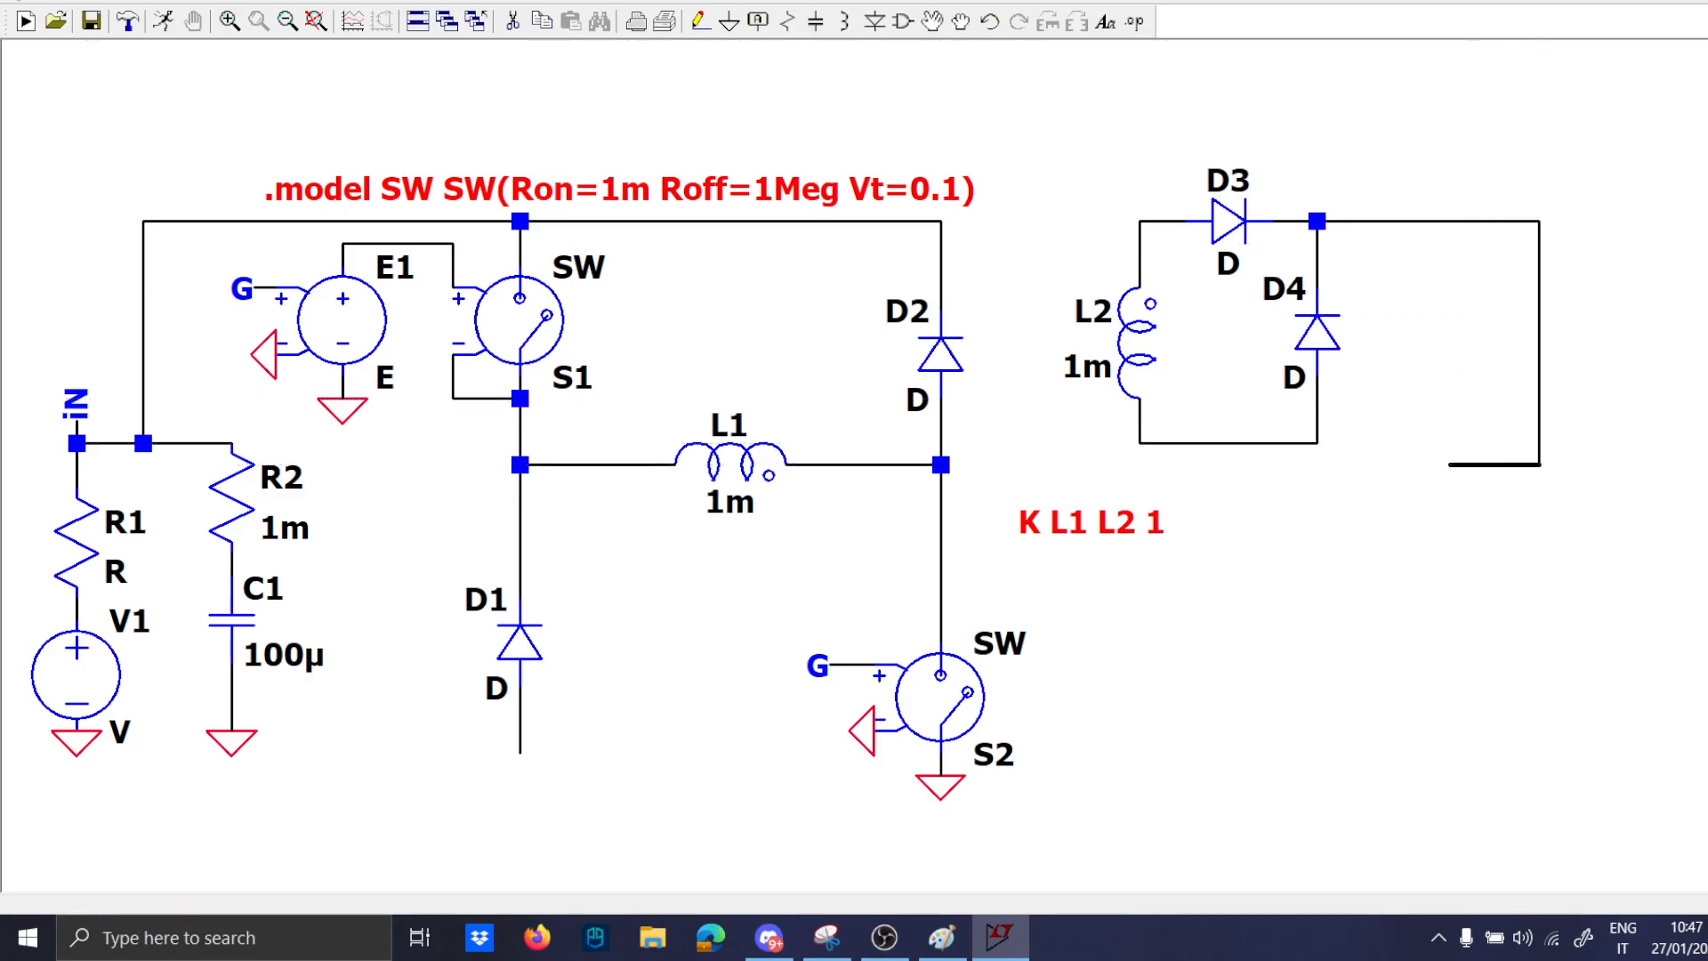
pyautogui.click(1314, 468)
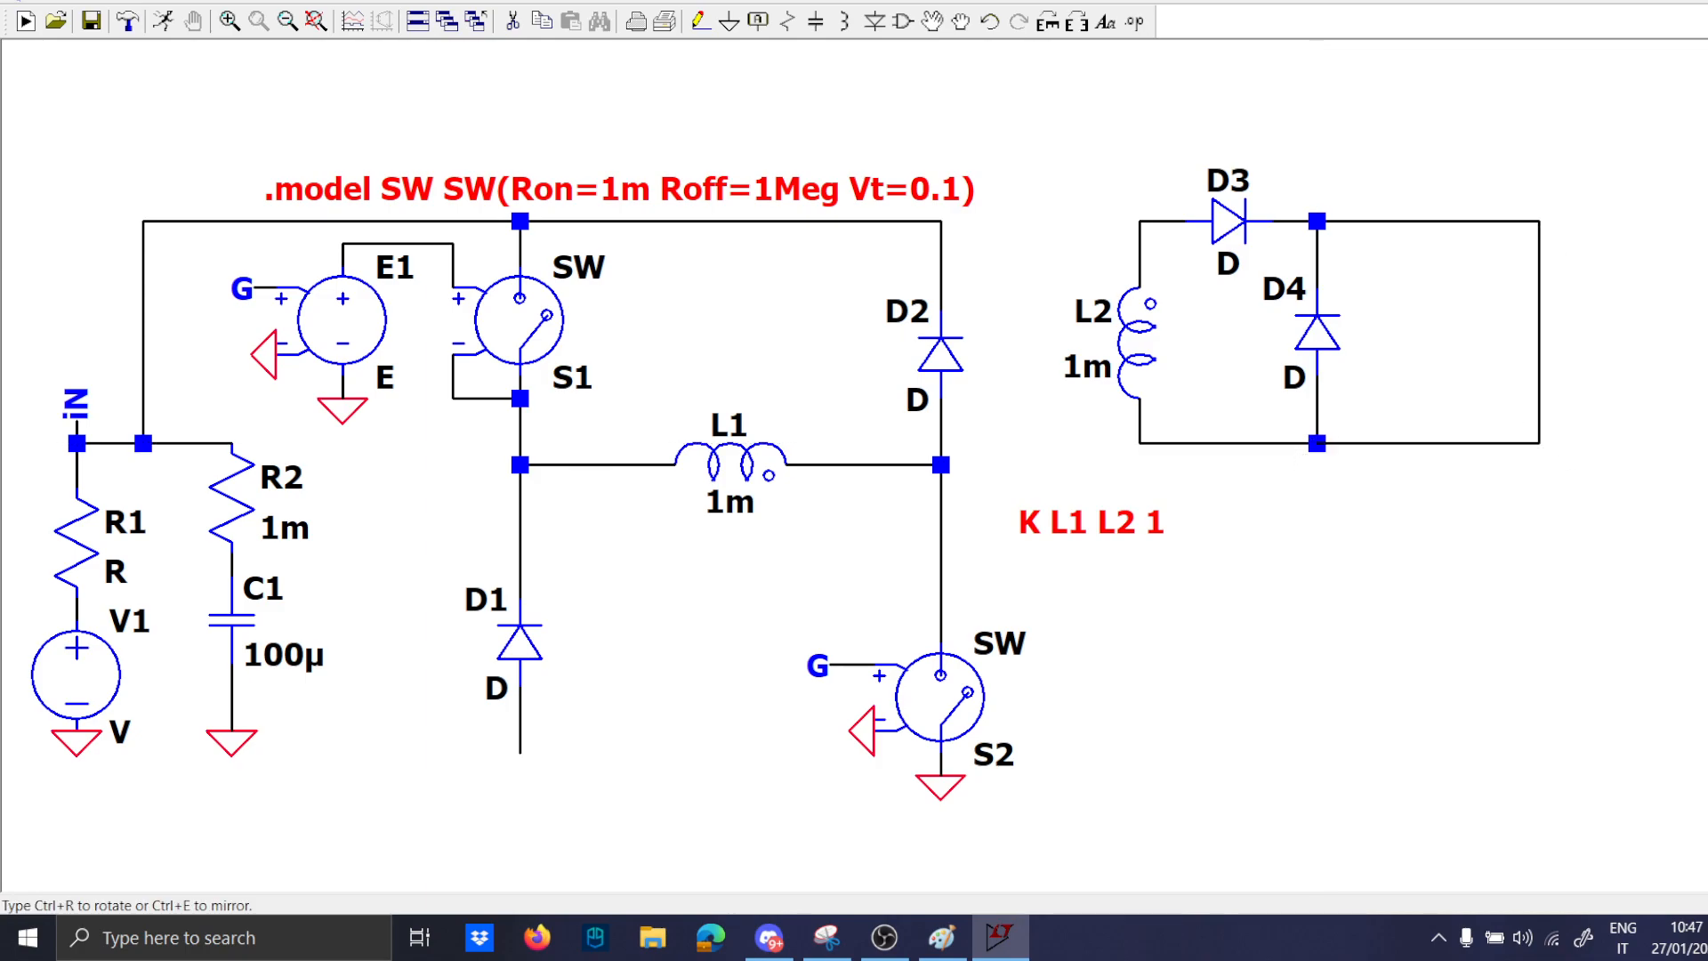
pyautogui.click(1416, 229)
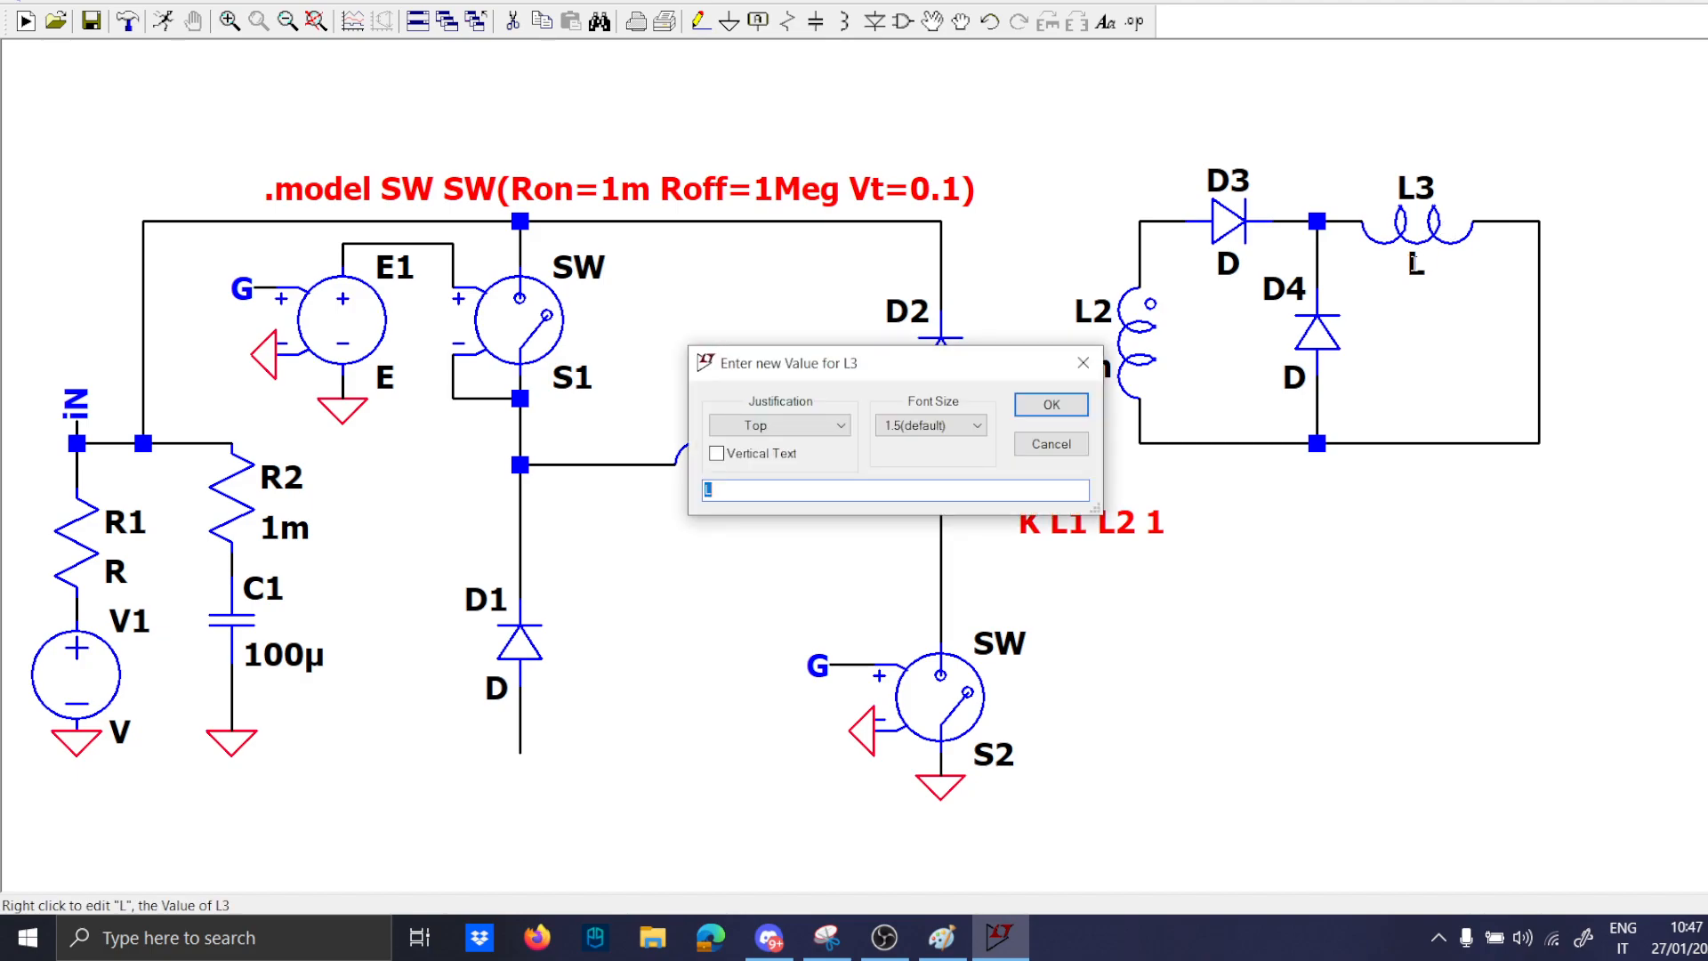
# Set L3 to 22µ and the output capacitor C2 to 100µ.
pyautogui.click(1048, 404)
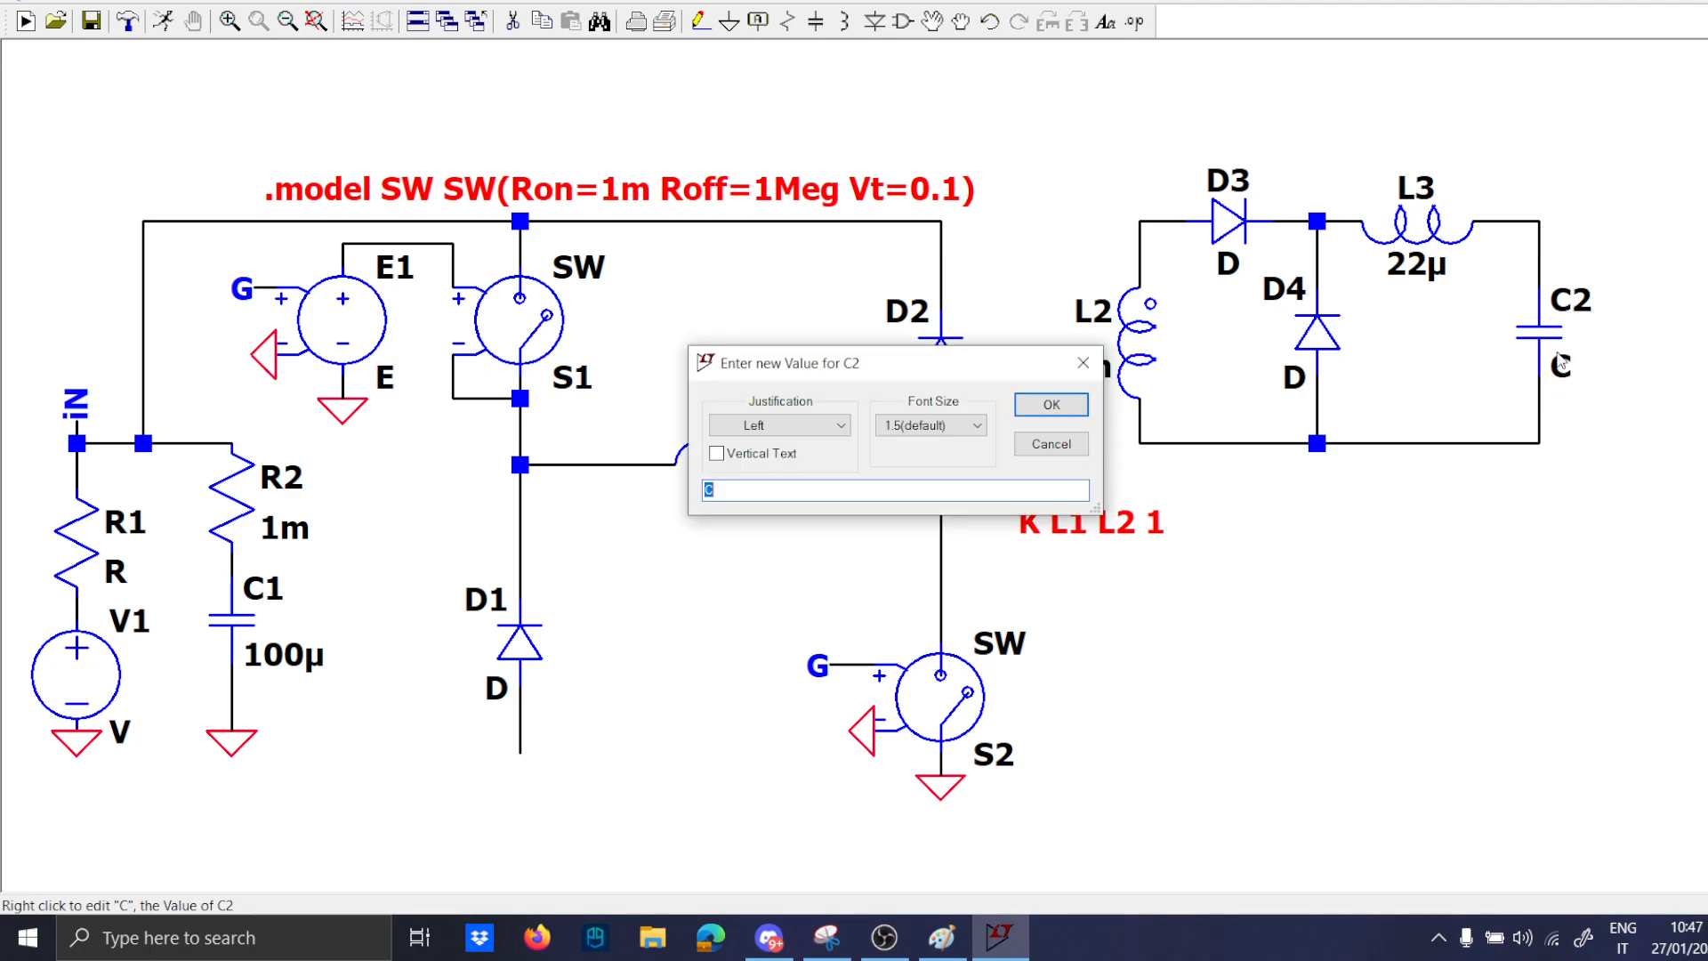
pyautogui.write('100µ')
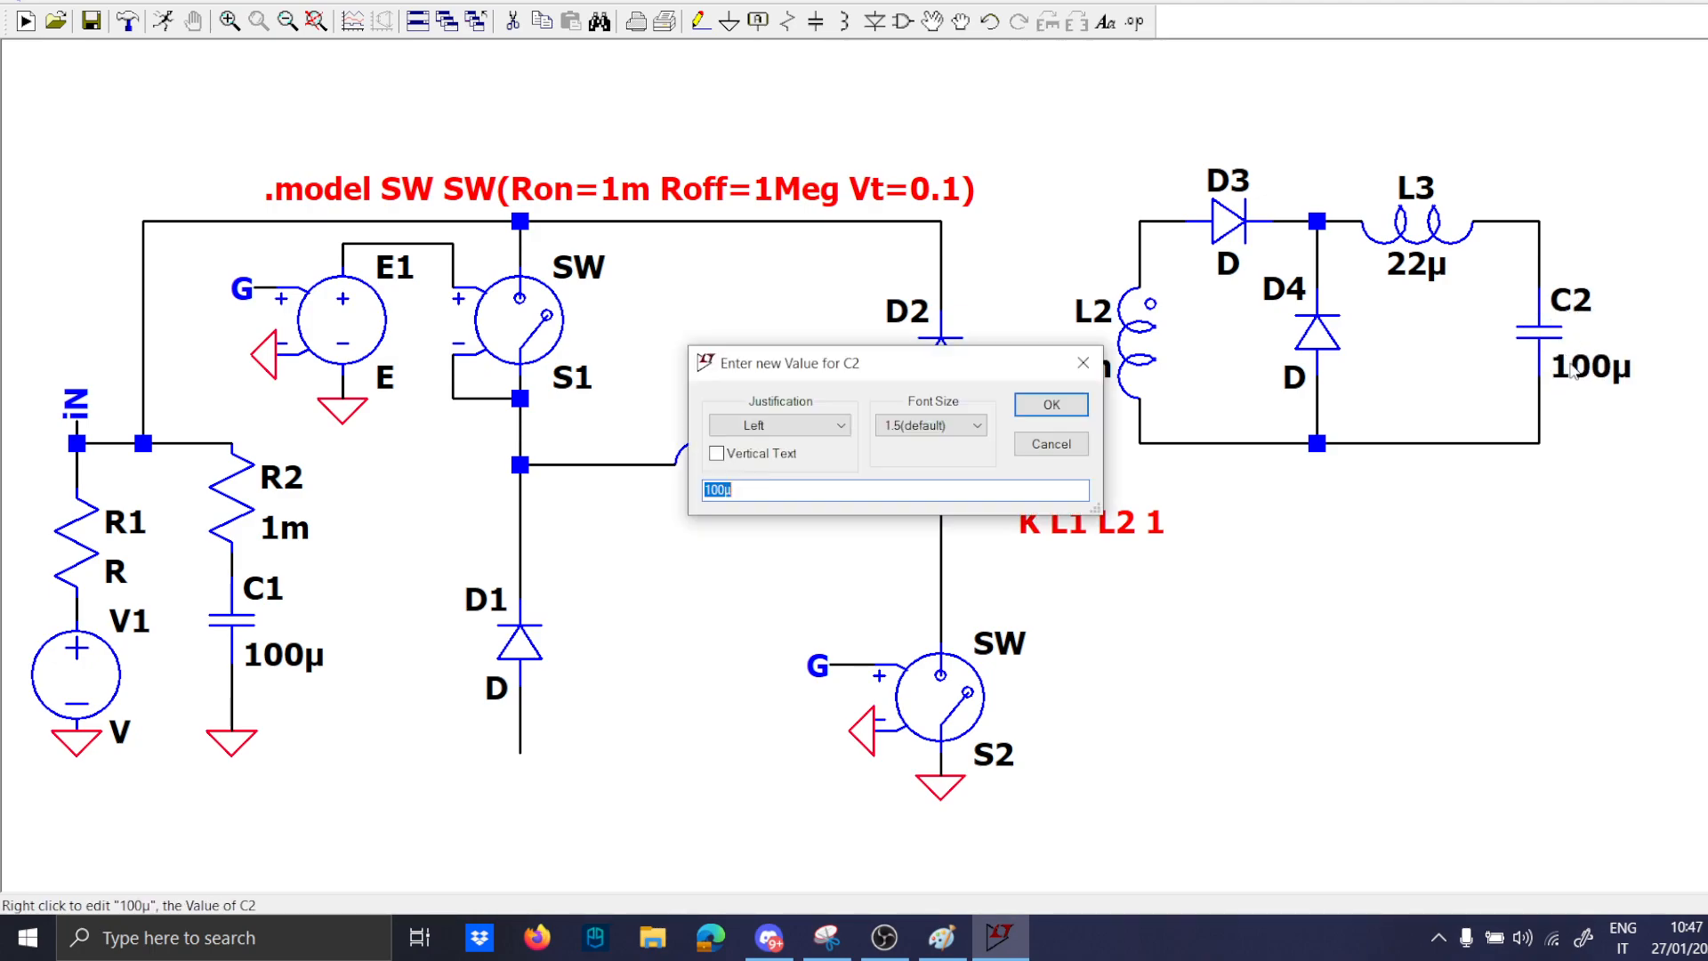
pyautogui.click(1048, 404)
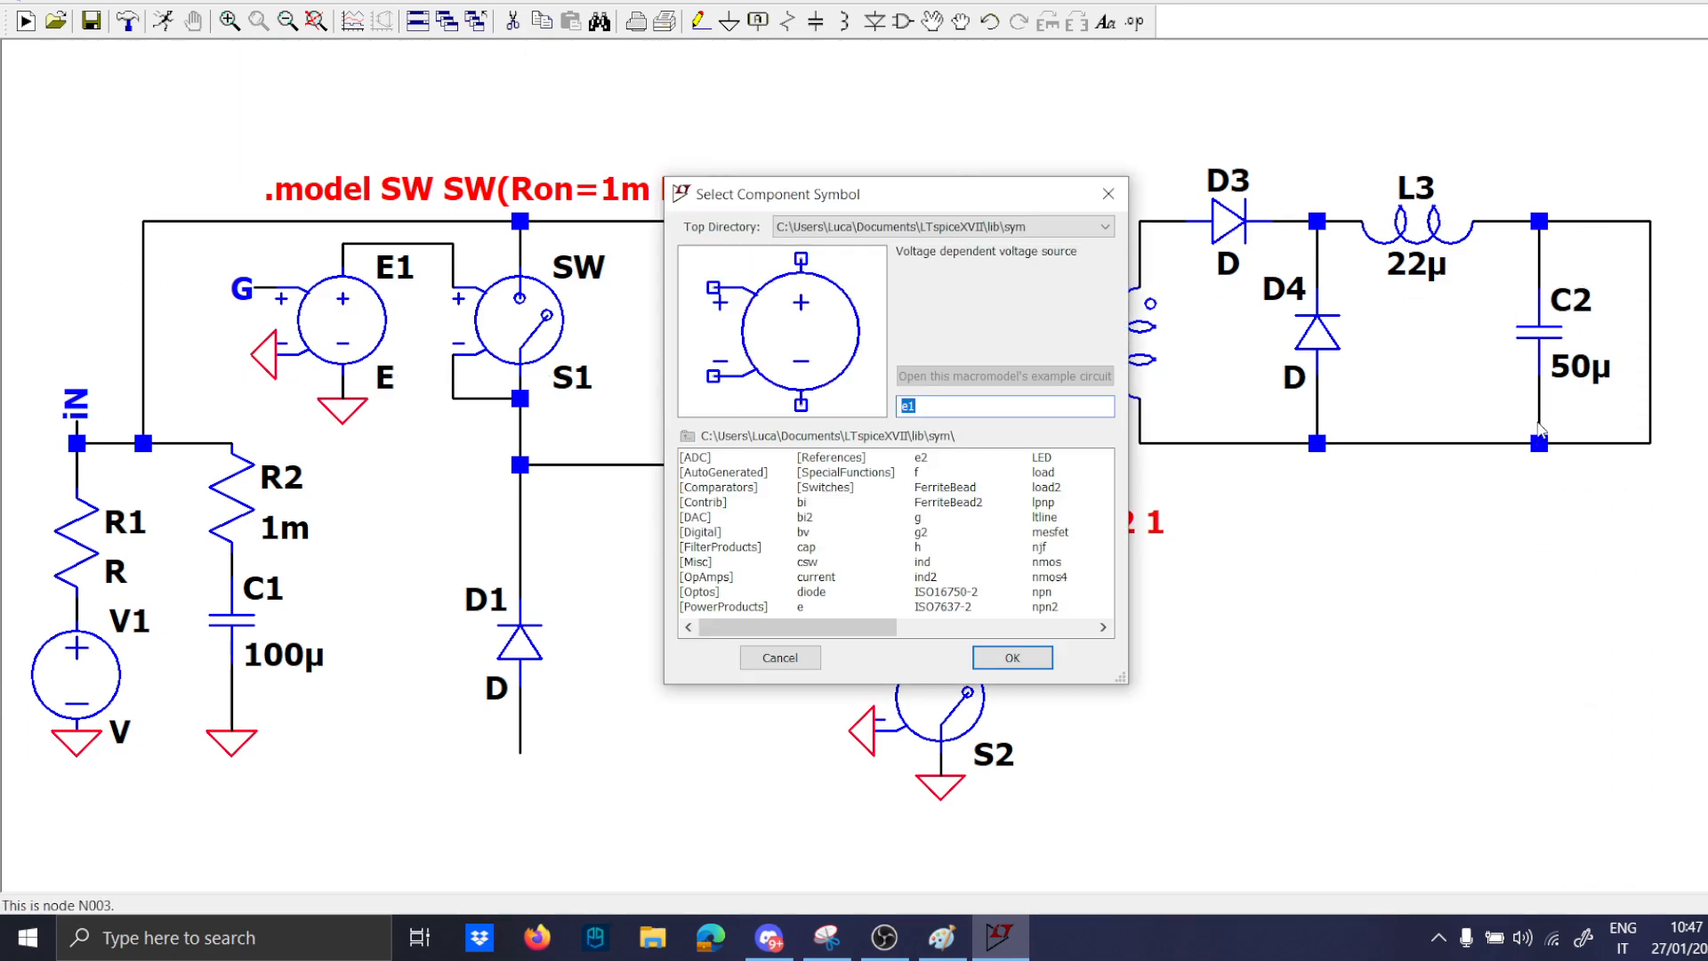
pyautogui.click(1009, 656)
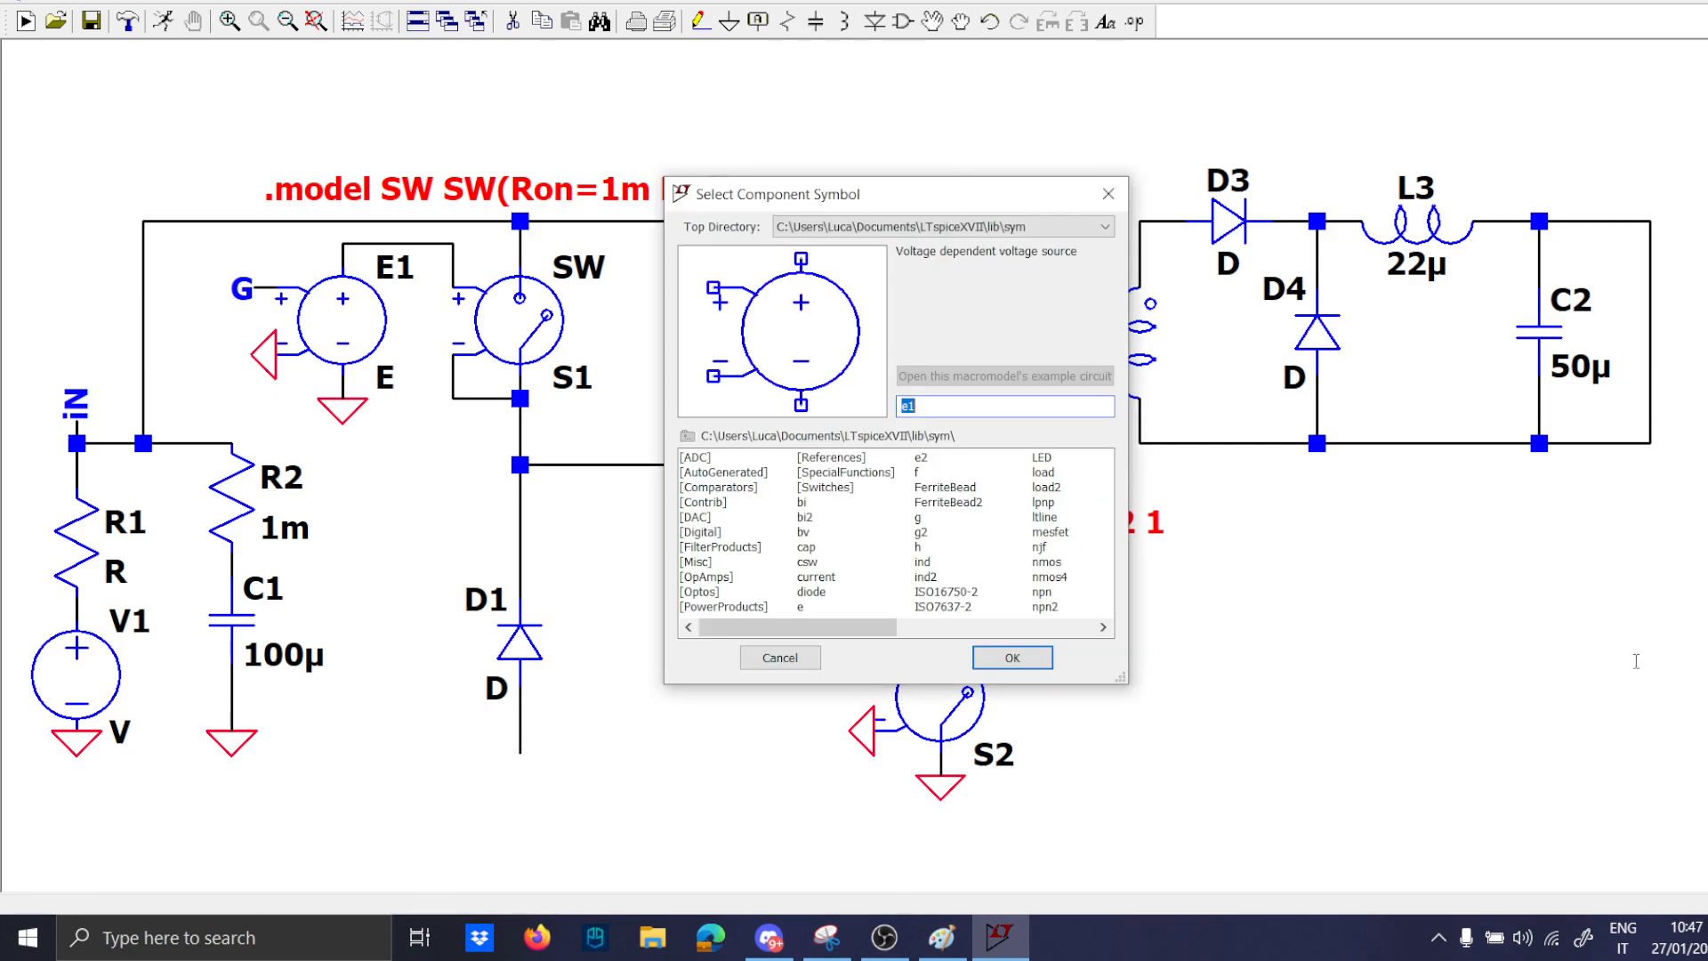
# Place current-source load I1 across C2 and name the output node.
pyautogui.click(1009, 656)
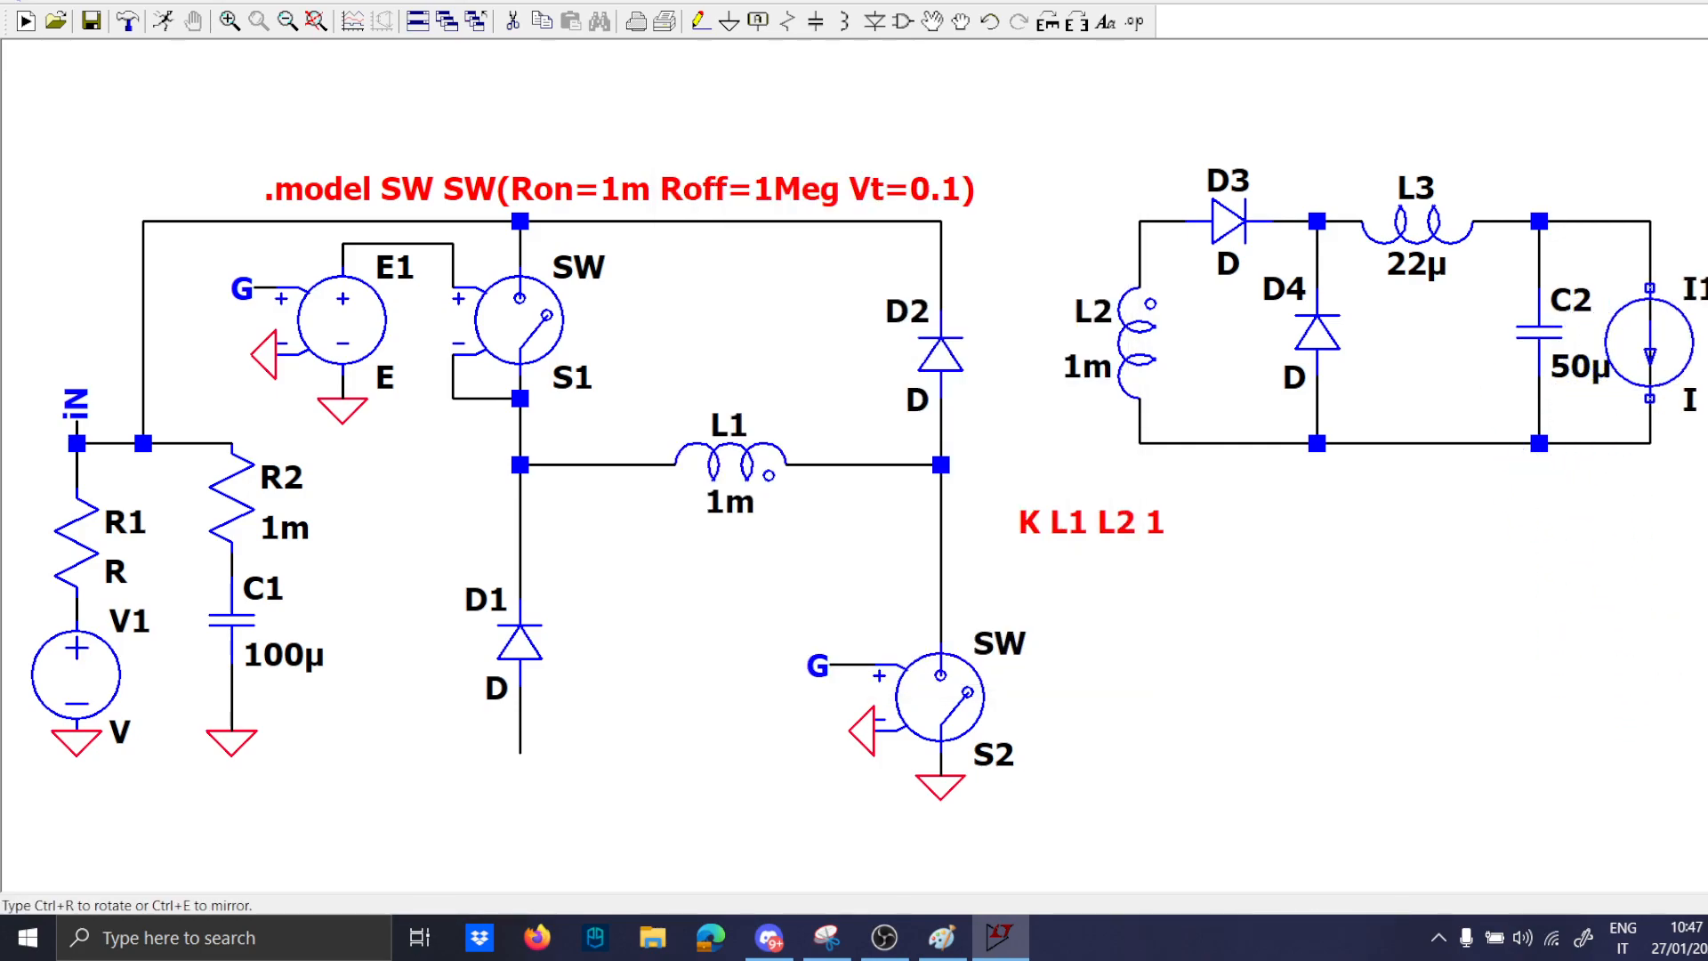
pyautogui.moveTo(1647, 343)
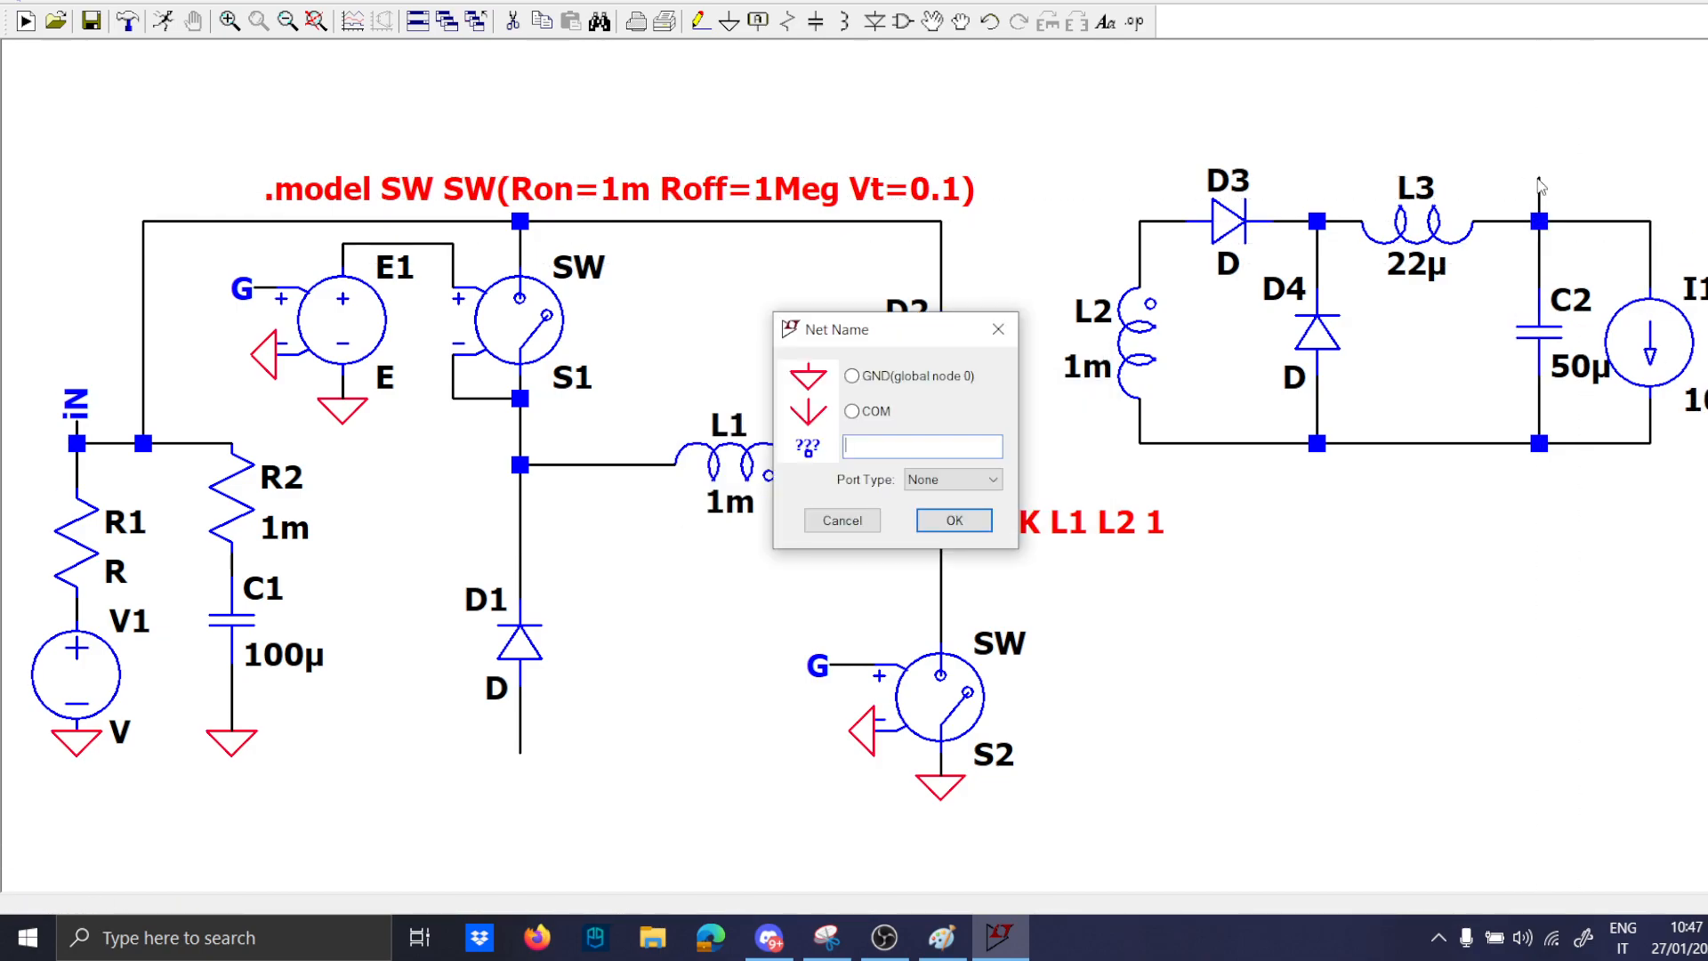
pyautogui.click(839, 520)
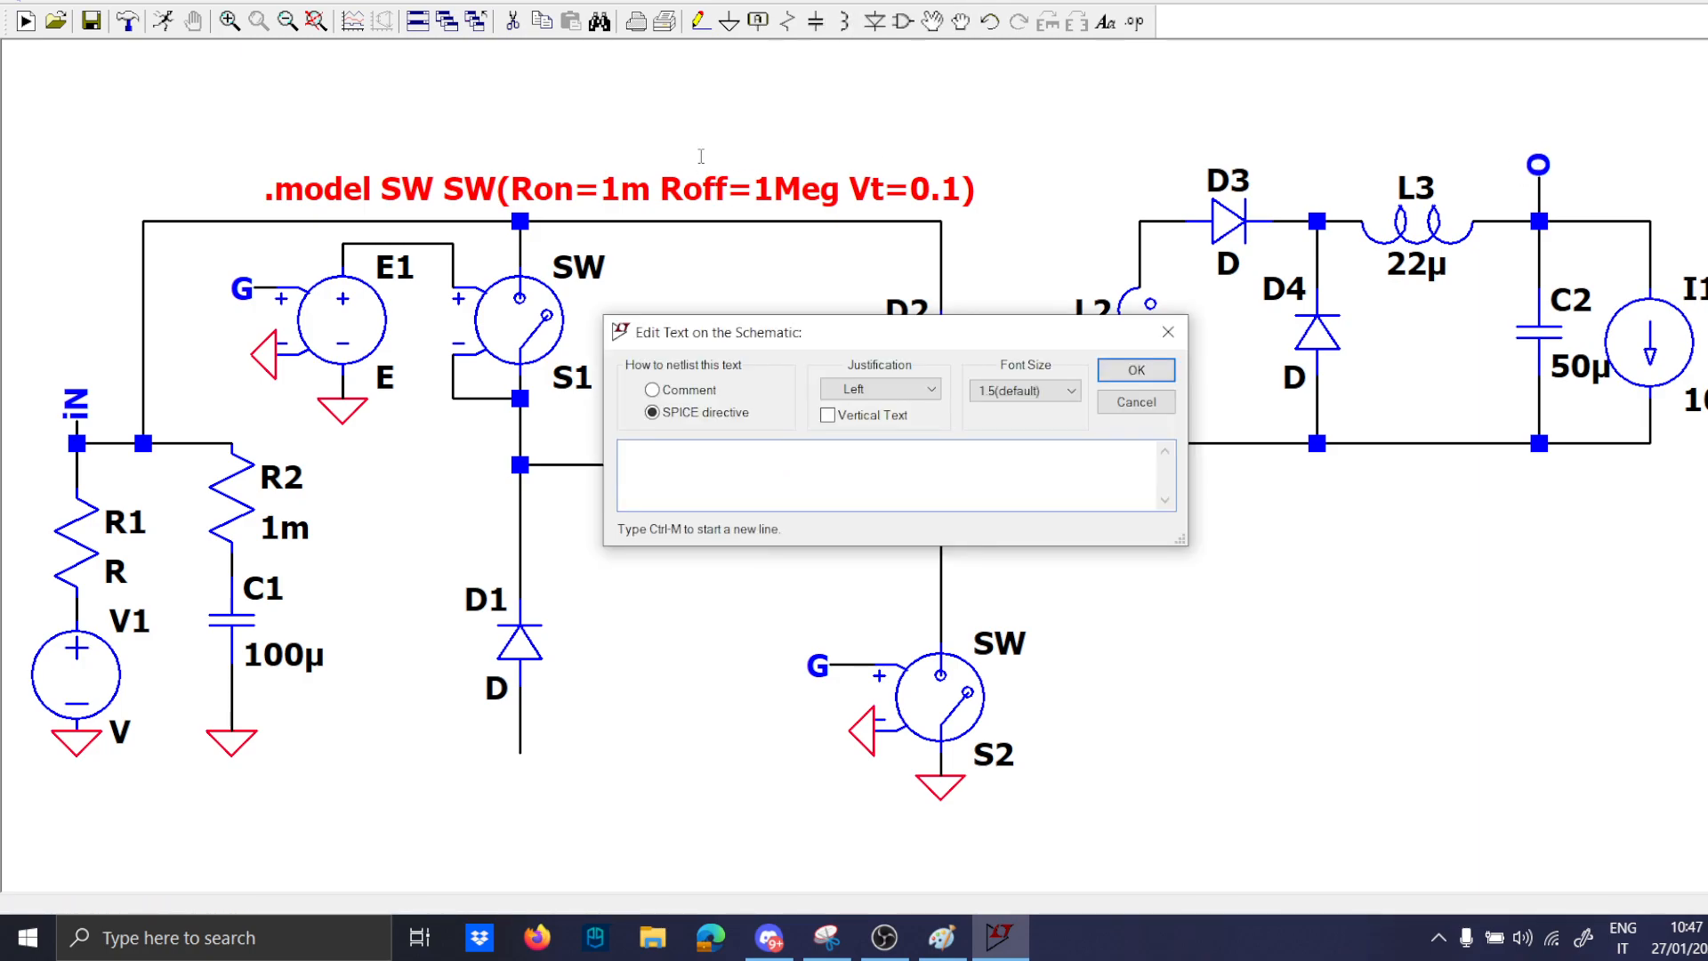
# Write the .meas directive for average input power Pin as AVG -V(in)*I.
pyautogui.write('.meas')
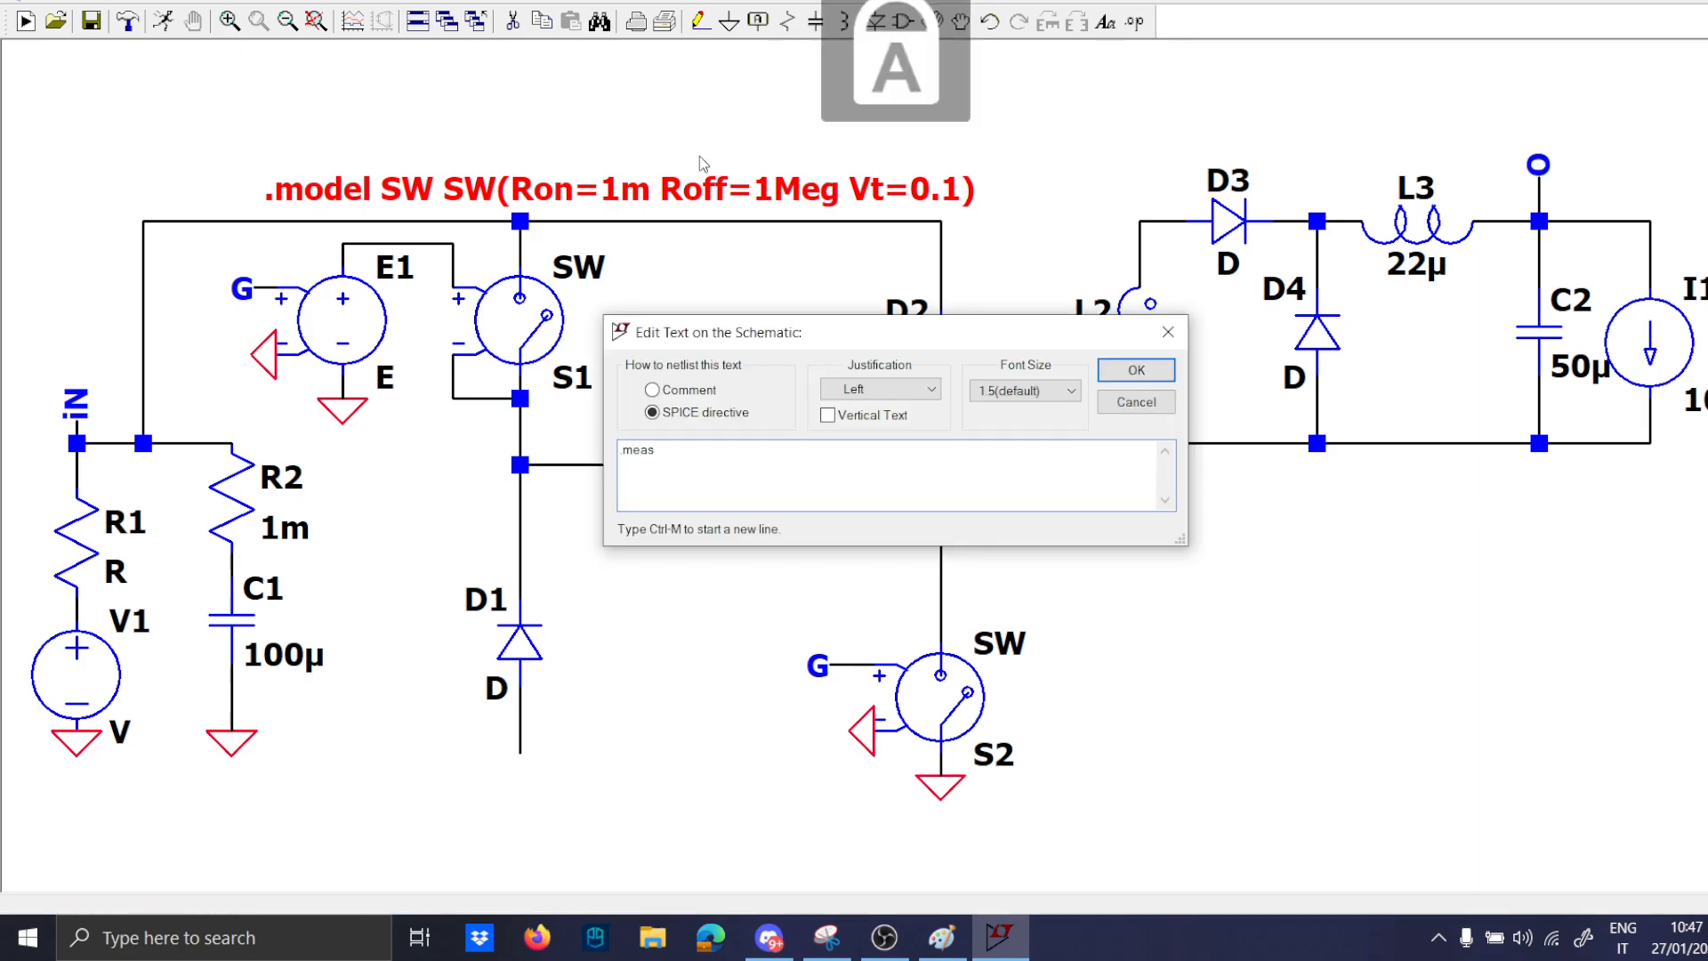
pyautogui.write('Pin')
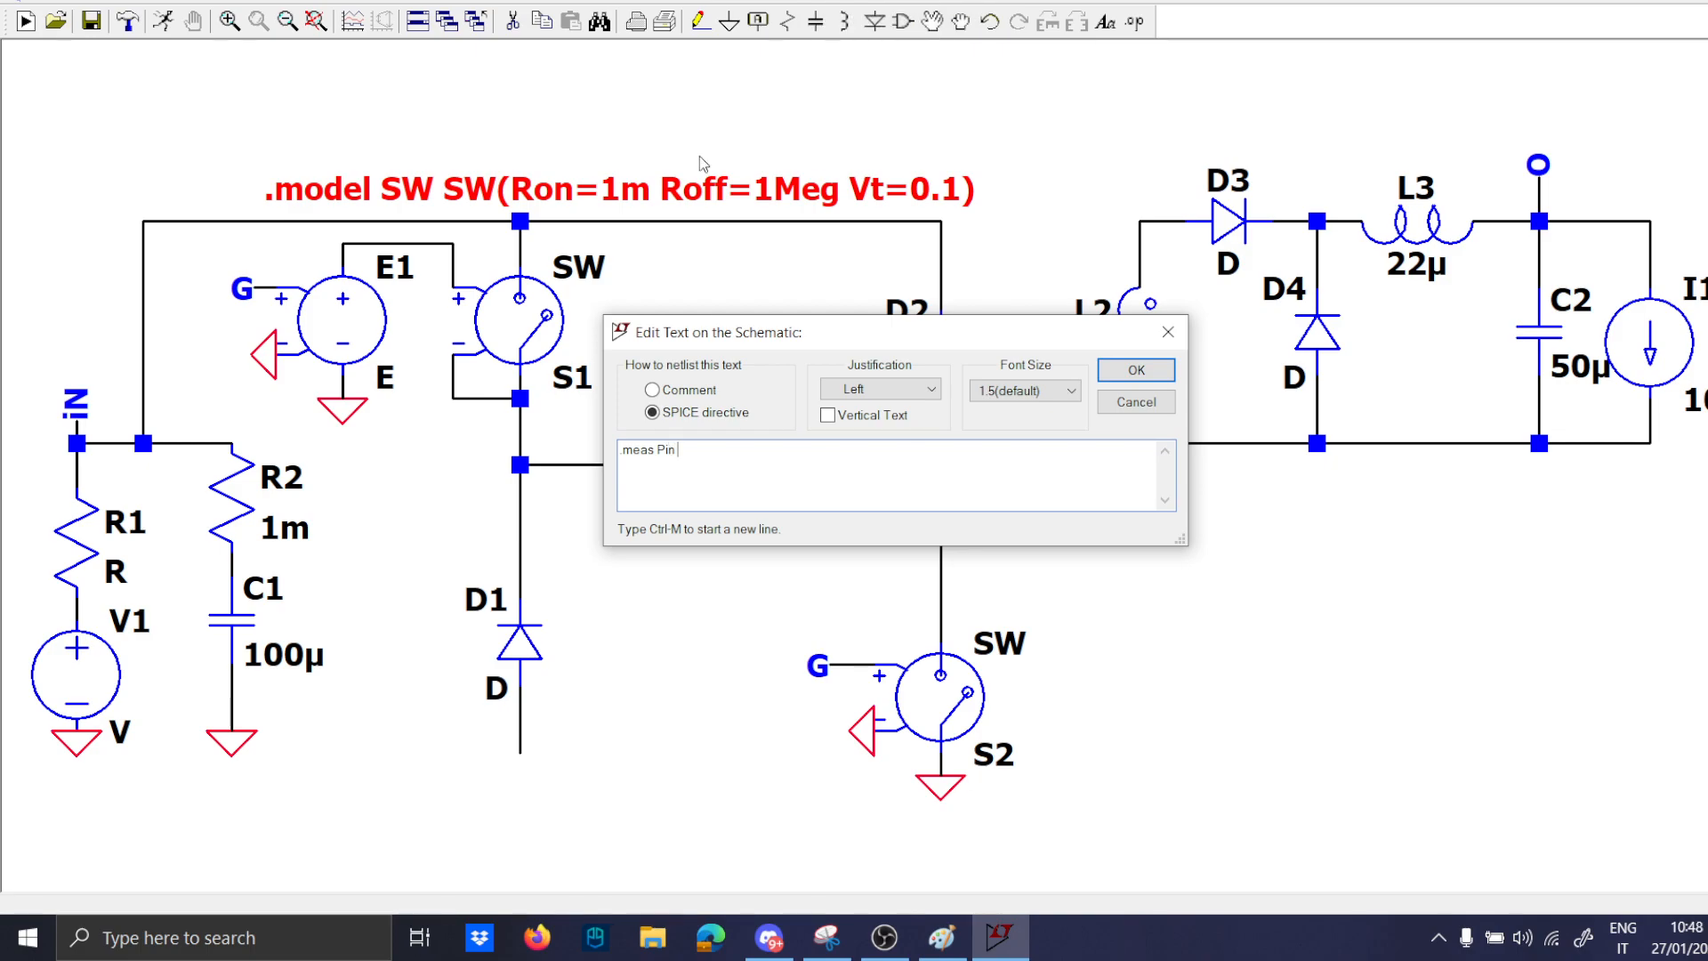
pyautogui.write('AV')
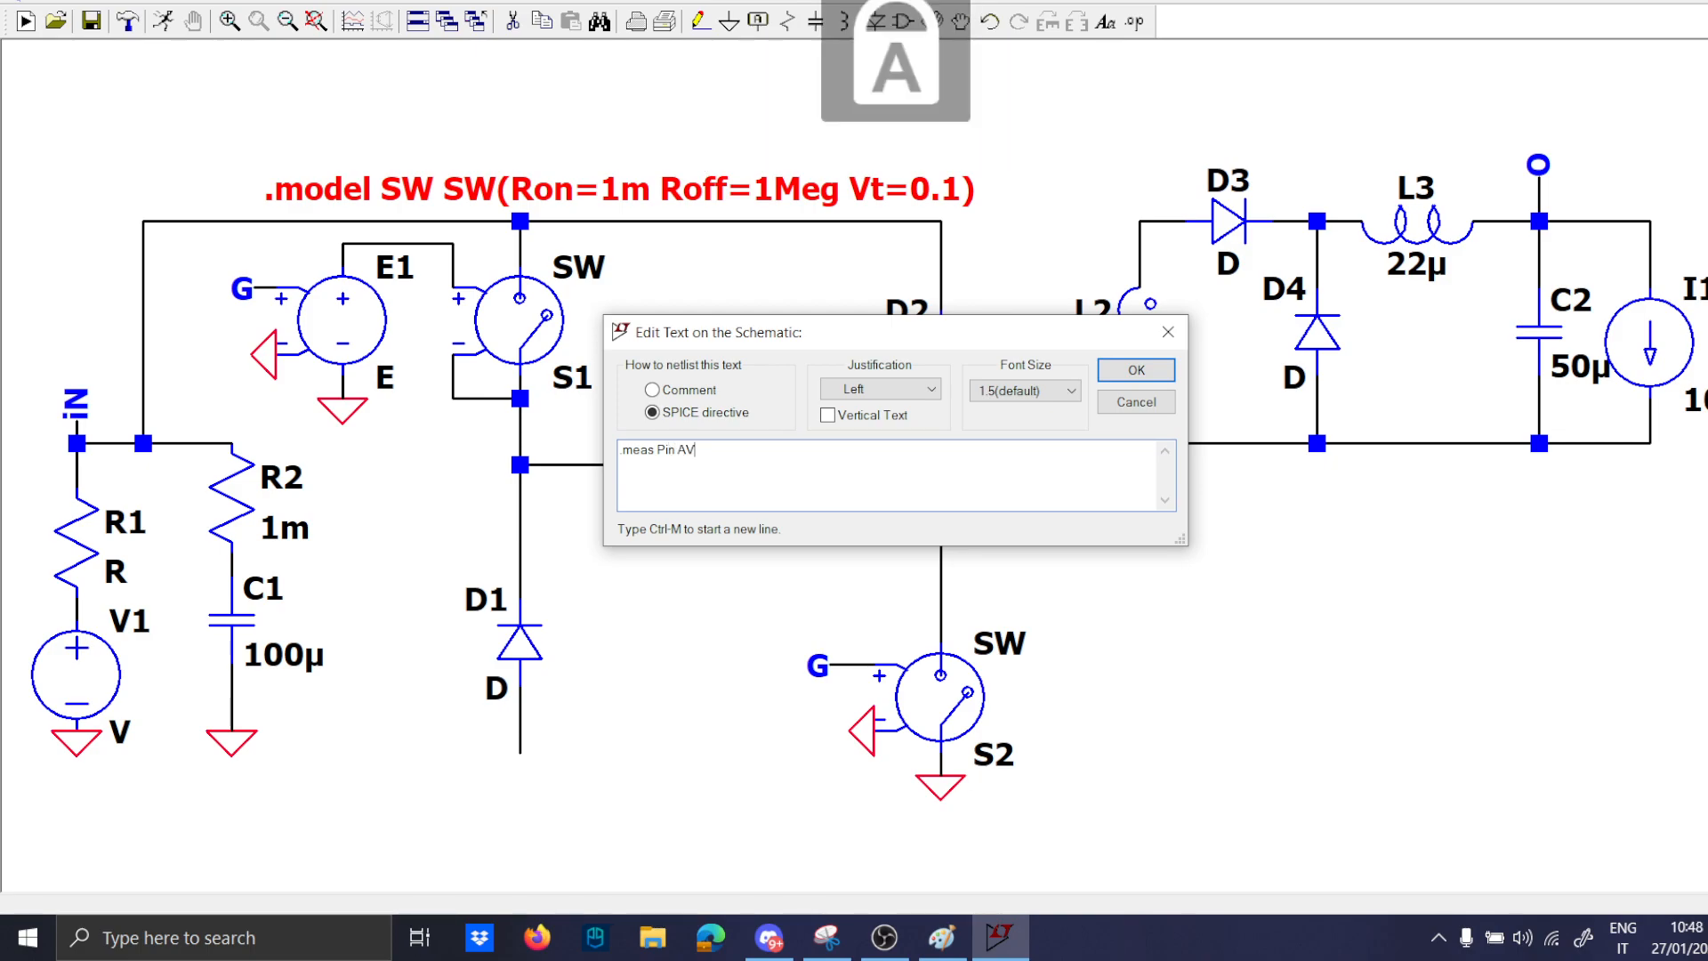
pyautogui.write('G -V(')
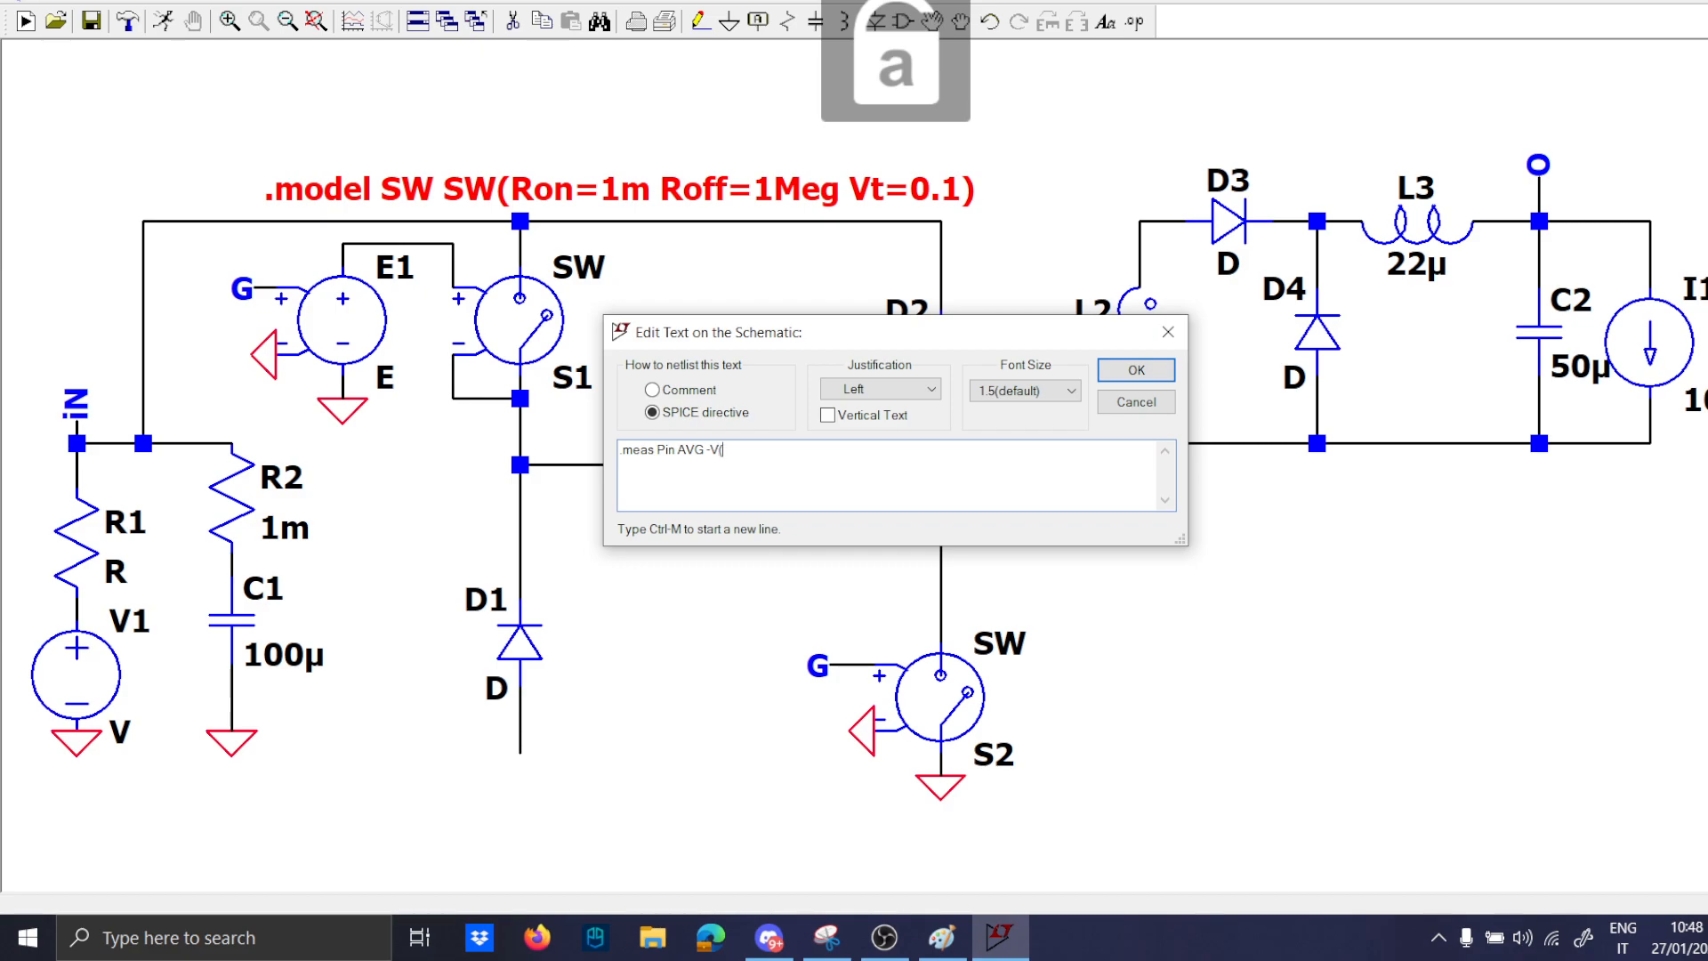
pyautogui.write('in)*I(V1')
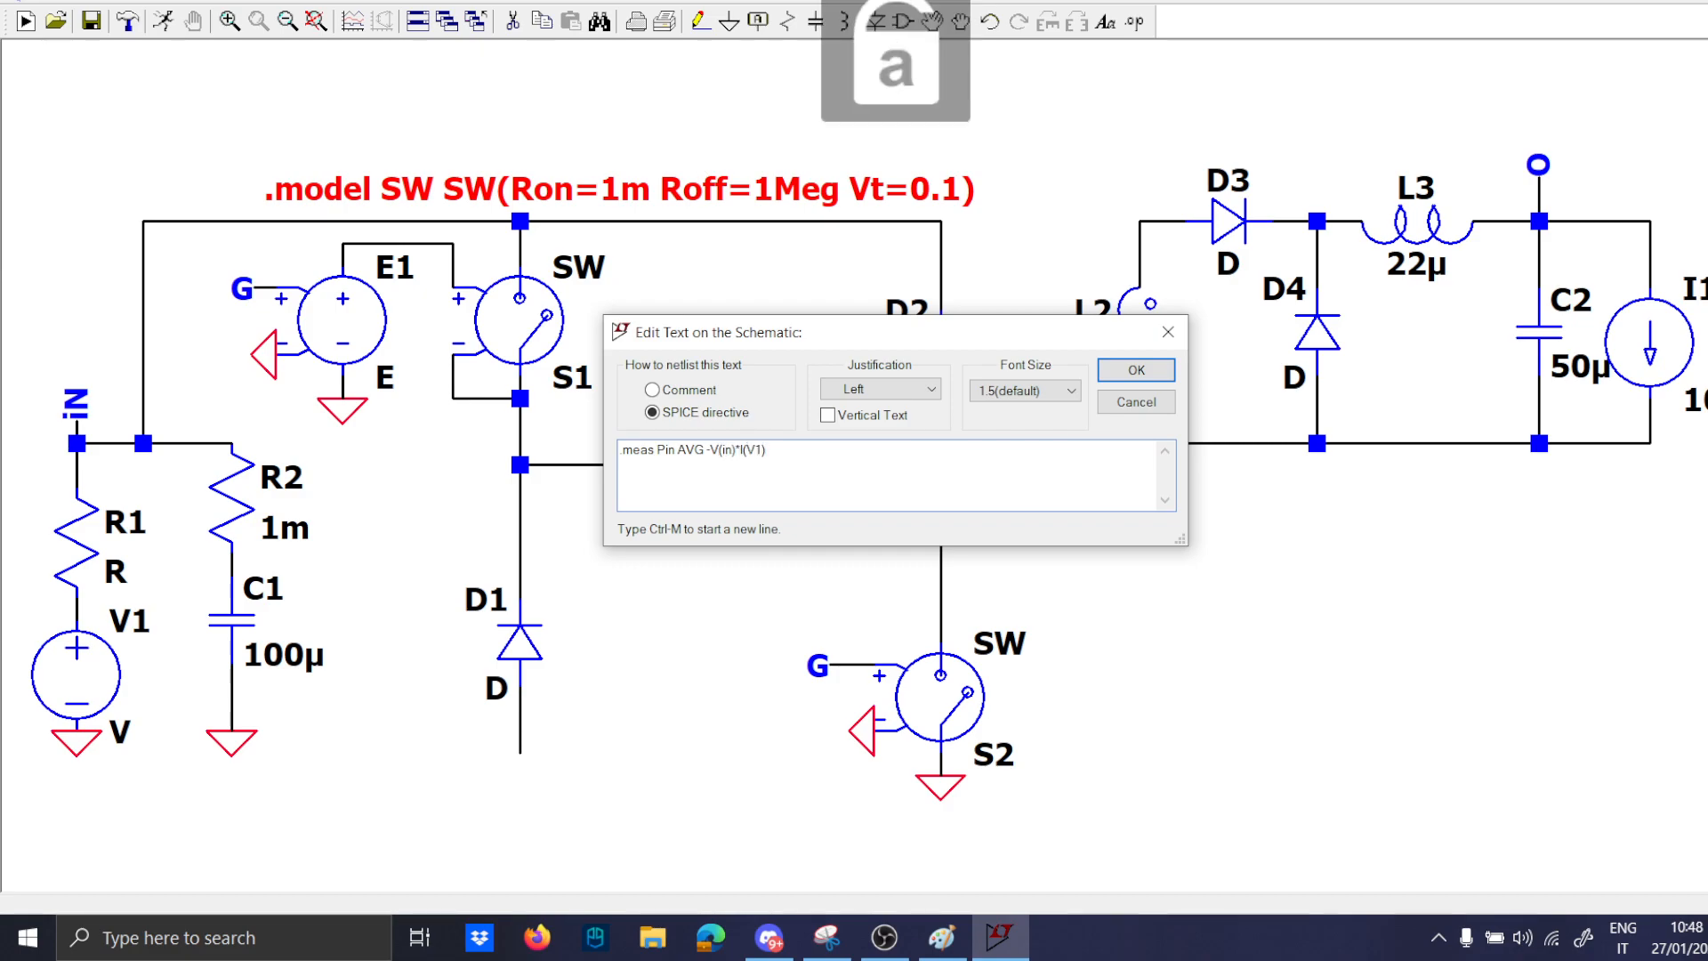
# Add .meas directives for output power Po as AVG V(o)*I and efficiency Eff as Po/Pin, and place them.
pyautogui.write('.meas P')
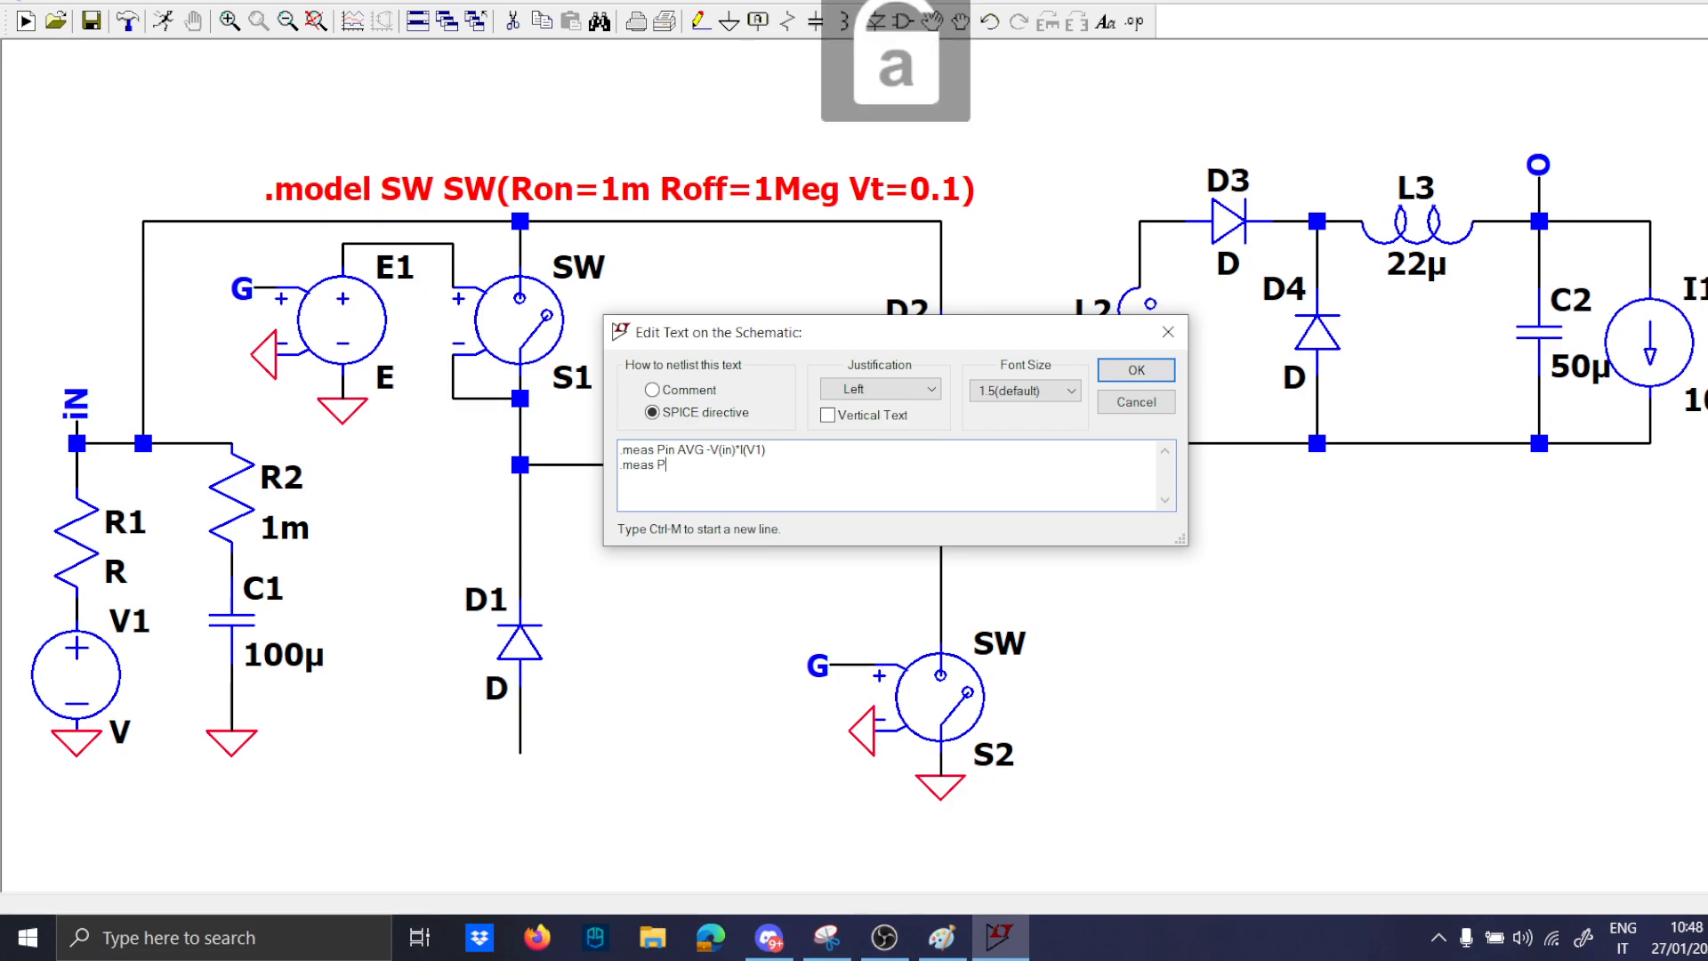
pyautogui.write('o AVG')
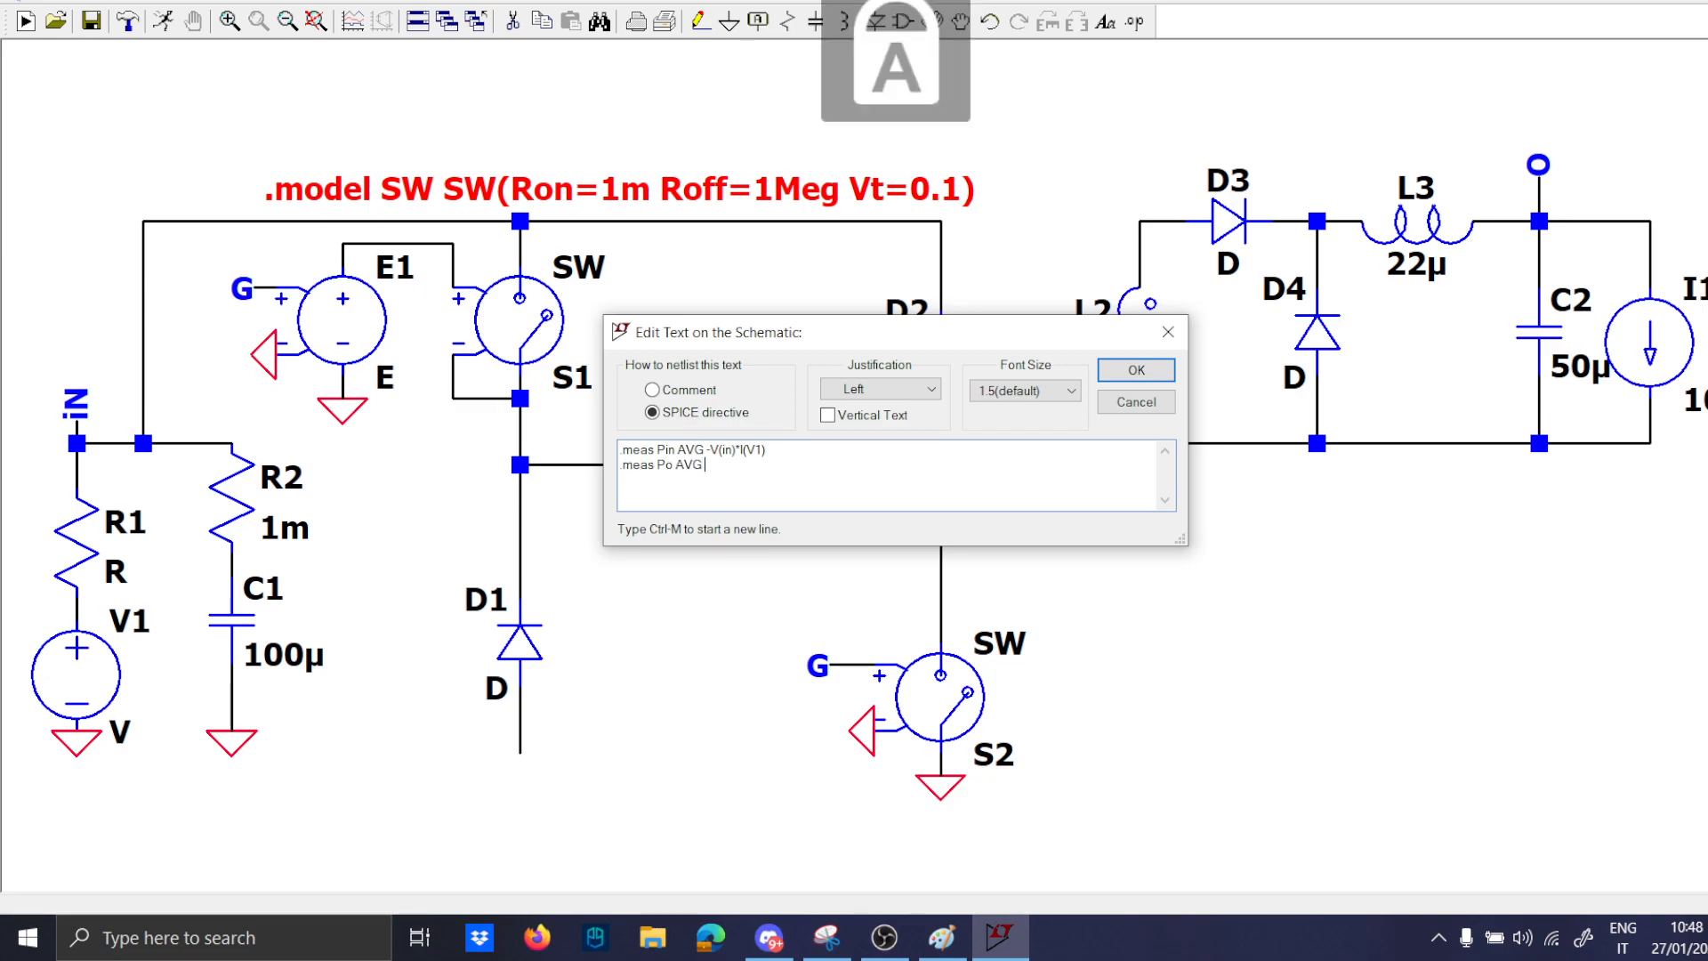
pyautogui.write('V(')
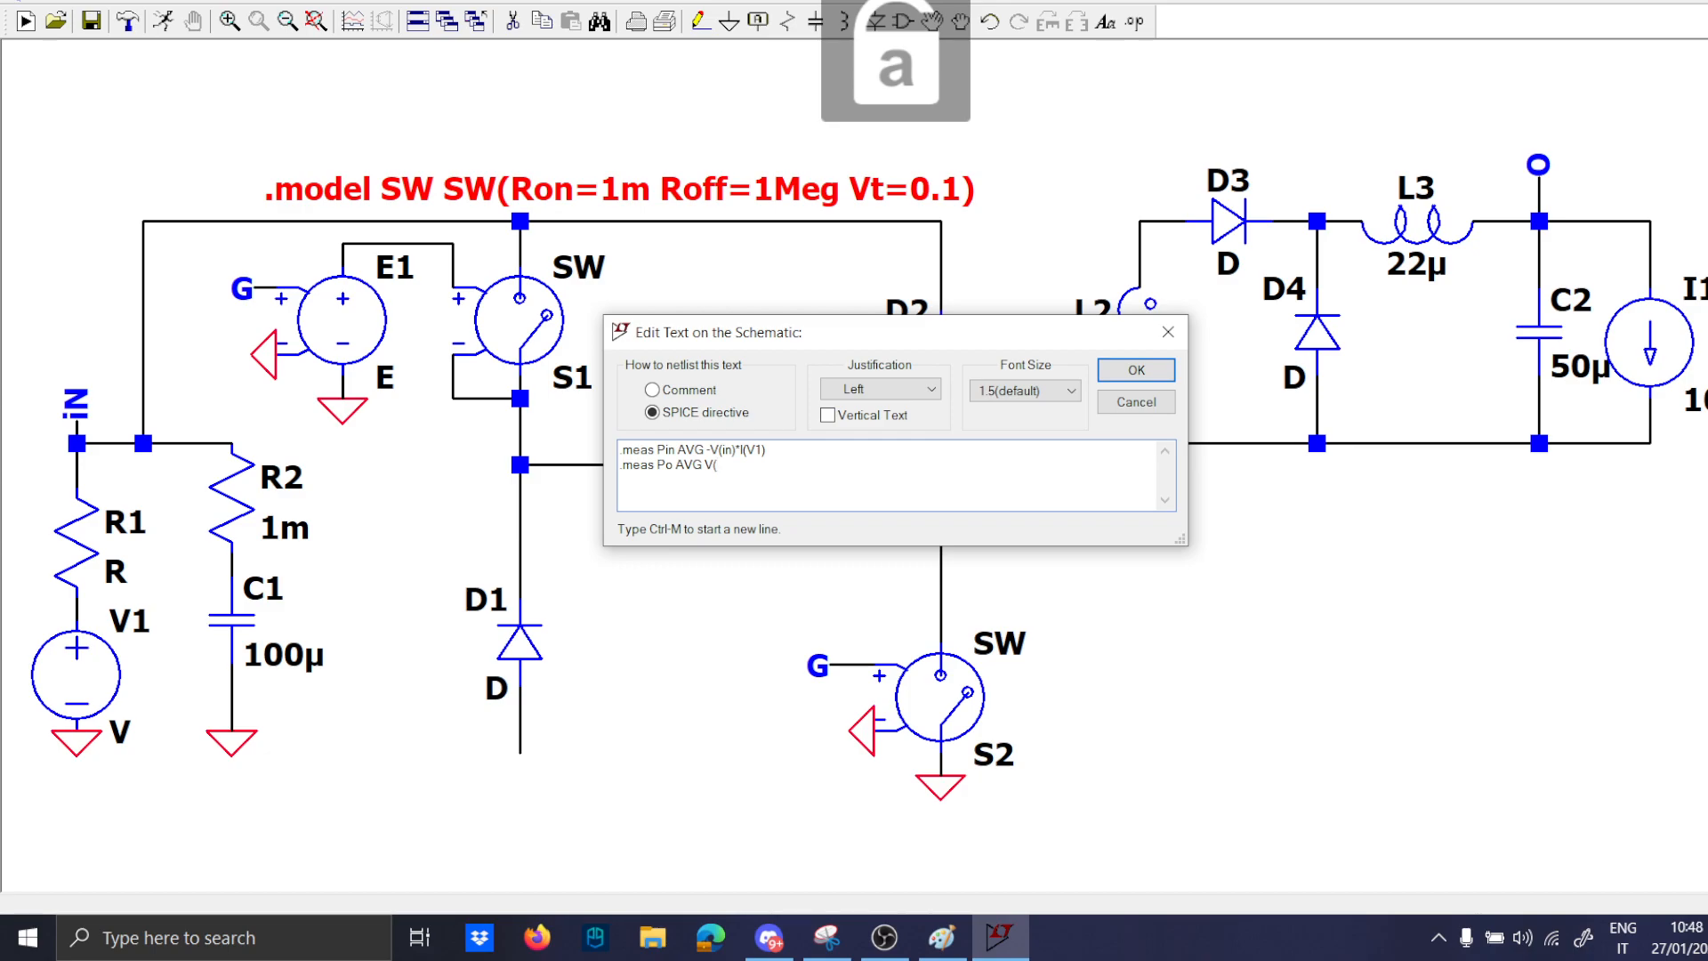
pyautogui.write('o)')
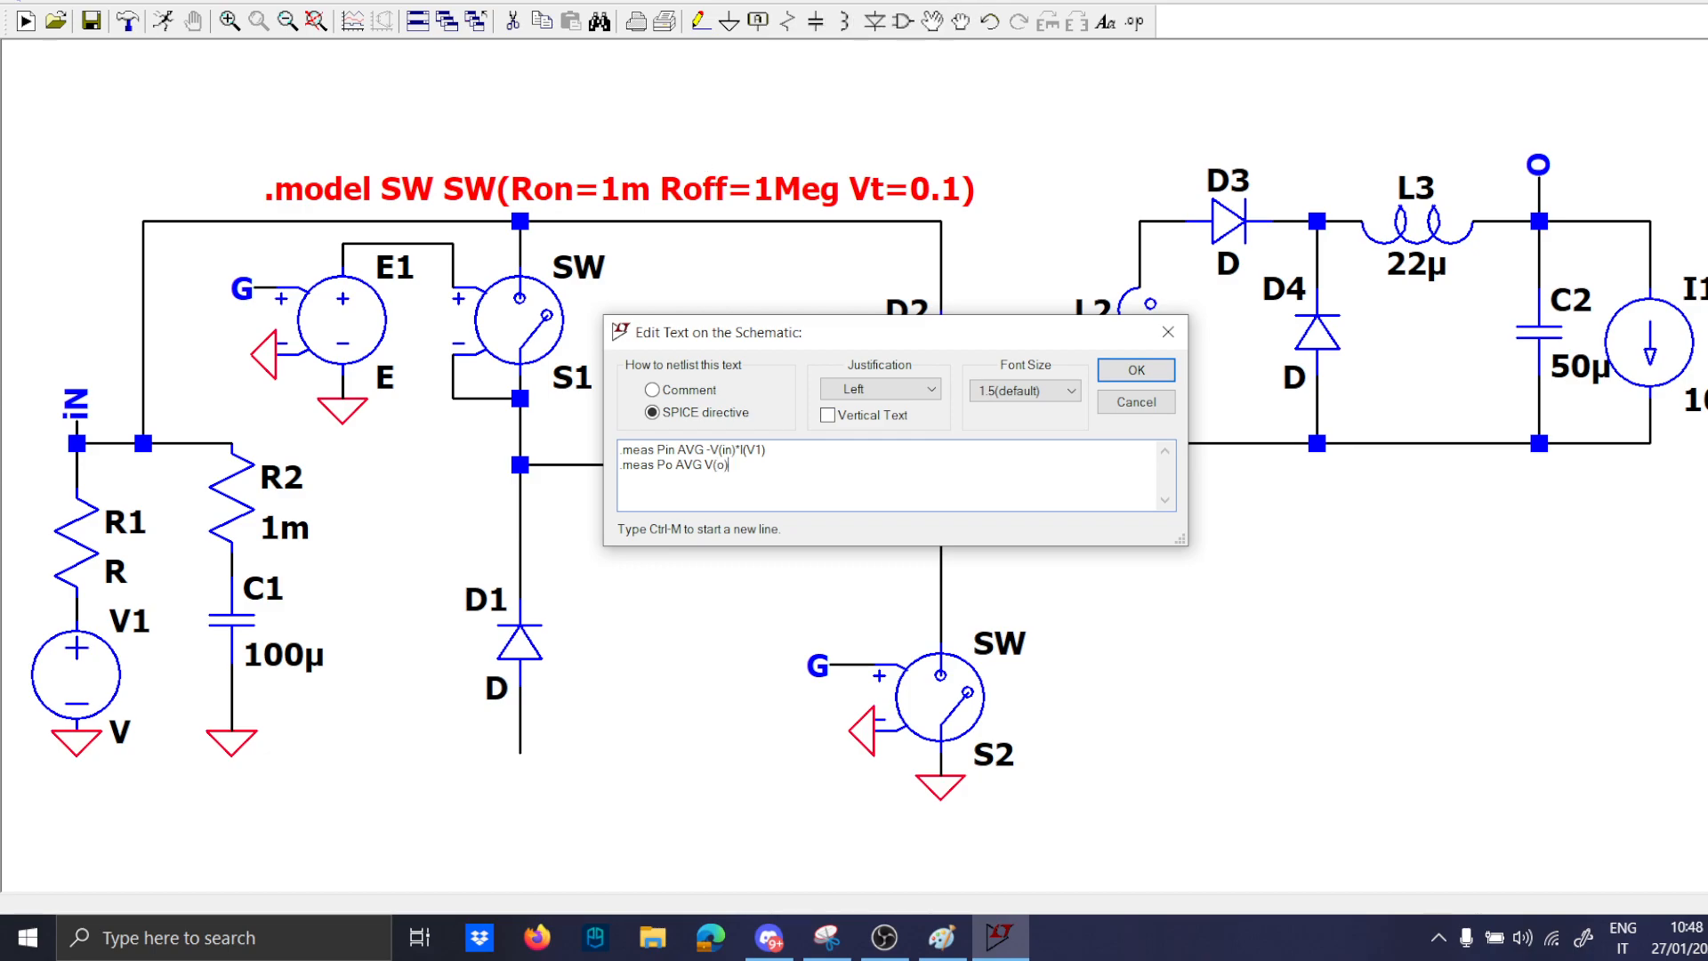
pyautogui.write('*I(I1')
pyautogui.write('.meas Eff')
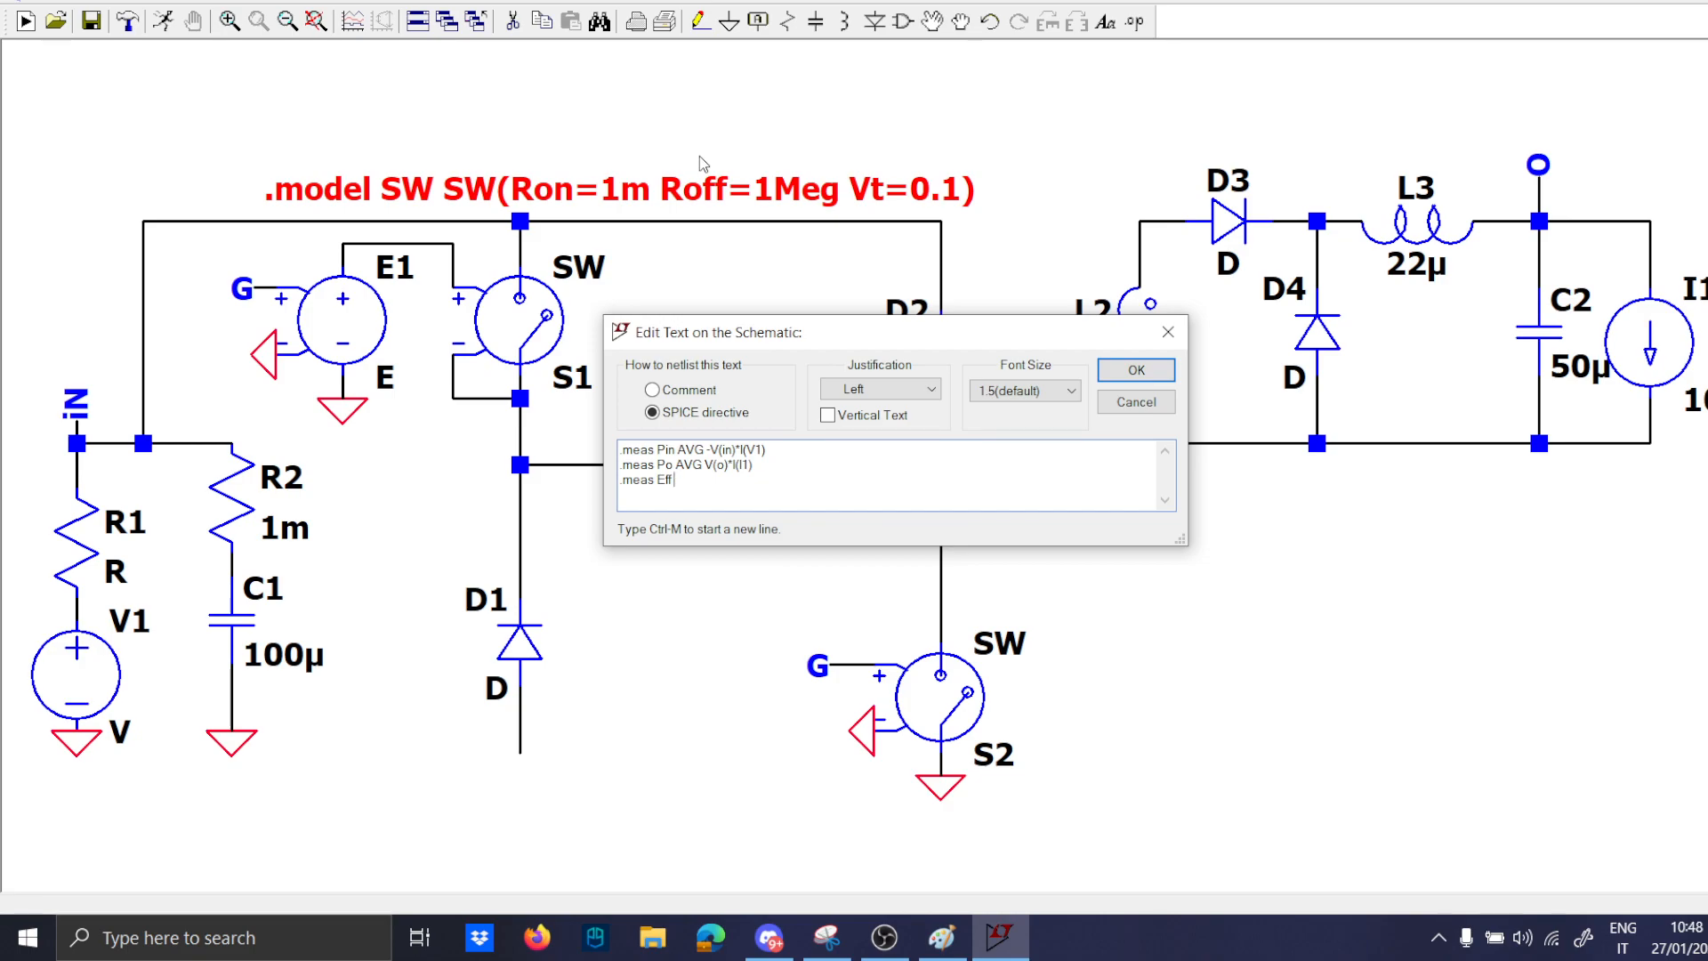
pyautogui.write('Po/P')
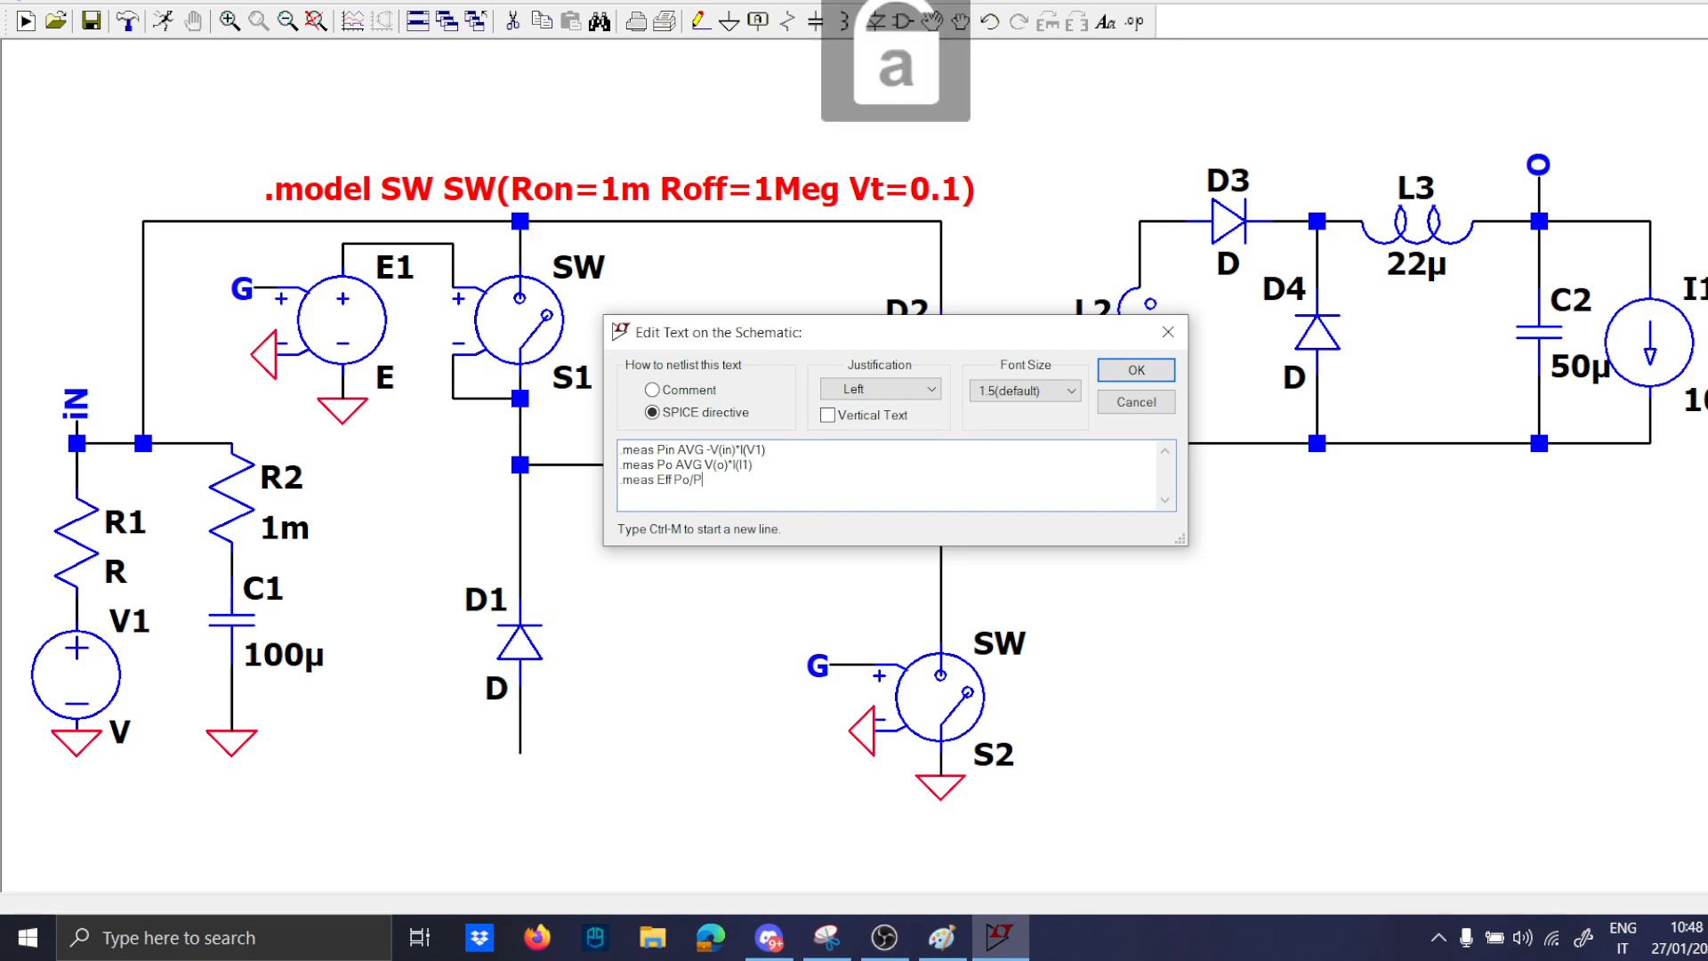
pyautogui.click(1135, 370)
pyautogui.write('param')
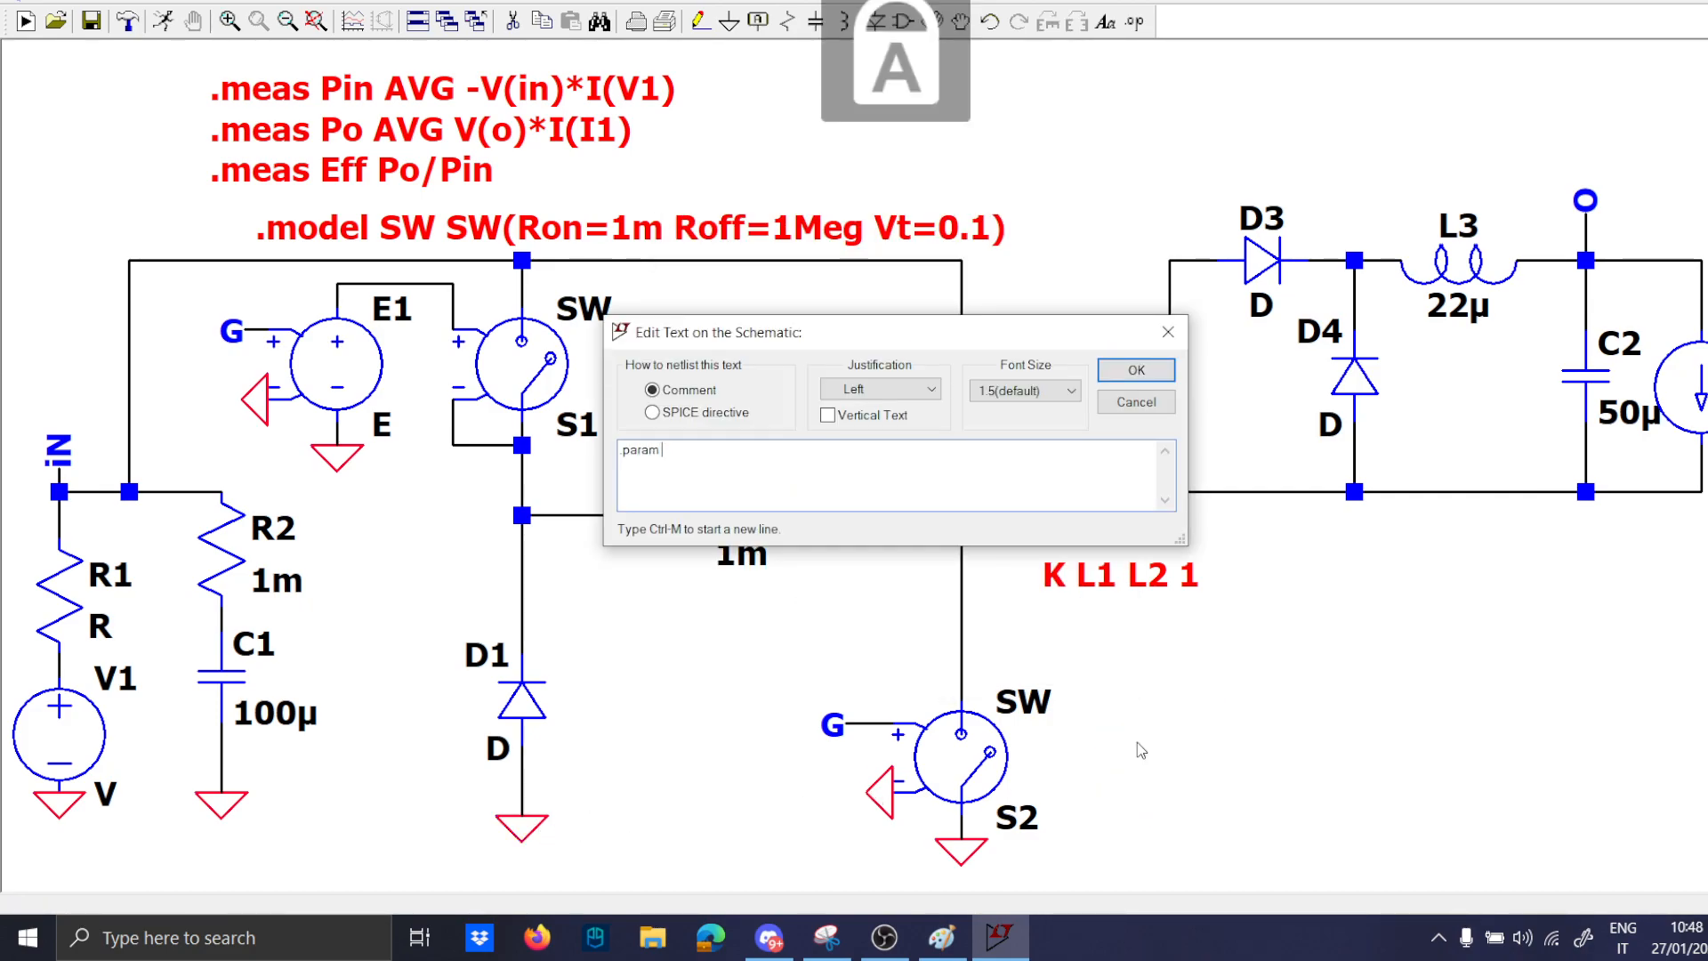
# Enter parameters D=0.5, Fs=250k, Ts=1/Fs and Ton=D*Ts.
pyautogui.write('D=0.5')
pyautogui.write('param ')
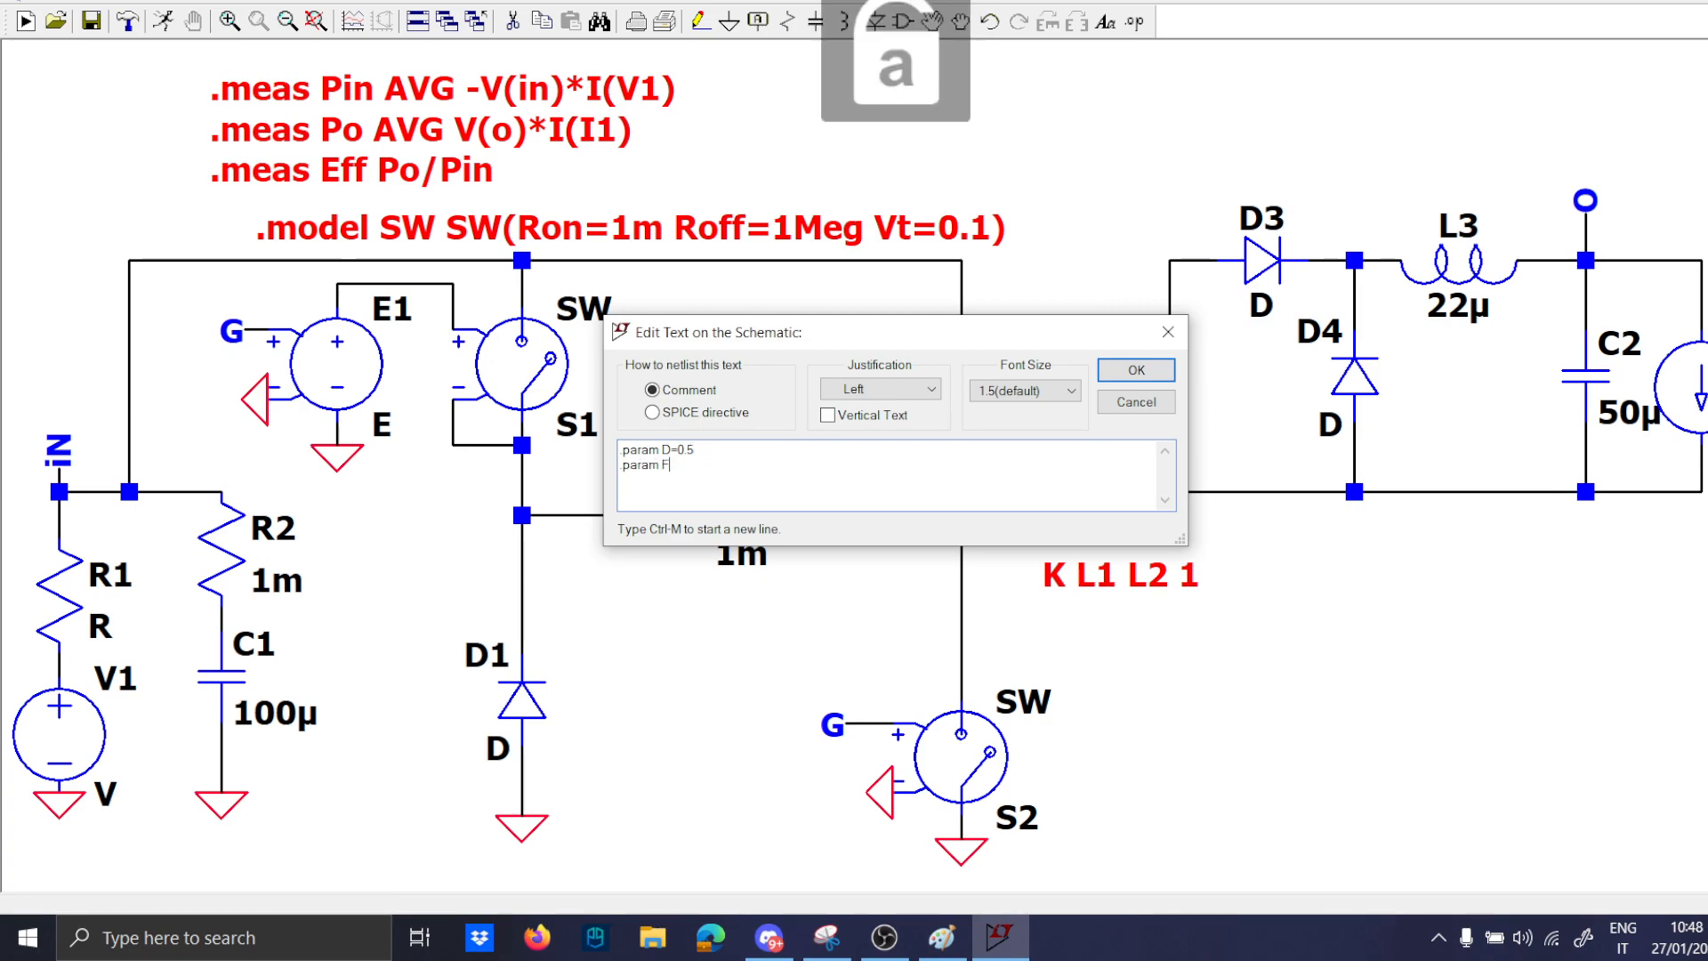
pyautogui.write('Fs=250k')
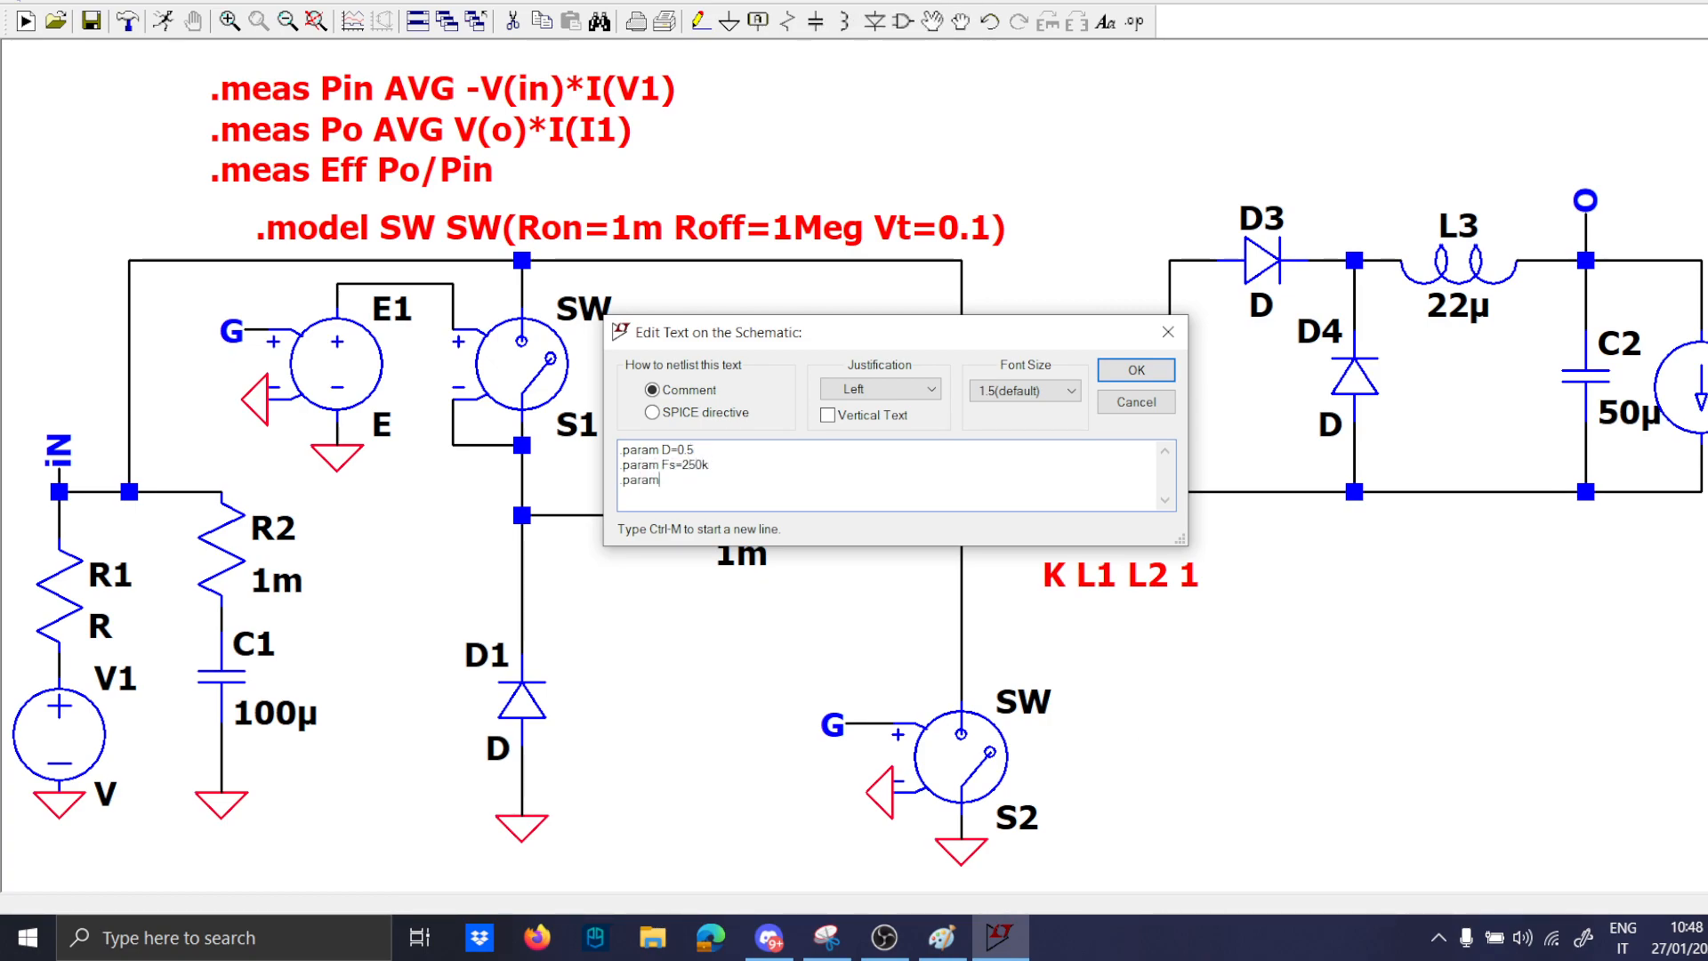
pyautogui.write('Ts=1/Fs')
pyautogui.write('.param Ton=')
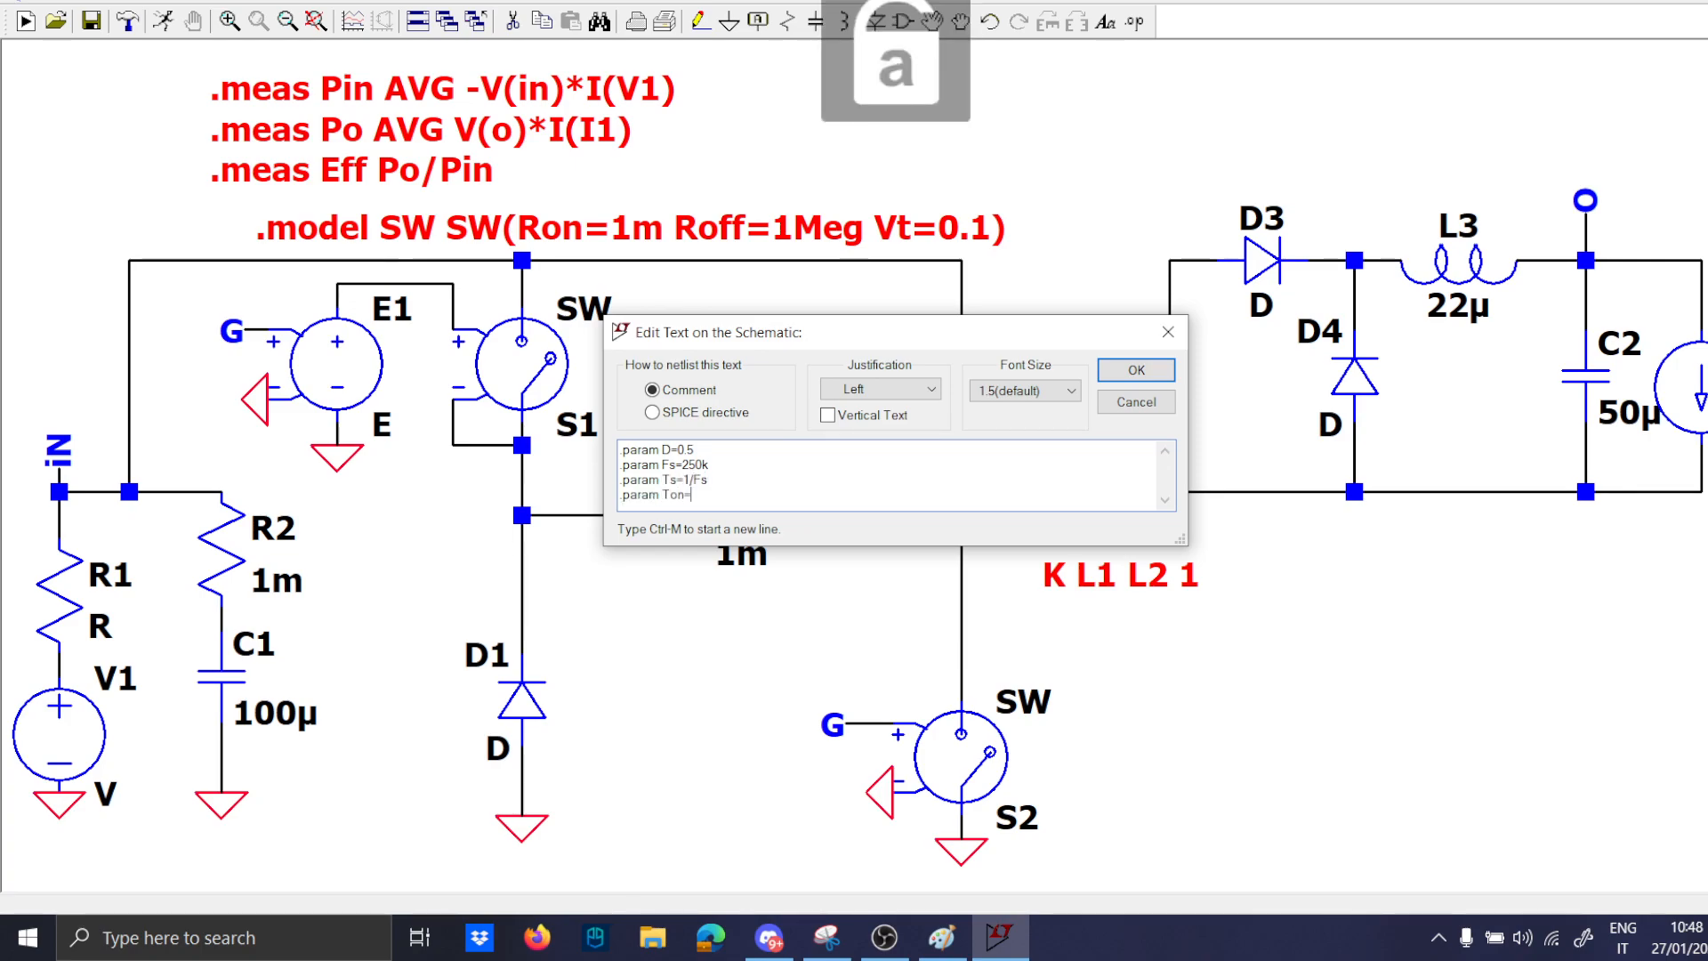
pyautogui.write('D*T')
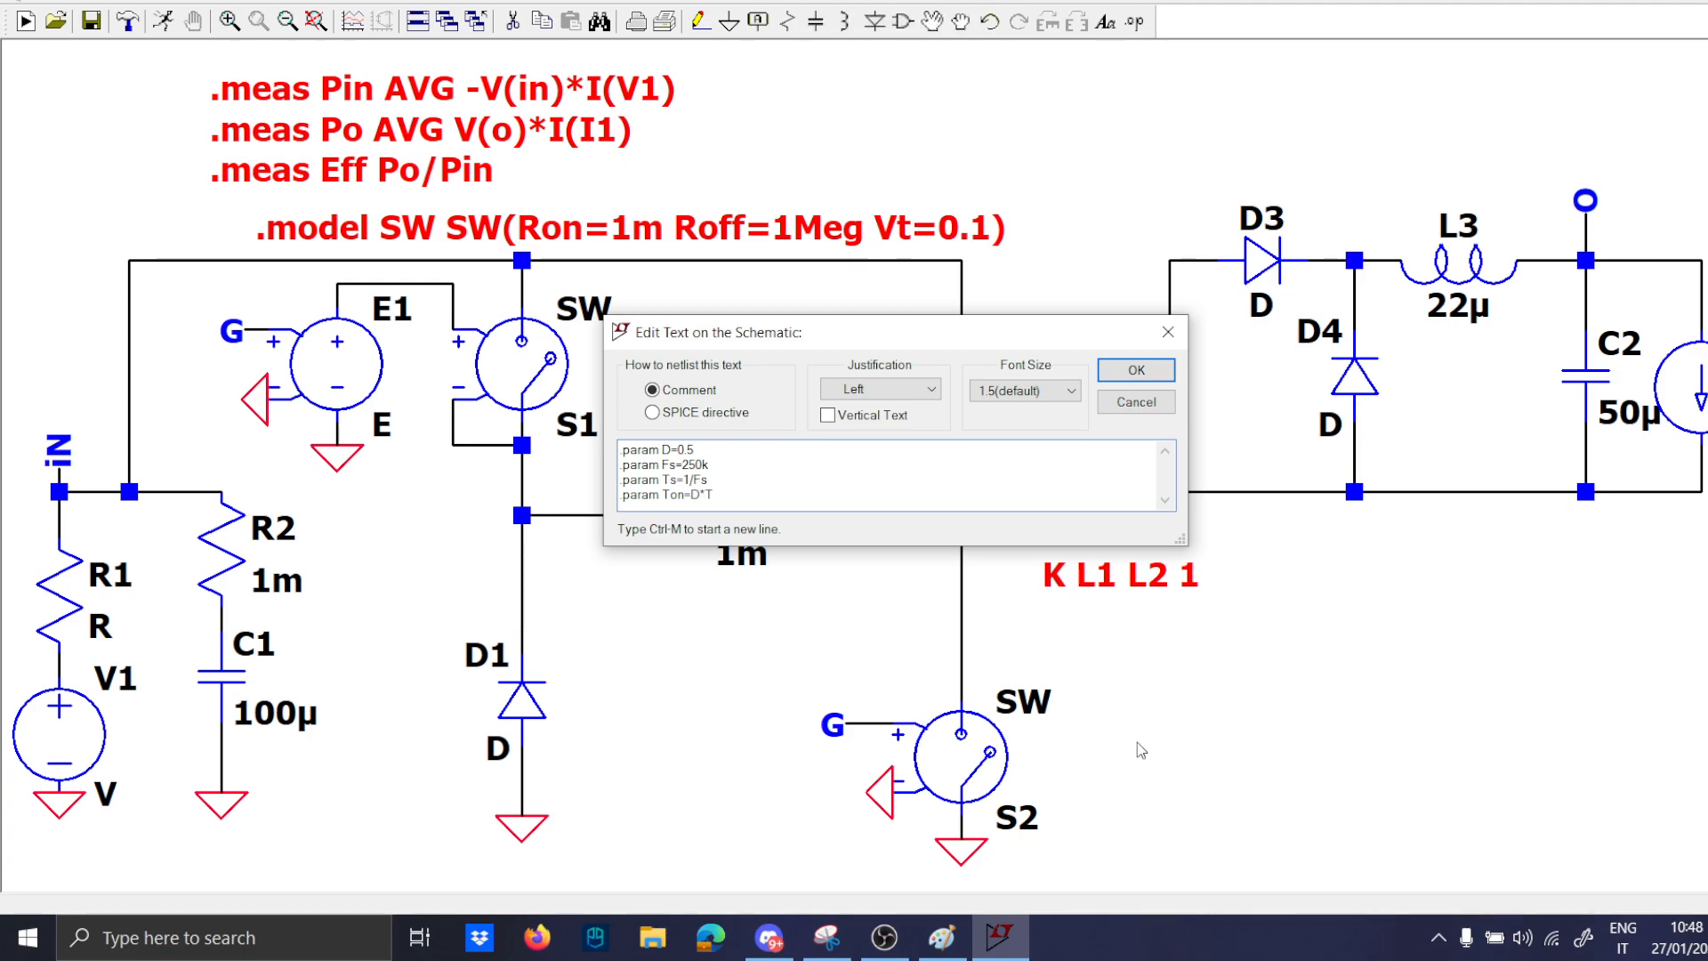
pyautogui.write('s')
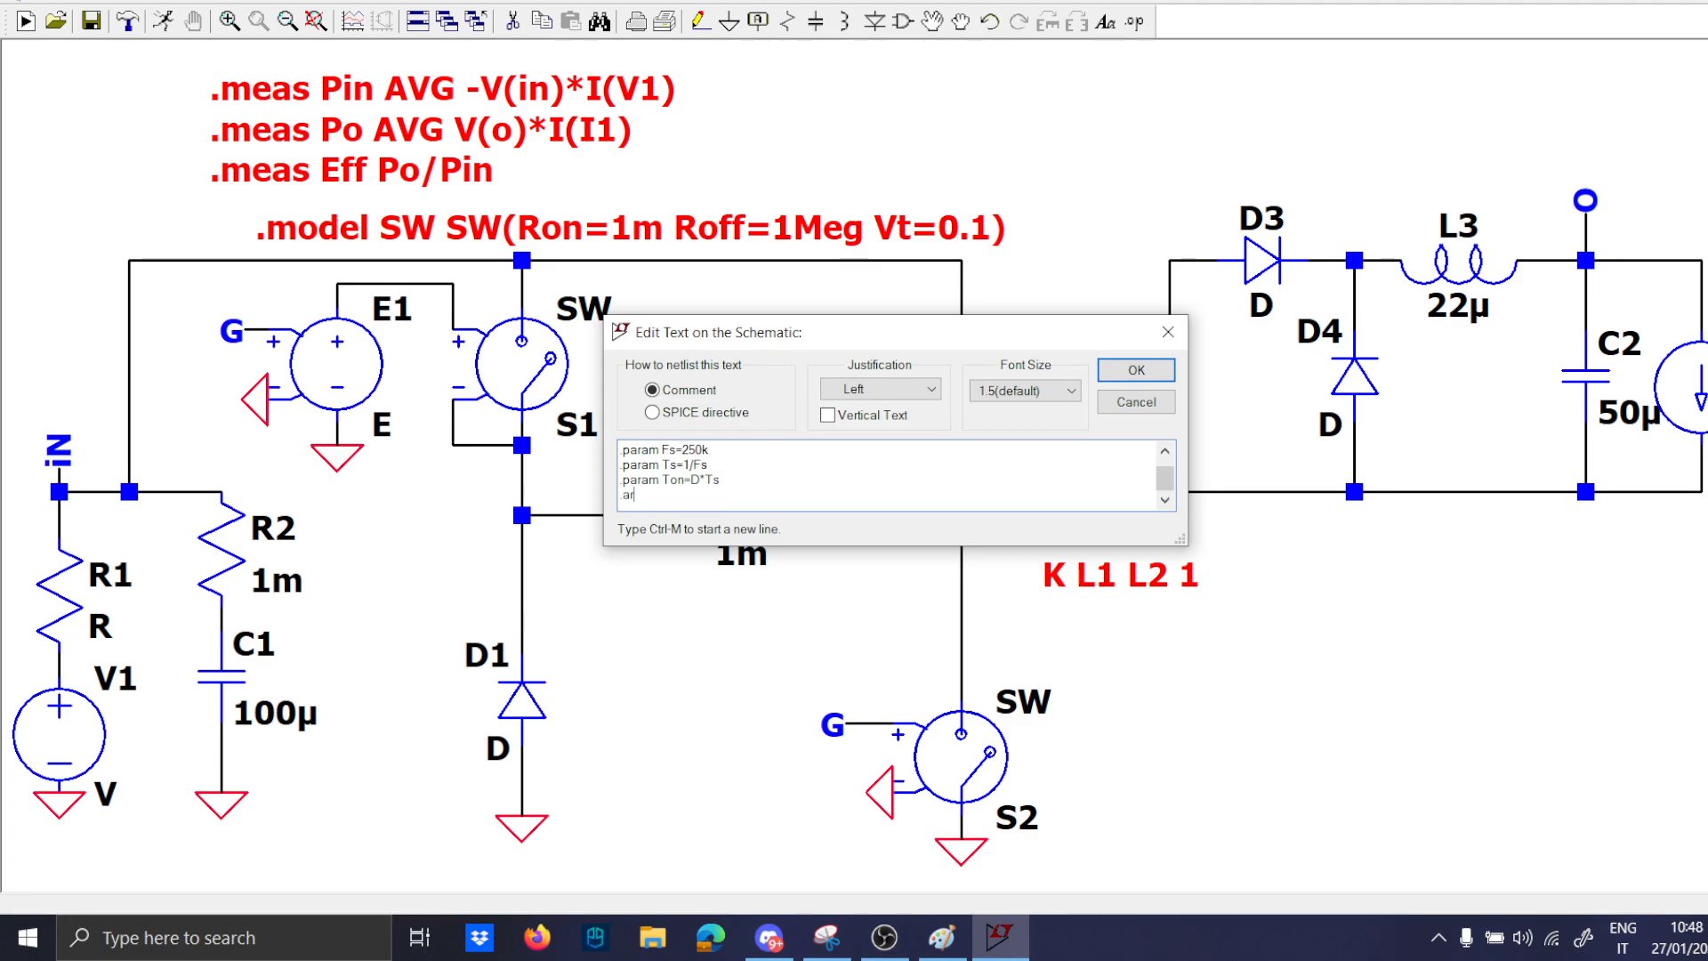
# Add .param Toff=Ts-Ton and a 'CCM Condition' heading, and place them on the schematic.
pyautogui.write('param')
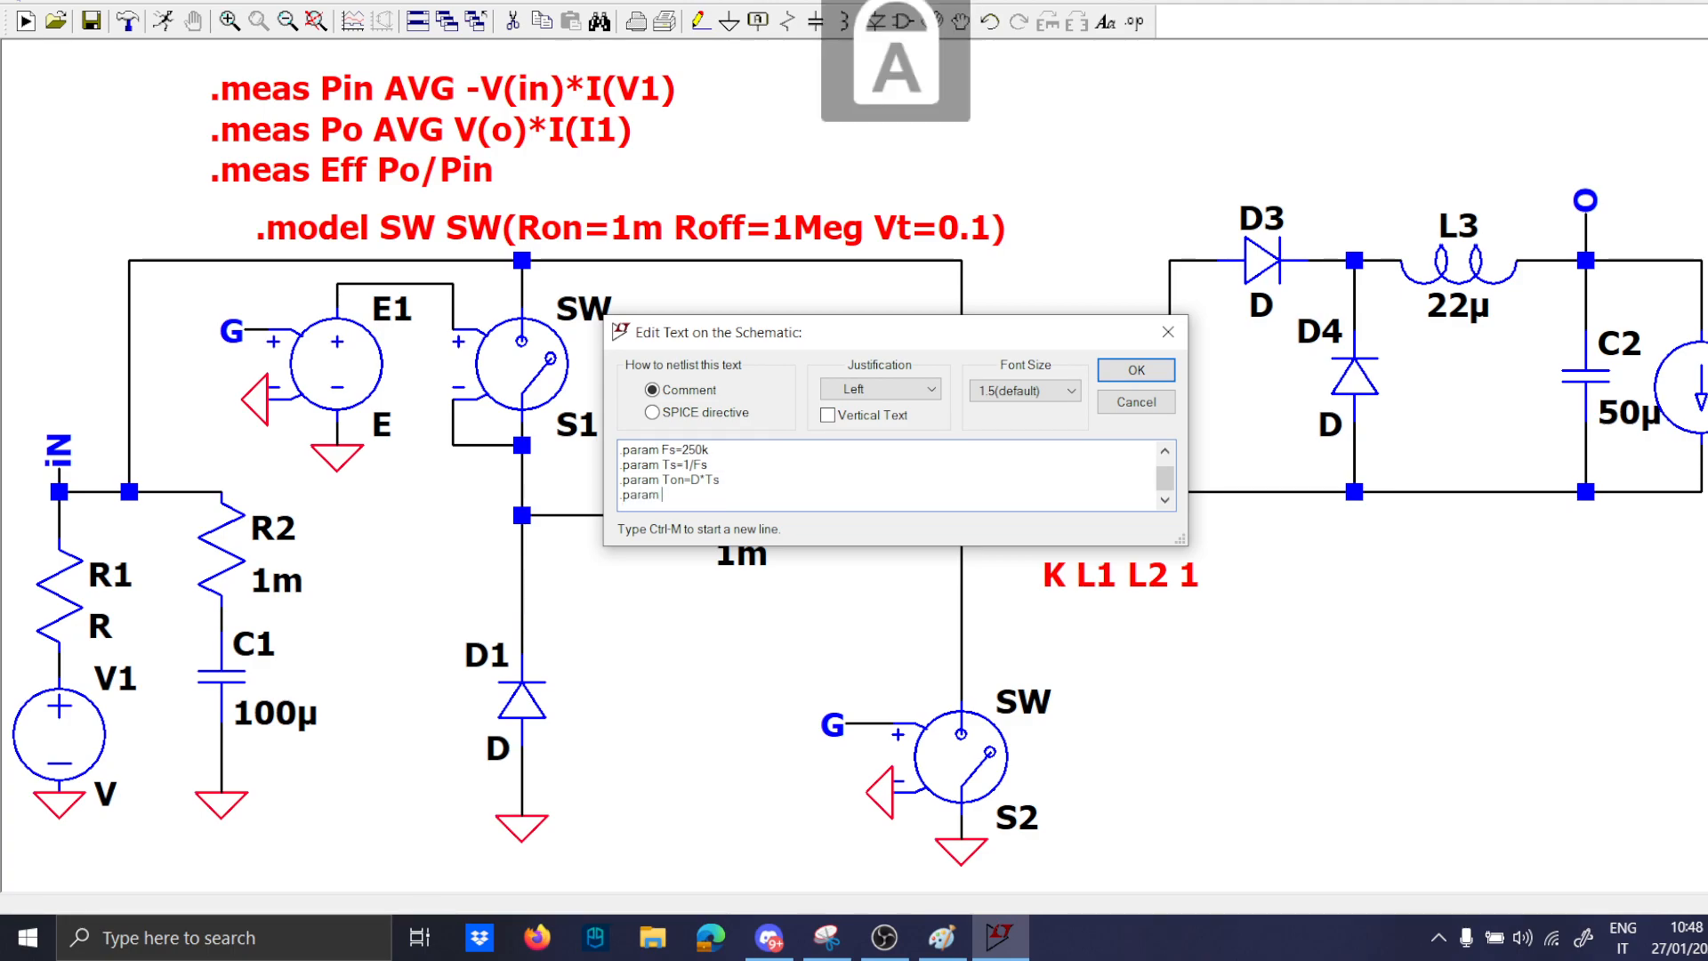
pyautogui.write('Toff=')
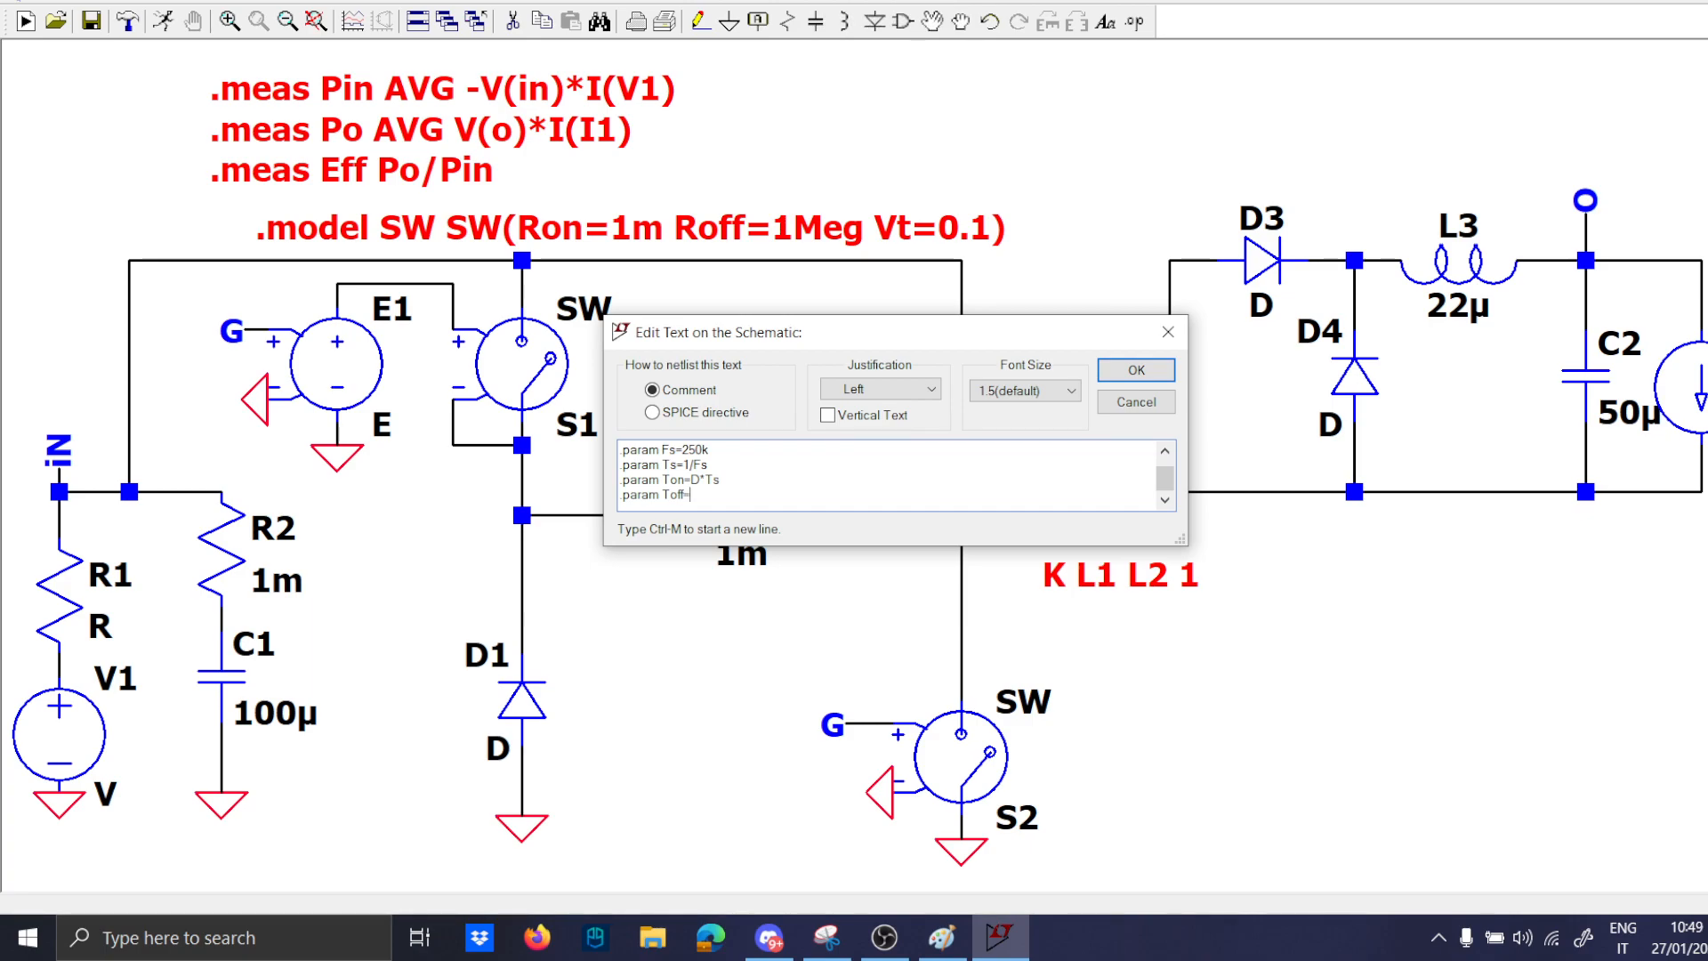
pyautogui.write('1-')
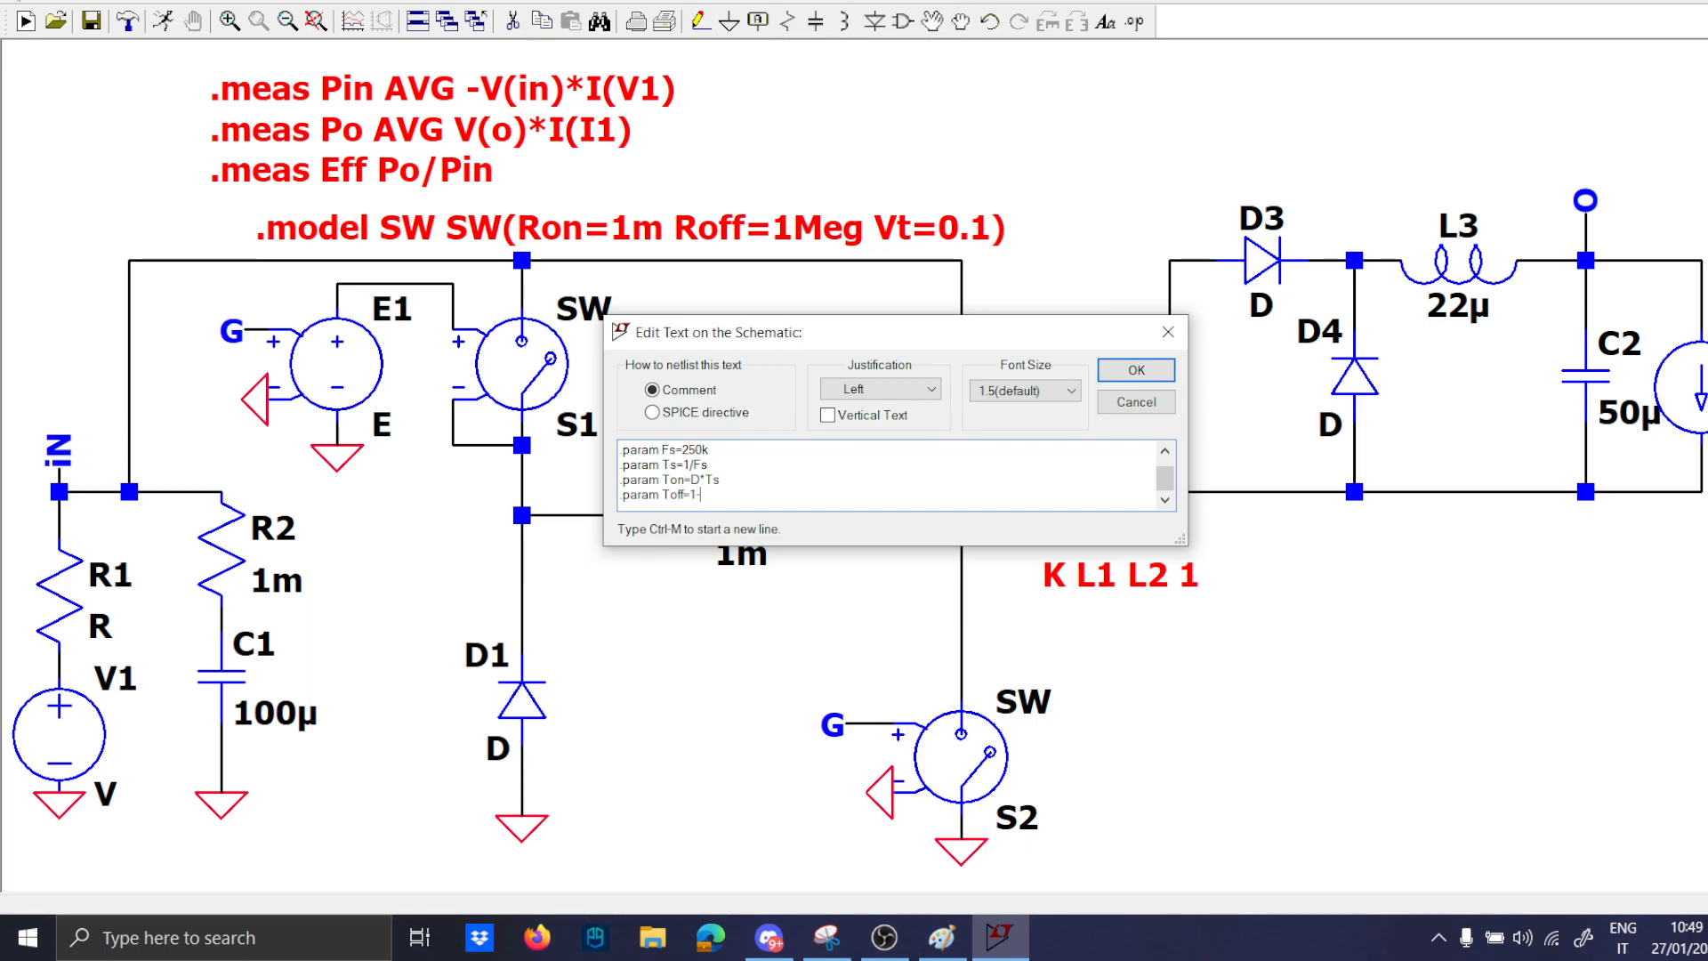
pyautogui.write('Ts-Ton')
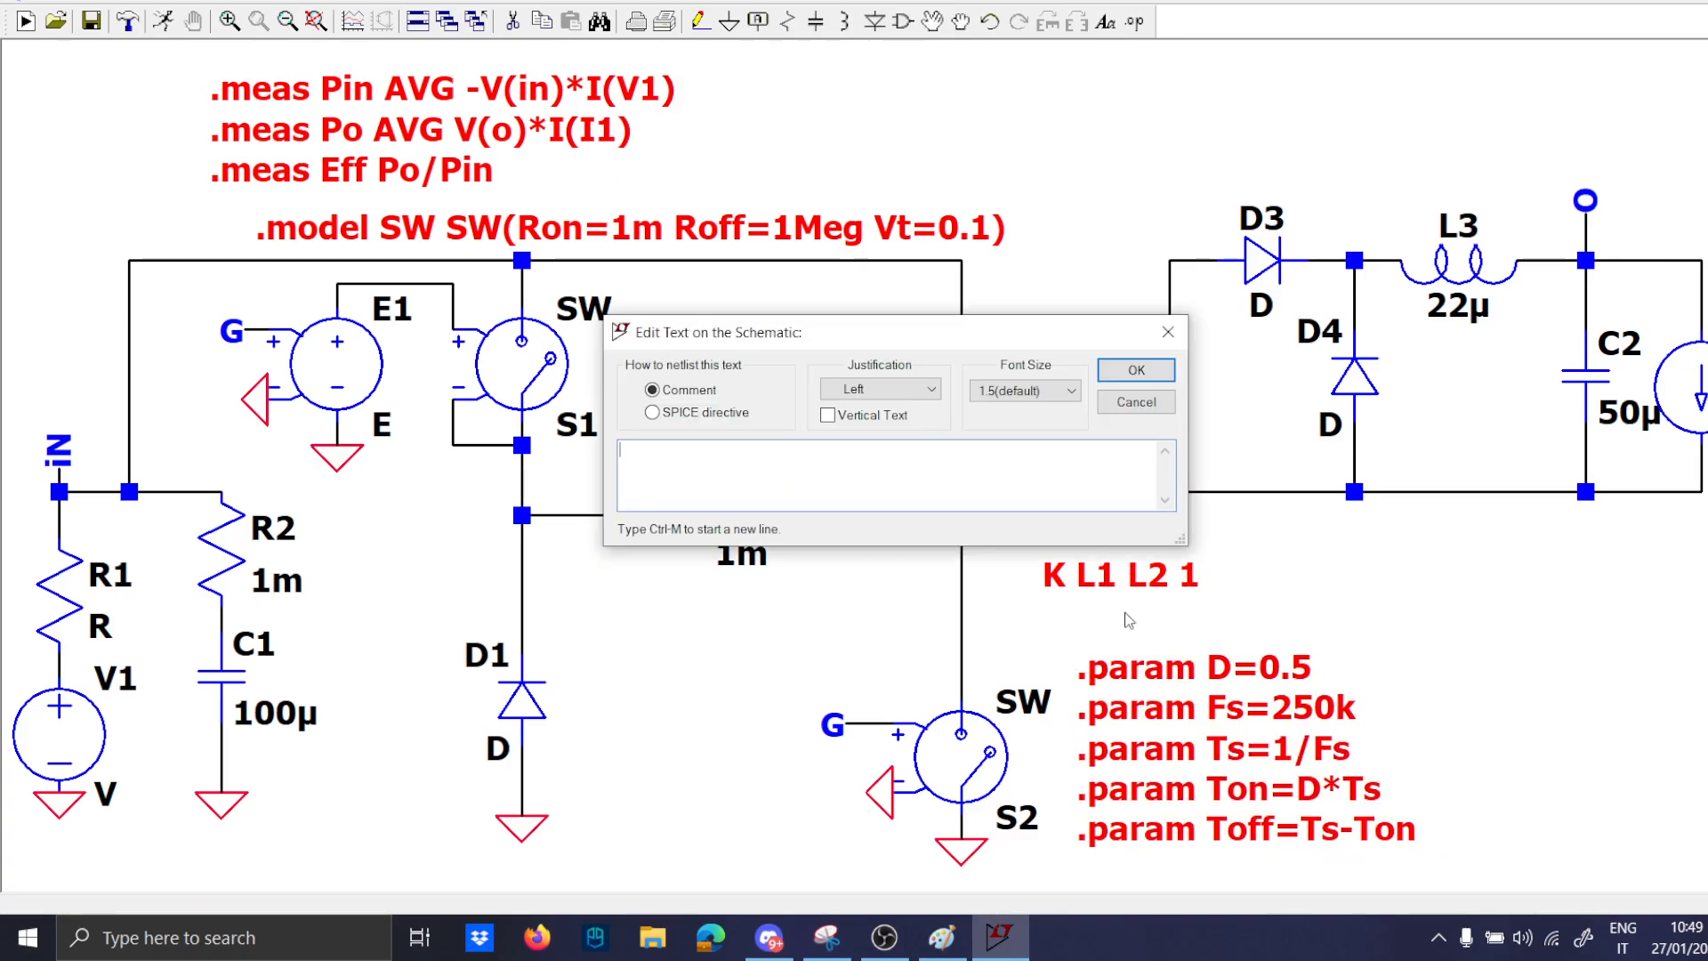
pyautogui.write('CCM cON')
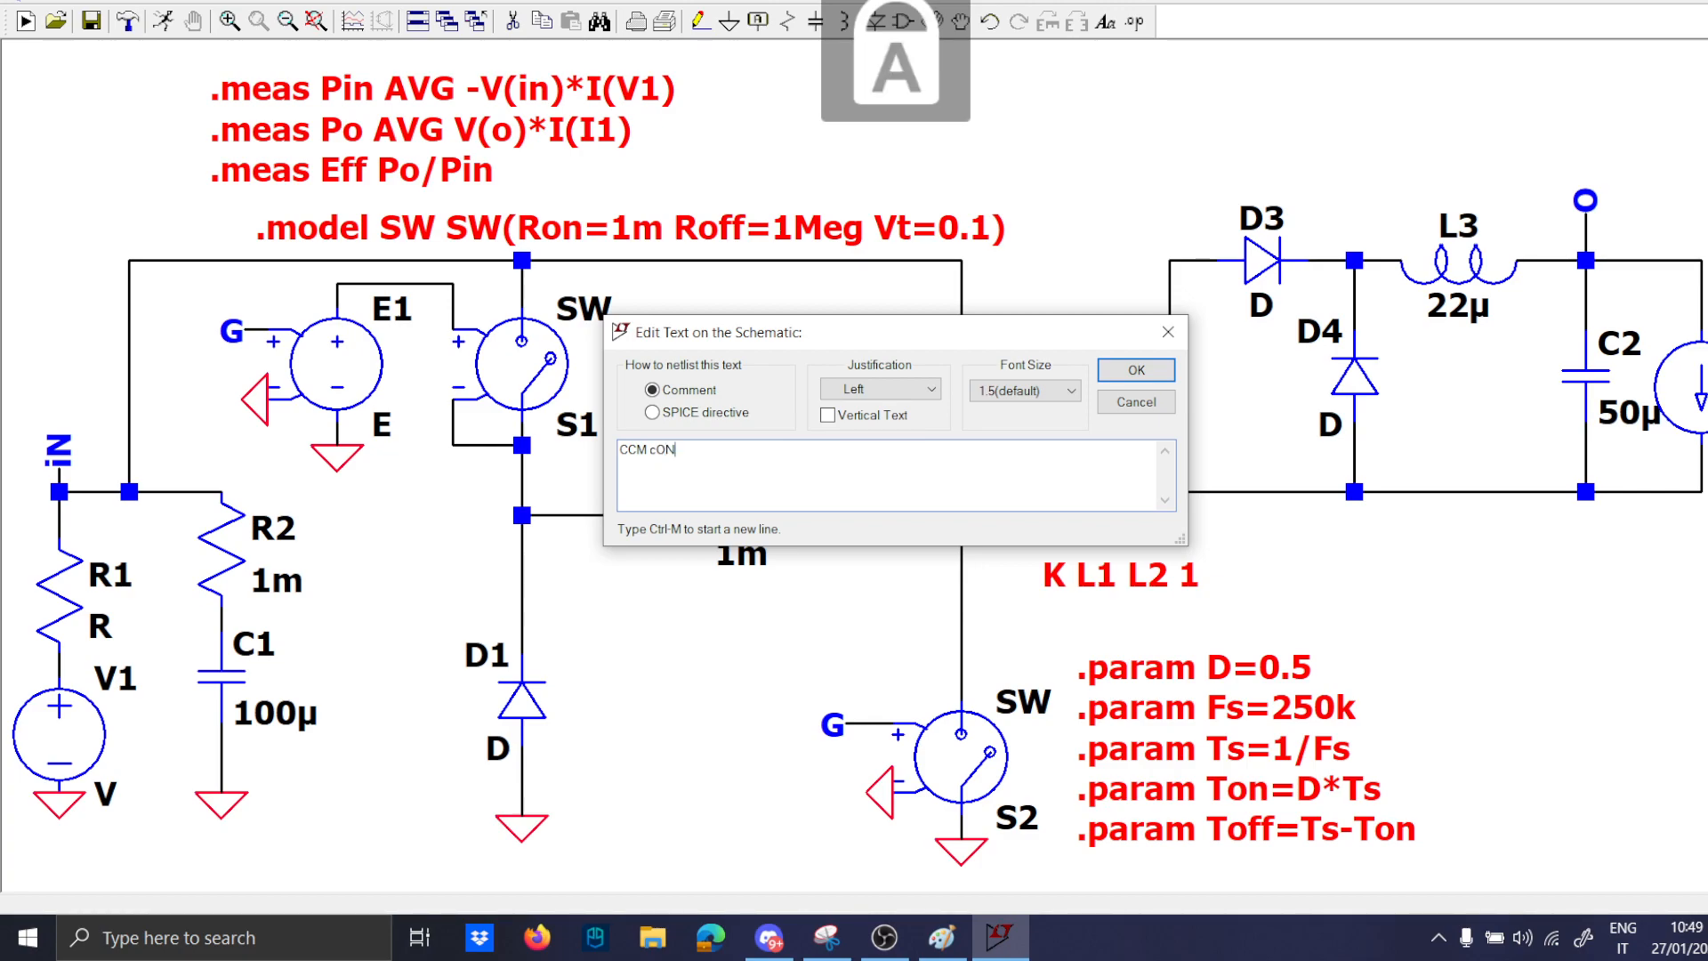
pyautogui.click(1135, 370)
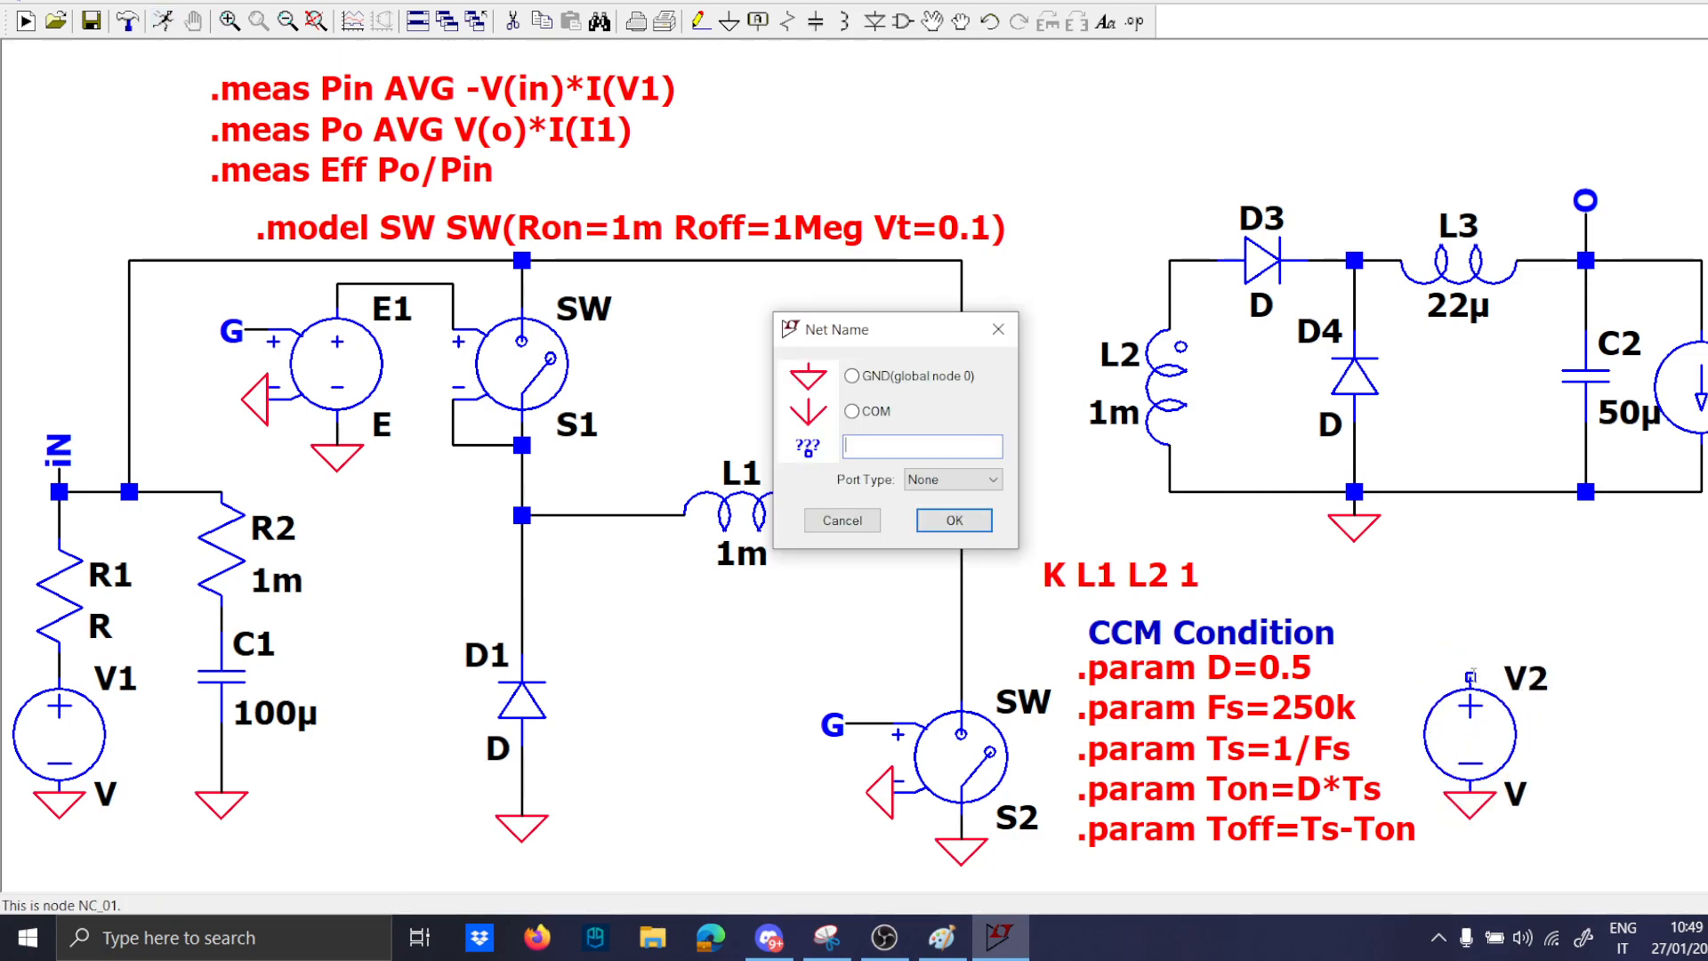
# Label V2's node G and define V2 as PULSE(0 5 0 1n 1n {Ton} …) gate drive.
pyautogui.write('g')
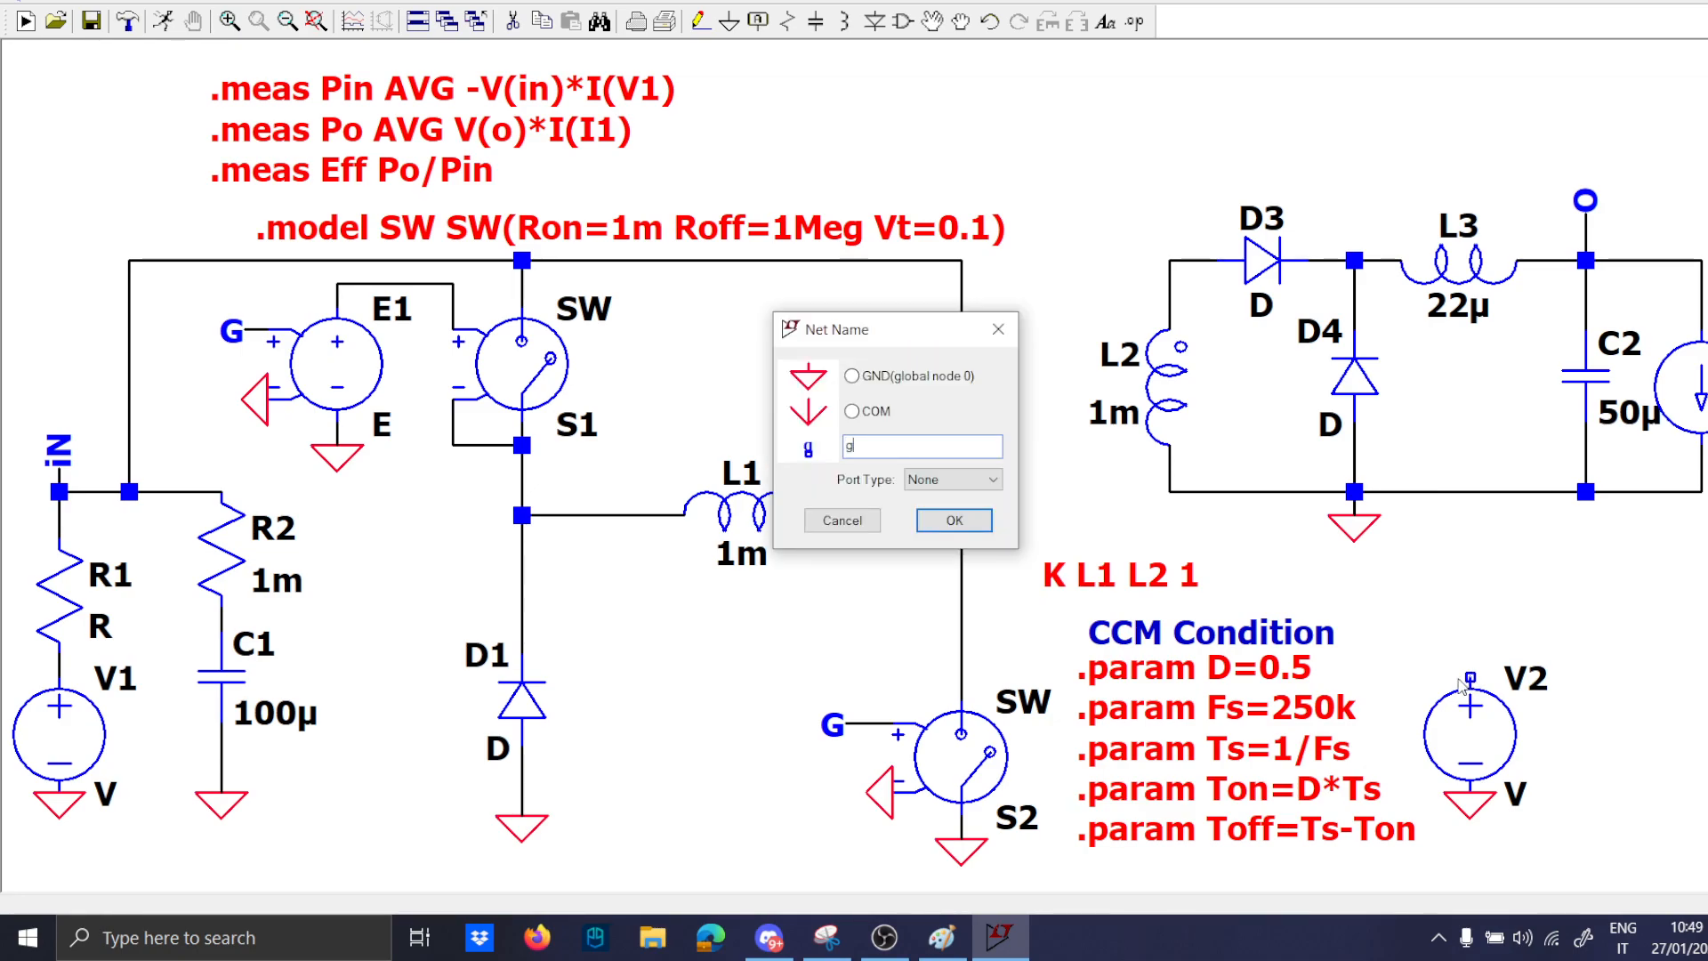
pyautogui.click(952, 520)
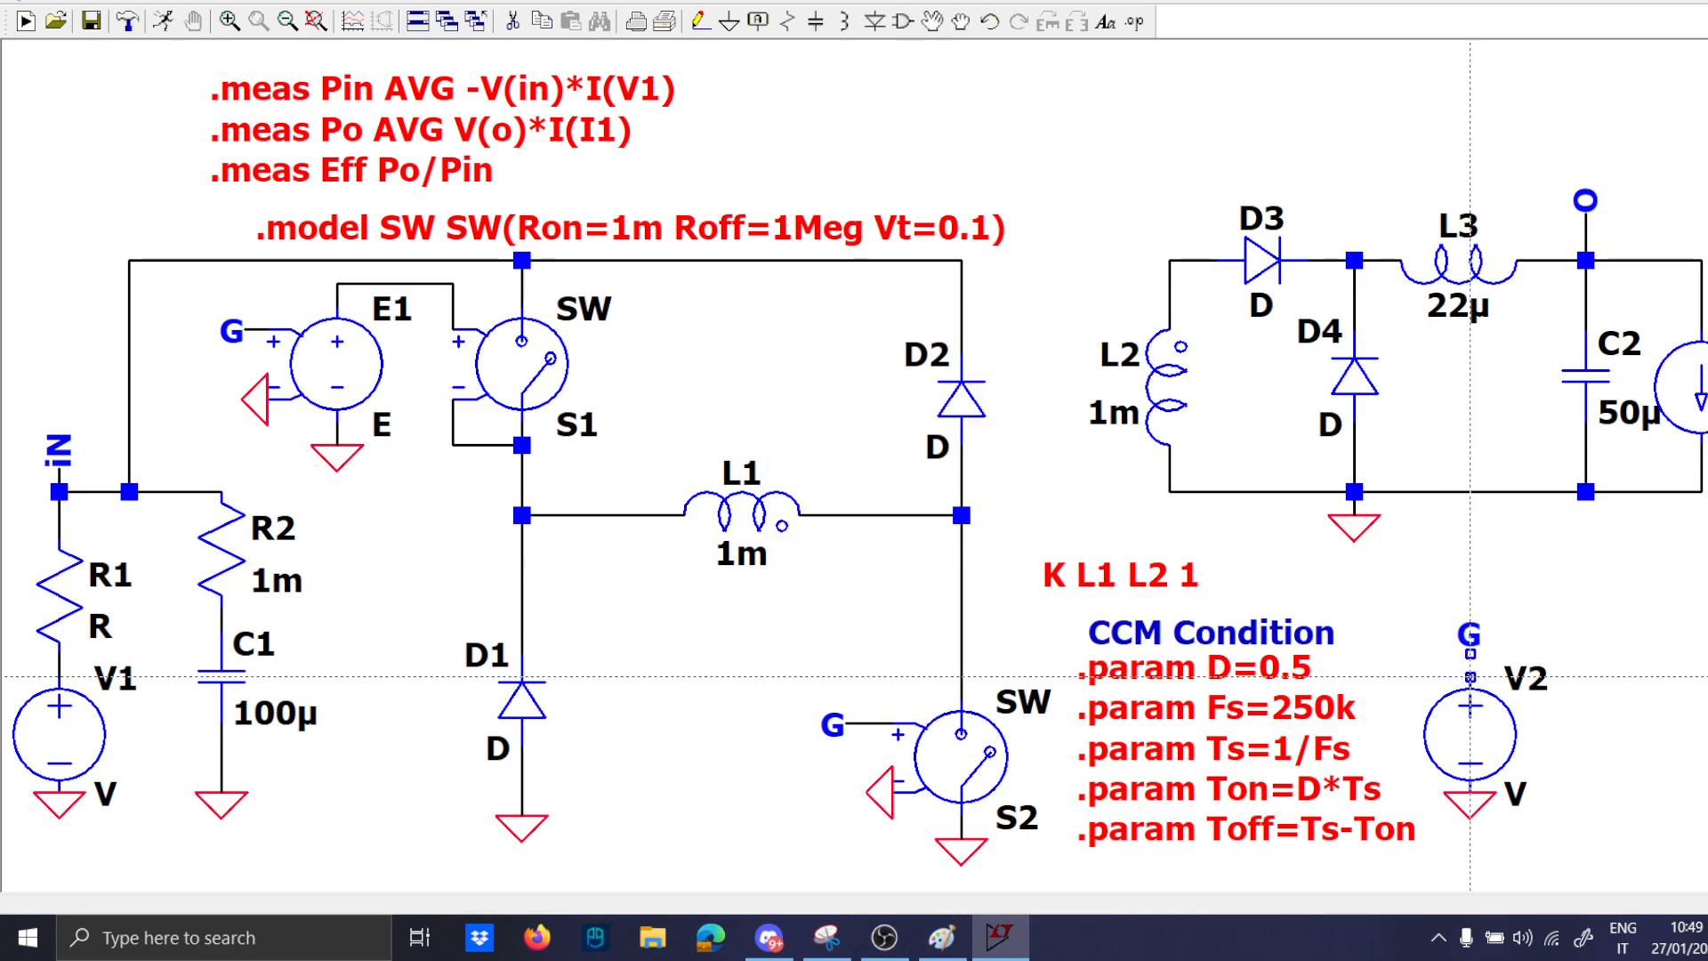
pyautogui.doubleClick(1469, 731)
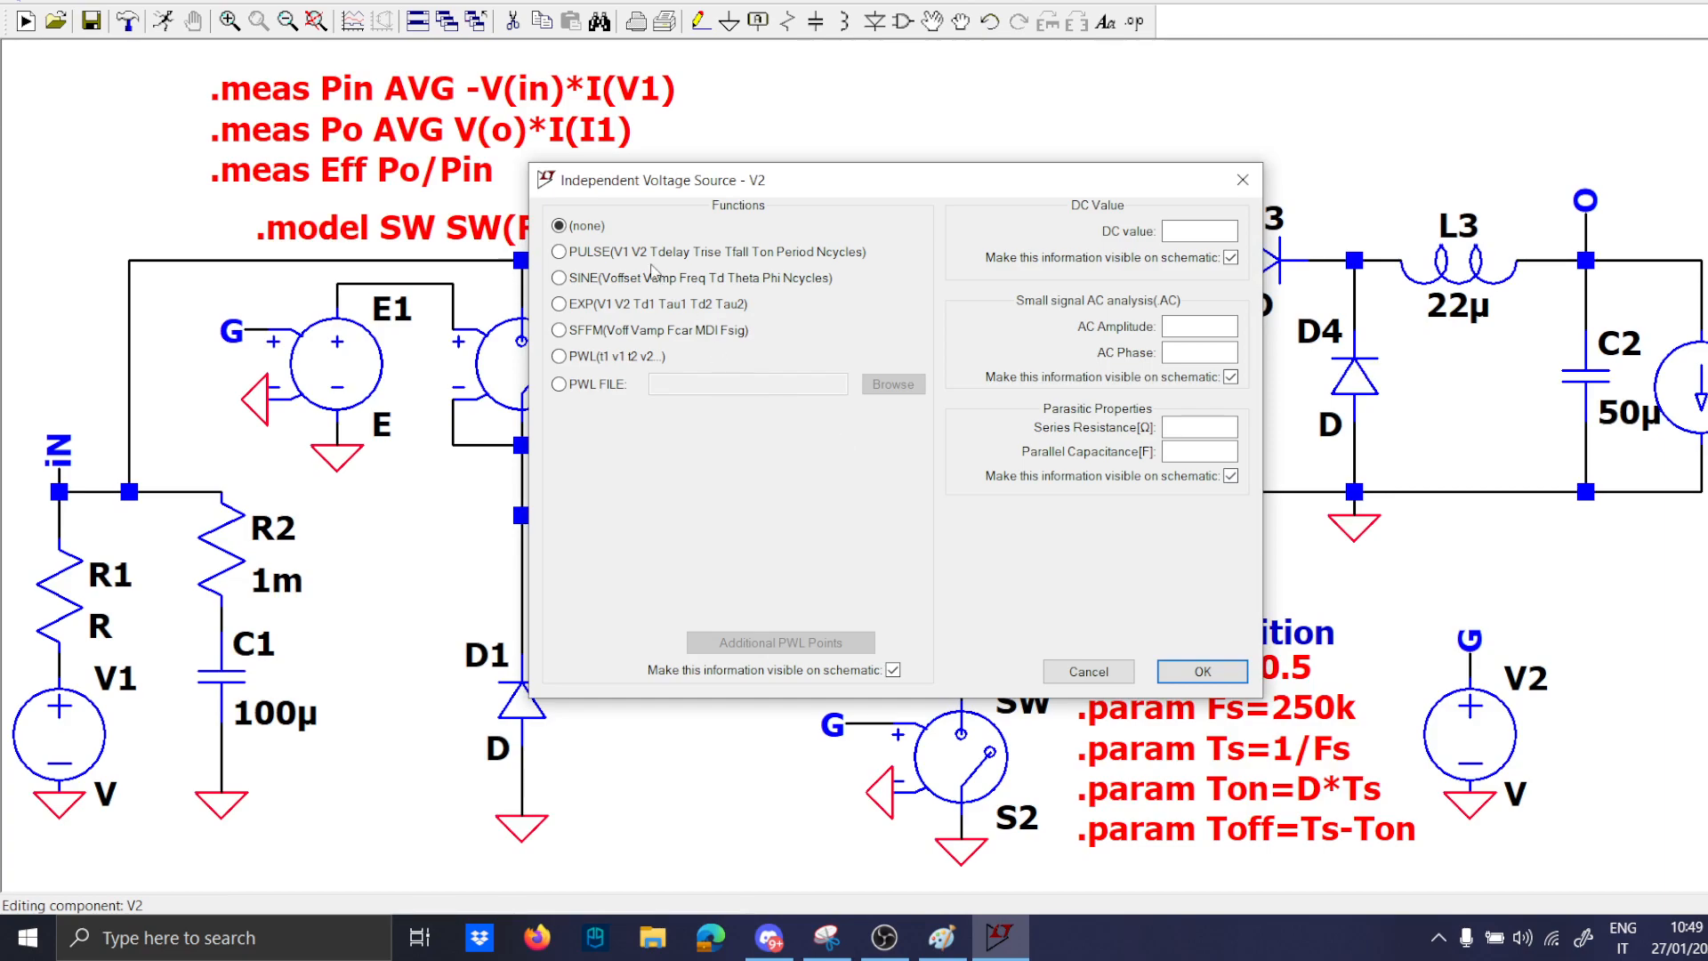
pyautogui.click(558, 251)
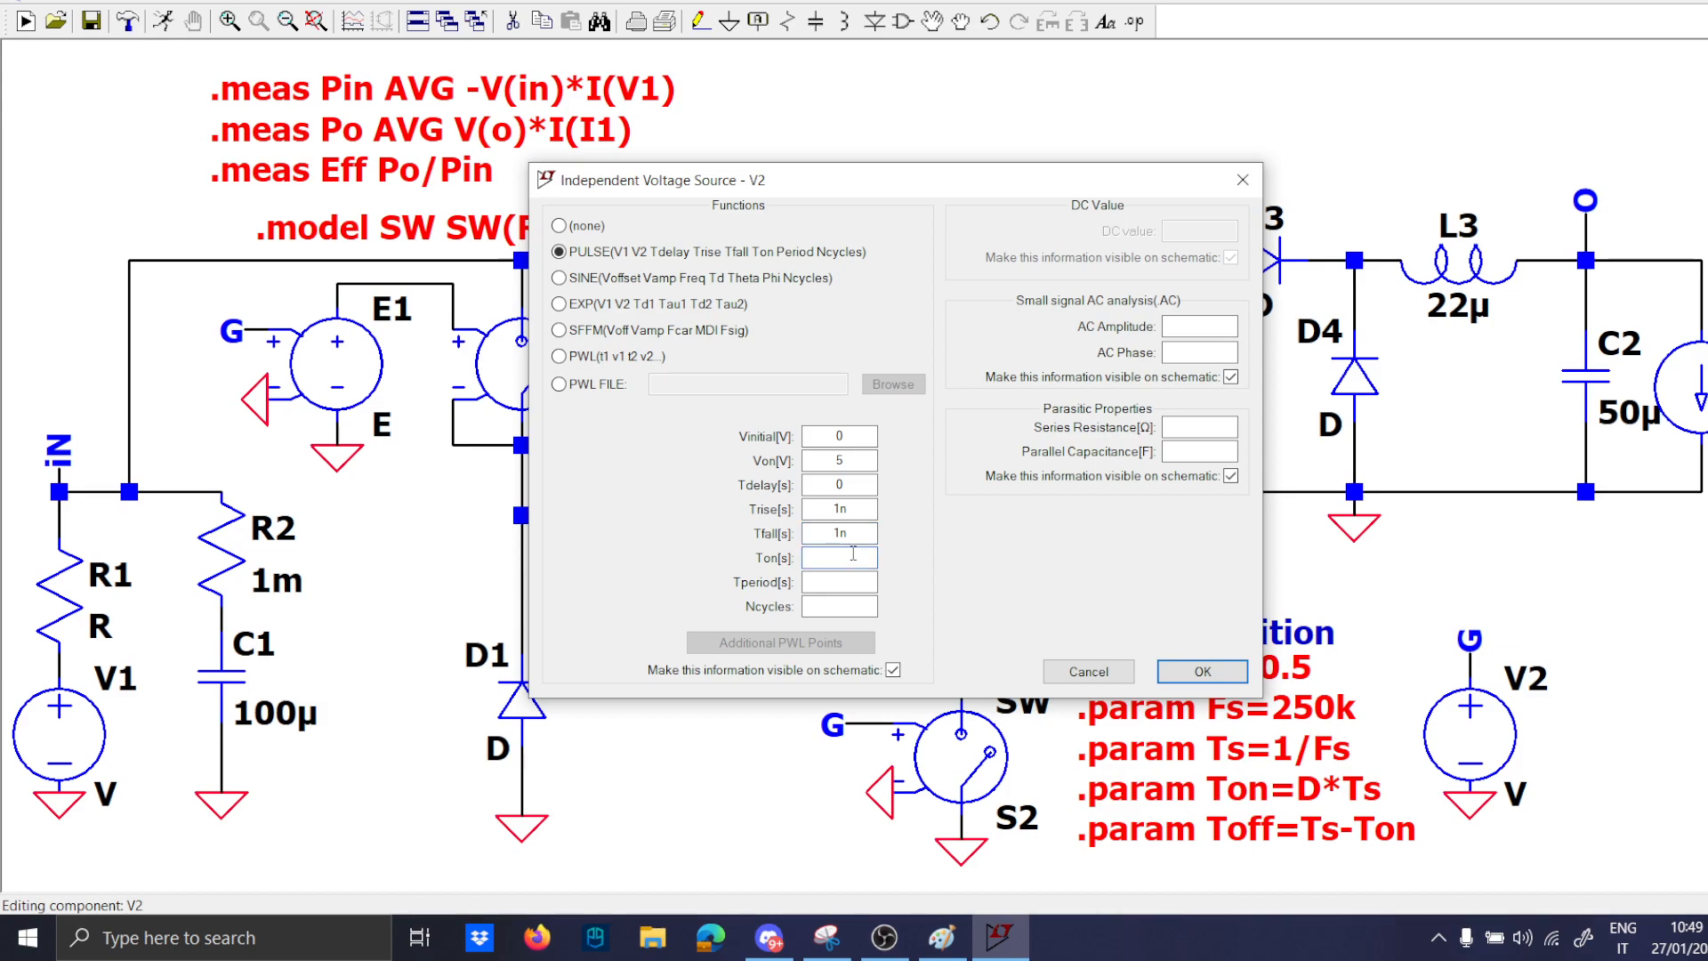
pyautogui.write('{Ton')
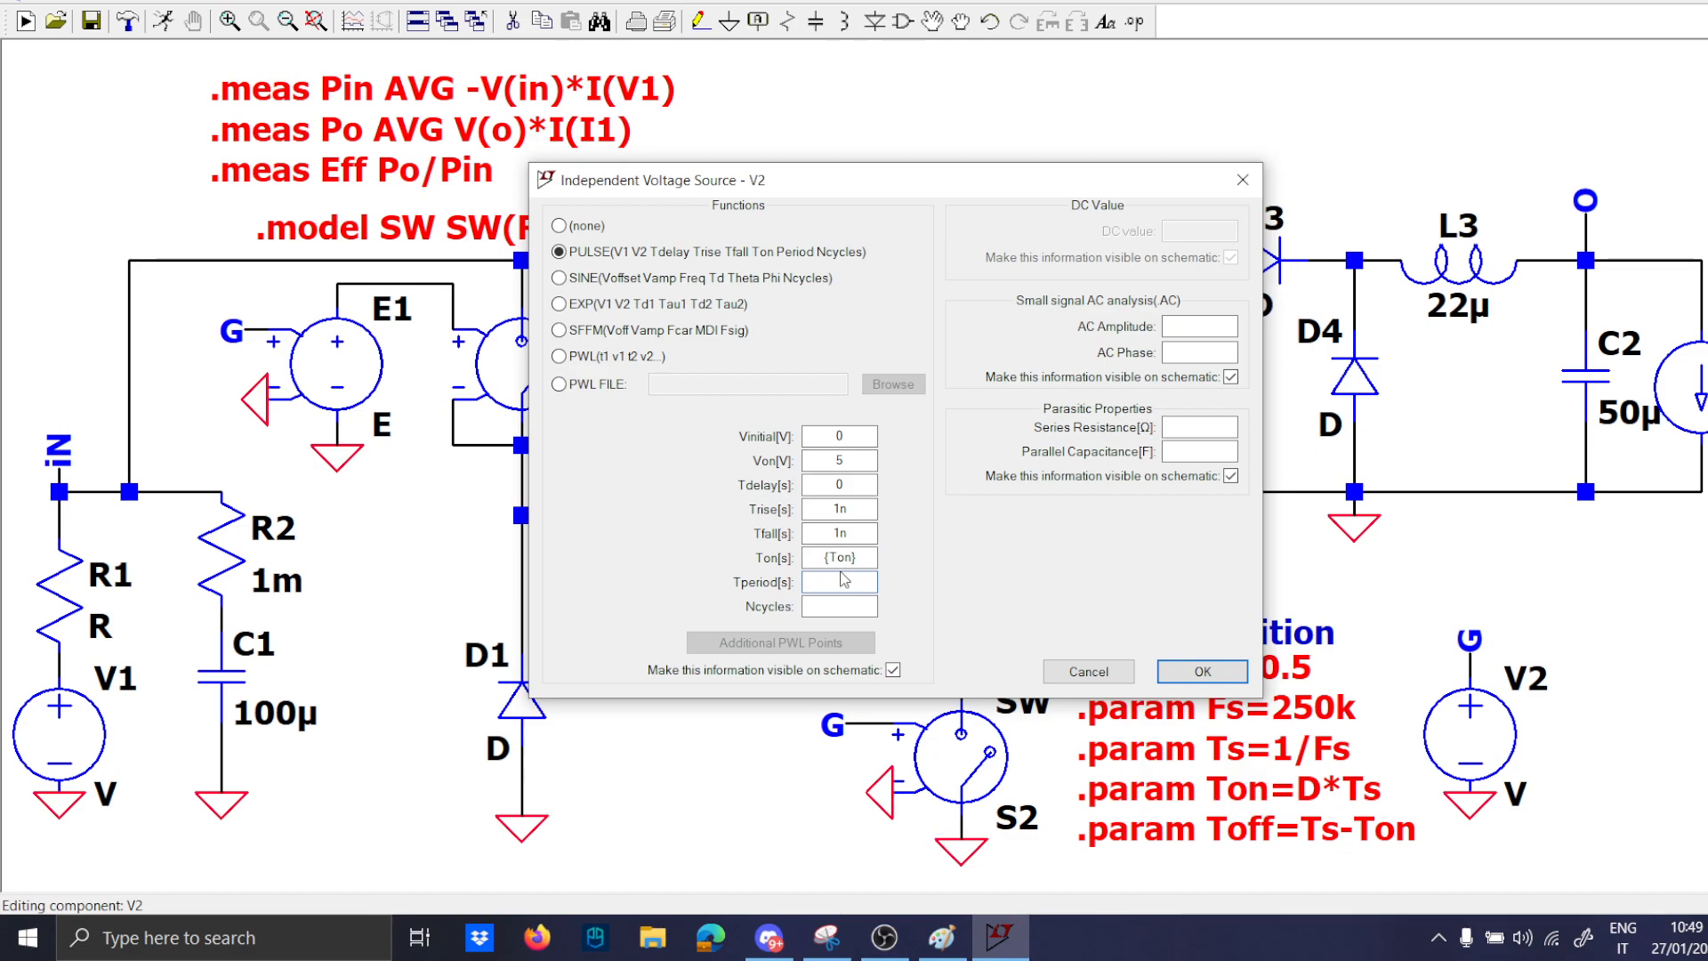
pyautogui.click(1201, 671)
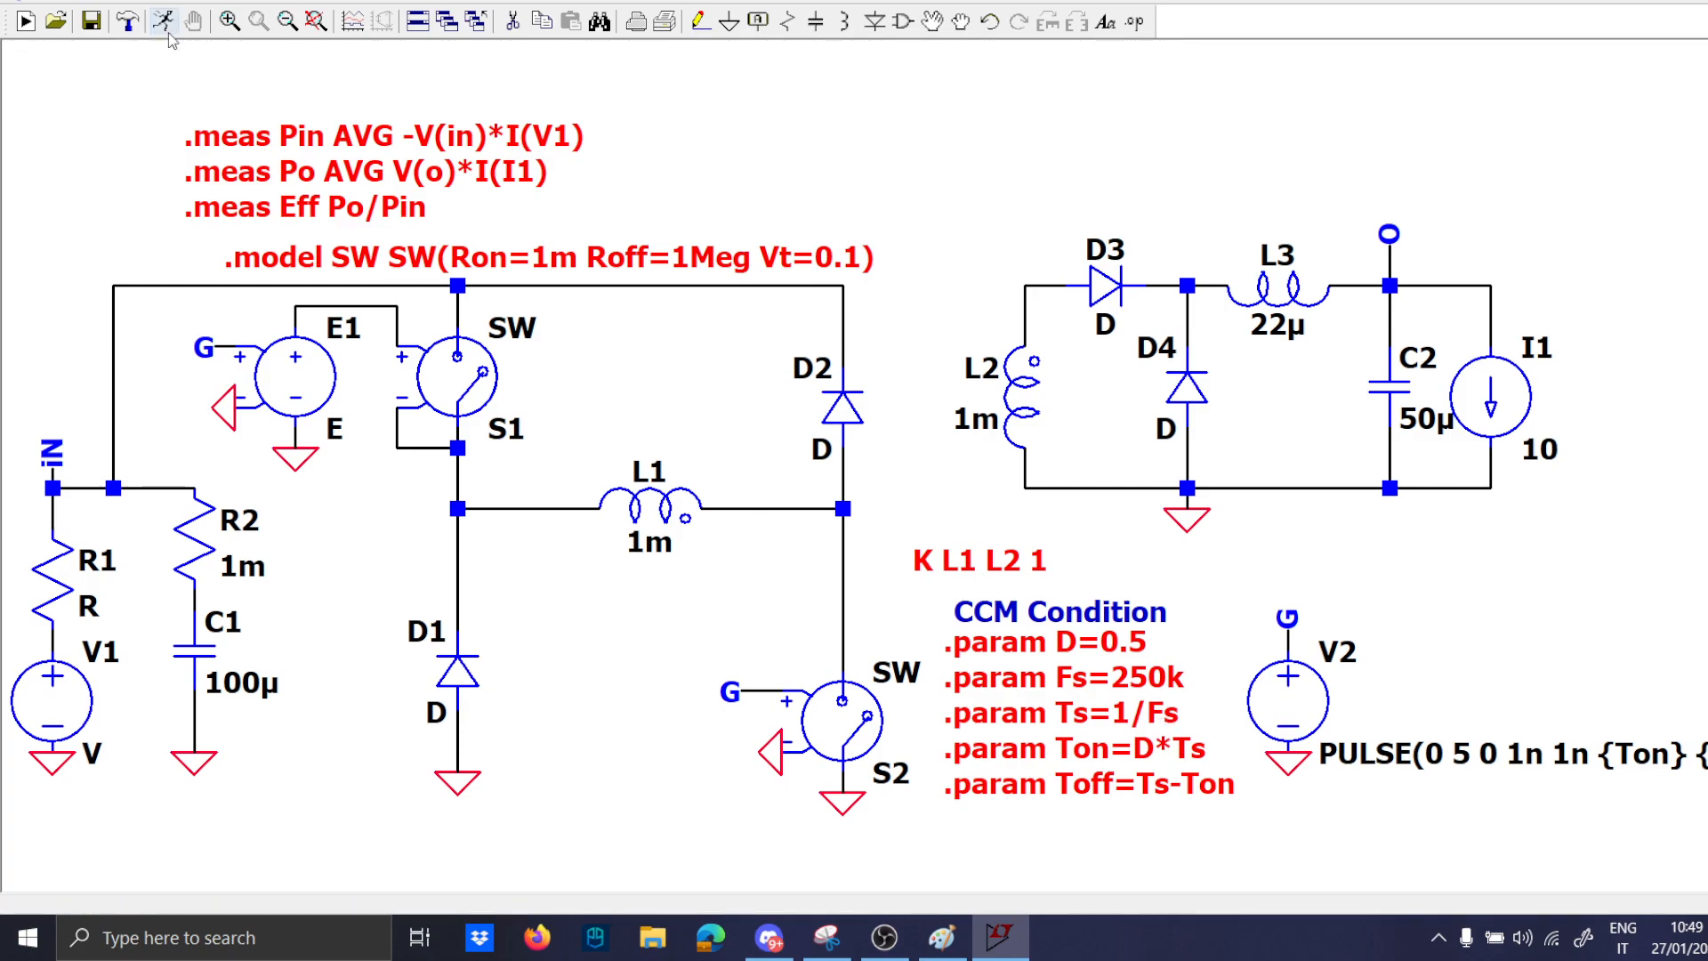
# Edit V1's value, dismiss the error report and rerun the 2 ms transient simulation.
pyautogui.click(24, 22)
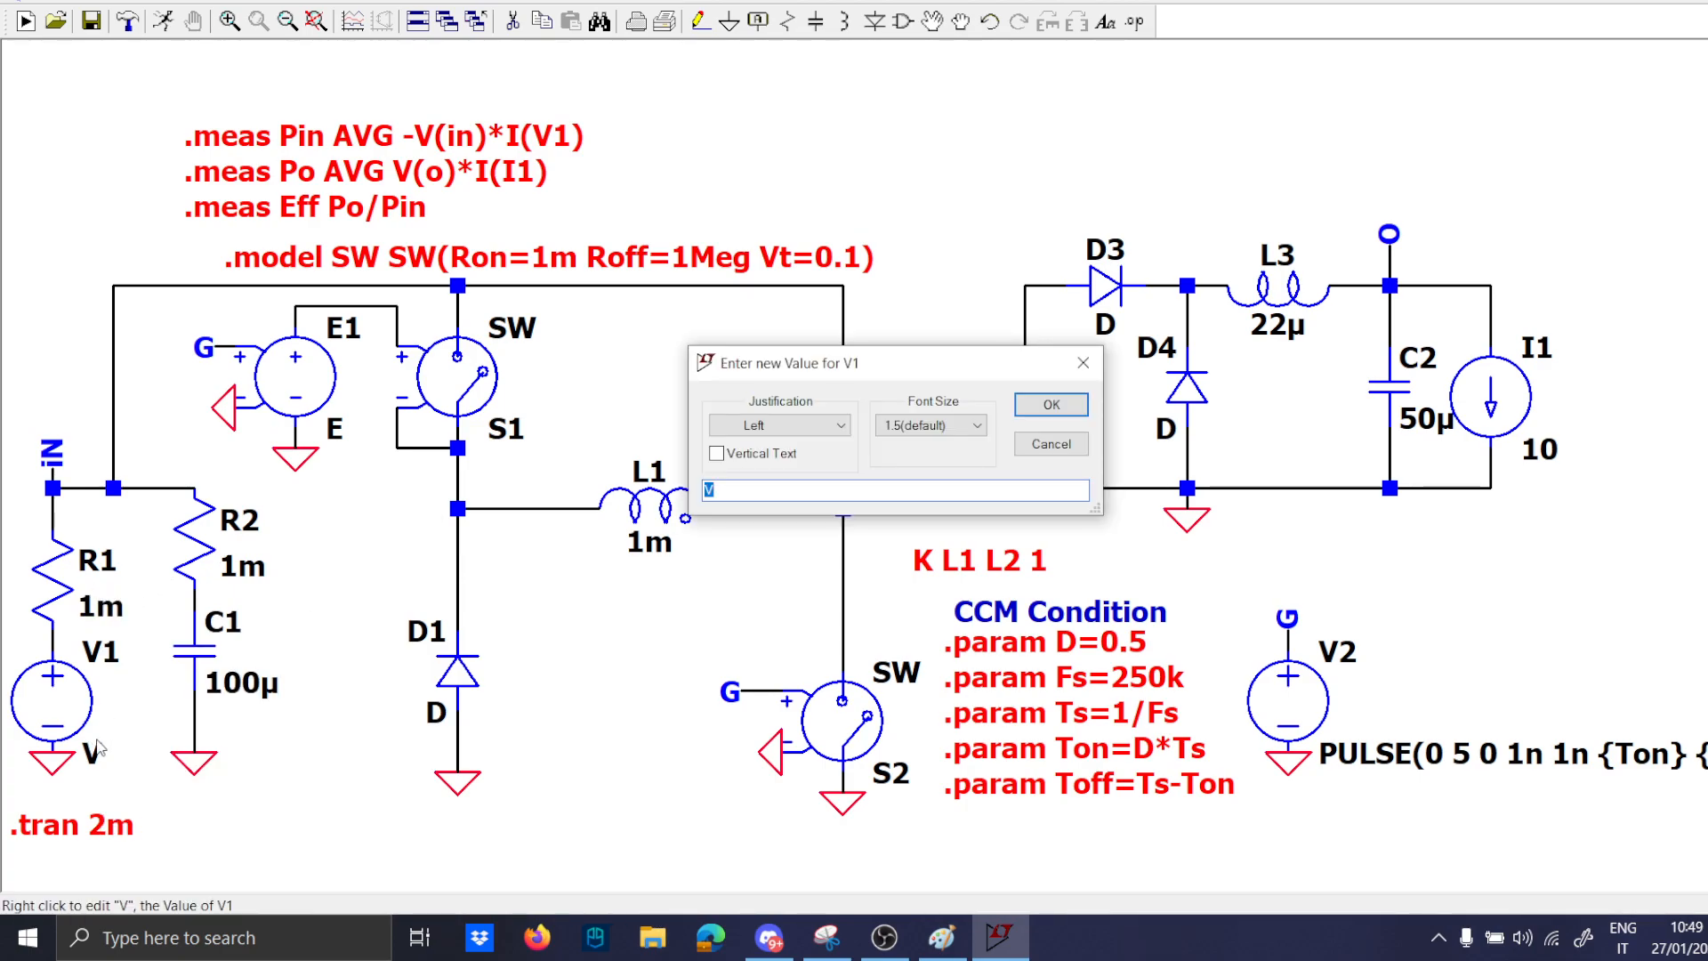
pyautogui.write('50')
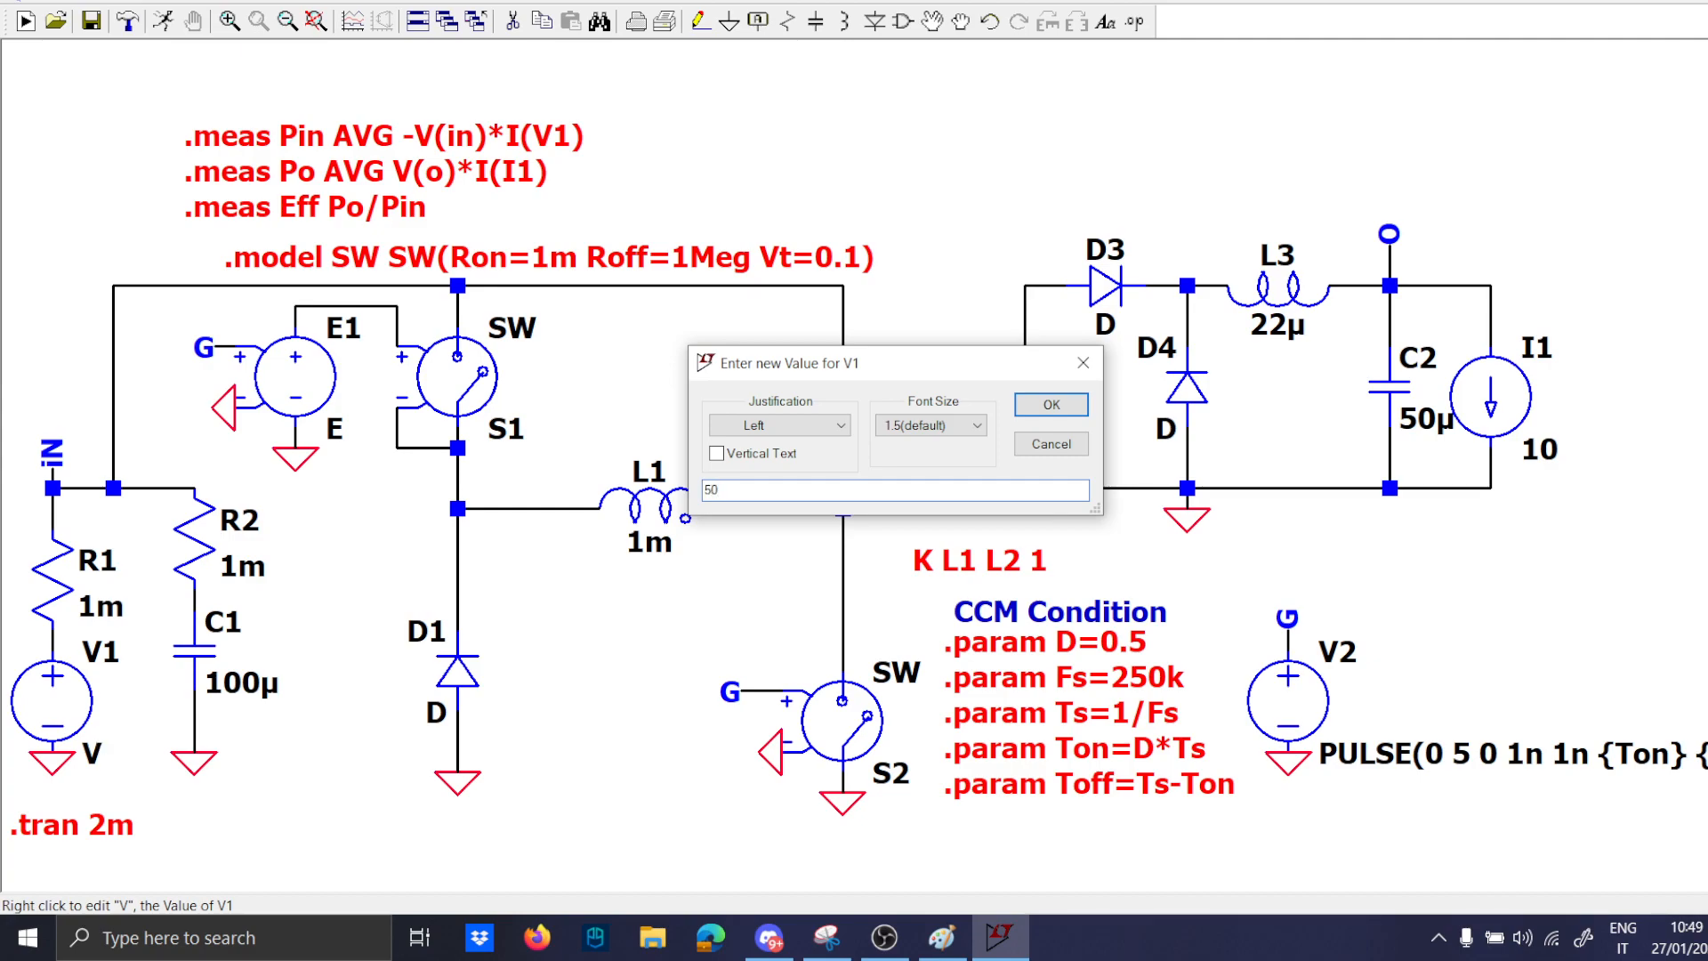
pyautogui.click(1048, 403)
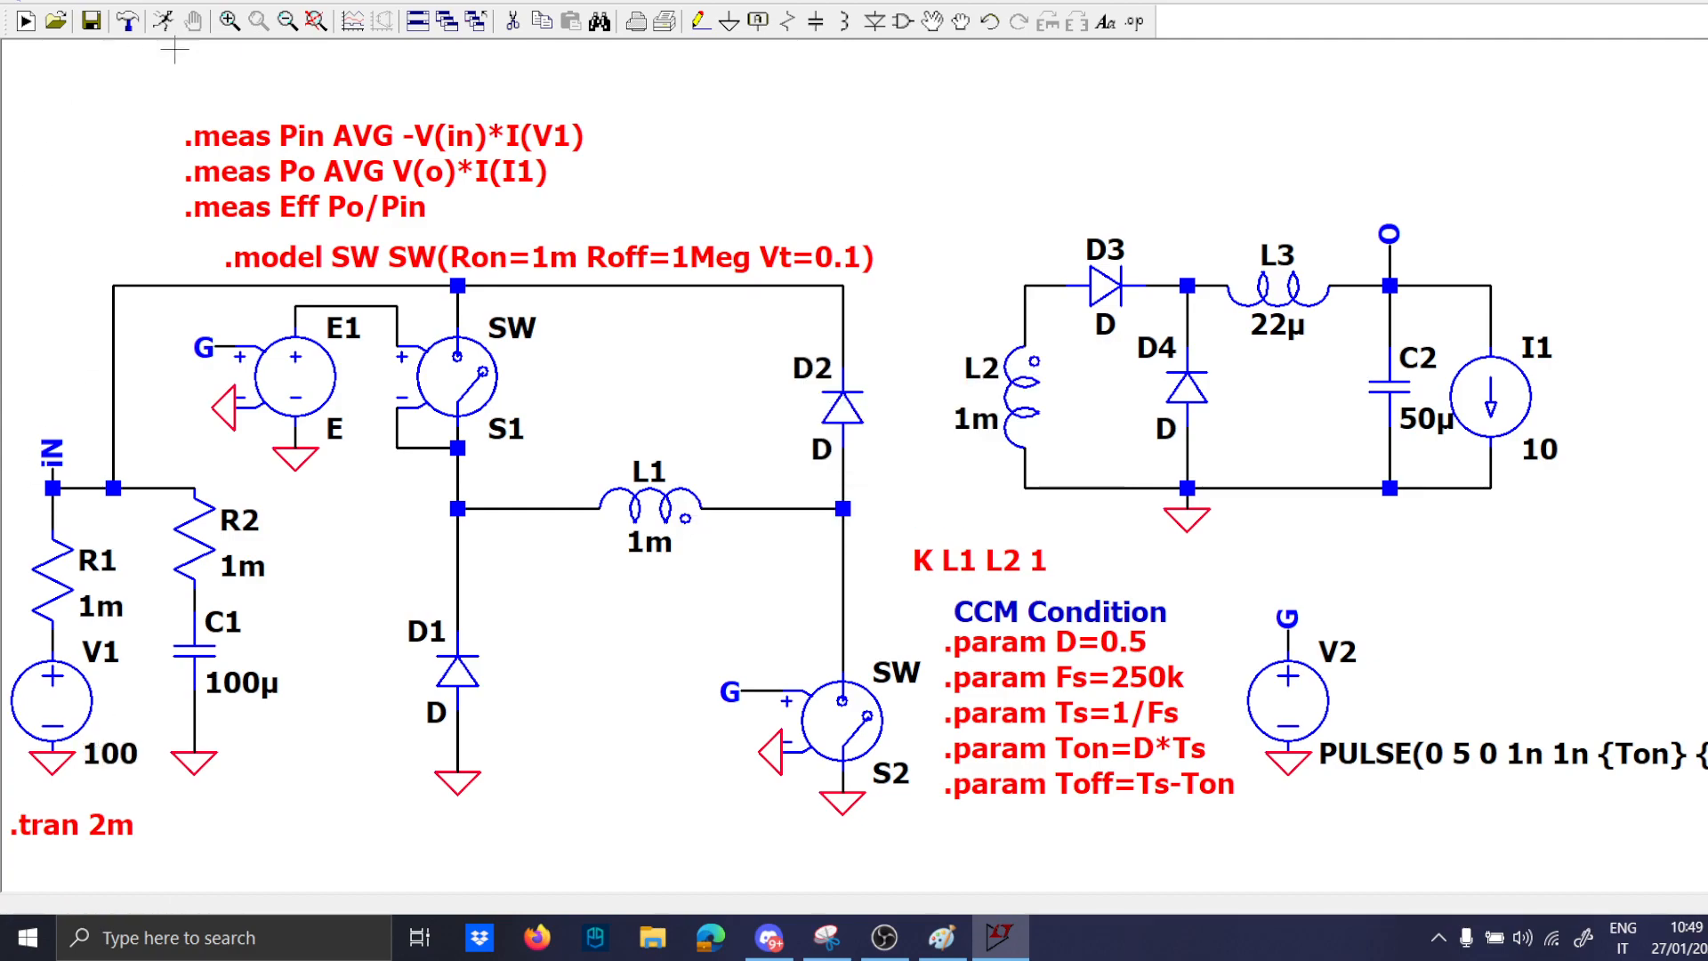
pyautogui.click(27, 22)
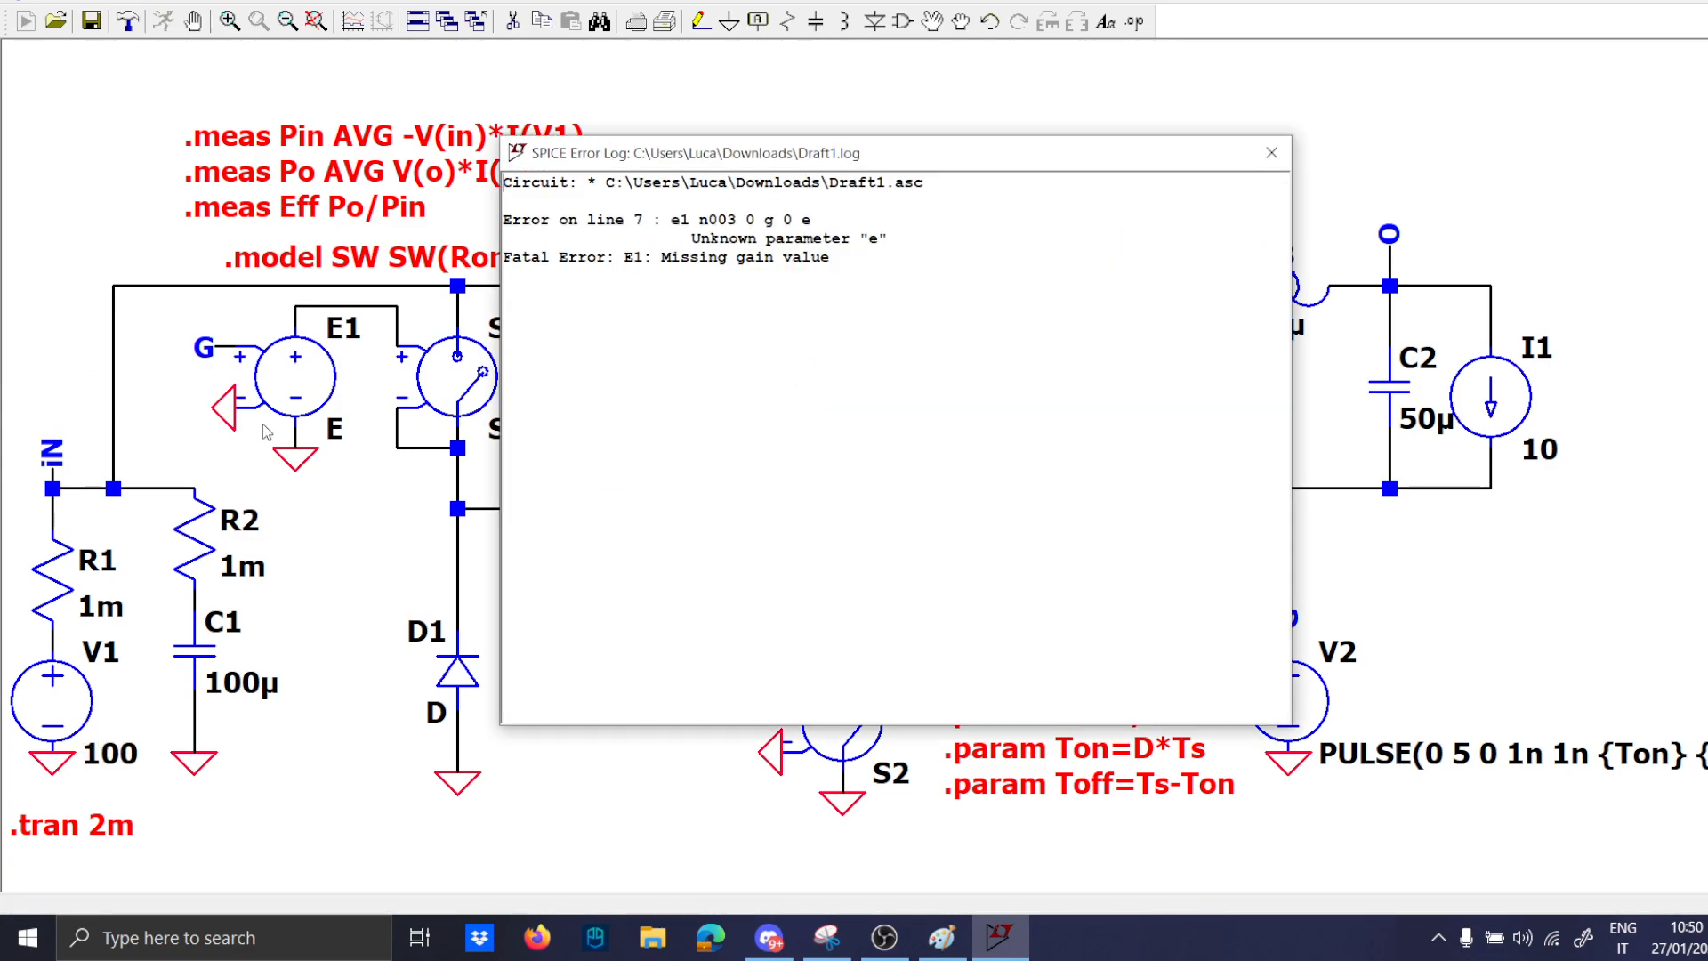
pyautogui.click(1269, 153)
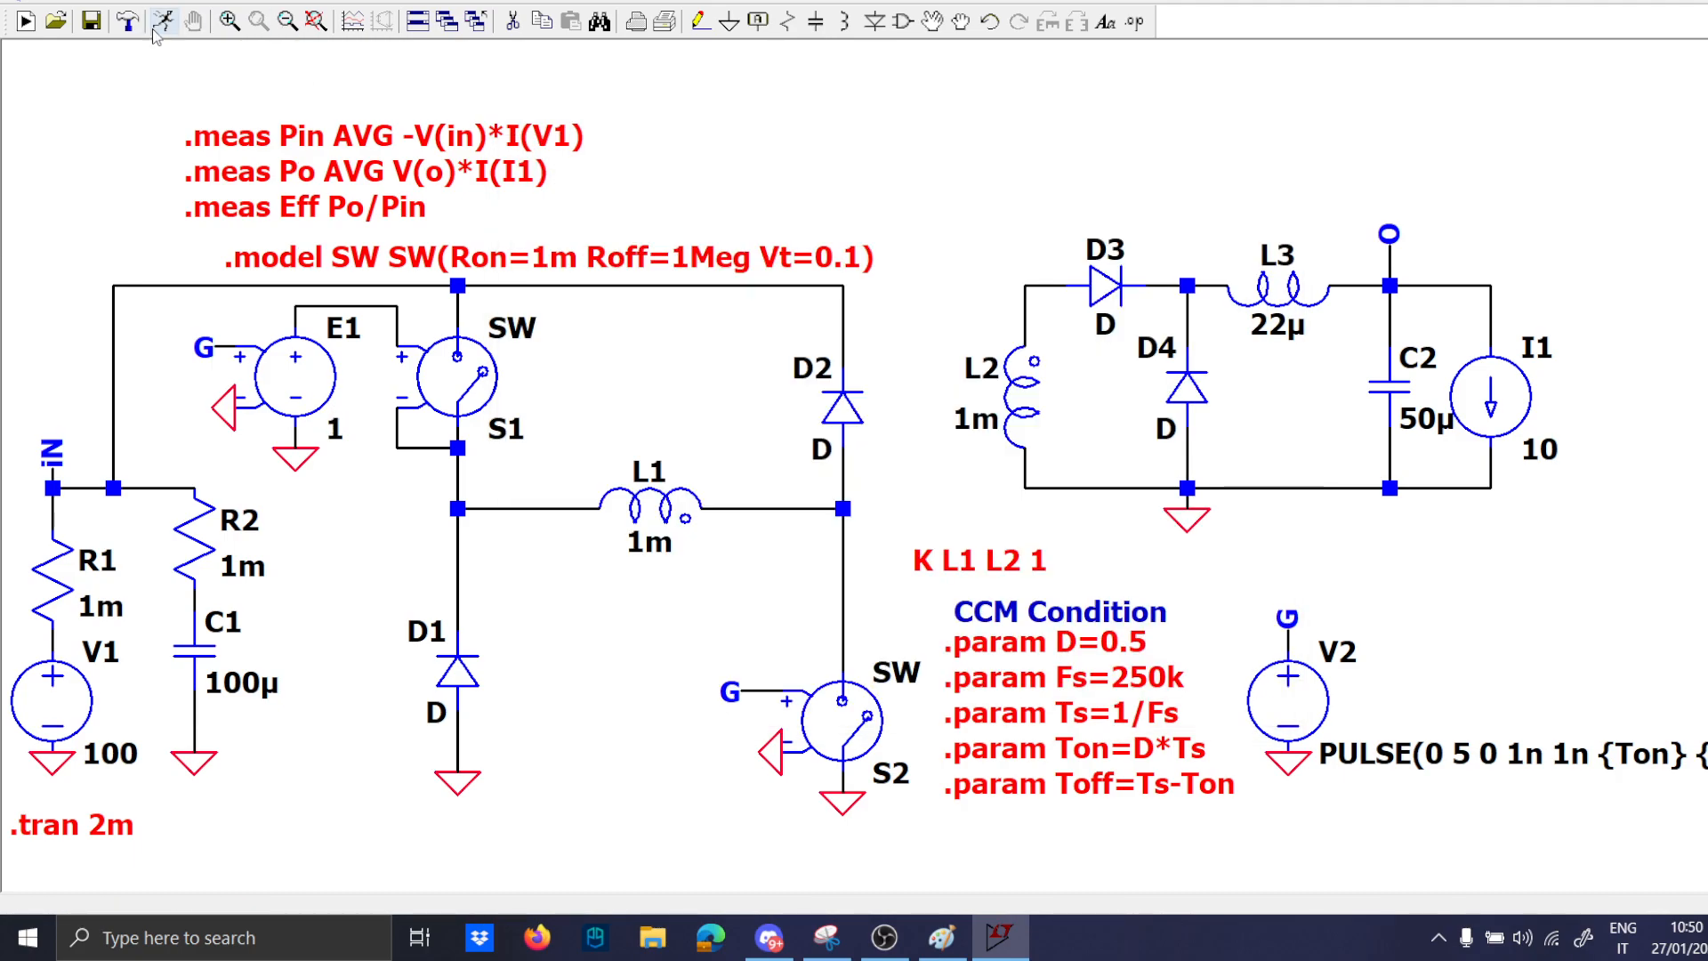
pyautogui.click(21, 22)
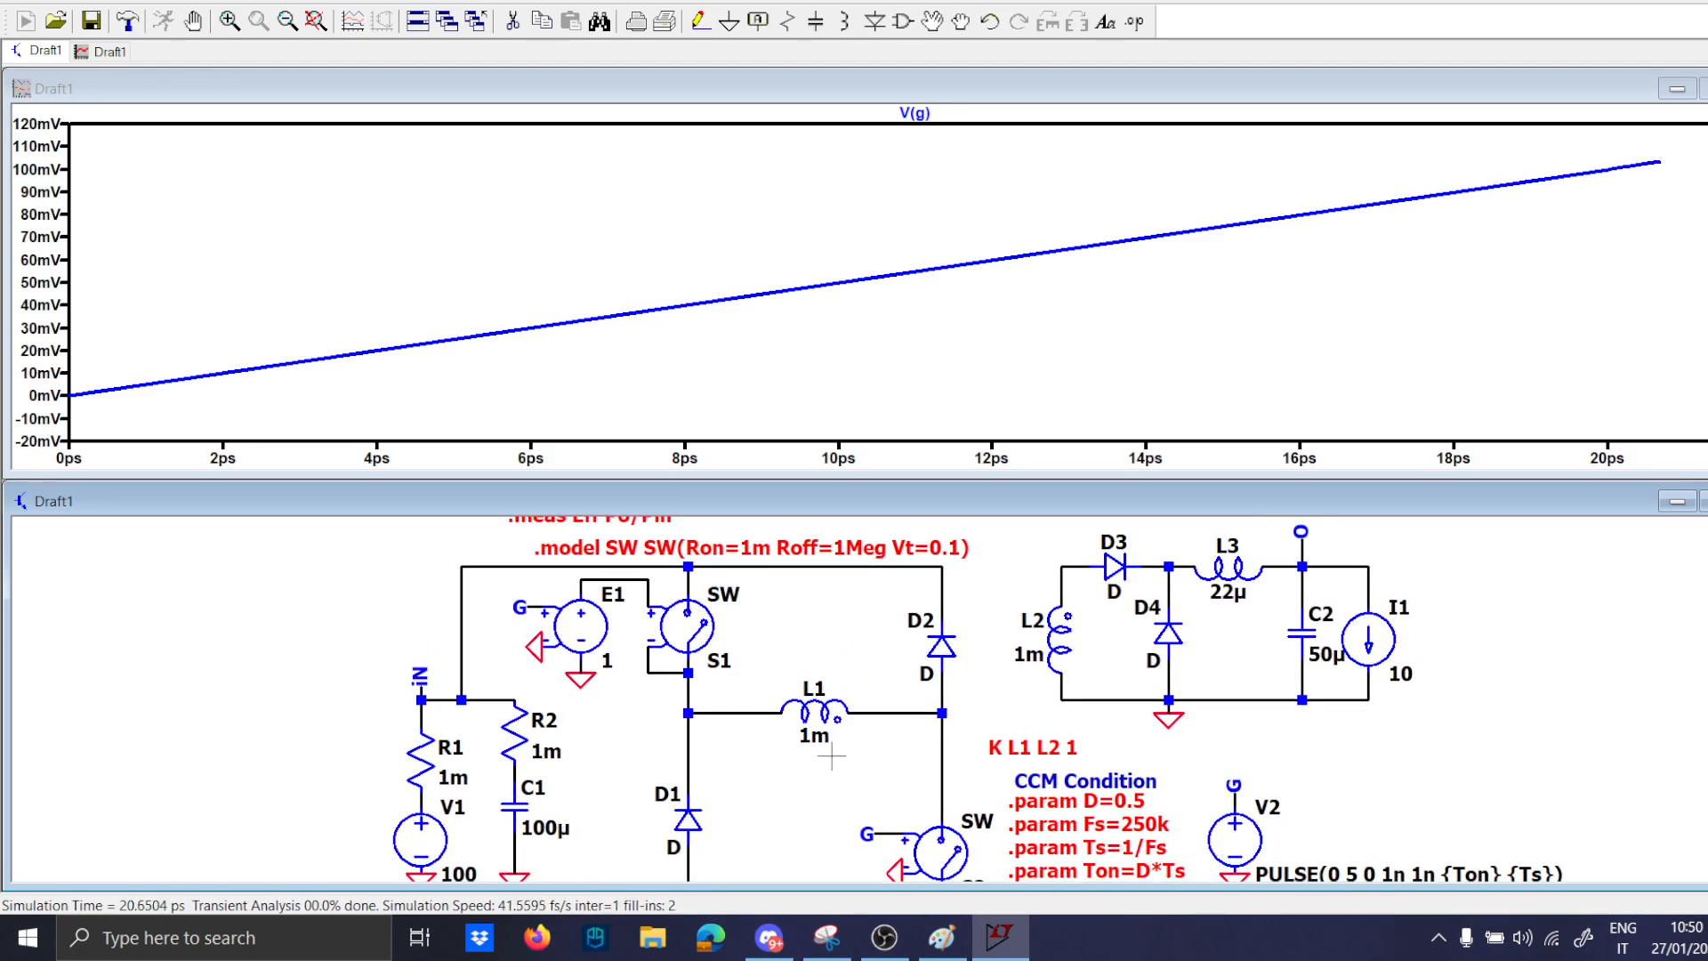
pyautogui.moveTo(1181, 629)
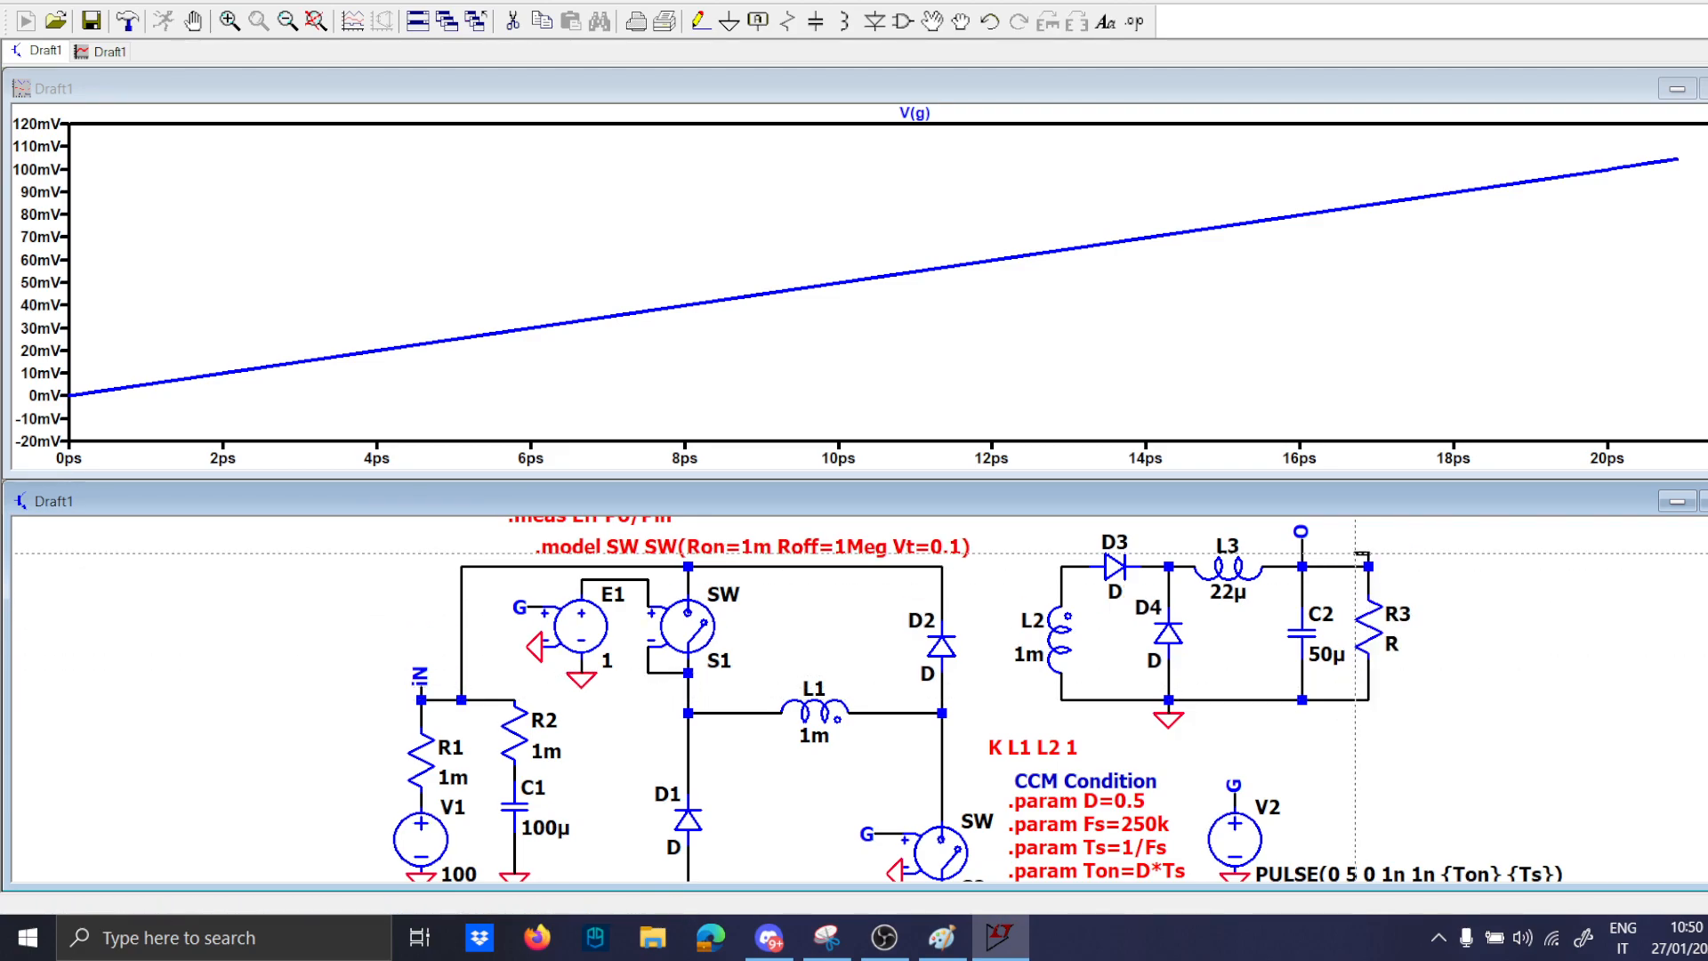
# Set load resistor R3 to 100 Ω, rerun and fit the V(g) waveform to the plot.
pyautogui.doubleClick(1393, 614)
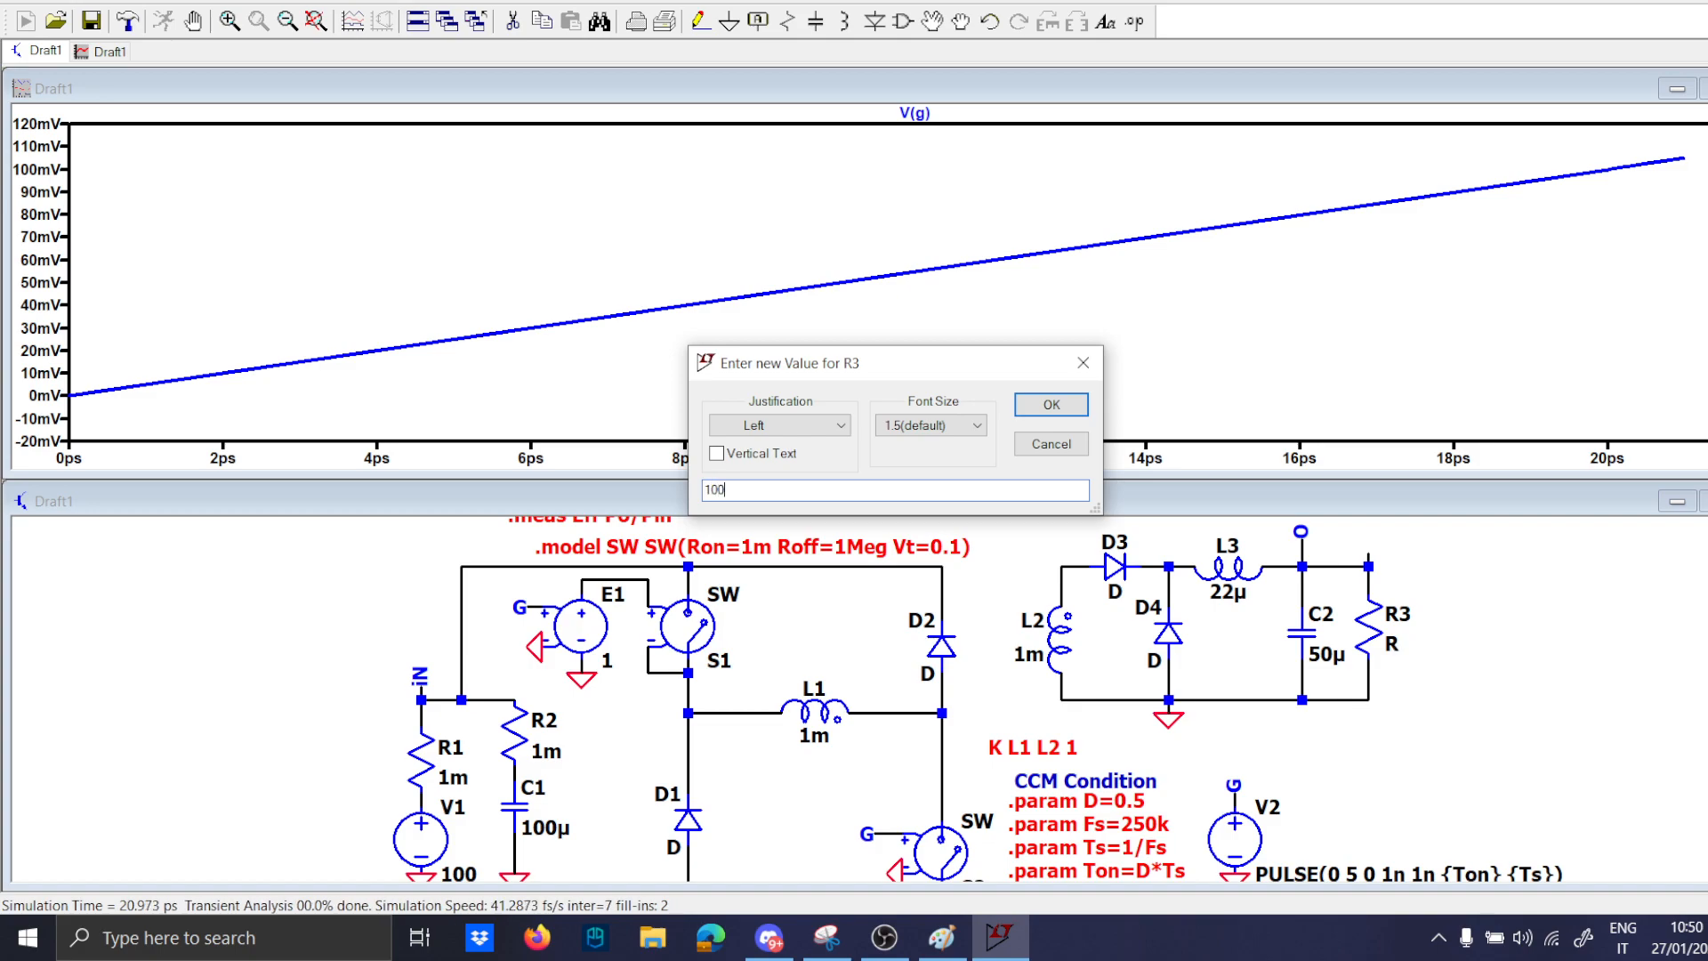
pyautogui.click(1047, 404)
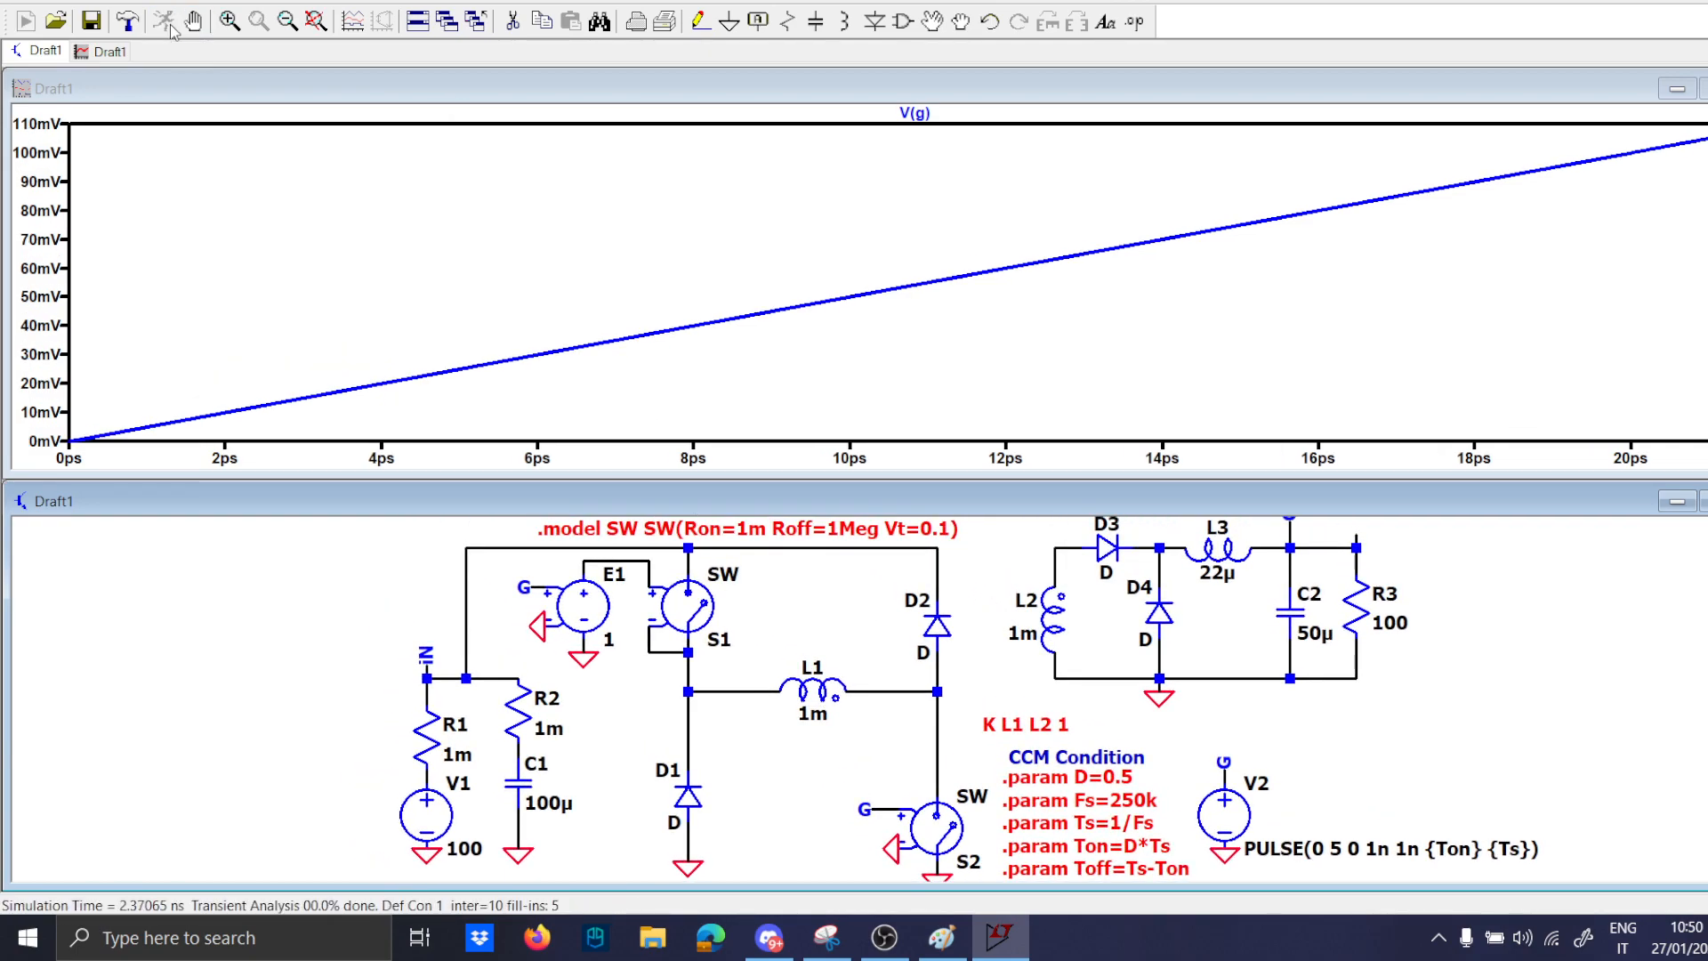
pyautogui.click(23, 21)
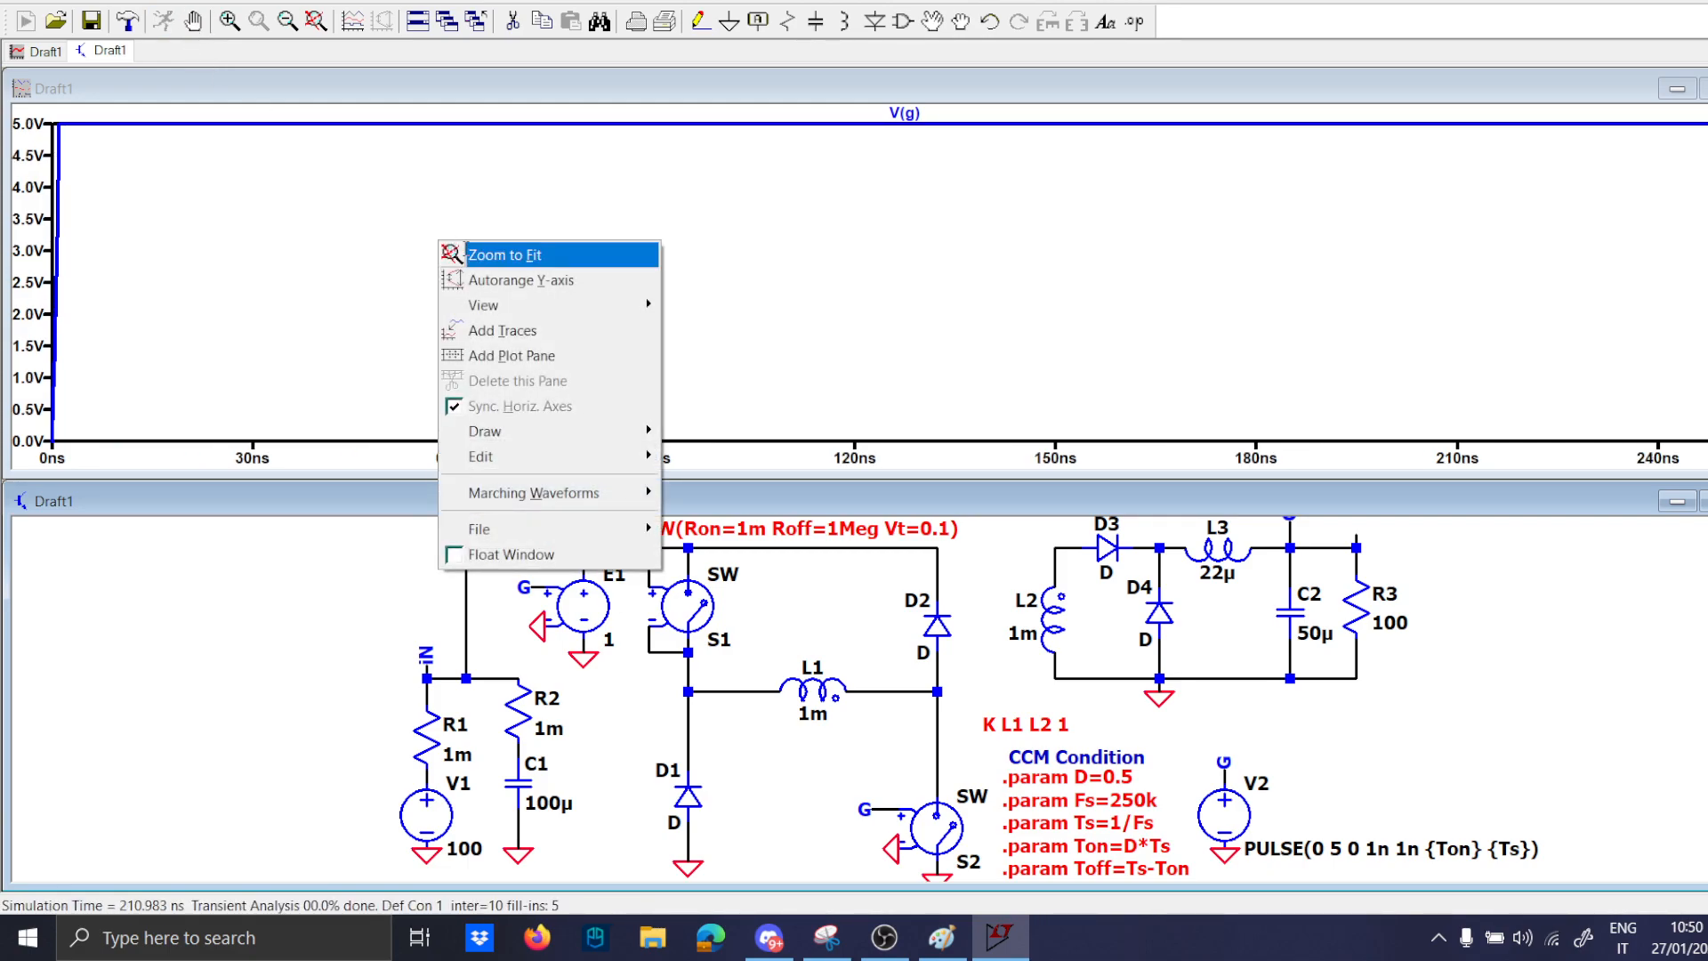
pyautogui.click(501, 255)
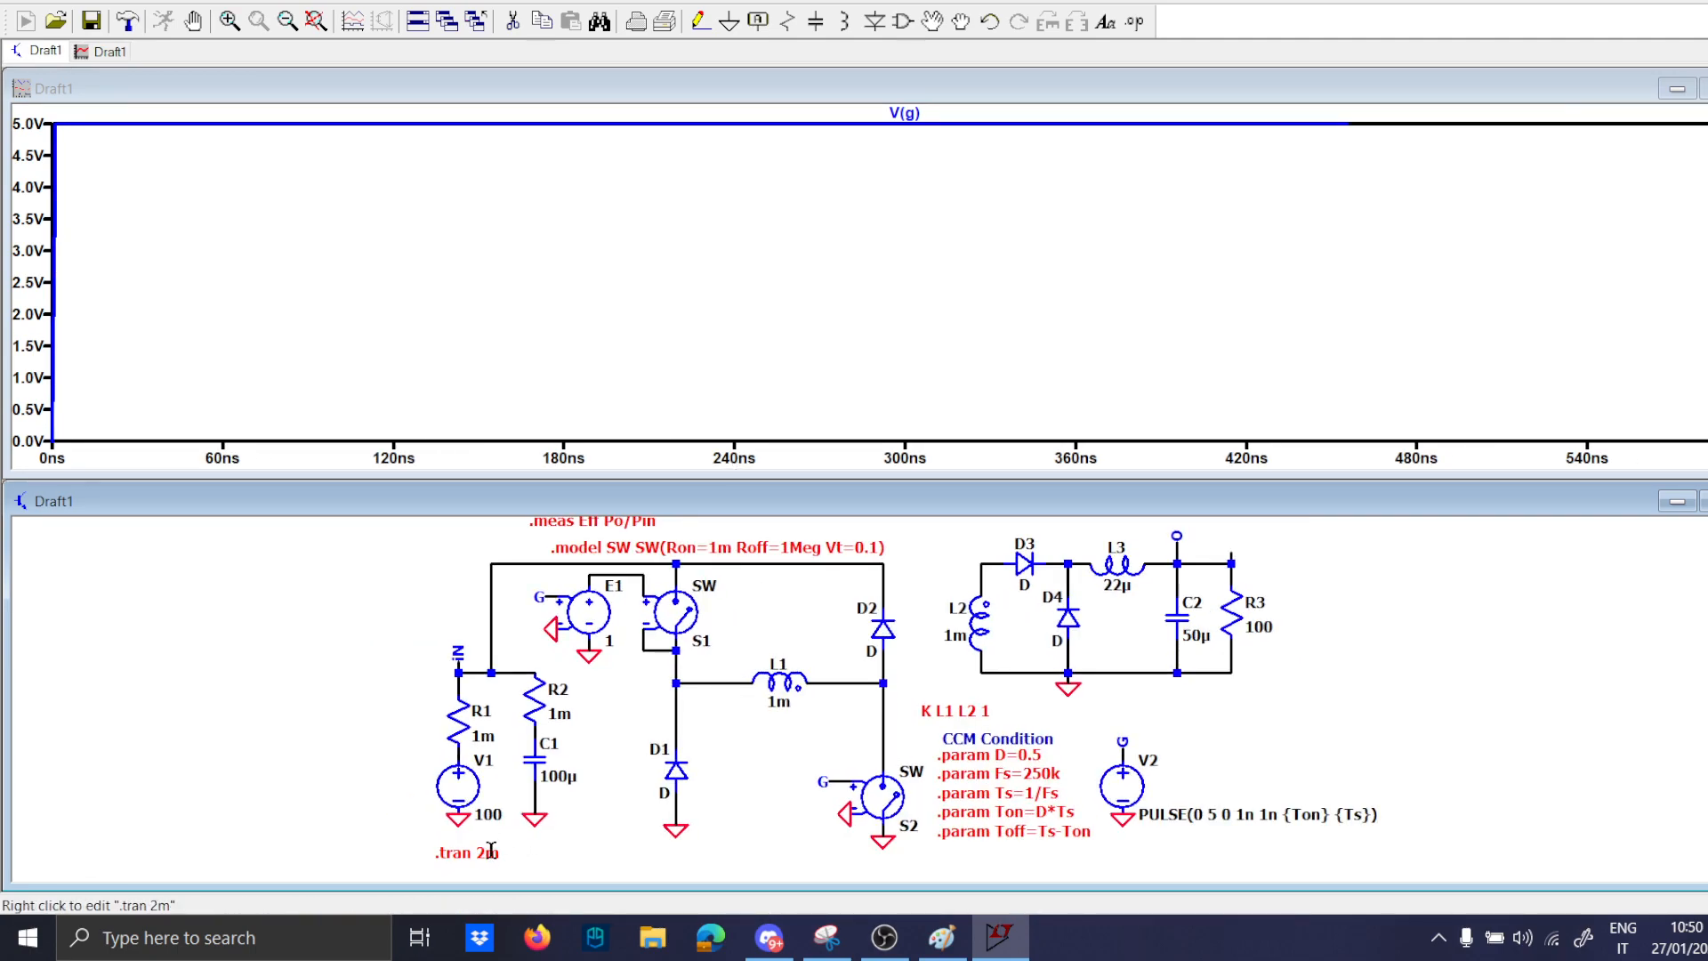
# Change the transient directive to .tran 2m uic, skipping the initial operating point.
pyautogui.rightClick(465, 851)
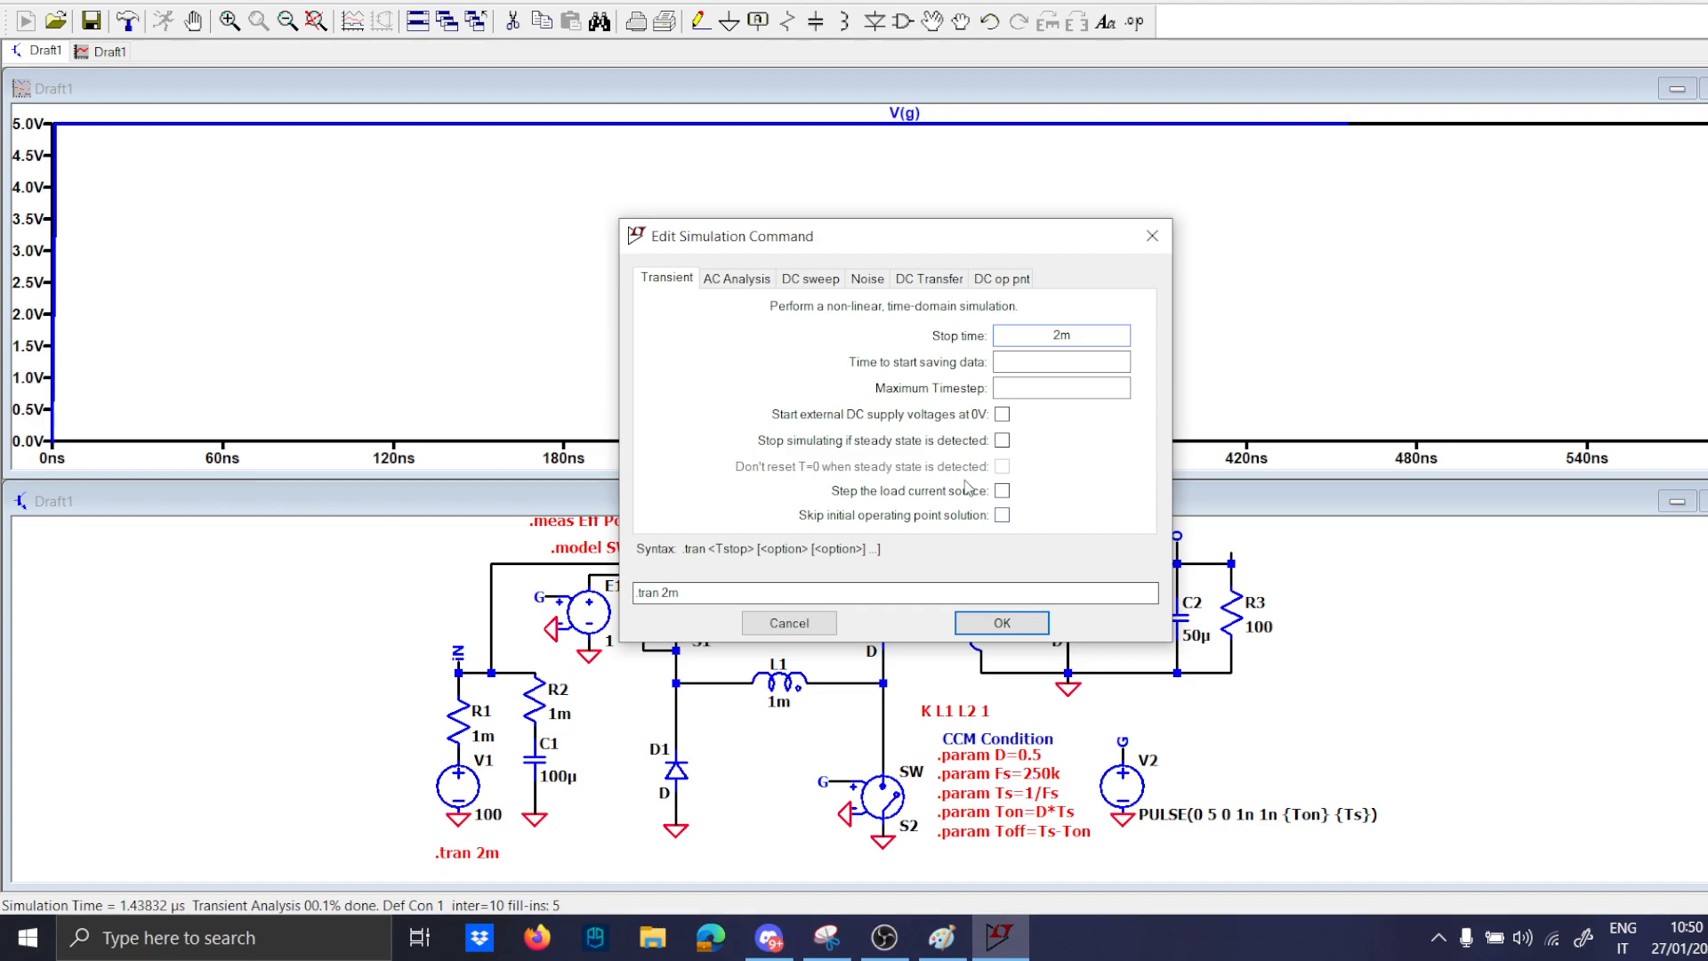
pyautogui.click(1002, 514)
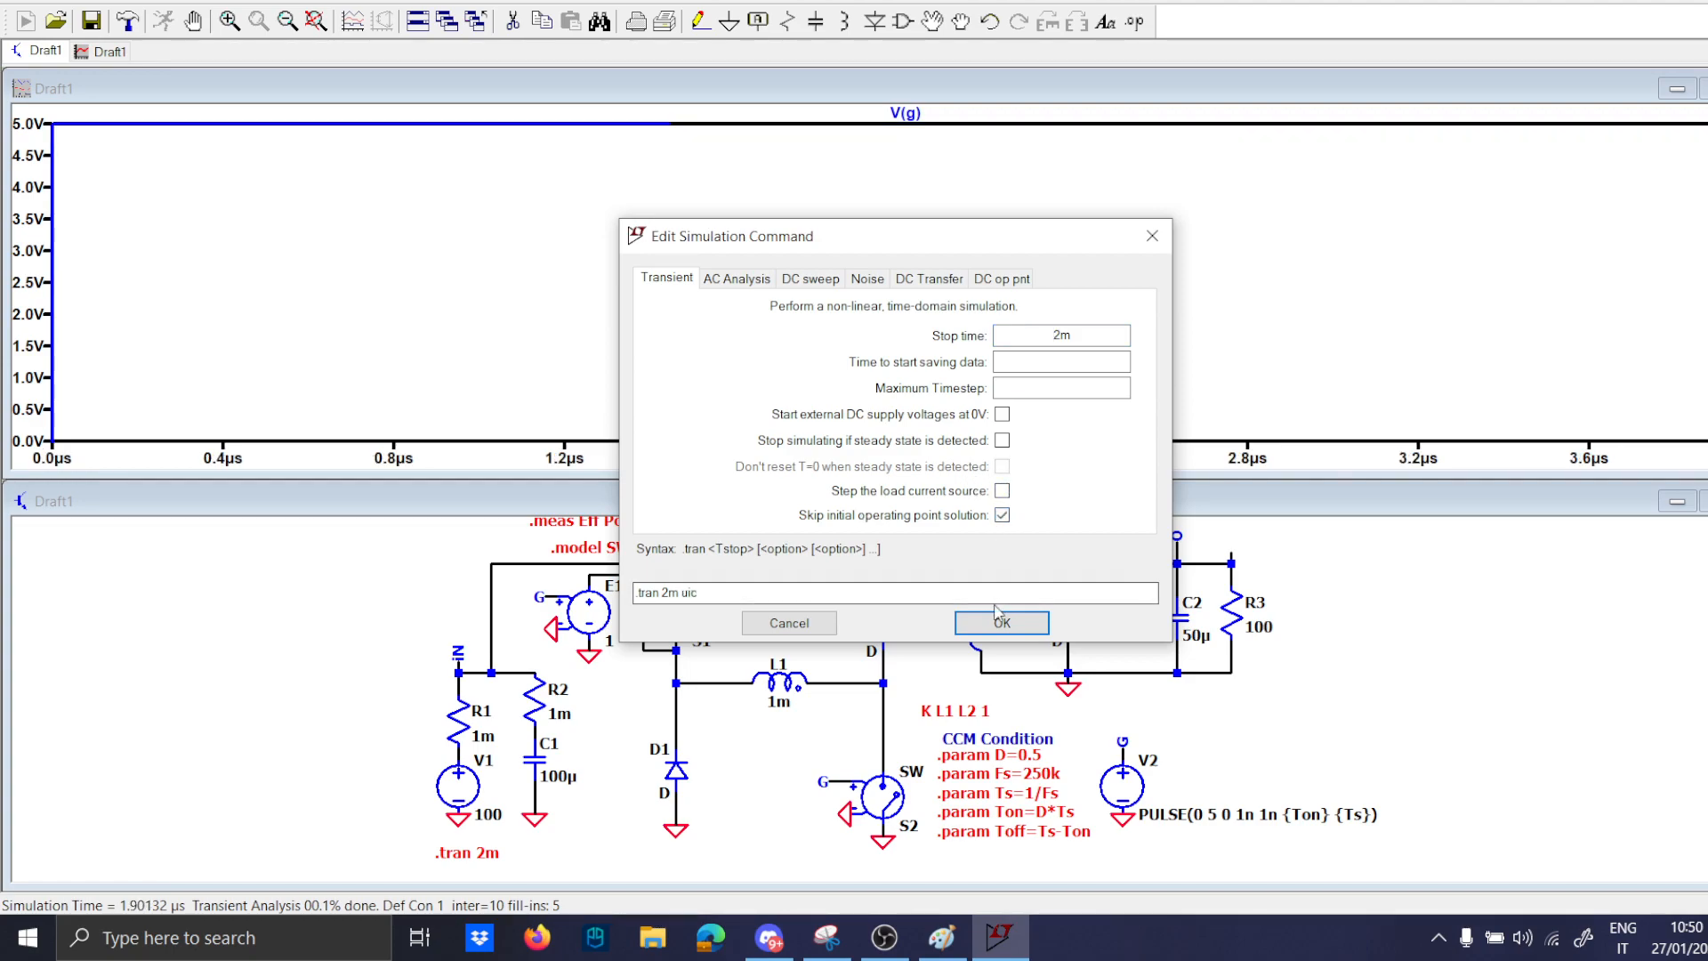
pyautogui.click(998, 623)
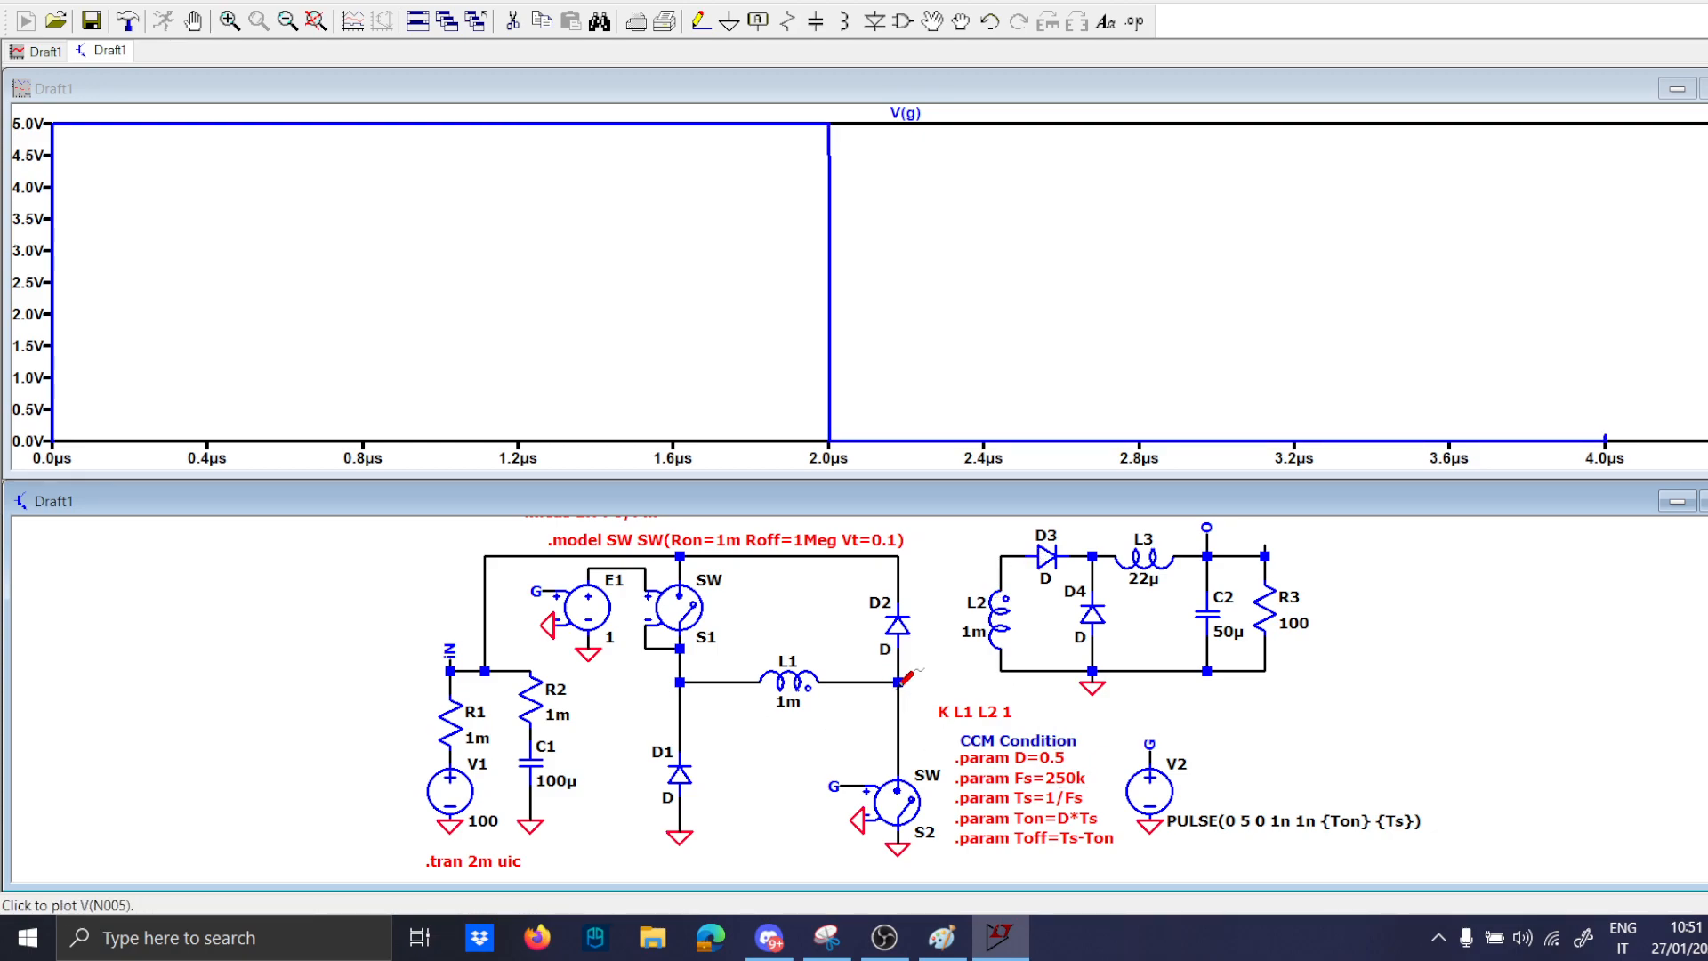
# Plot V(n005) alongside V(g) and zoom the schematic around switch S1.
pyautogui.click(899, 683)
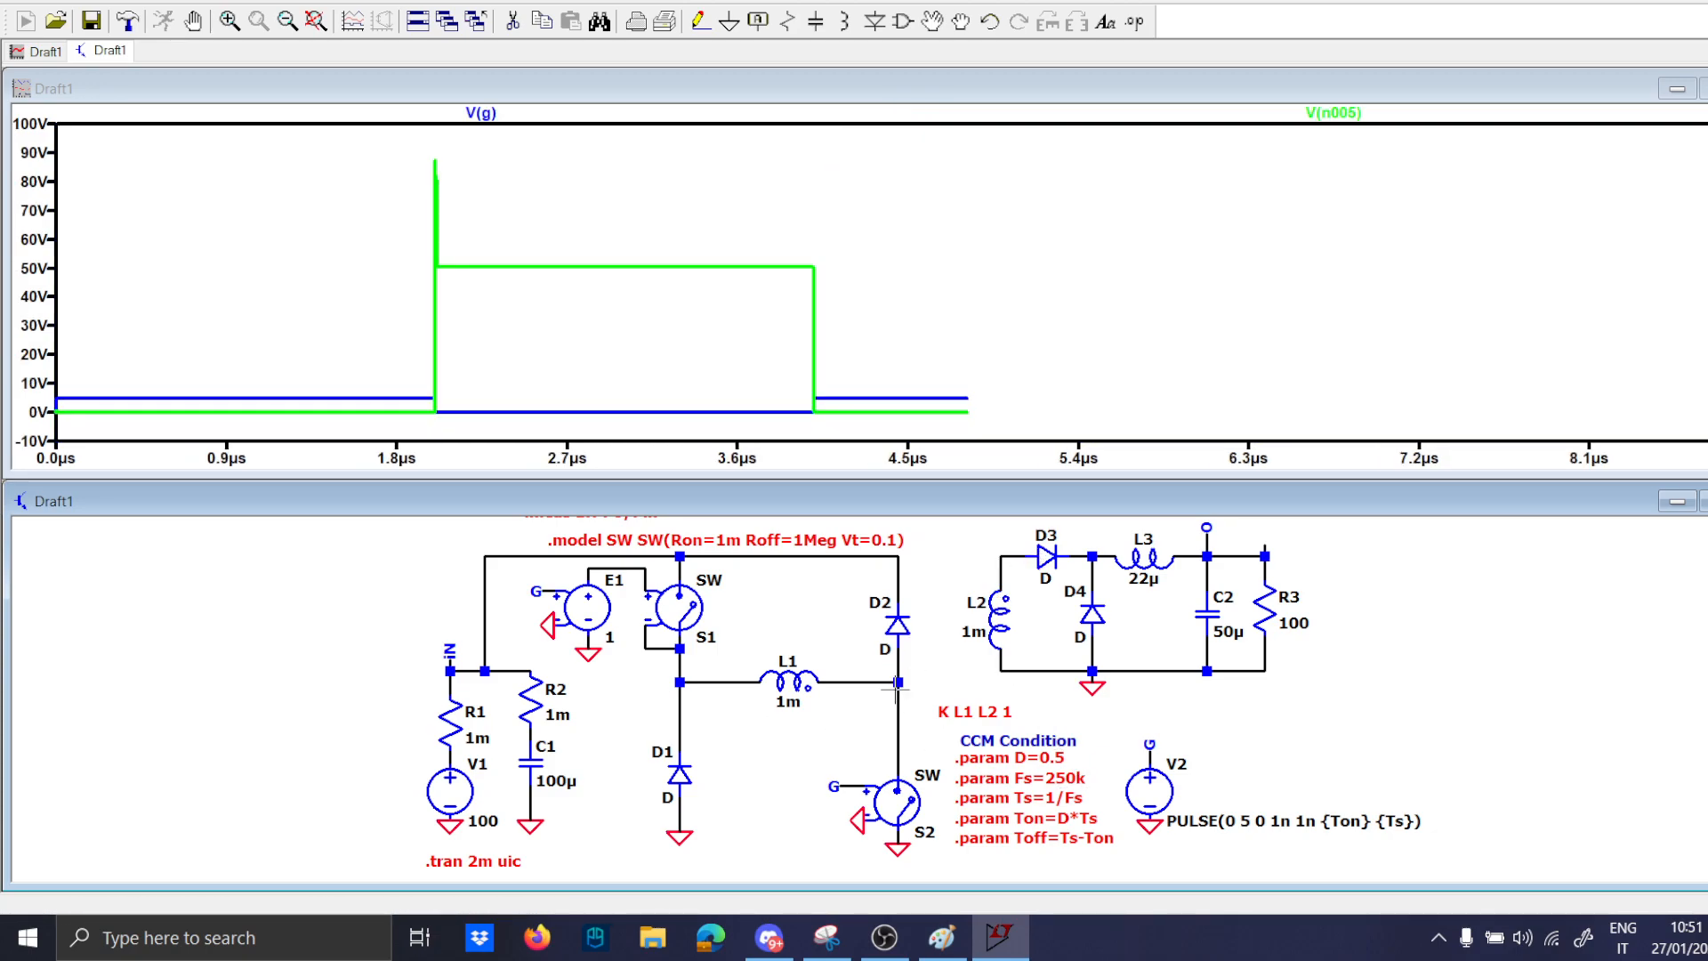
pyautogui.moveTo(470, 429)
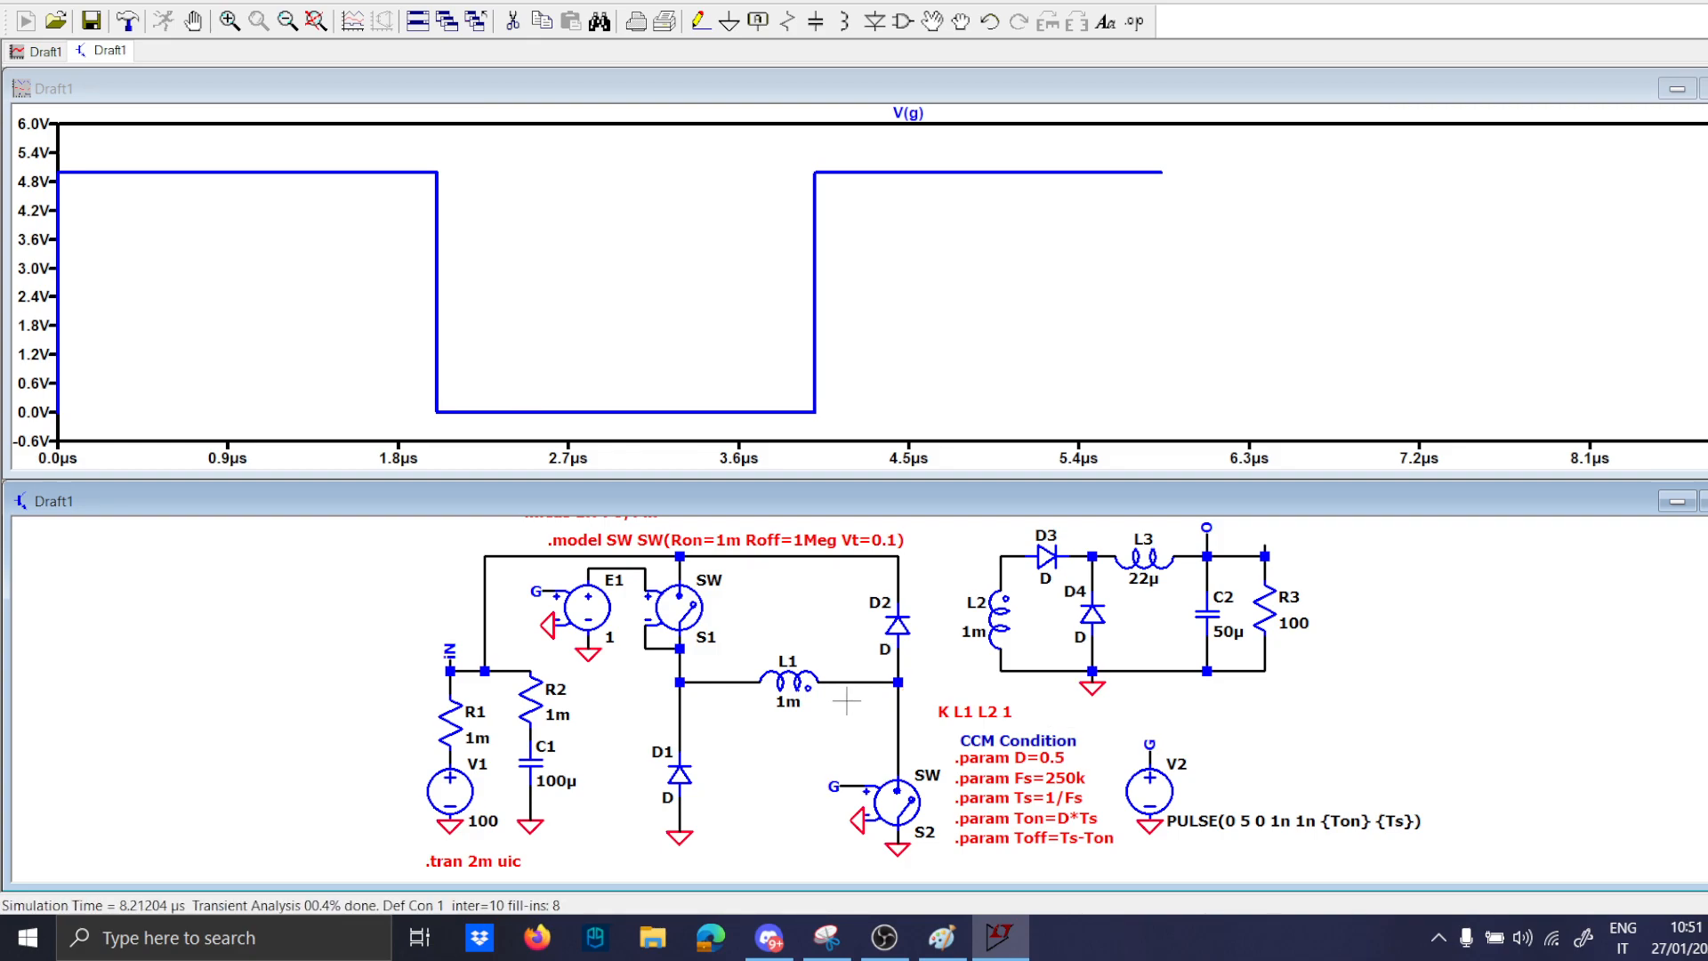
pyautogui.moveTo(687, 735)
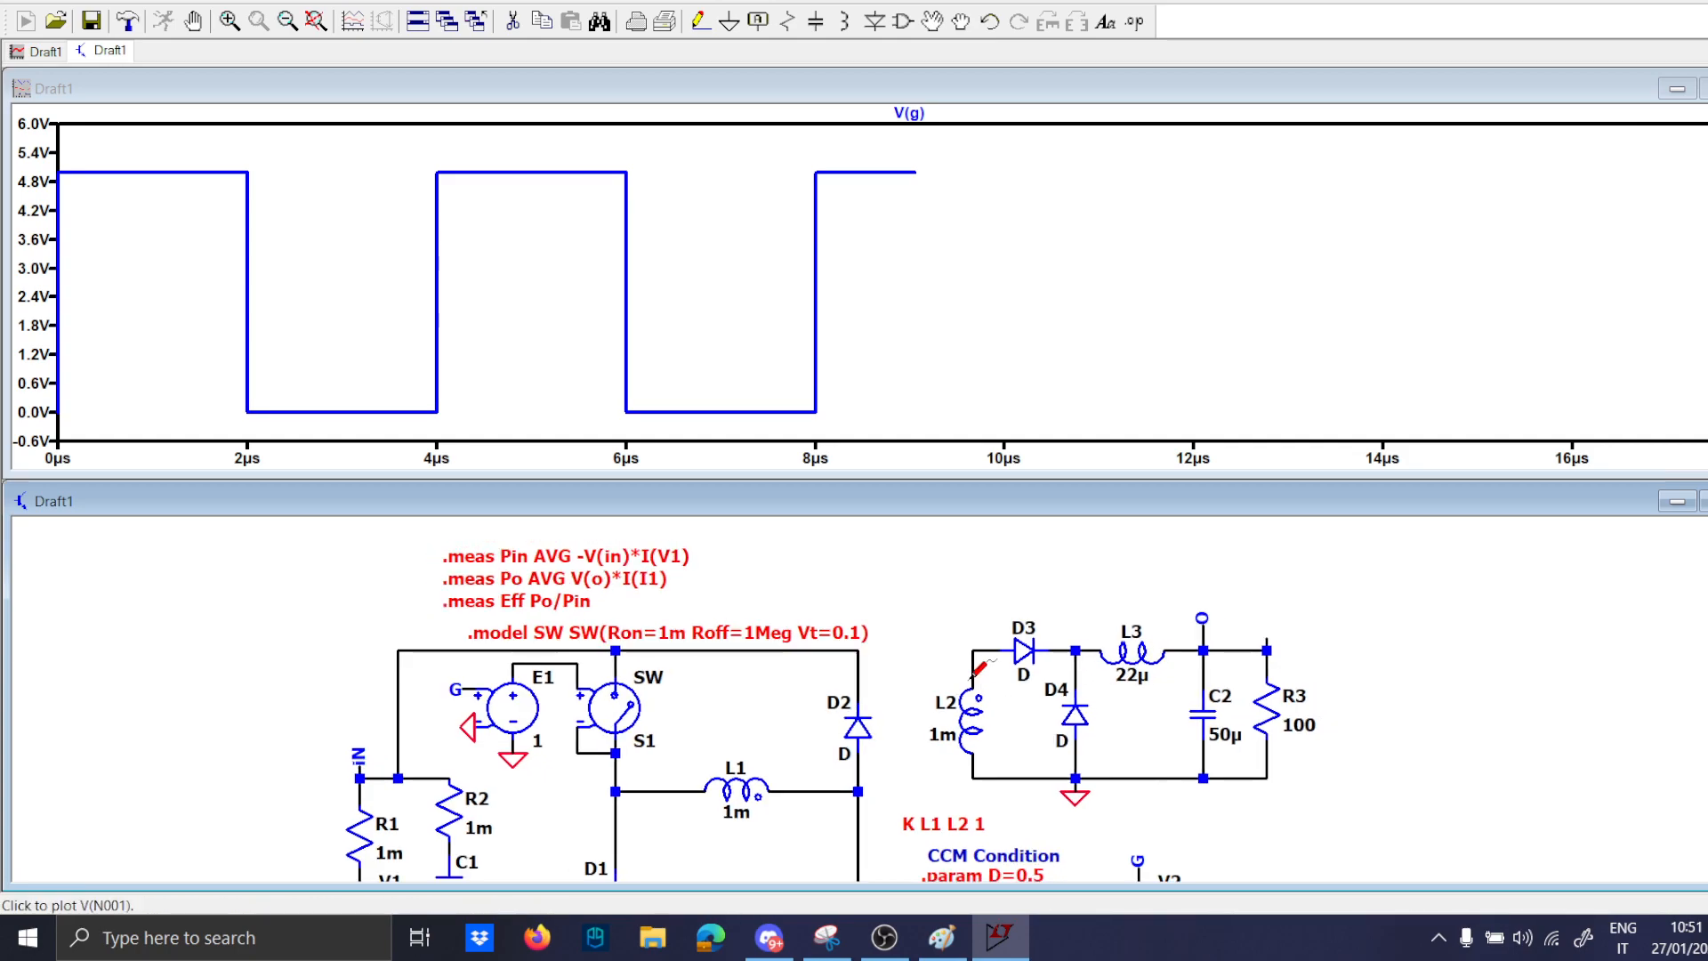
pyautogui.scroll(-3)
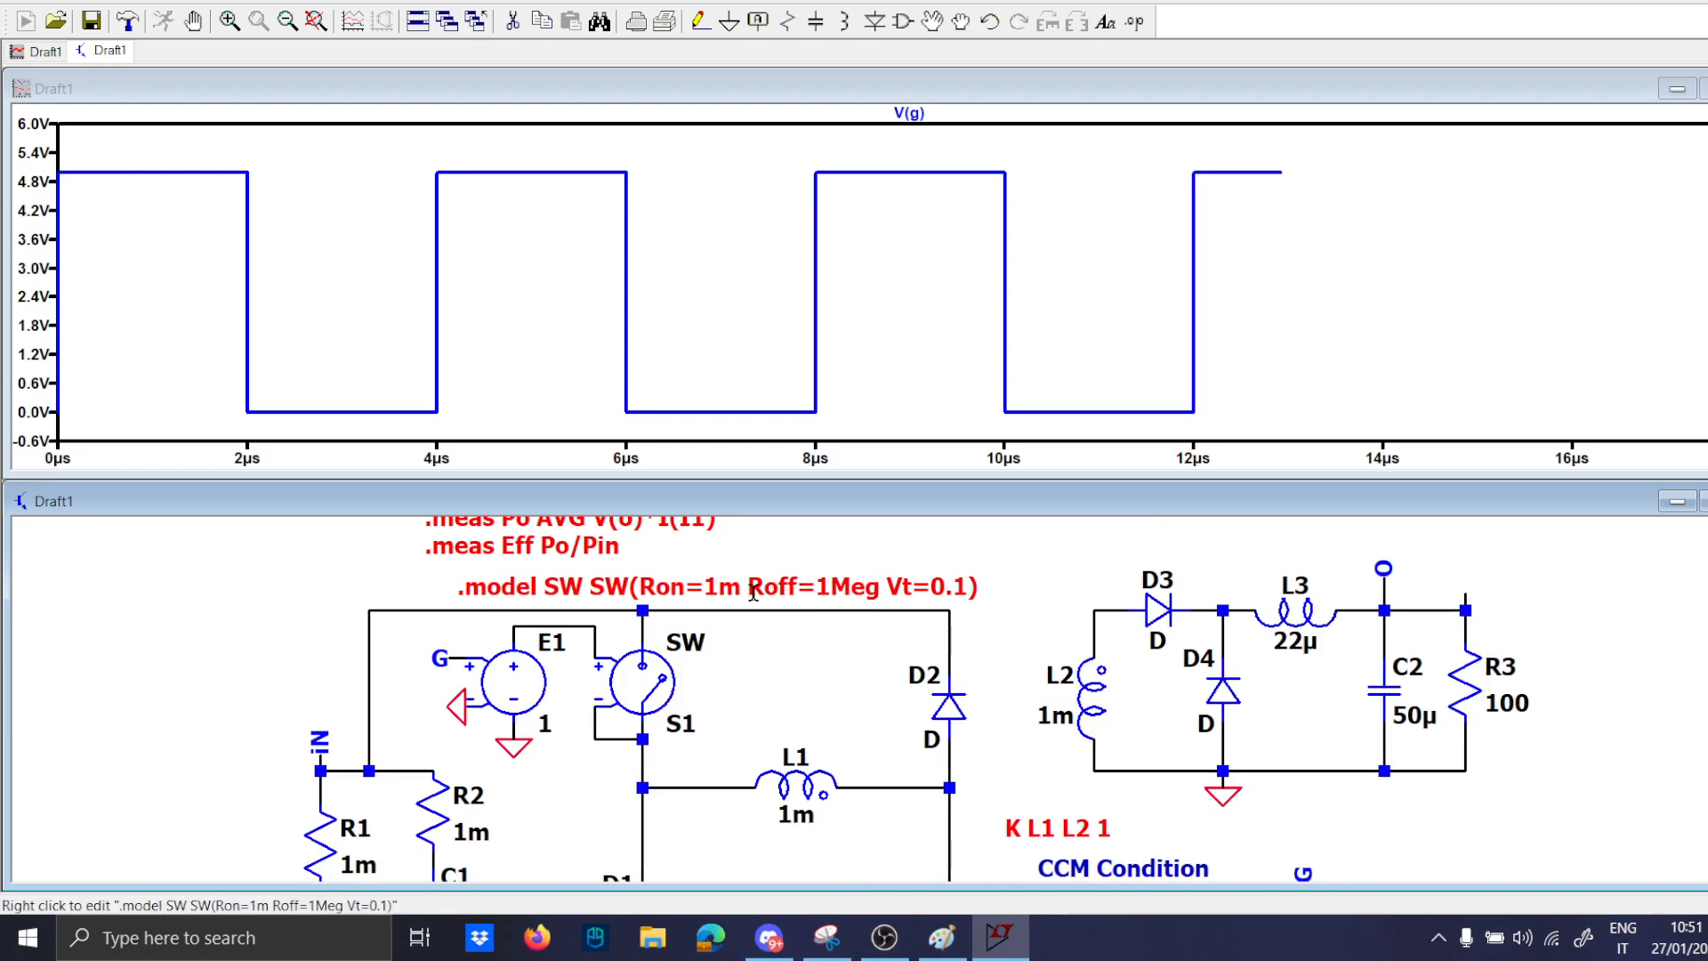
pyautogui.moveTo(653, 574)
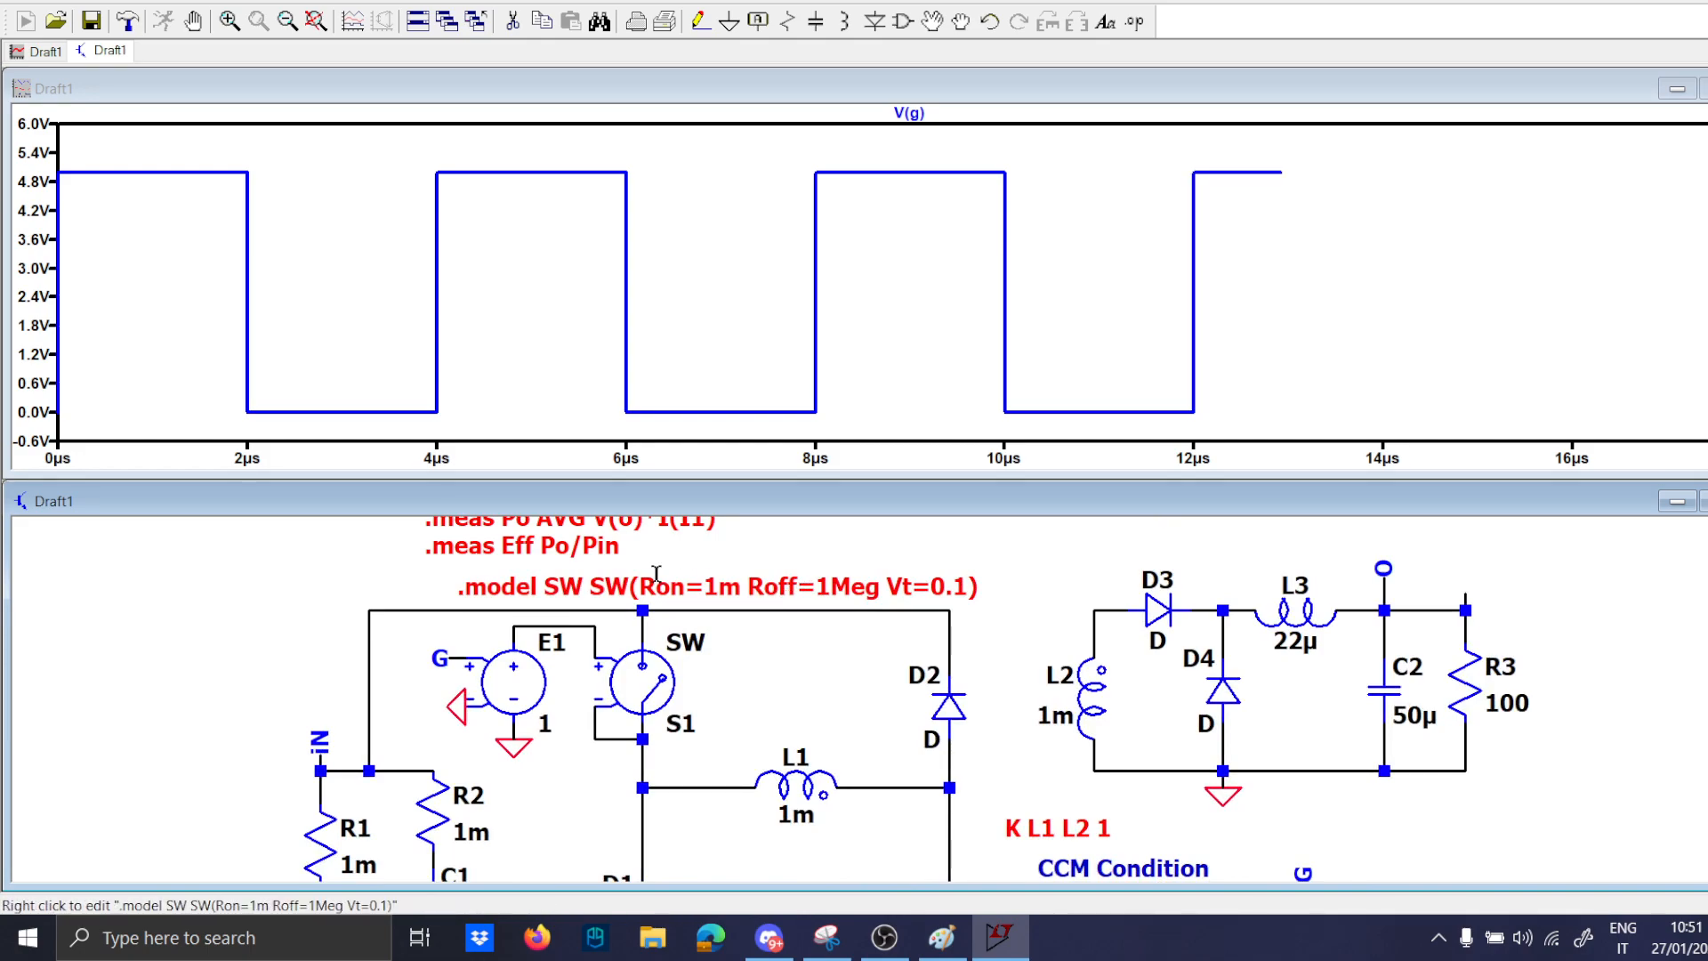
pyautogui.scroll(-3)
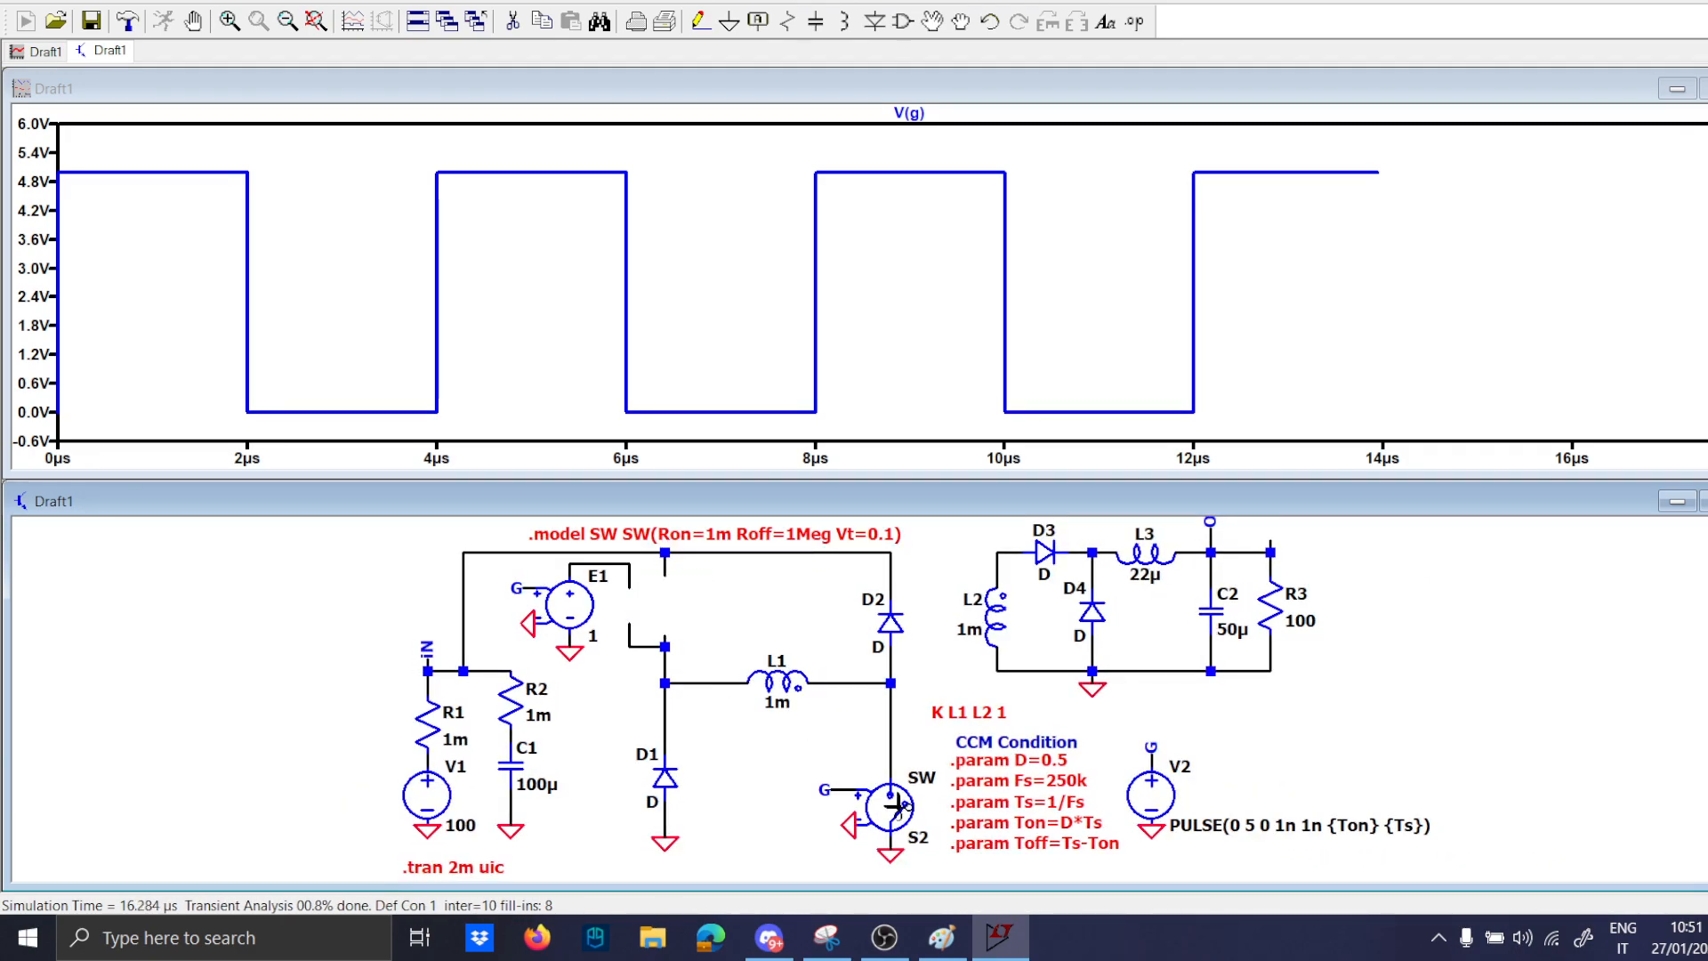
# Place a BSZ0905NS NMOS as M1 at S1's position and copy it to the low side as M2.
pyautogui.click(887, 795)
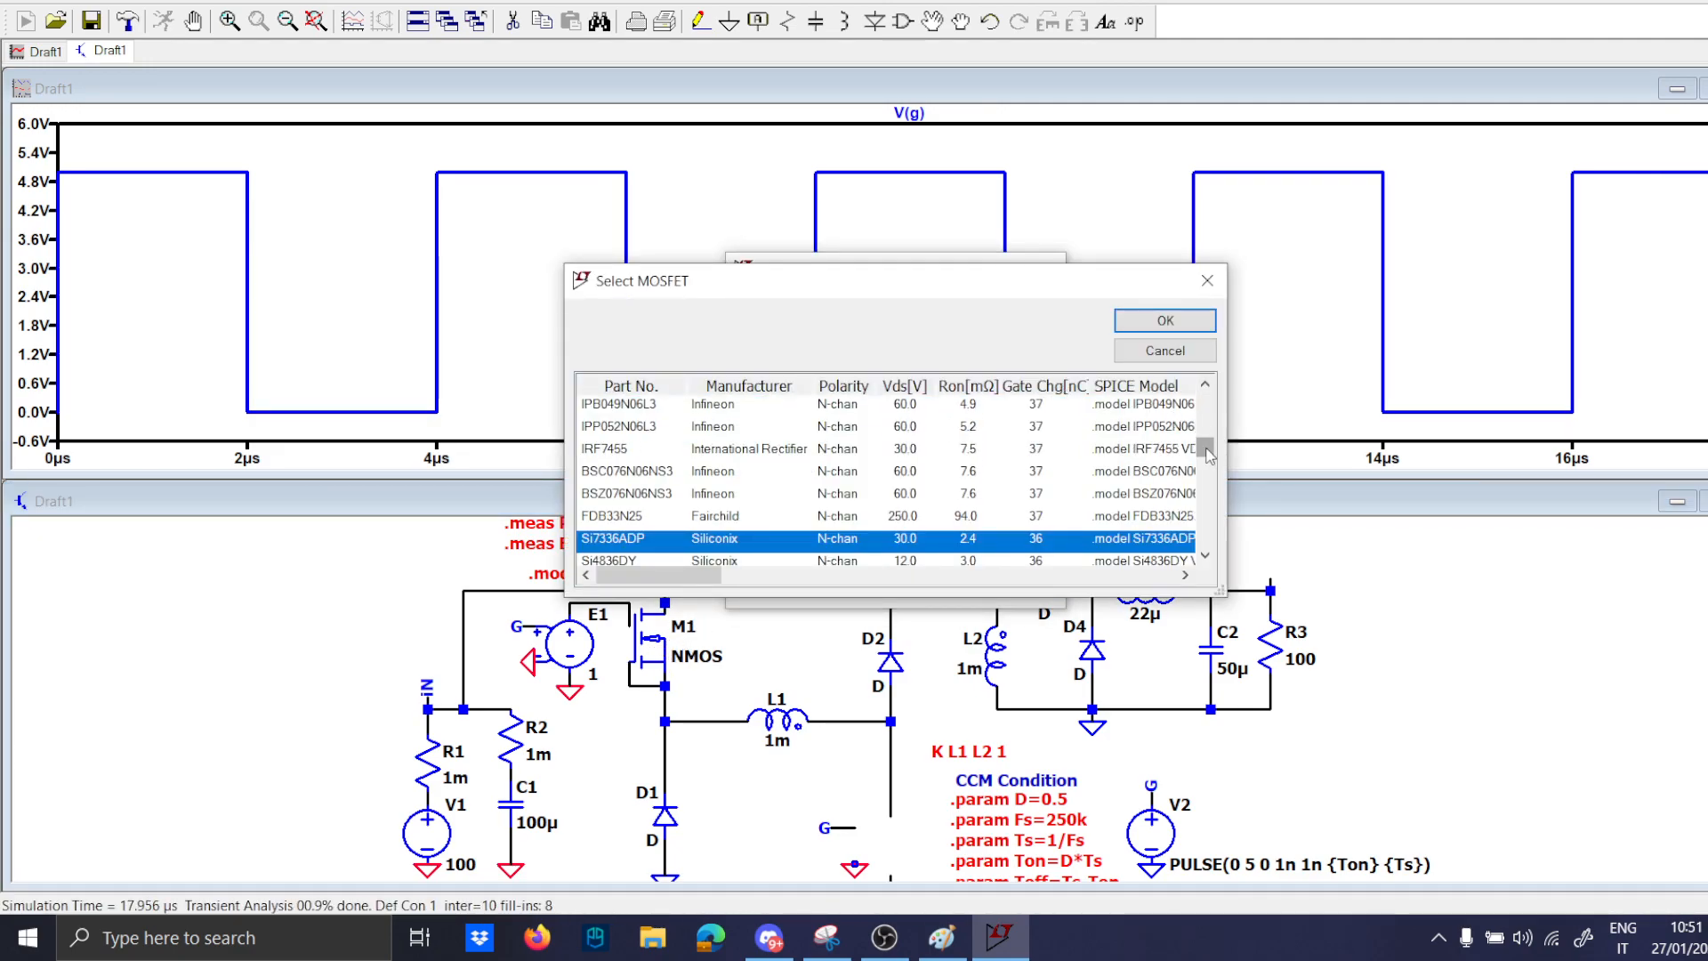
pyautogui.scroll(-3)
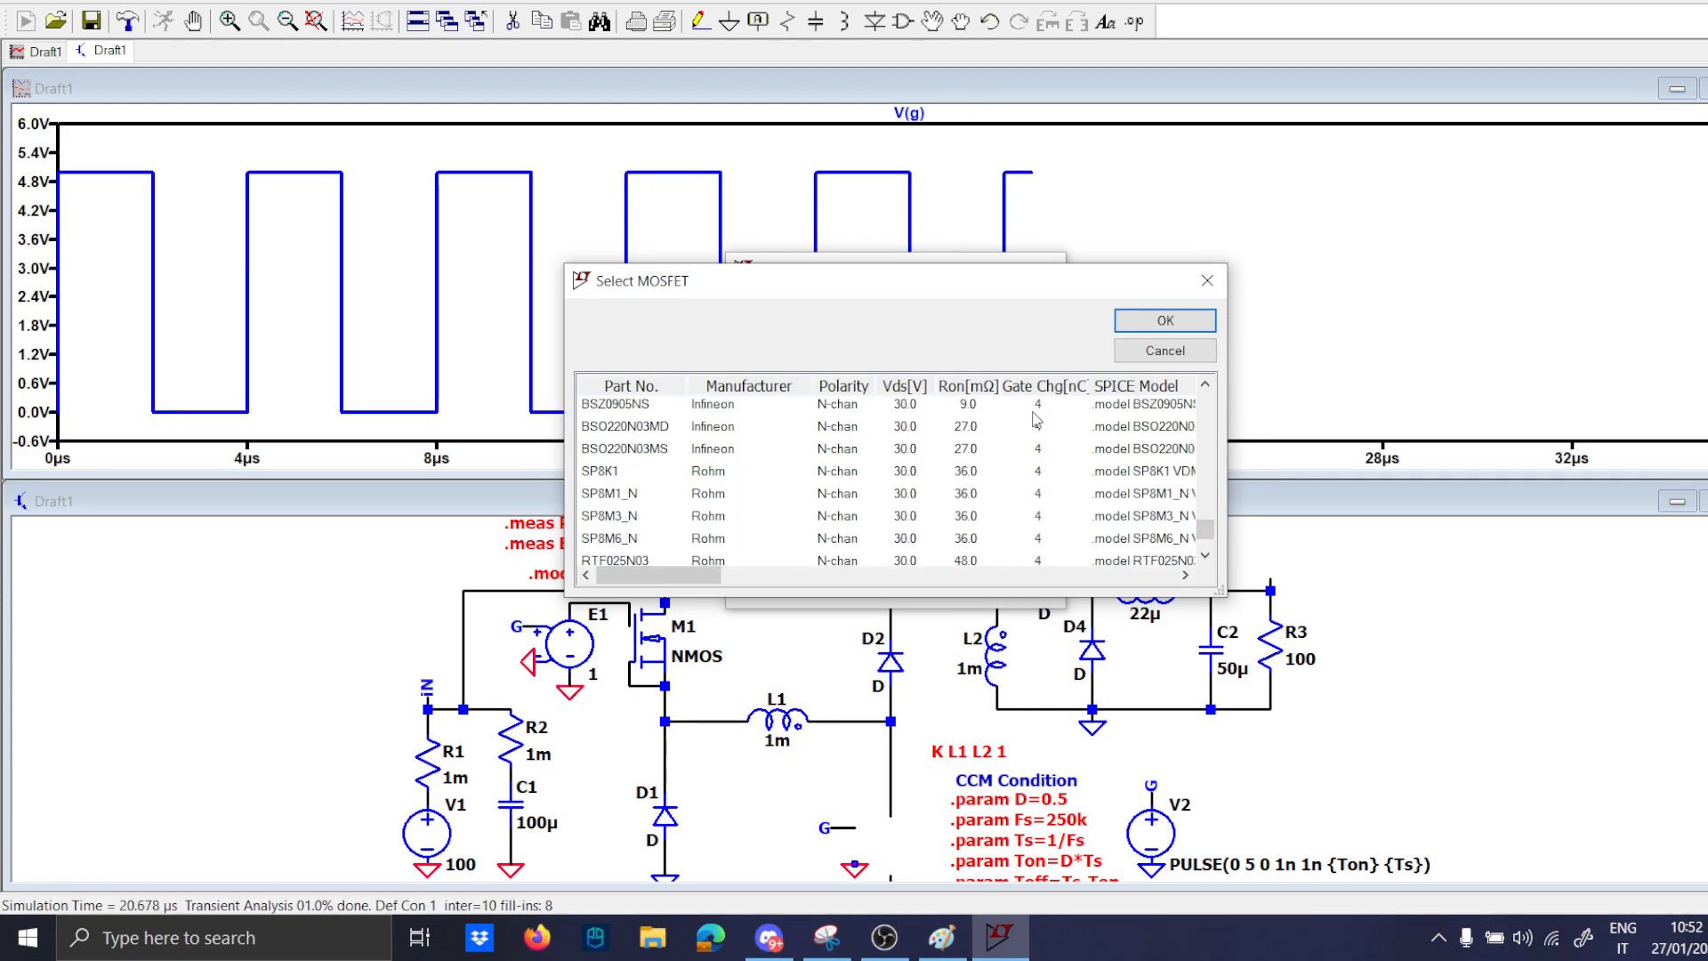
pyautogui.click(1162, 319)
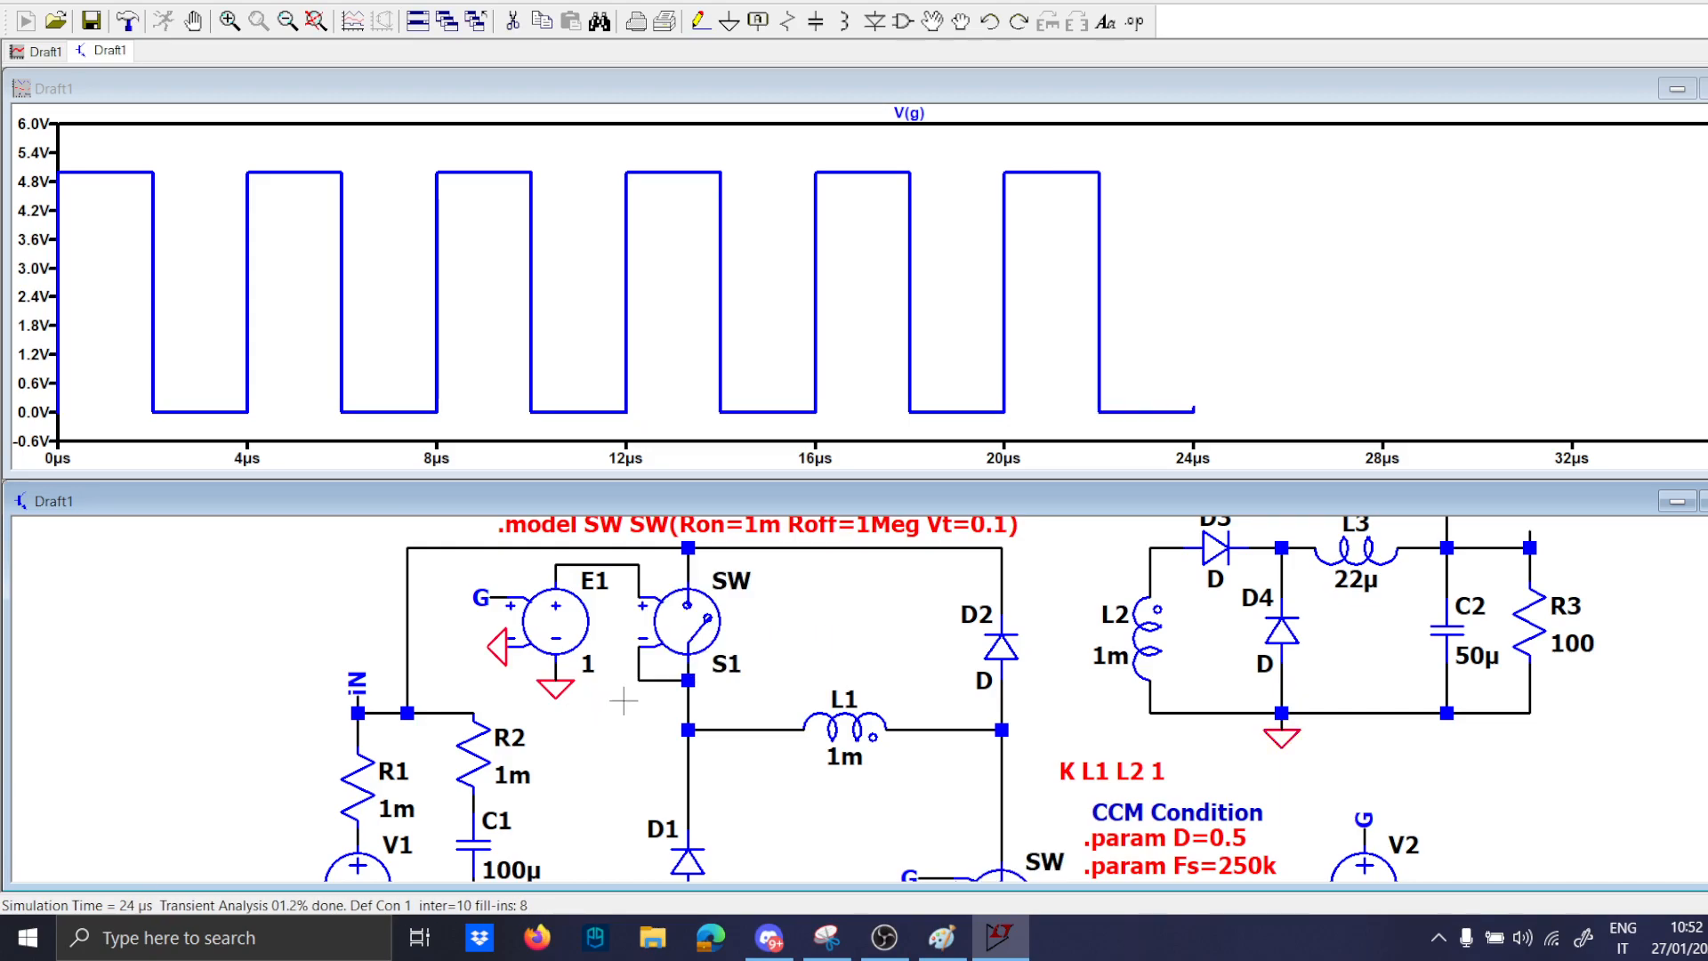
pyautogui.moveTo(657, 690)
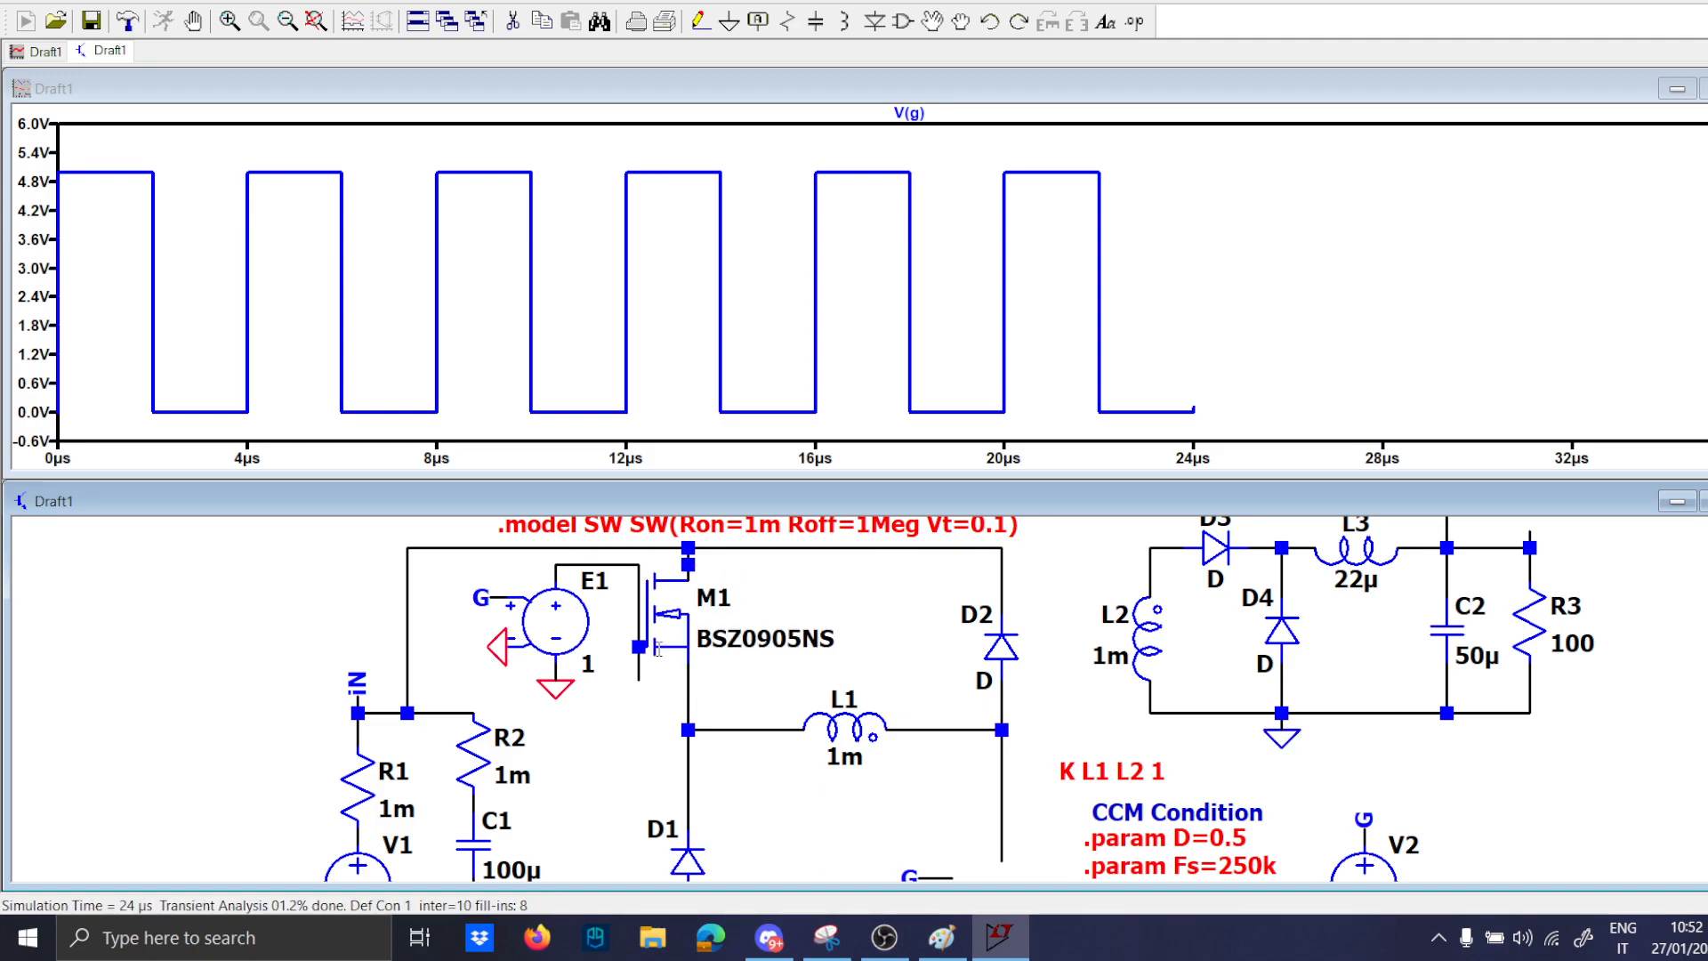
pyautogui.moveTo(653, 648)
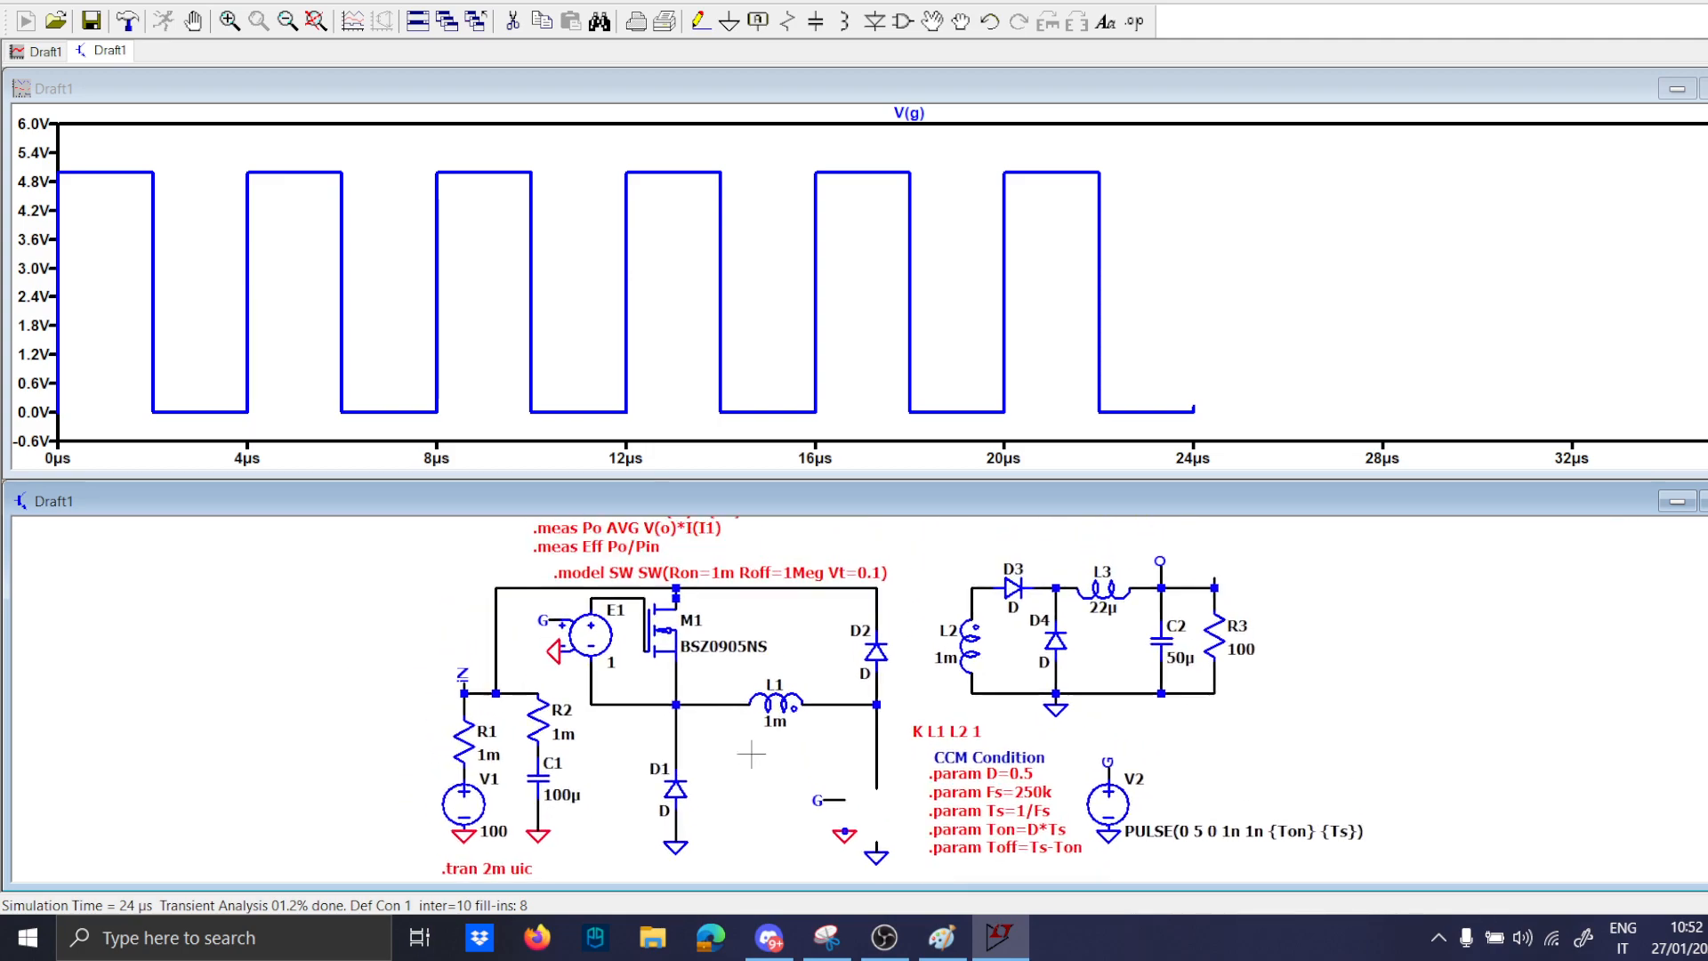
pyautogui.click(882, 795)
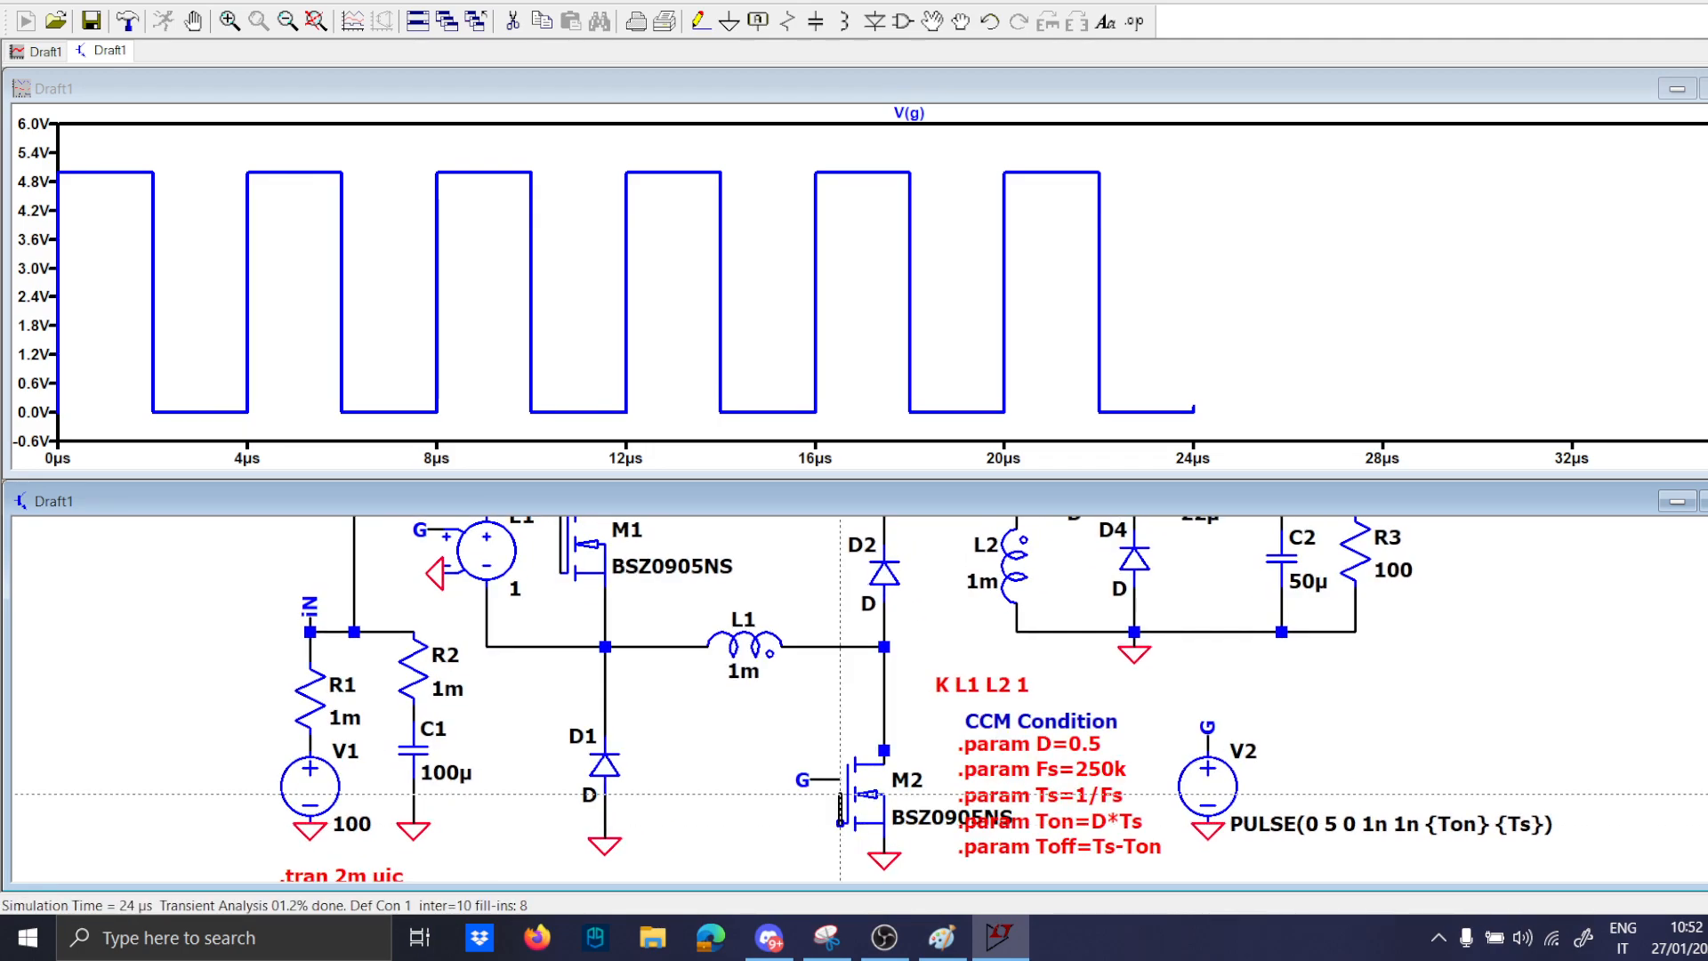
pyautogui.click(193, 21)
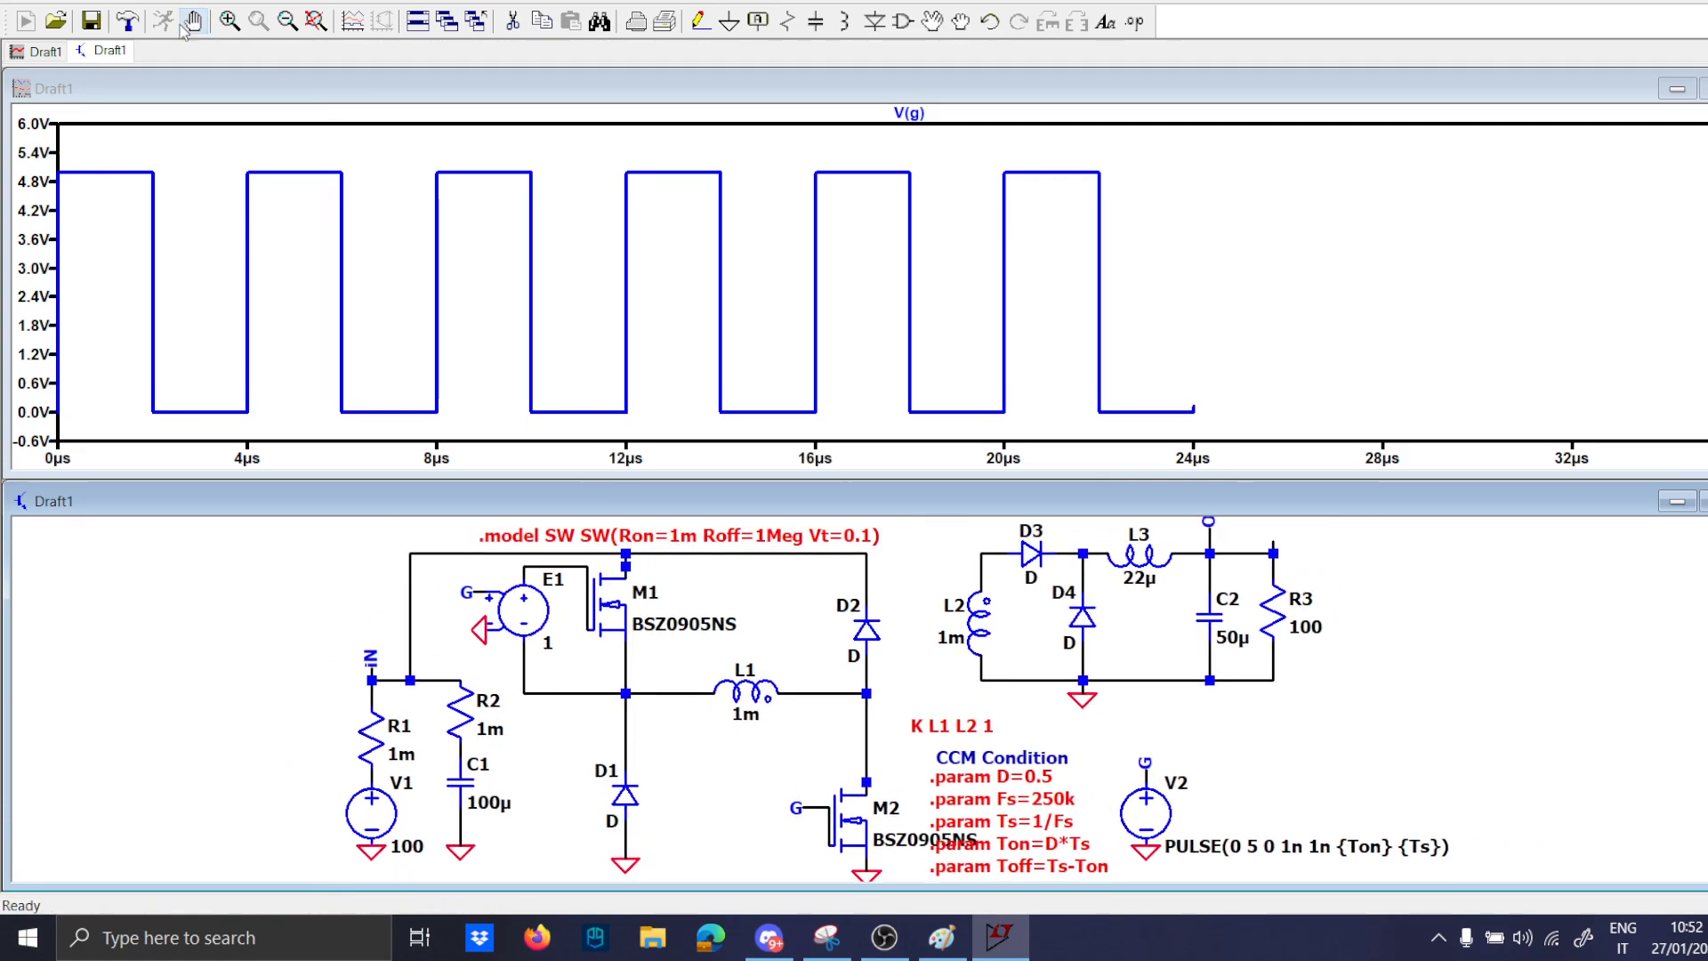
# Run the MOSFET converter and plot M1's source and drain currents.
pyautogui.click(22, 20)
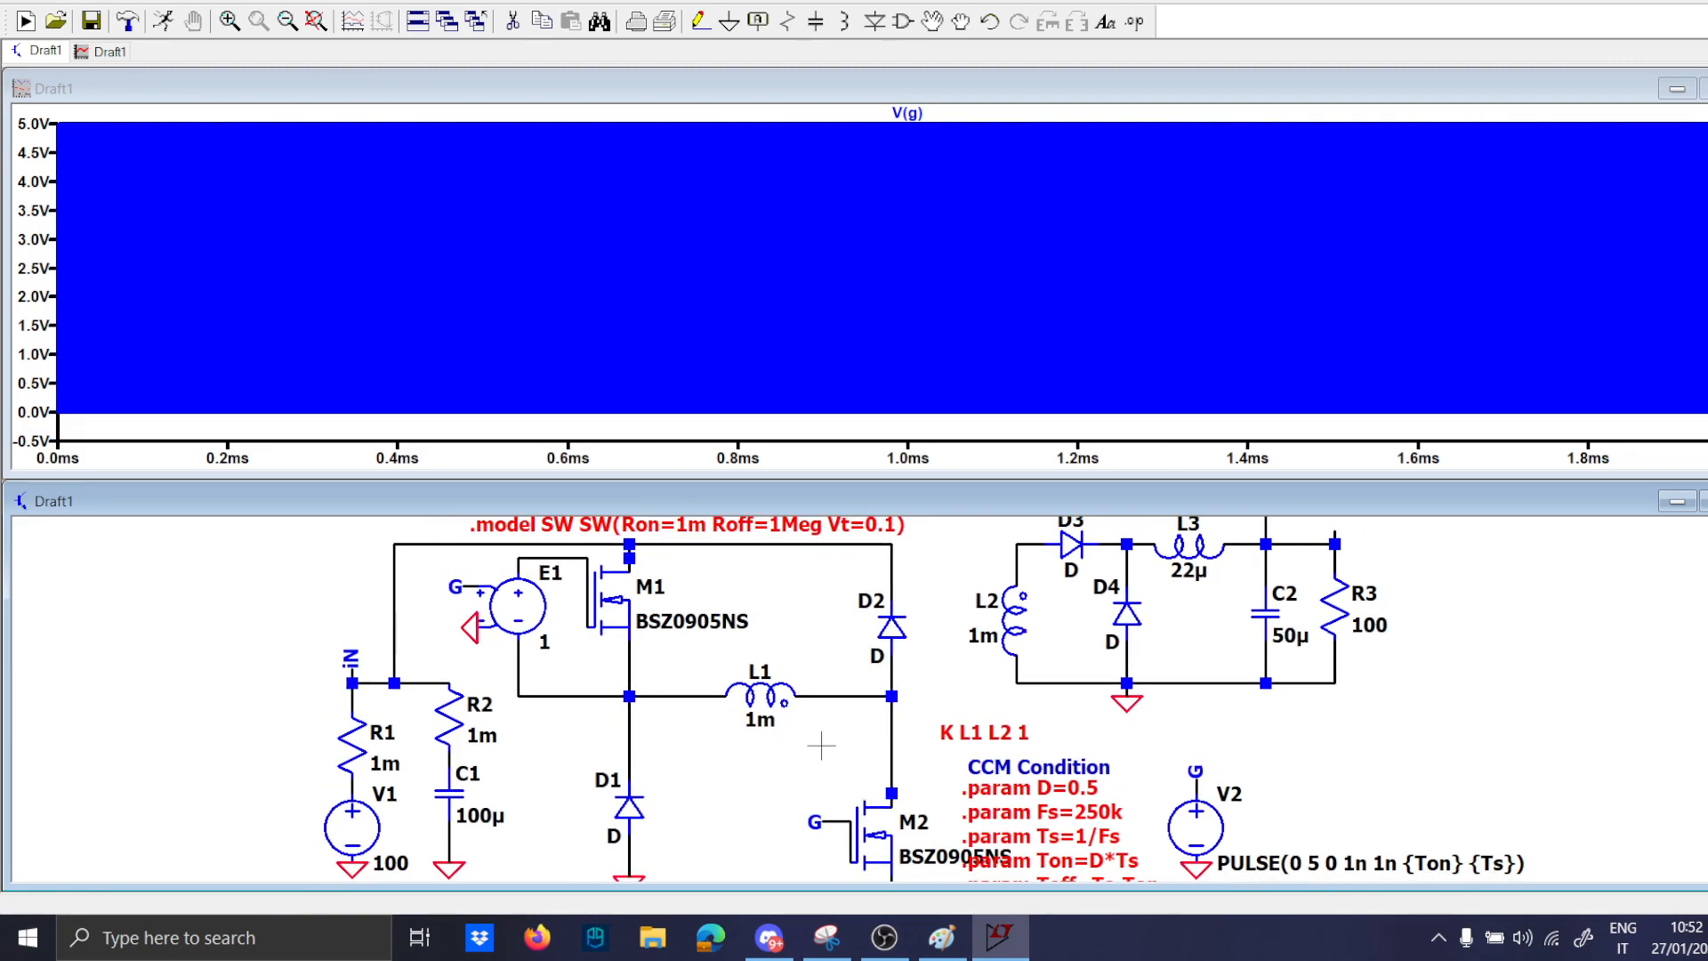
pyautogui.scroll(-3)
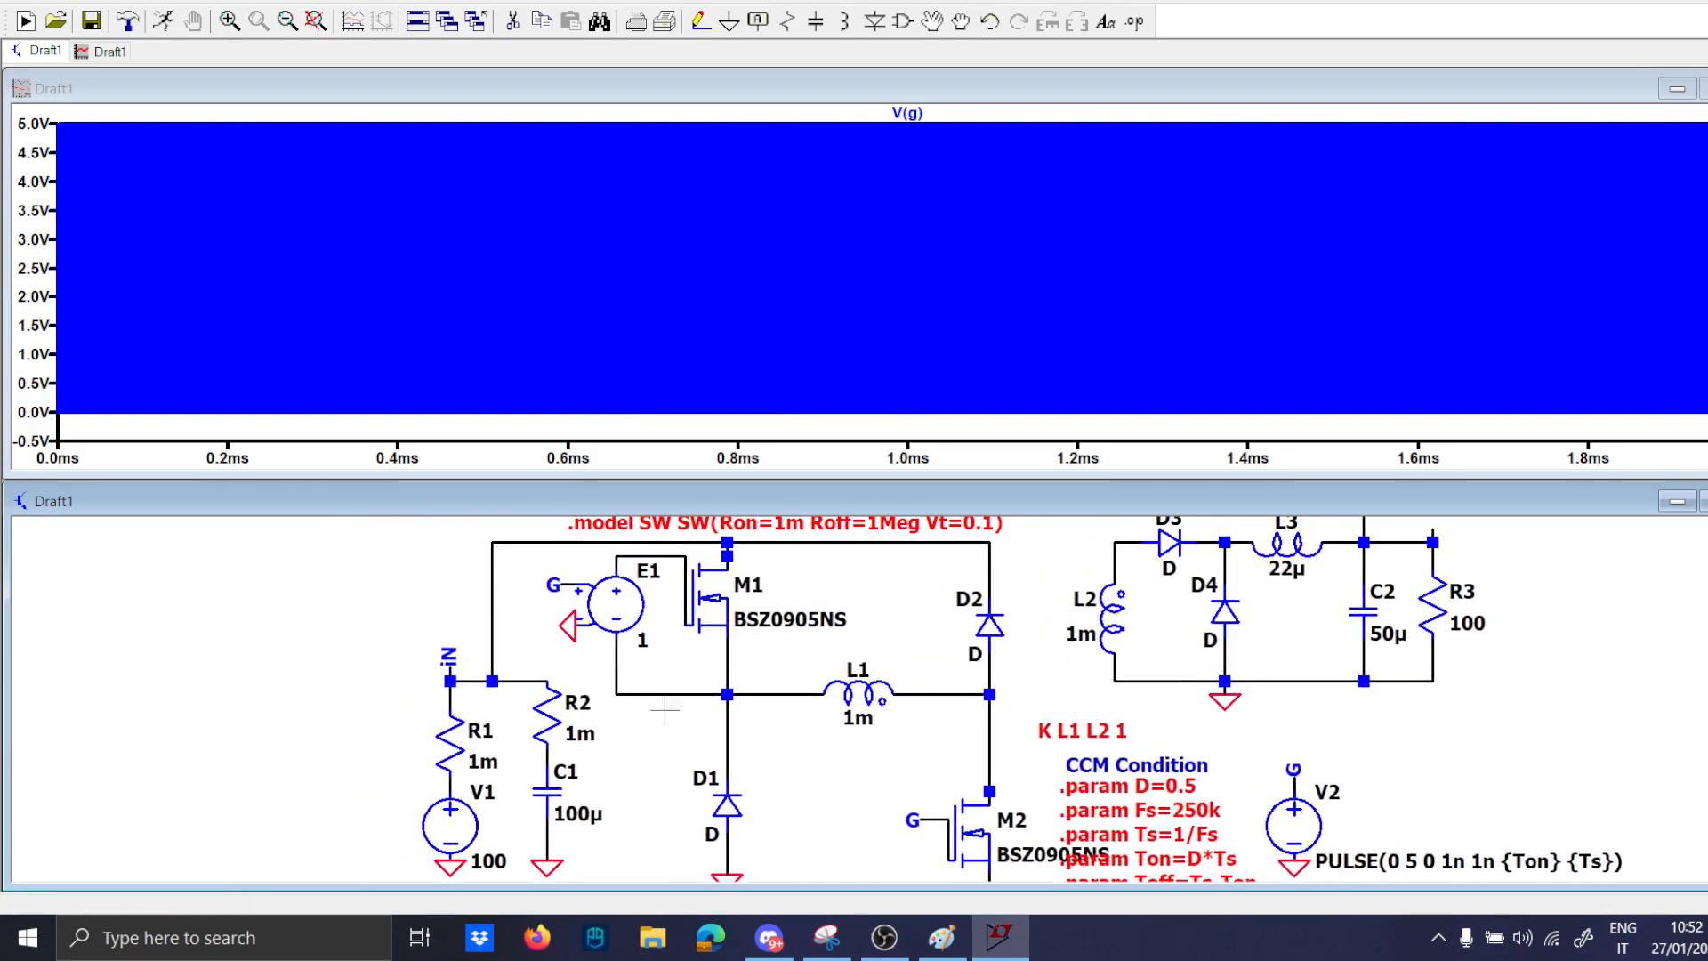
pyautogui.moveTo(990, 692)
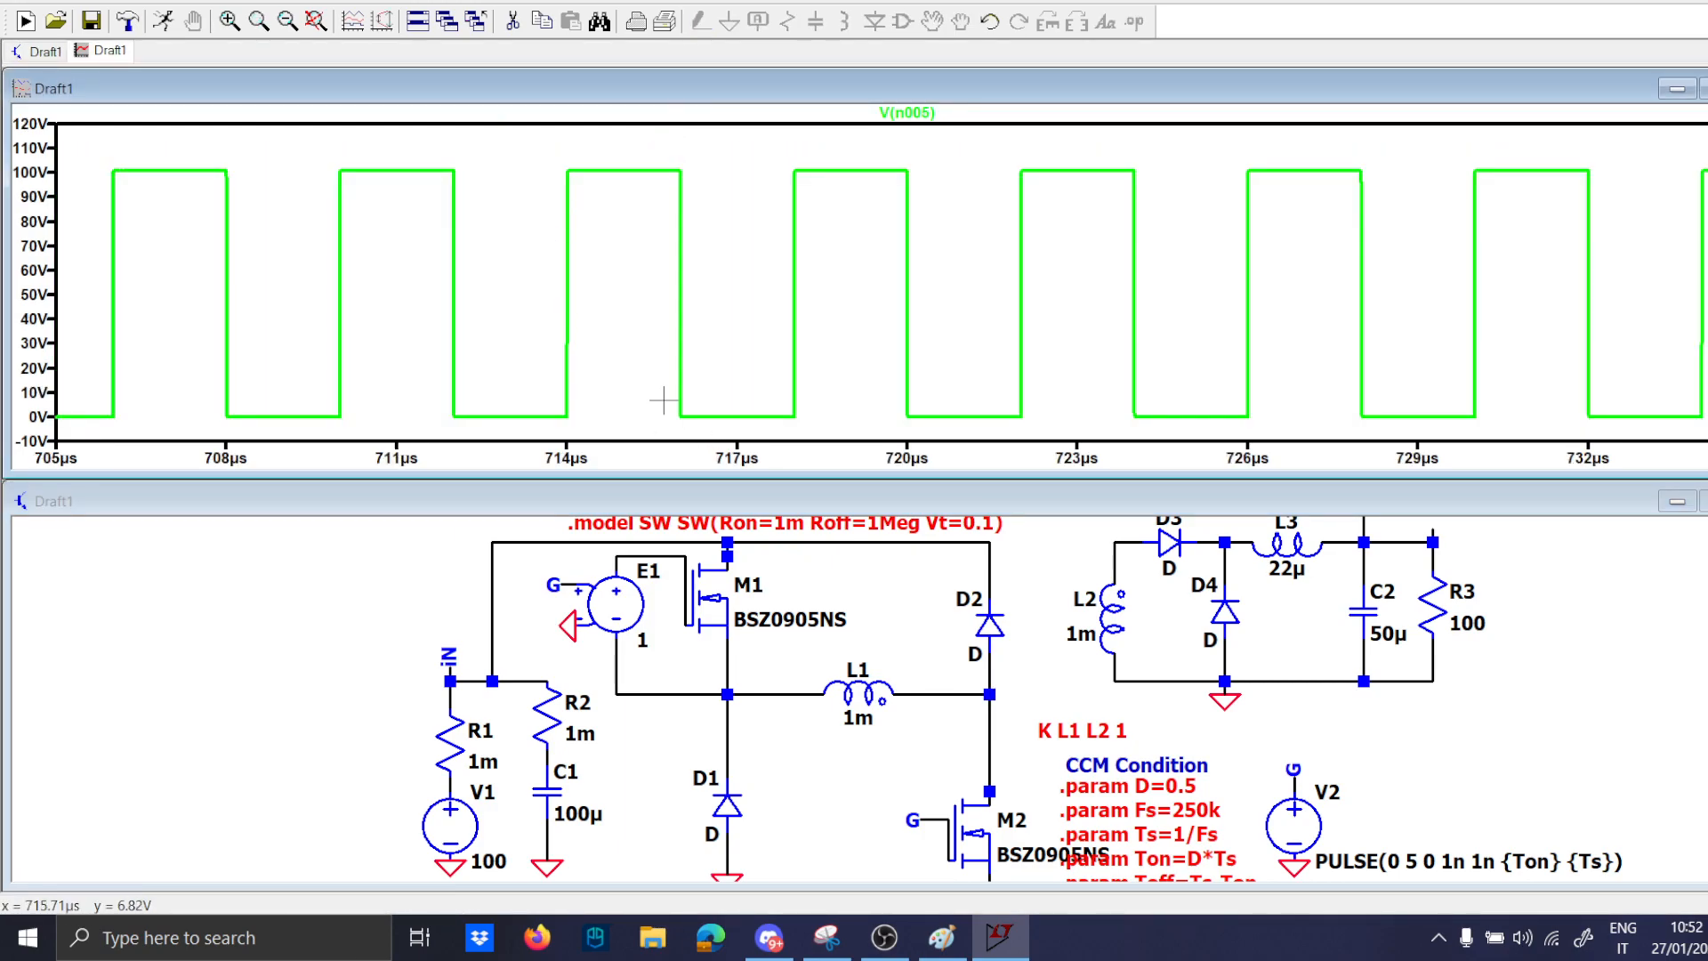
pyautogui.moveTo(655, 749)
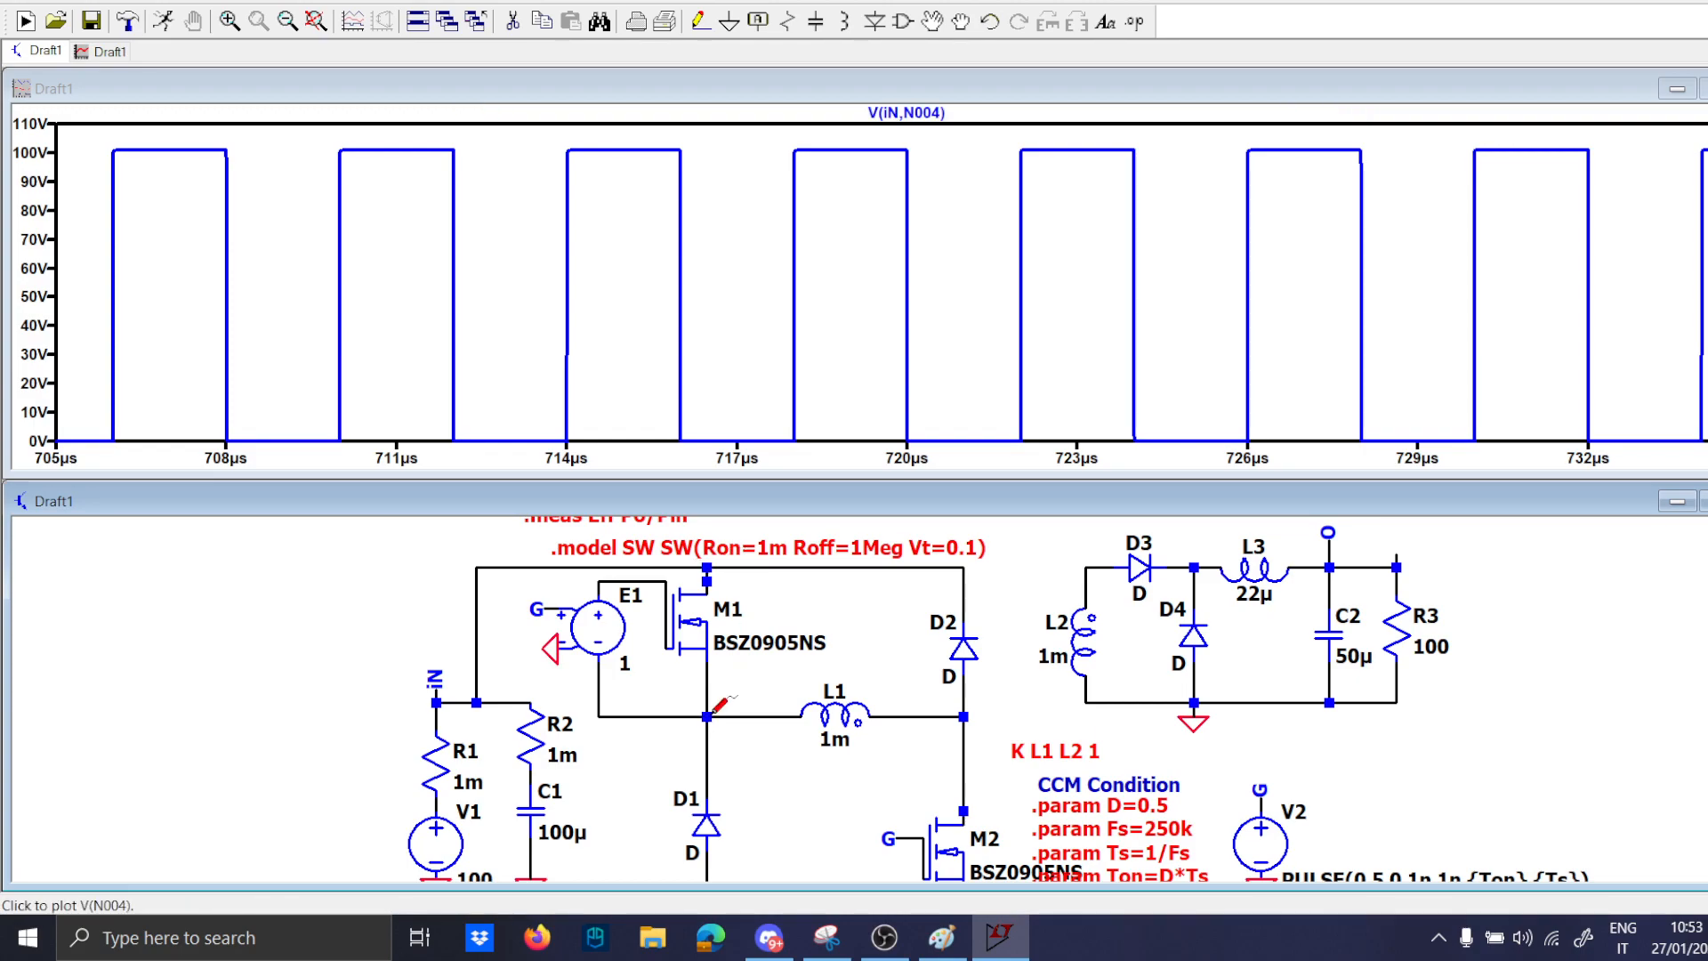
pyautogui.click(708, 648)
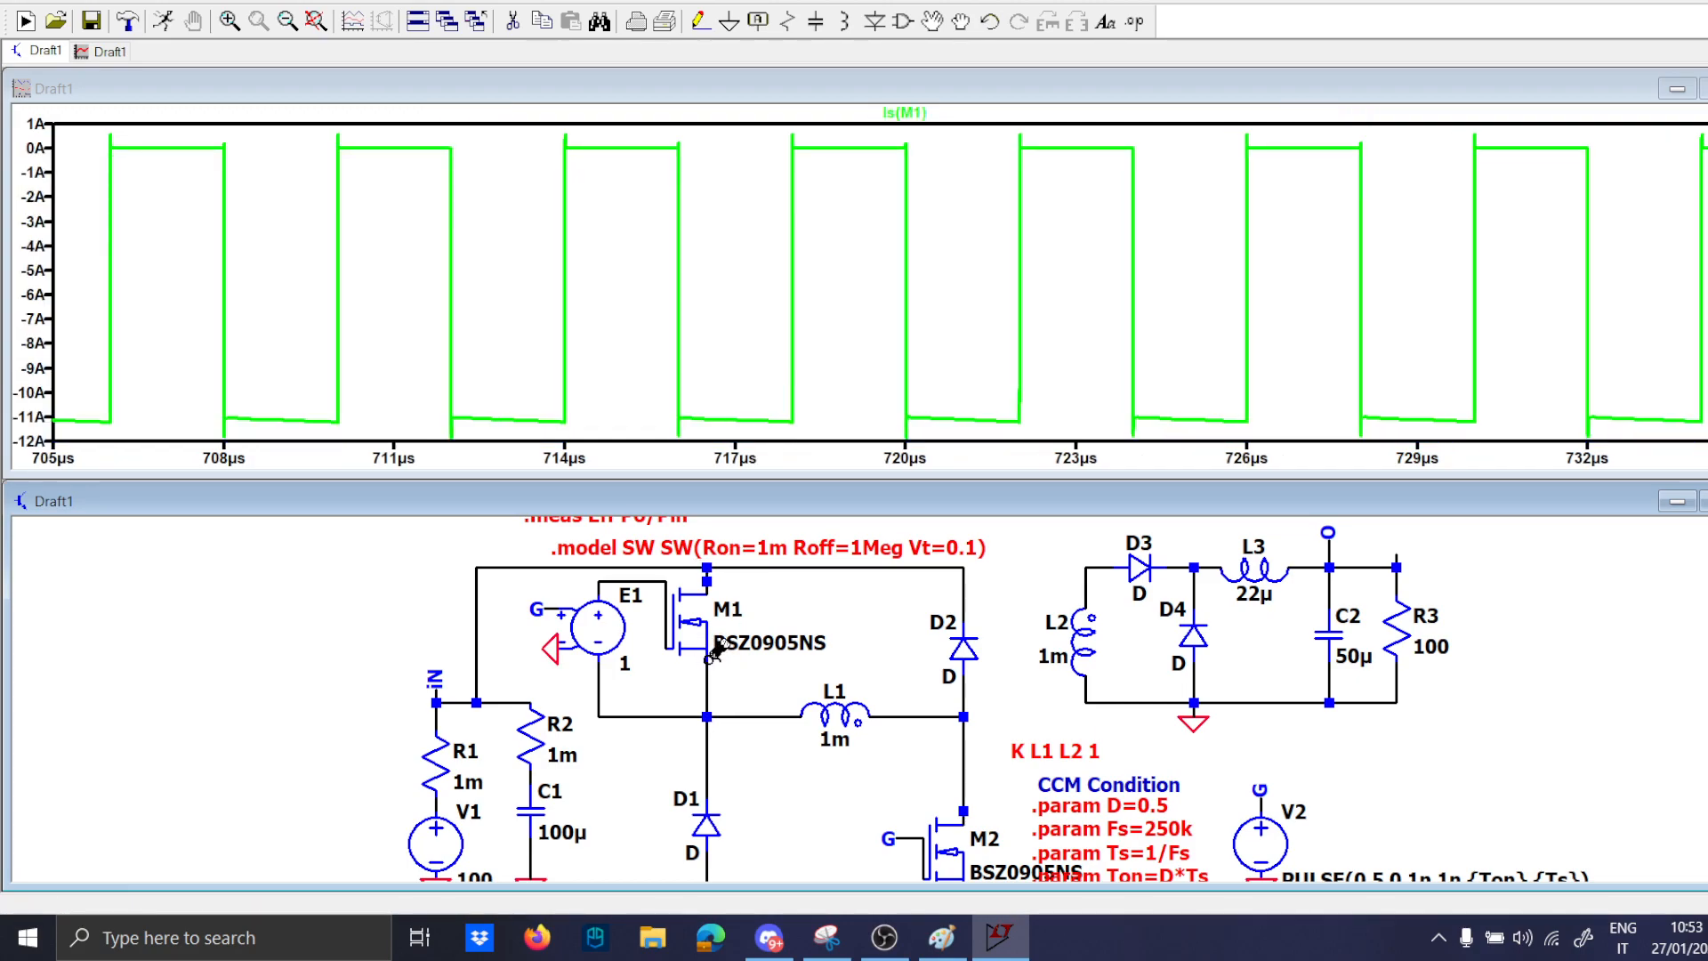
pyautogui.click(710, 574)
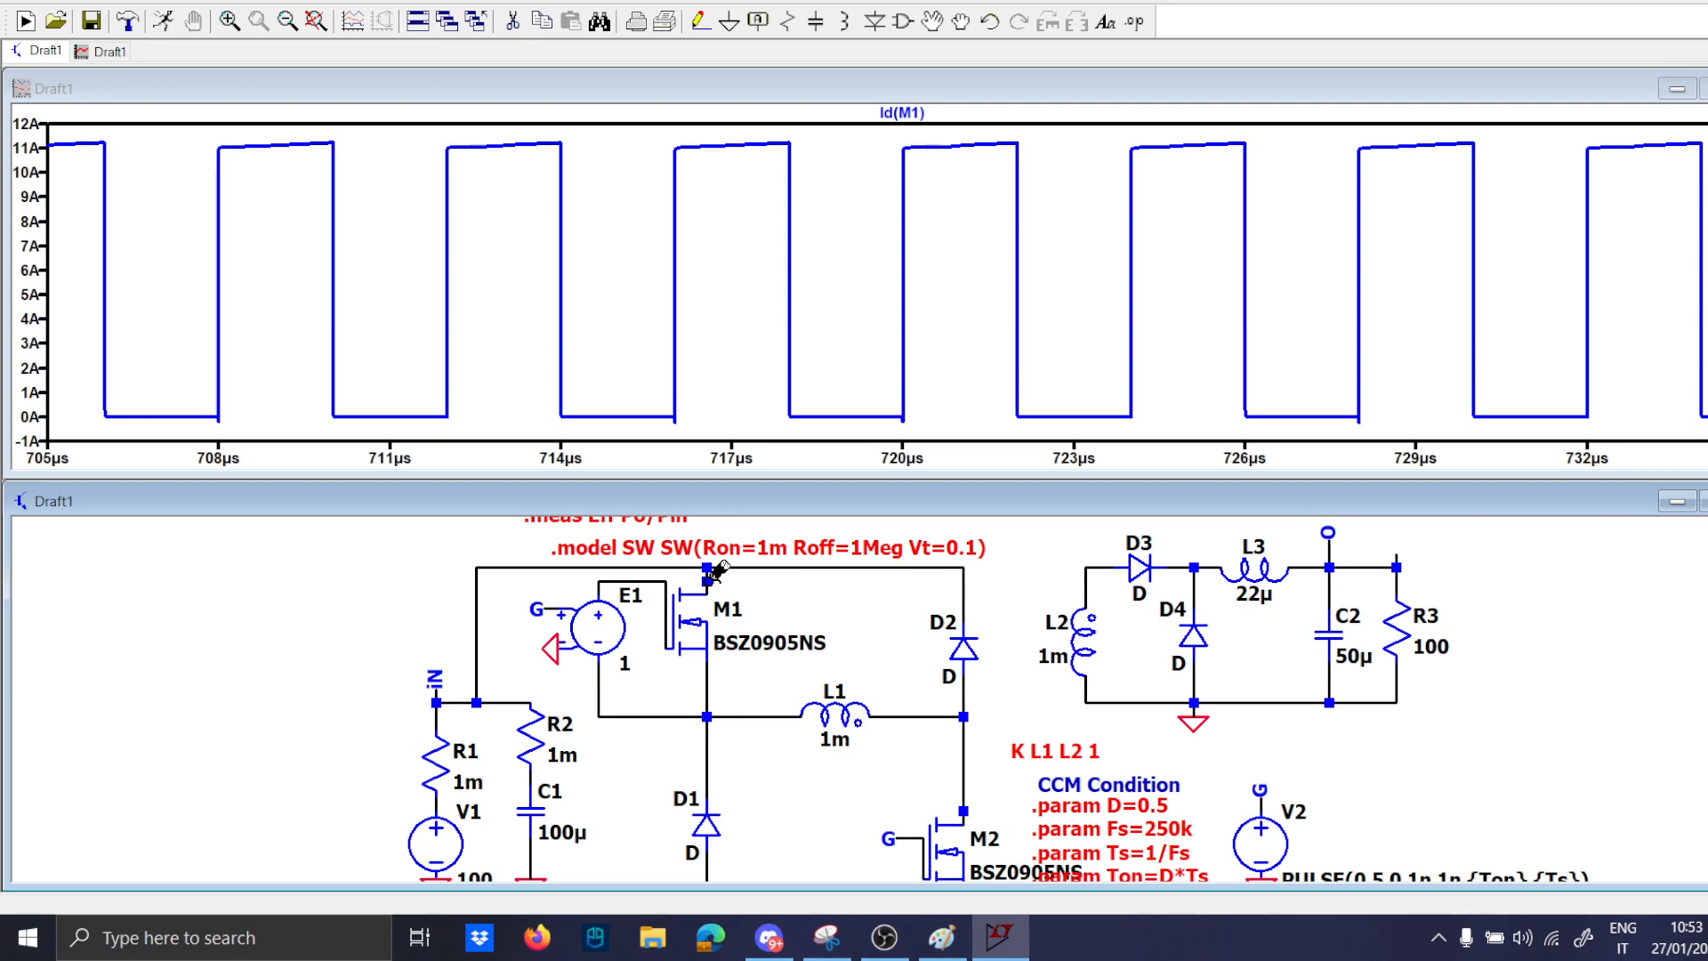
# Plot inductor currents I(L2), I(L3) and the output voltage V(o).
pyautogui.click(963, 651)
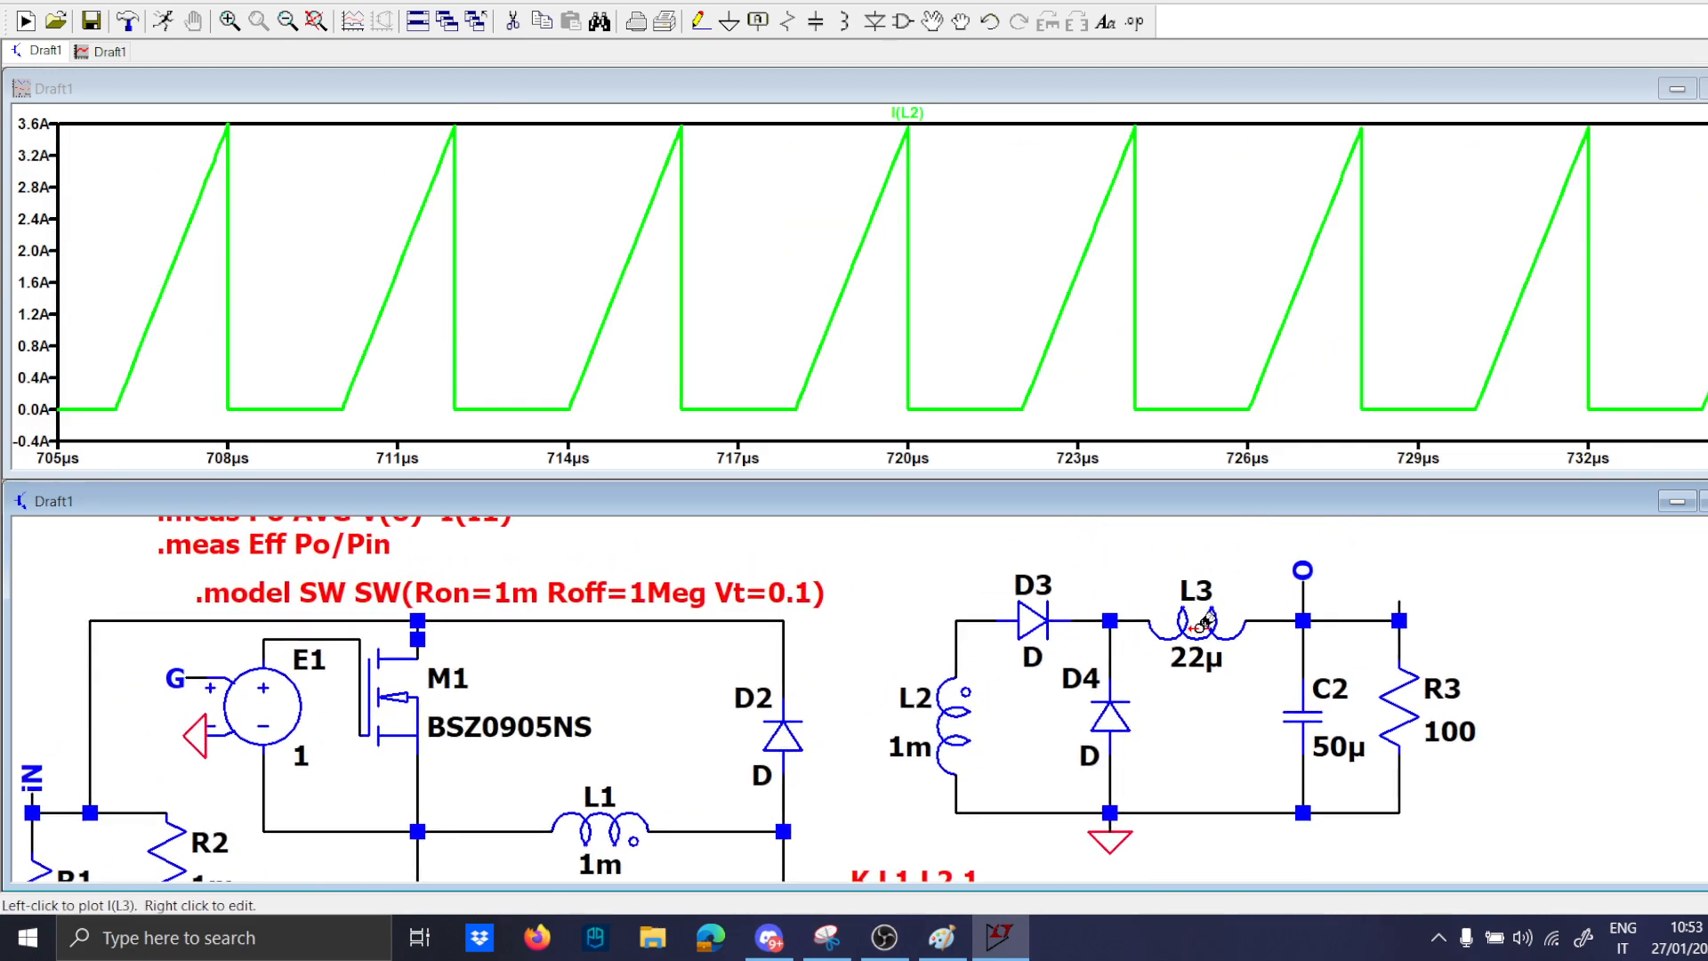
pyautogui.click(1193, 623)
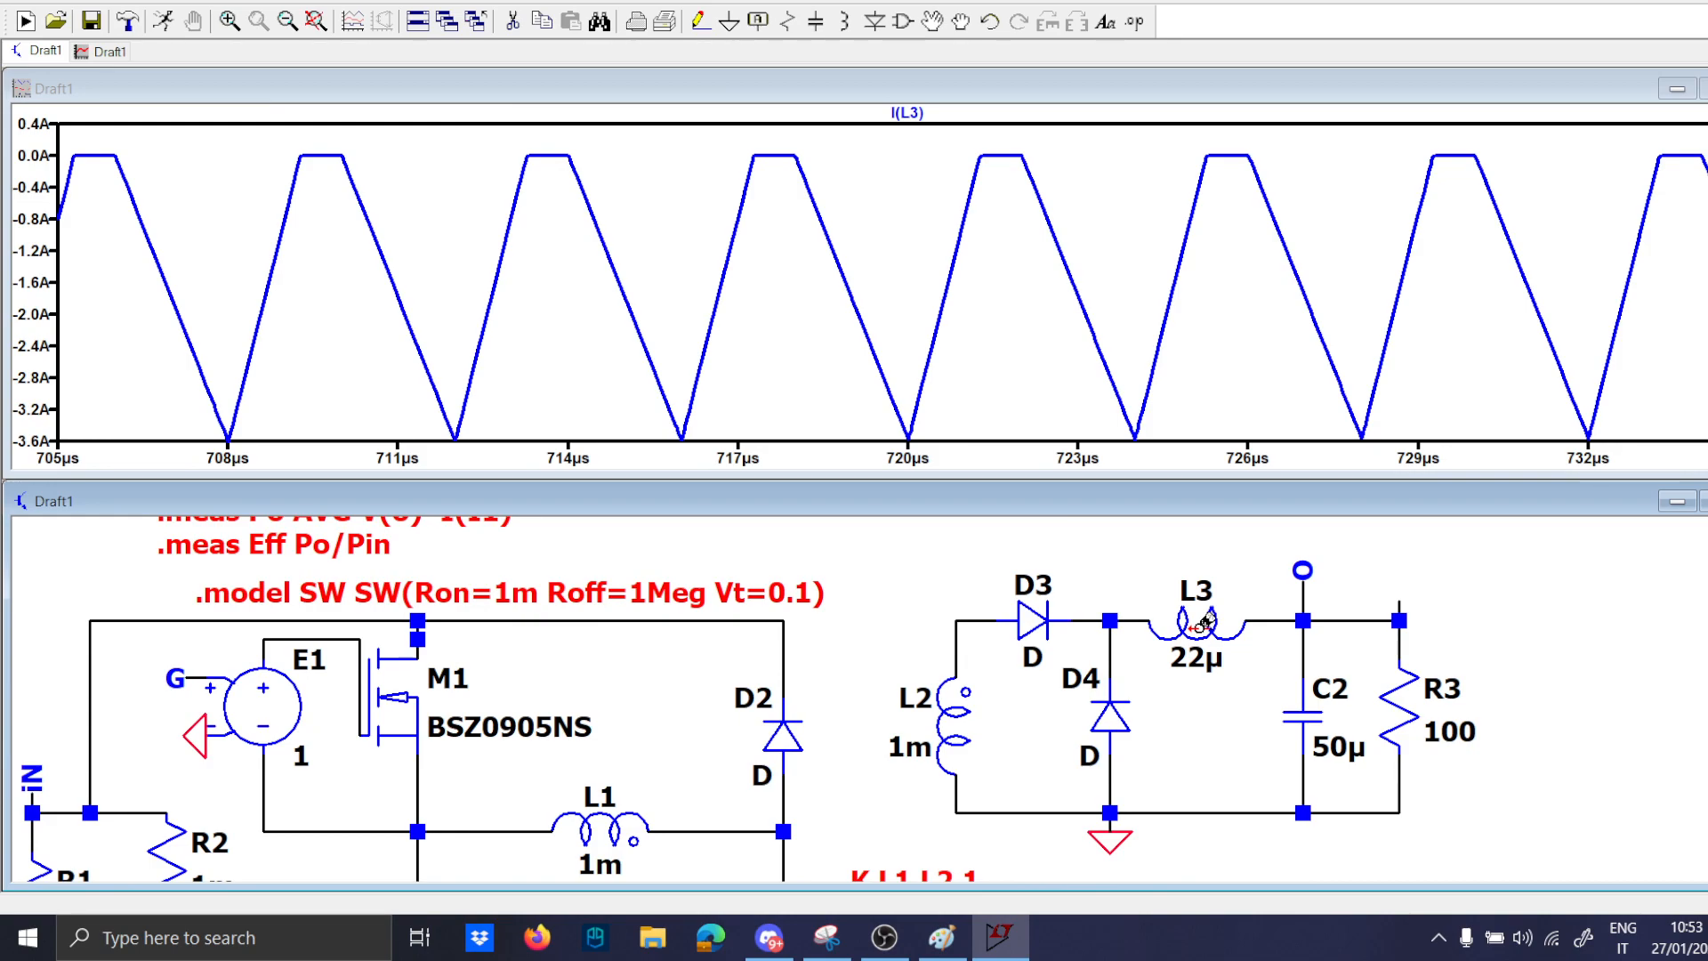
pyautogui.click(1094, 706)
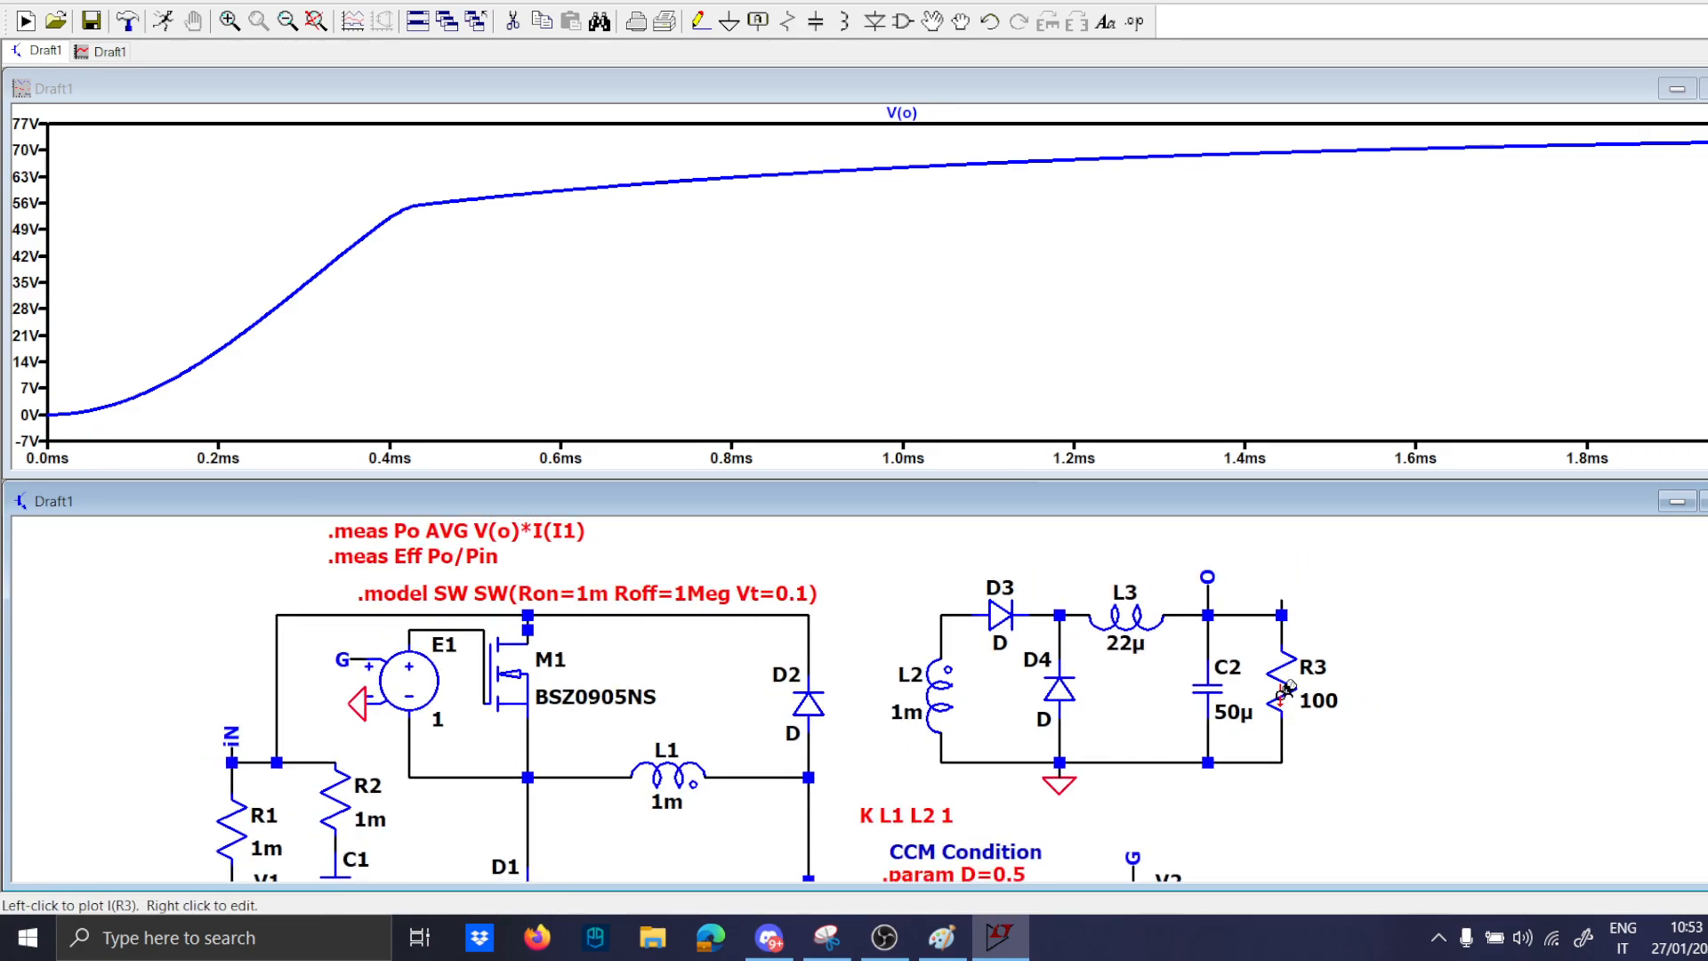
# Probe I(R3), replace R3 with a 20 A current source I1 and rerun.
pyautogui.click(1302, 686)
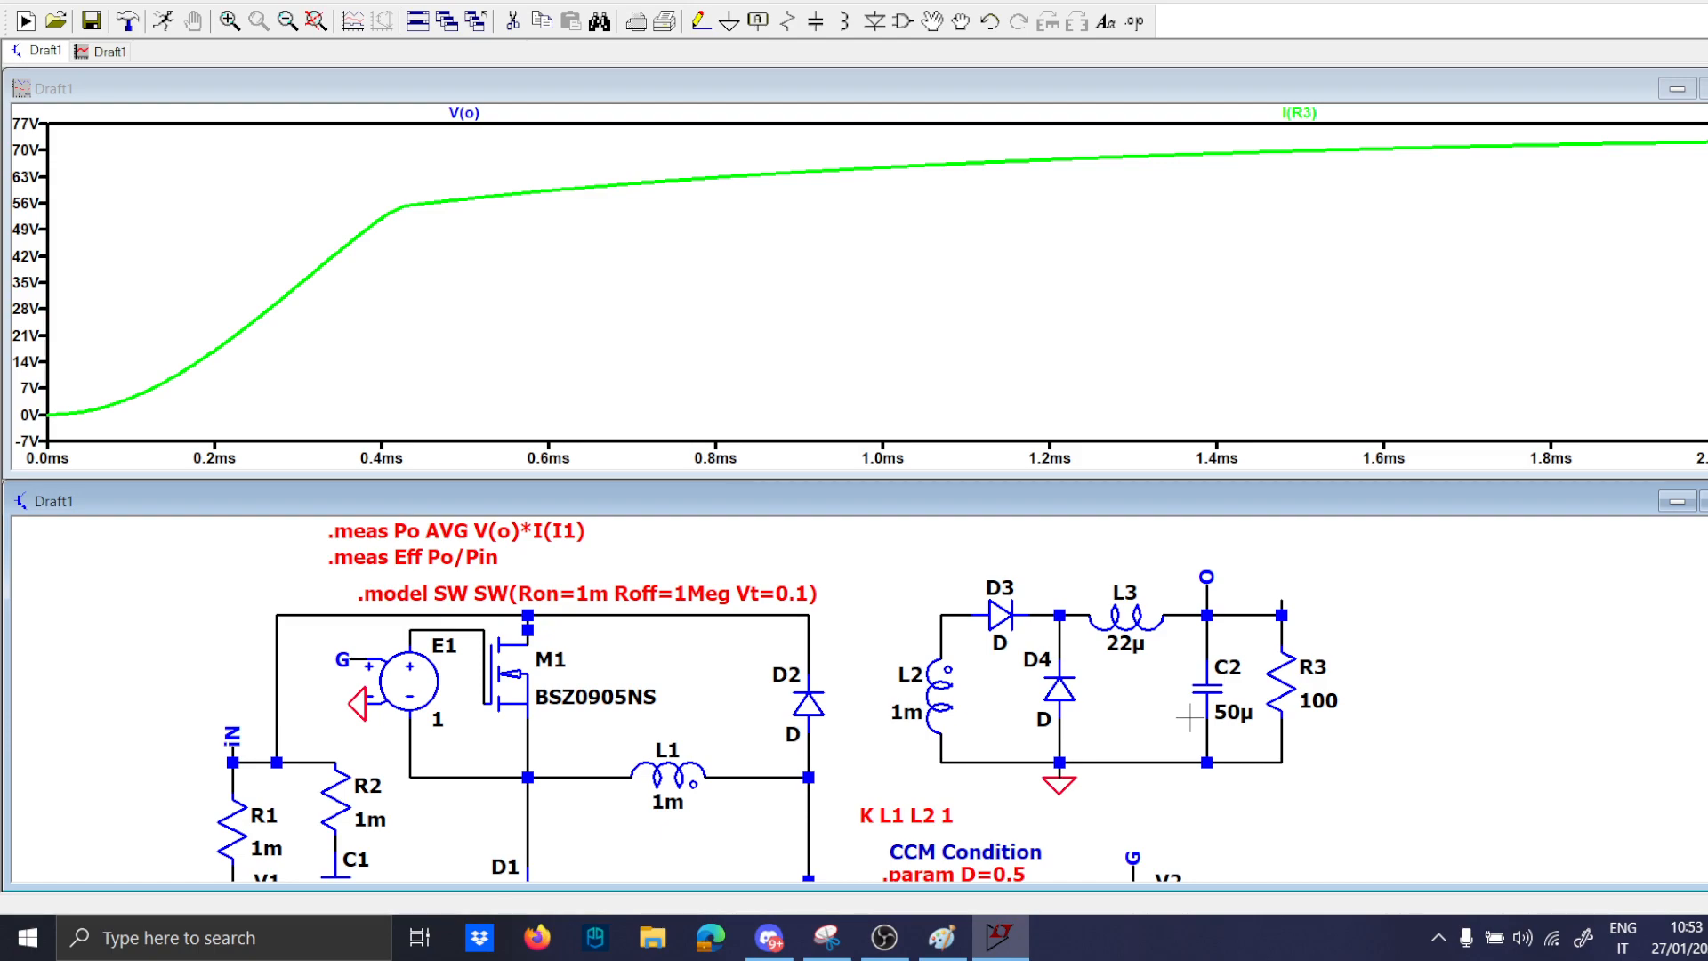
pyautogui.moveTo(1285, 687)
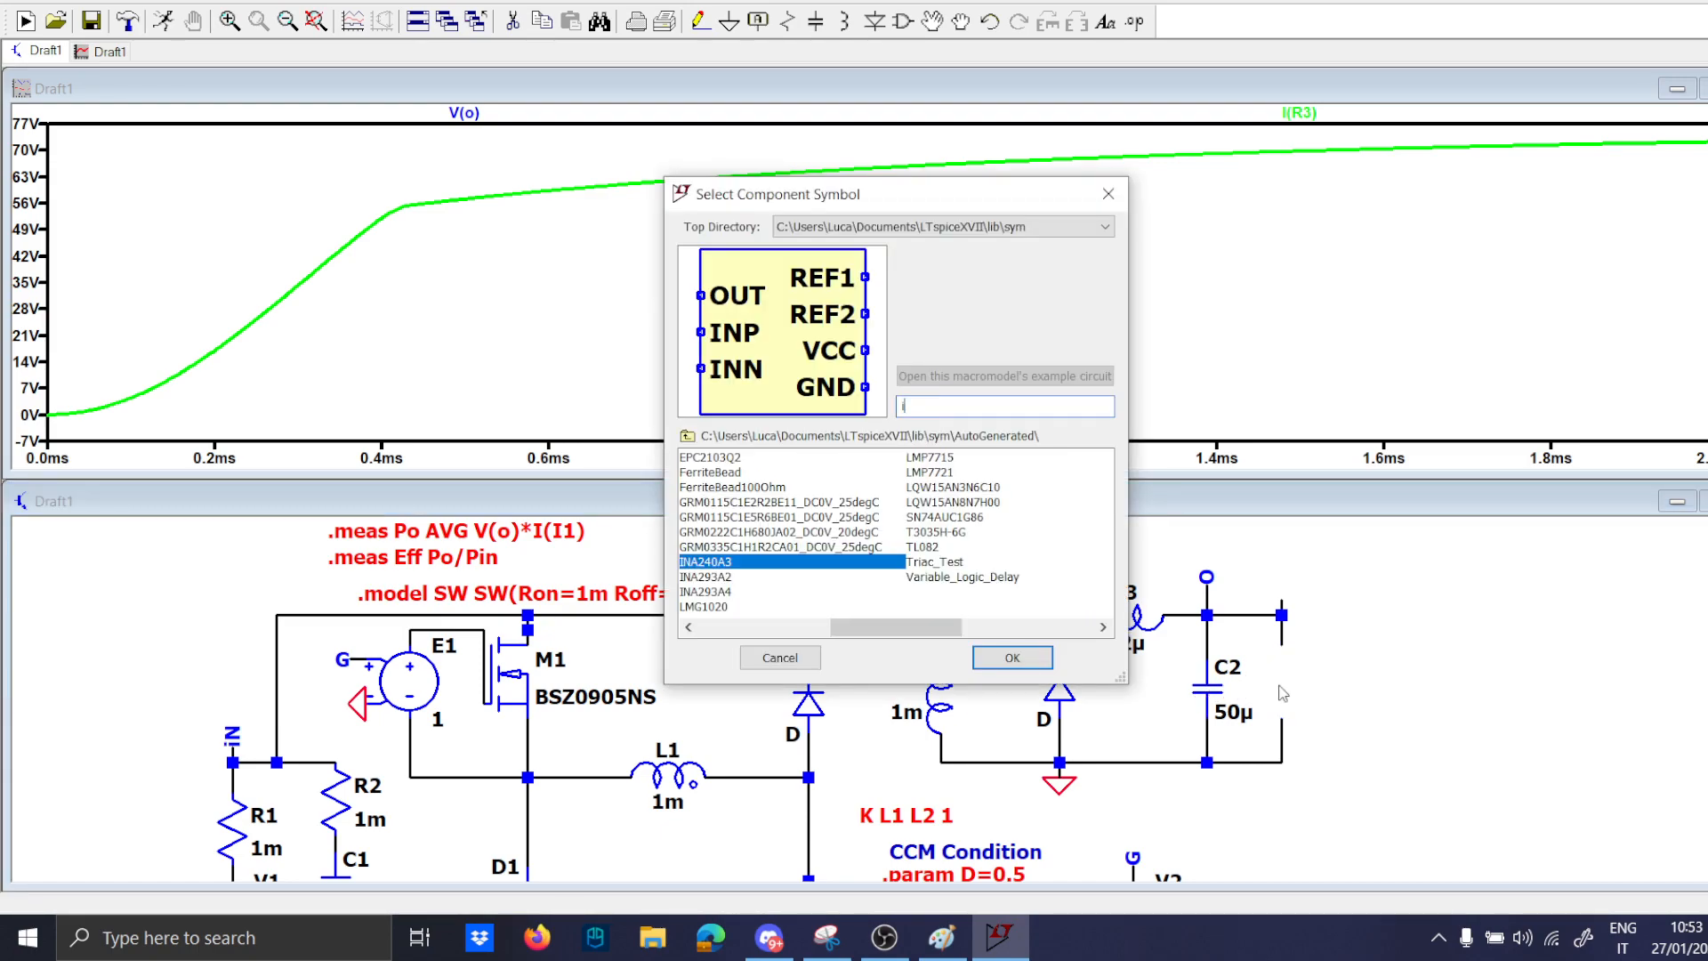
pyautogui.click(779, 656)
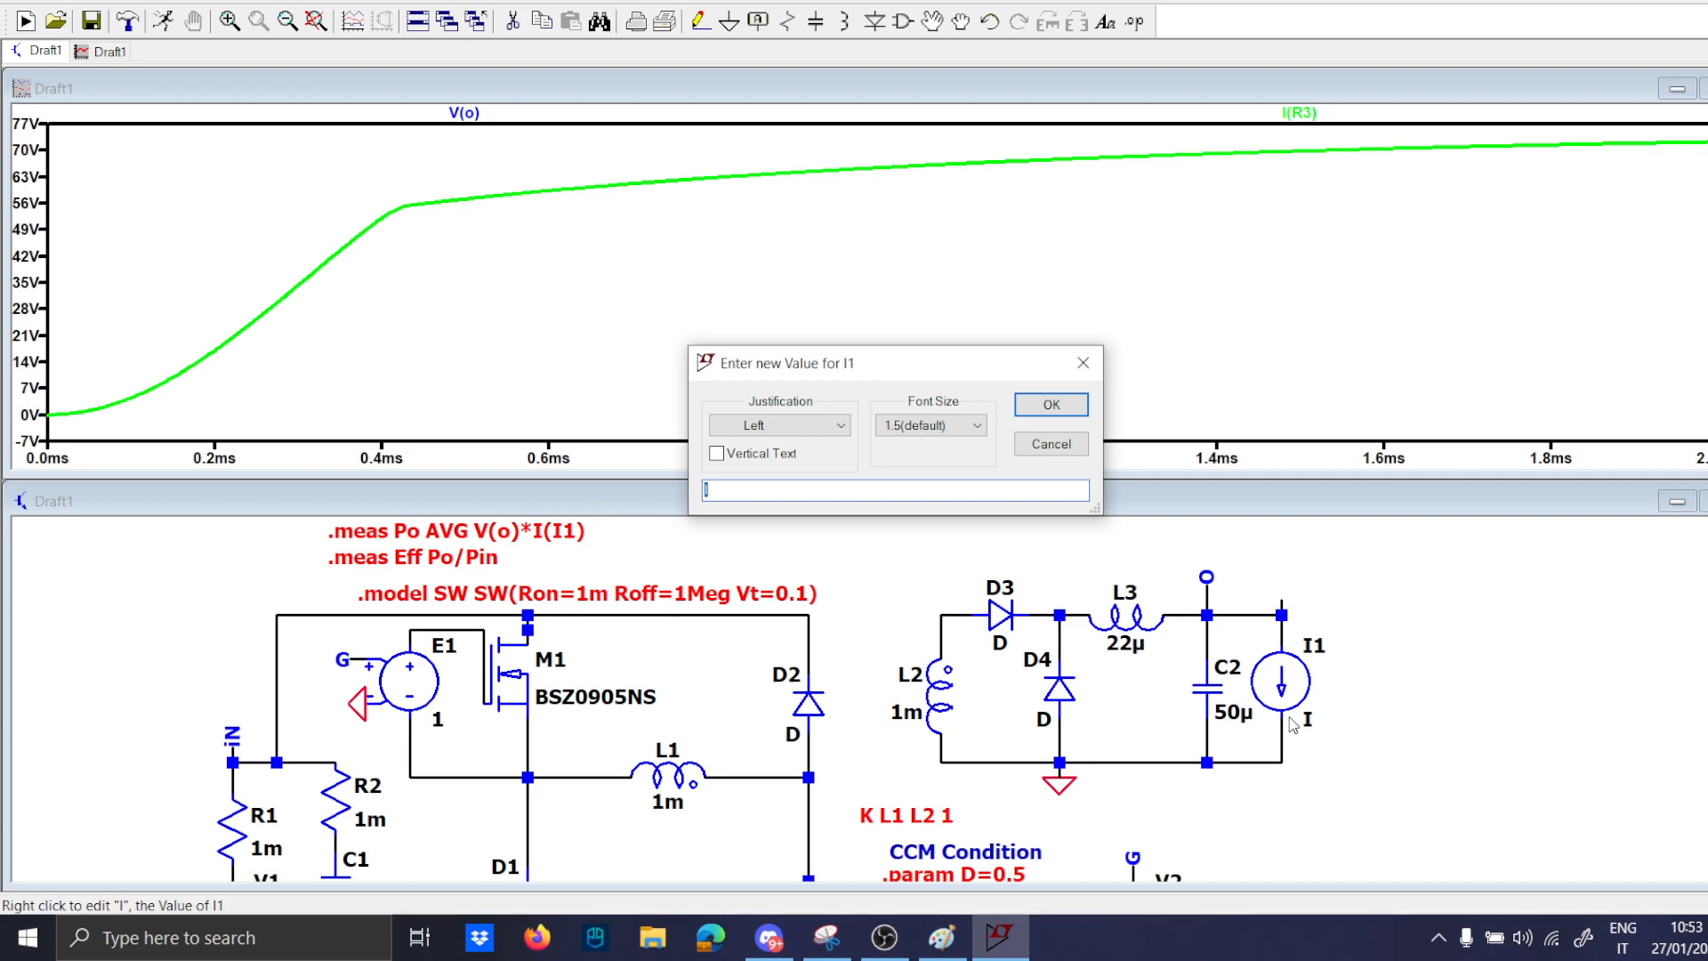
pyautogui.click(1048, 404)
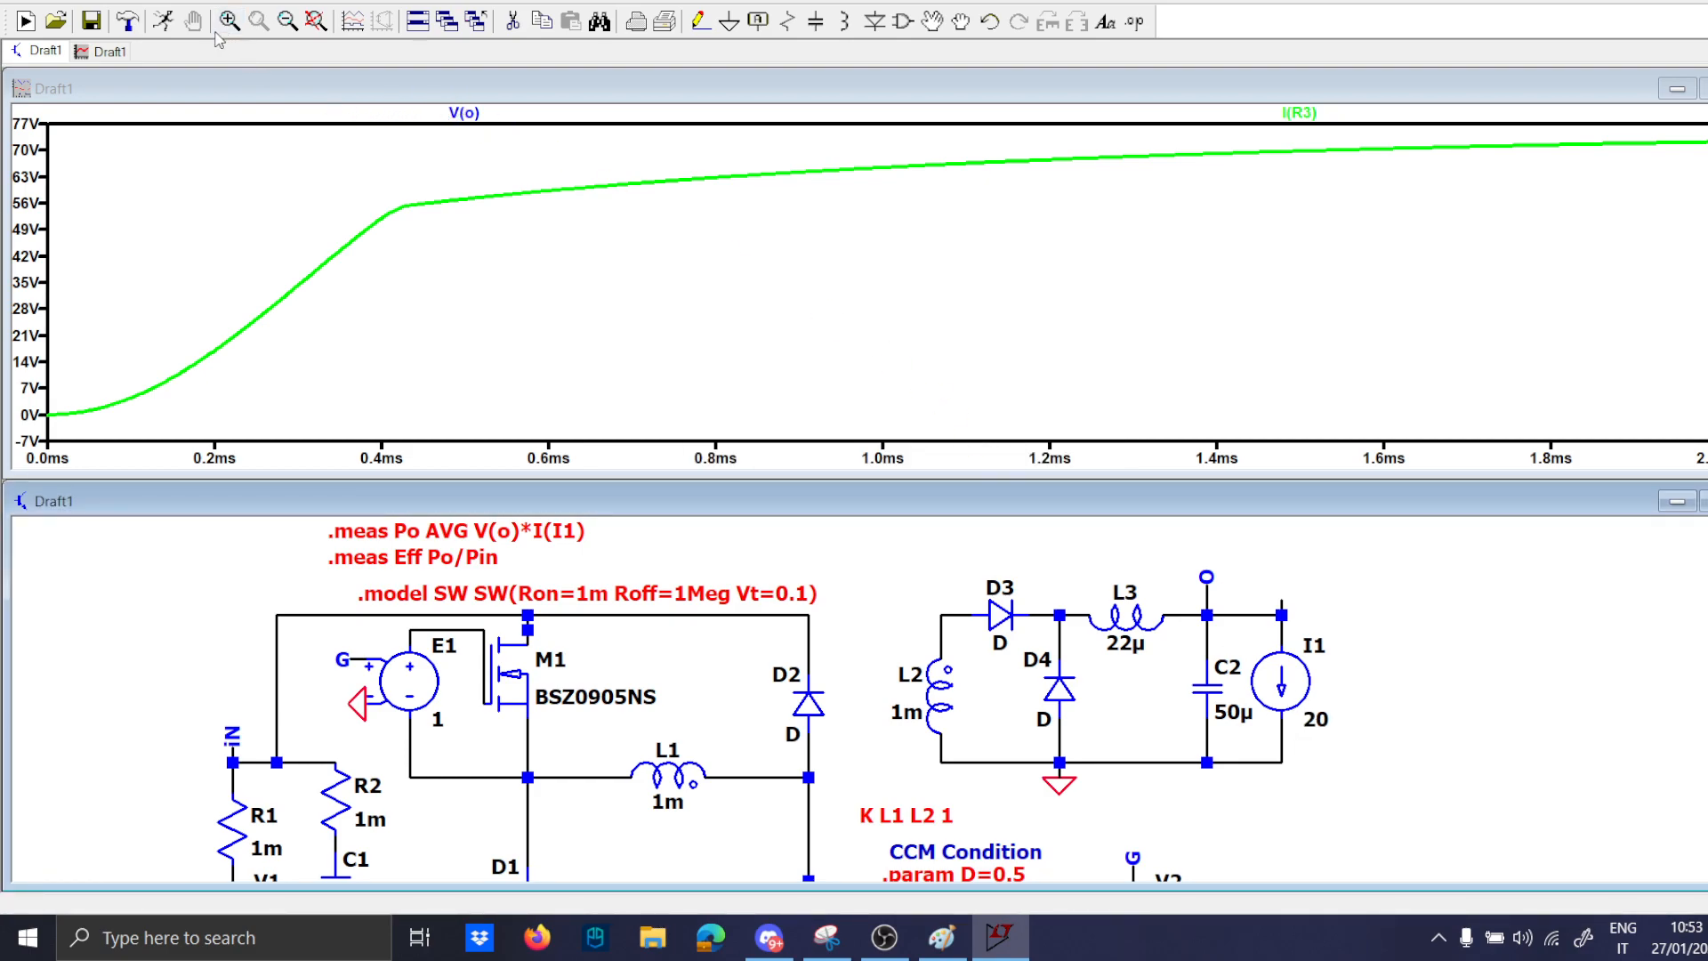
pyautogui.click(21, 22)
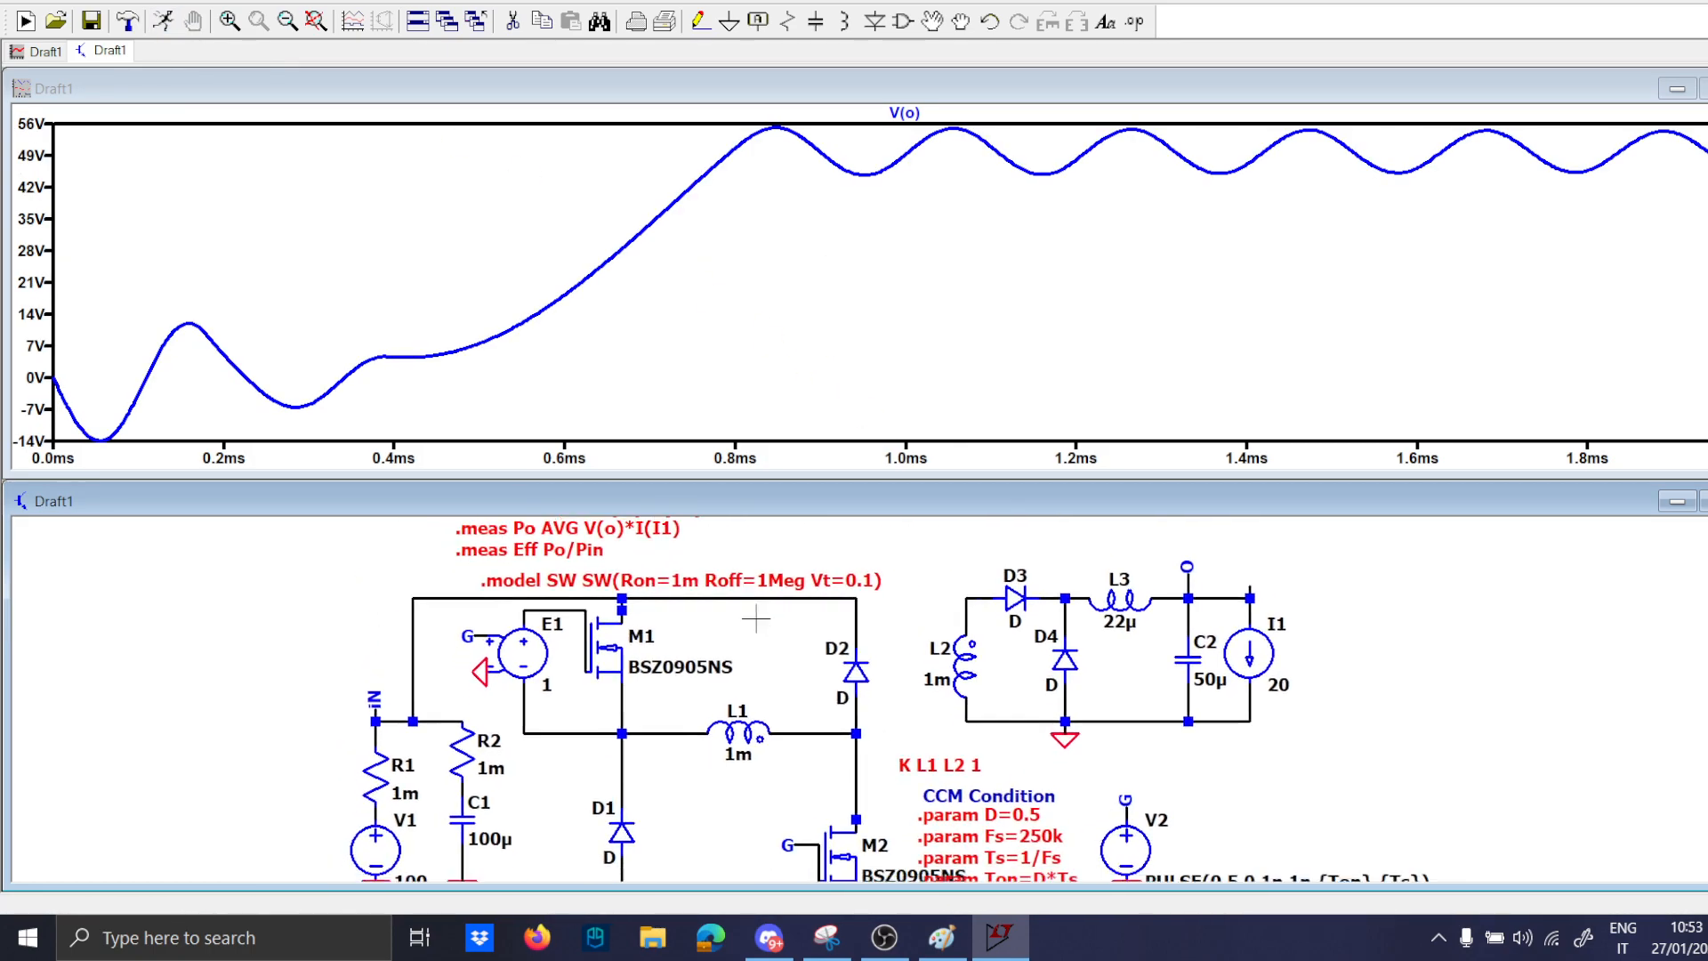
# Extend the transient run to 10 ms, simulate V(o) settling near 50 V and start replacing D3, D4.
pyautogui.doubleClick(375, 836)
pyautogui.write('10m')
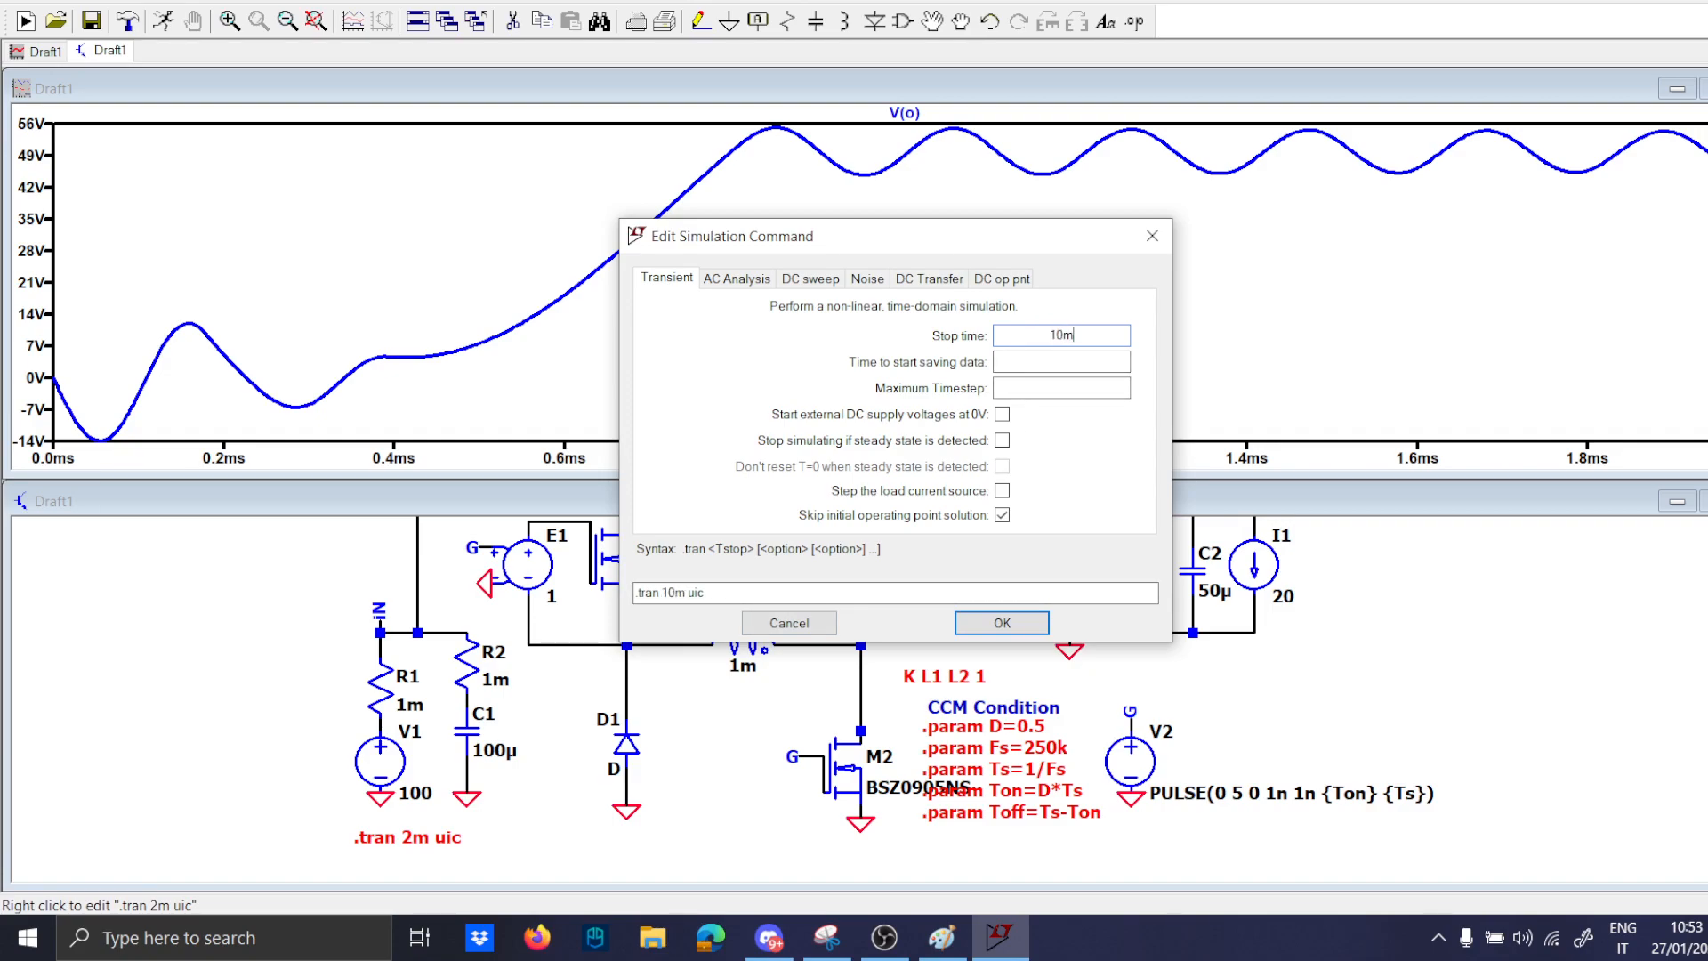
pyautogui.click(998, 622)
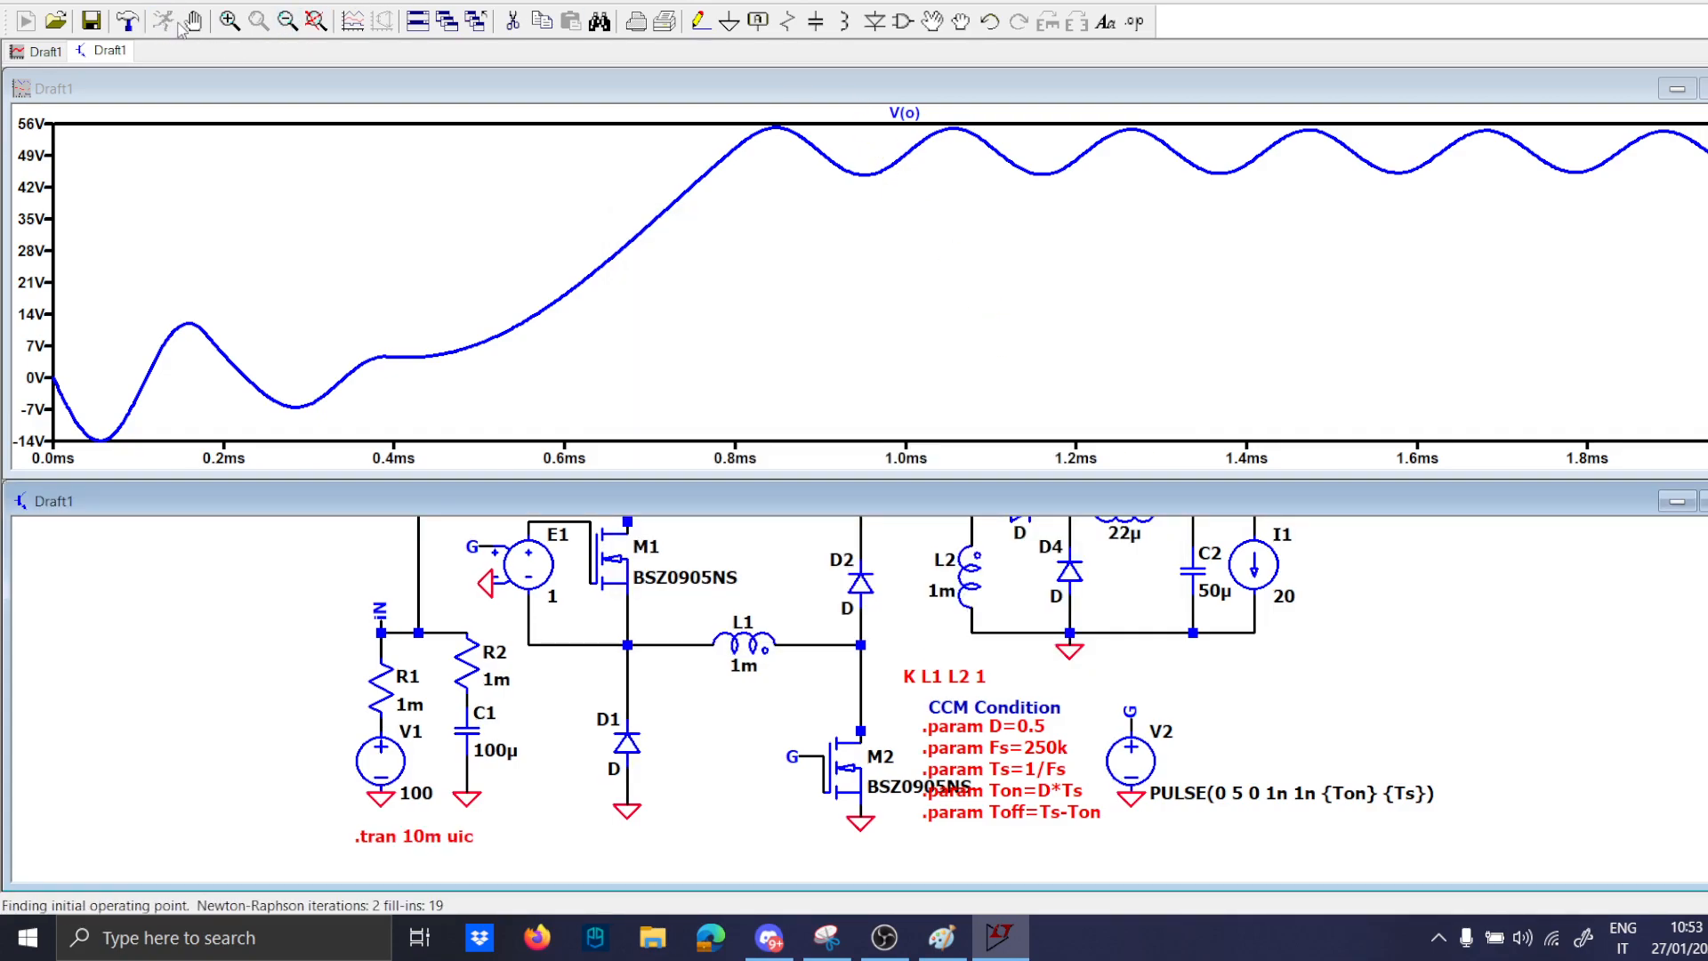
pyautogui.moveTo(195, 21)
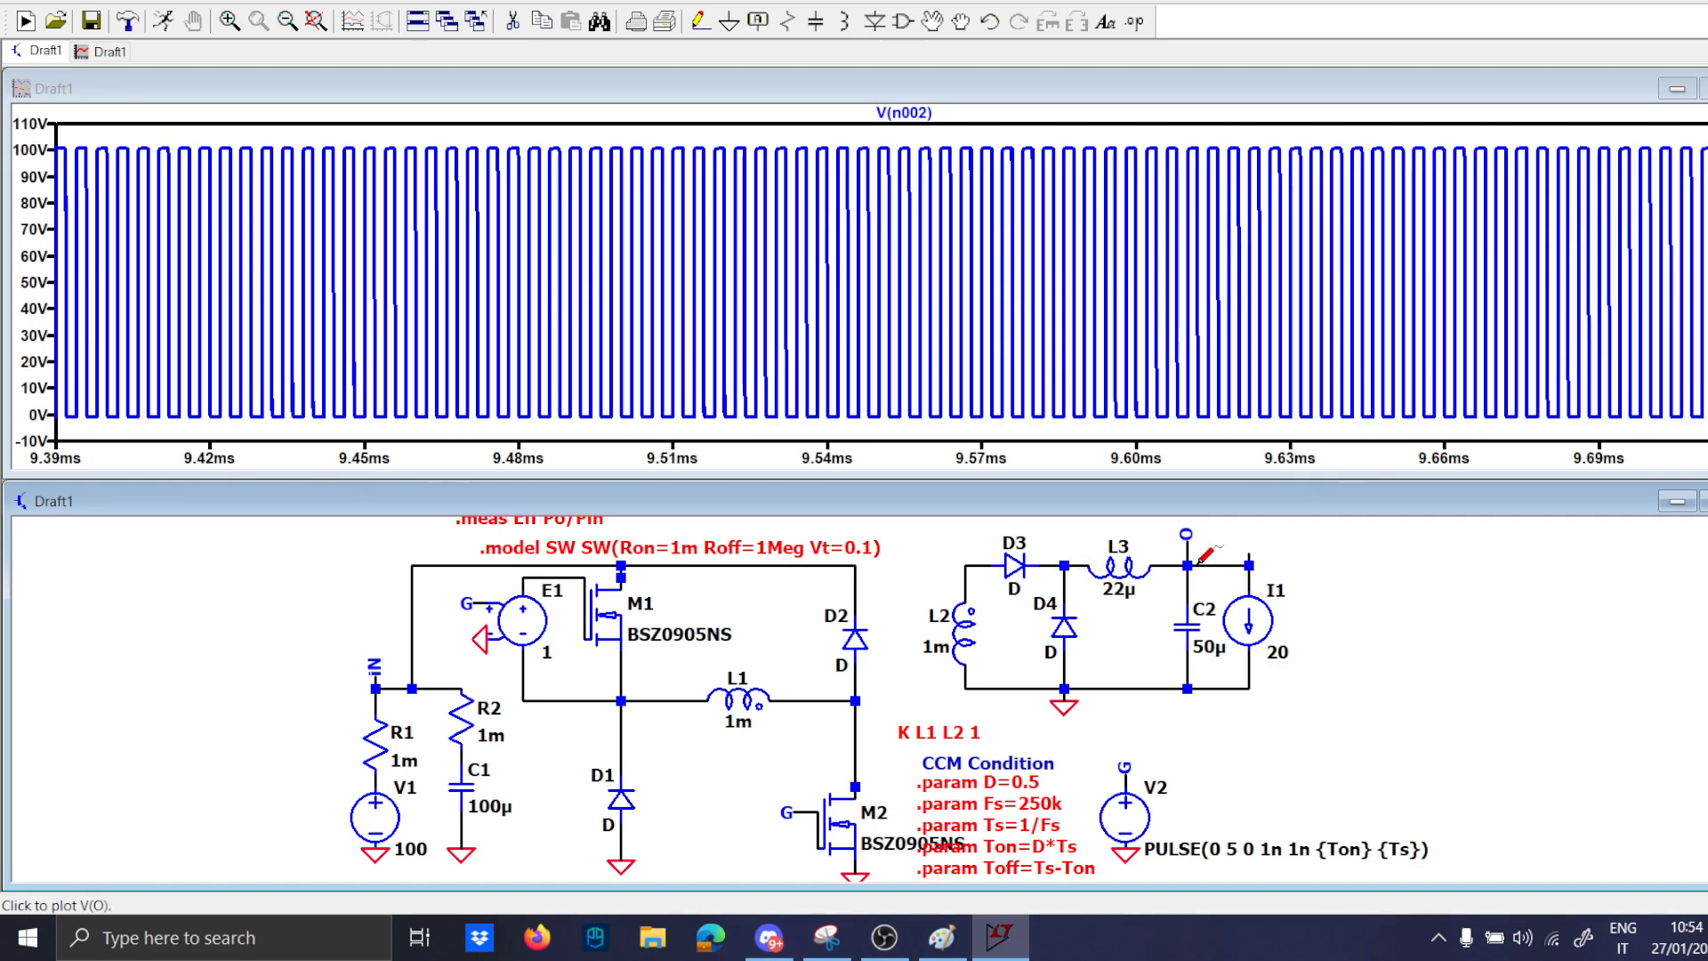
pyautogui.moveTo(1187, 719)
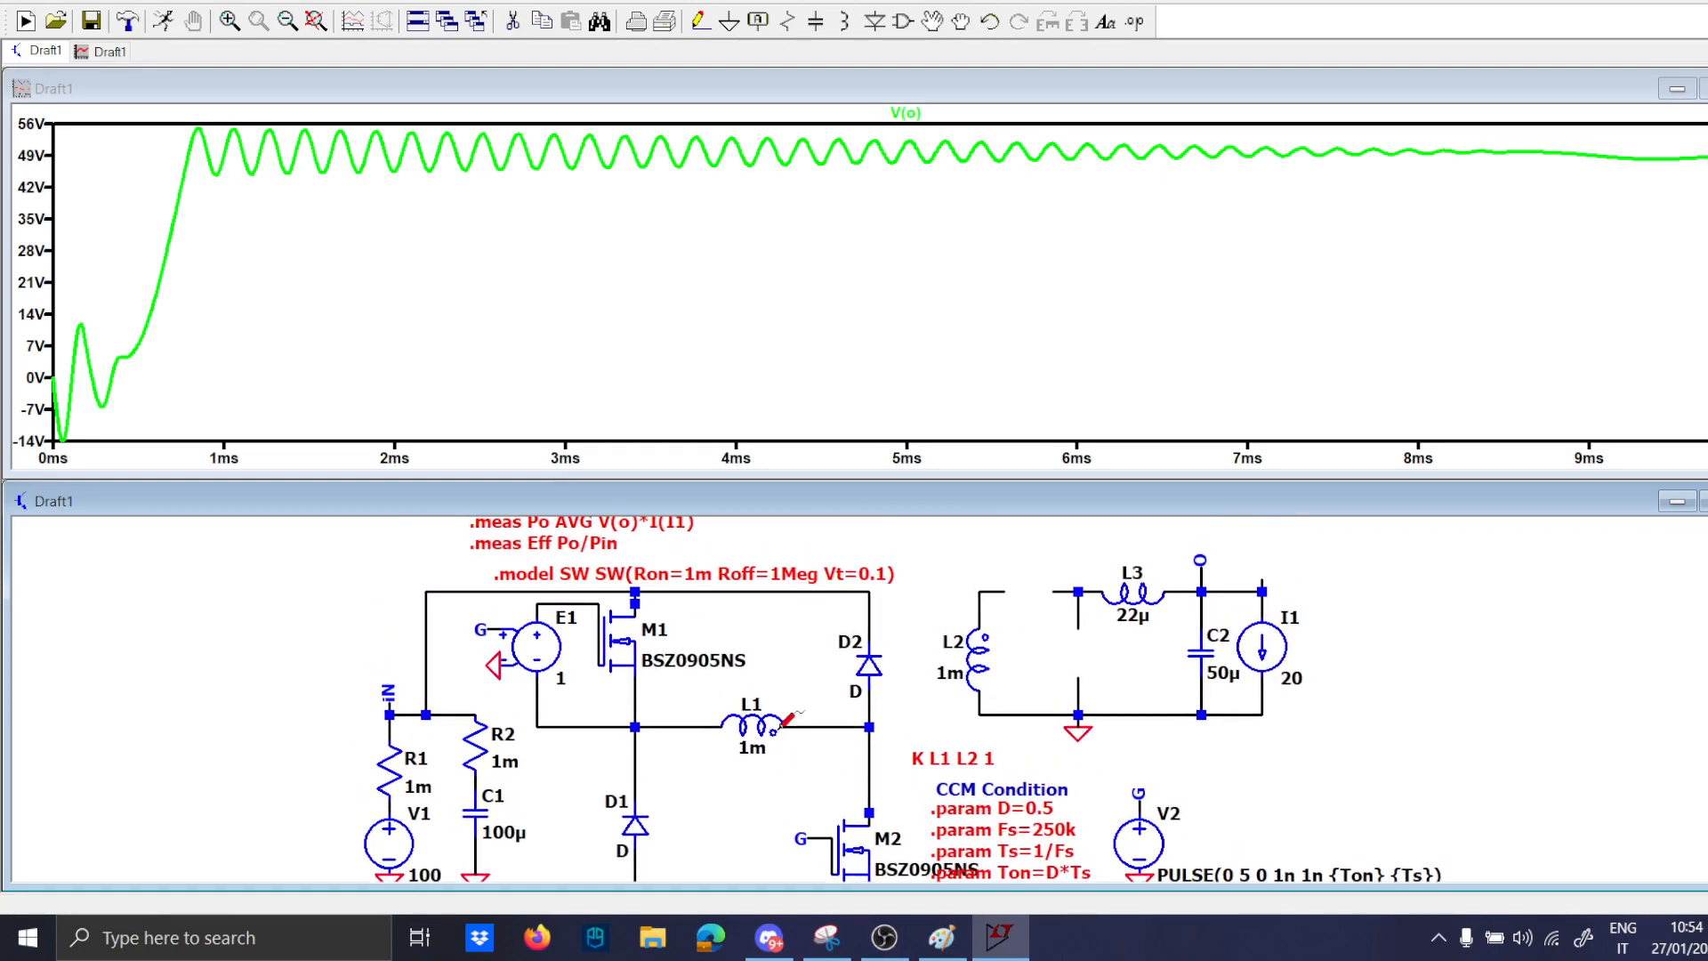
pyautogui.click(1046, 664)
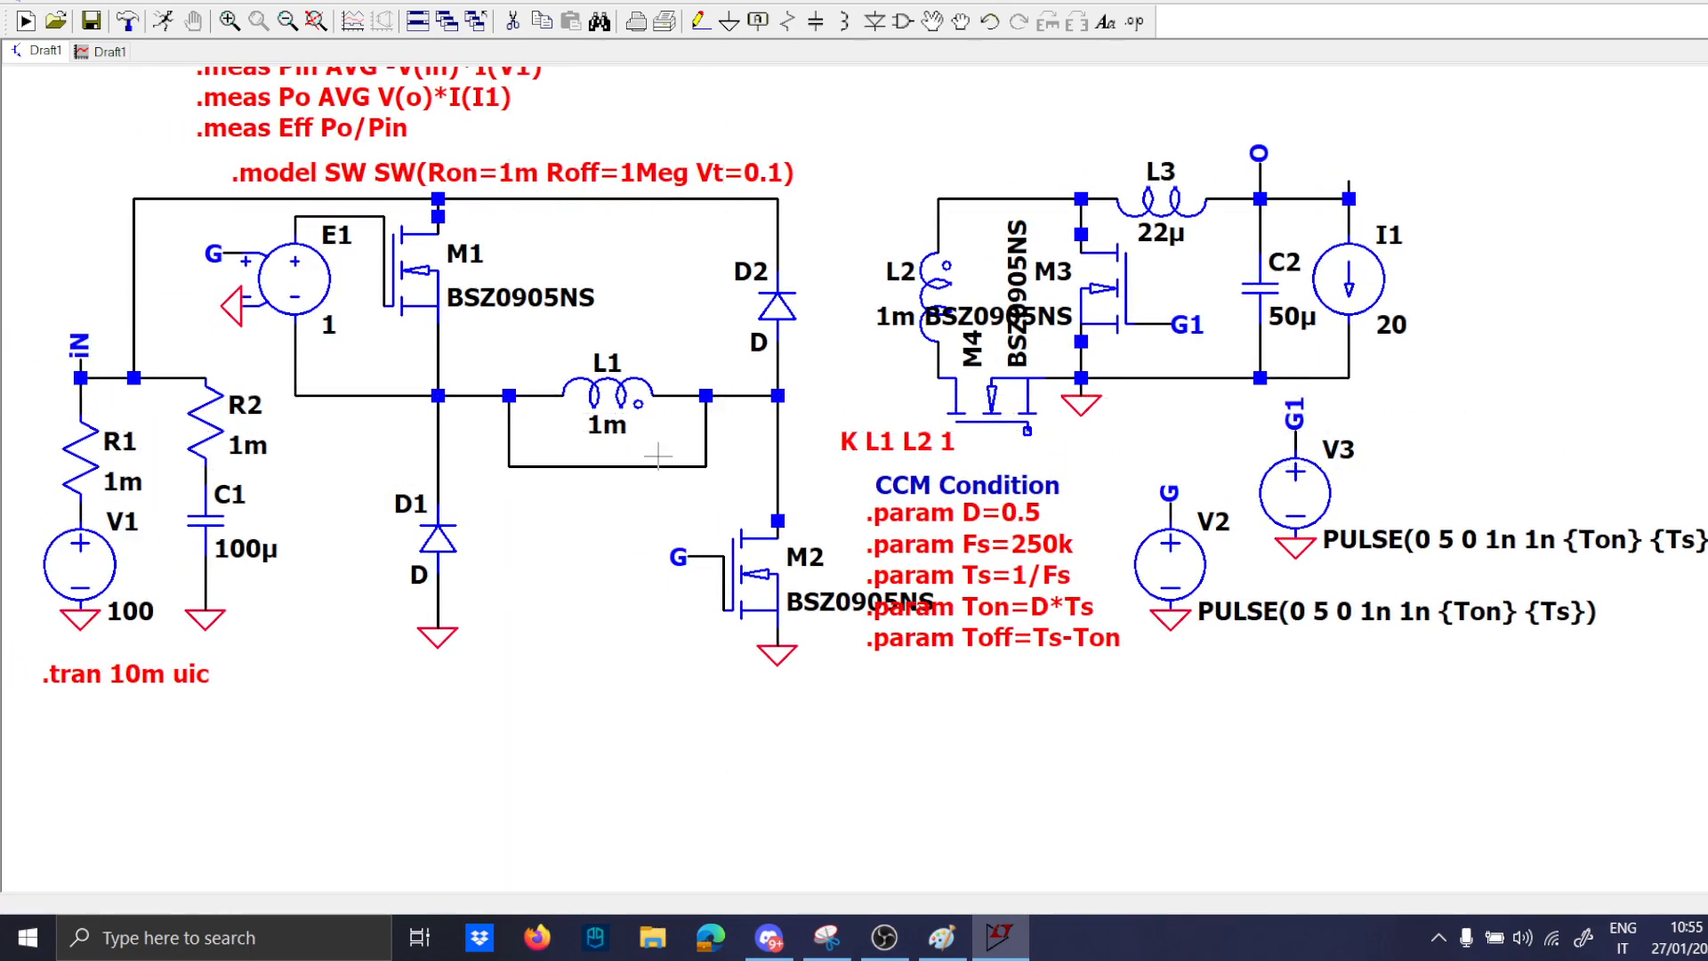
# Add 80µ inductor L4 parallel to L1 and set L1 and L2 to 10m.
pyautogui.click(607, 468)
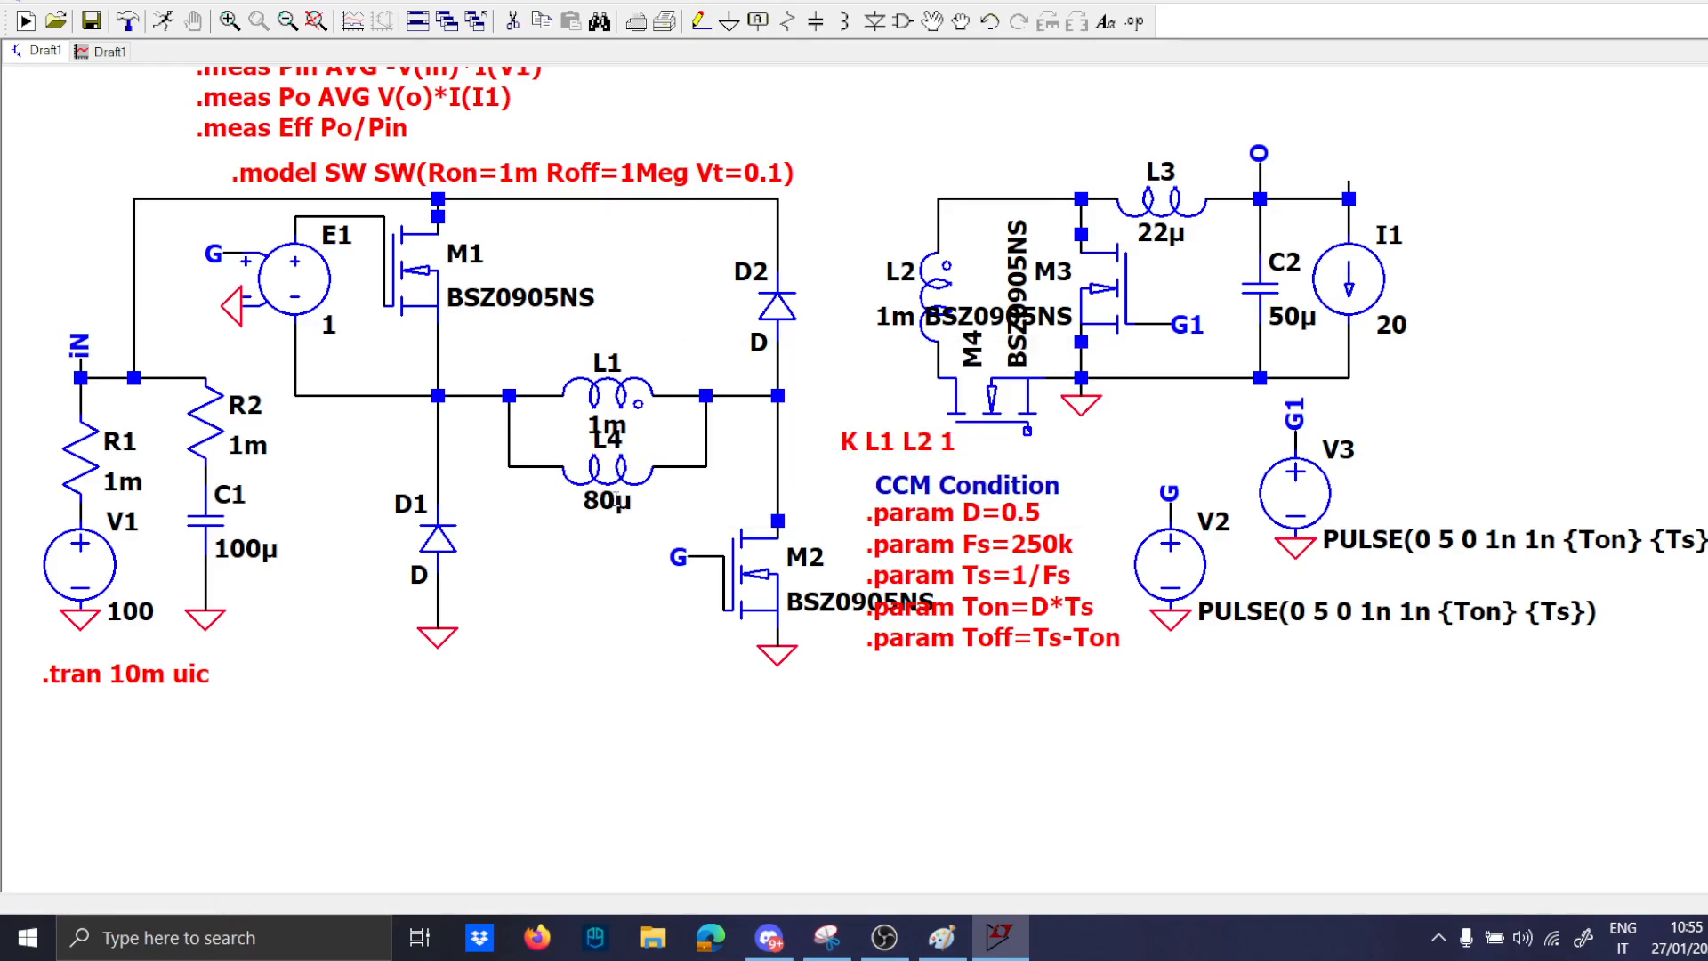
pyautogui.rightClick(605, 423)
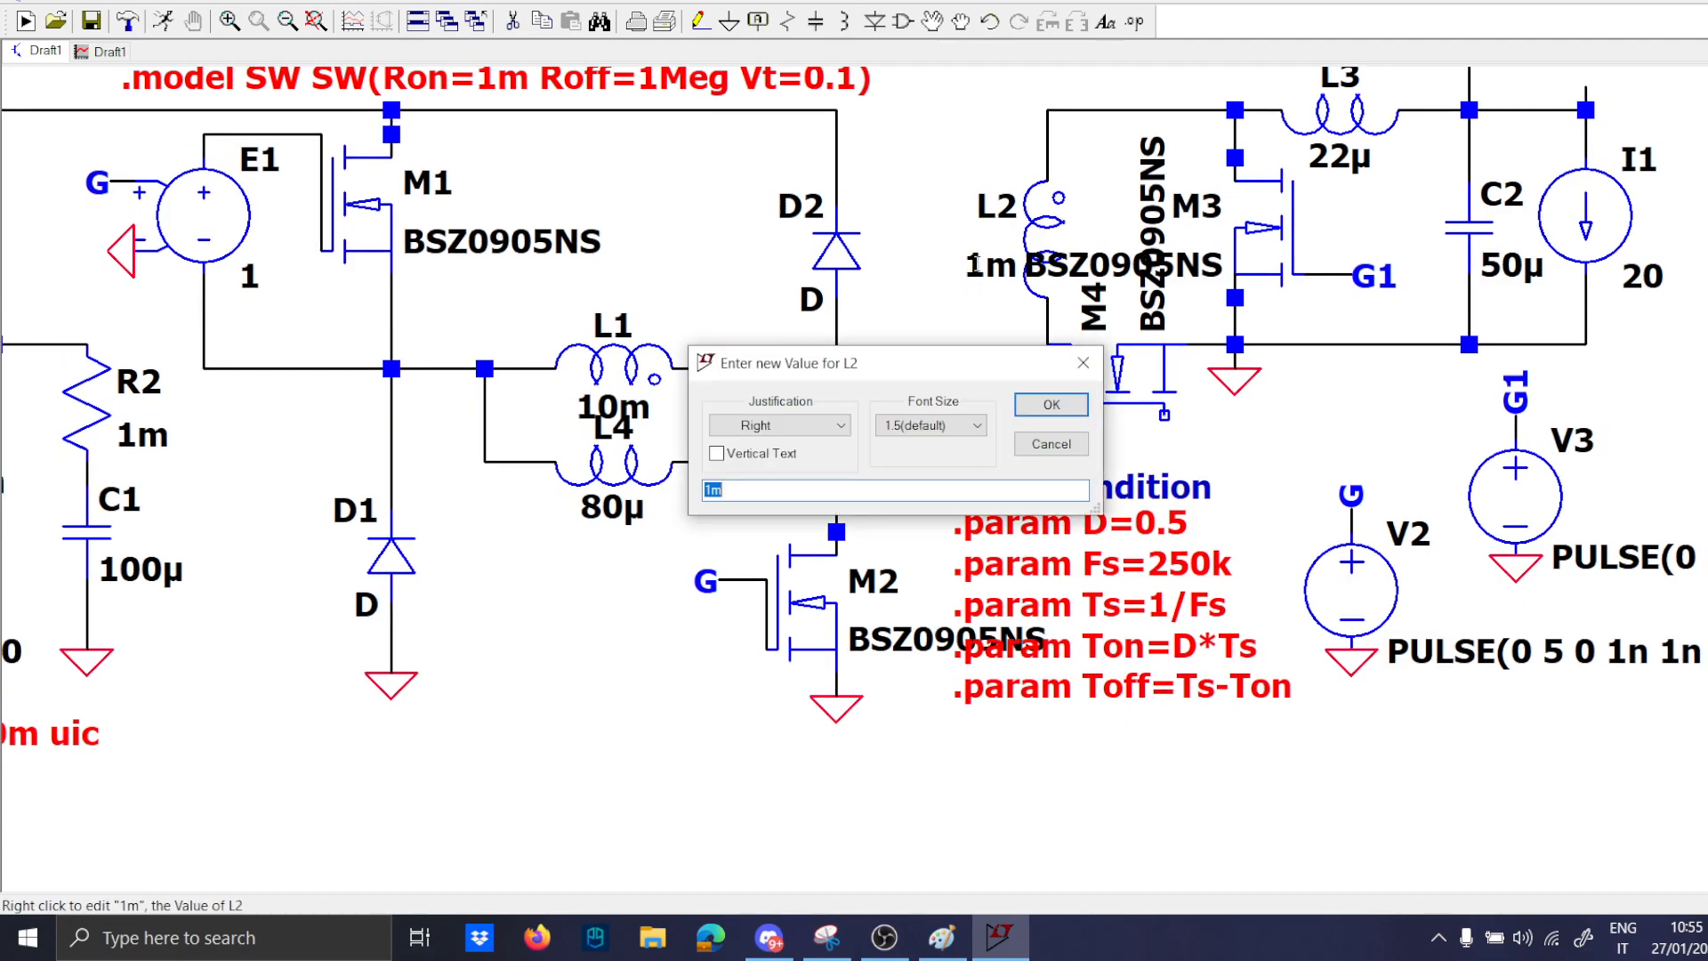
pyautogui.click(1050, 404)
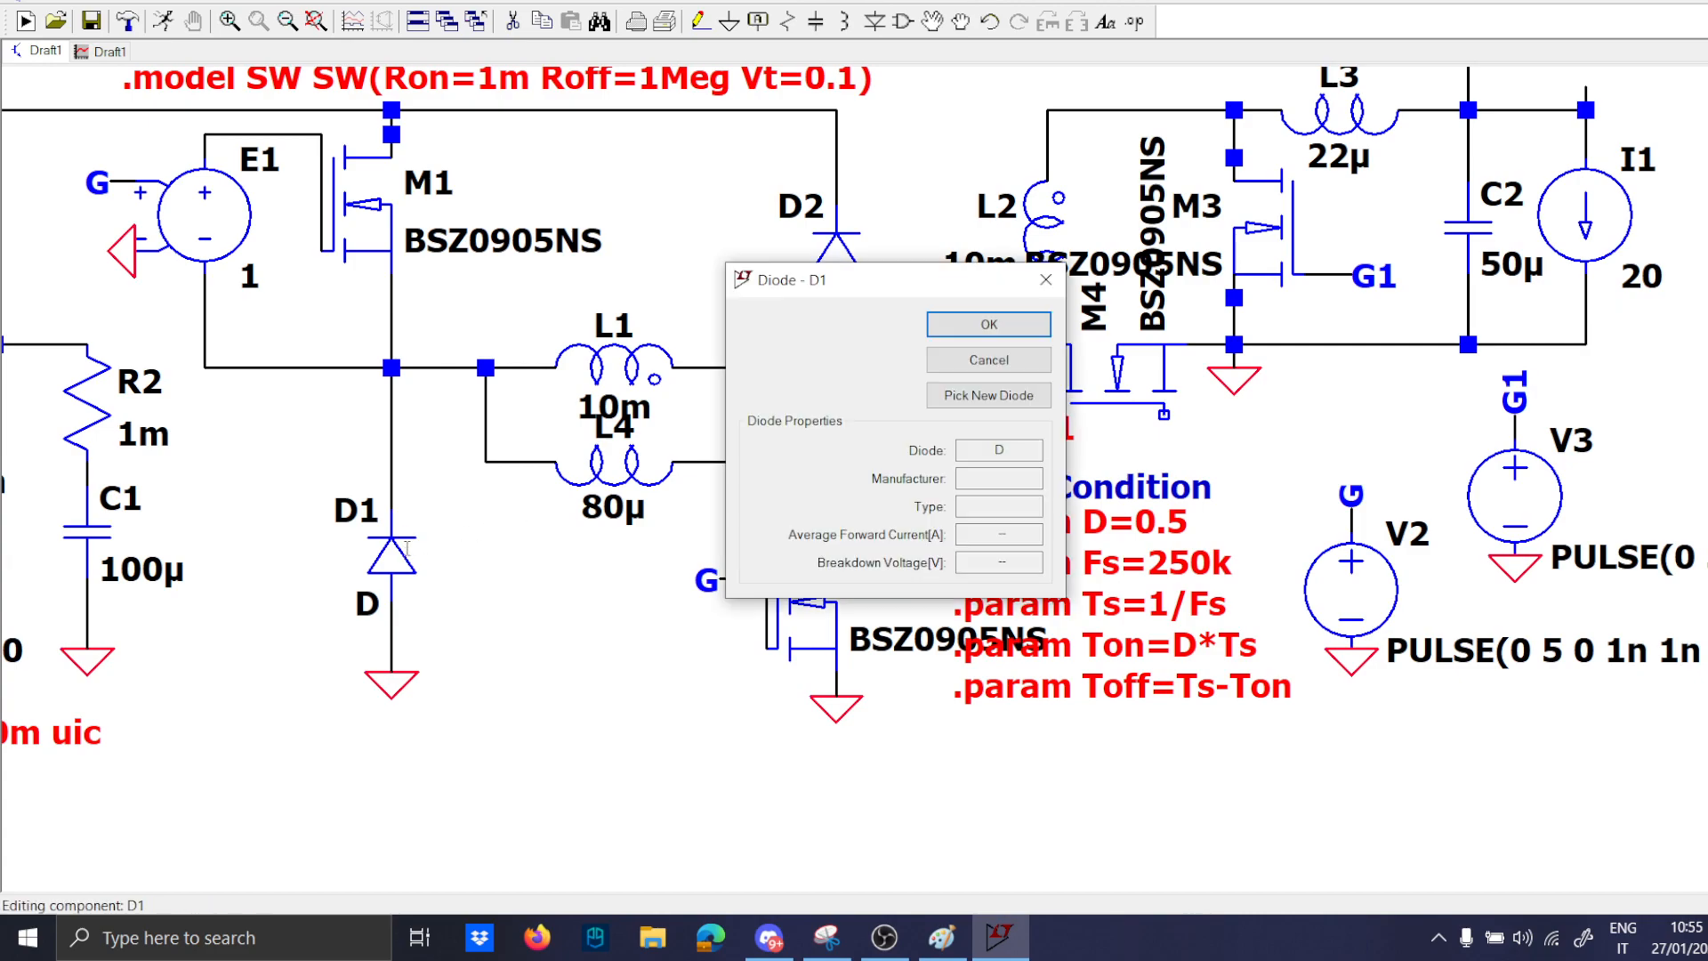
# Pick the 1N5817 Schottky diode model for D1 and D2.
pyautogui.click(986, 395)
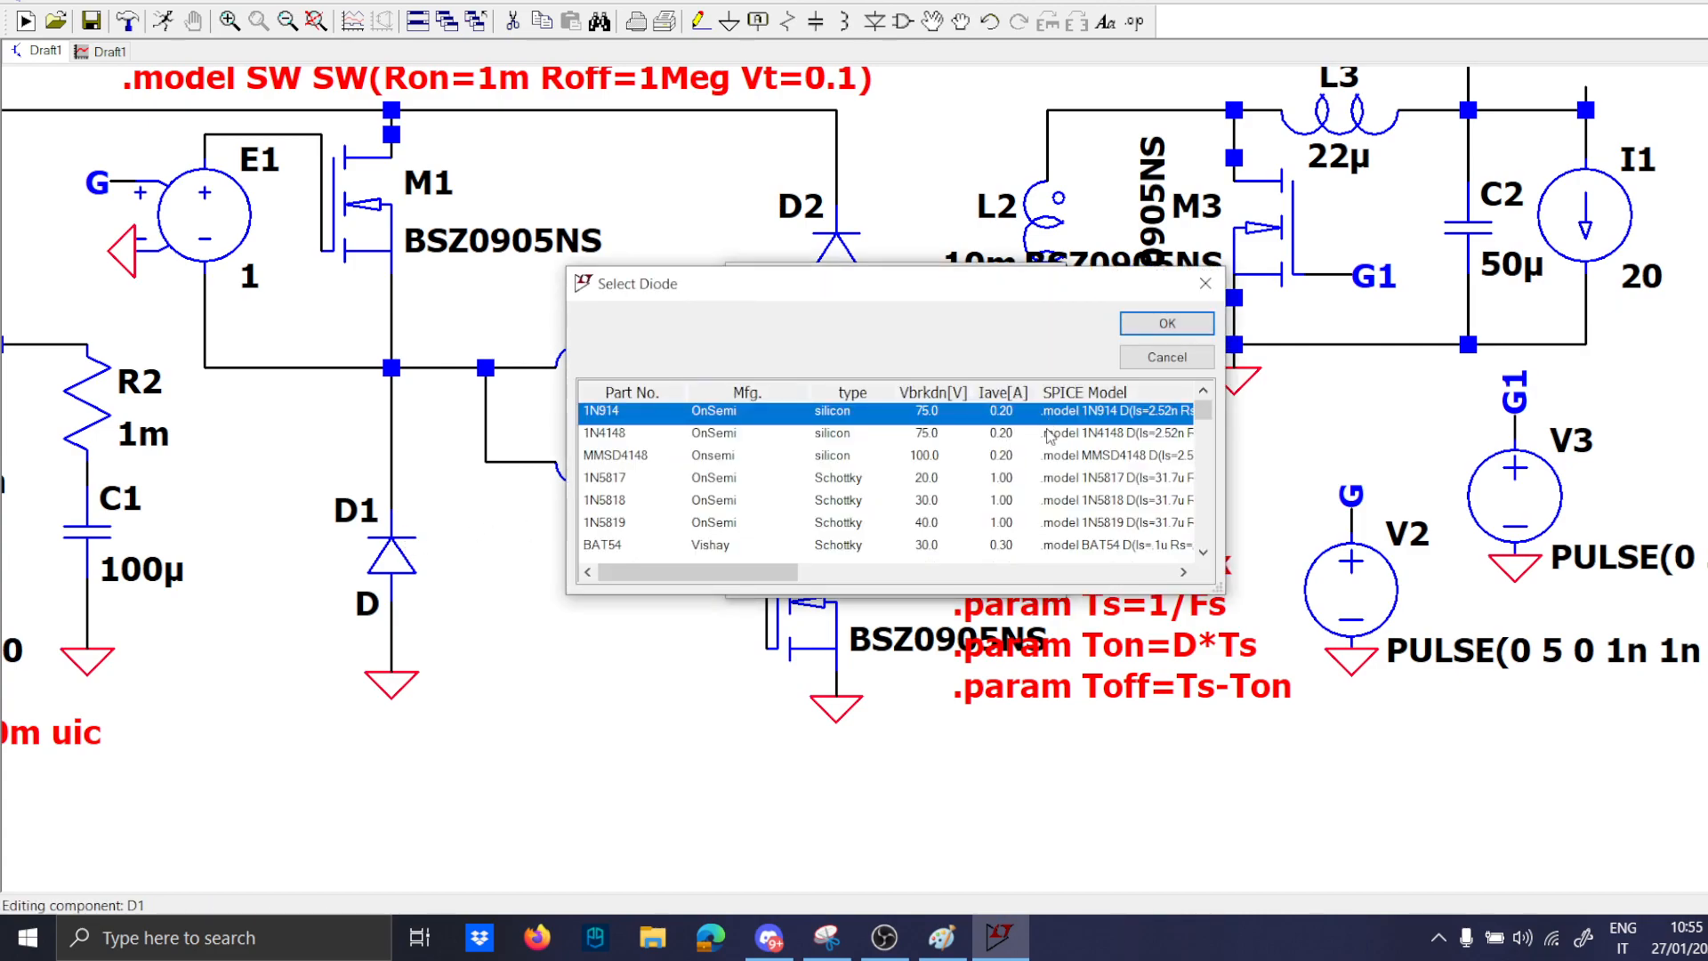
pyautogui.click(1165, 322)
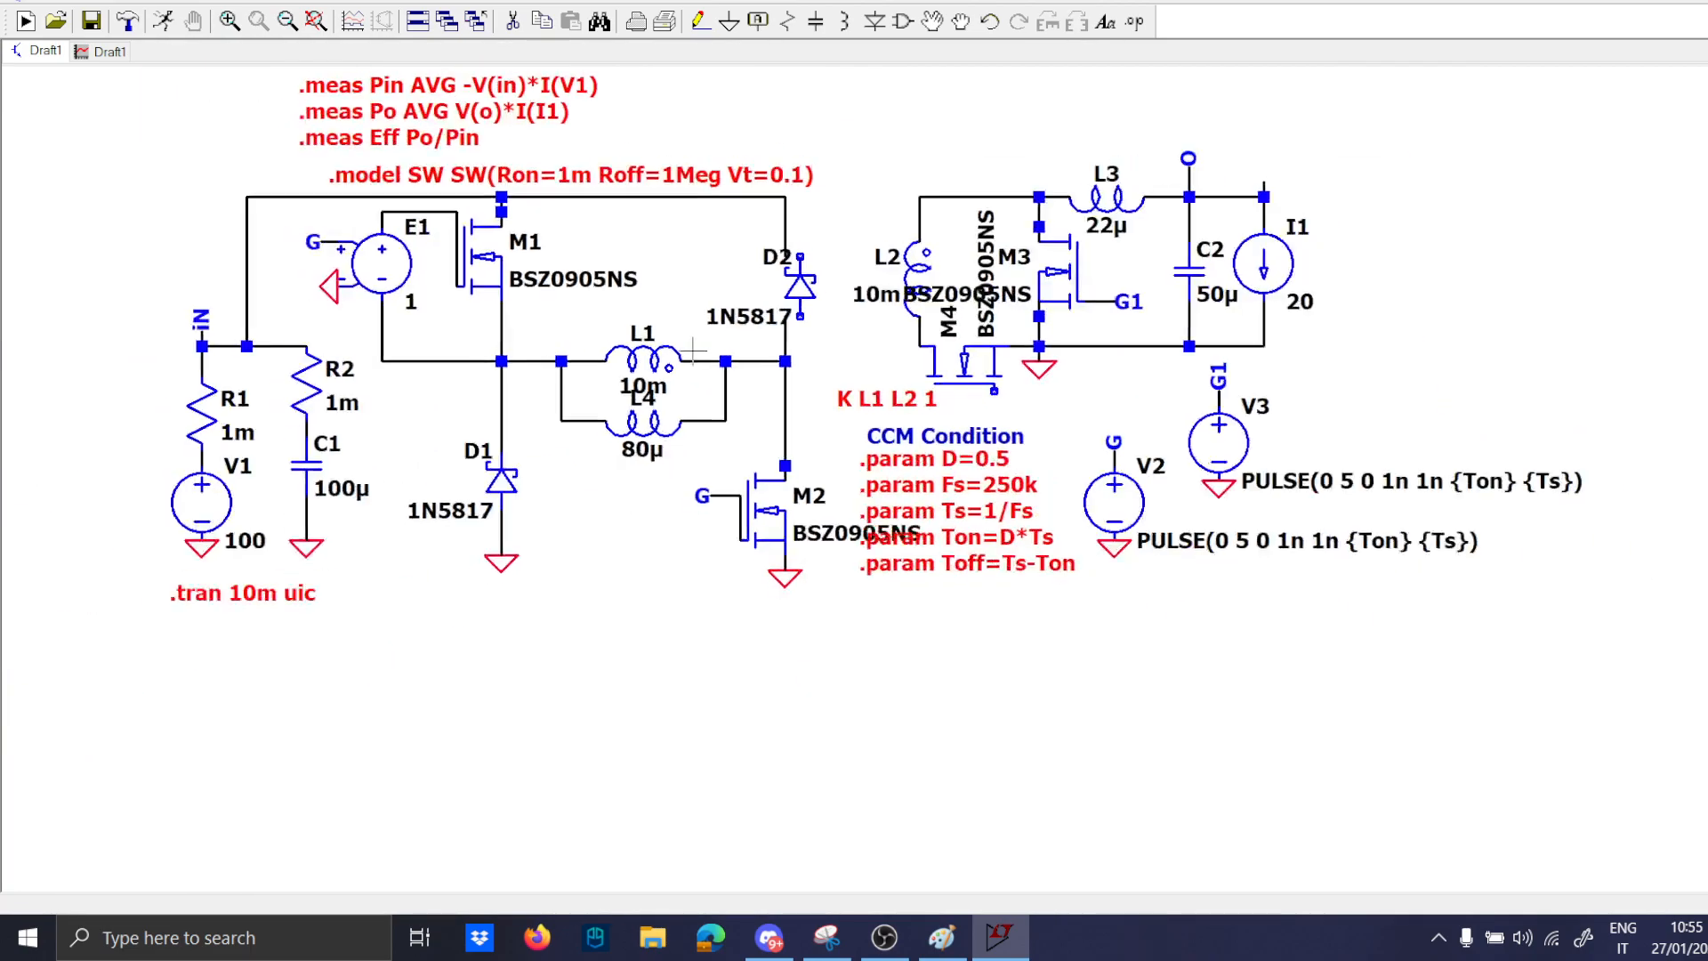
pyautogui.scroll(3)
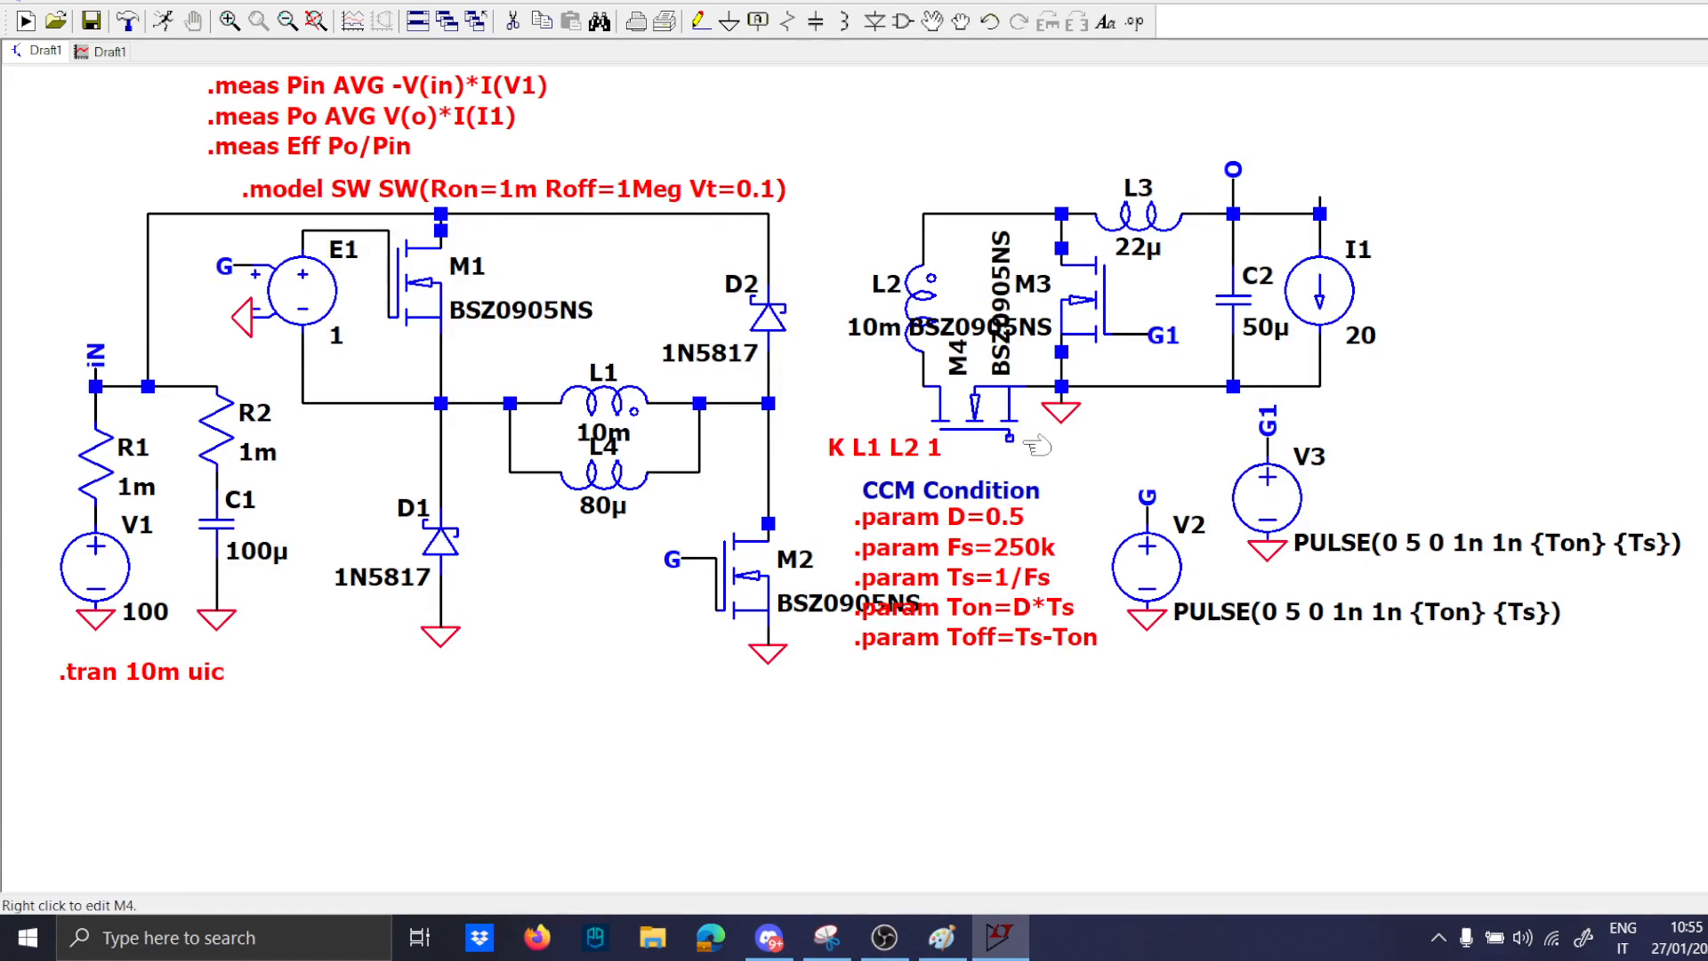
pyautogui.moveTo(1025, 445)
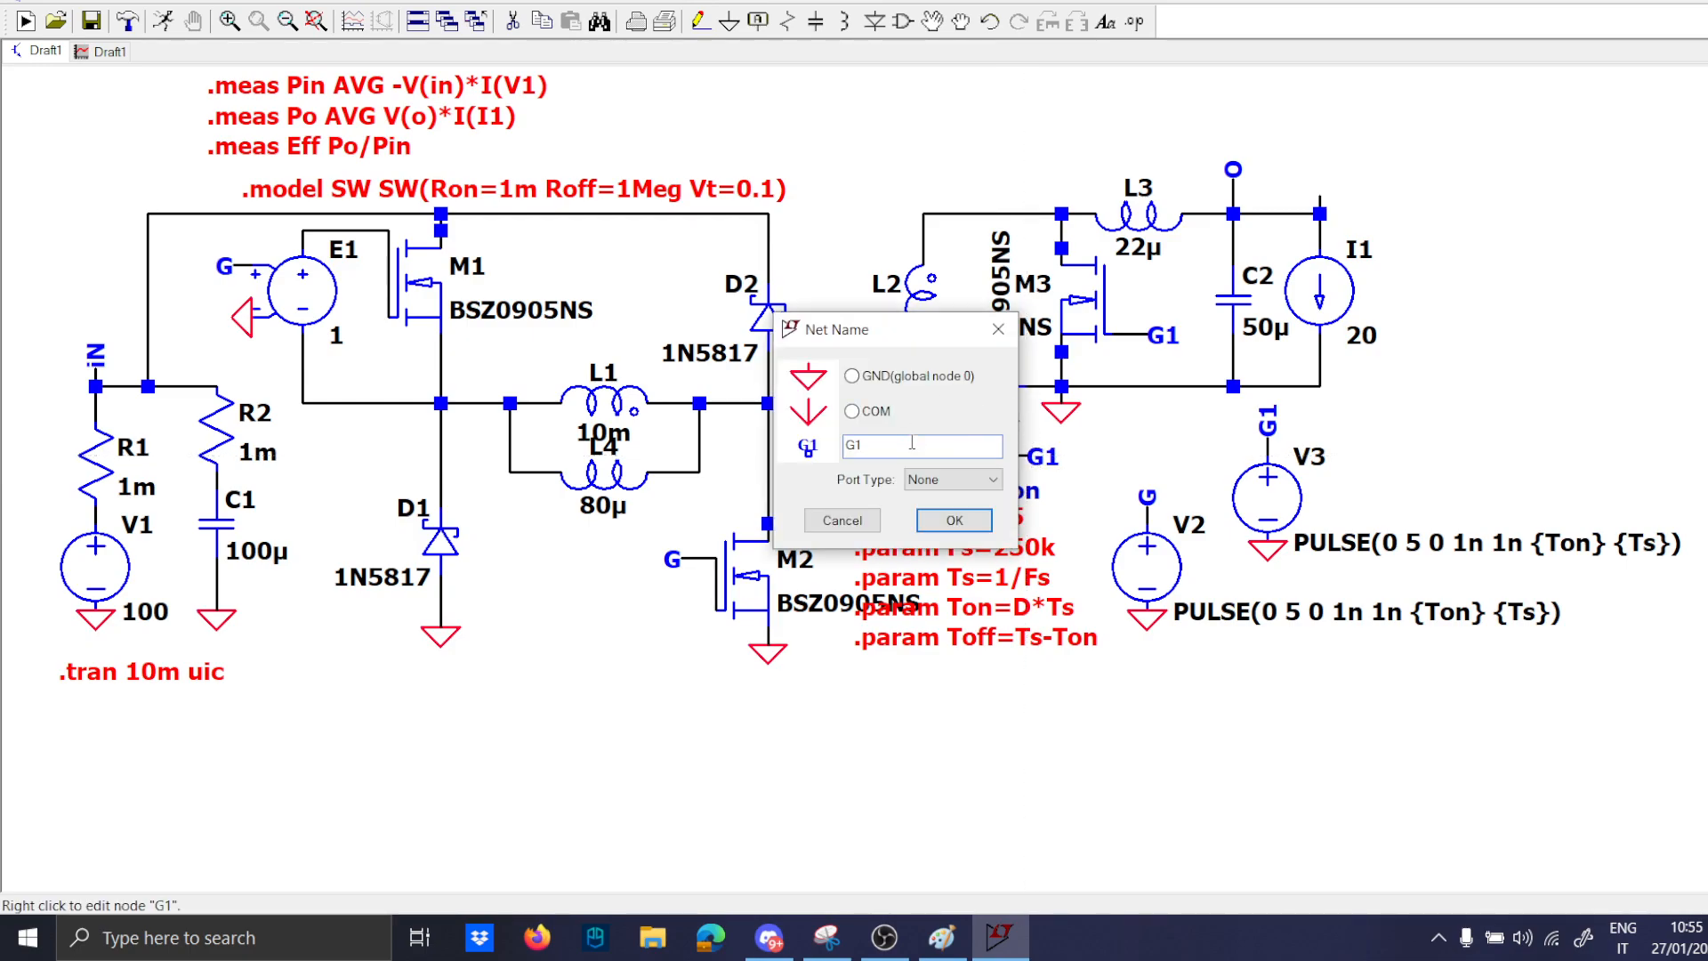
# Label V4's net and M4's gate as G2 and set V4 to PULSE(0 5 {Ton} 1n 1n {Toff-20n} {Ts}).
pyautogui.click(952, 519)
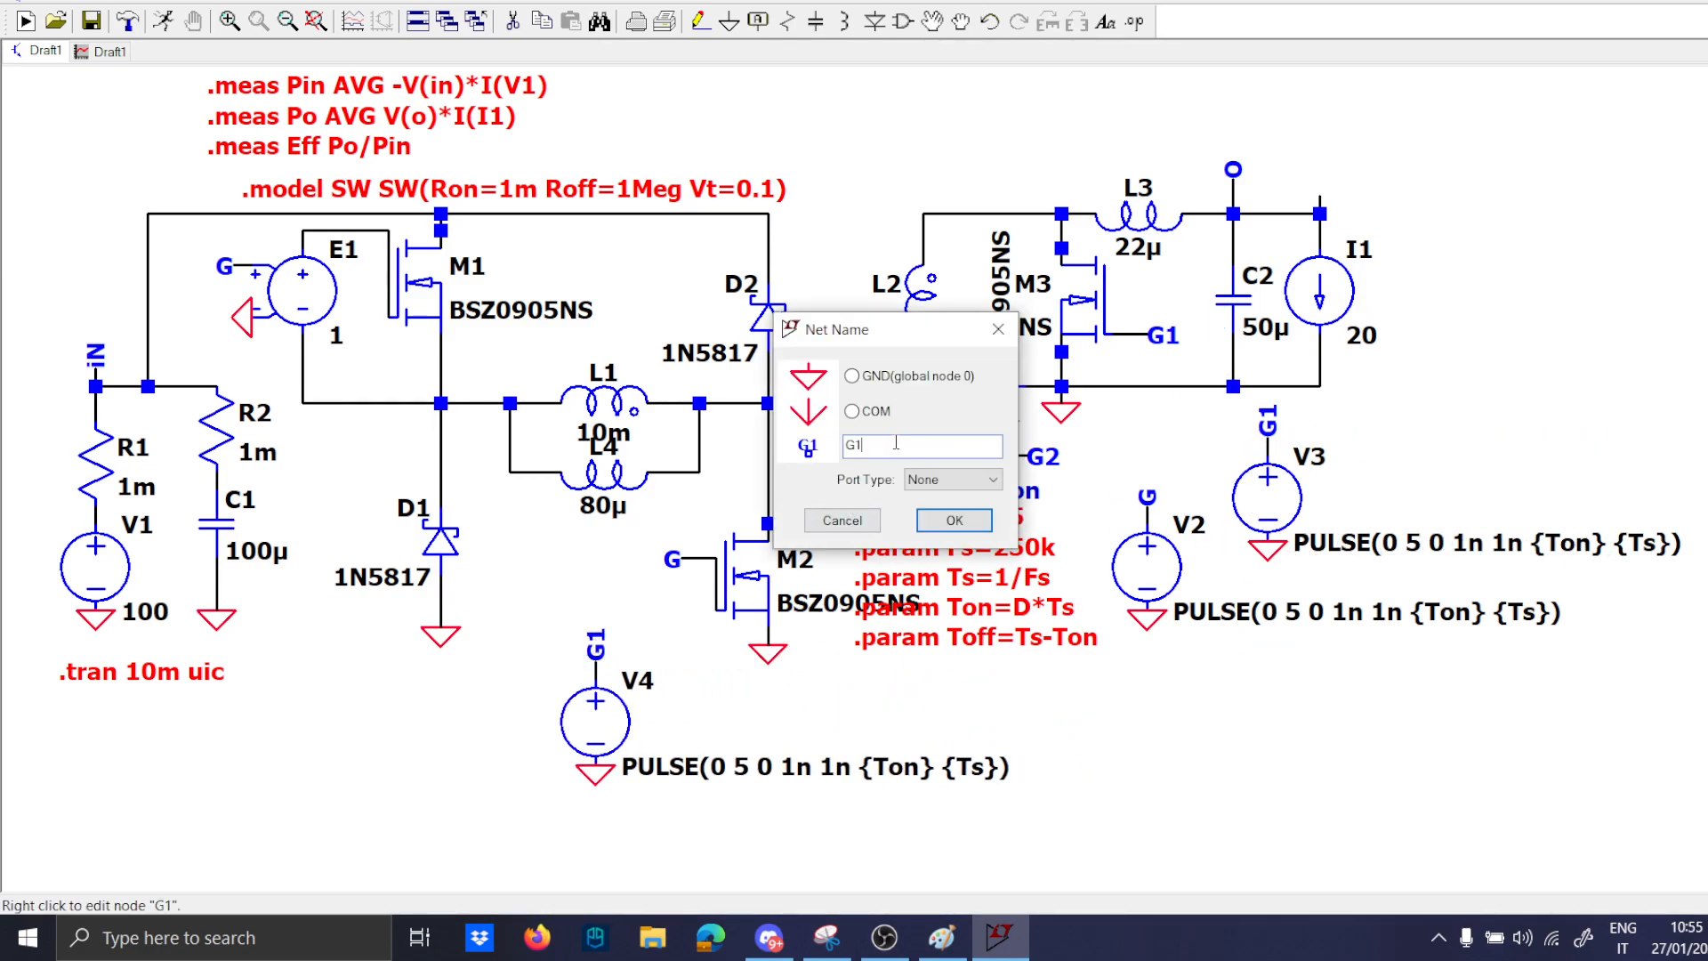
pyautogui.click(951, 520)
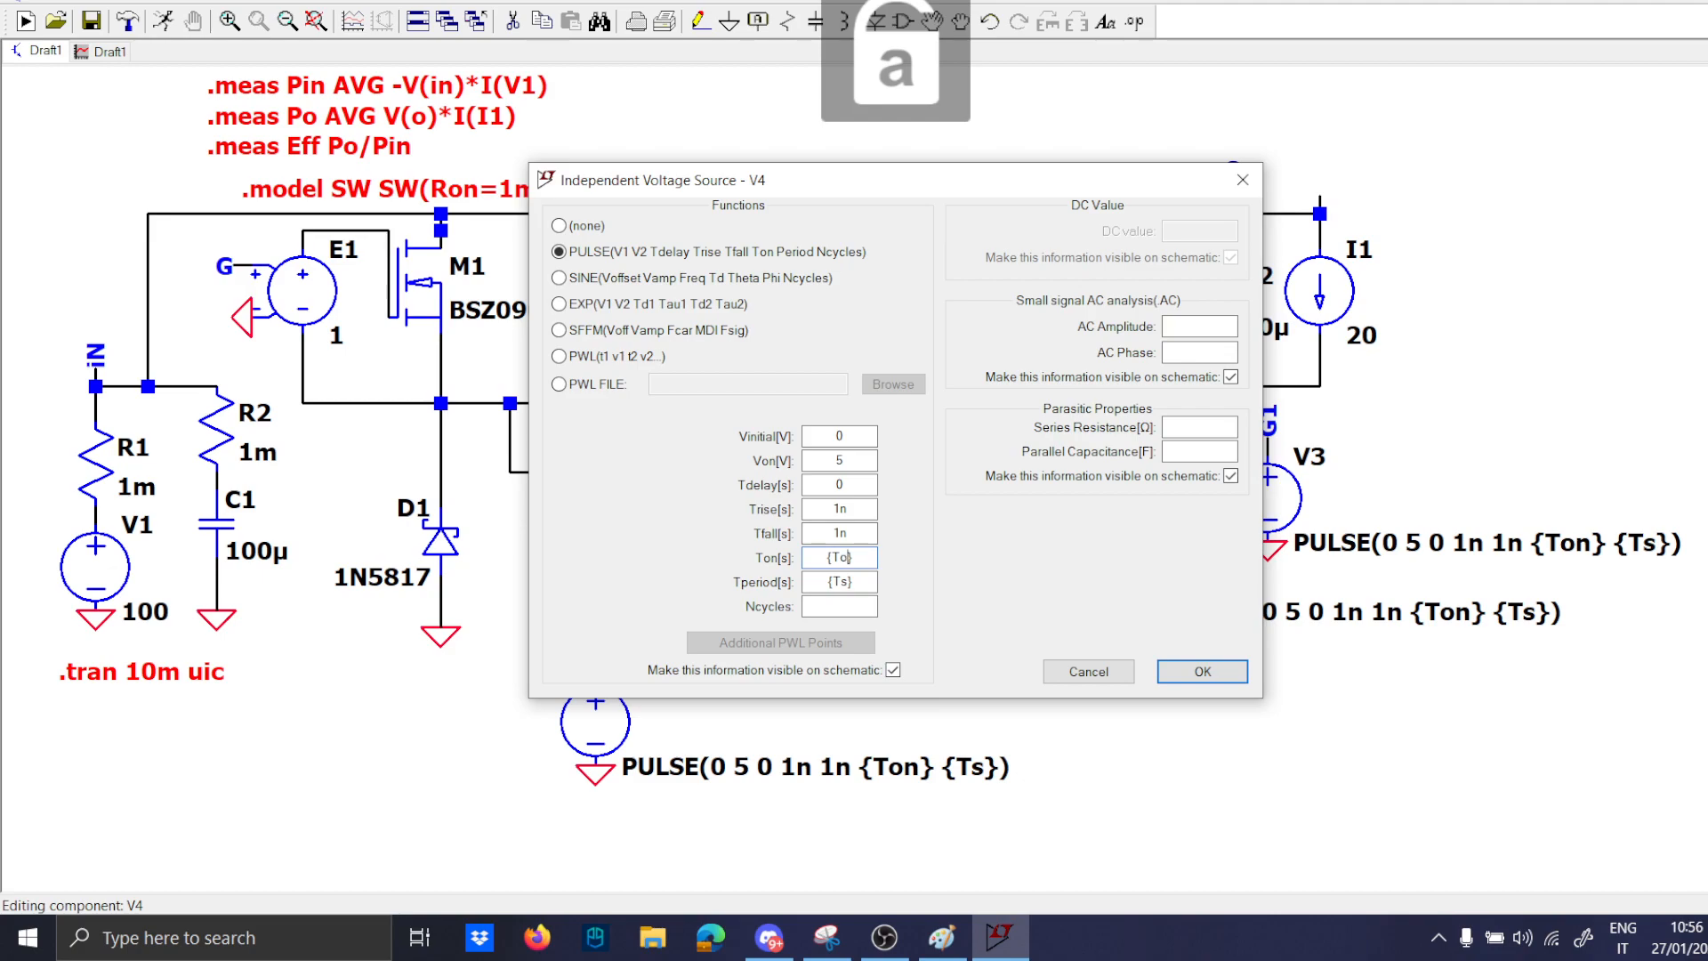
pyautogui.click(1201, 670)
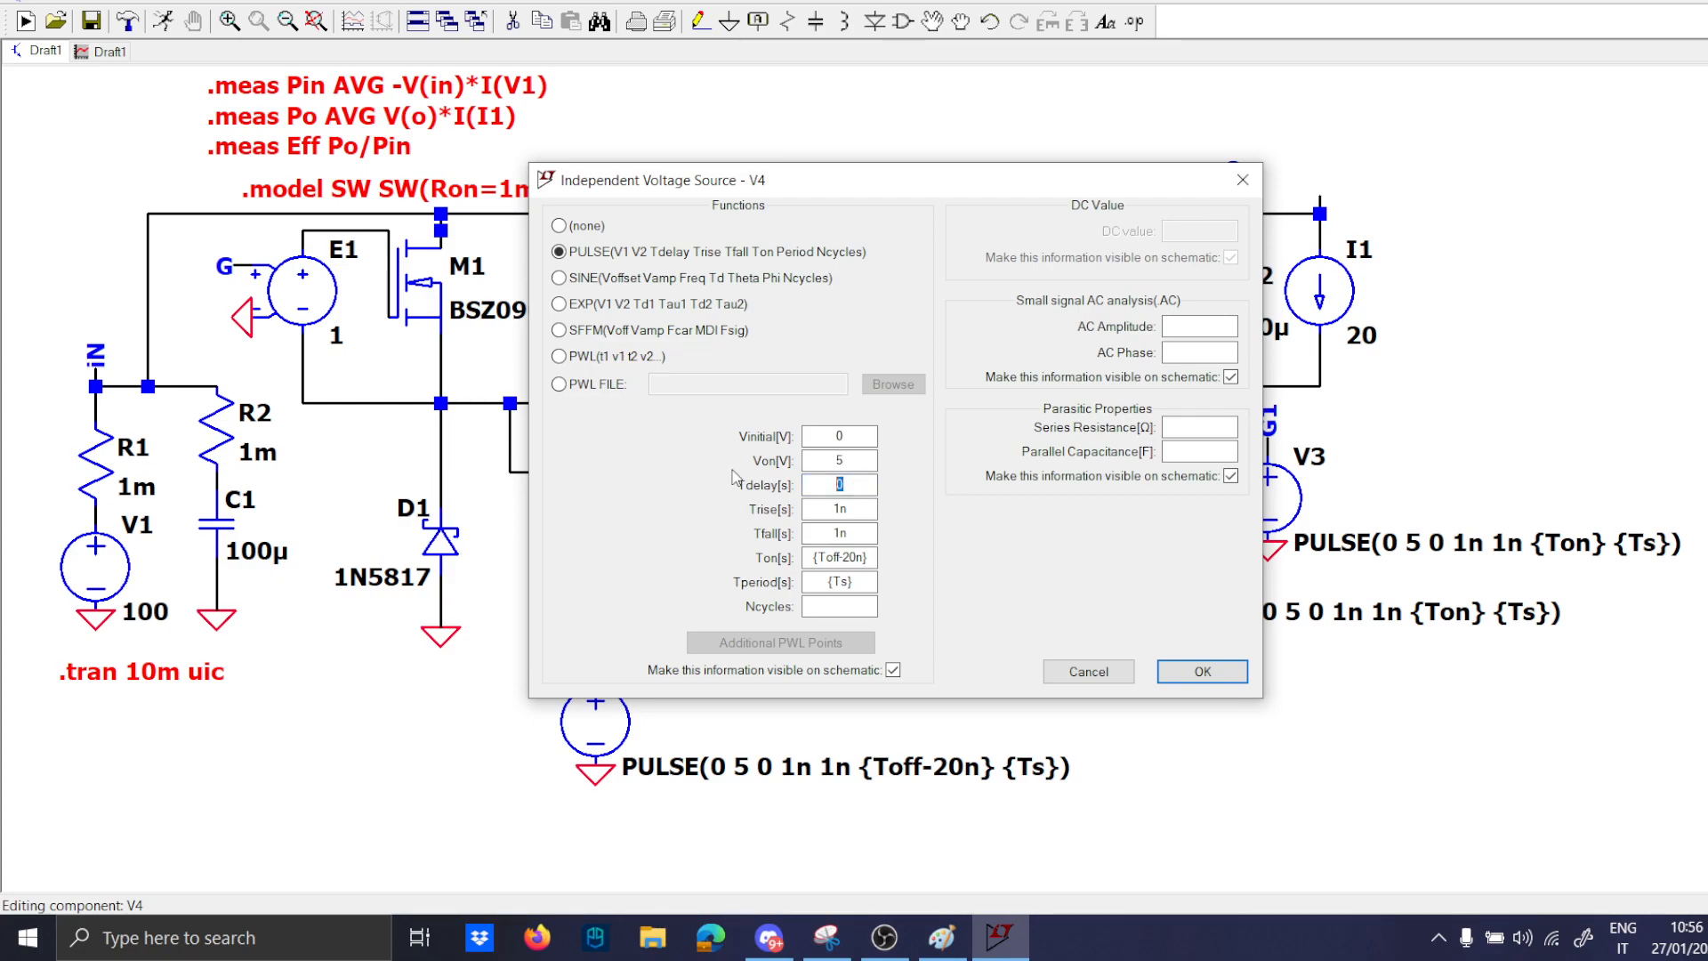
pyautogui.write('{T')
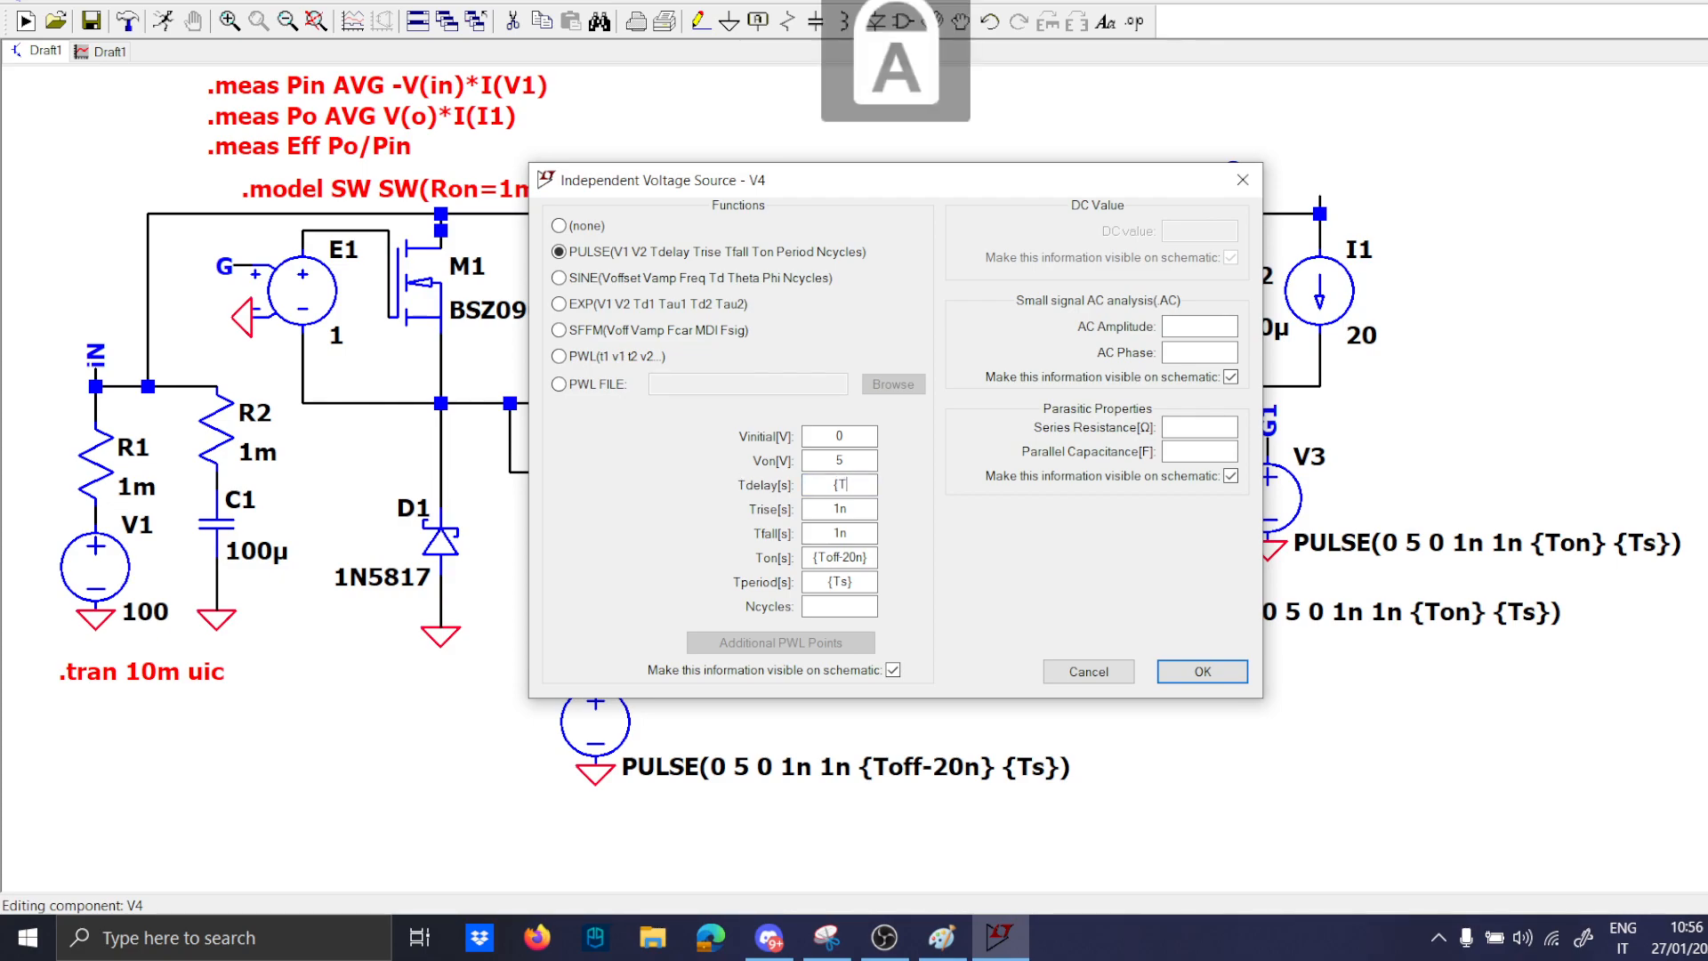
pyautogui.click(1199, 671)
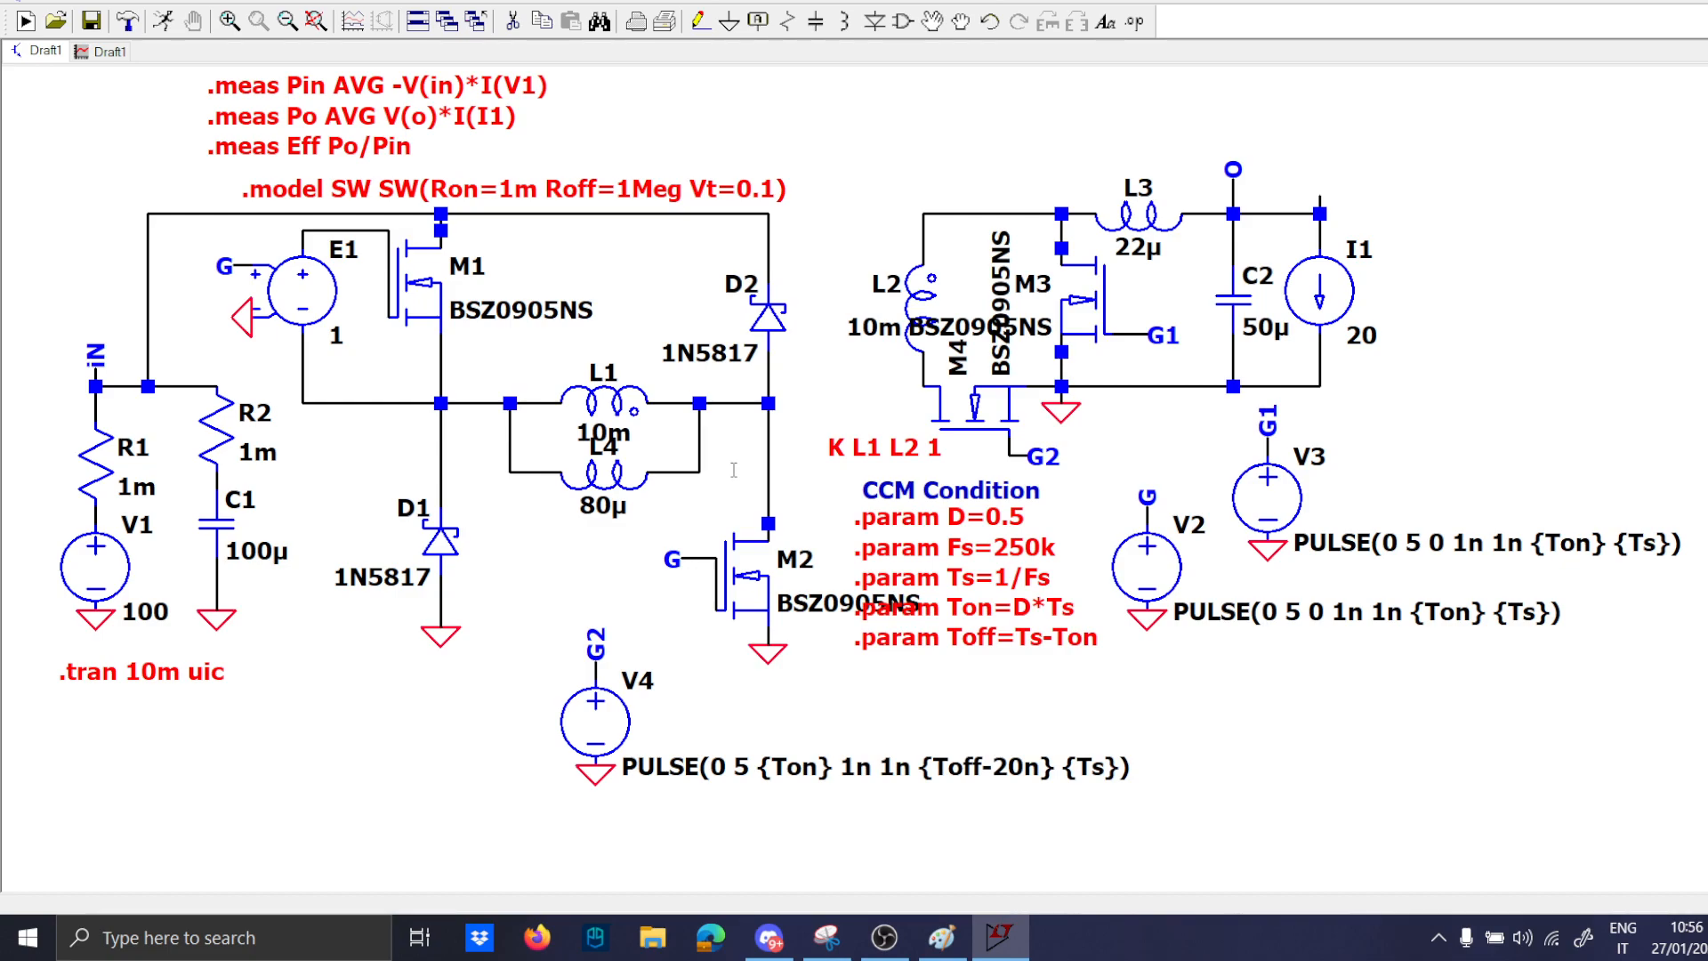
# Shorten V3's pulse on-time to {Ton-20n}.
pyautogui.doubleClick(1264, 502)
pyautogui.write('{Ton-20}')
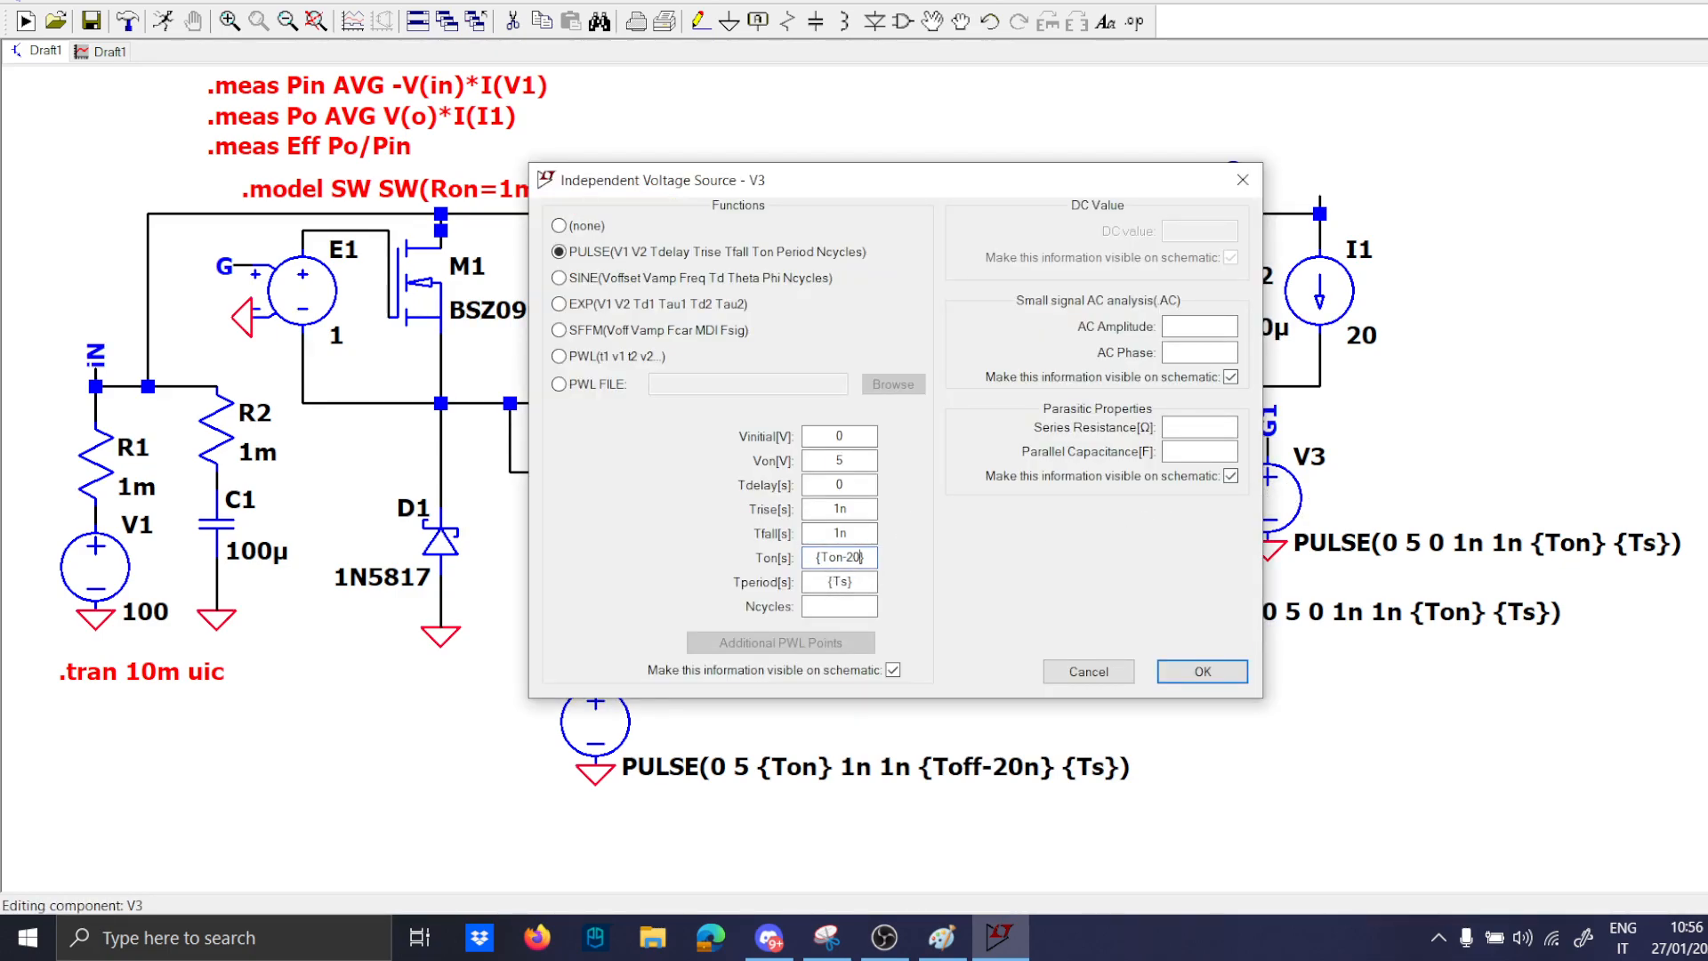
pyautogui.click(1199, 671)
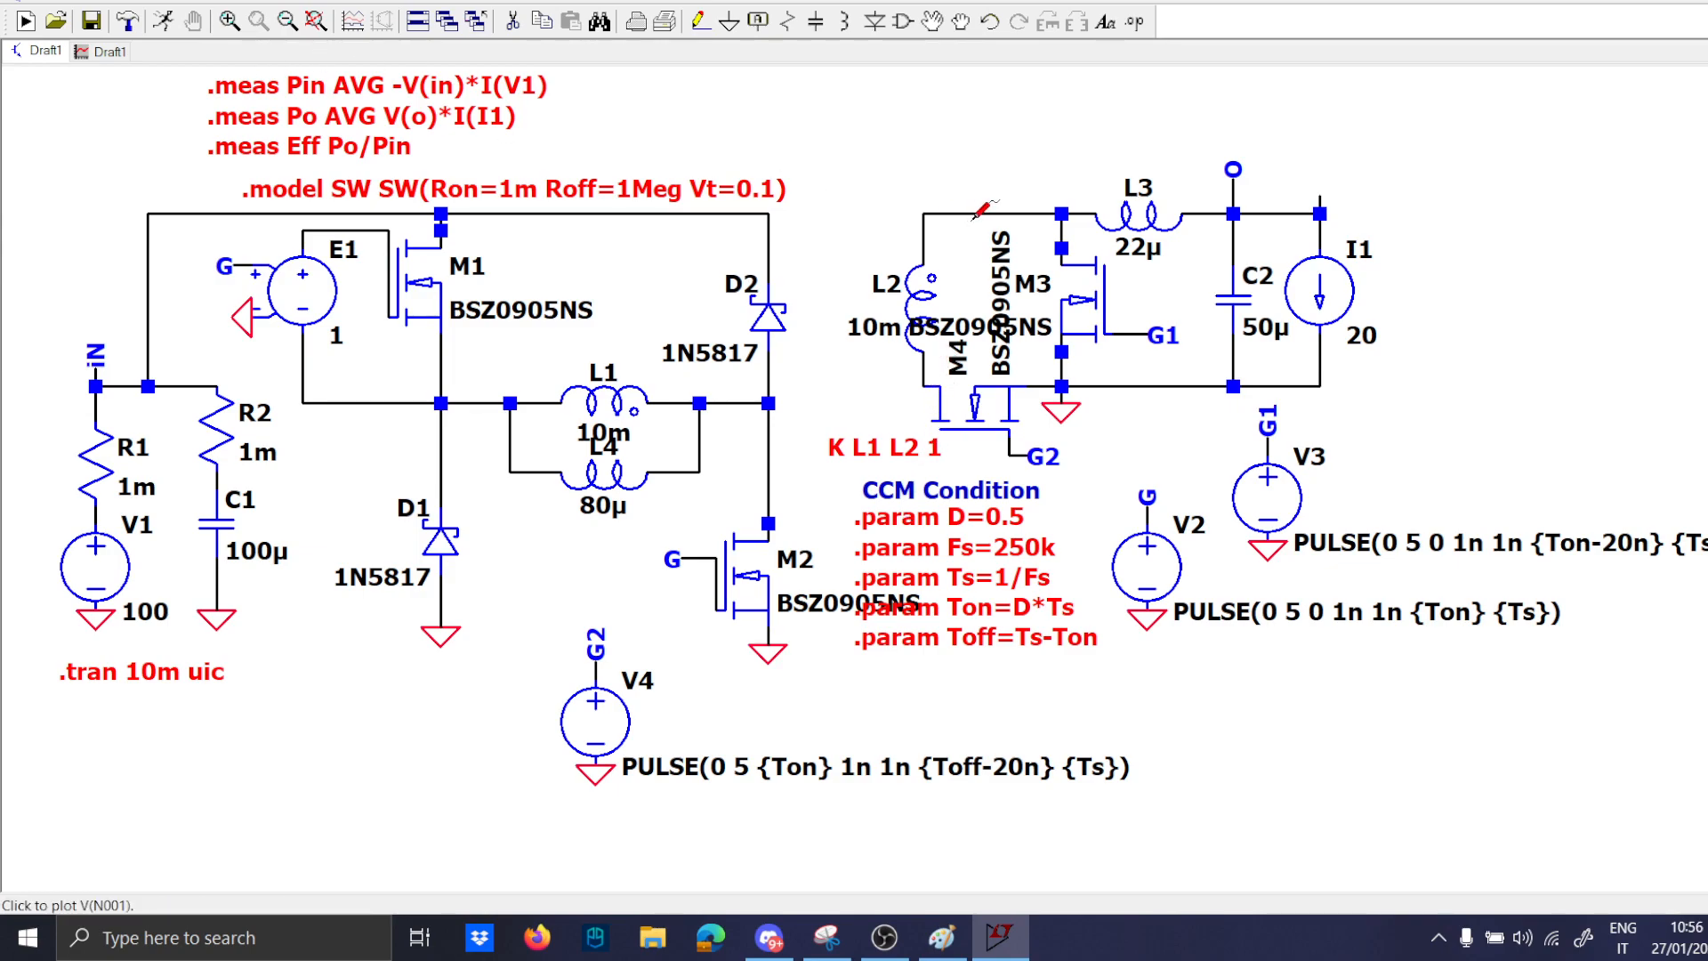
pyautogui.moveTo(1231, 304)
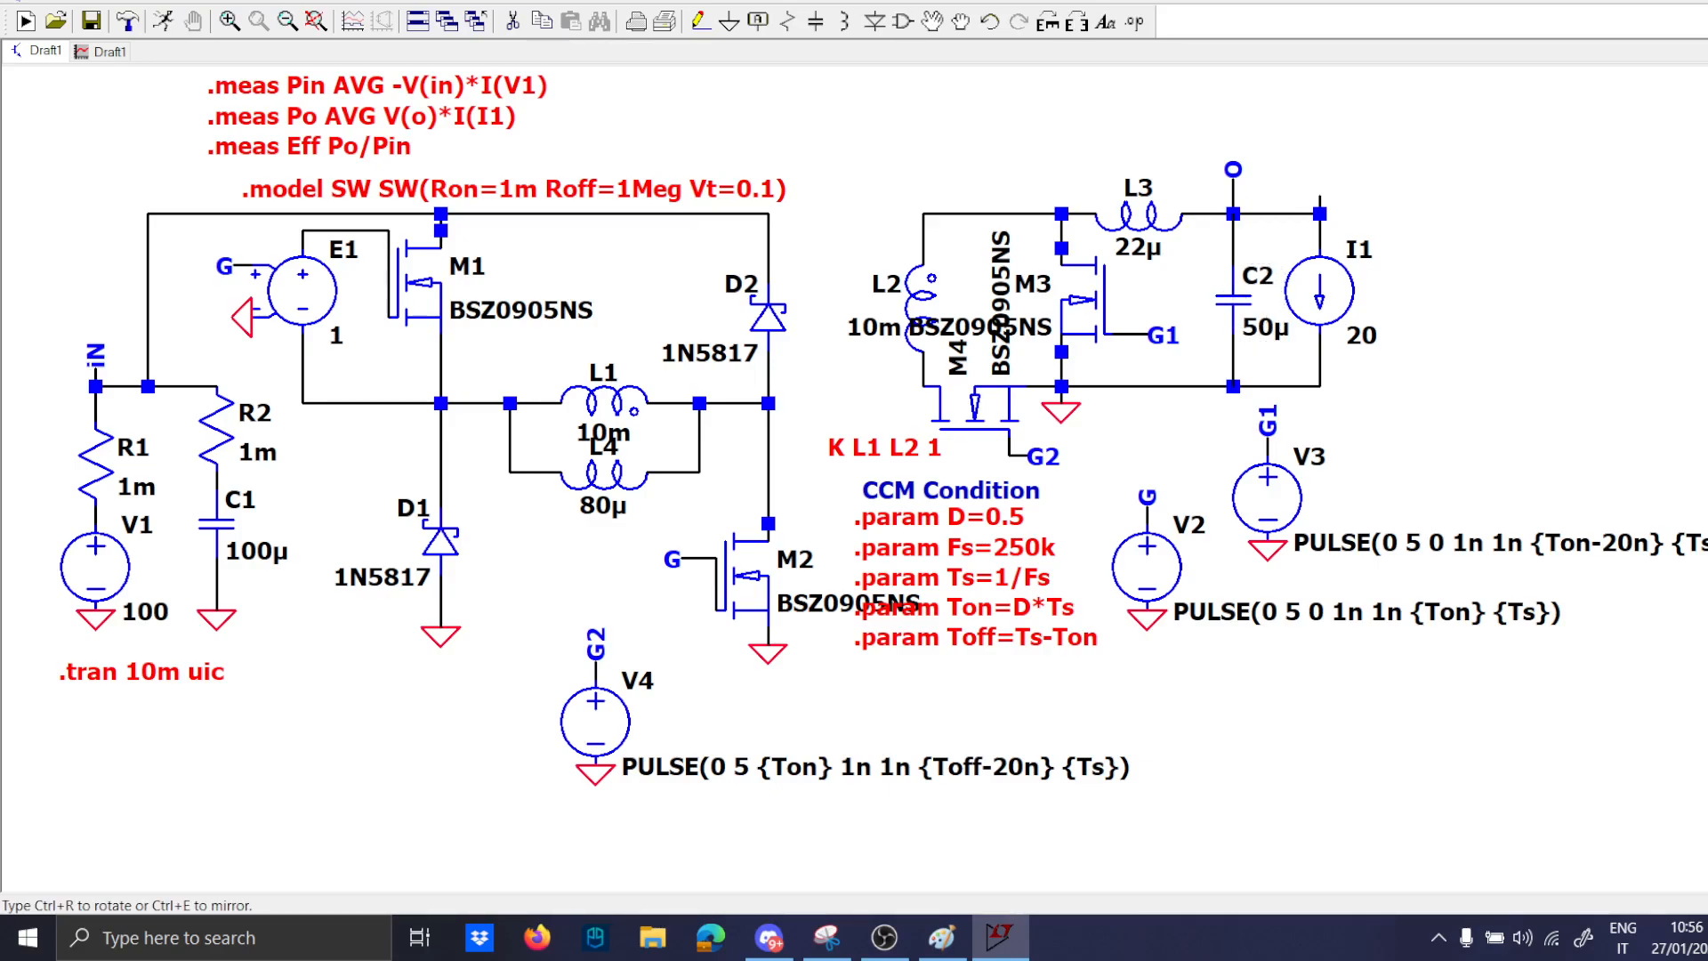
pyautogui.moveTo(1327, 249)
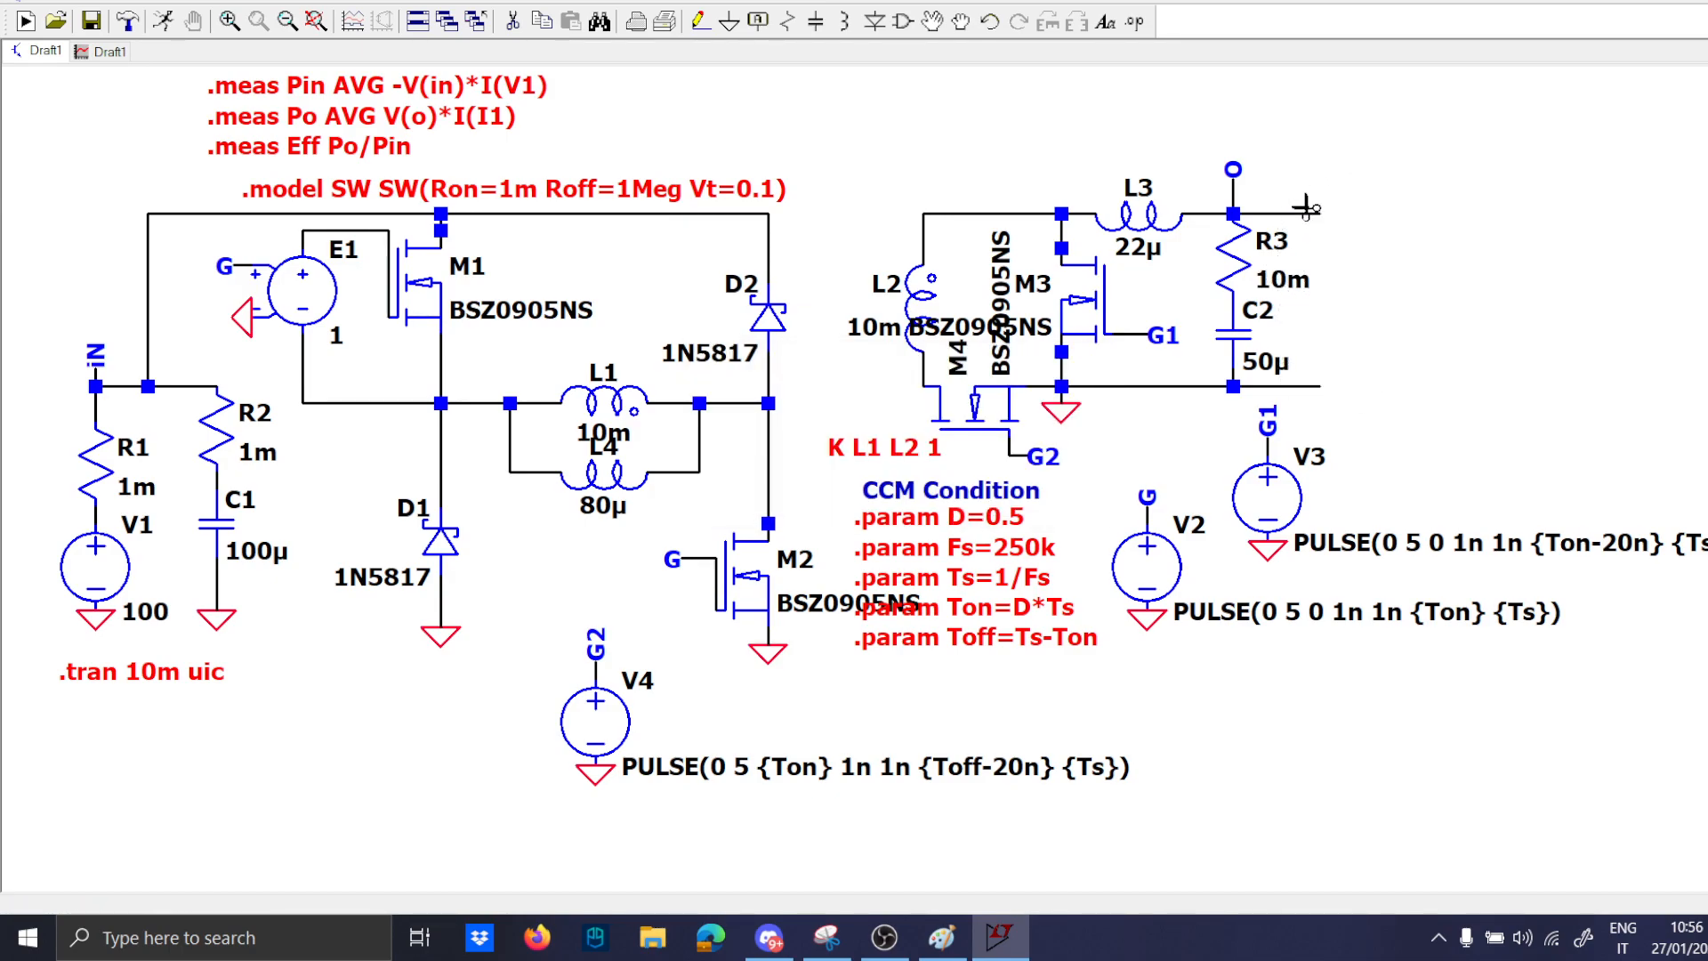
# Place load resistor R4 across the output in place of current source I1.
pyautogui.click(1334, 327)
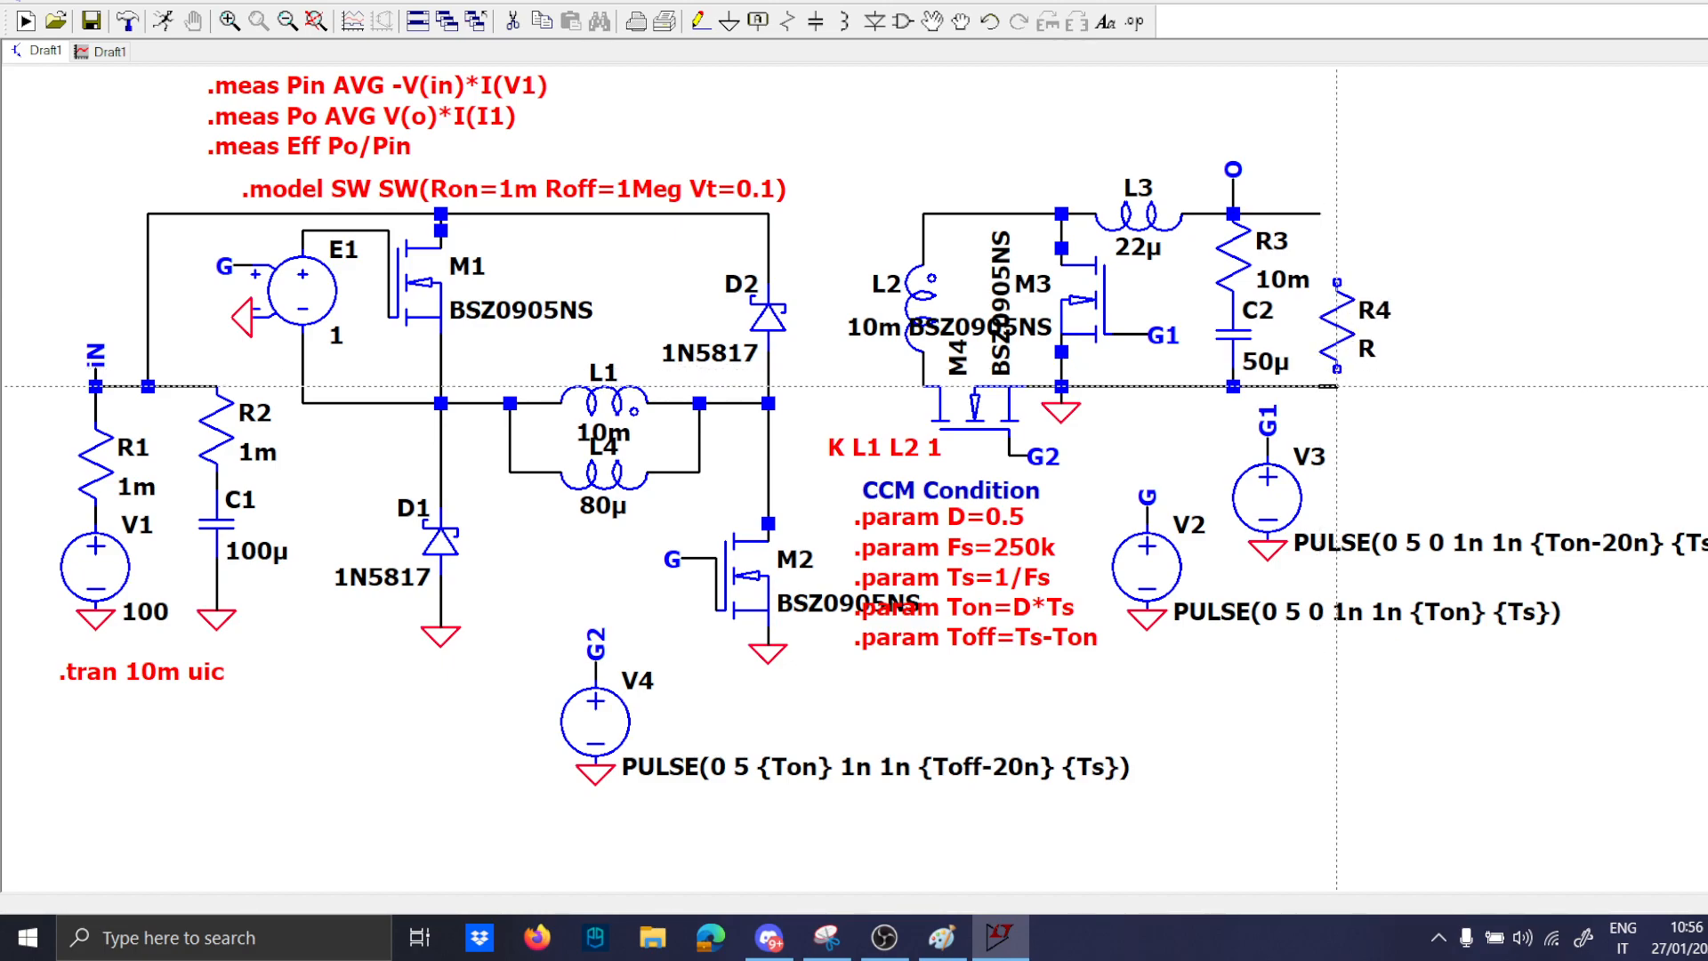
pyautogui.moveTo(1370, 344)
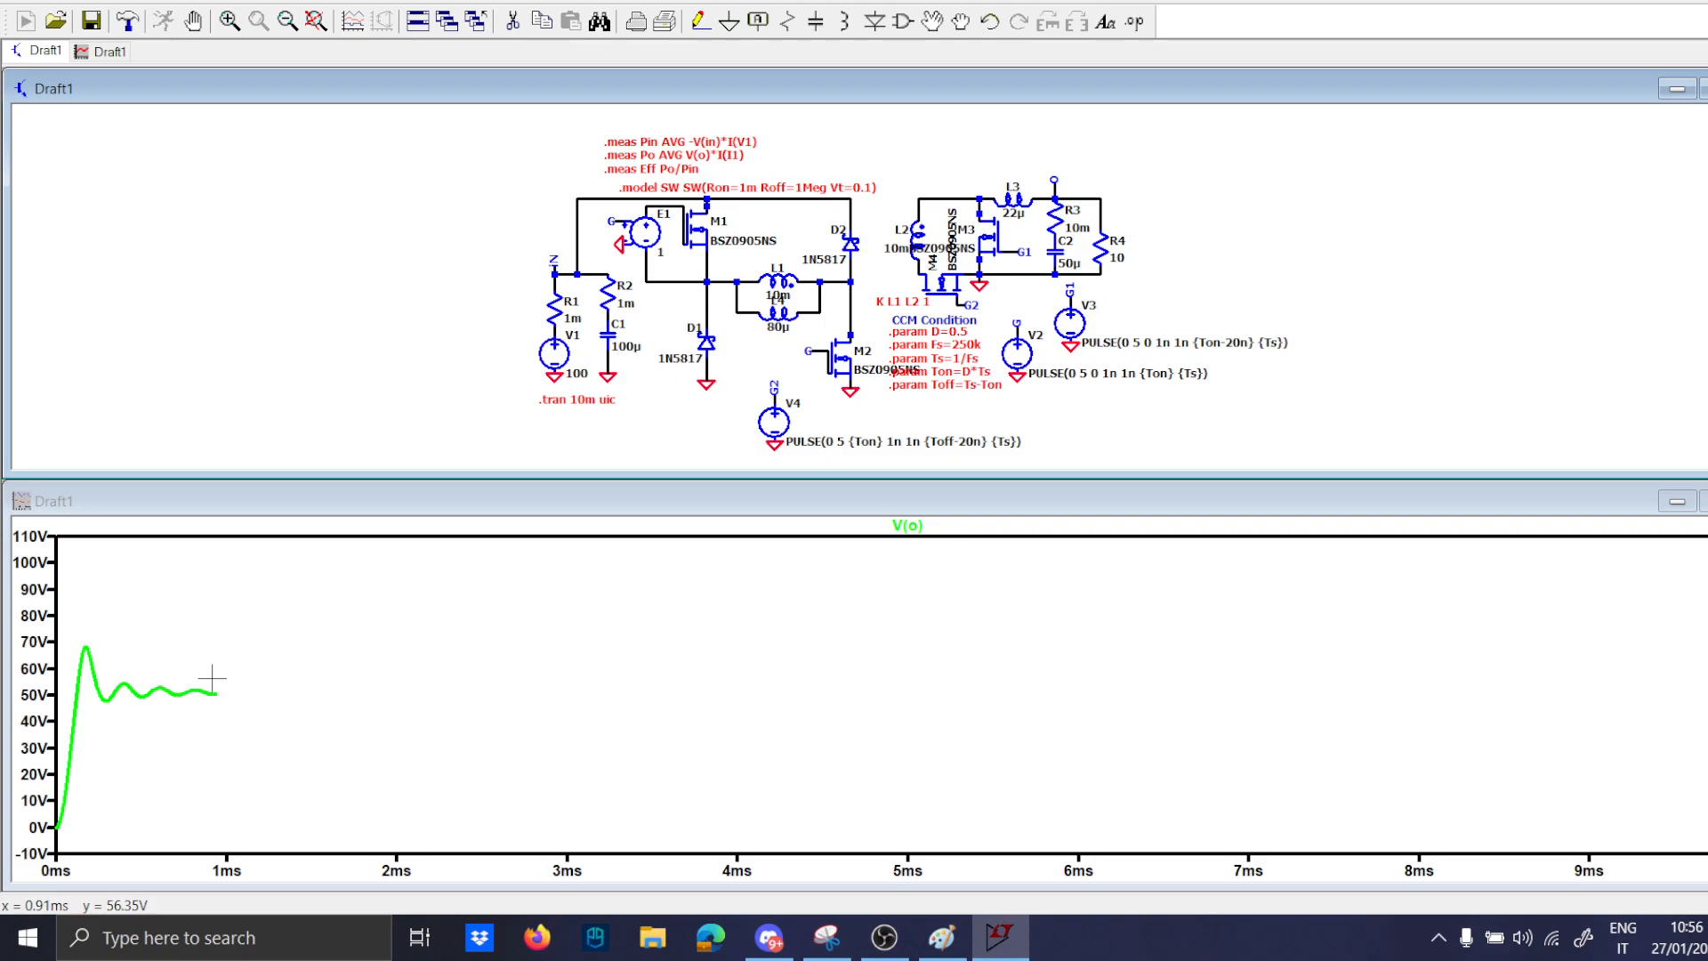
pyautogui.moveTo(217, 658)
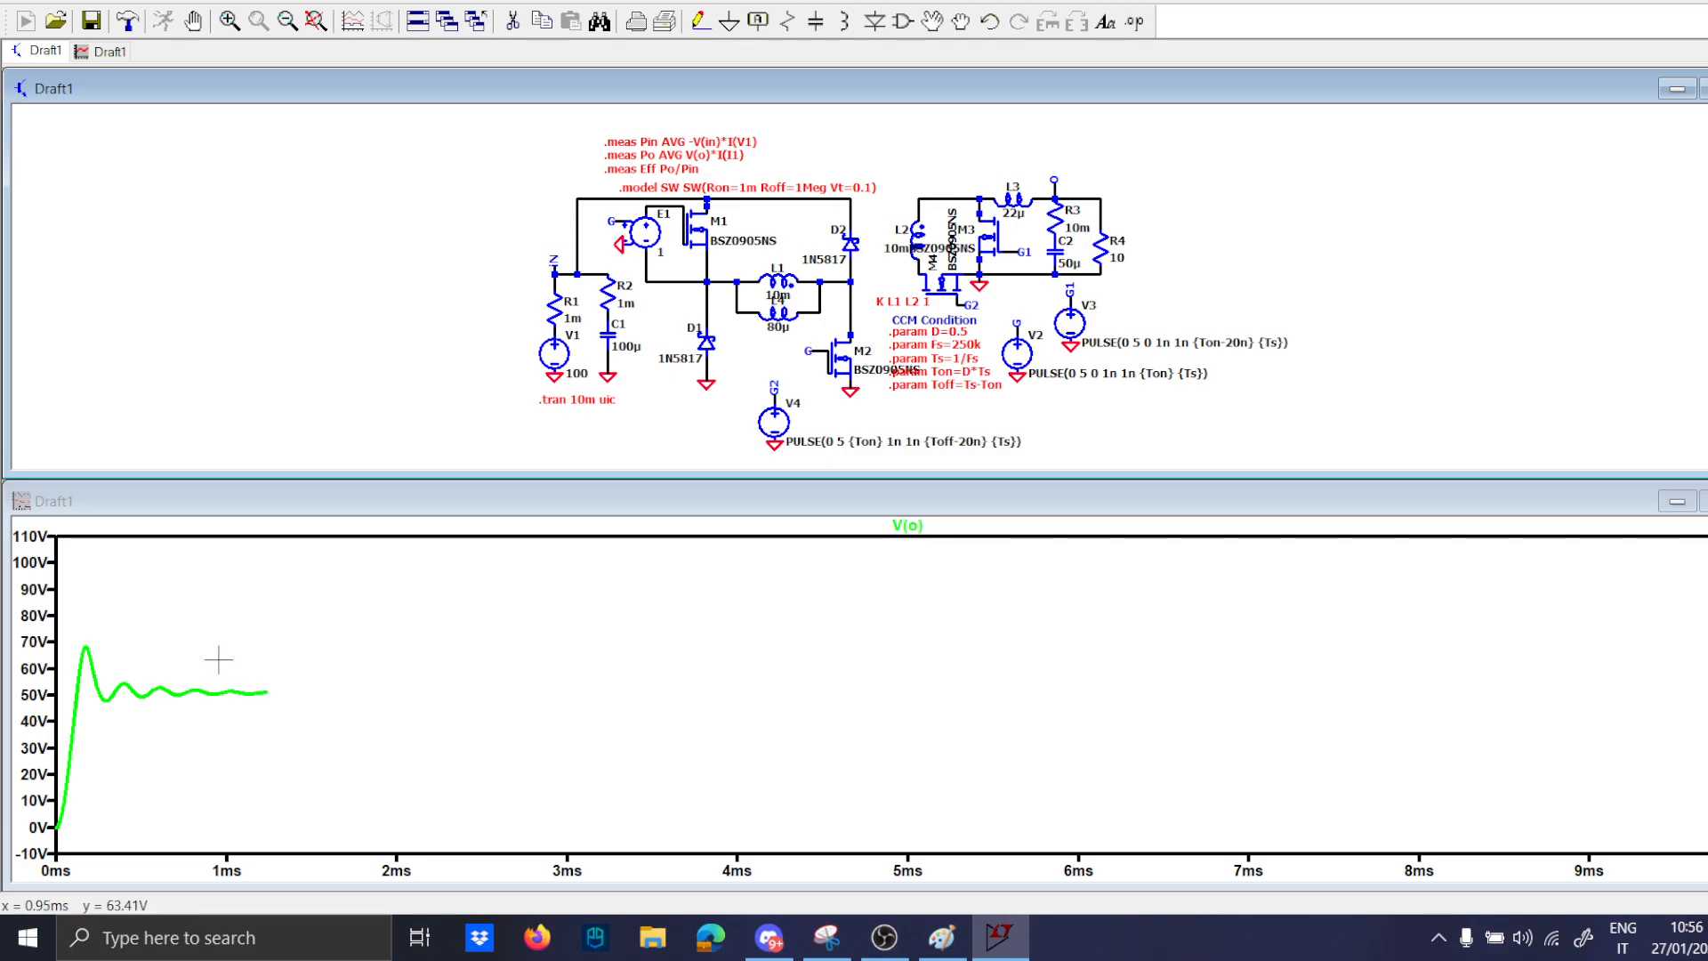
pyautogui.moveTo(720, 762)
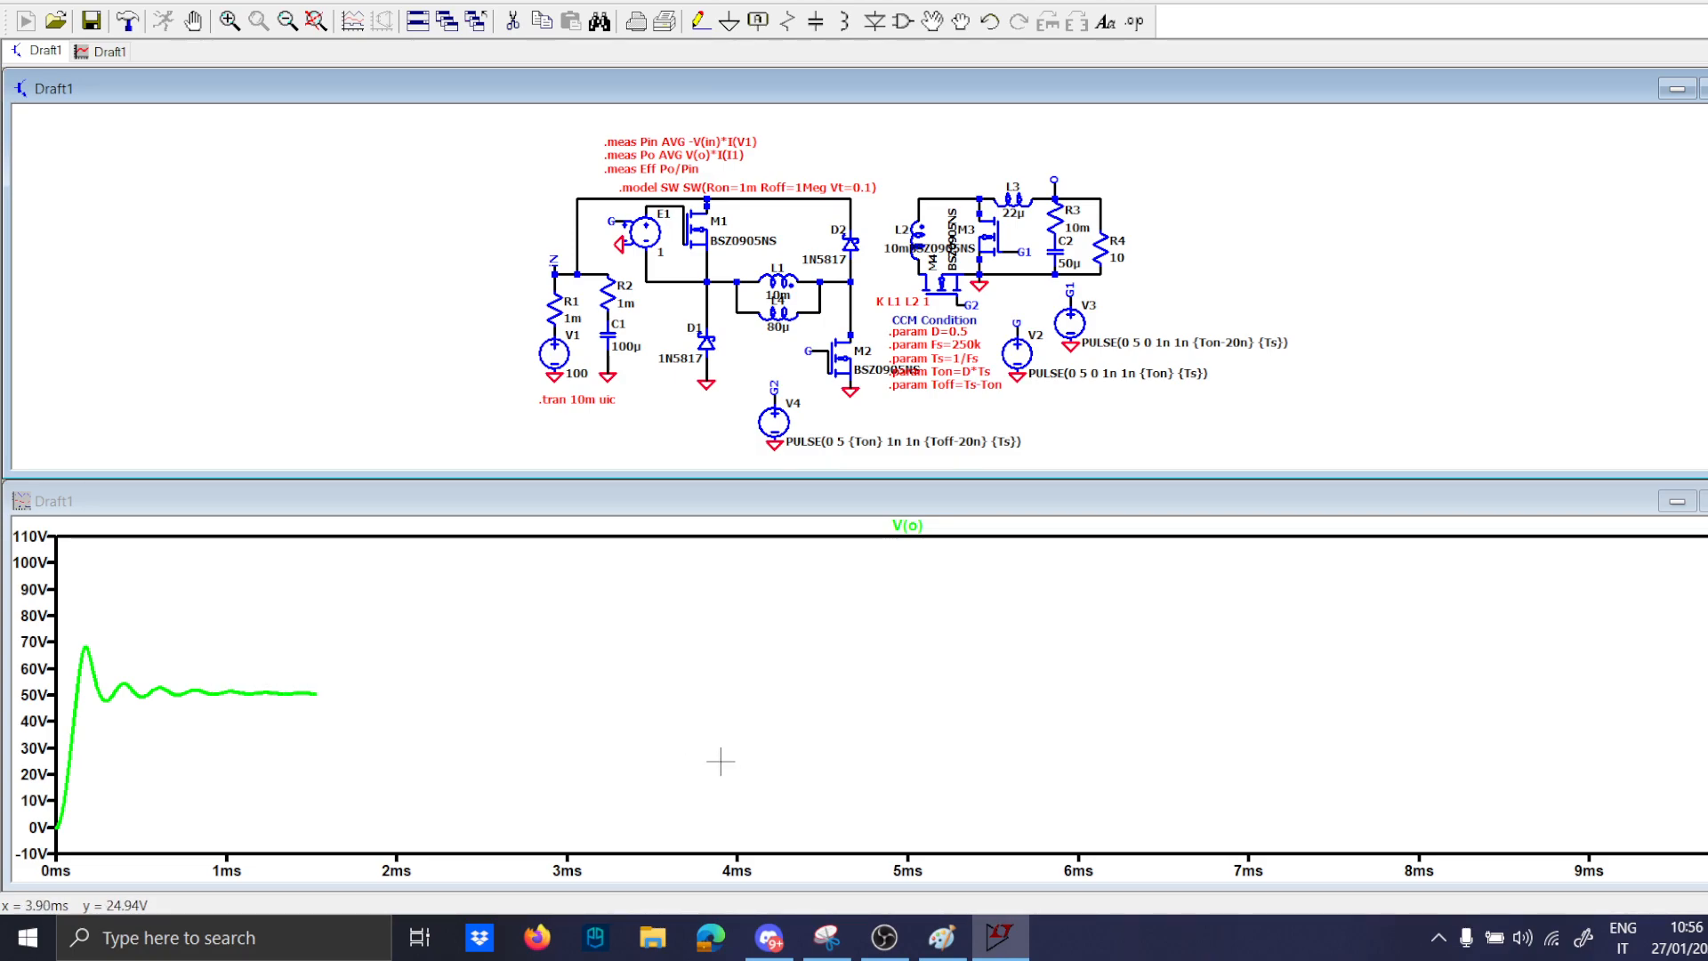
pyautogui.moveTo(420, 667)
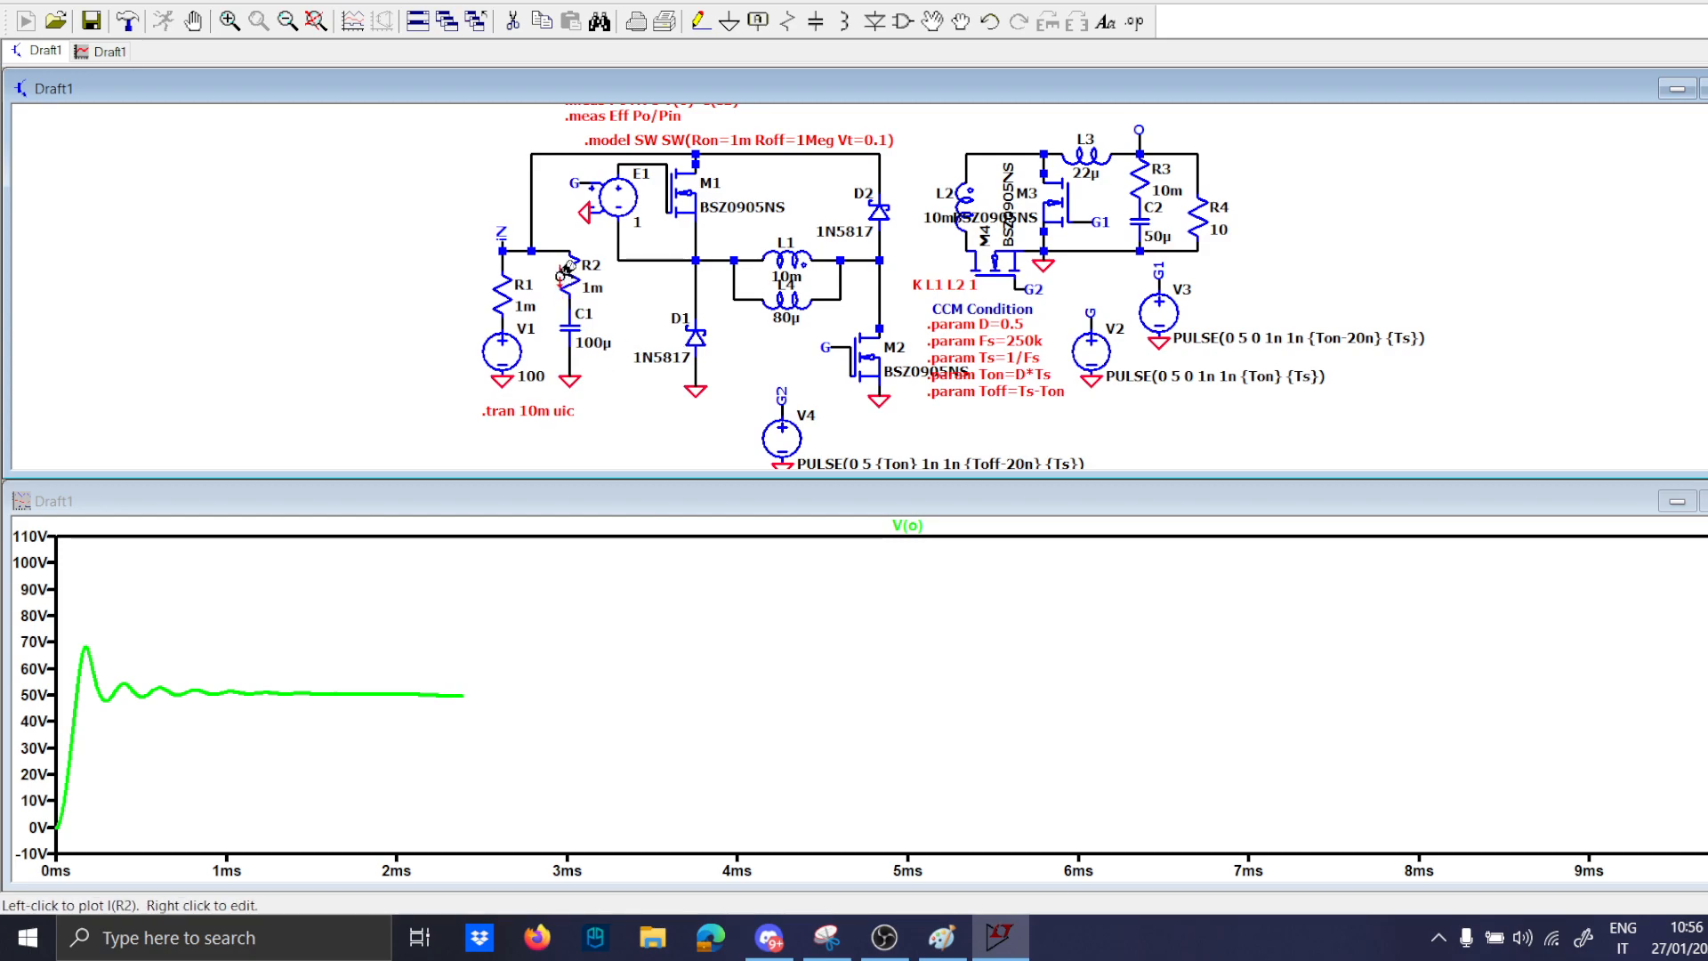
# Plot V(in) beside V(o) and change the input trace expression to V(in)*D.
pyautogui.click(535, 251)
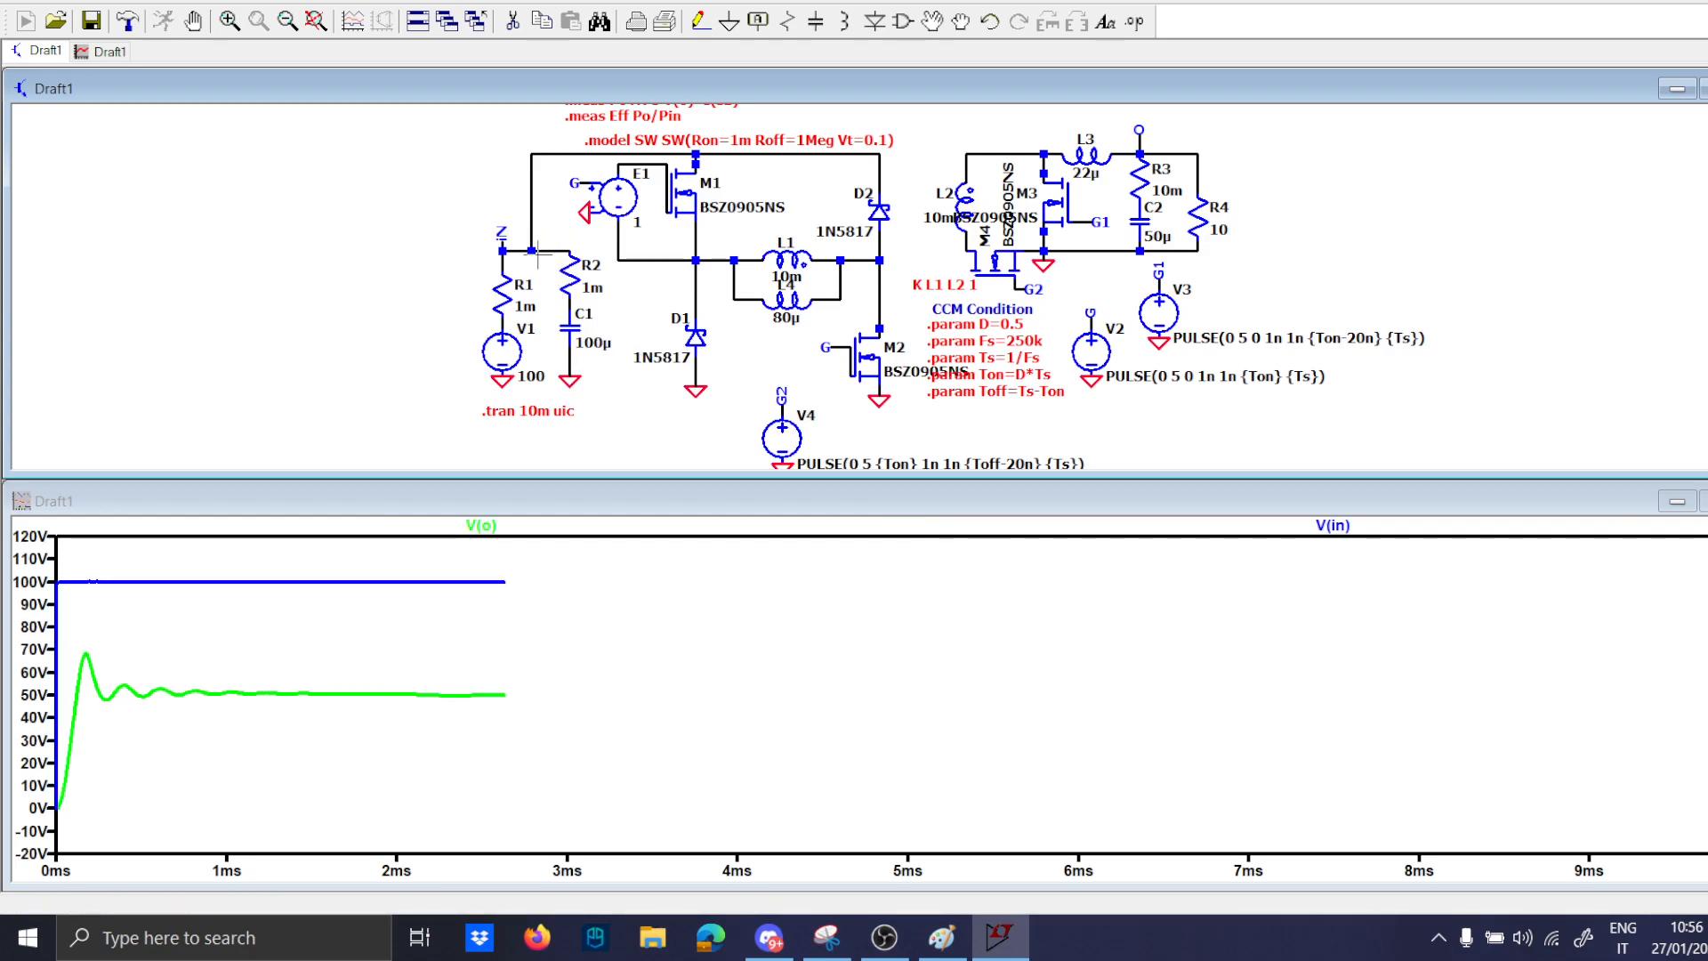
pyautogui.doubleClick(1330, 525)
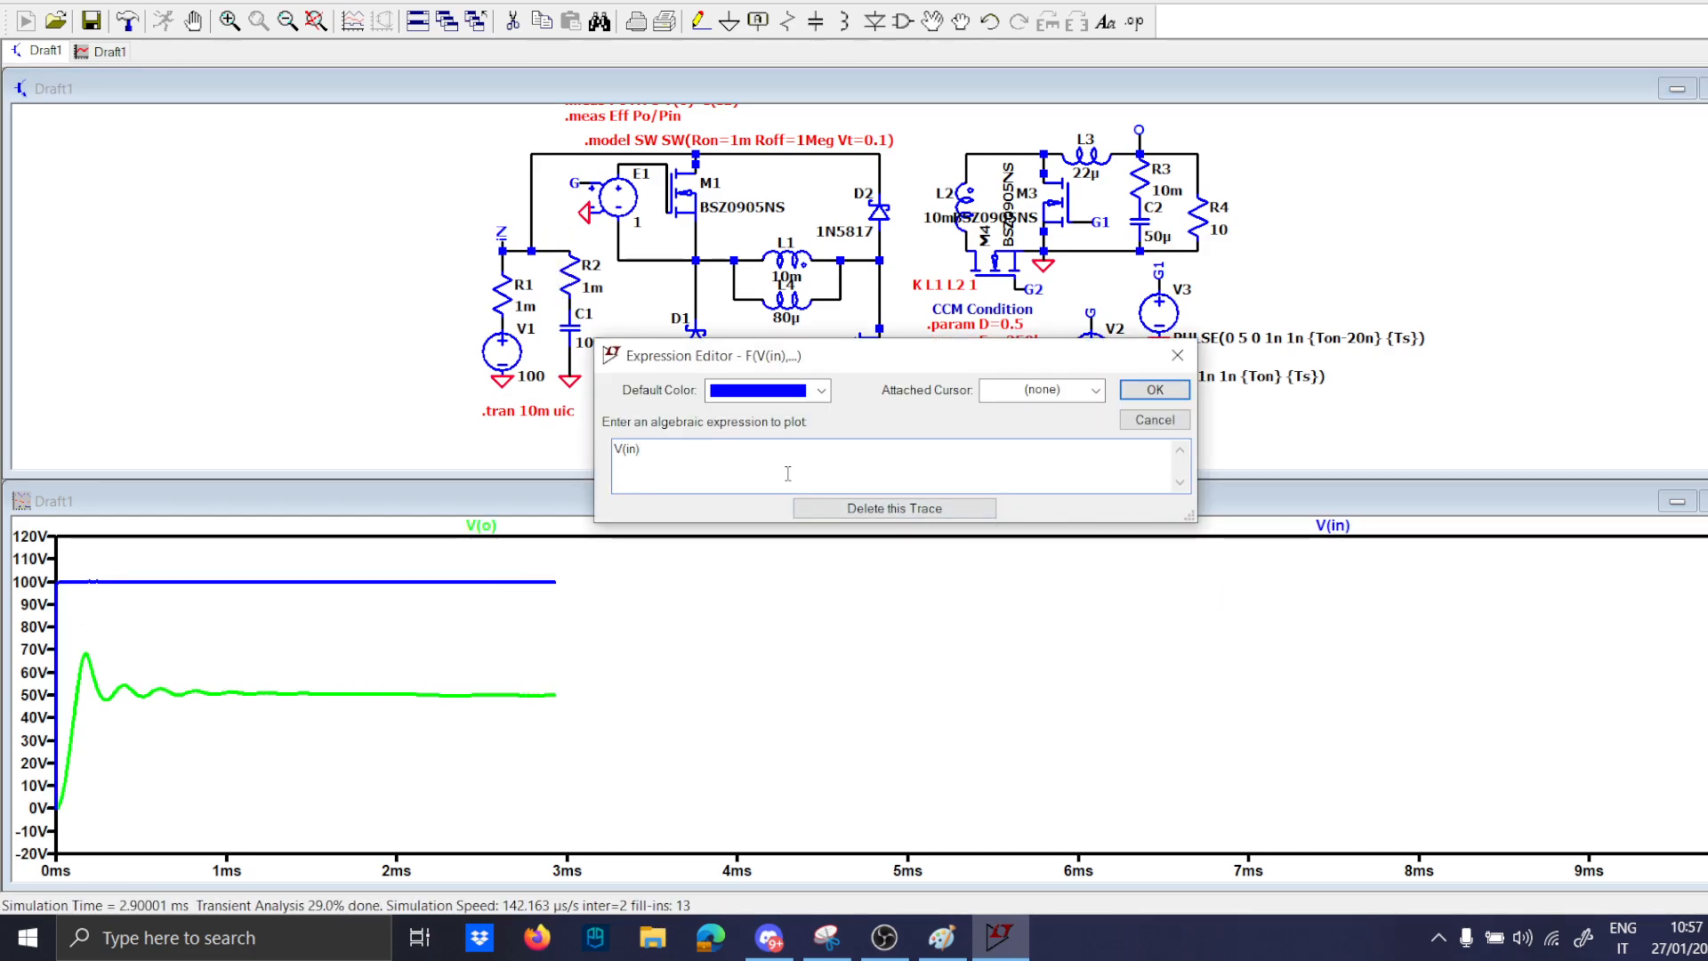
pyautogui.write('*')
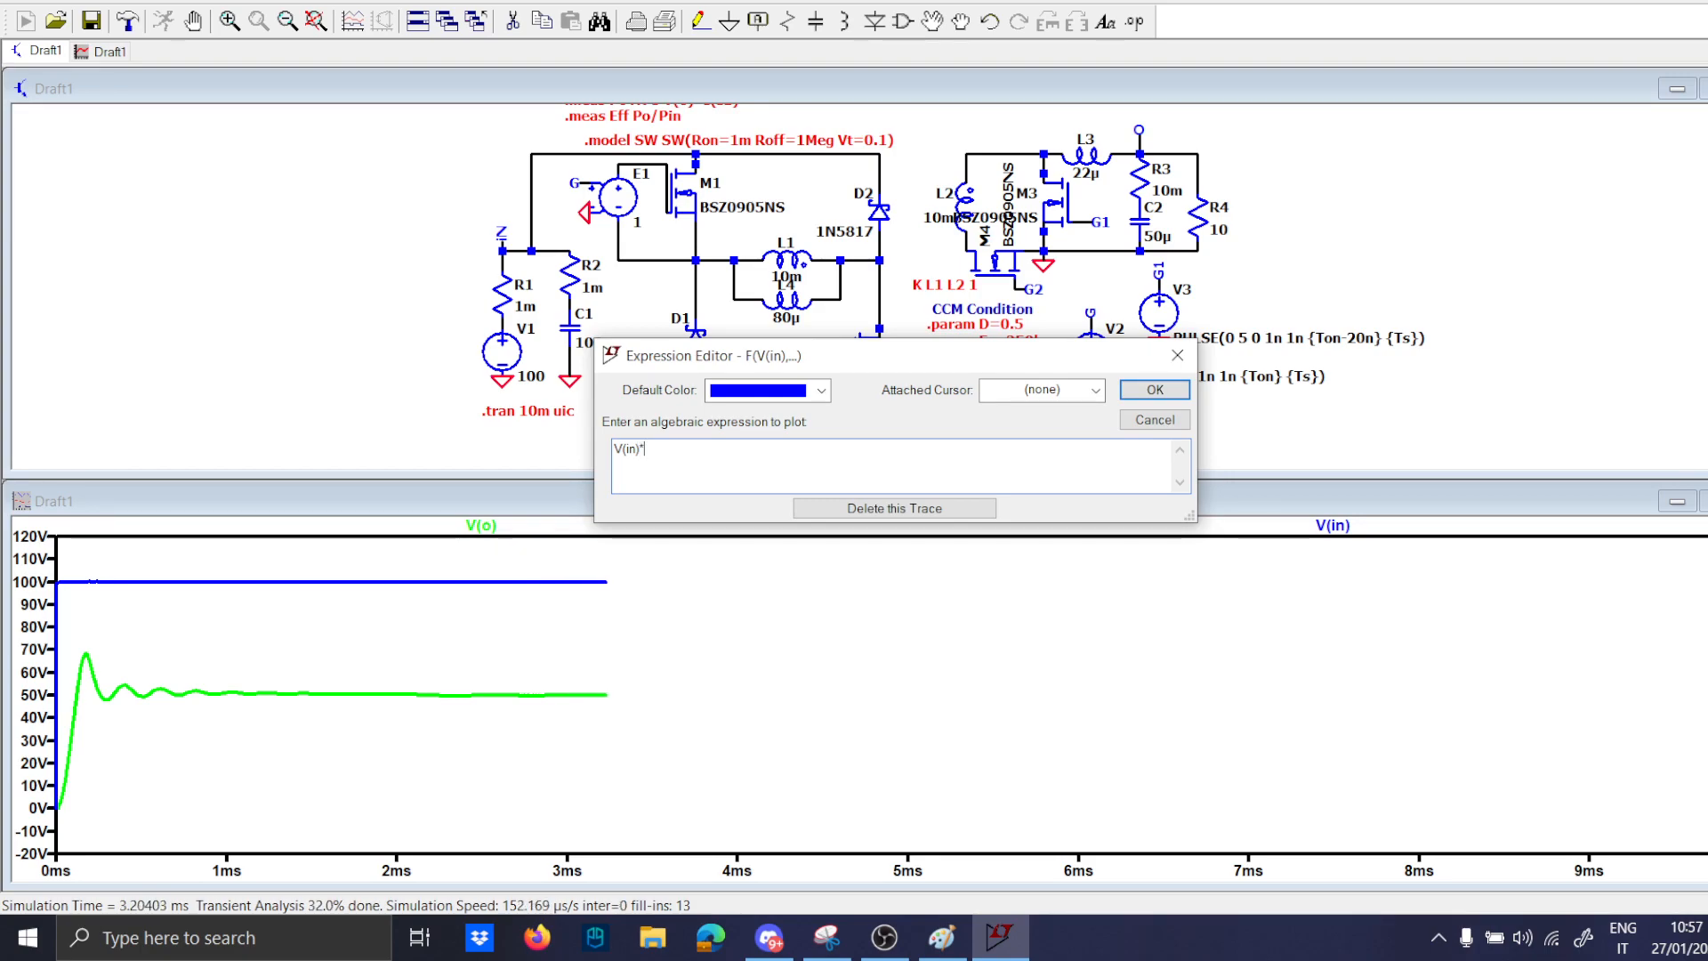
pyautogui.write('D')
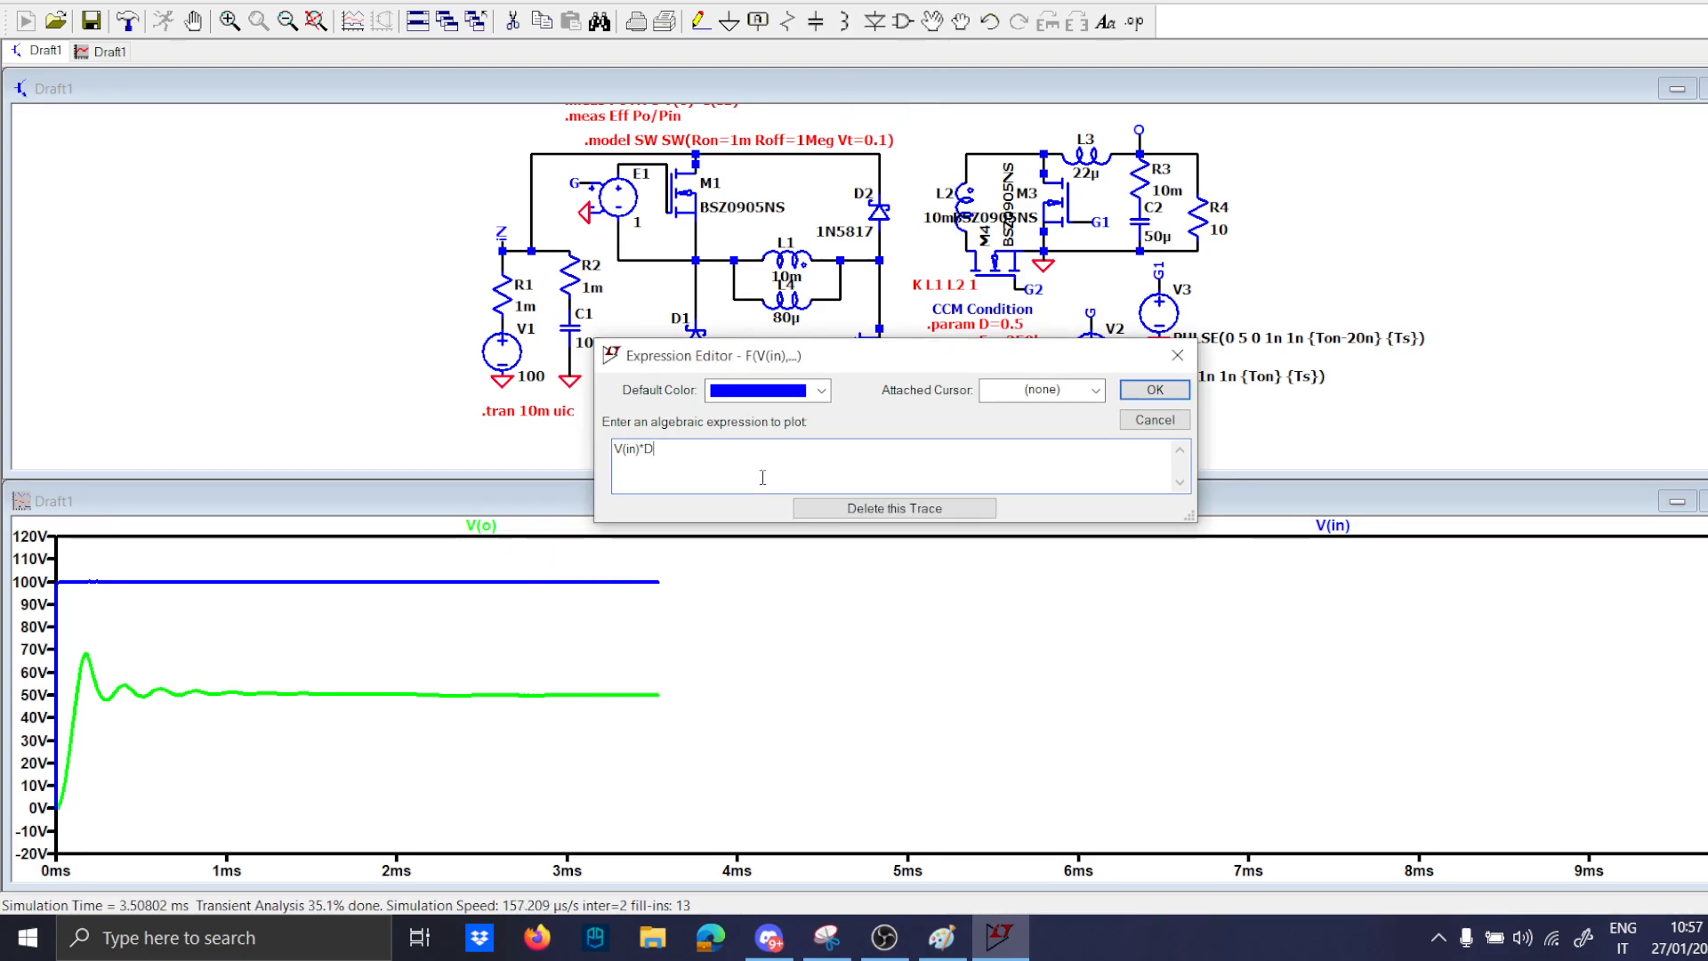
pyautogui.click(1152, 390)
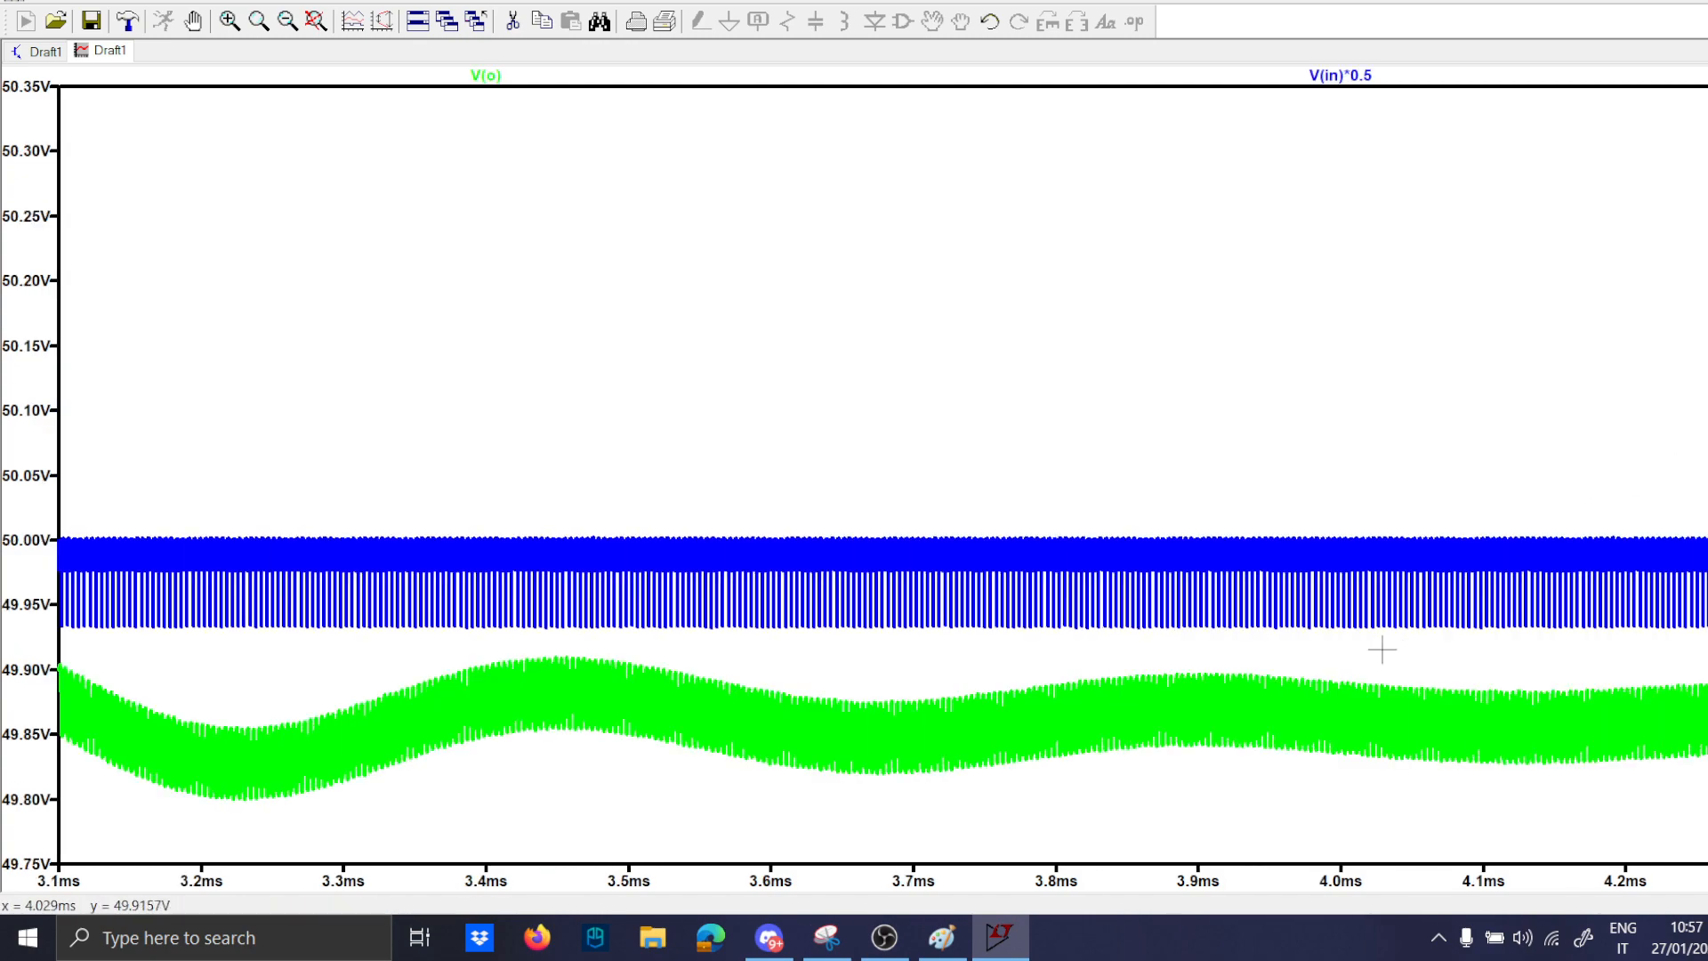
# Fit the full waveforms, then zoom in on V(o)'s startup overshoot near 68 V and its settling.
pyautogui.rightClick(1105, 544)
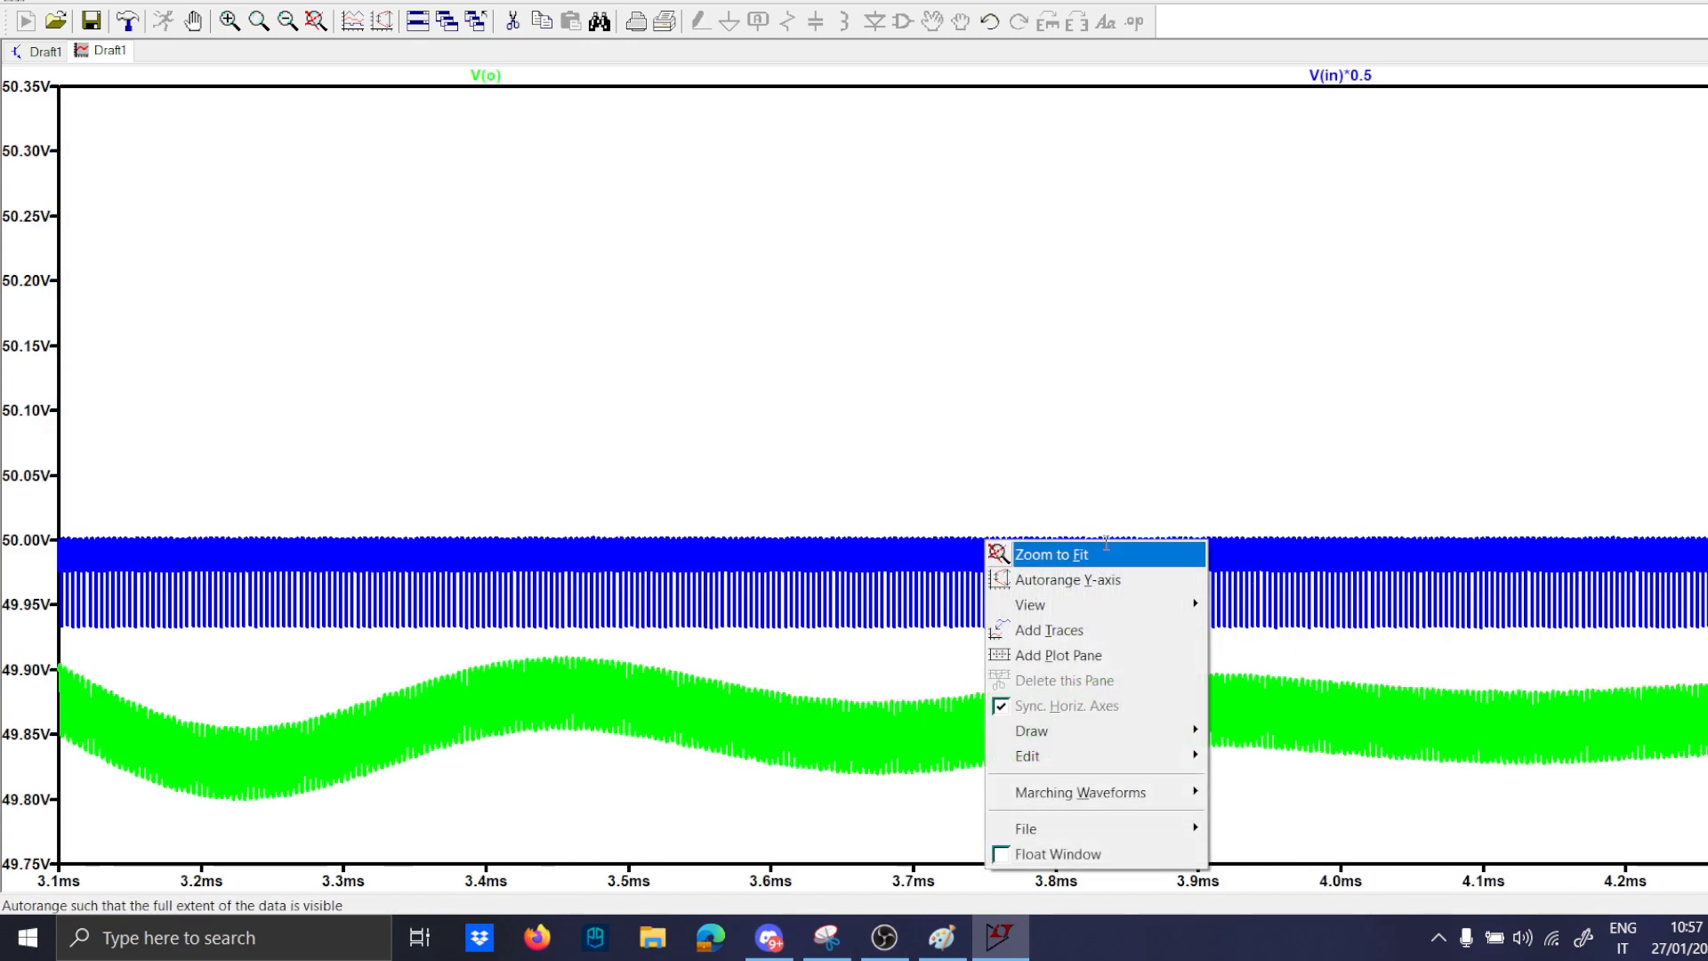
pyautogui.click(1048, 555)
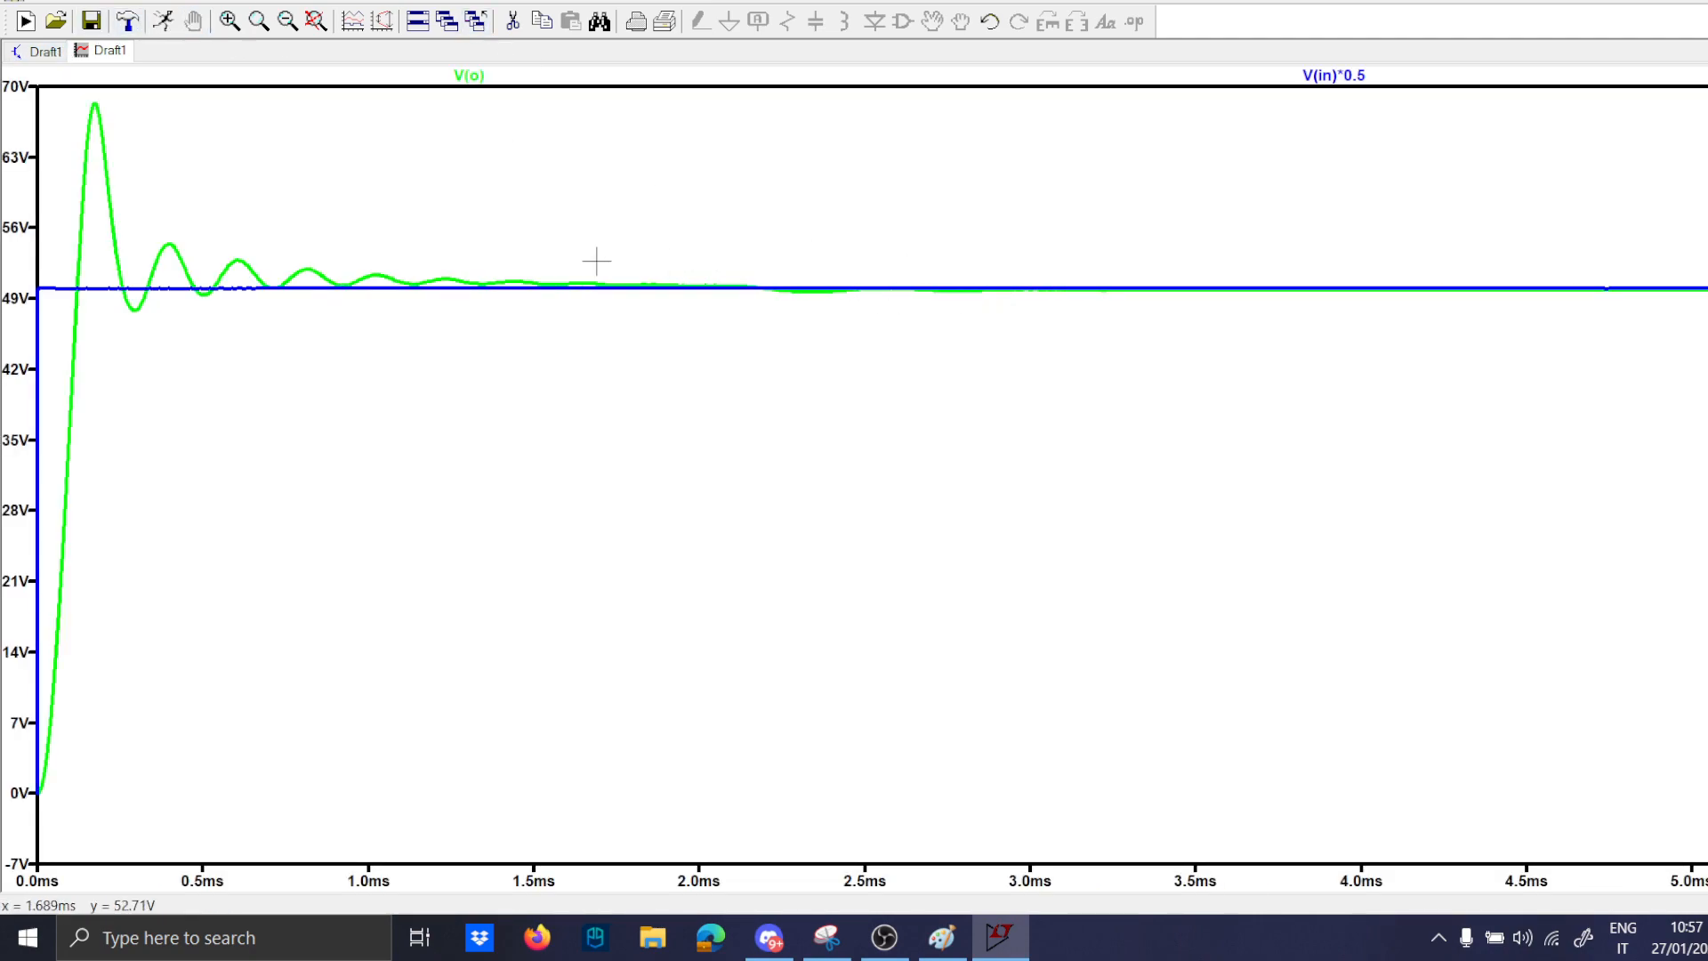
pyautogui.moveTo(98, 257); pyautogui.dragTo(609, 283)
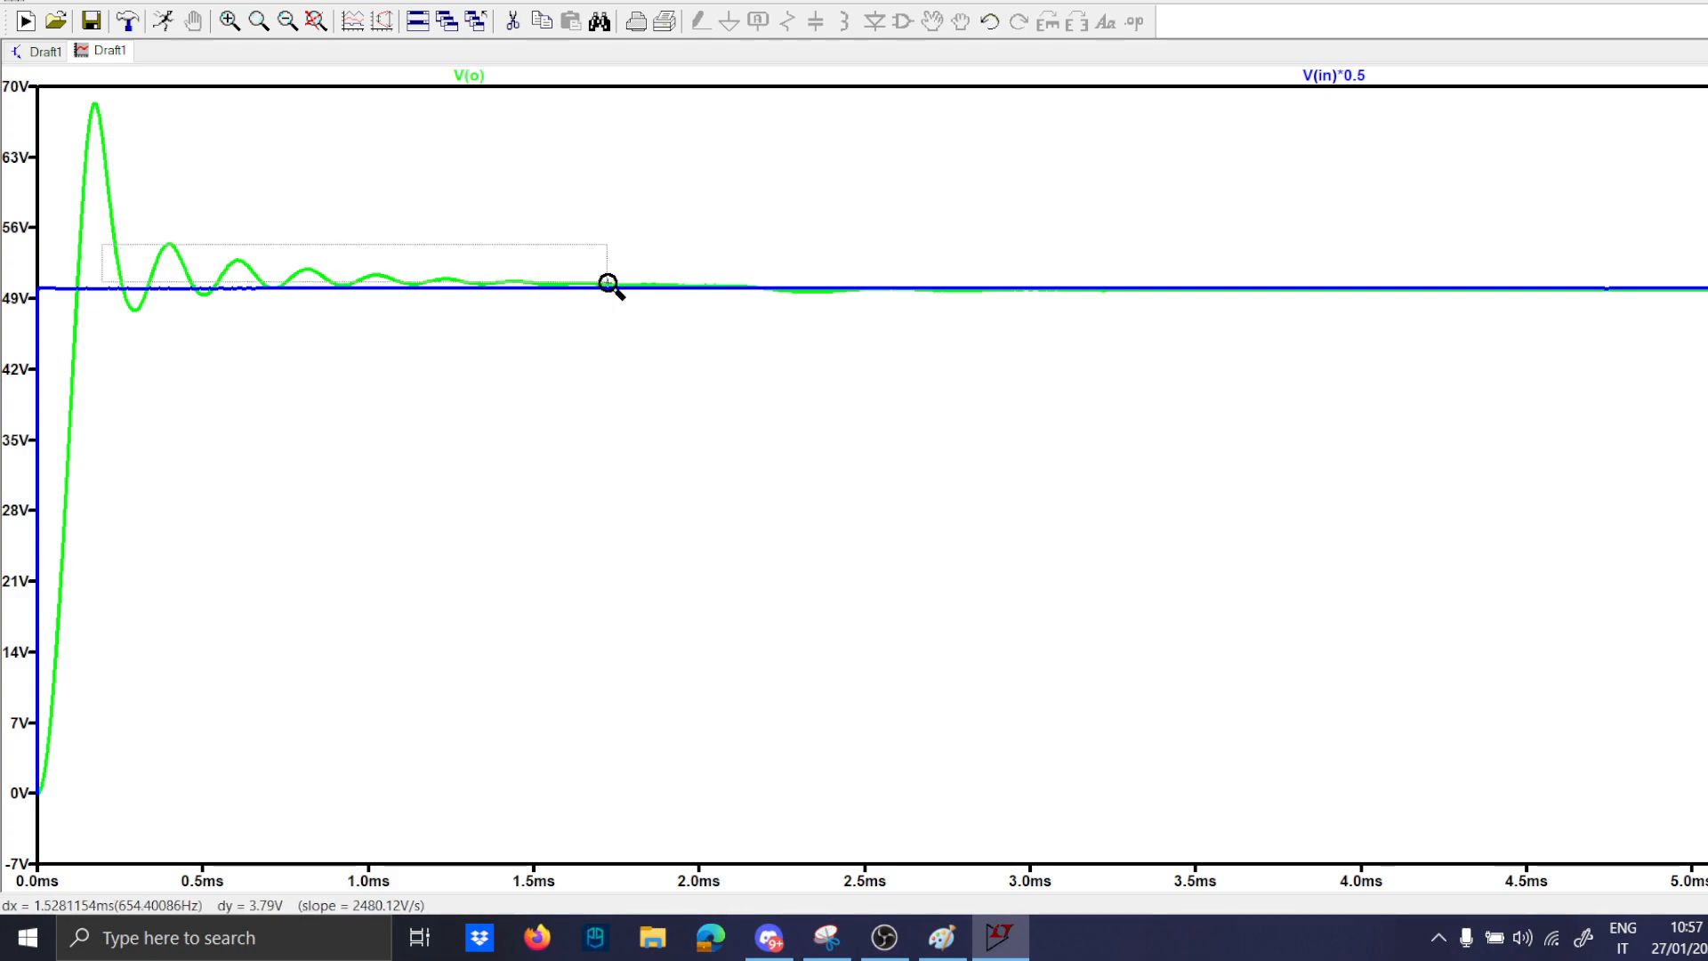
pyautogui.moveTo(98, 251); pyautogui.dragTo(606, 285)
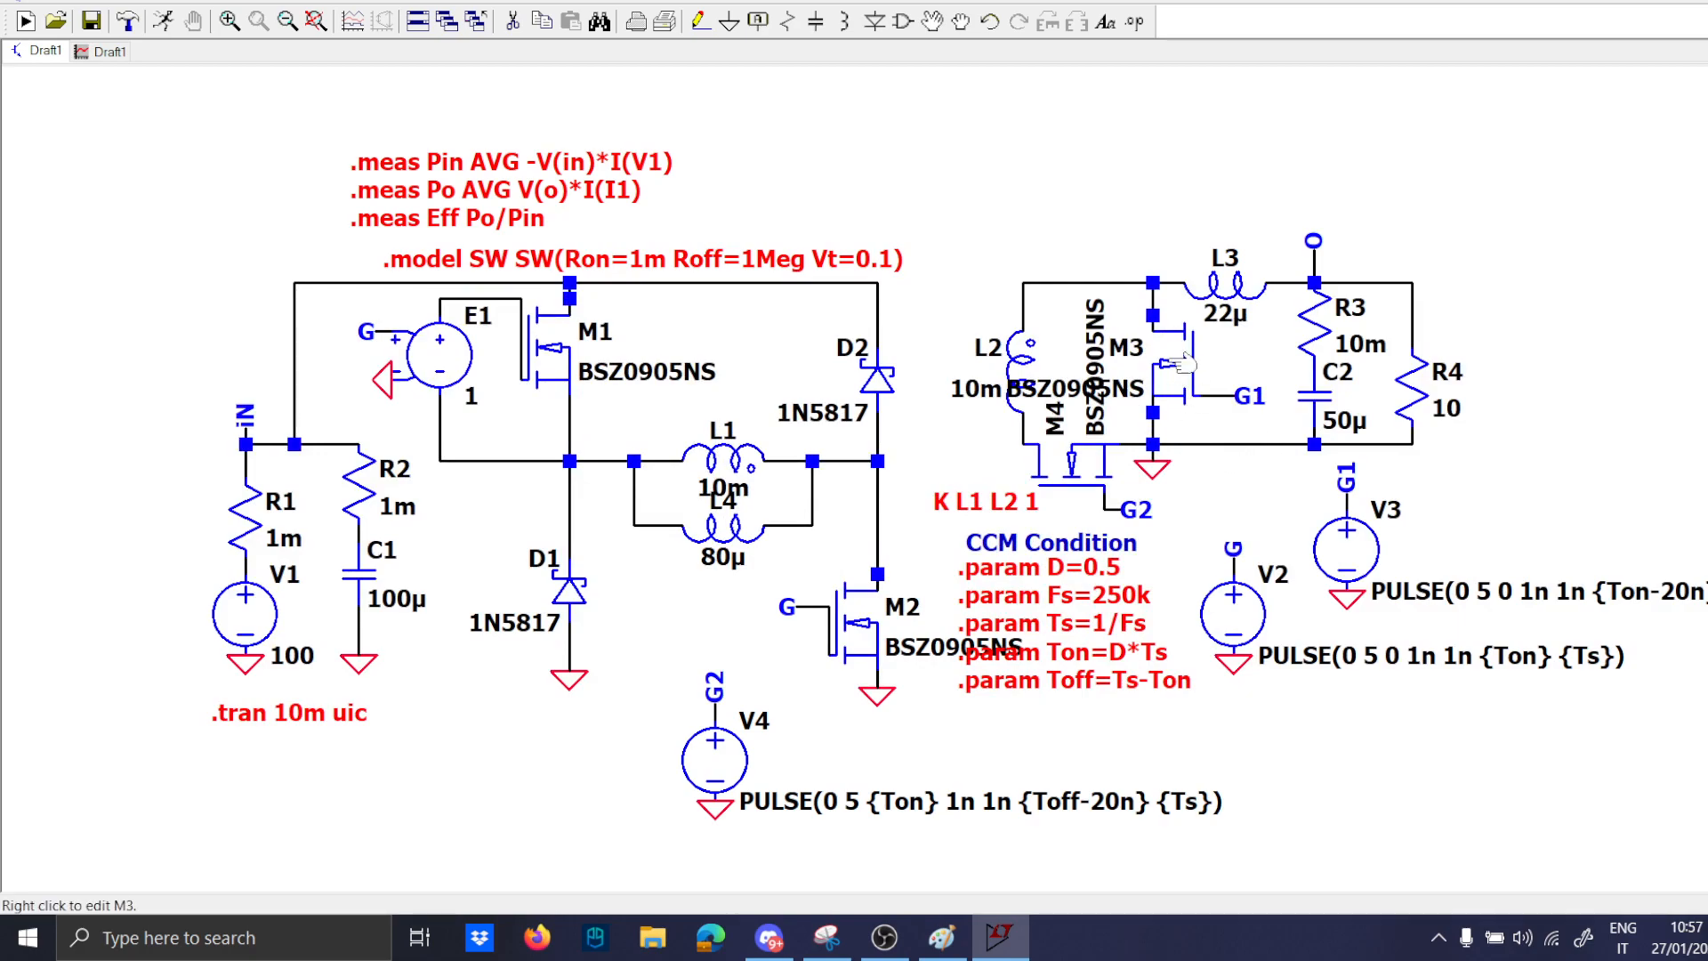
pyautogui.moveTo(230, 112)
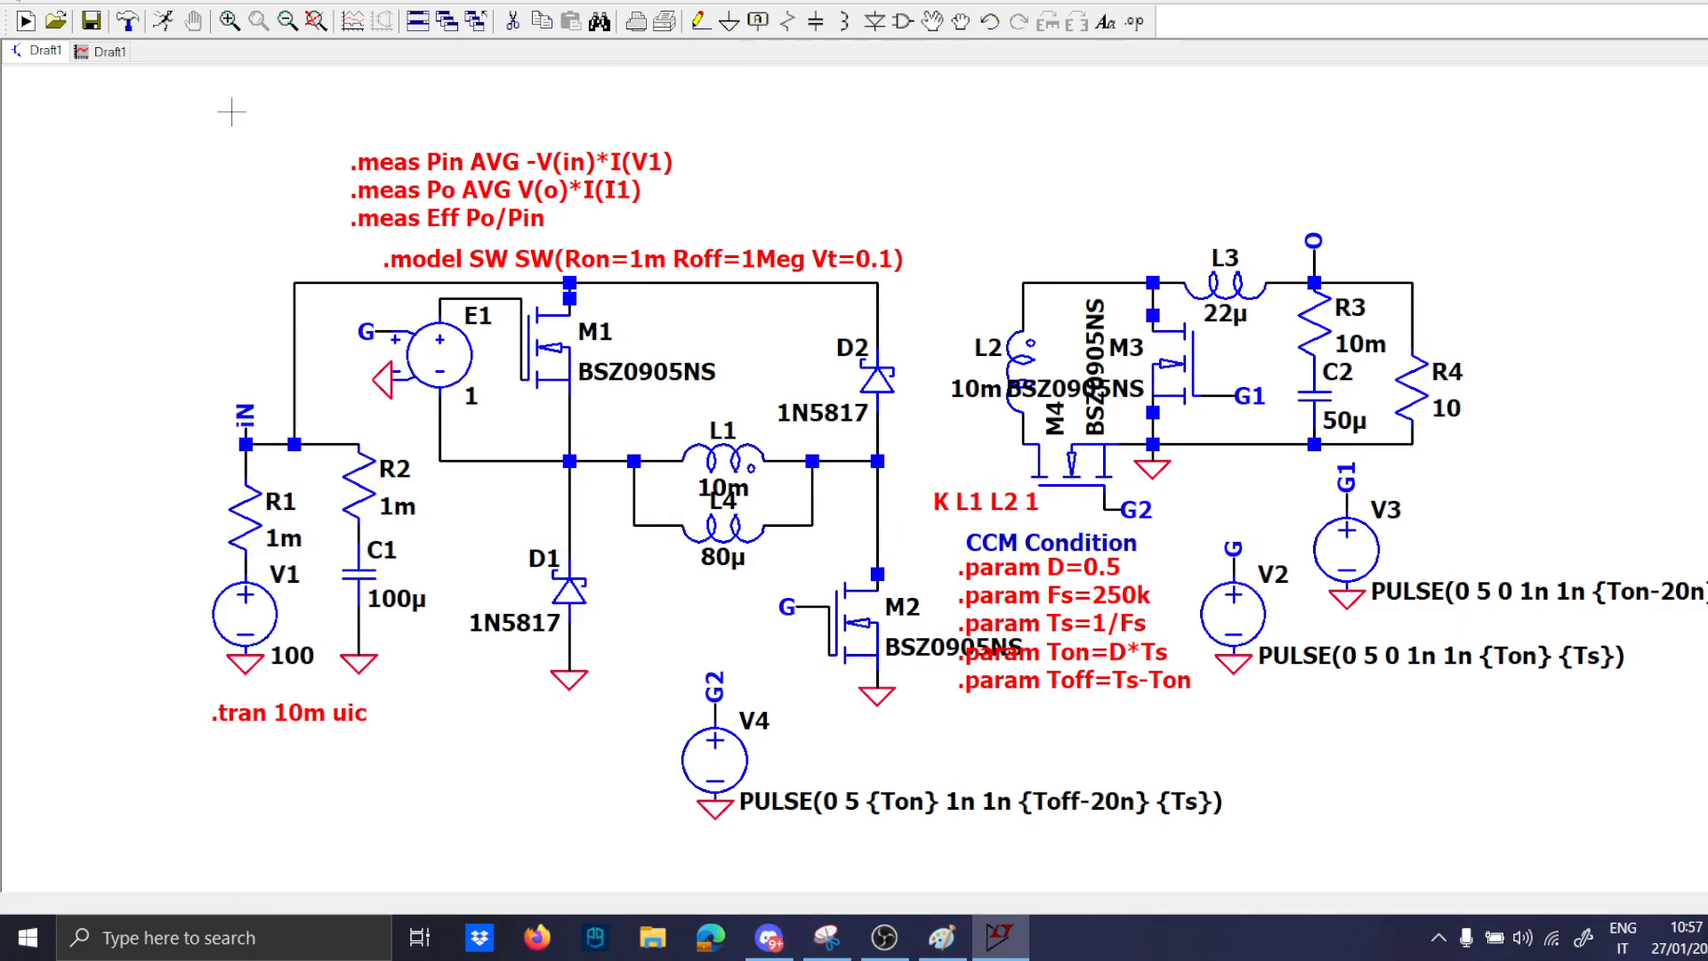
# Set the transient command to .tran 0 4.1m 4m uic and rerun the simulation.
pyautogui.click(23, 22)
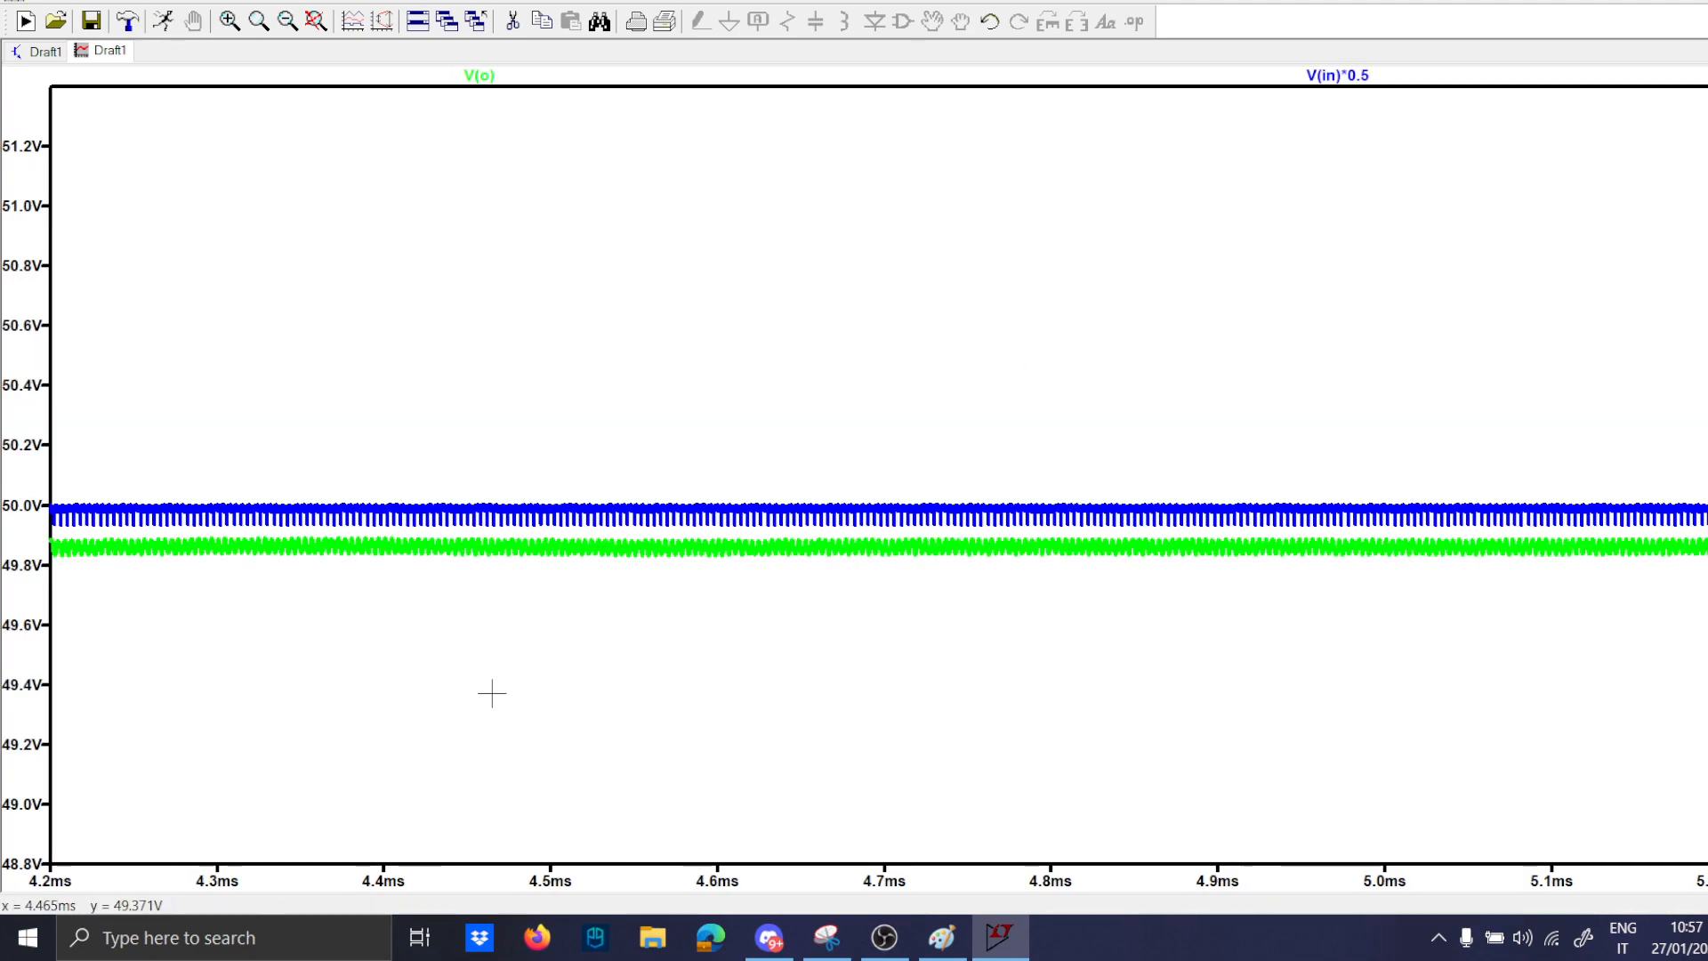
pyautogui.click(100, 50)
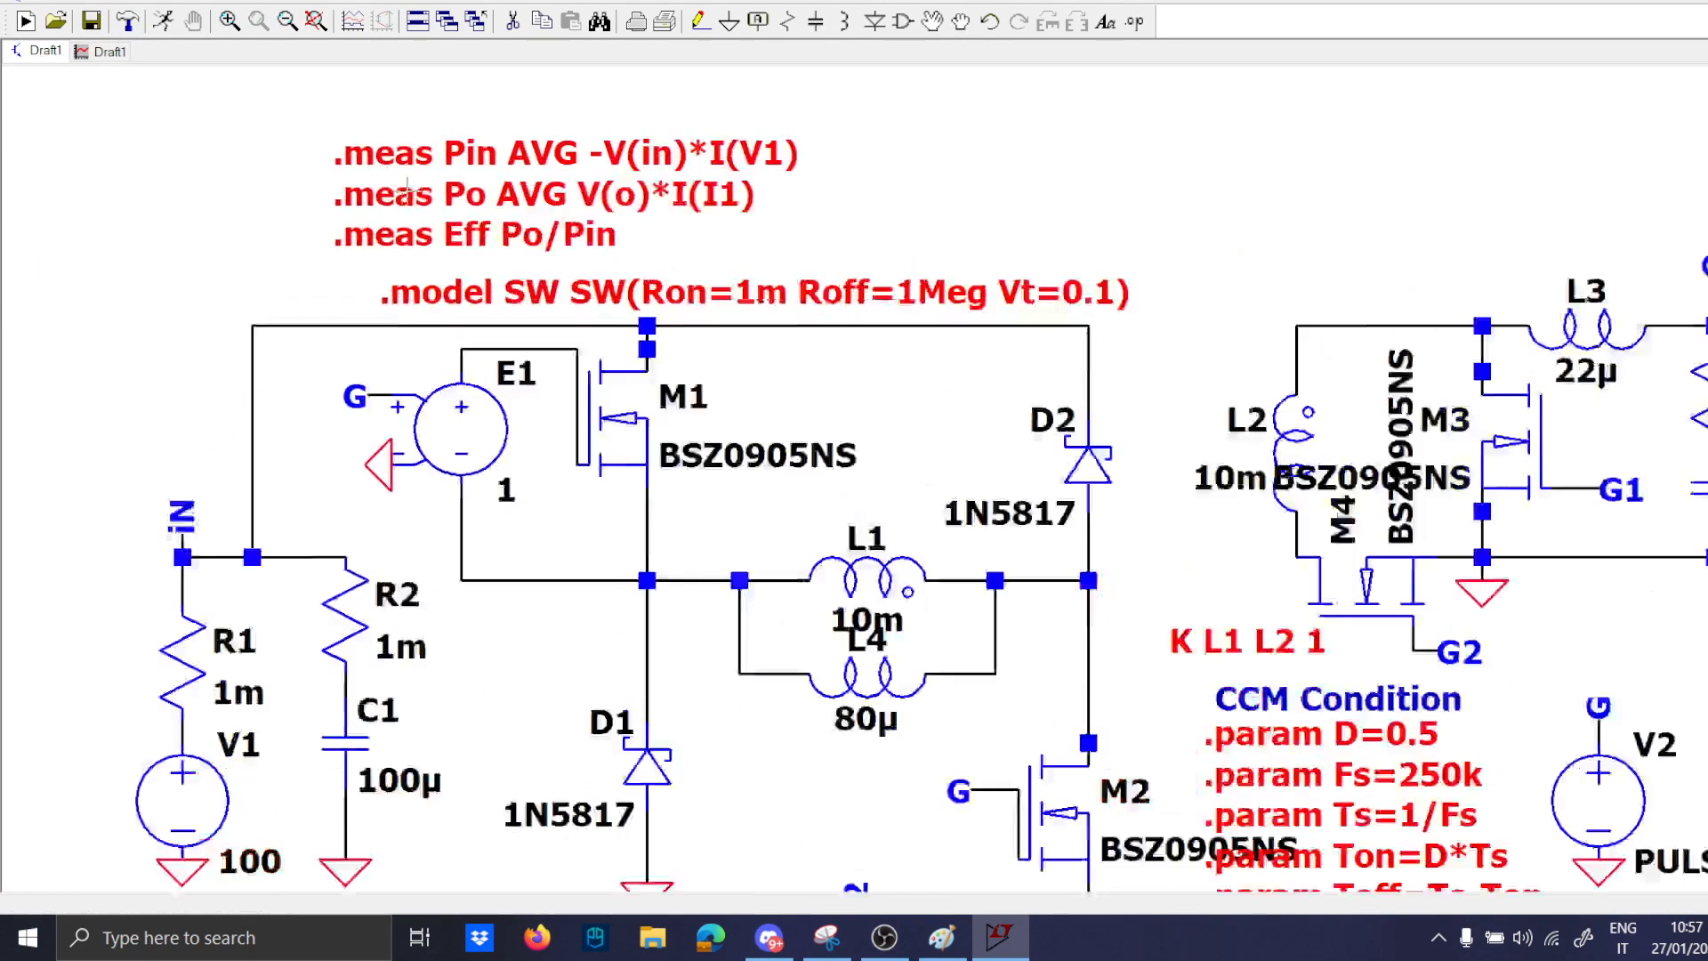
pyautogui.scroll(-3)
pyautogui.write('4.1m')
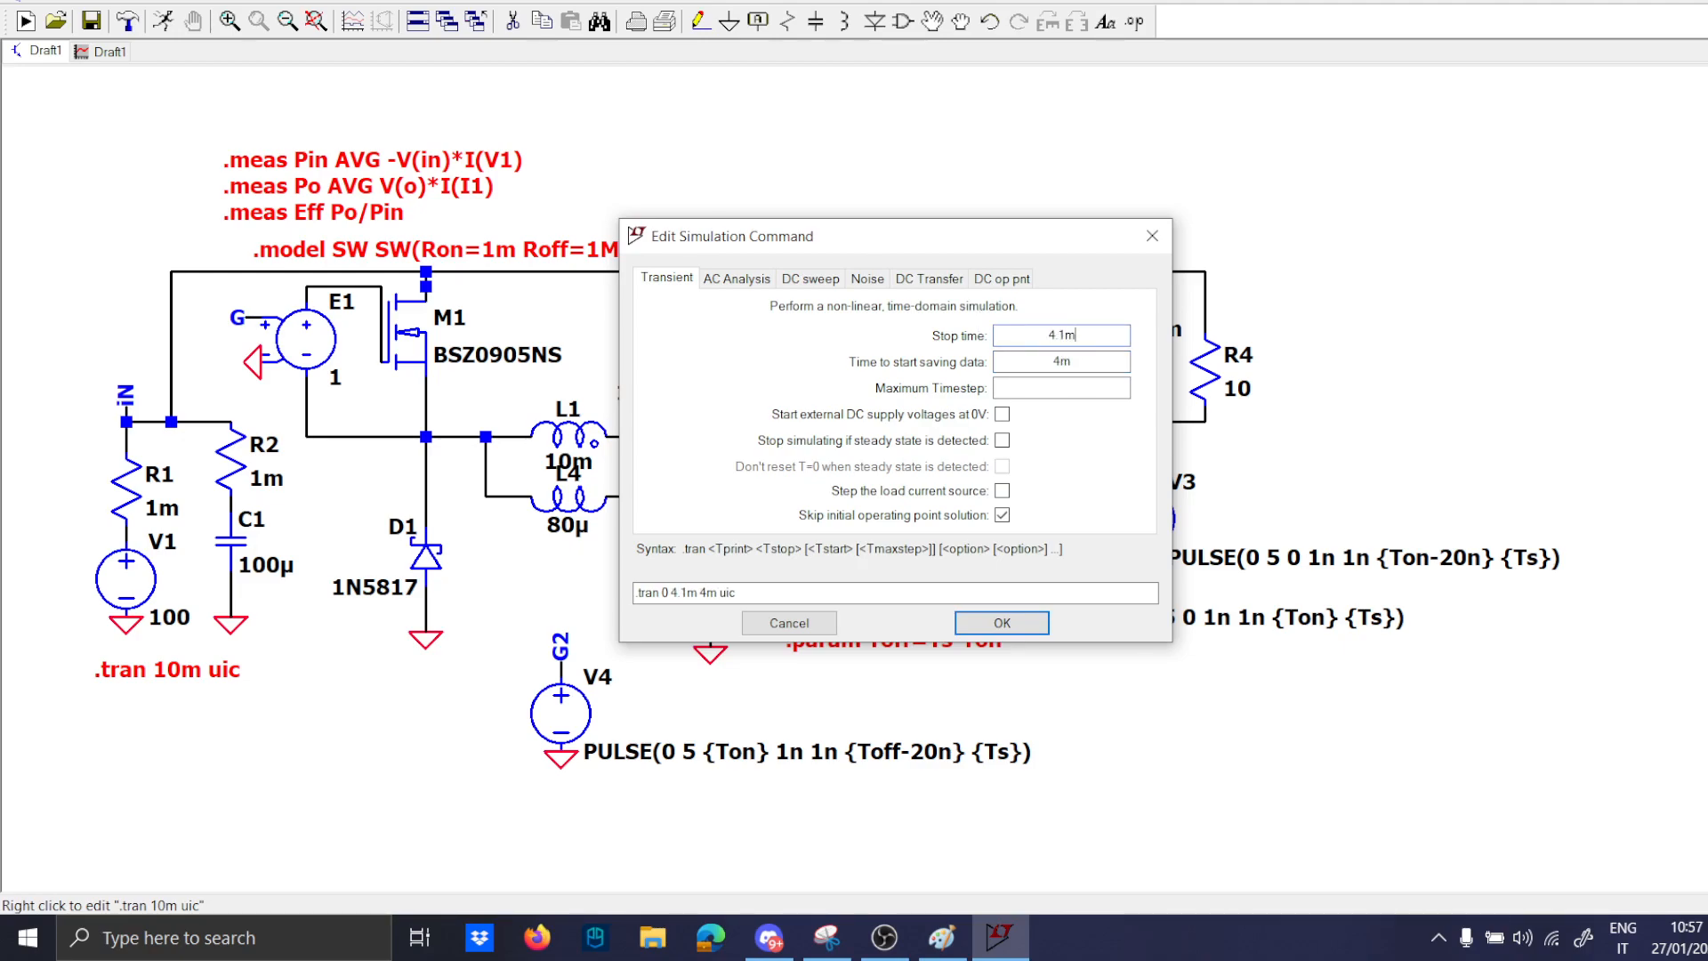
pyautogui.click(998, 623)
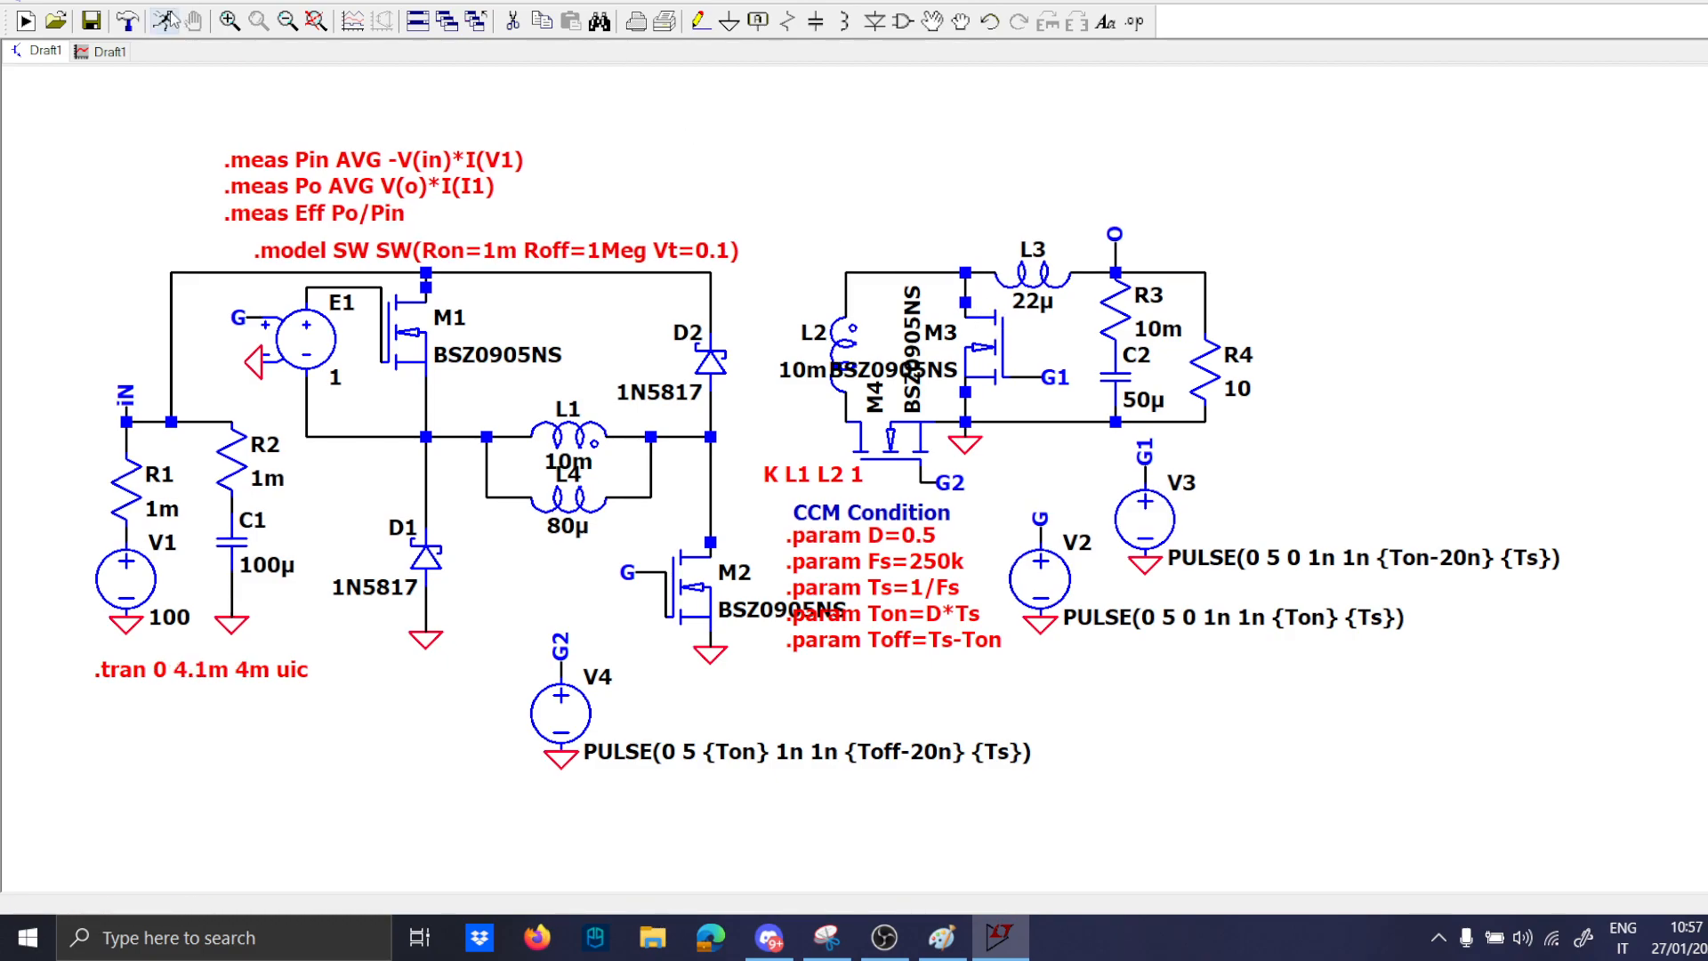
pyautogui.click(22, 21)
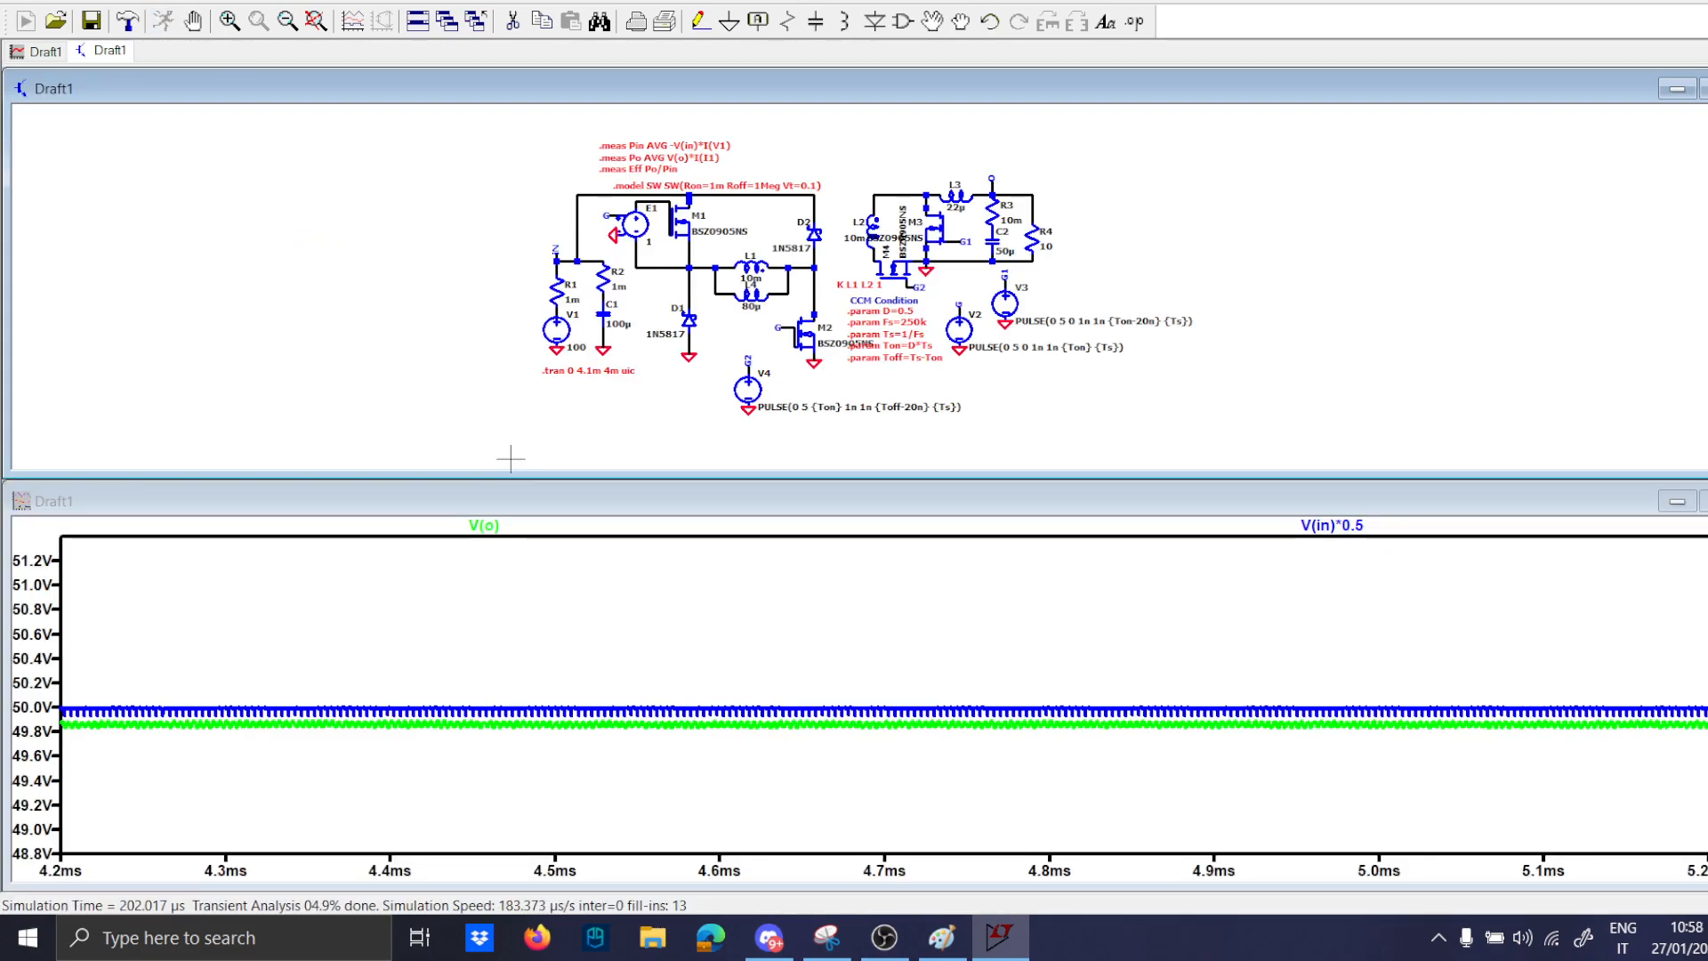
pyautogui.moveTo(297, 682)
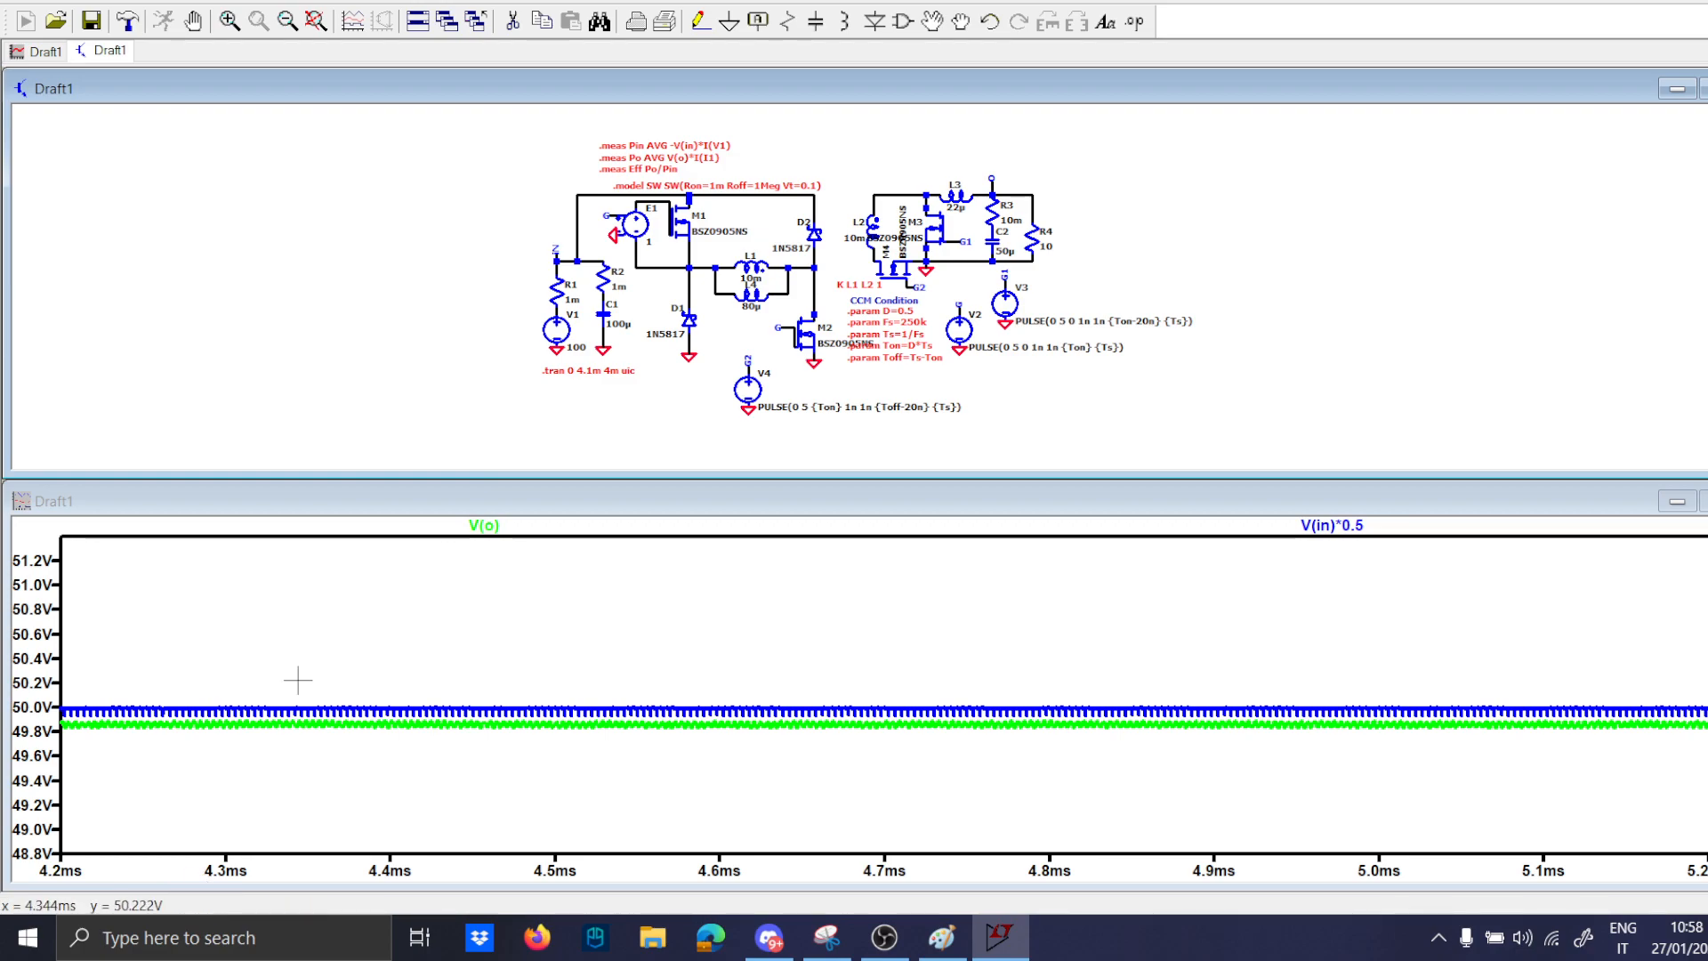
pyautogui.moveTo(529, 361)
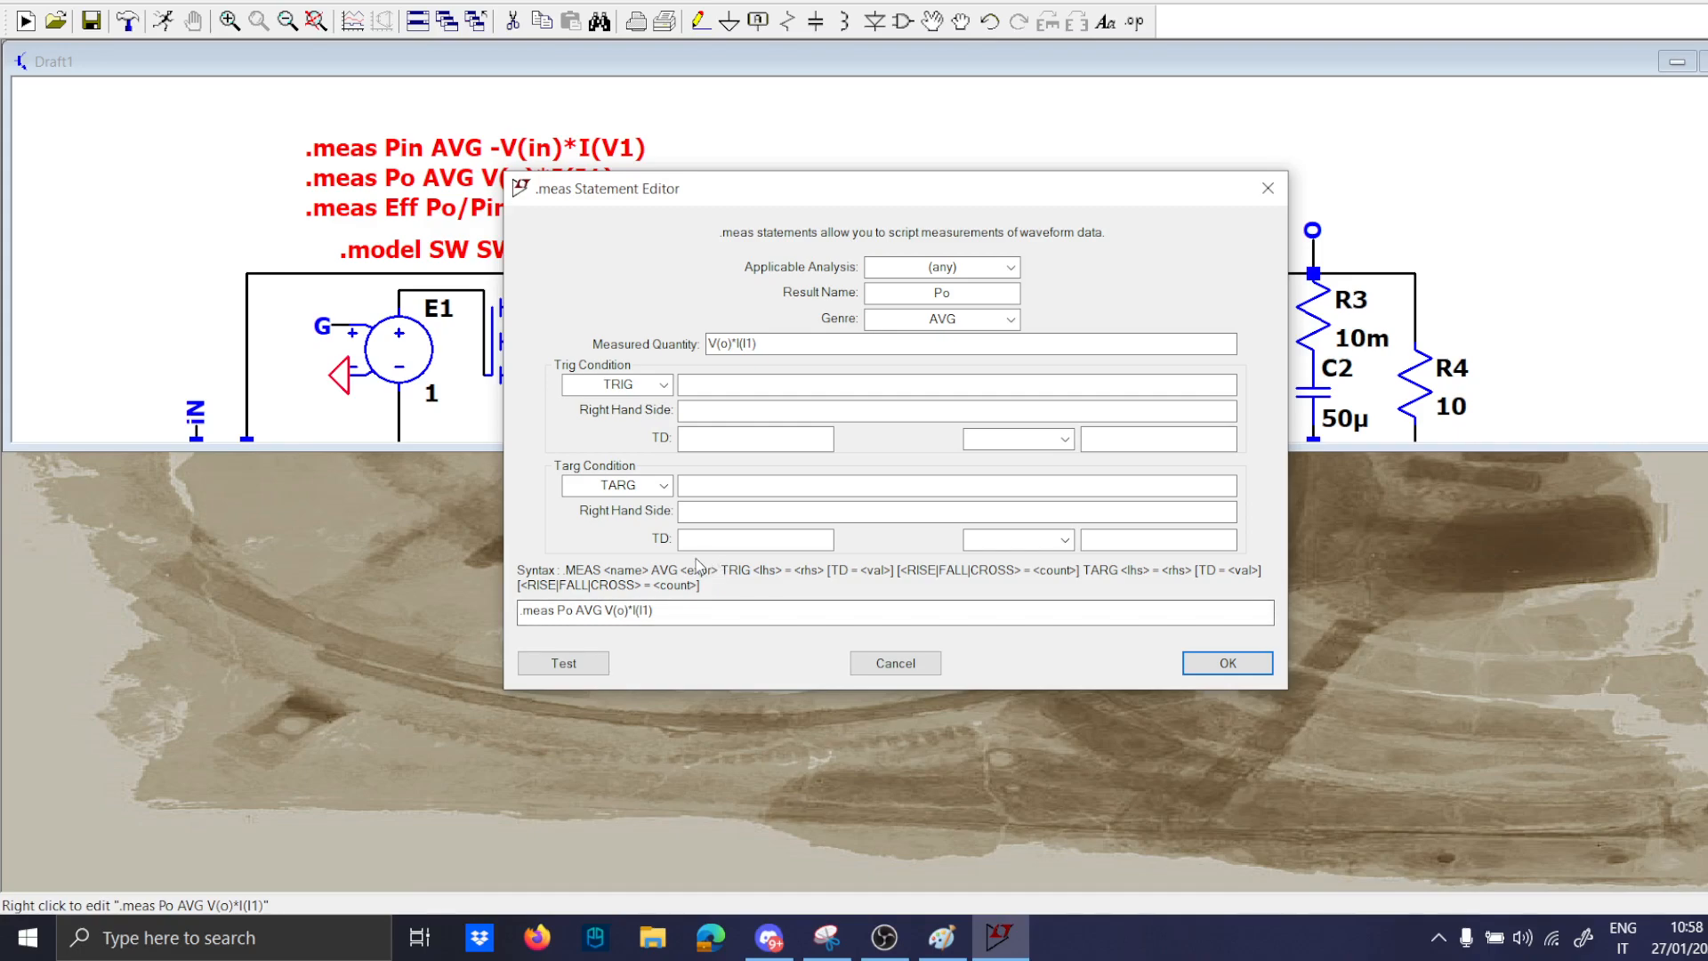
# Change the Po measurement to V(o)*I(R4) and rerun the simulation.
pyautogui.click(1224, 662)
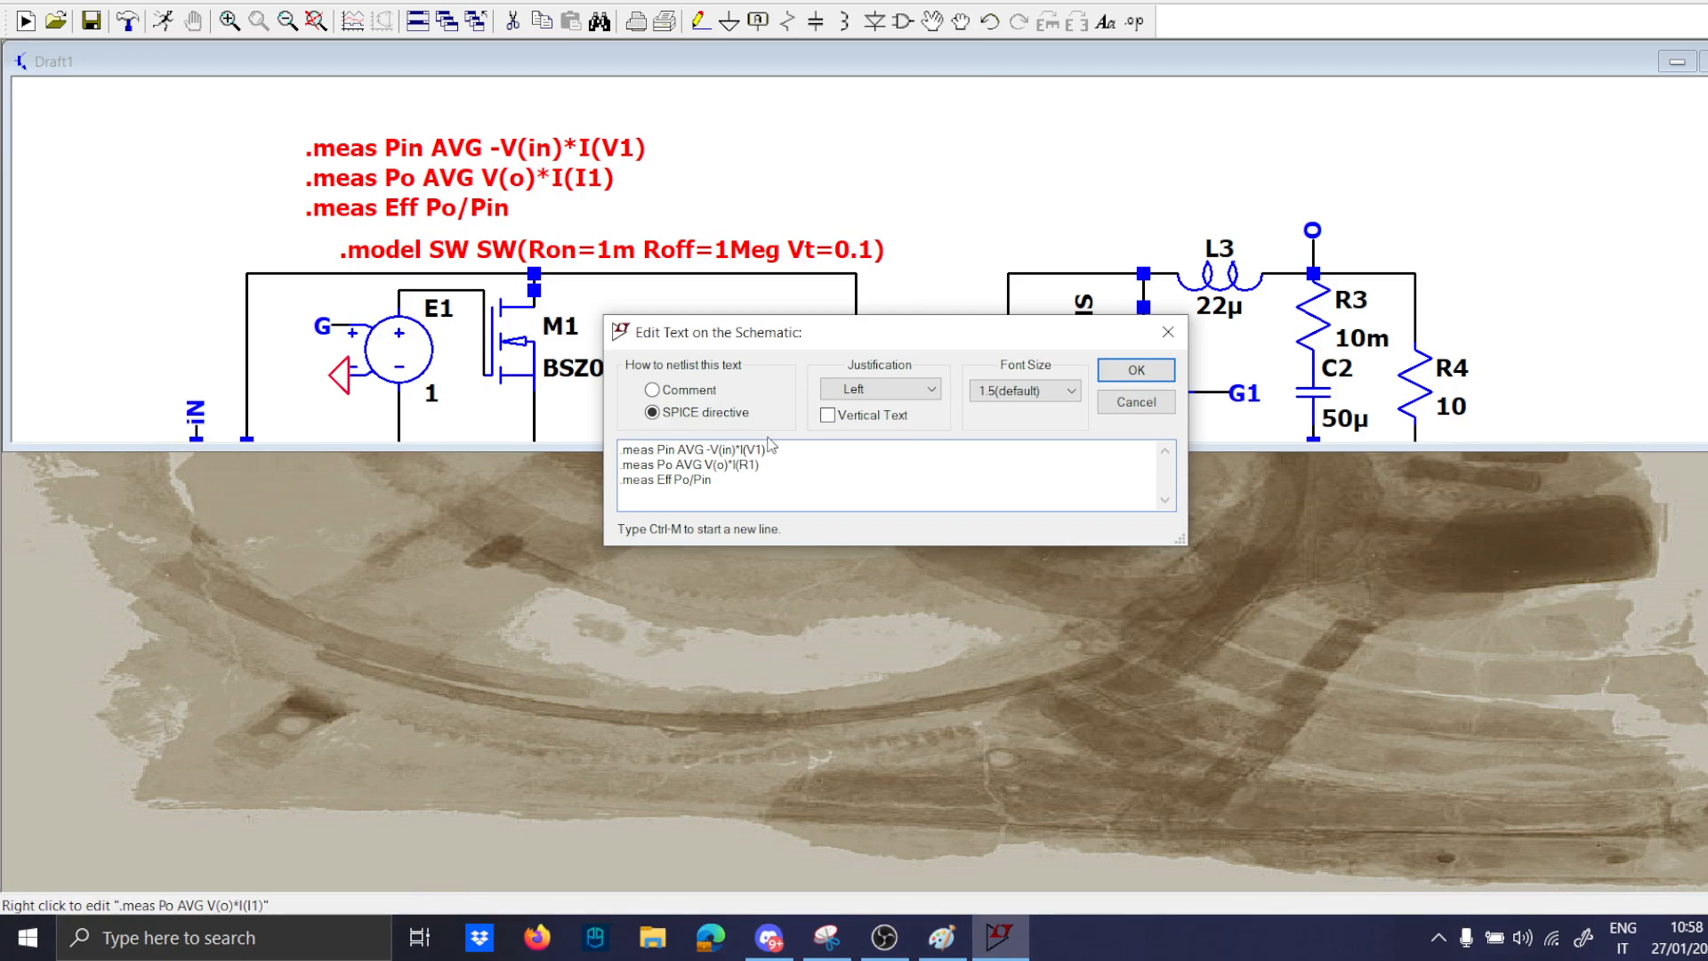
pyautogui.click(1133, 370)
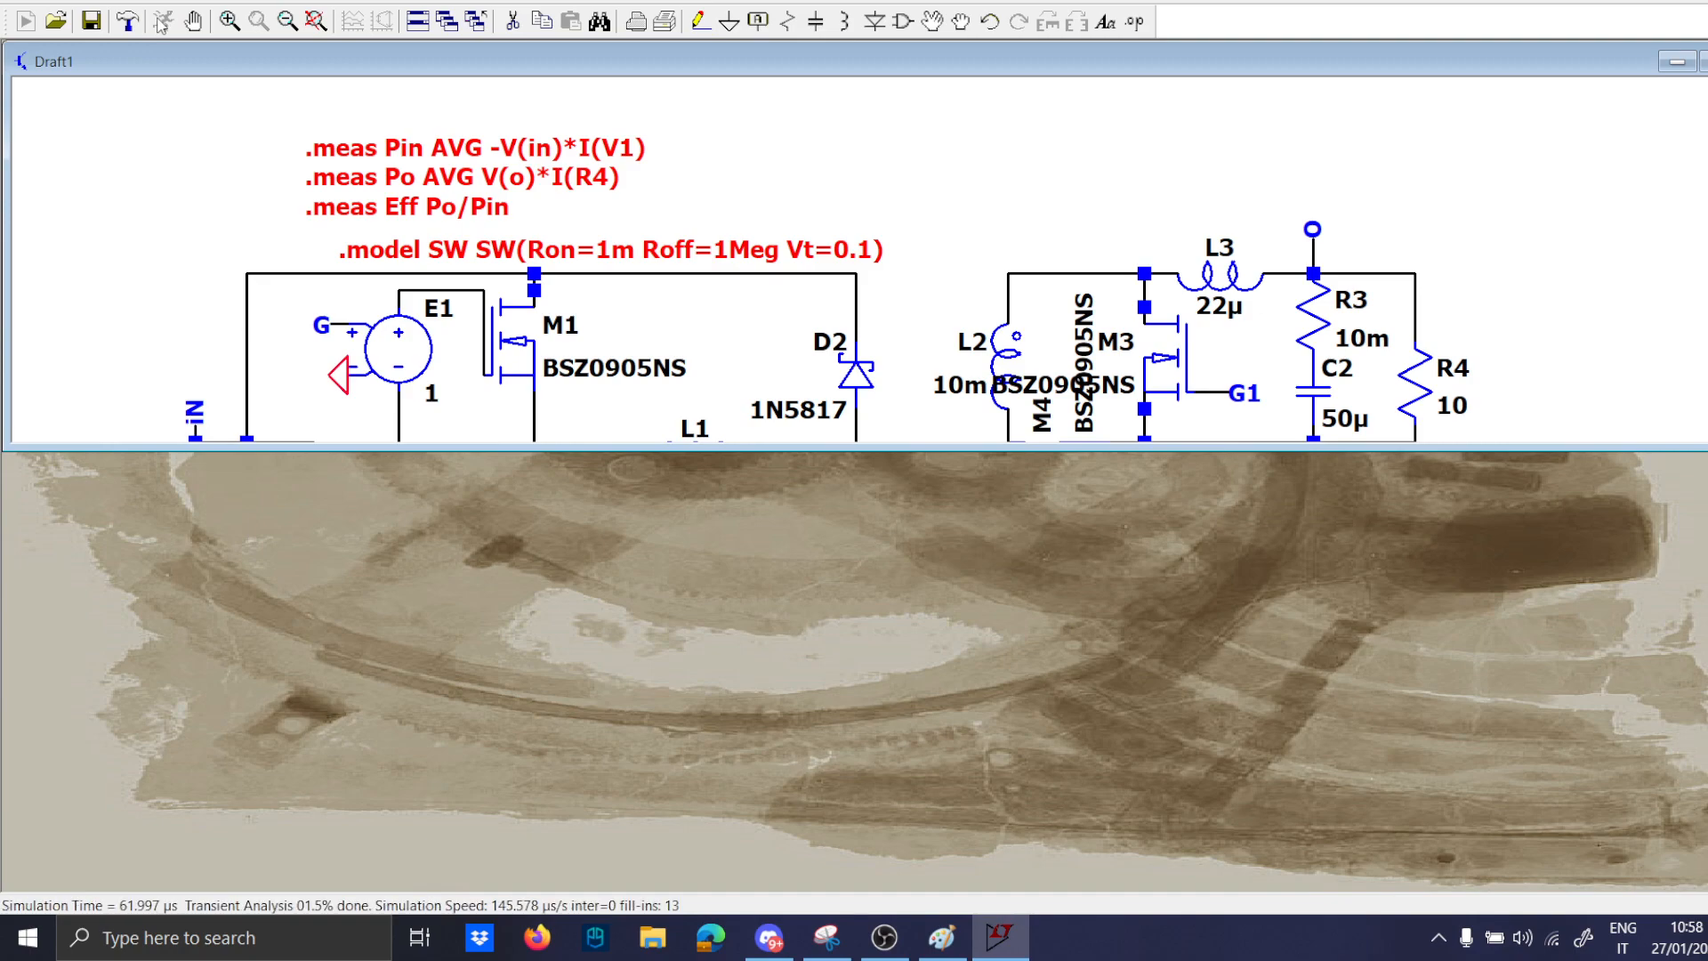
pyautogui.moveTo(856, 292)
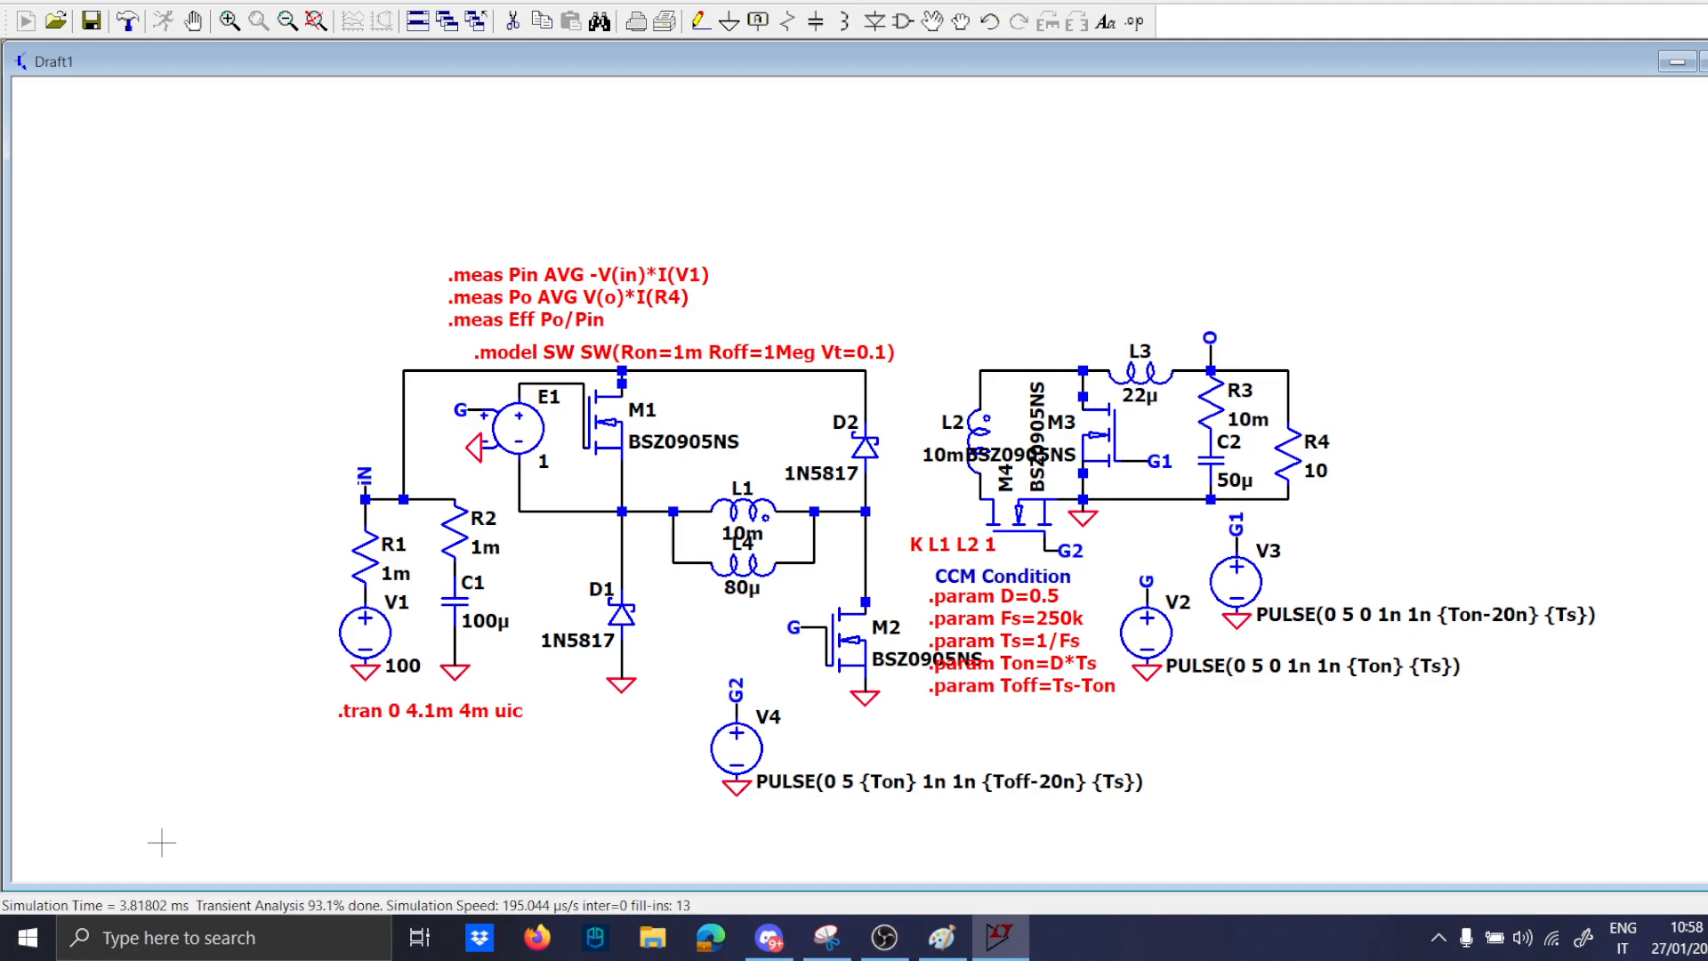
# Tile plot and schematic and plot R4's dissipation V(o)*I(R4), about 248.6 W.
pyautogui.click(23, 20)
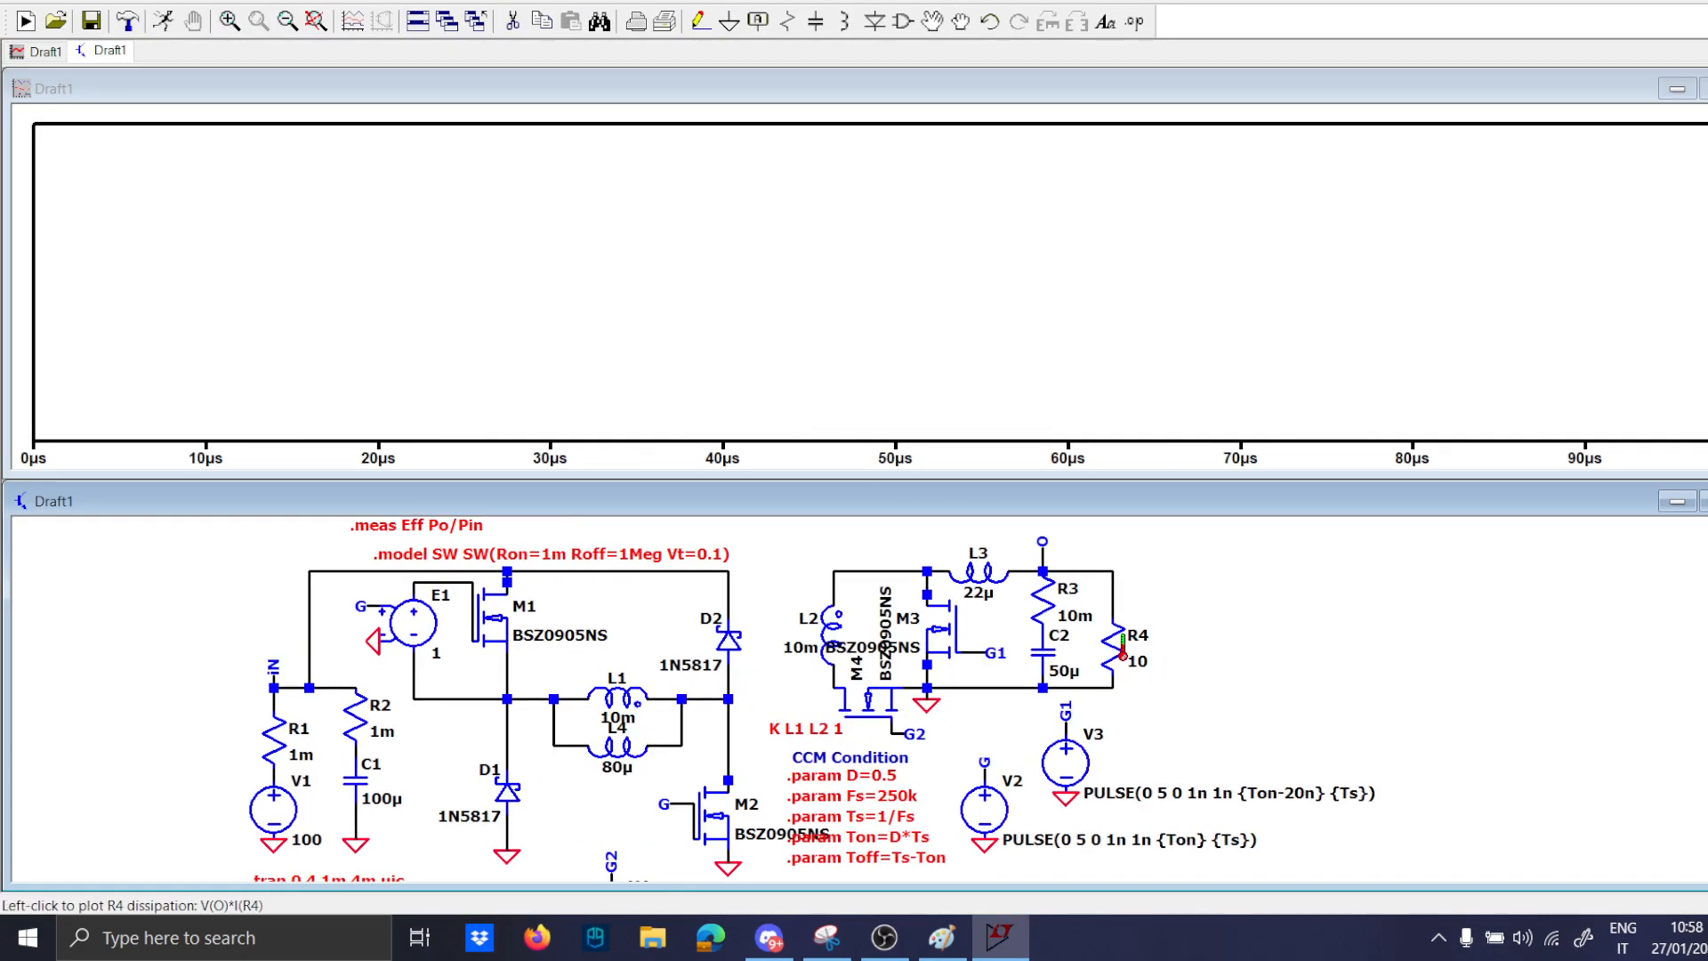
pyautogui.click(1137, 642)
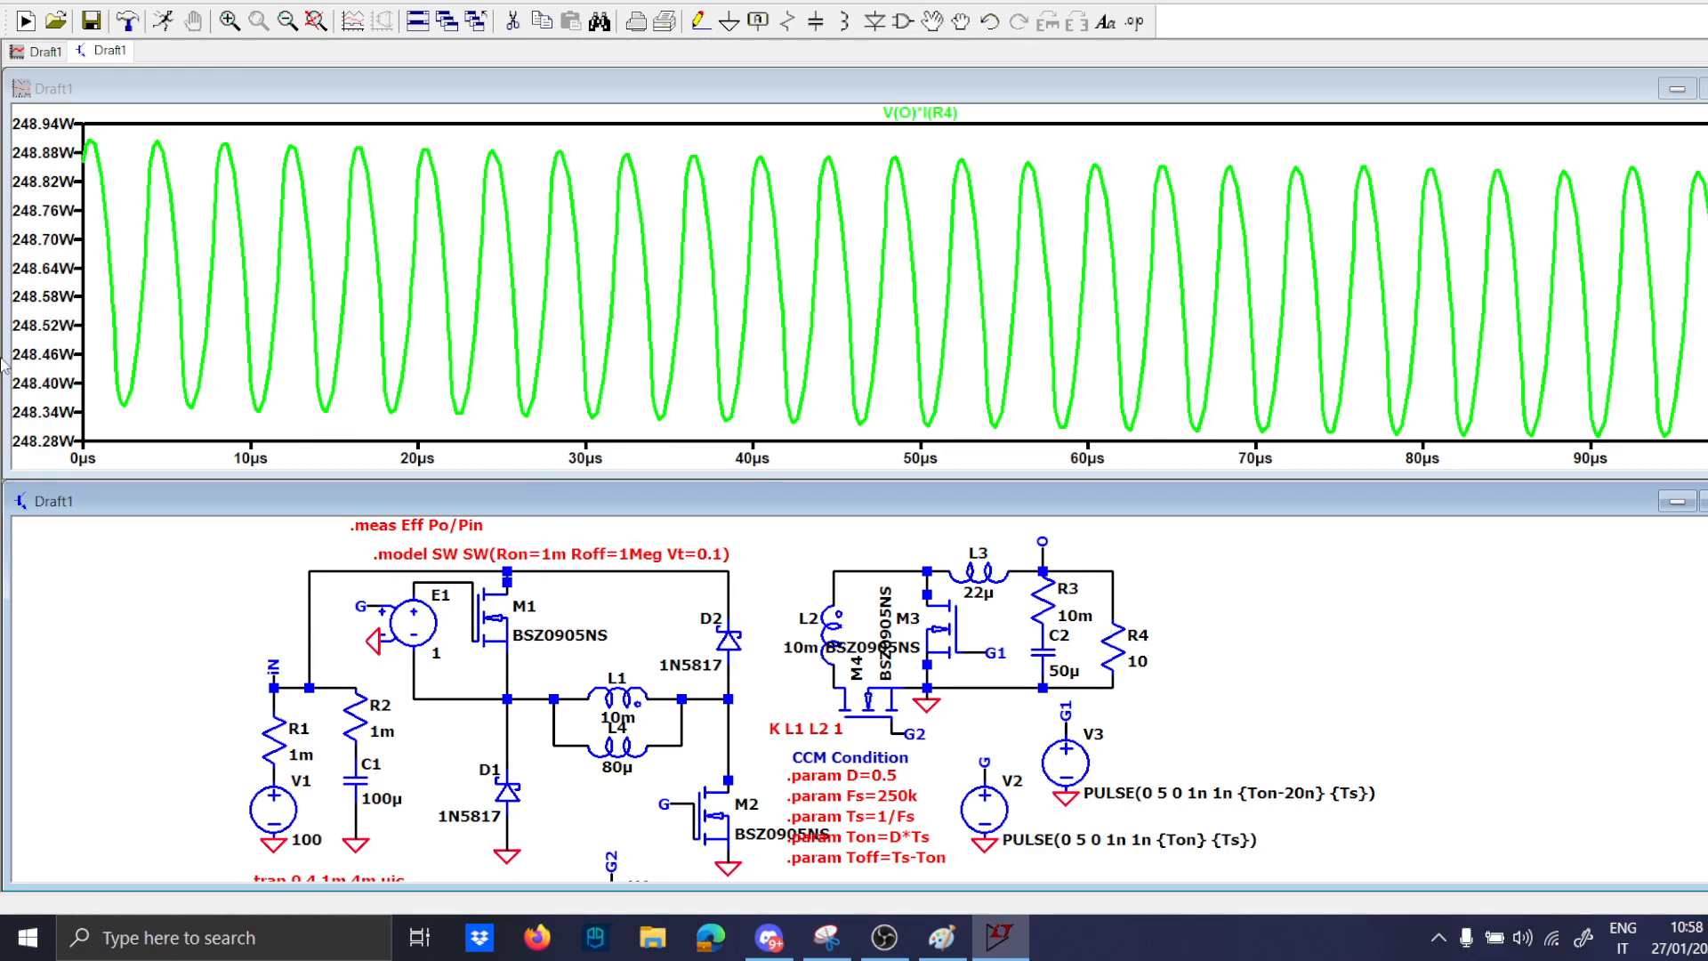
pyautogui.moveTo(735, 477)
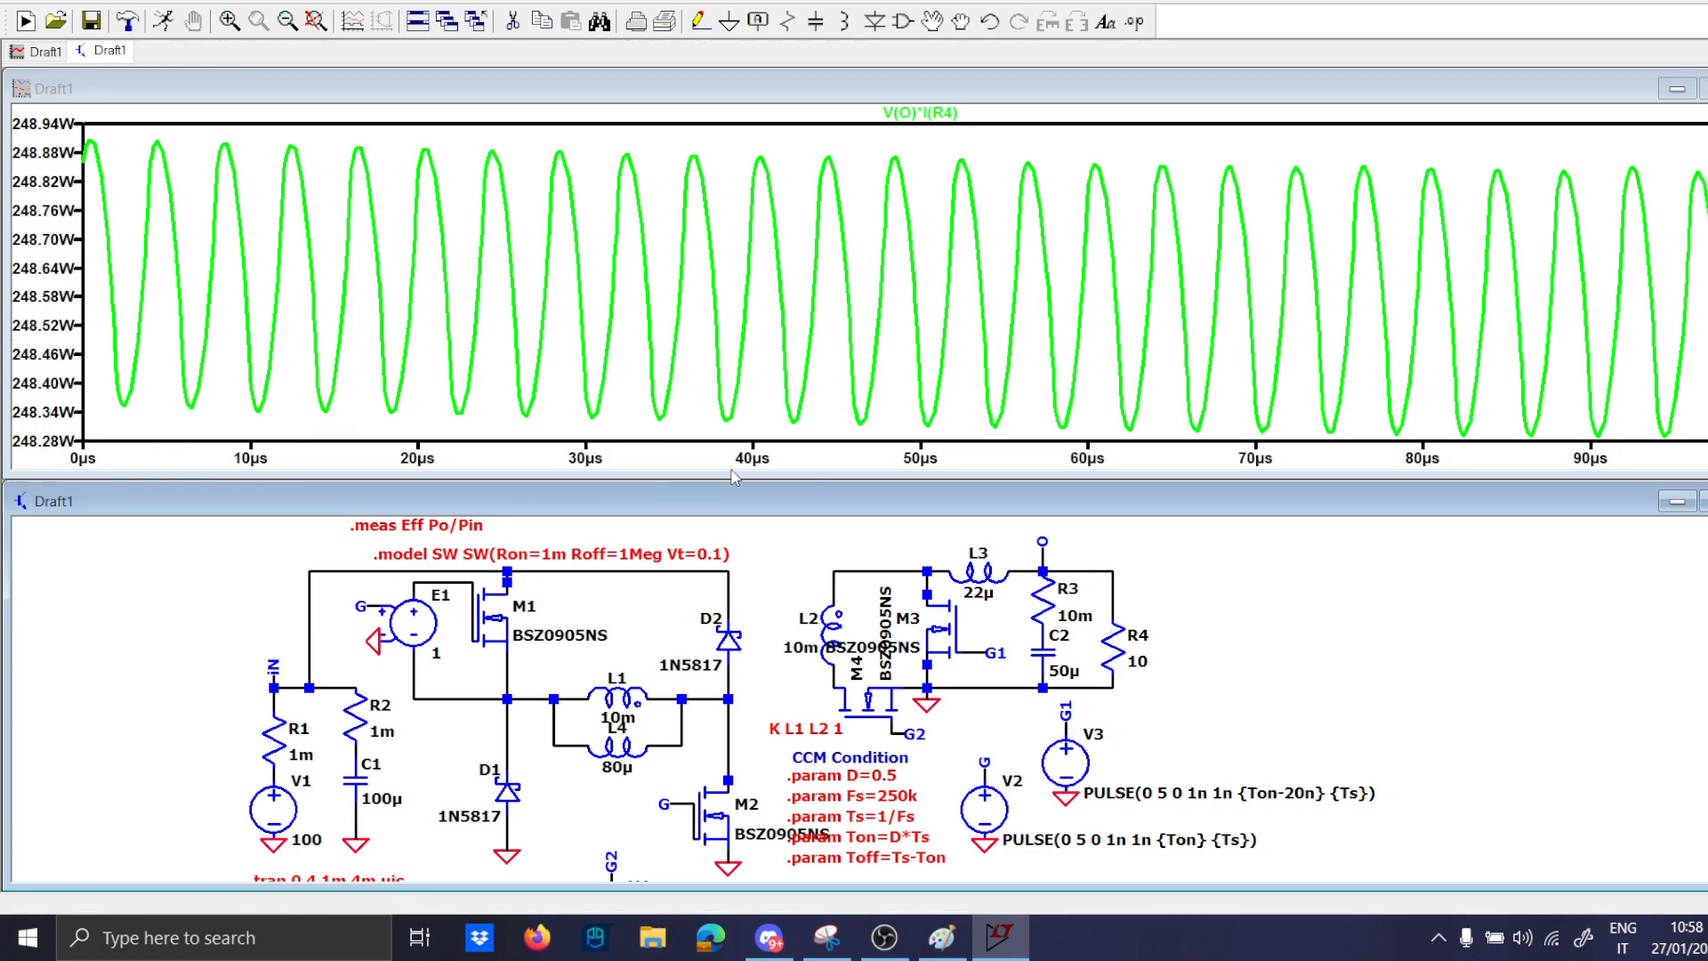
pyautogui.moveTo(1051, 551)
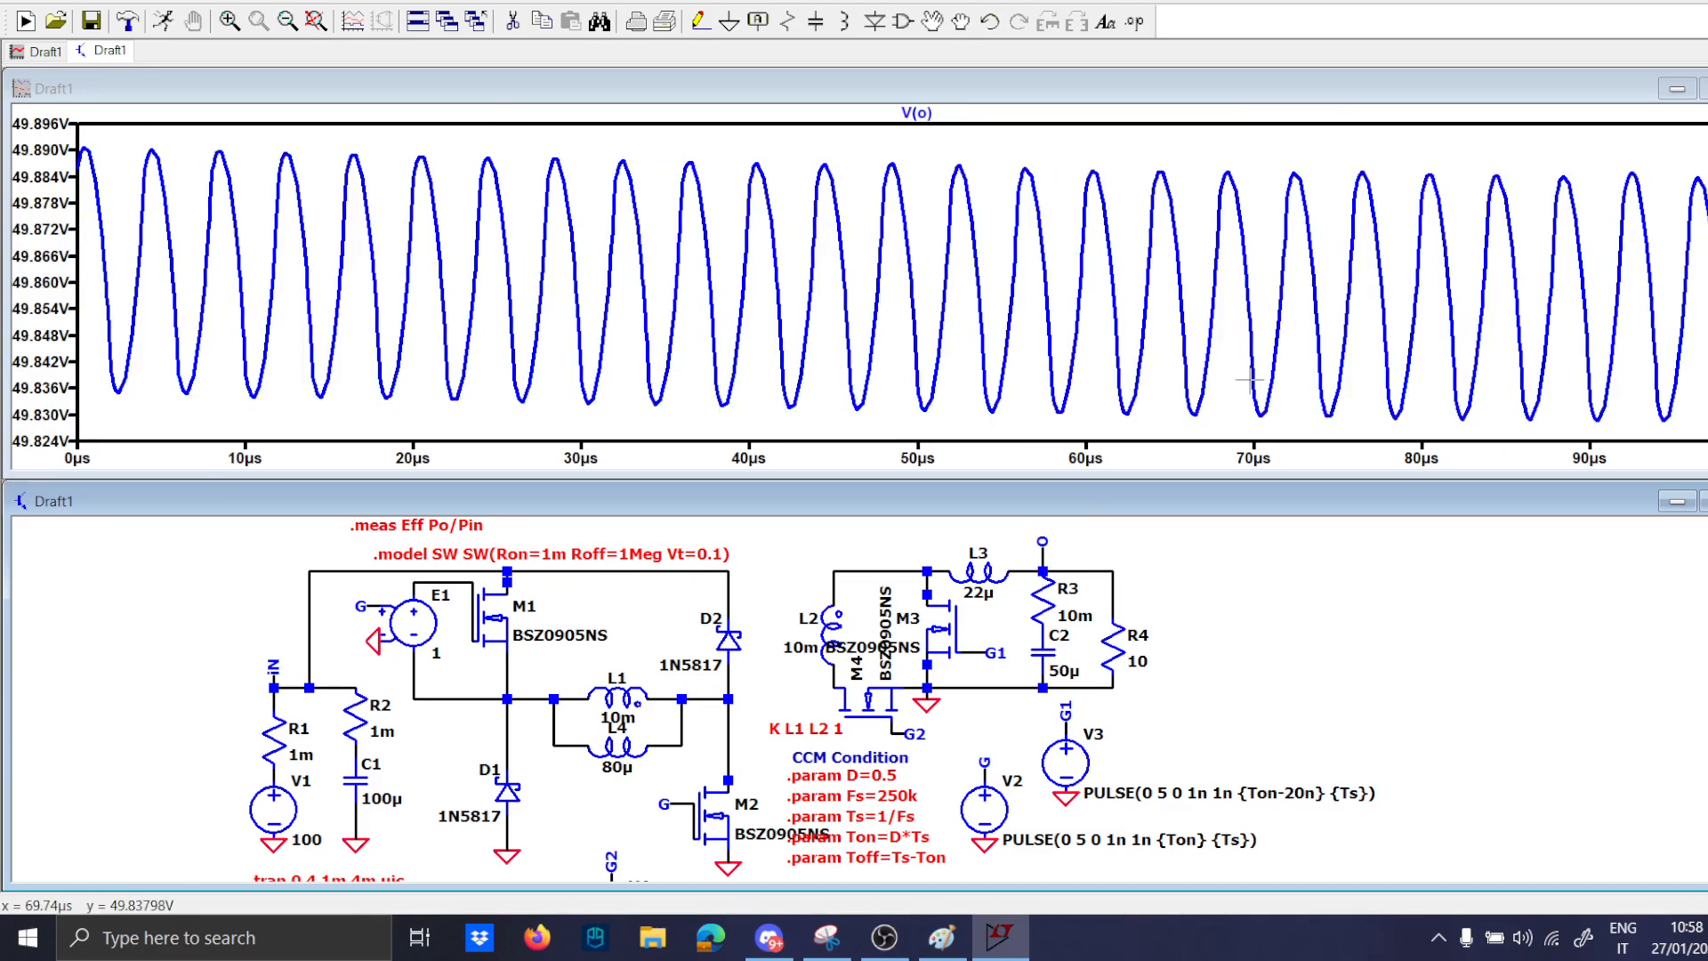
pyautogui.moveTo(976, 612)
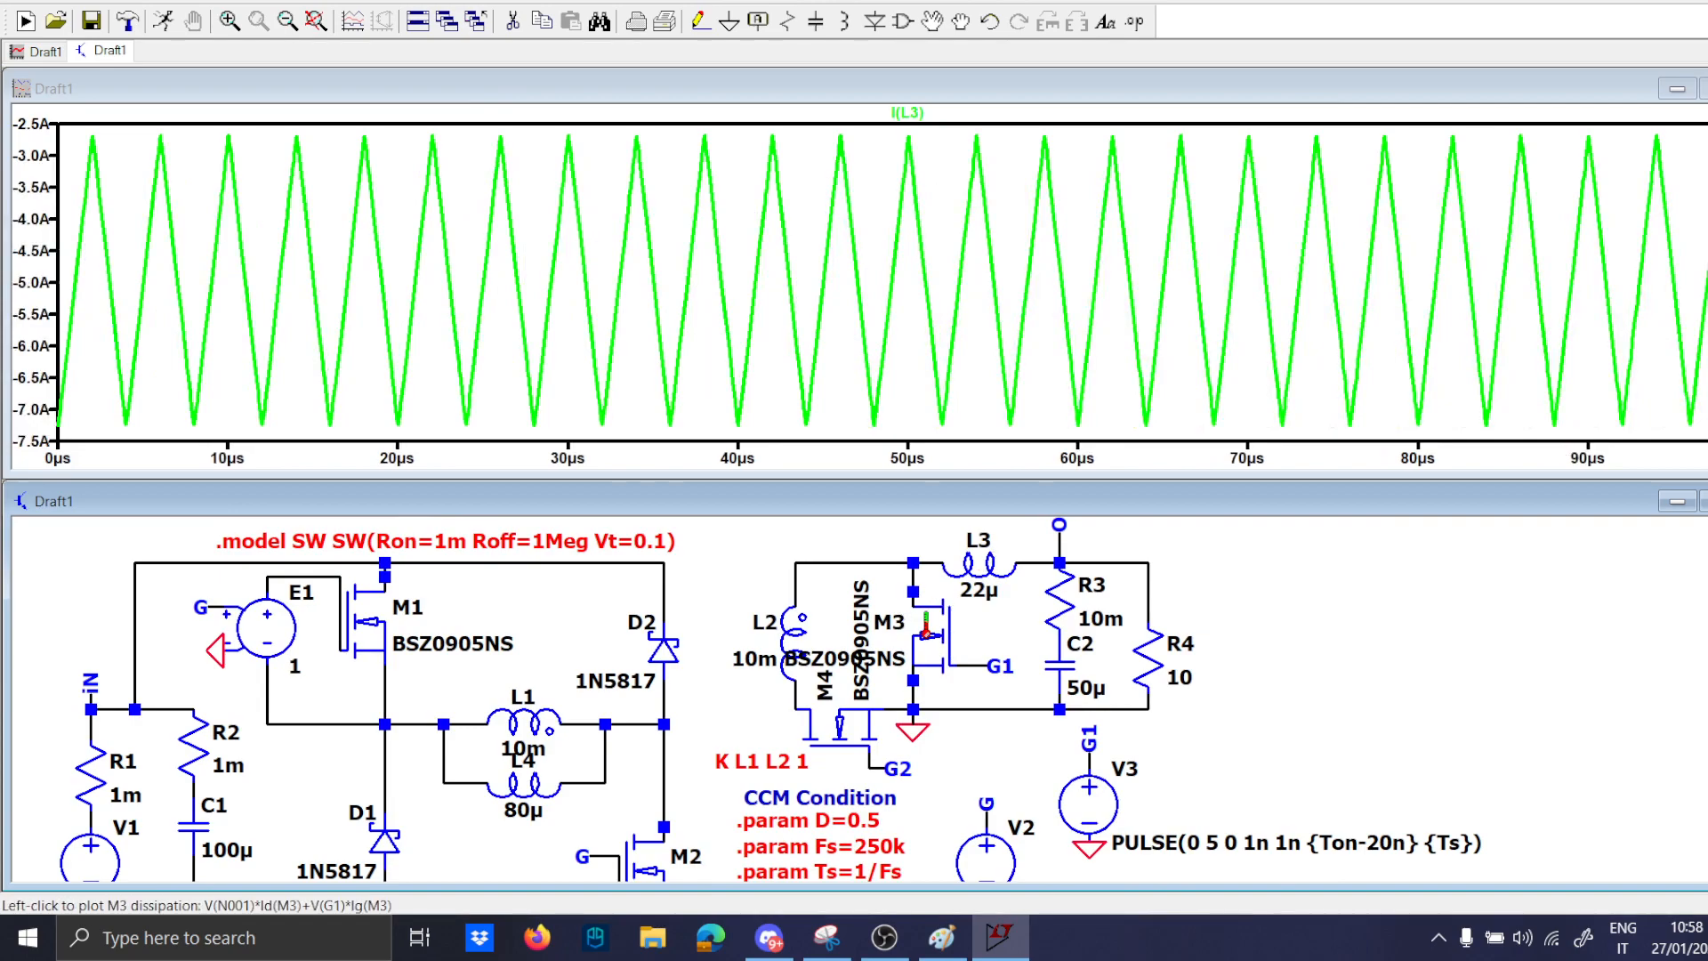
# Plot and average the dissipation of M3 (≈295.5 mW) and M4 (≈6.5 W).
pyautogui.click(926, 620)
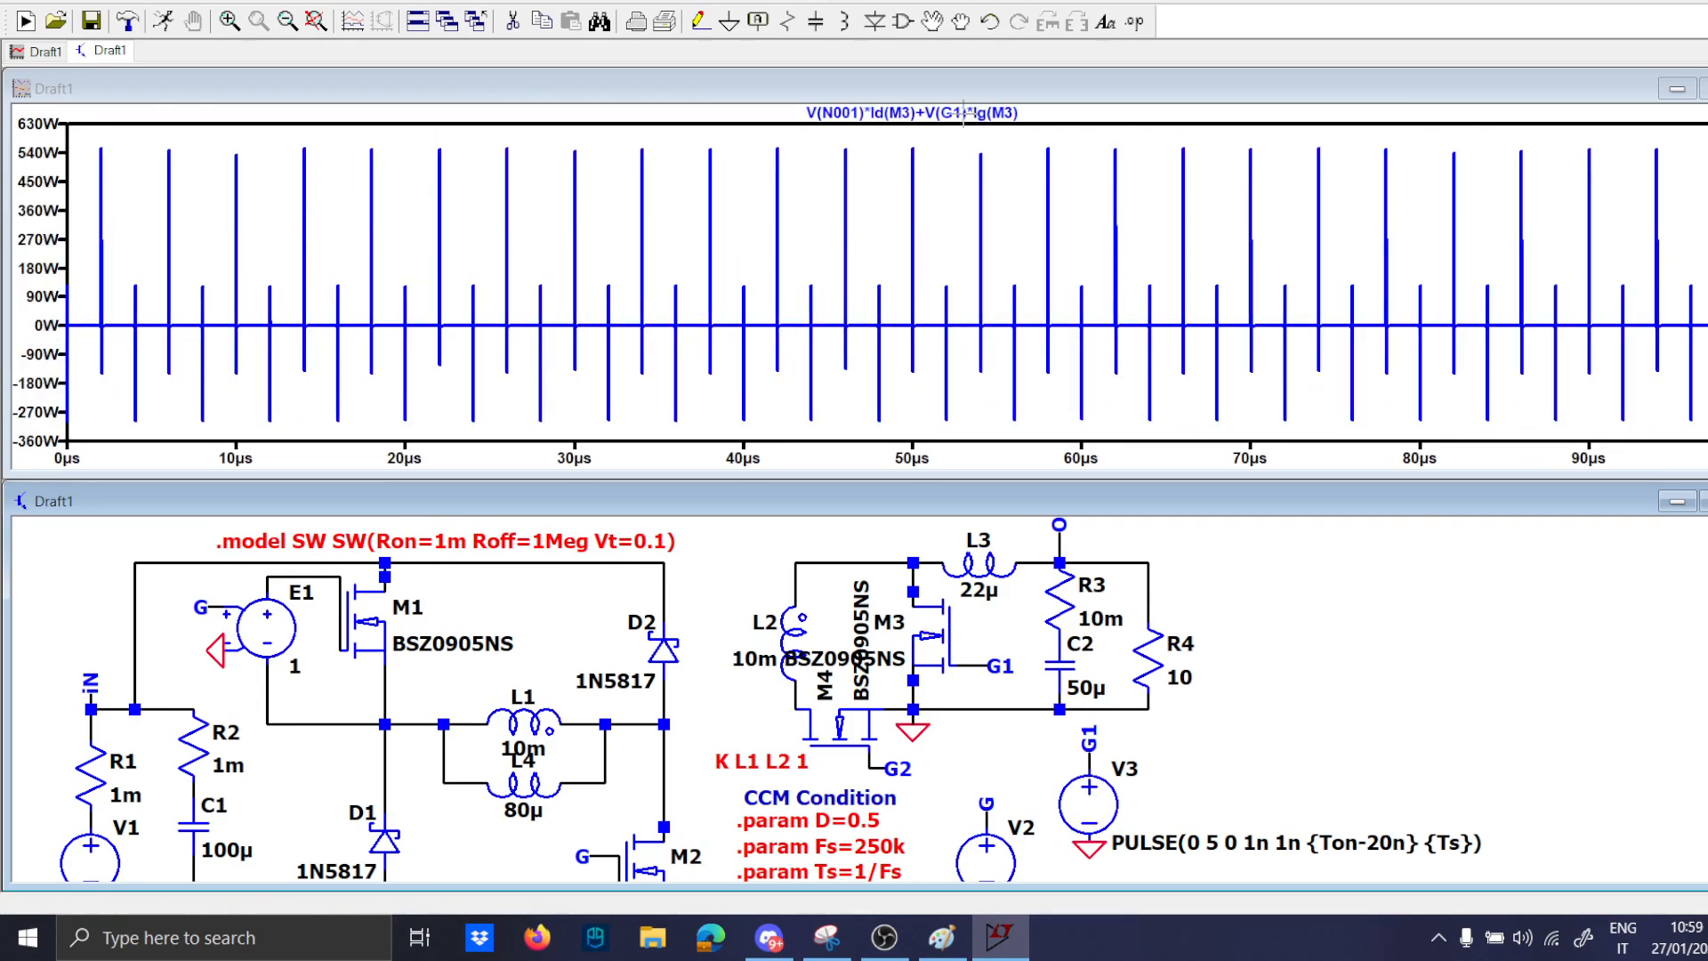
pyautogui.click(962, 112)
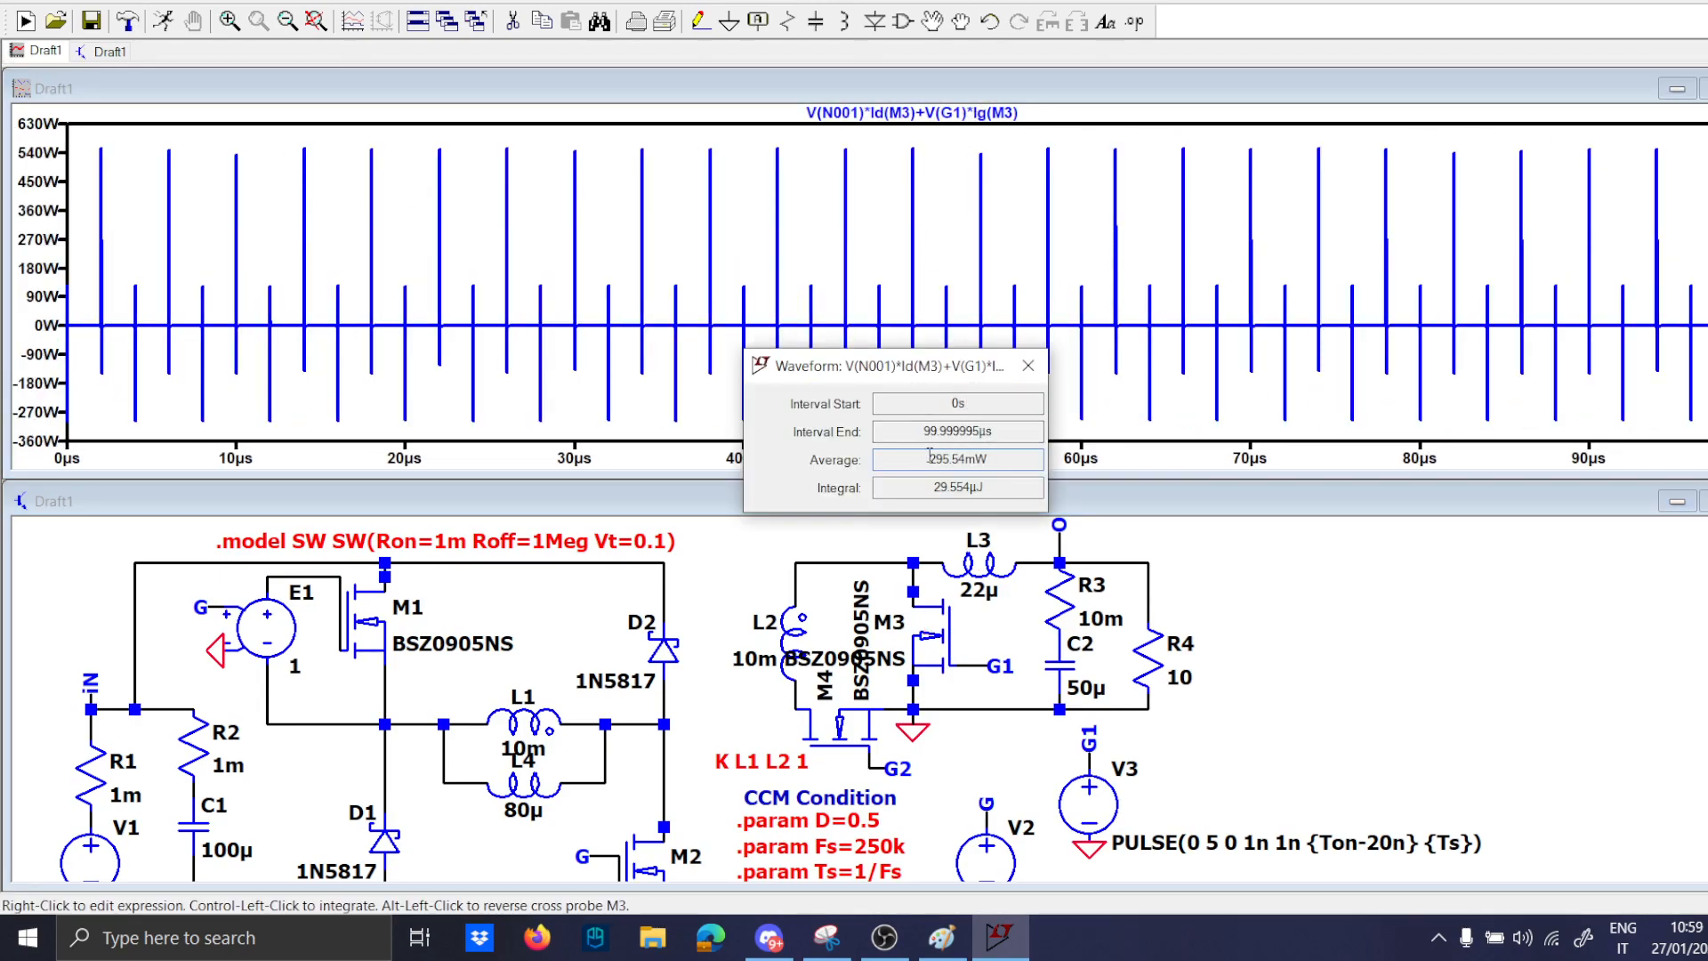
pyautogui.click(1025, 363)
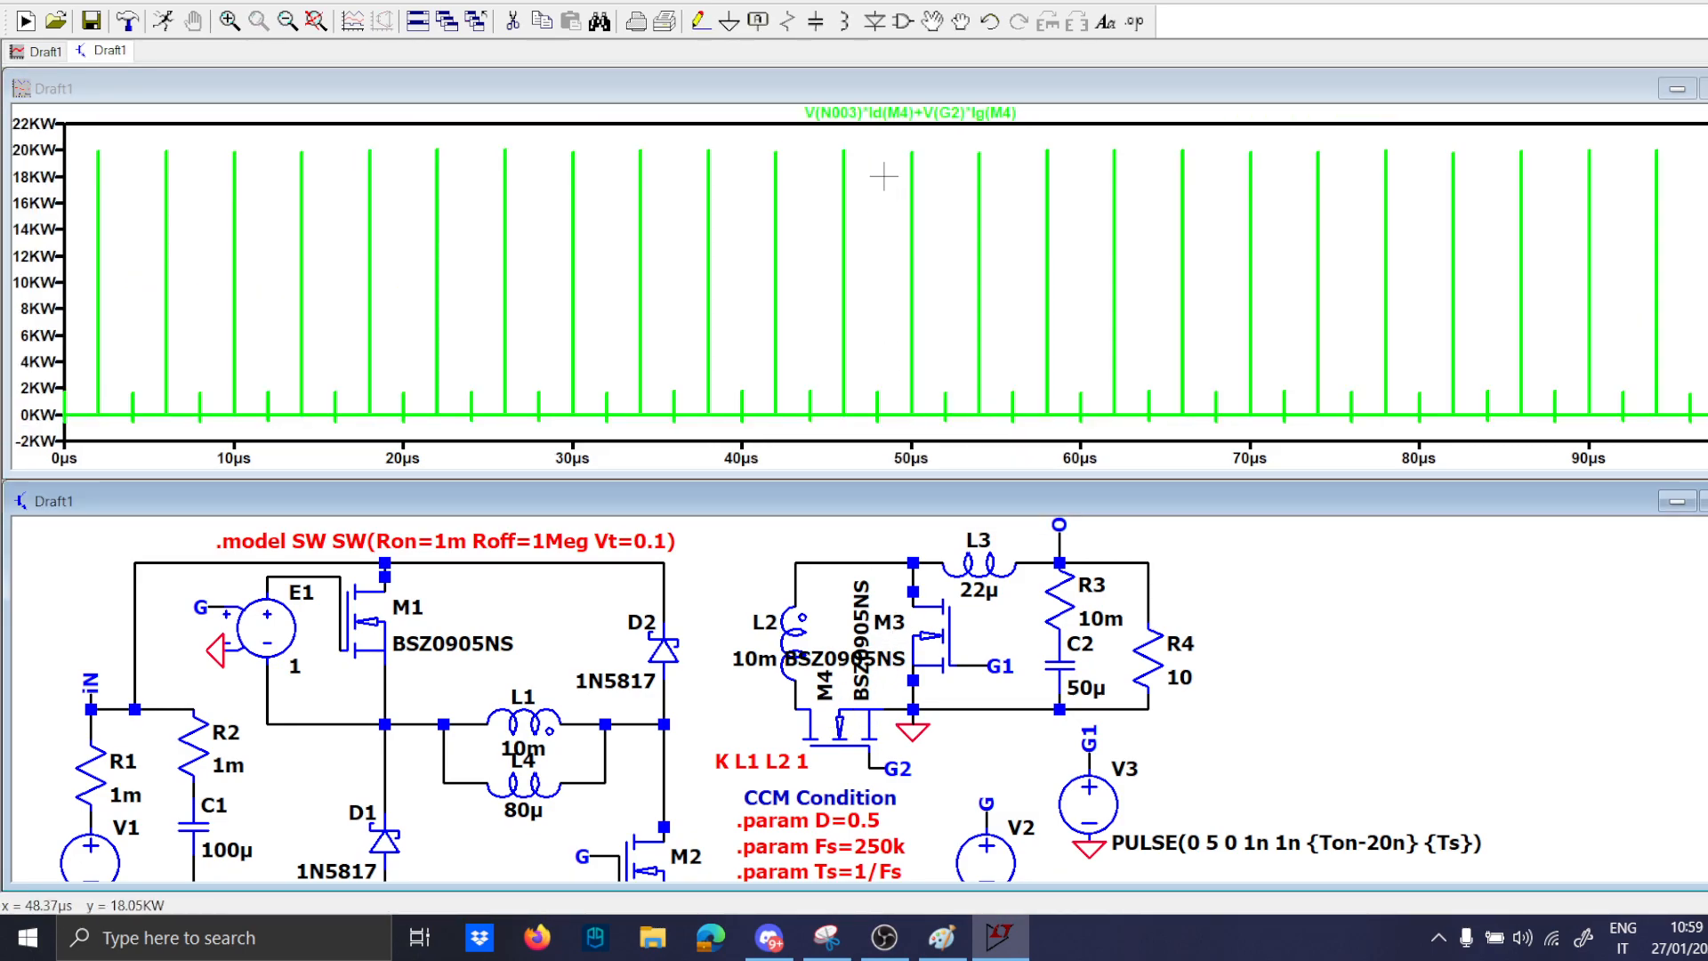
pyautogui.click(910, 110)
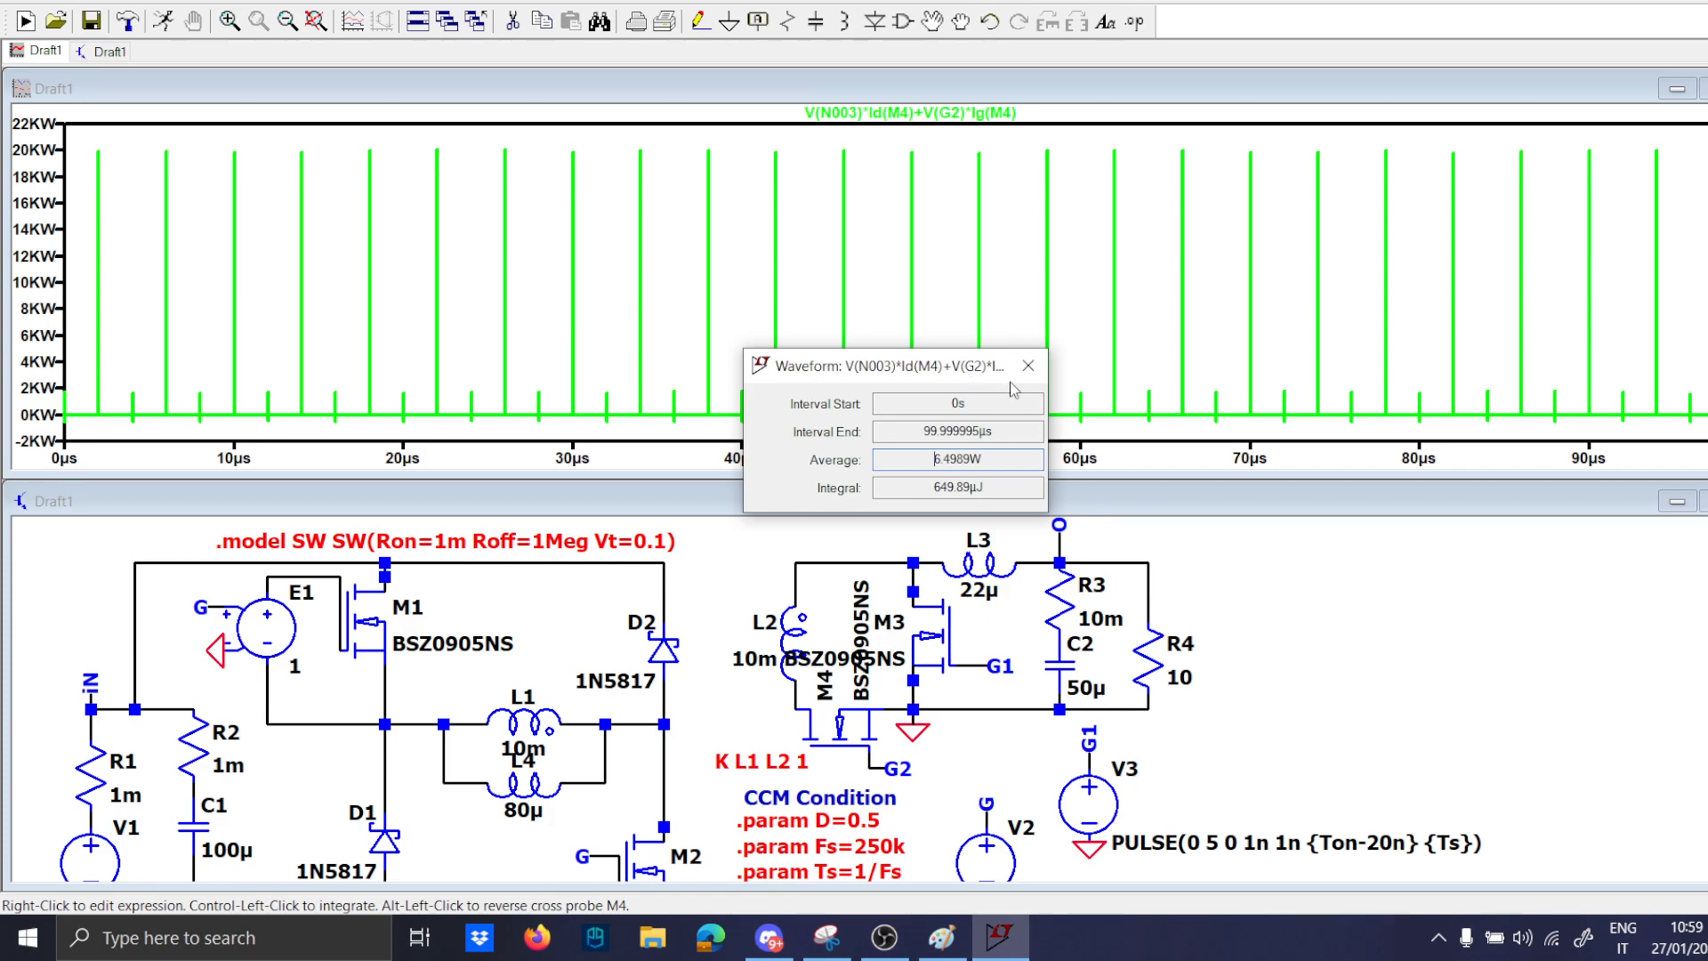
pyautogui.moveTo(1027, 363)
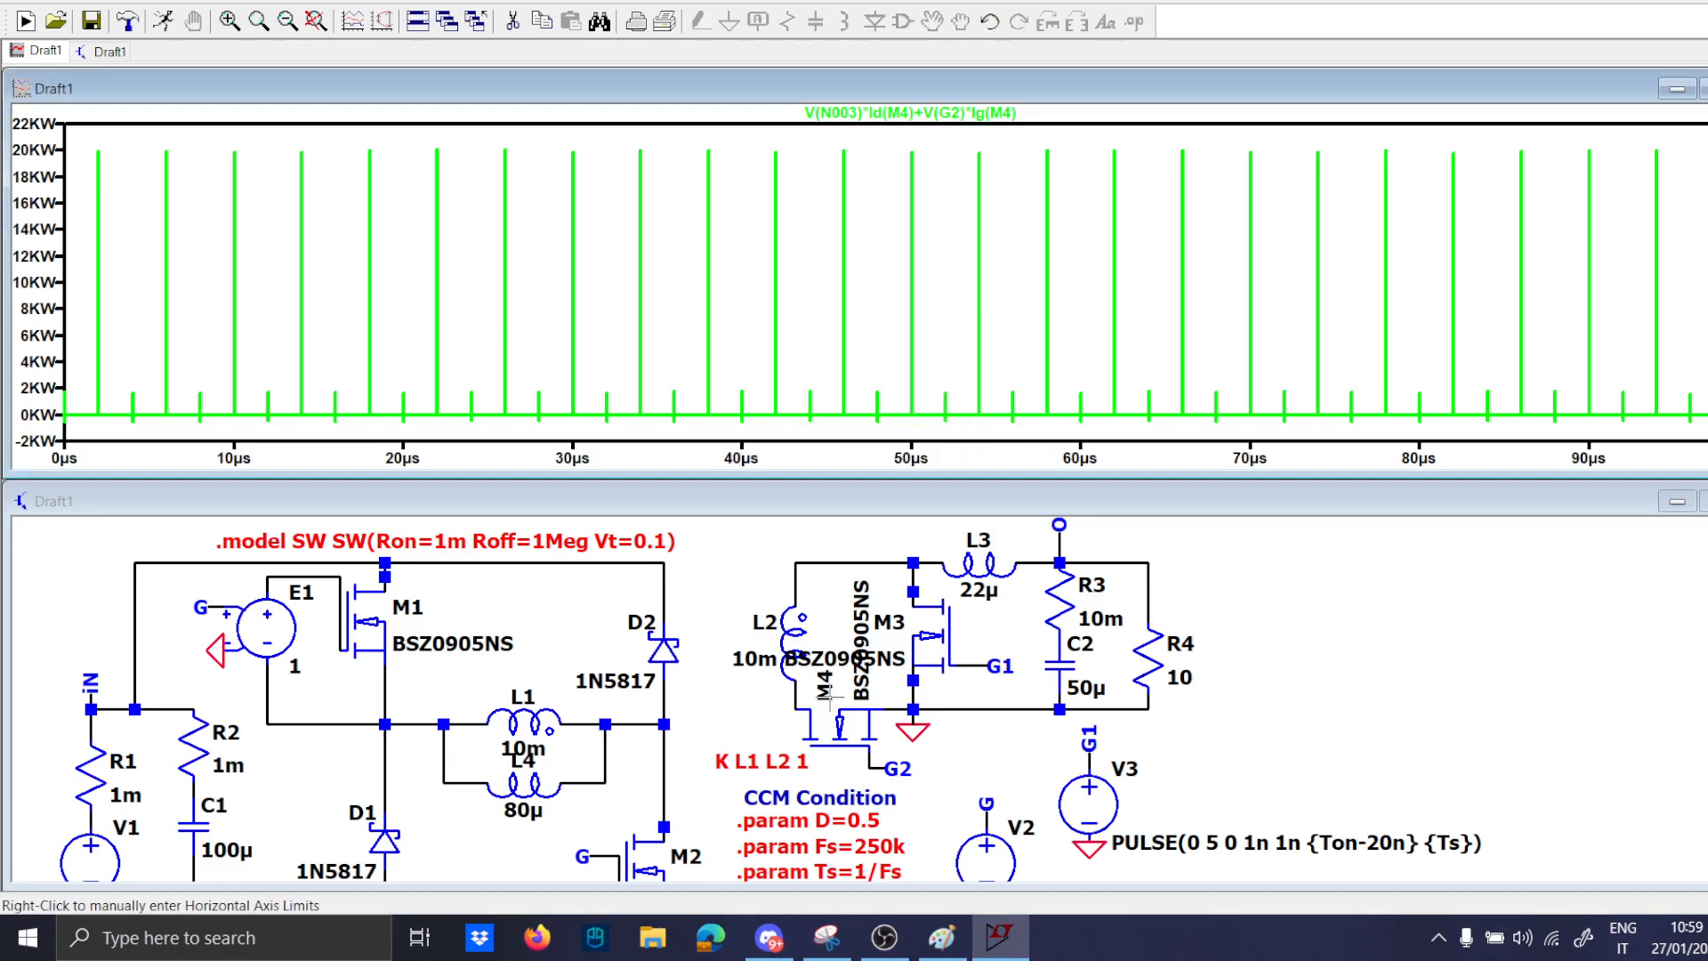
# Glance at M4's properties unchanged, then plot diode D2's dissipation.
pyautogui.doubleClick(832, 697)
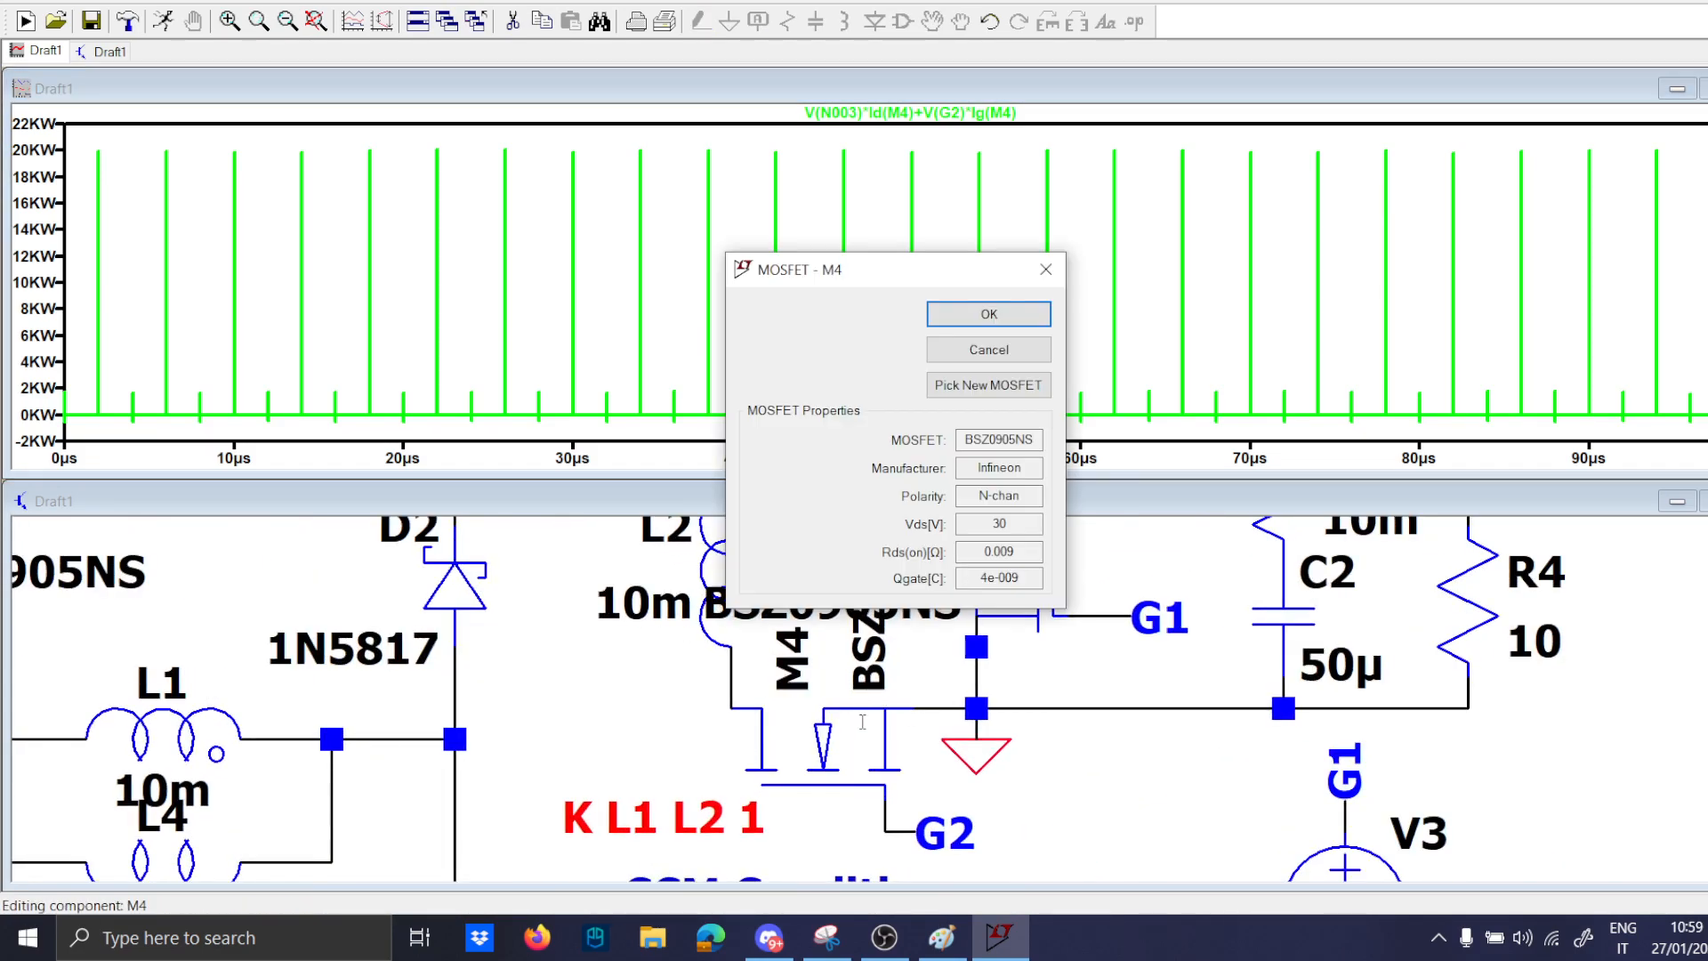
pyautogui.click(988, 314)
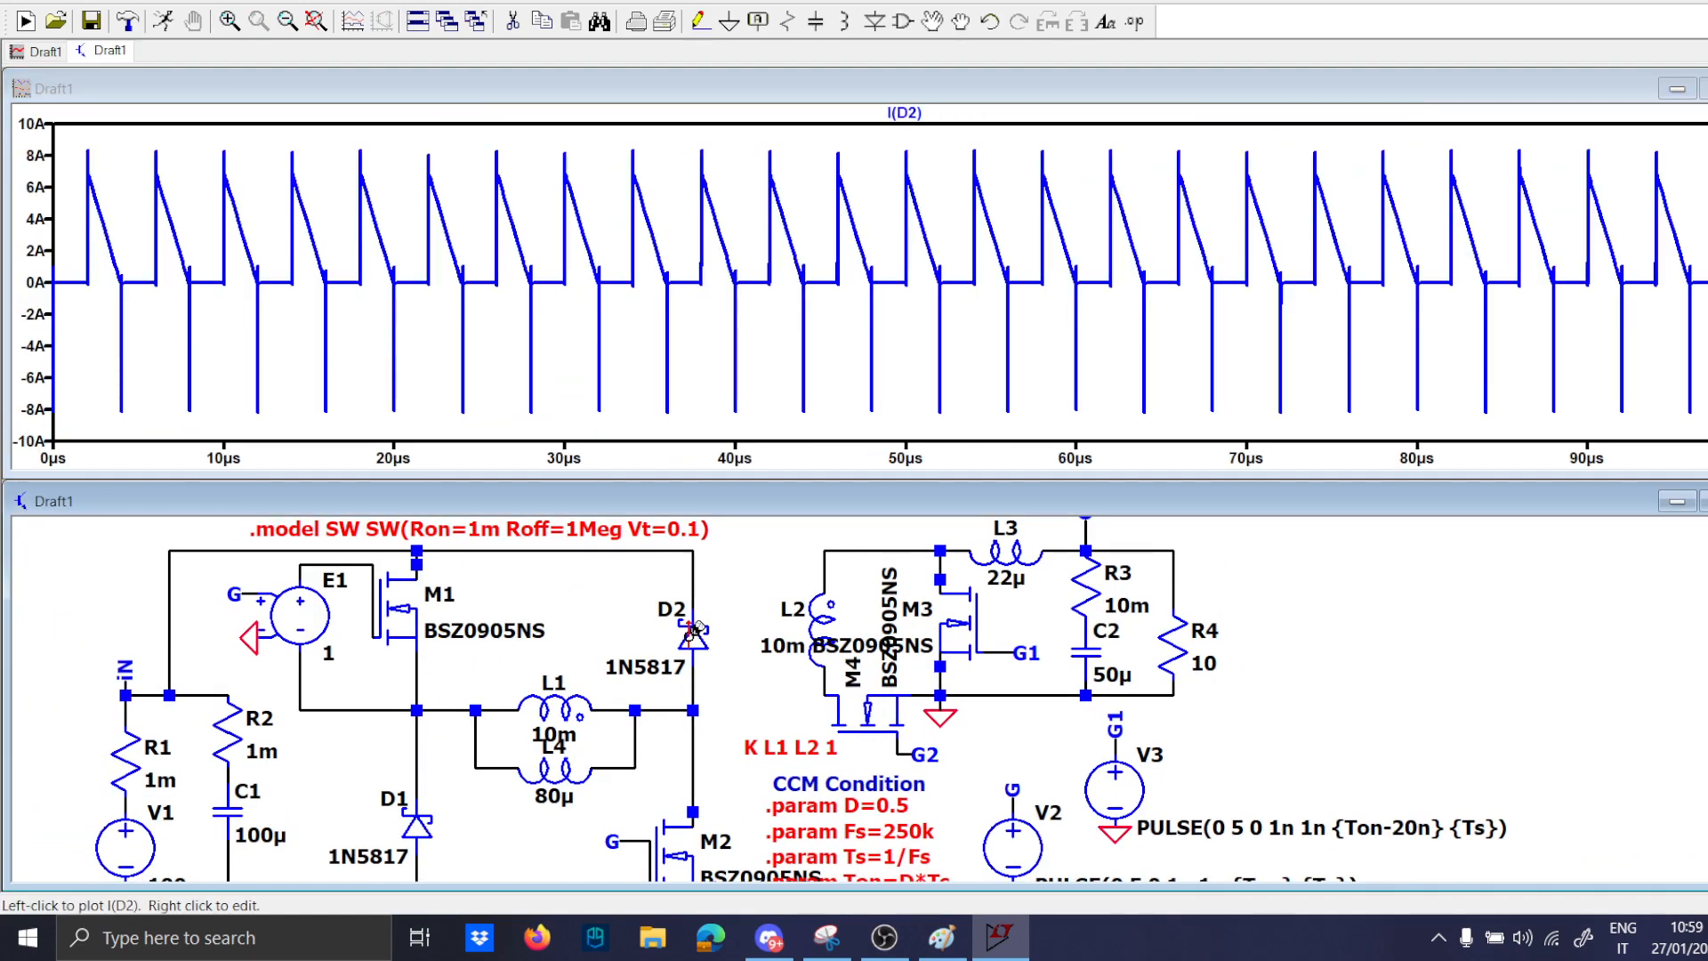
pyautogui.moveTo(692, 637)
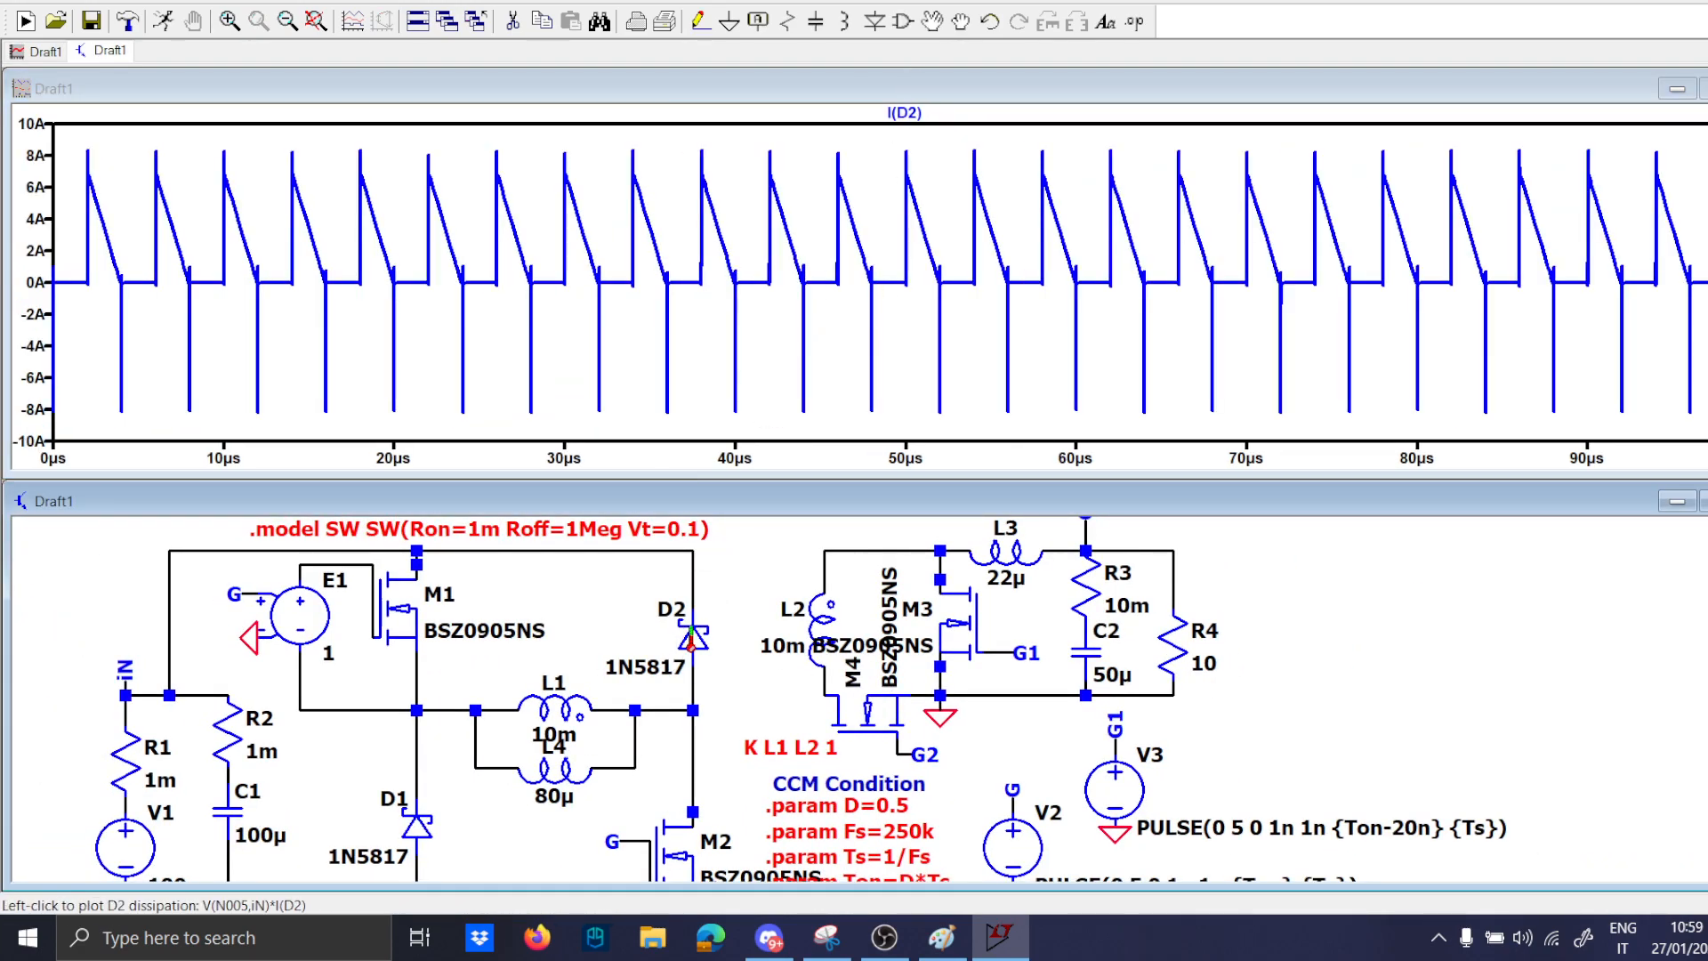
pyautogui.click(671, 610)
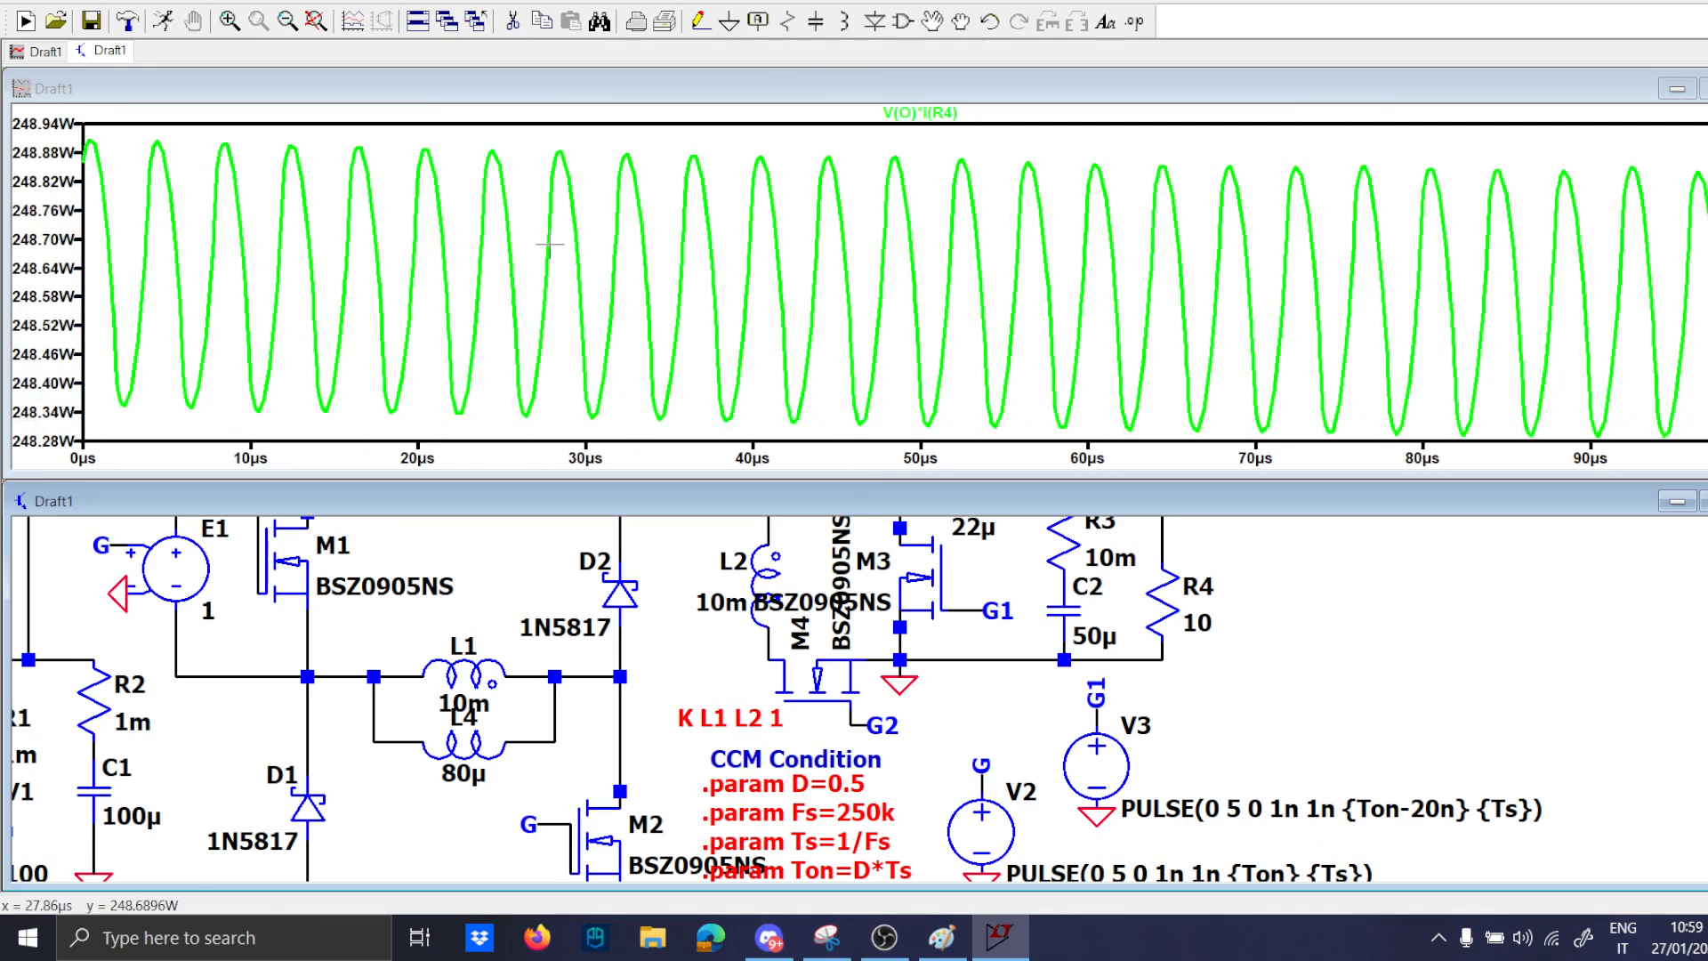
# Bring up the SPICE Error Log and scroll to the .meas results.
pyautogui.click(174, 19)
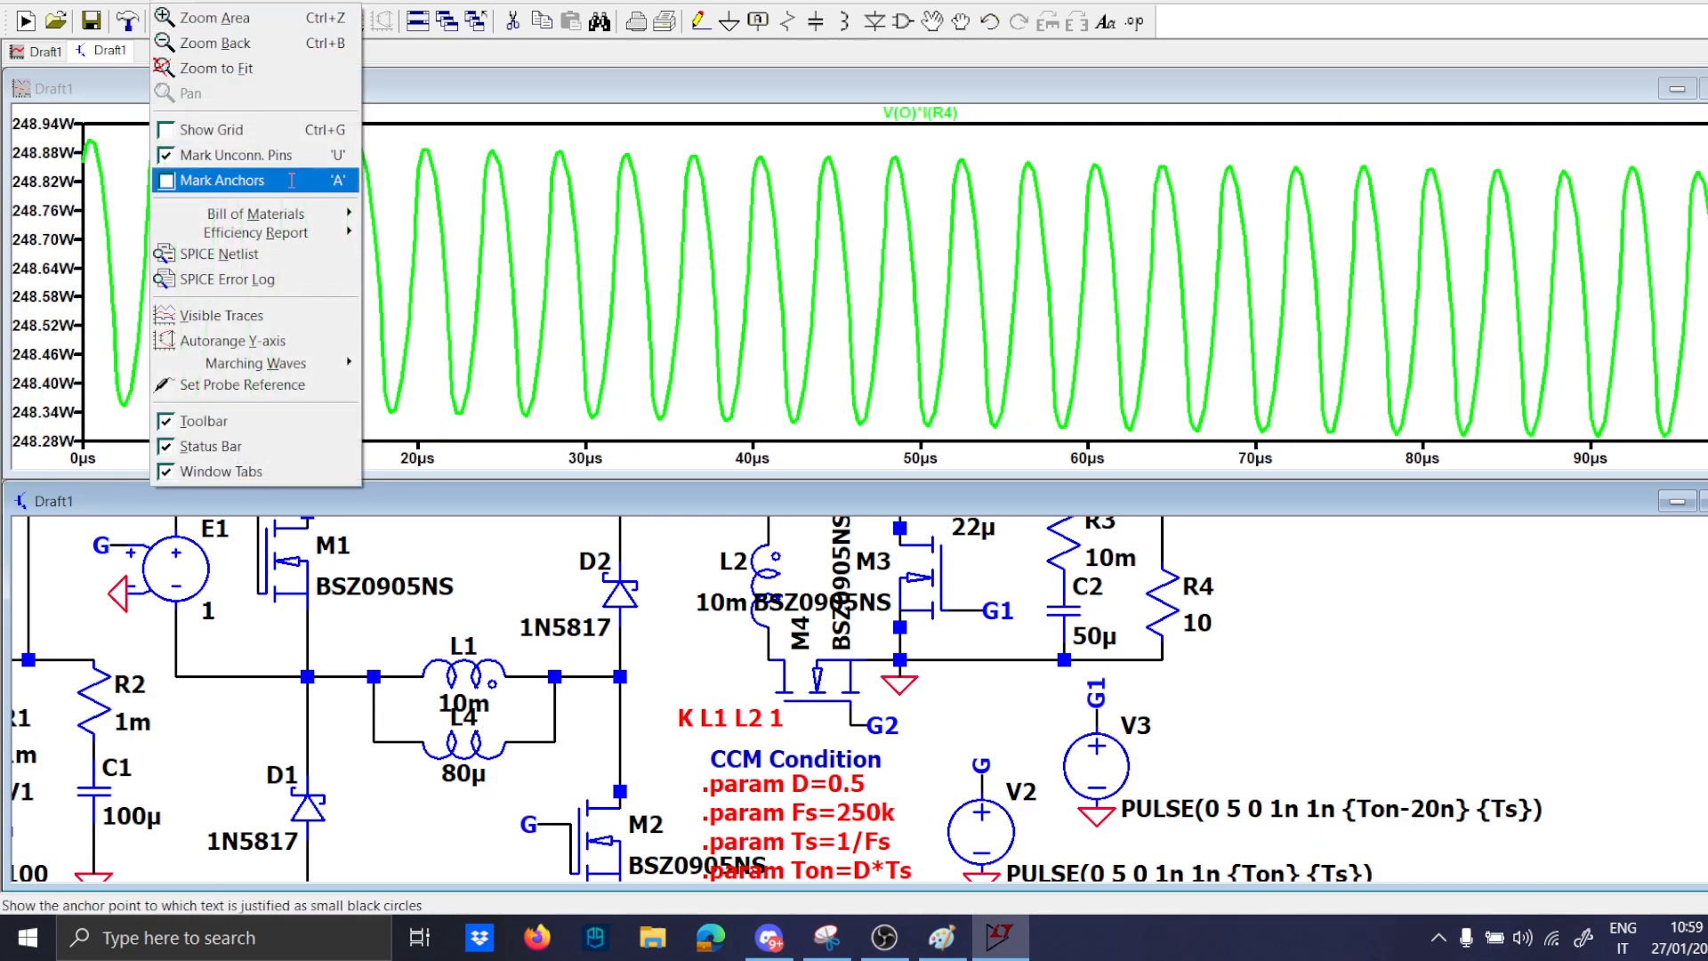
pyautogui.click(228, 279)
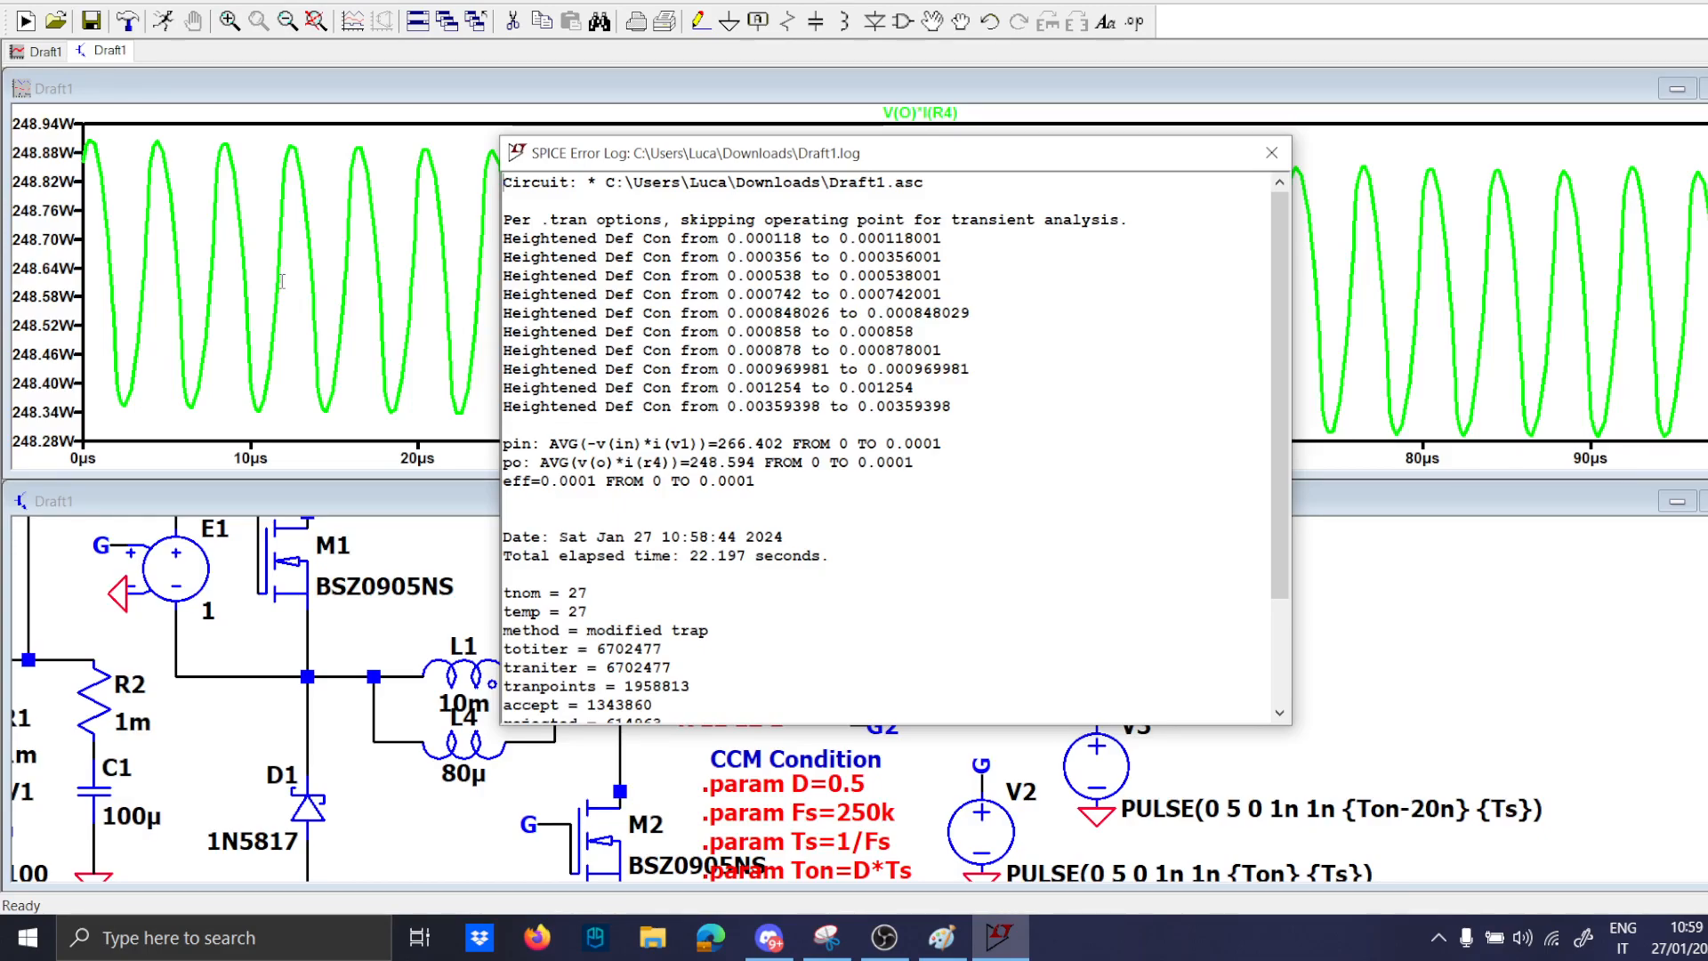
pyautogui.scroll(-3)
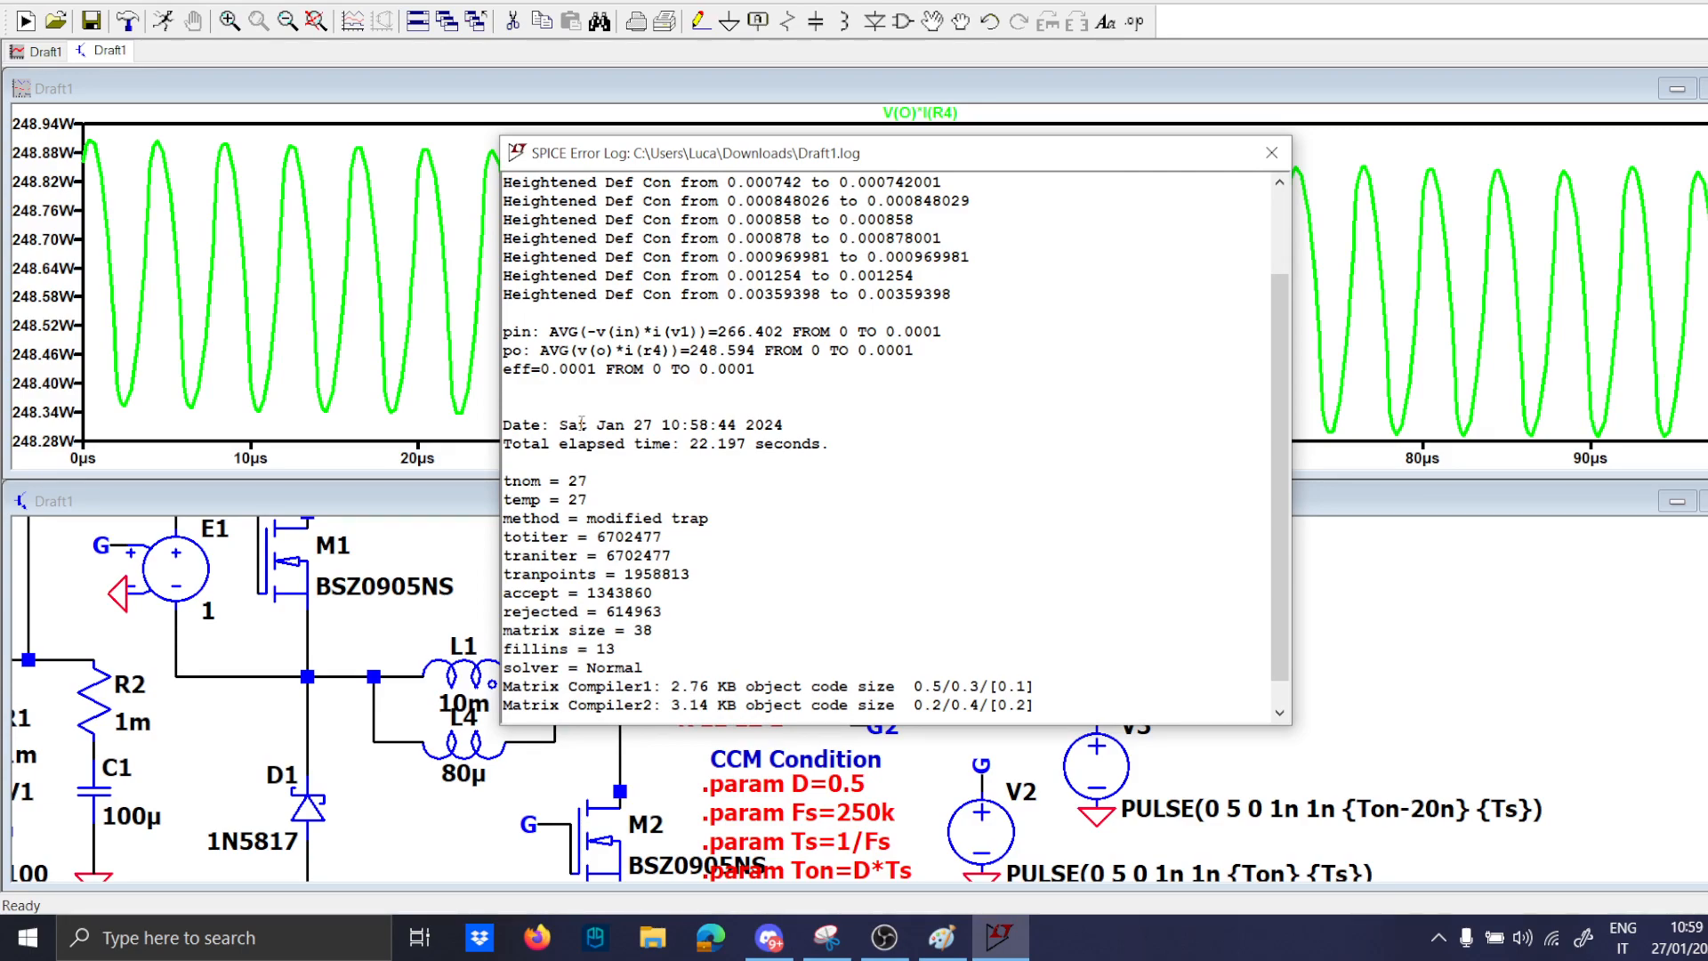
# Highlight the measured output power 248.594 and input power 266.402 in the log.
pyautogui.doubleClick(555, 370)
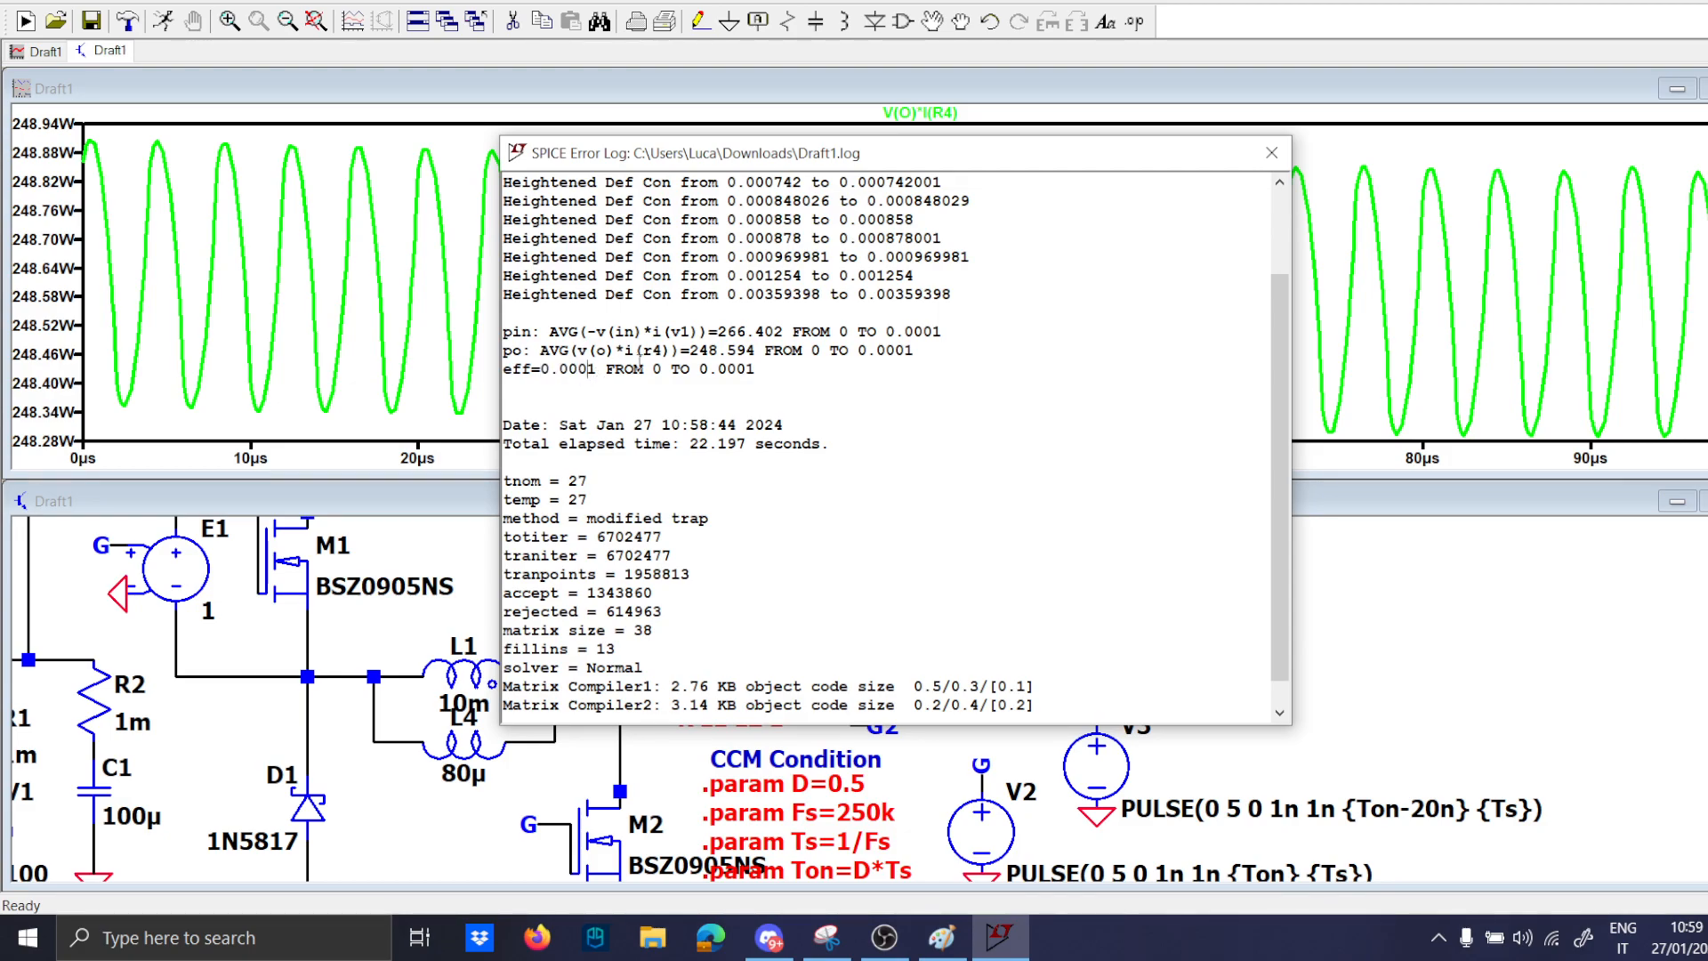
pyautogui.doubleClick(717, 351)
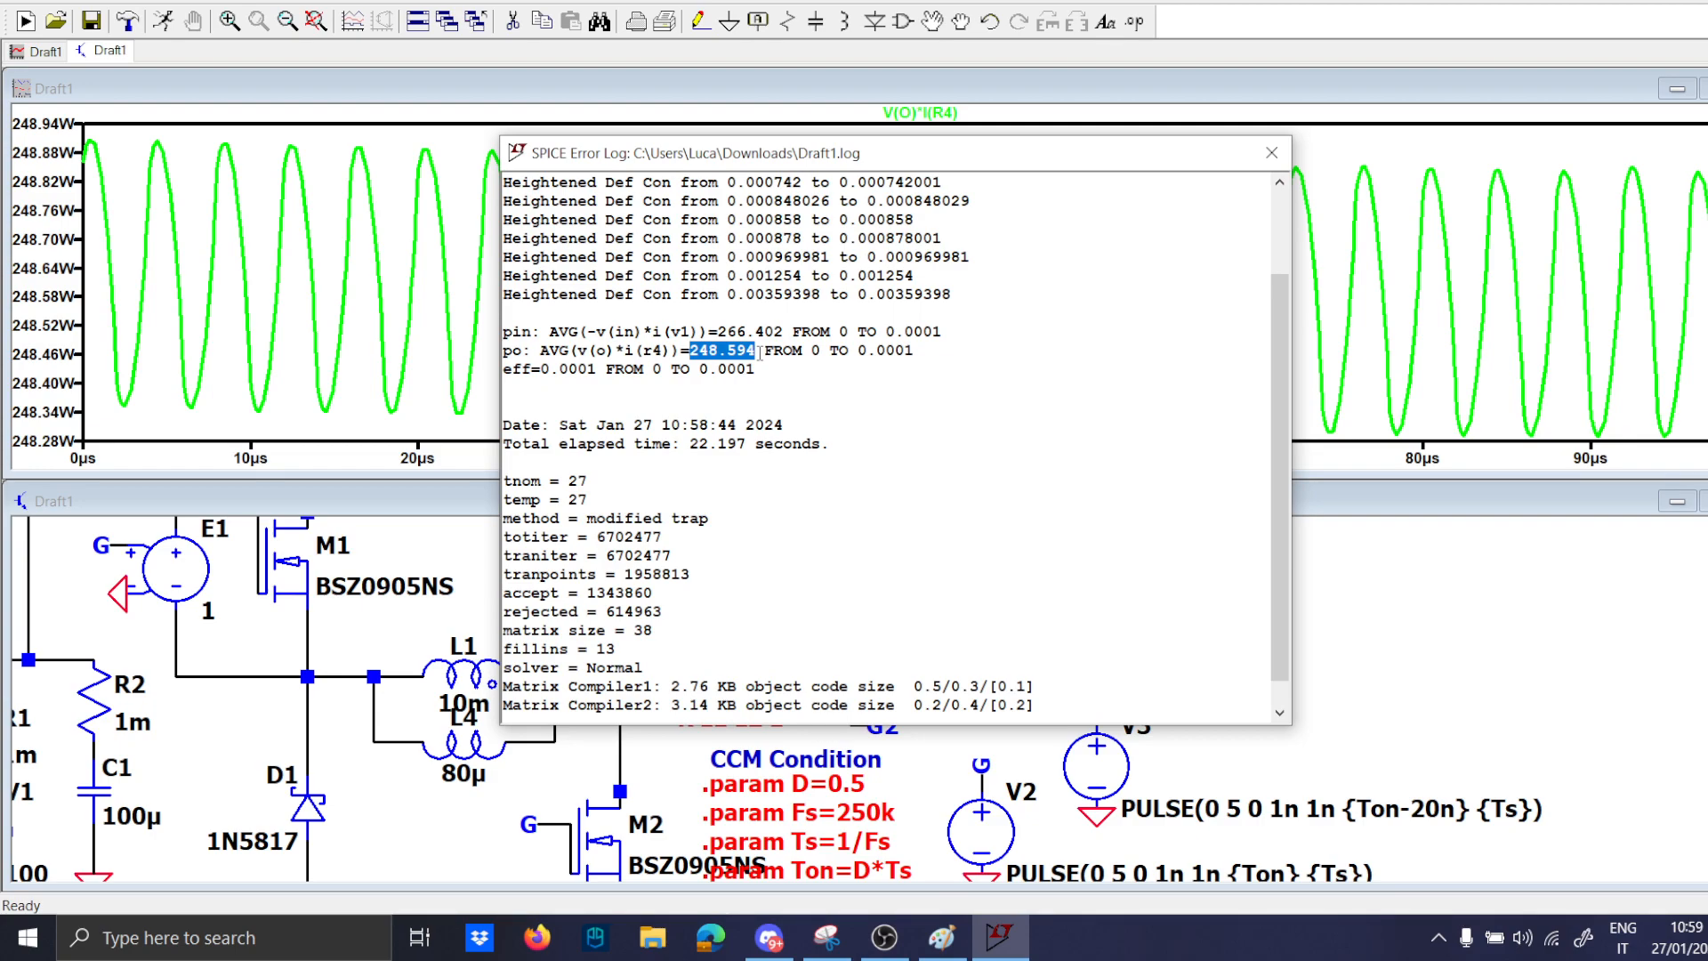
pyautogui.moveTo(518, 370)
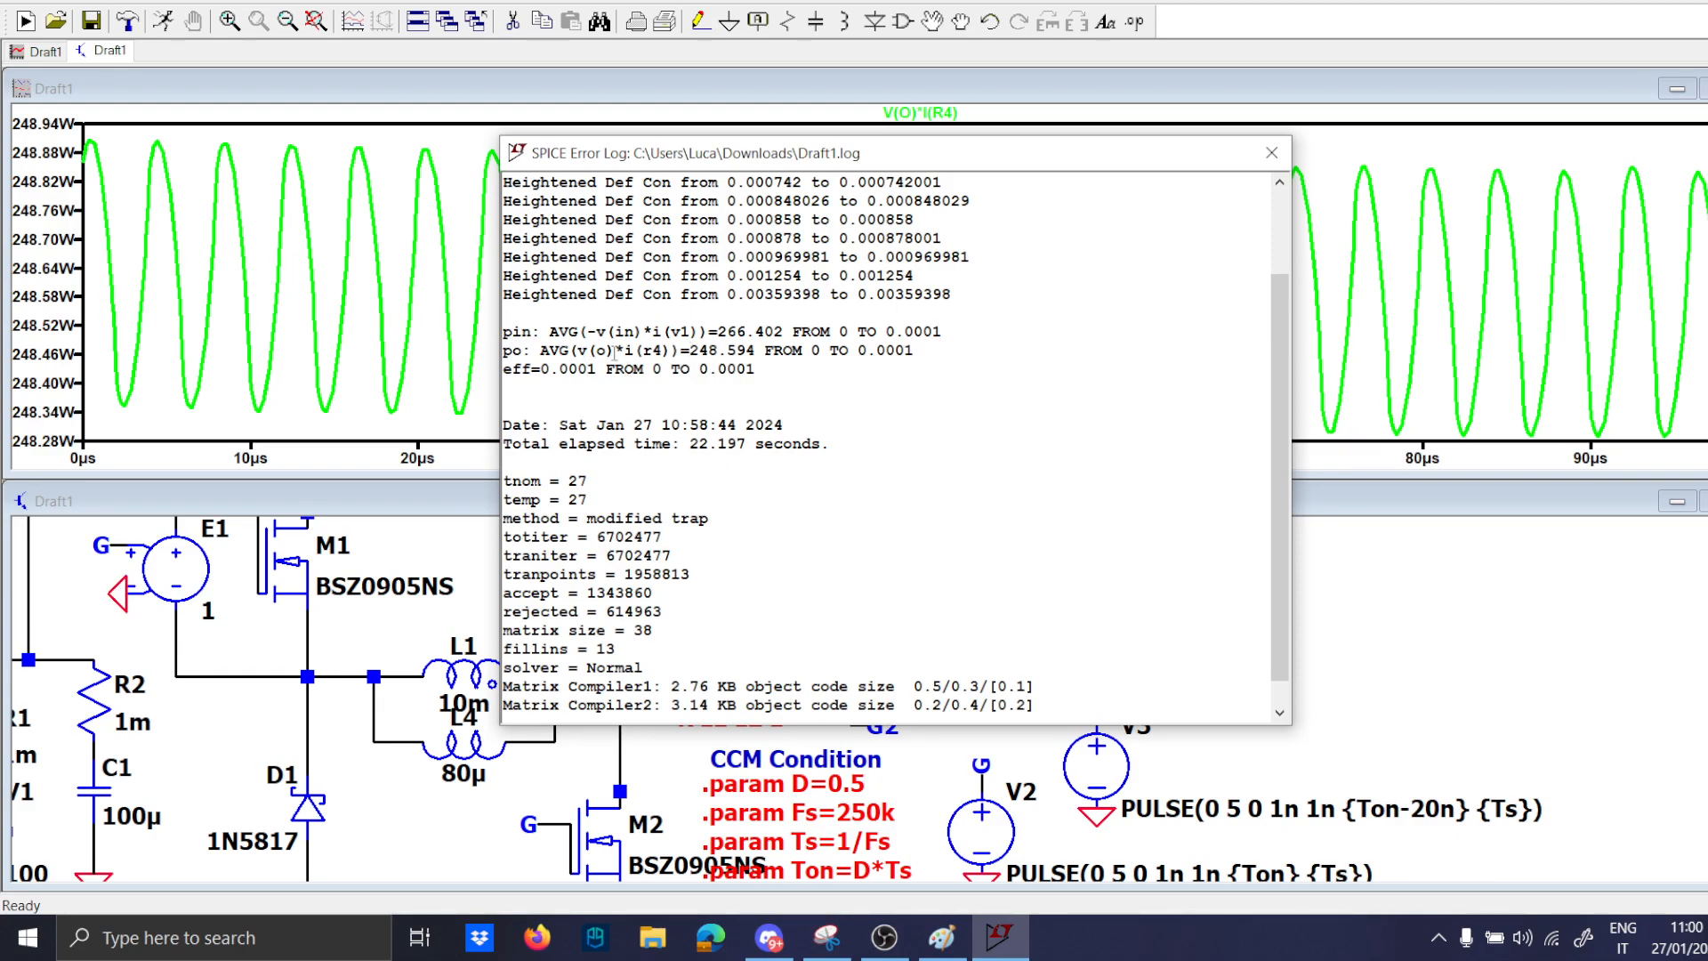
pyautogui.doubleClick(722, 350)
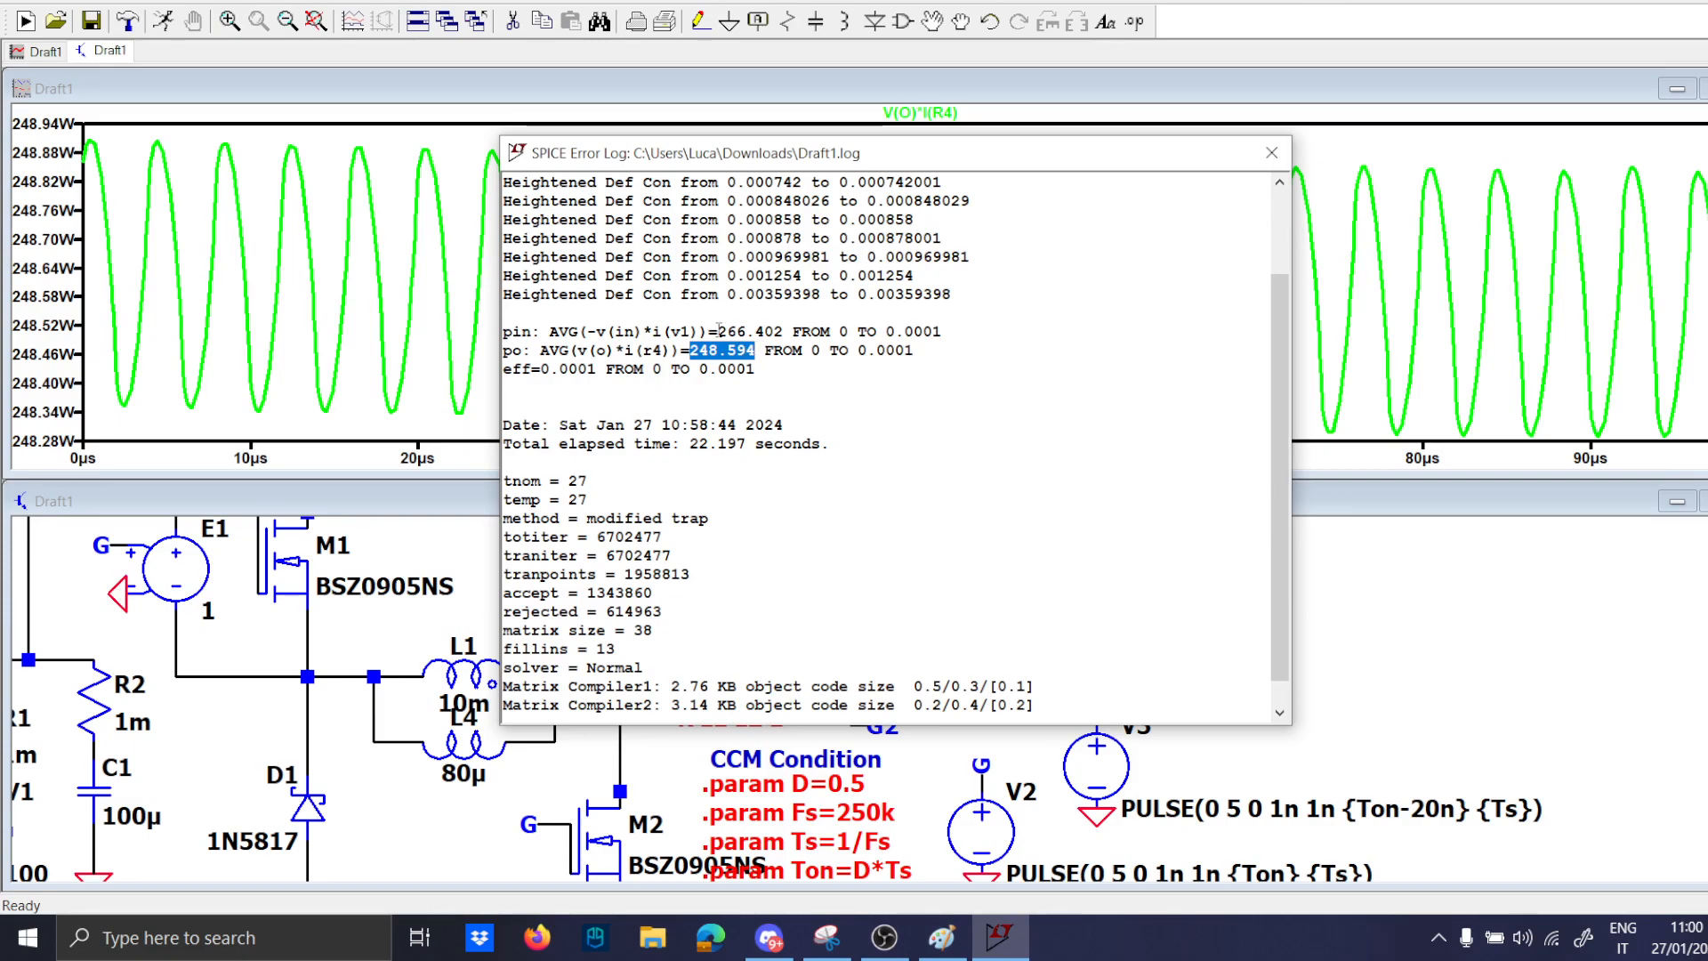
pyautogui.doubleClick(727, 331)
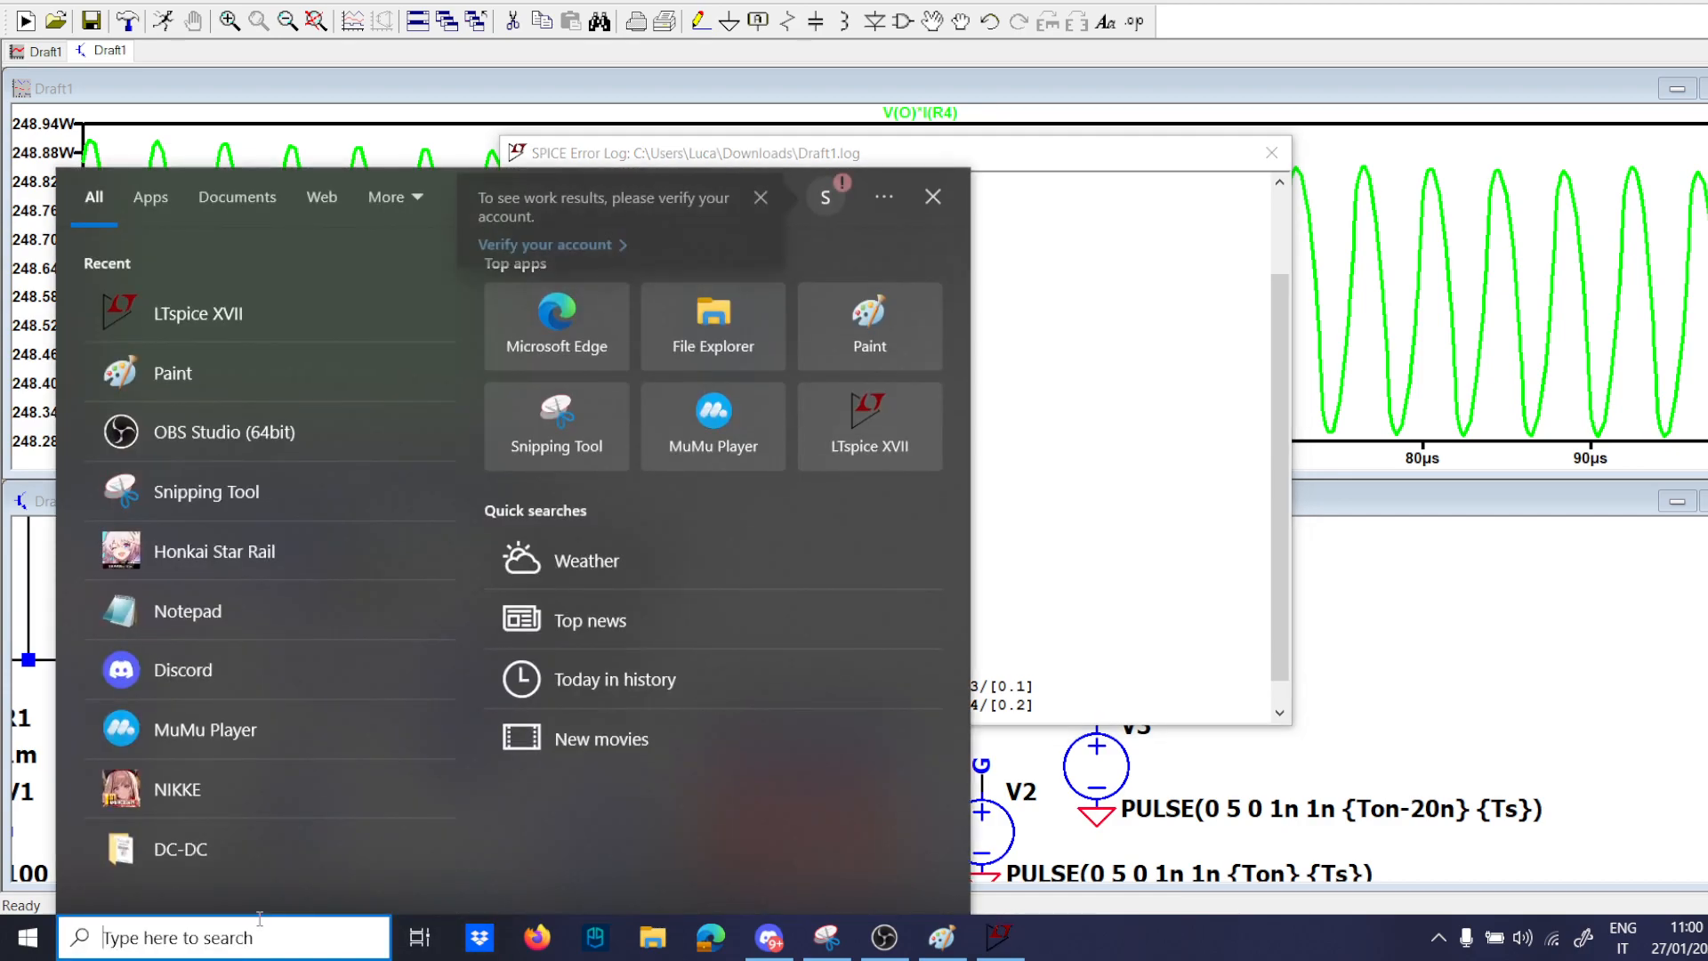
# Launch Calculator and compute 248.6 ÷ 266 × 100 ≈ 93.46 % efficiency.
pyautogui.write('c')
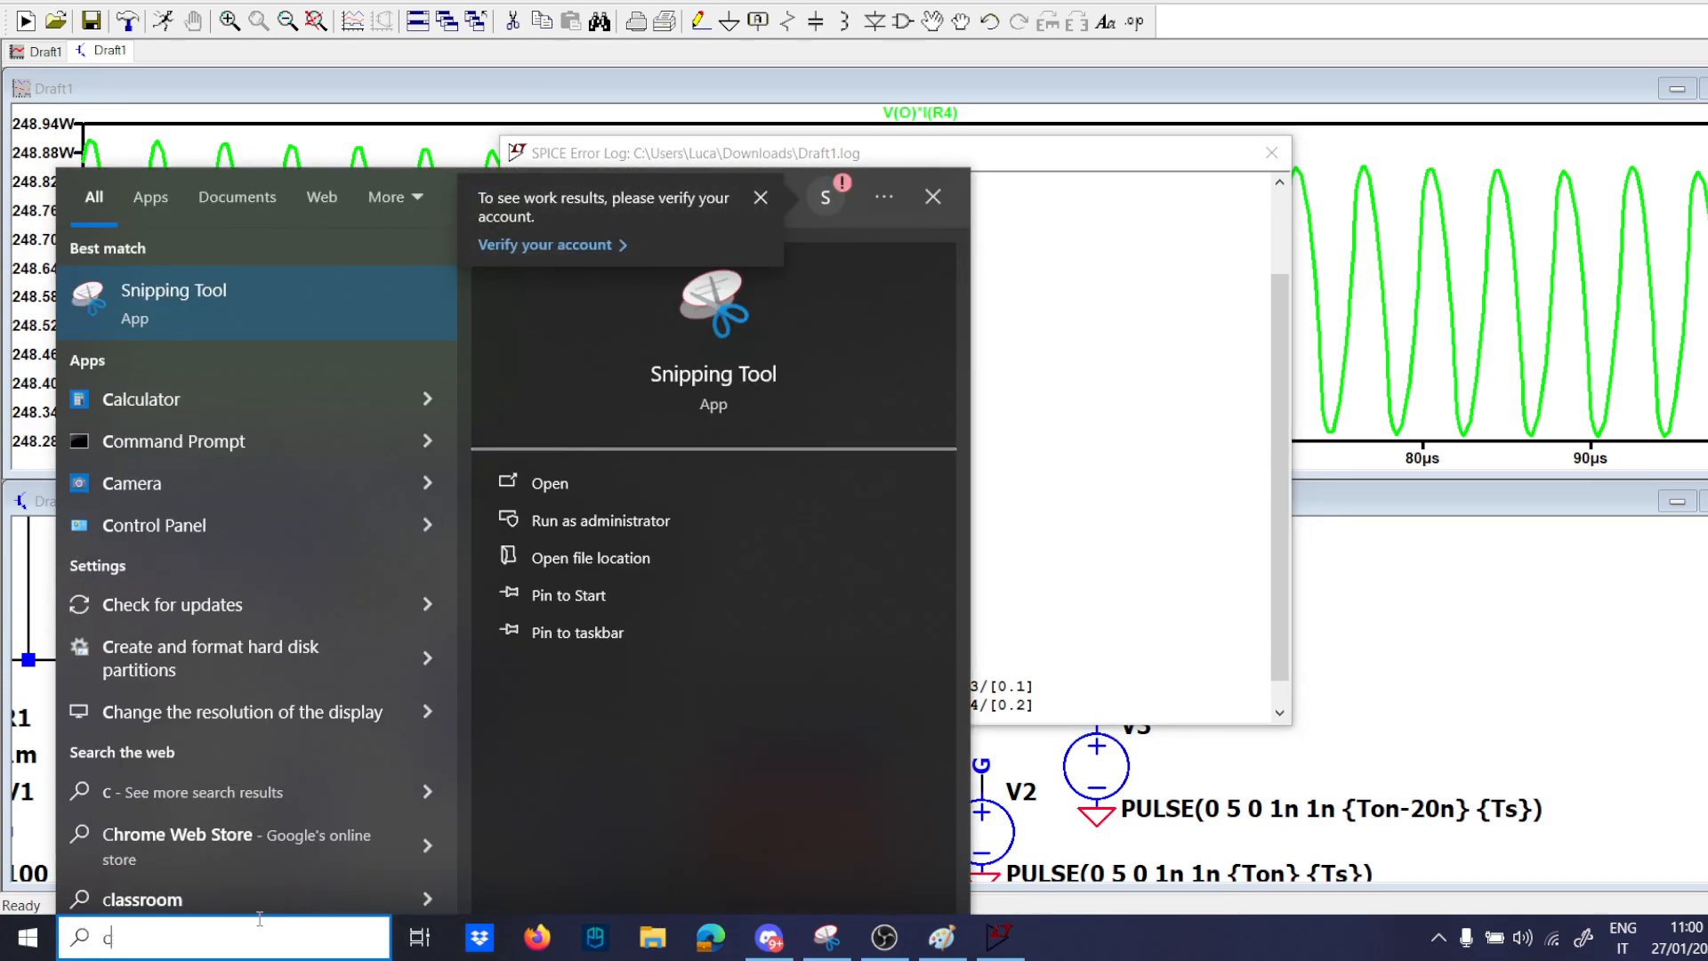
pyautogui.click(140, 399)
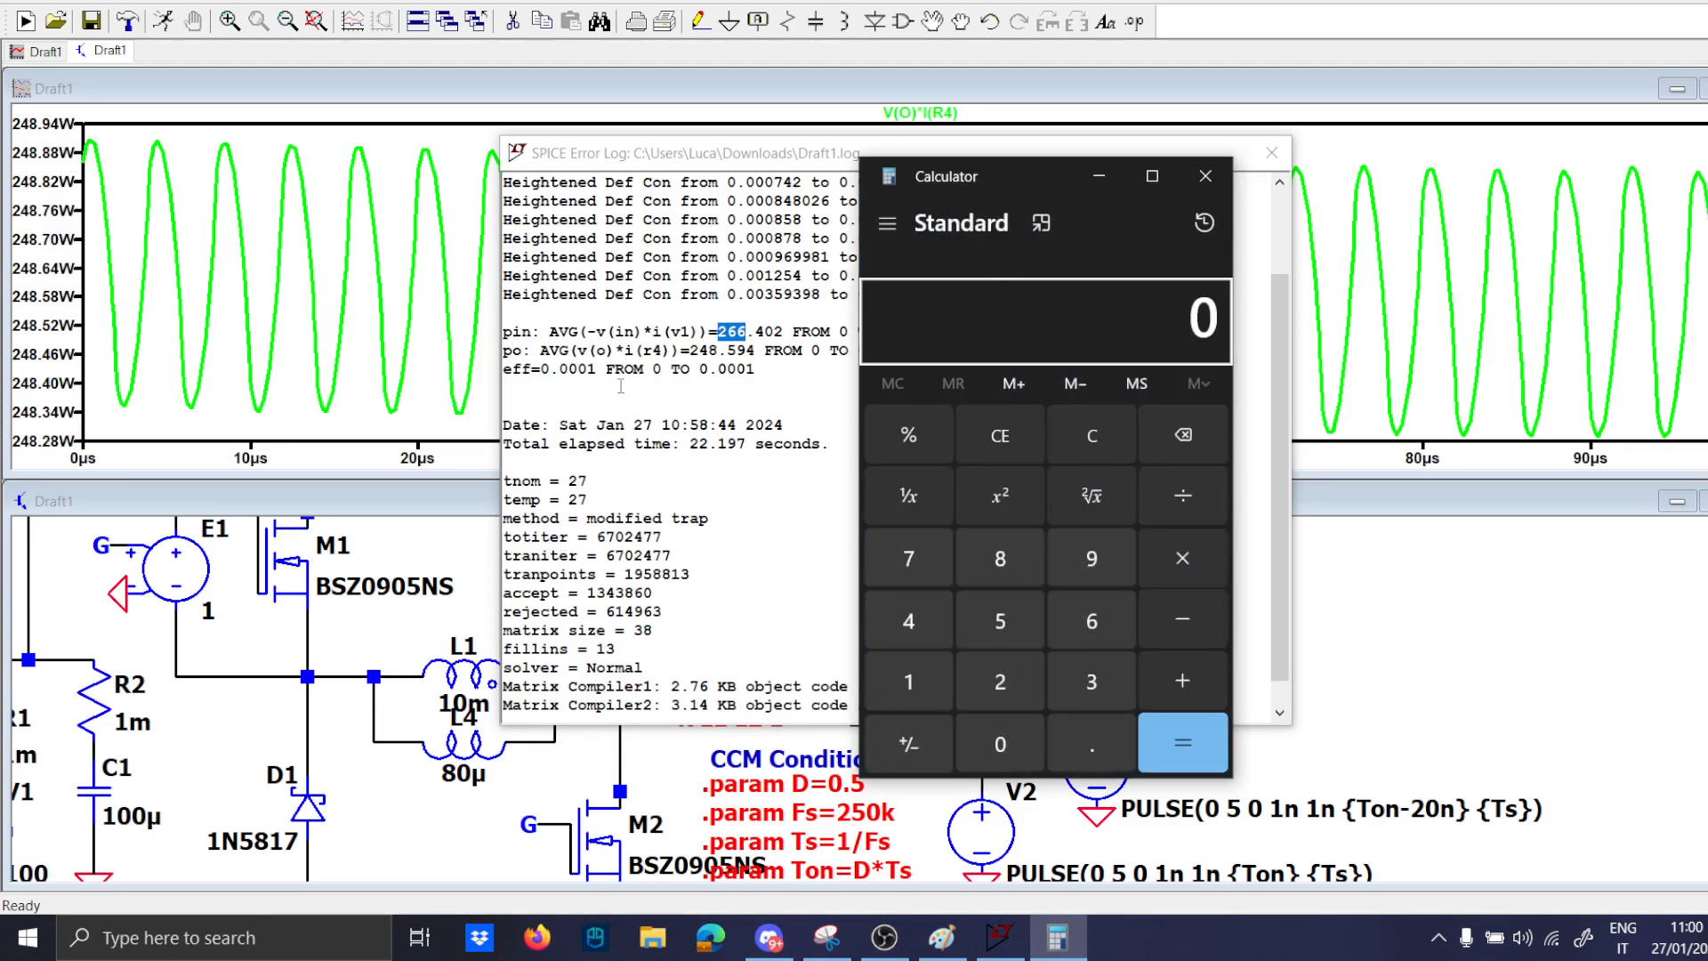
pyautogui.click(998, 681)
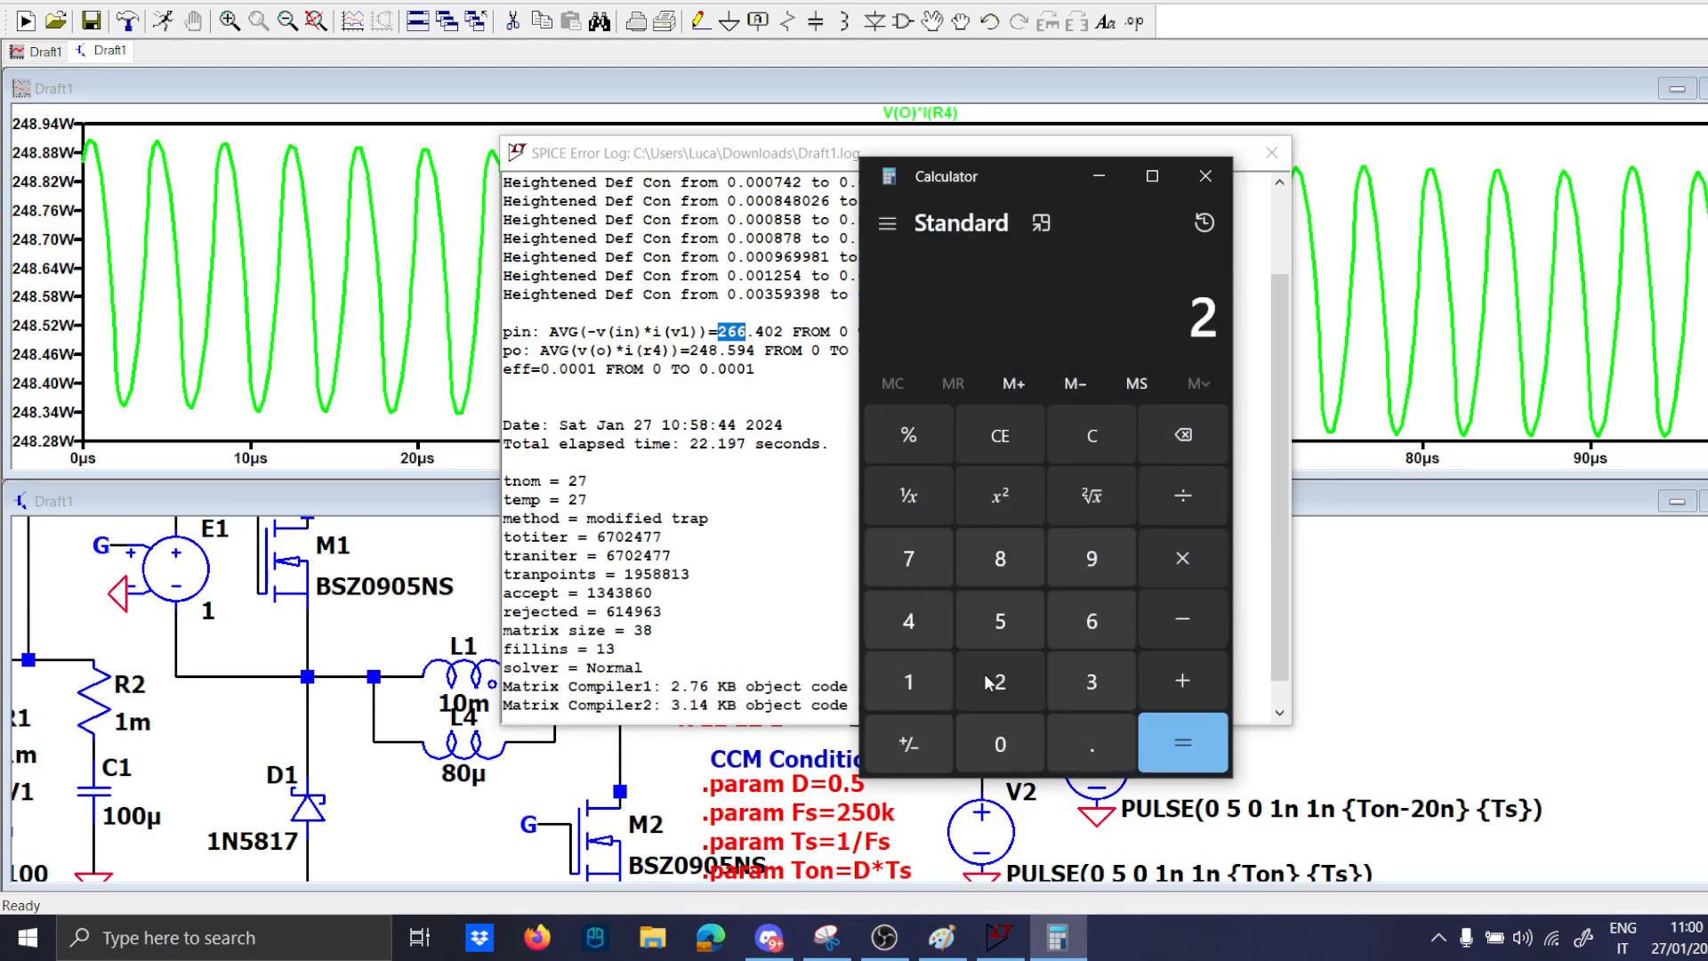
pyautogui.click(998, 557)
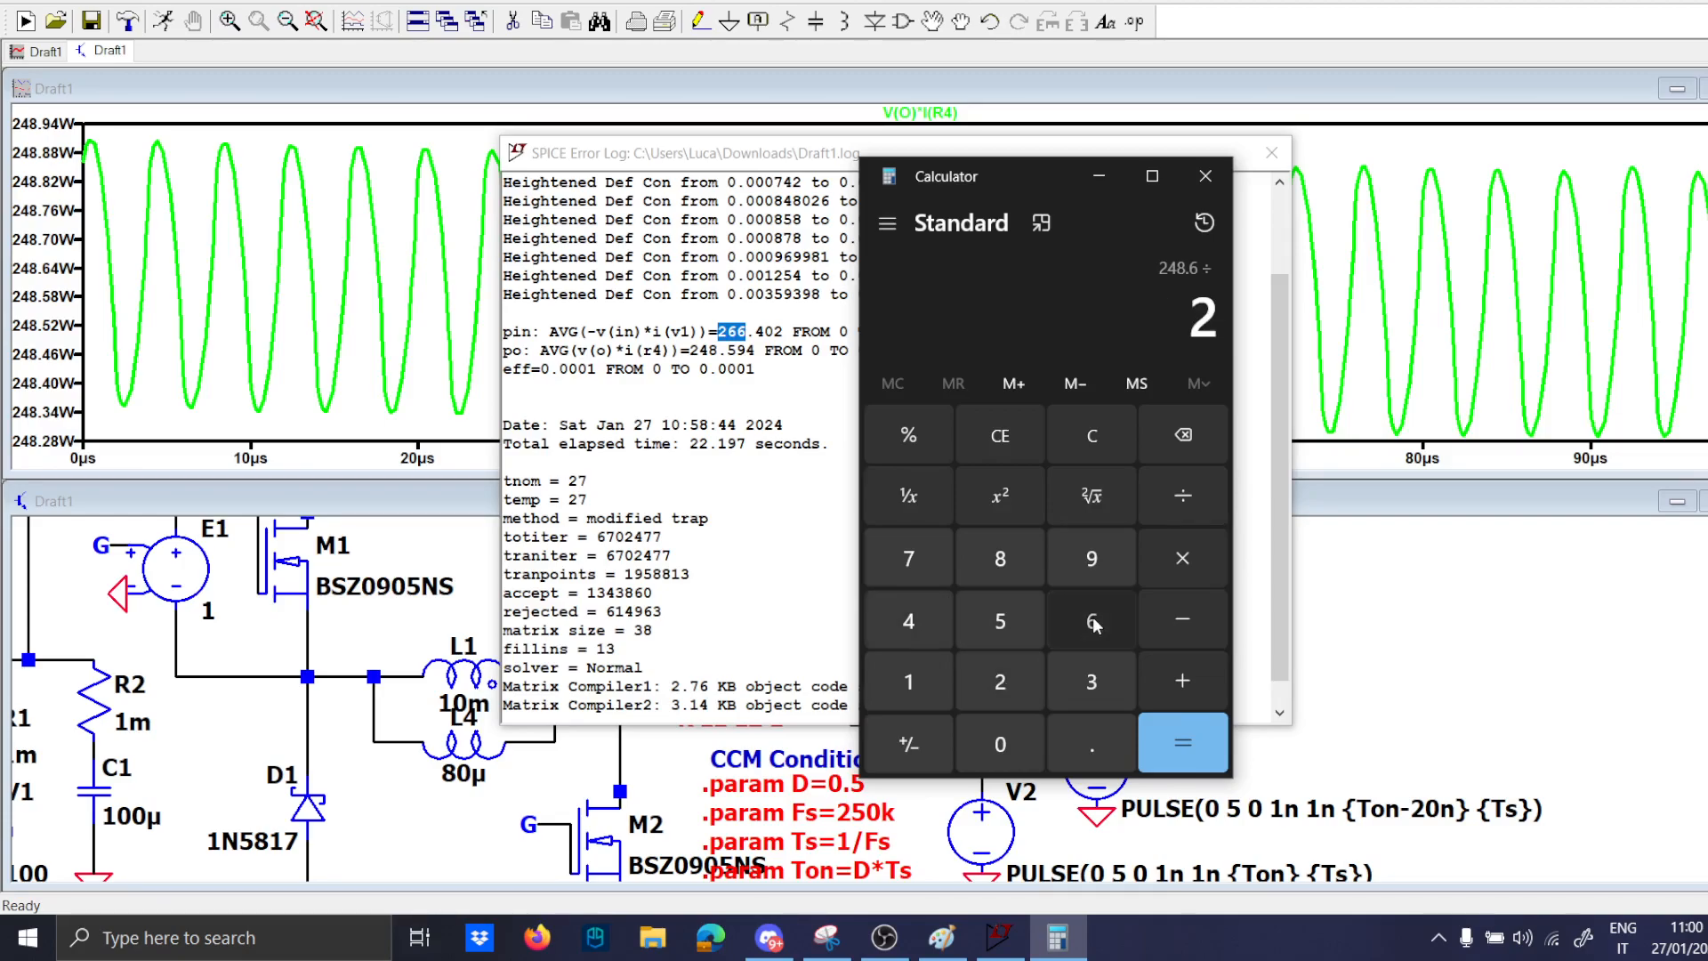
pyautogui.click(1182, 742)
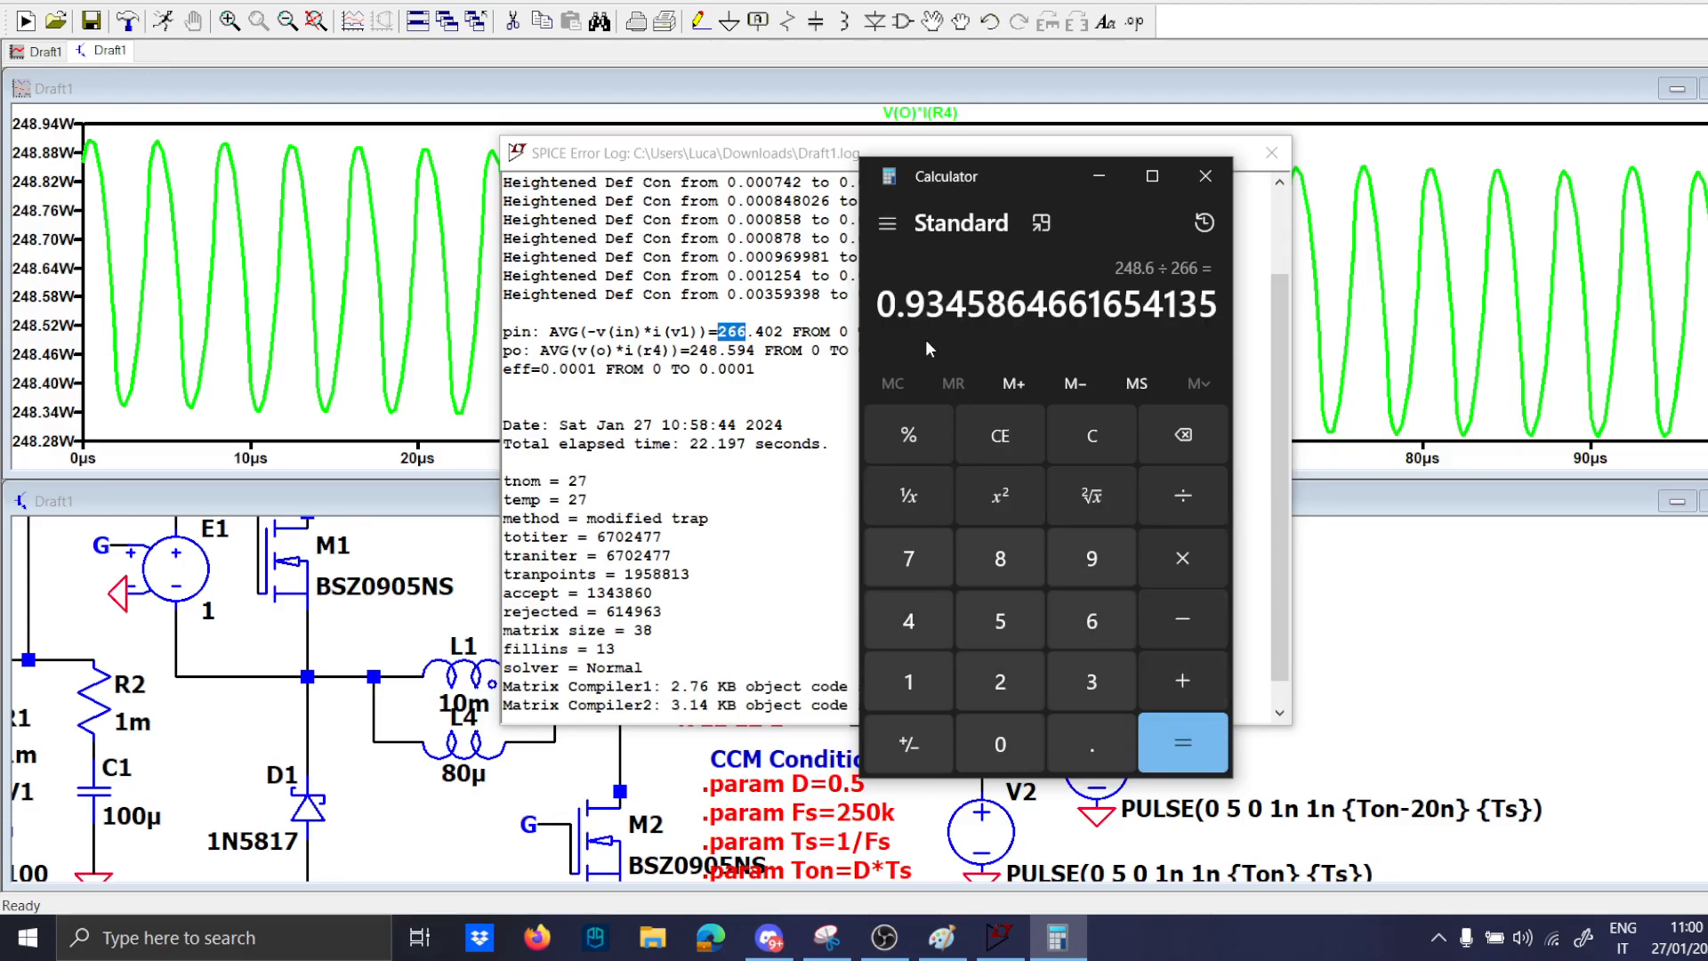
pyautogui.click(1181, 557)
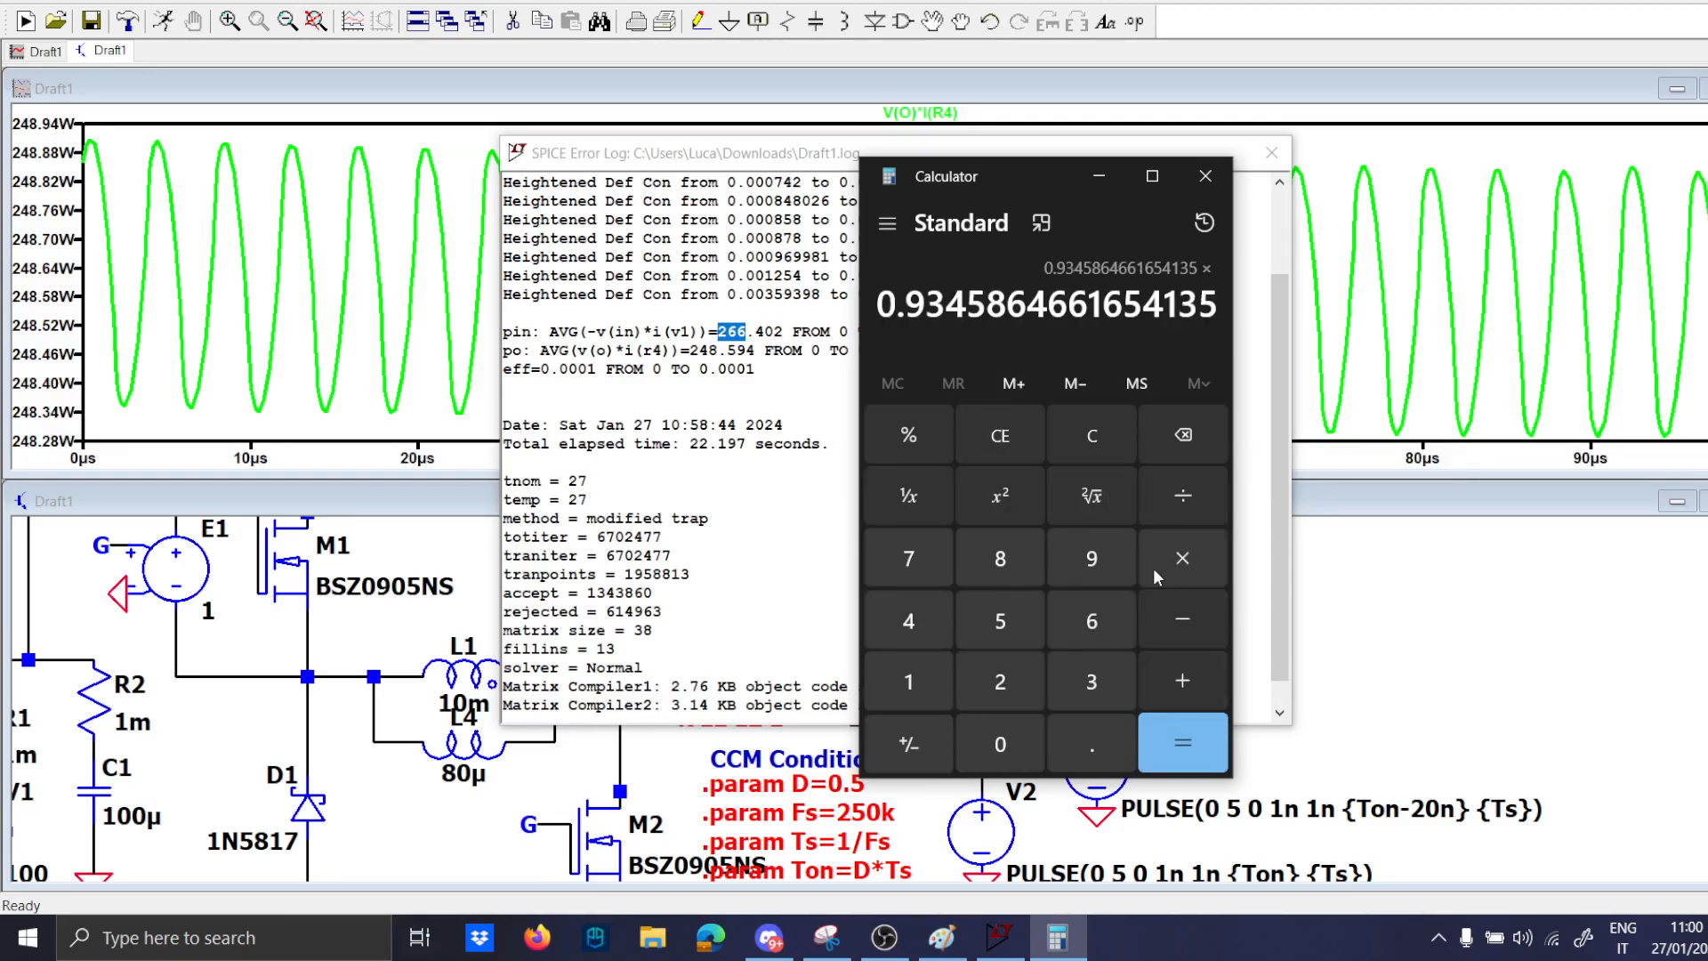
pyautogui.click(1181, 744)
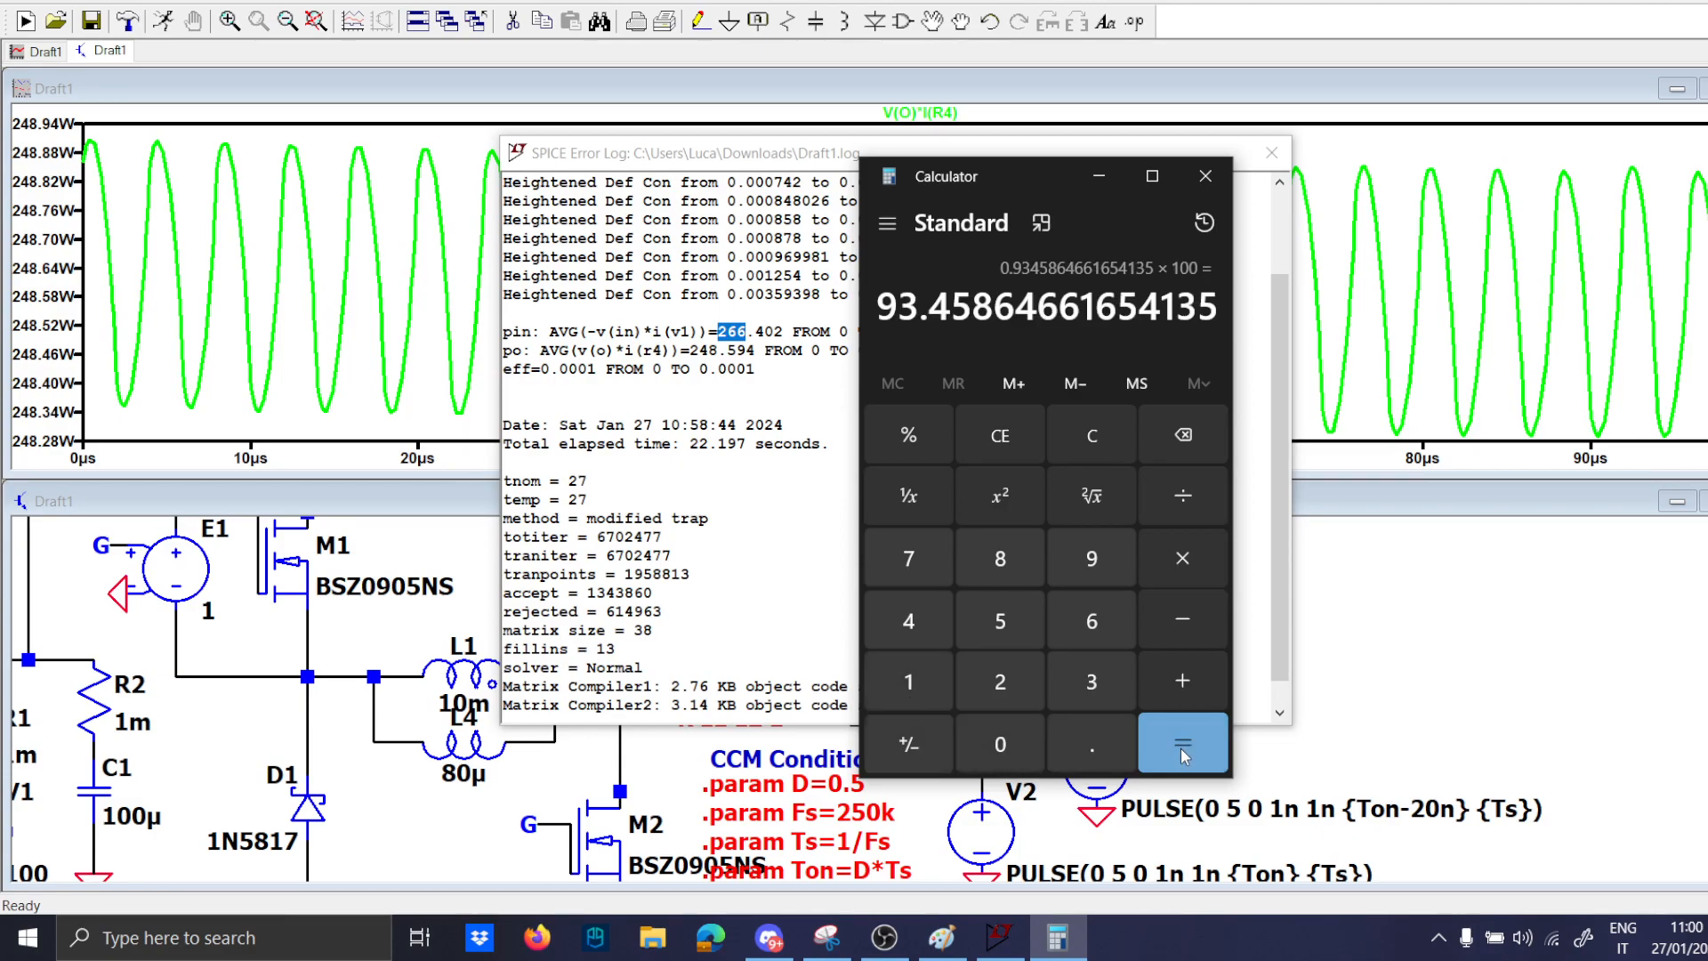
pyautogui.moveTo(908, 318)
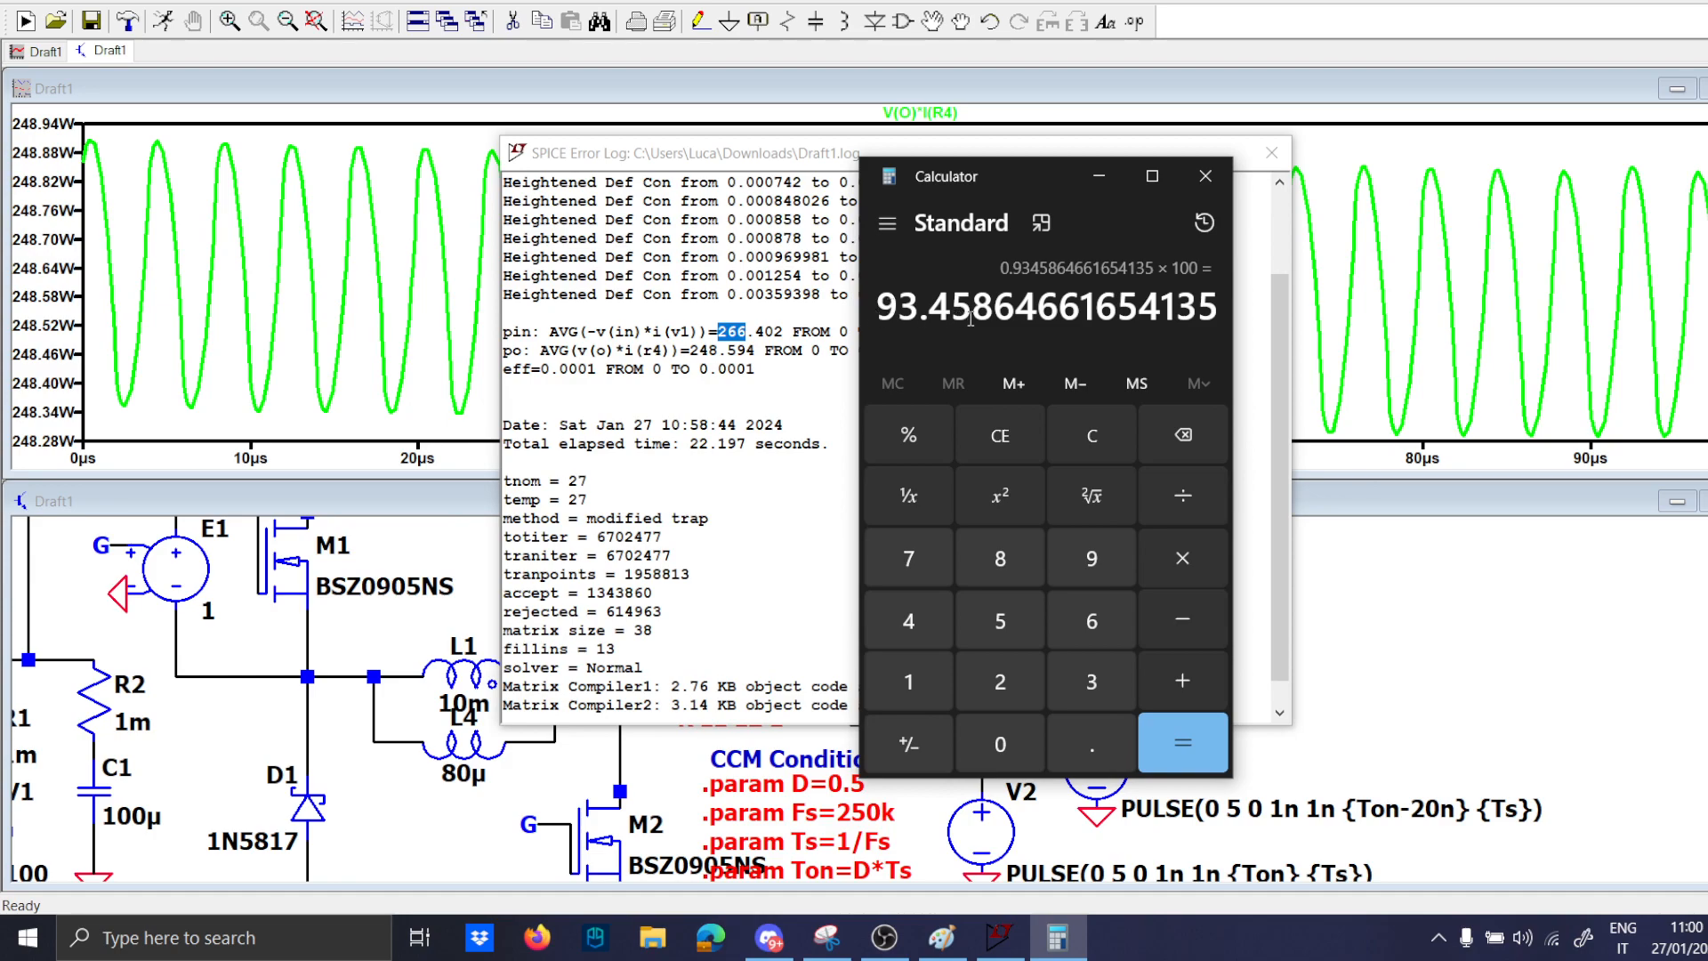
pyautogui.moveTo(1097, 176)
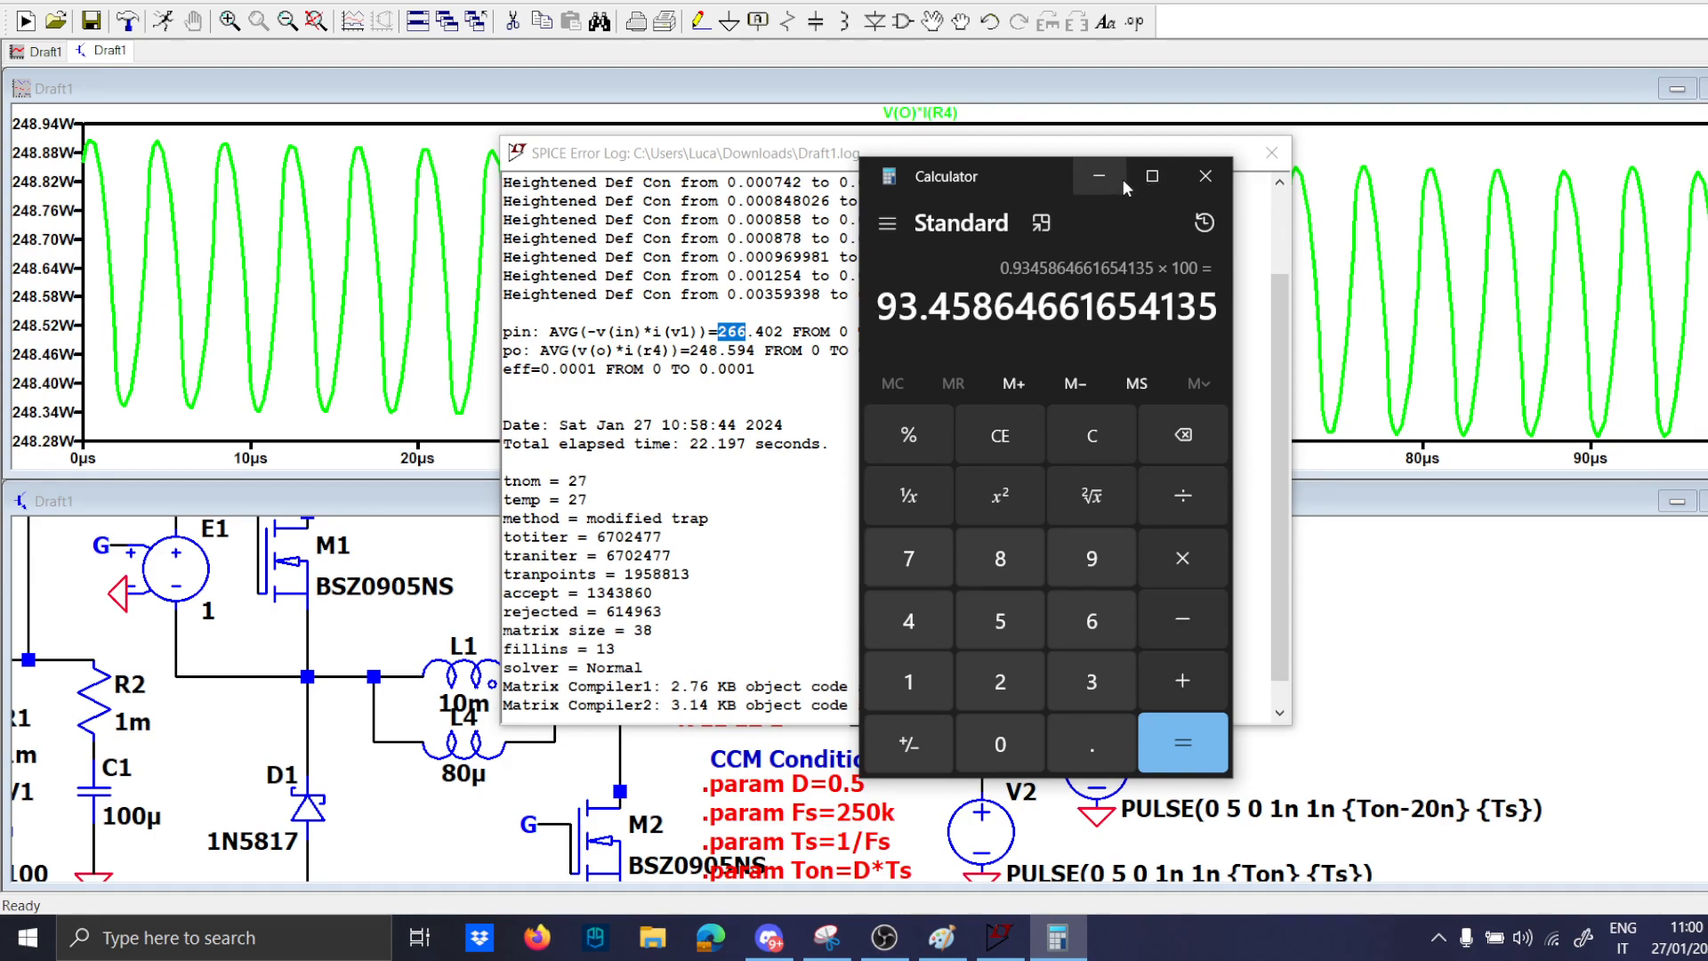
pyautogui.moveTo(758, 313)
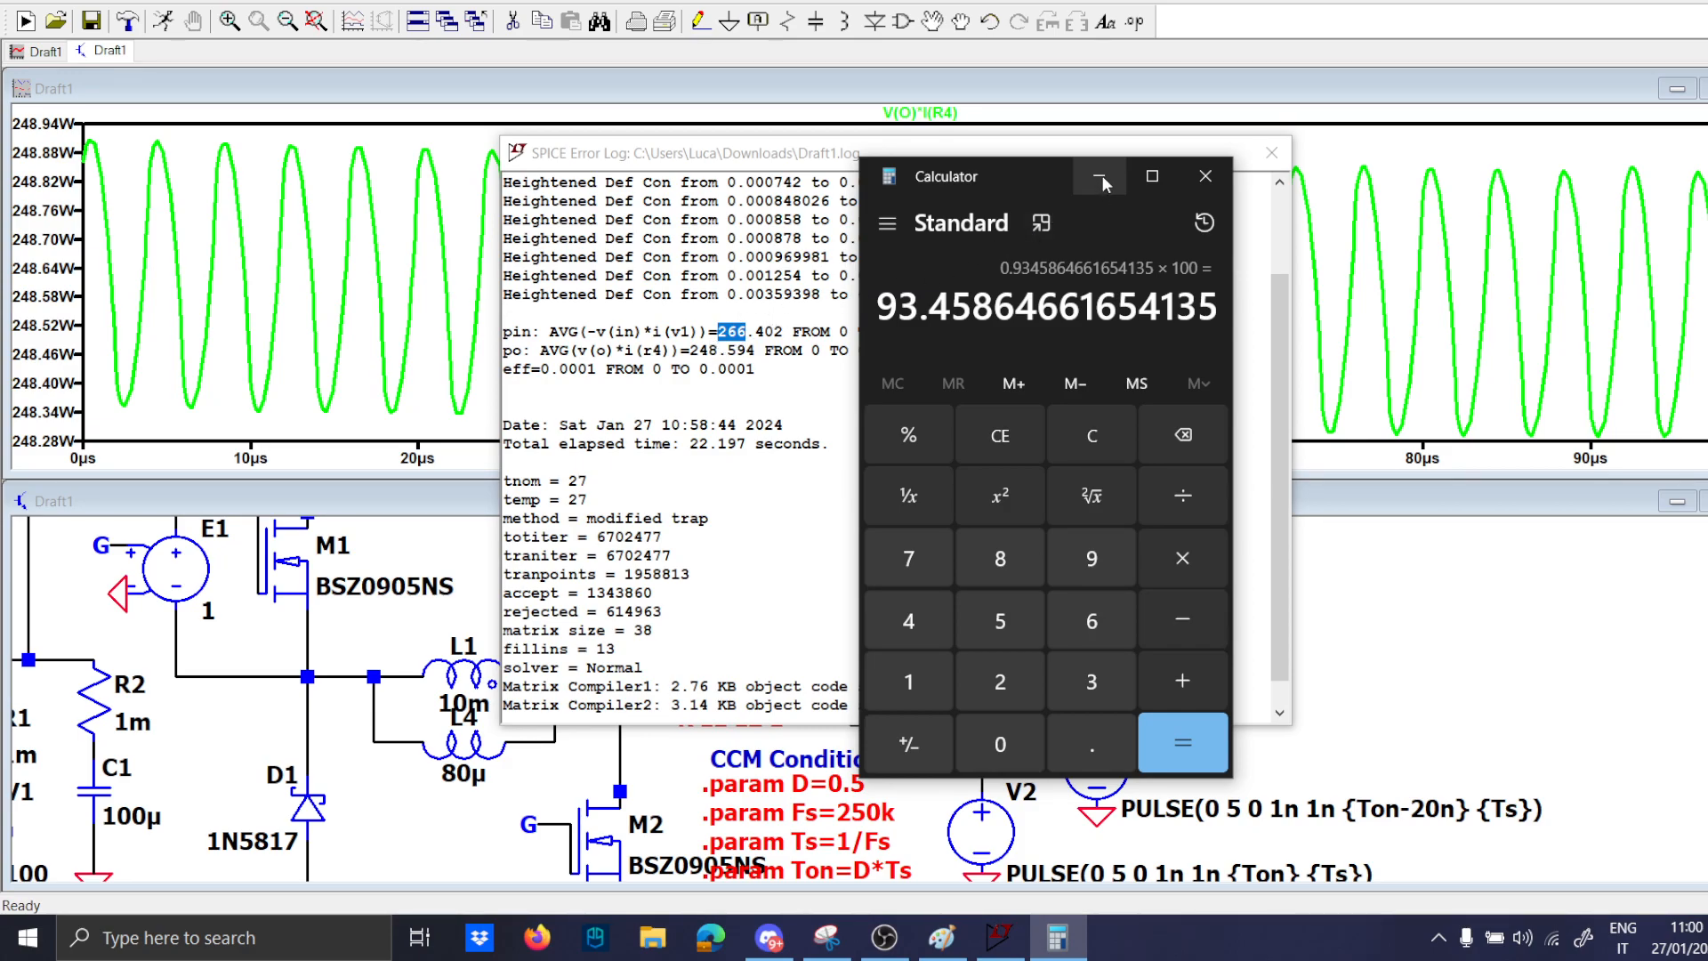
pyautogui.moveTo(1099, 176)
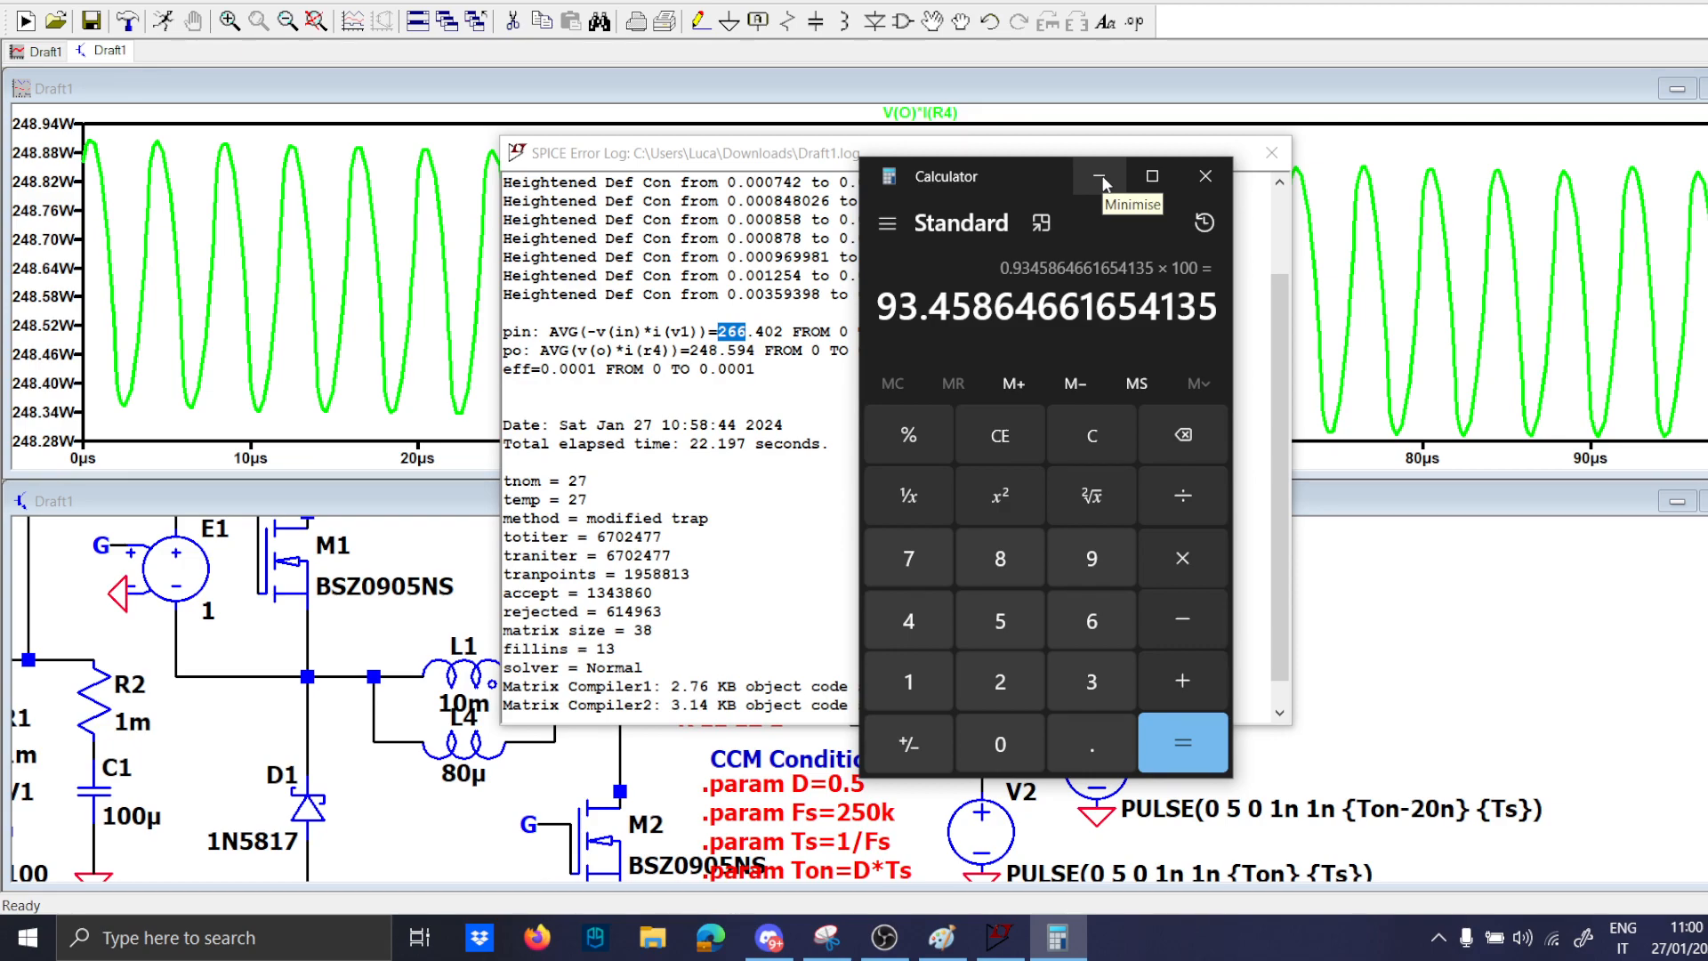
# Minimise Calculator to return to the LTspice simulation log.
pyautogui.click(1099, 176)
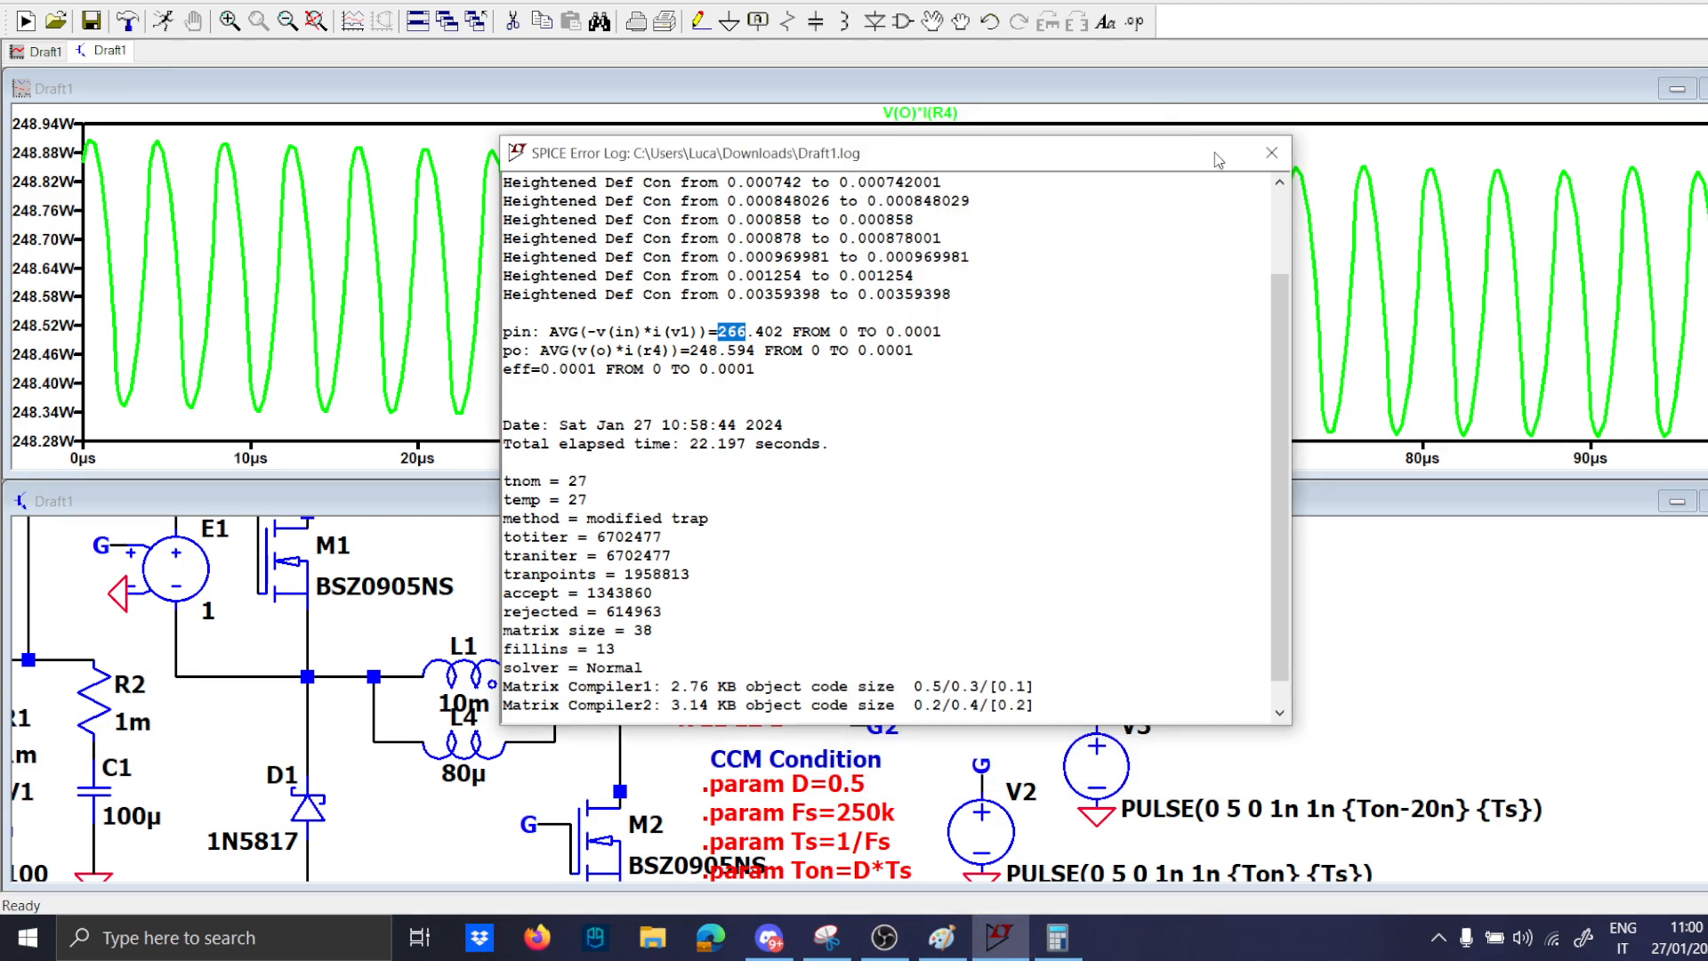
# Close the SPICE Error Log and probe the switching node to plot V(n005) as a 0–100 V square wave.
pyautogui.click(1271, 153)
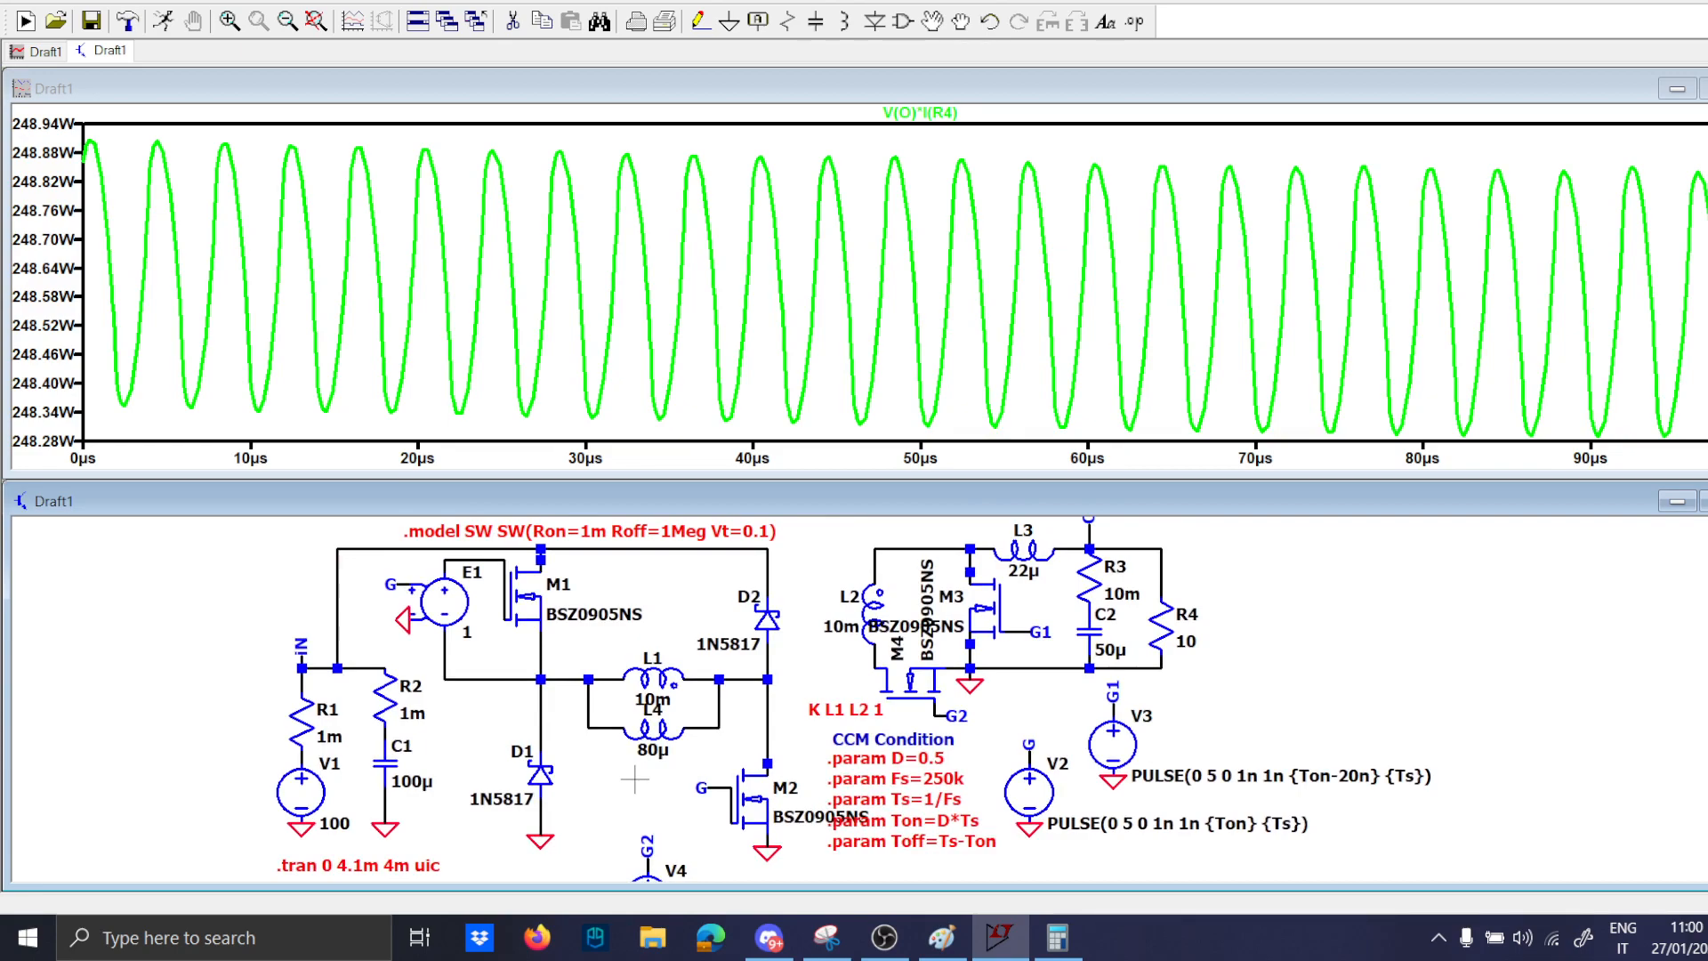
pyautogui.scroll(-3)
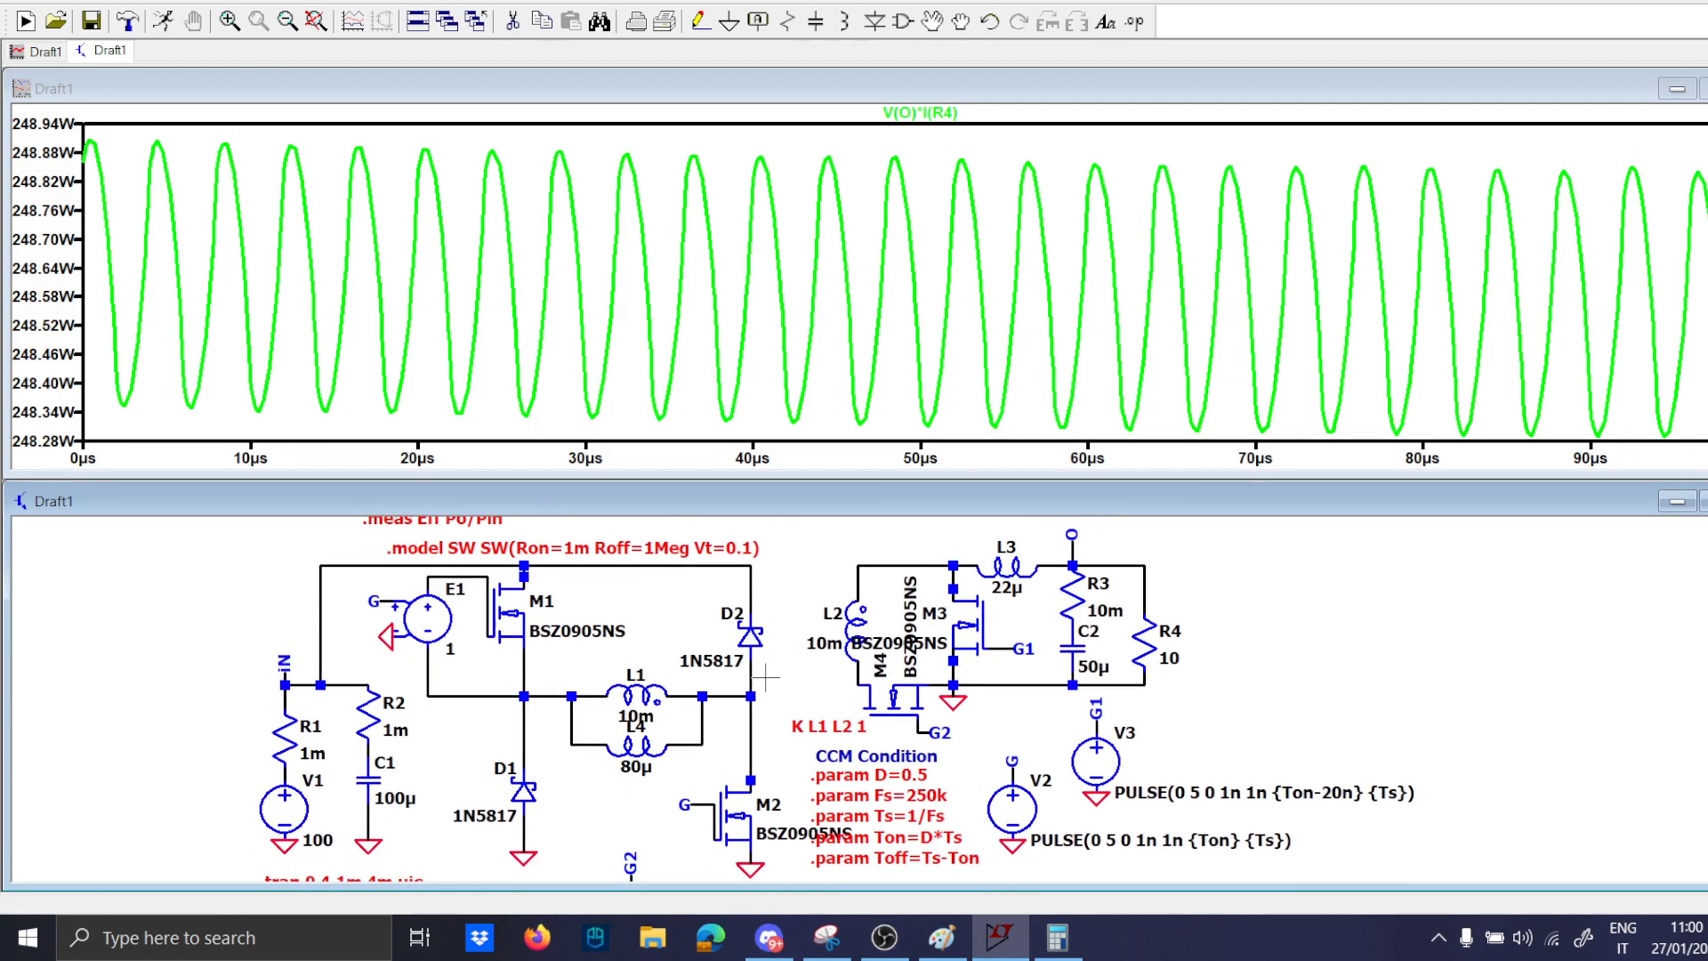
pyautogui.moveTo(693, 644)
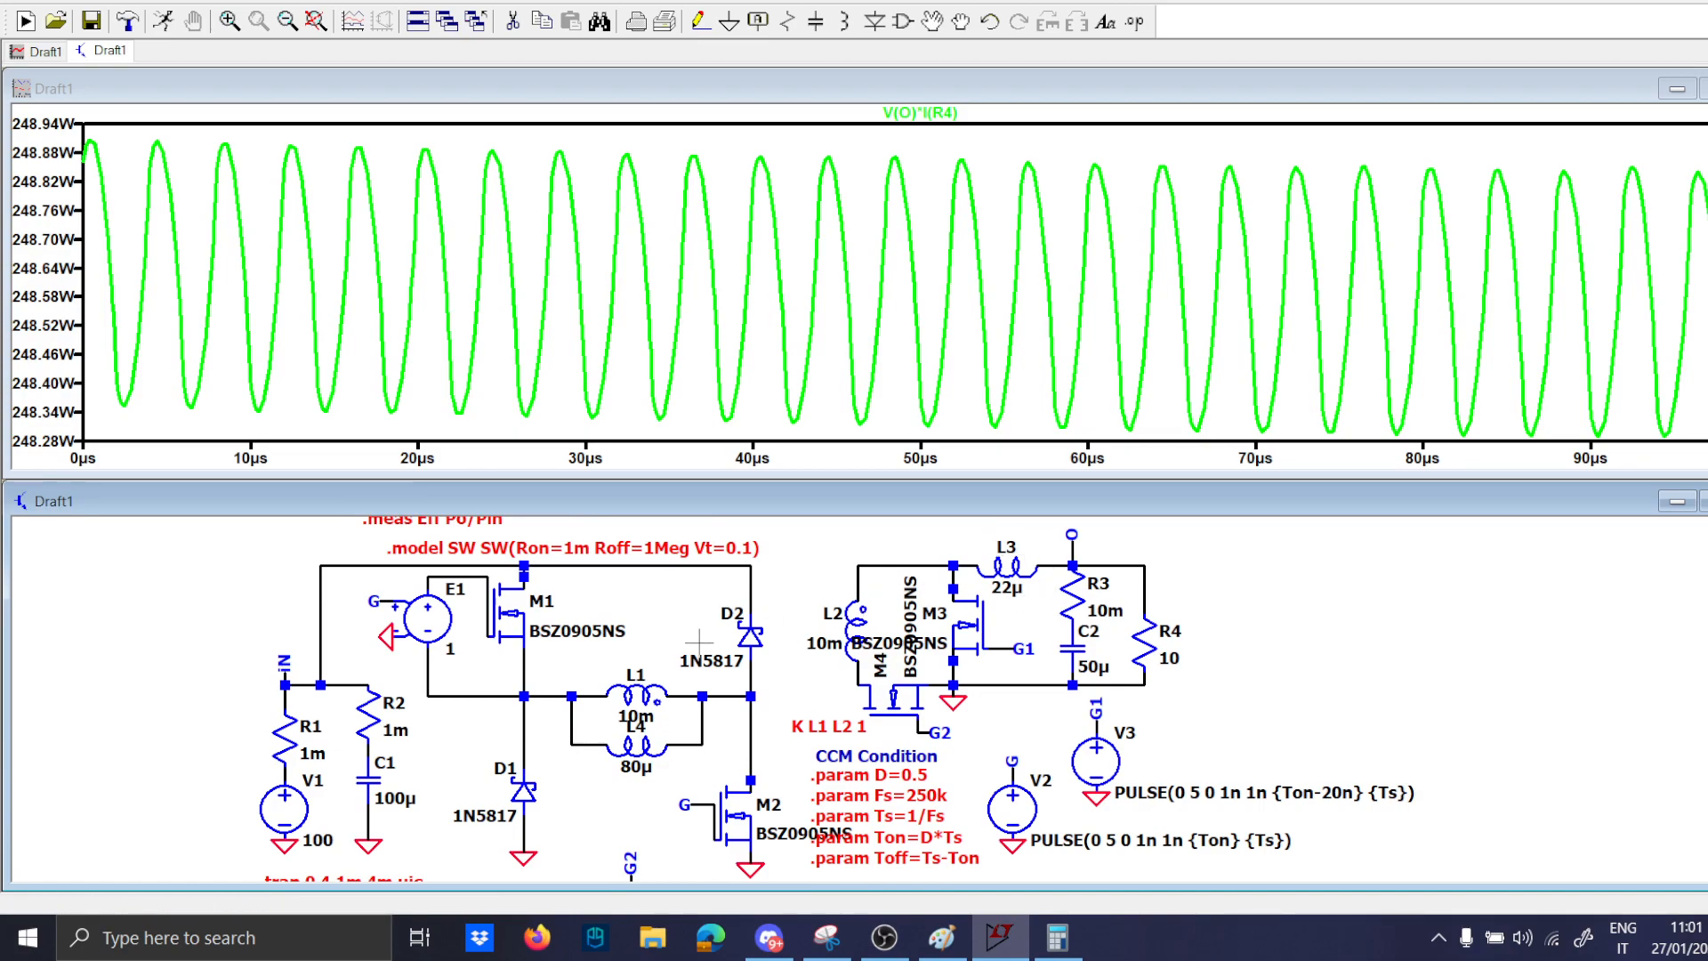
pyautogui.click(758, 670)
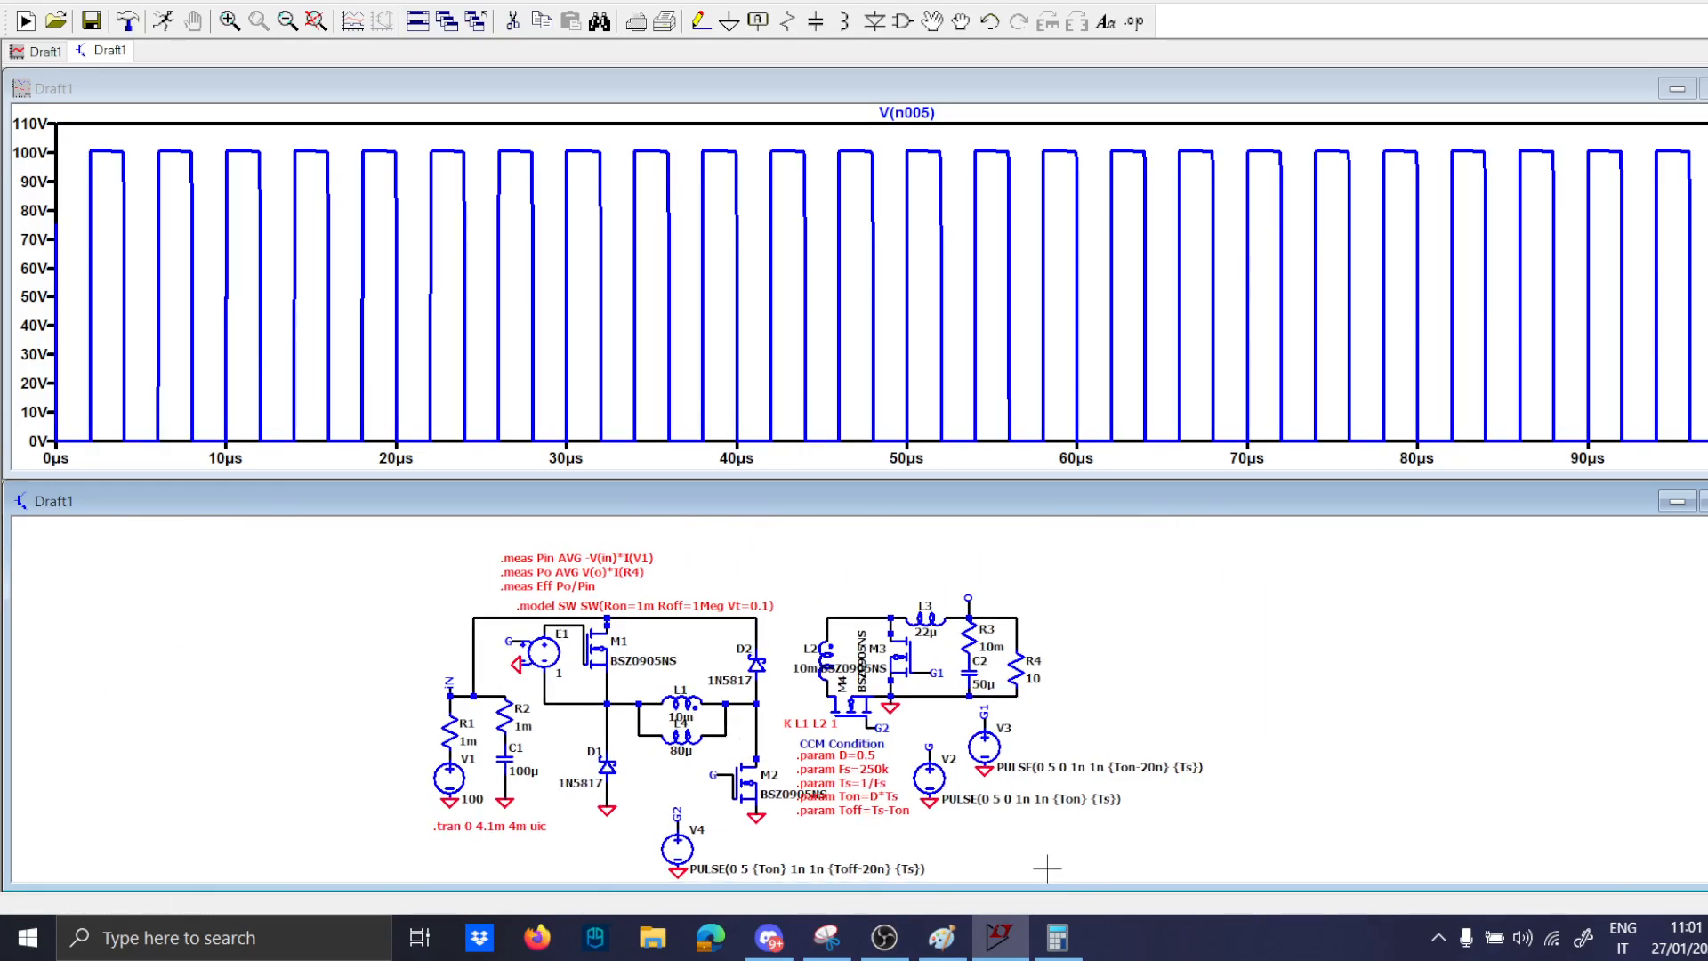
pyautogui.click(939, 937)
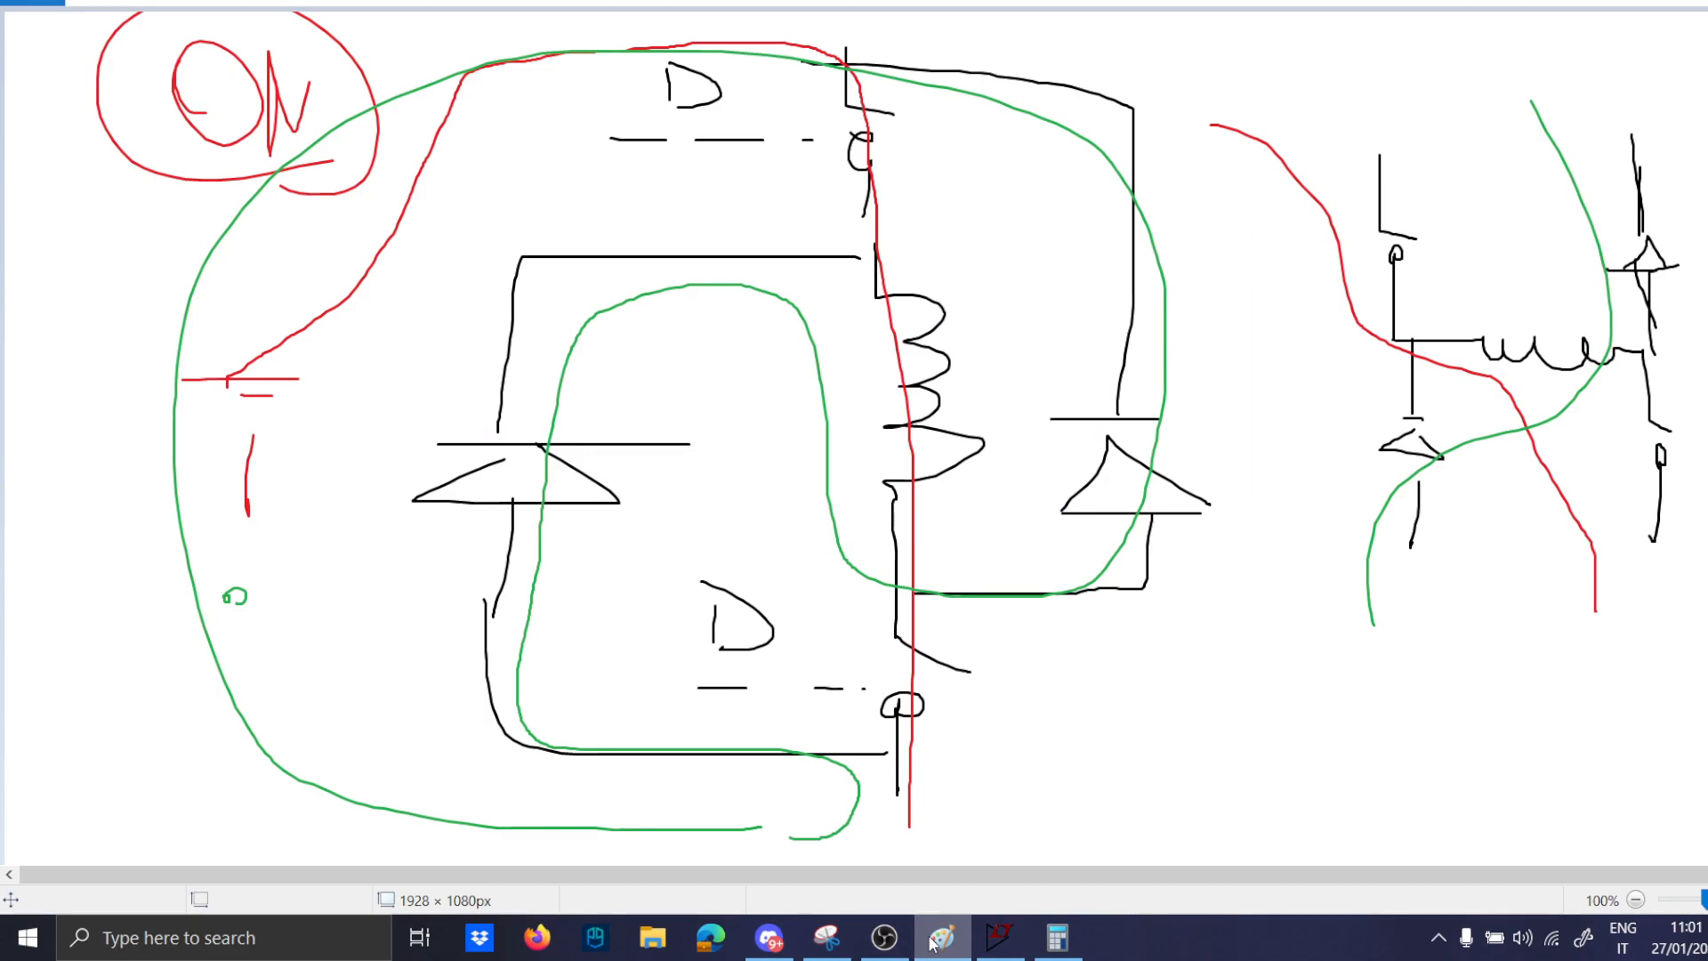
pyautogui.click(882, 937)
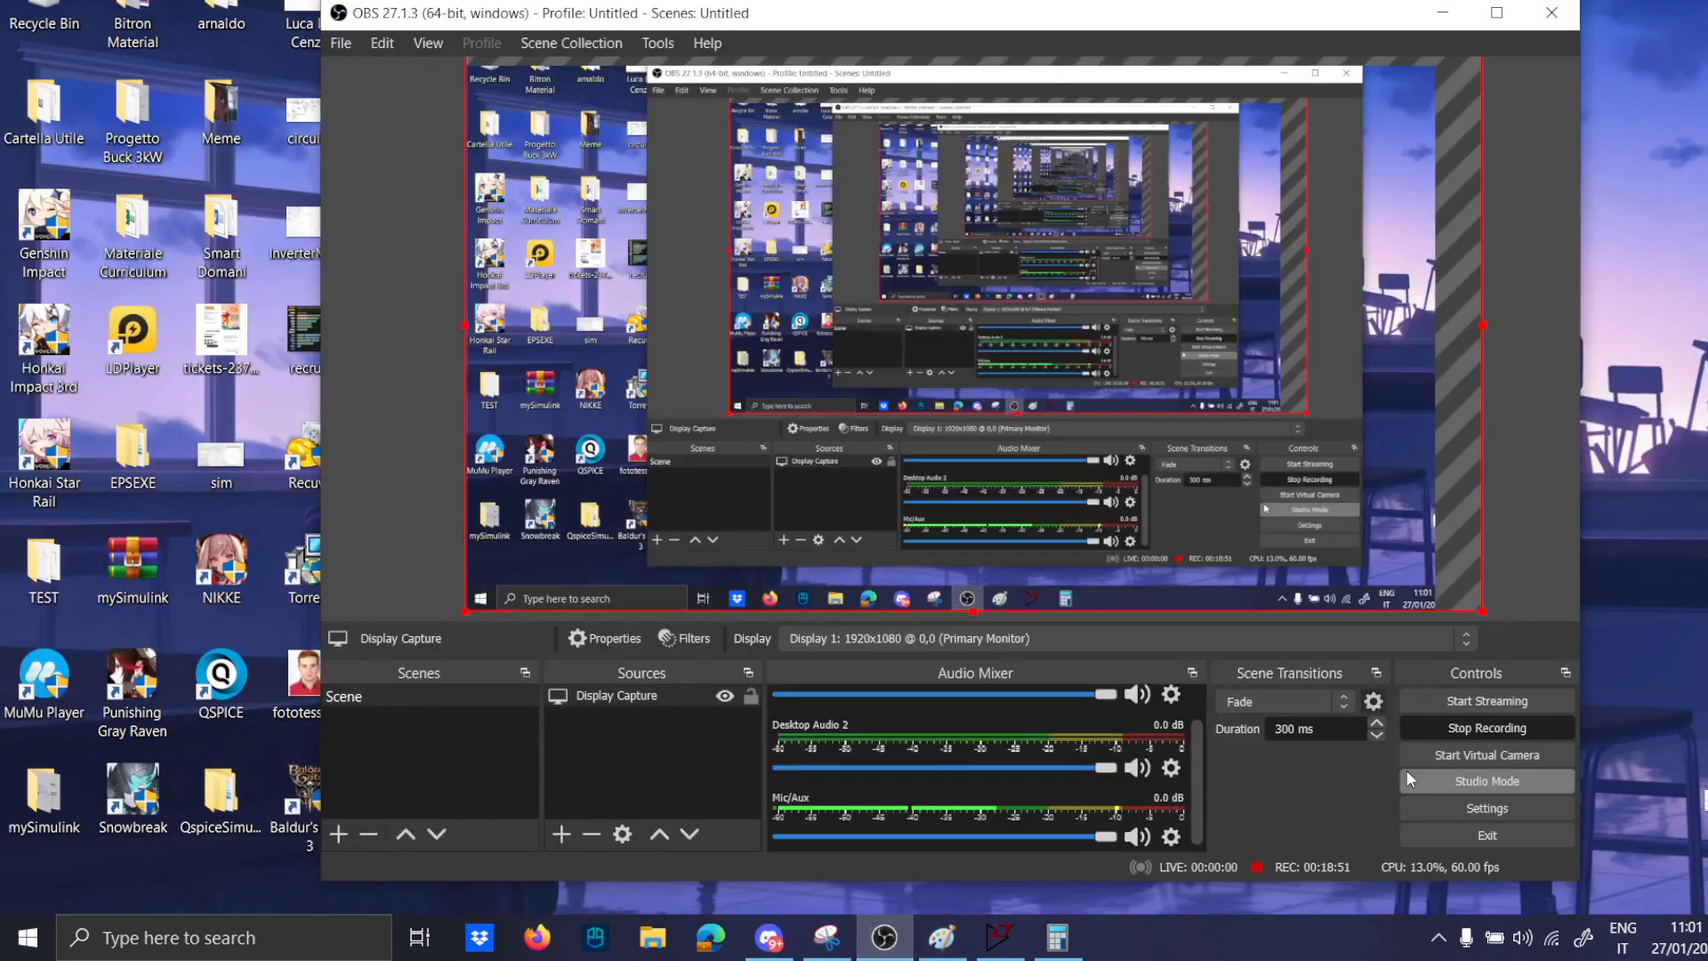